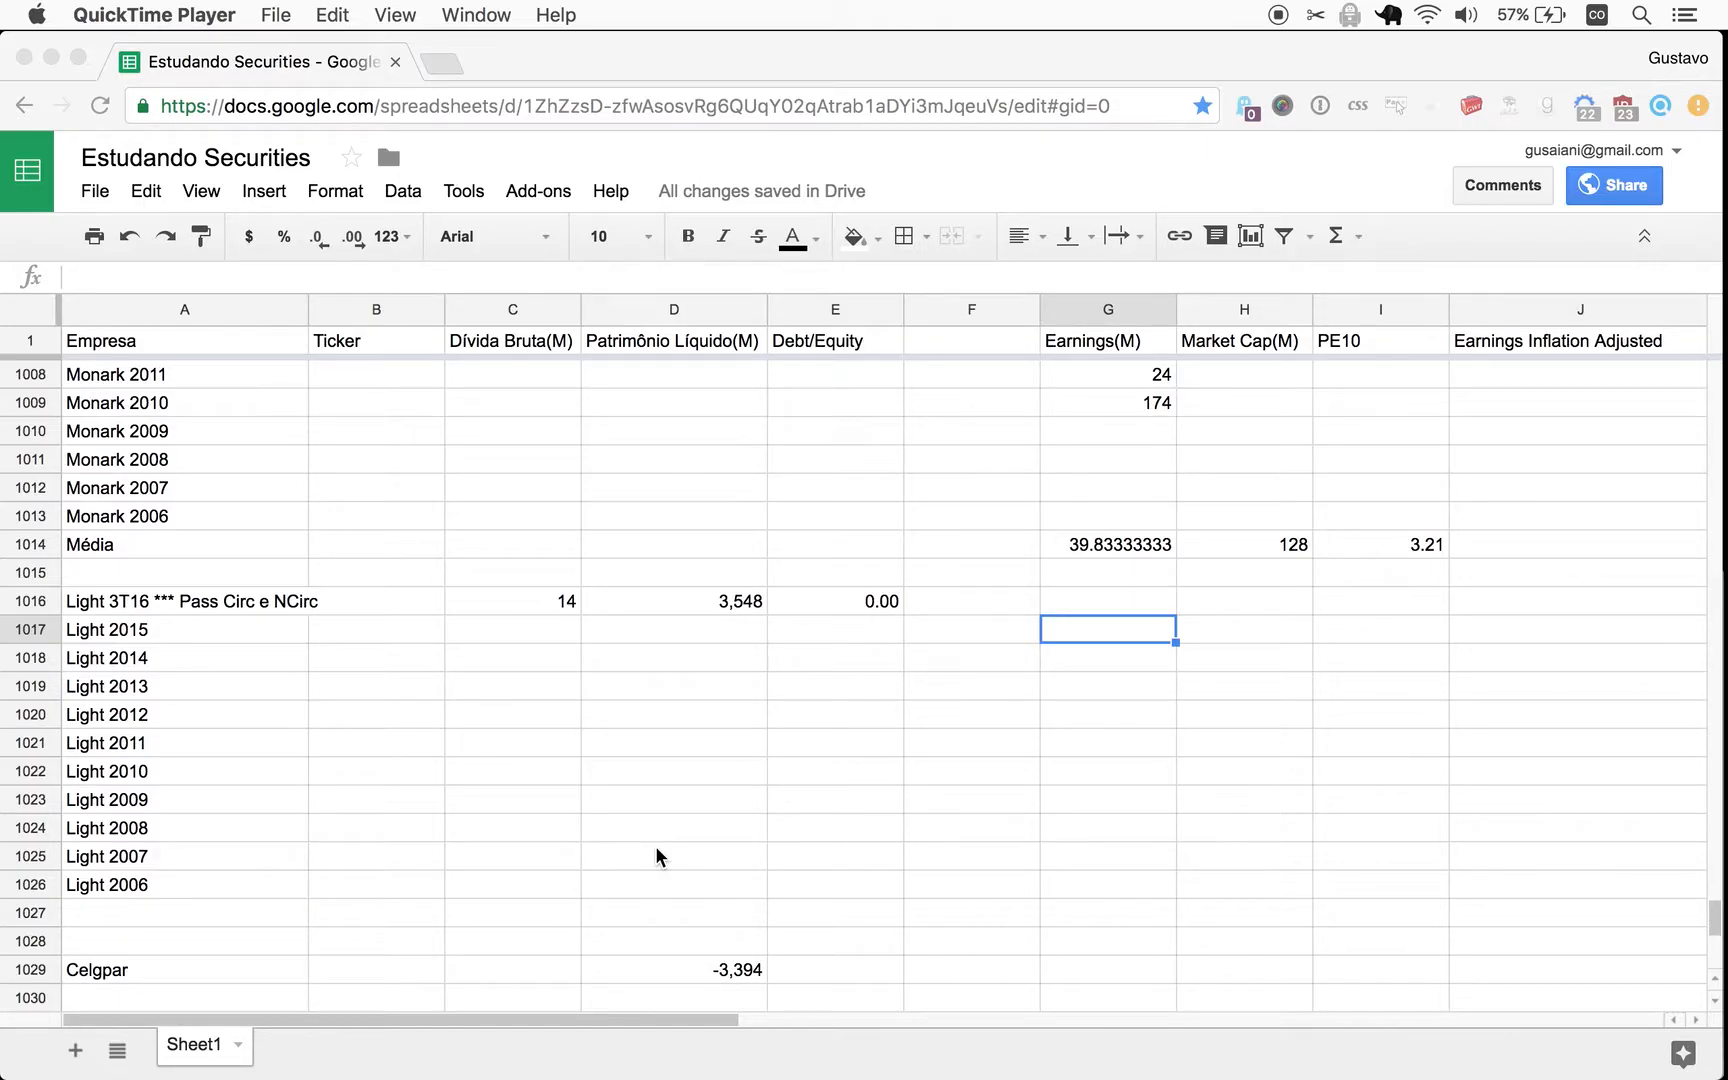
mouse_move(868, 612)
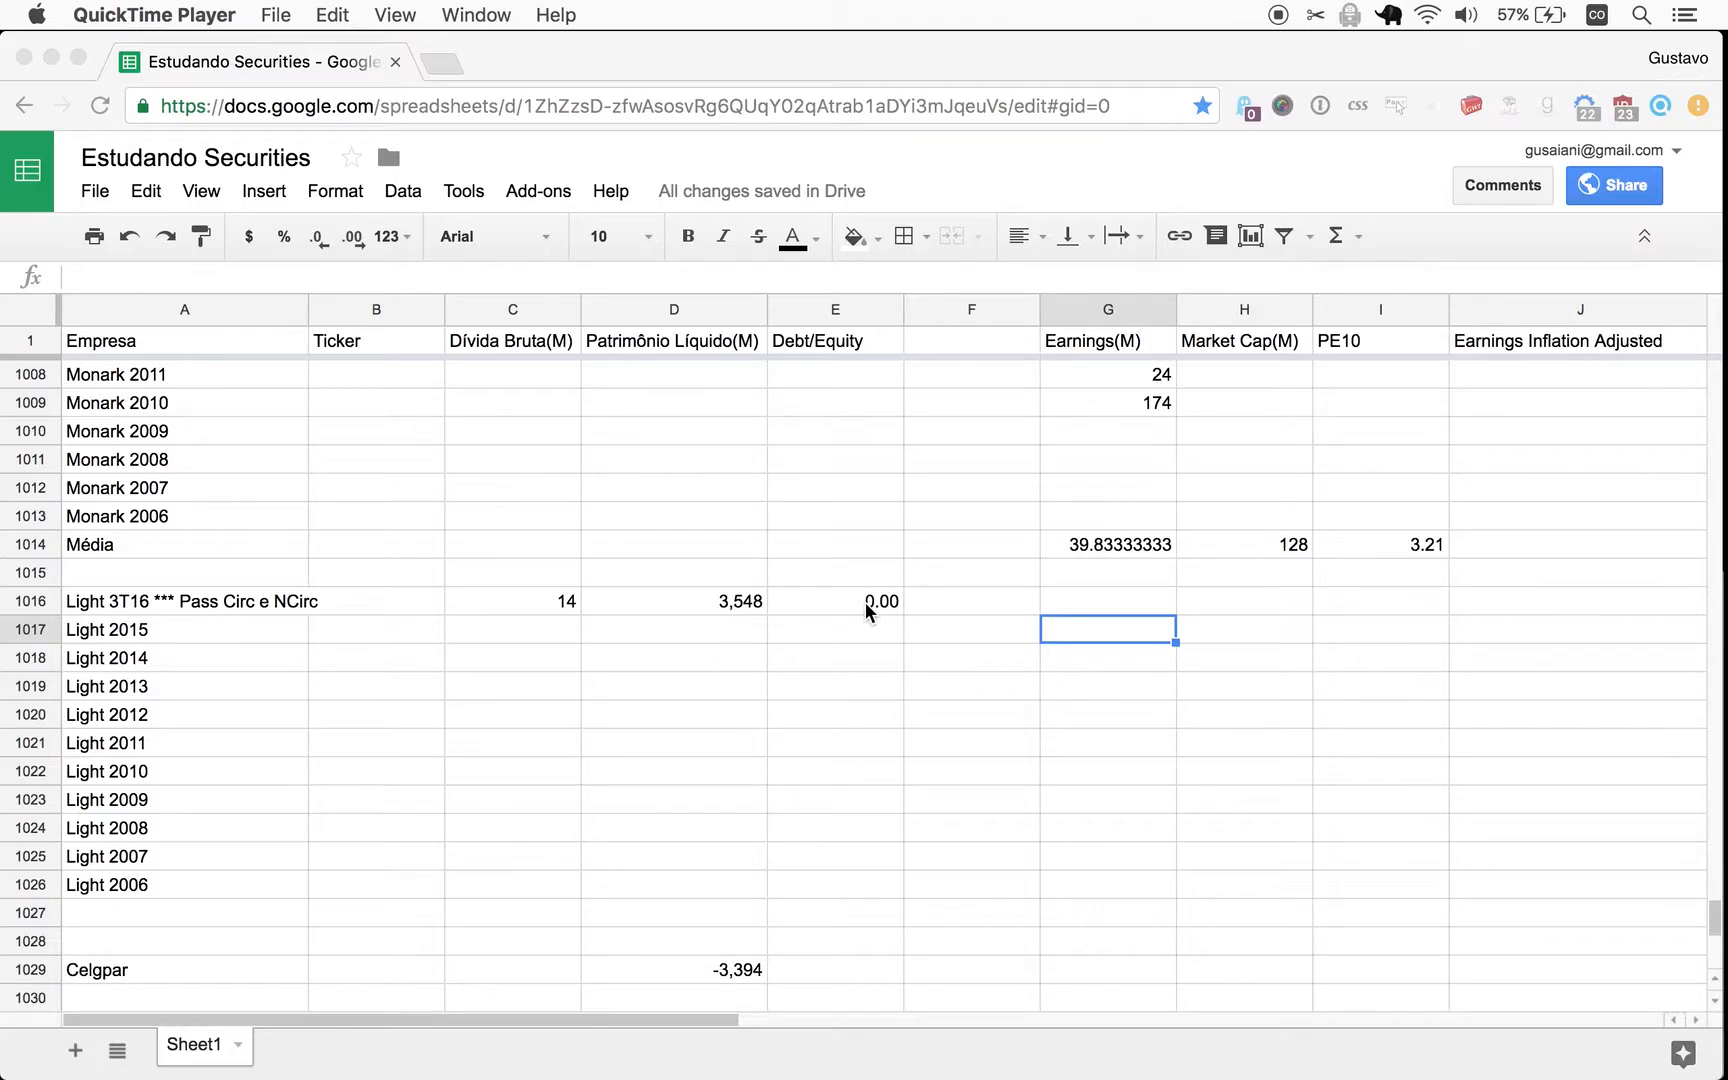
mouse_move(256, 620)
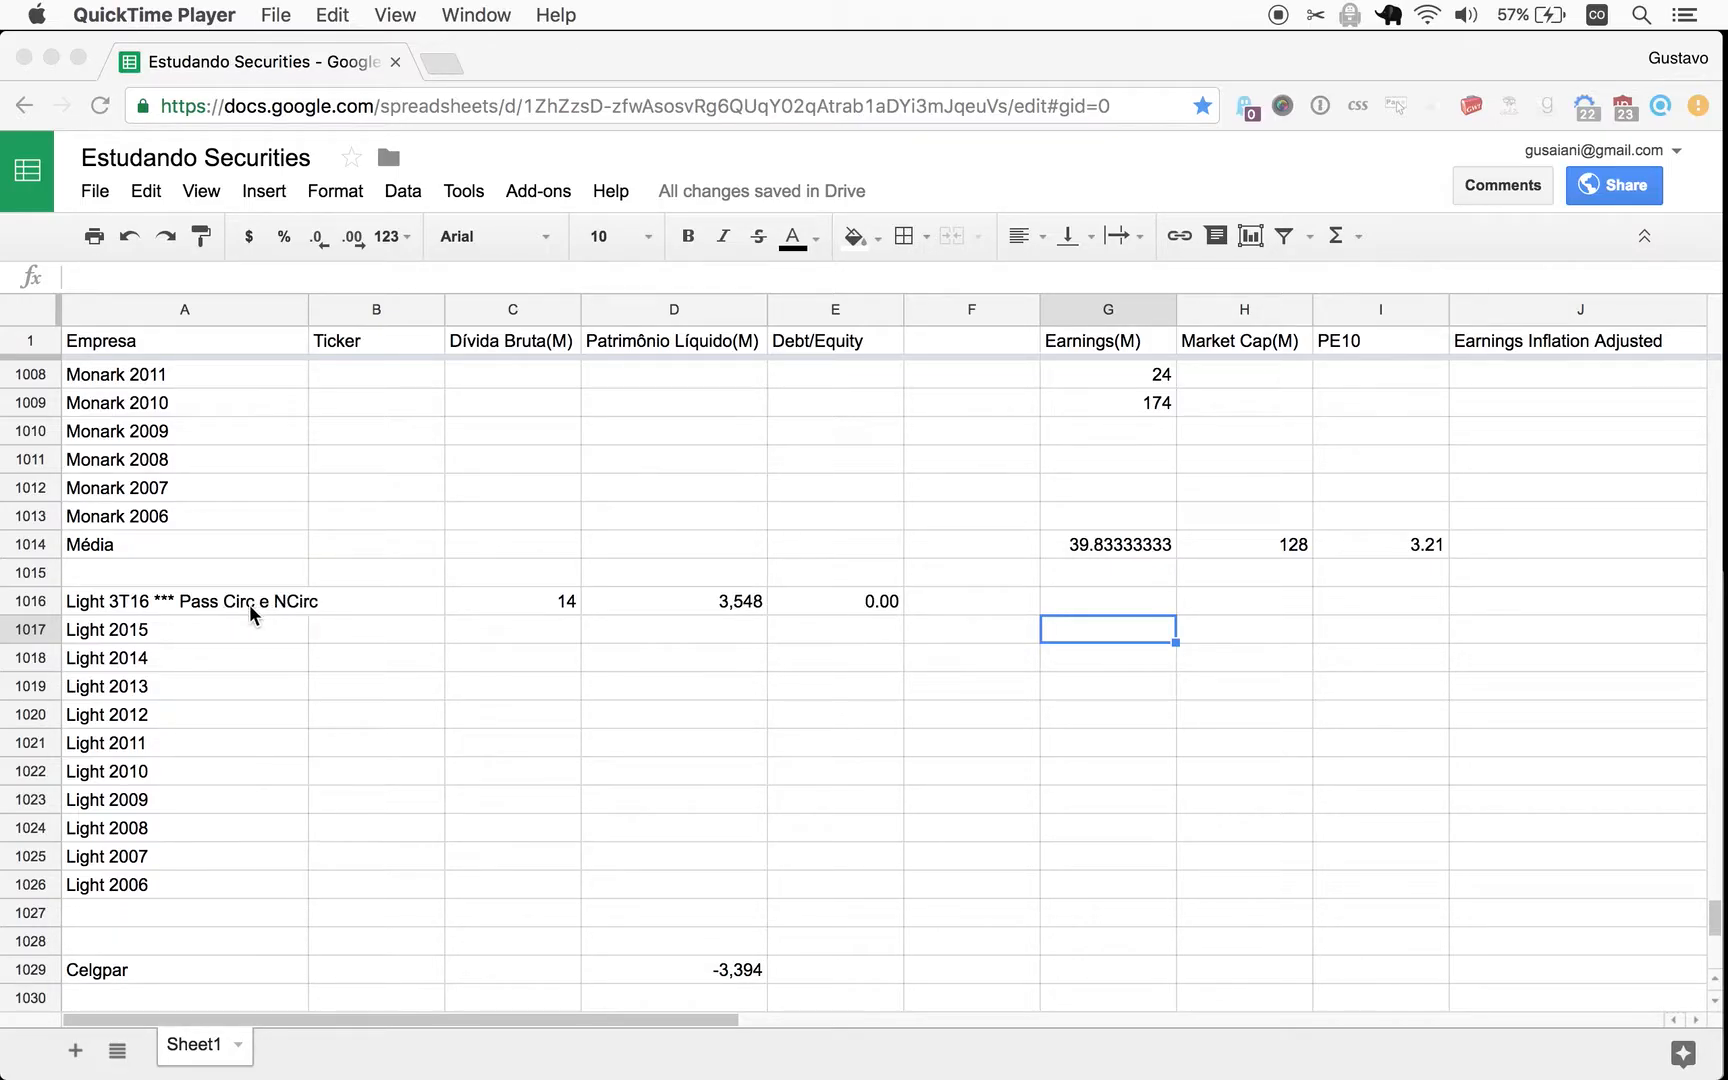
mouse_move(202, 608)
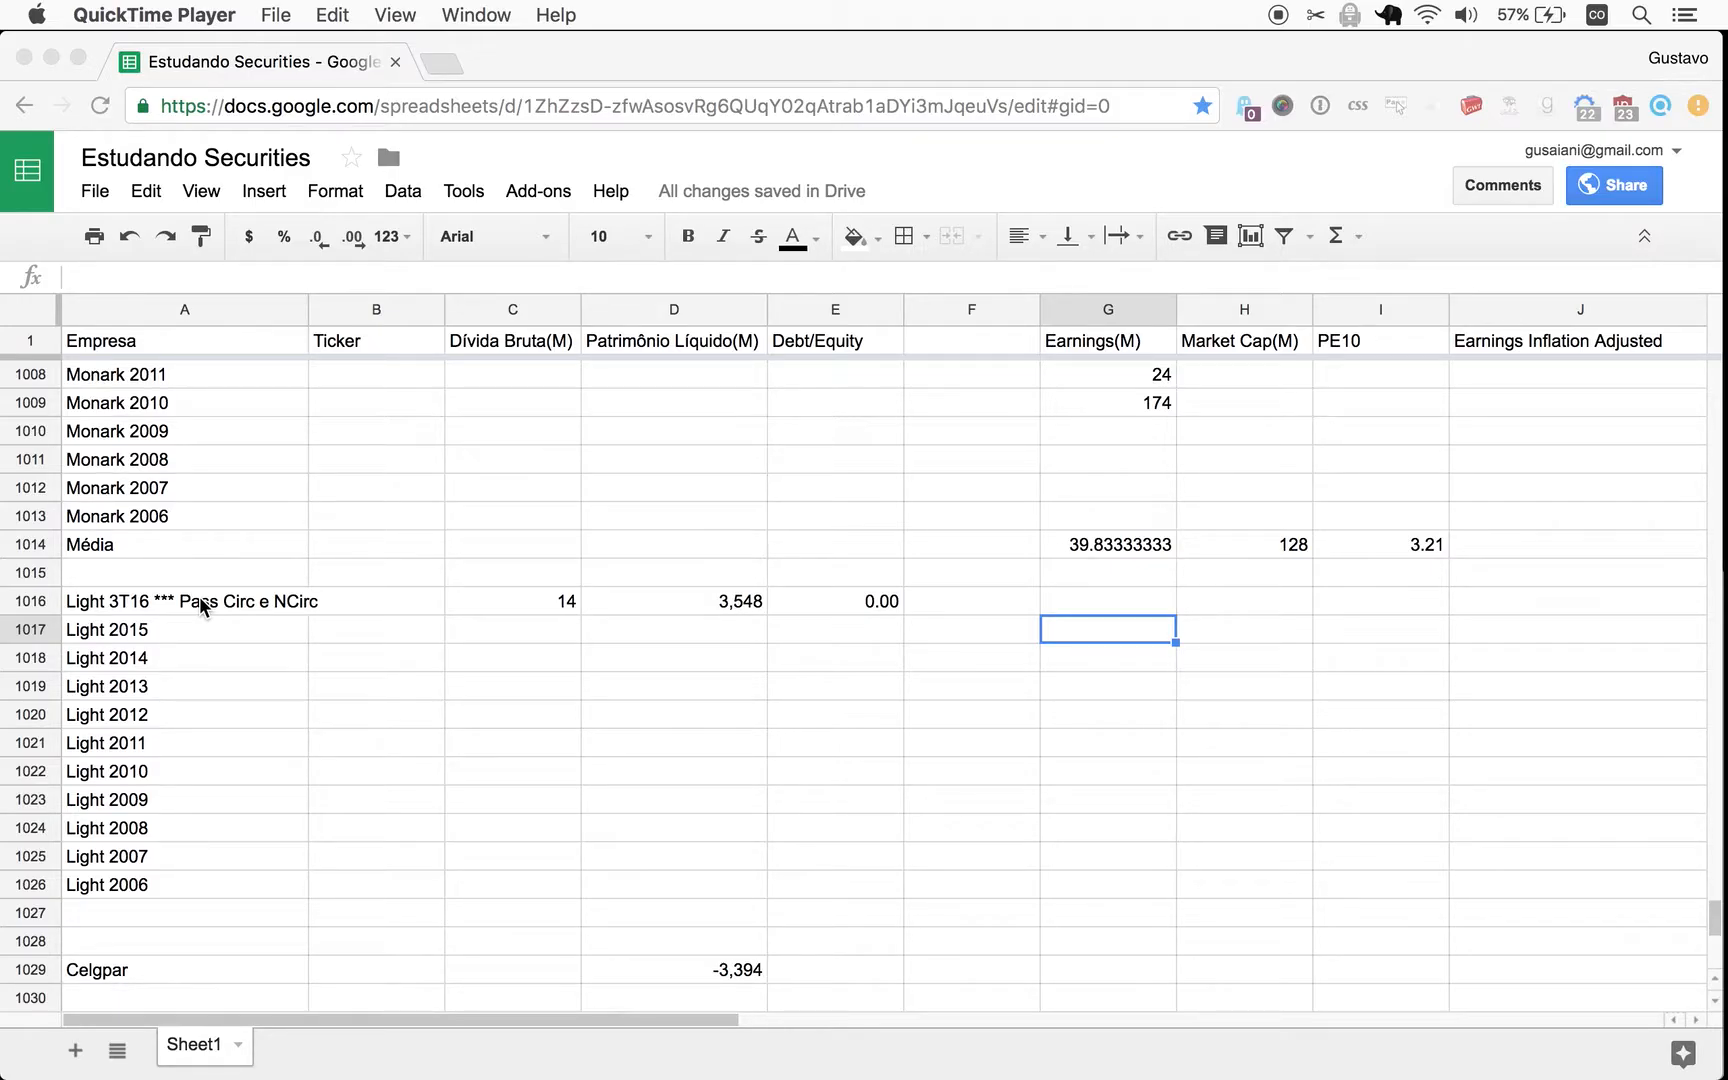
mouse_move(226, 606)
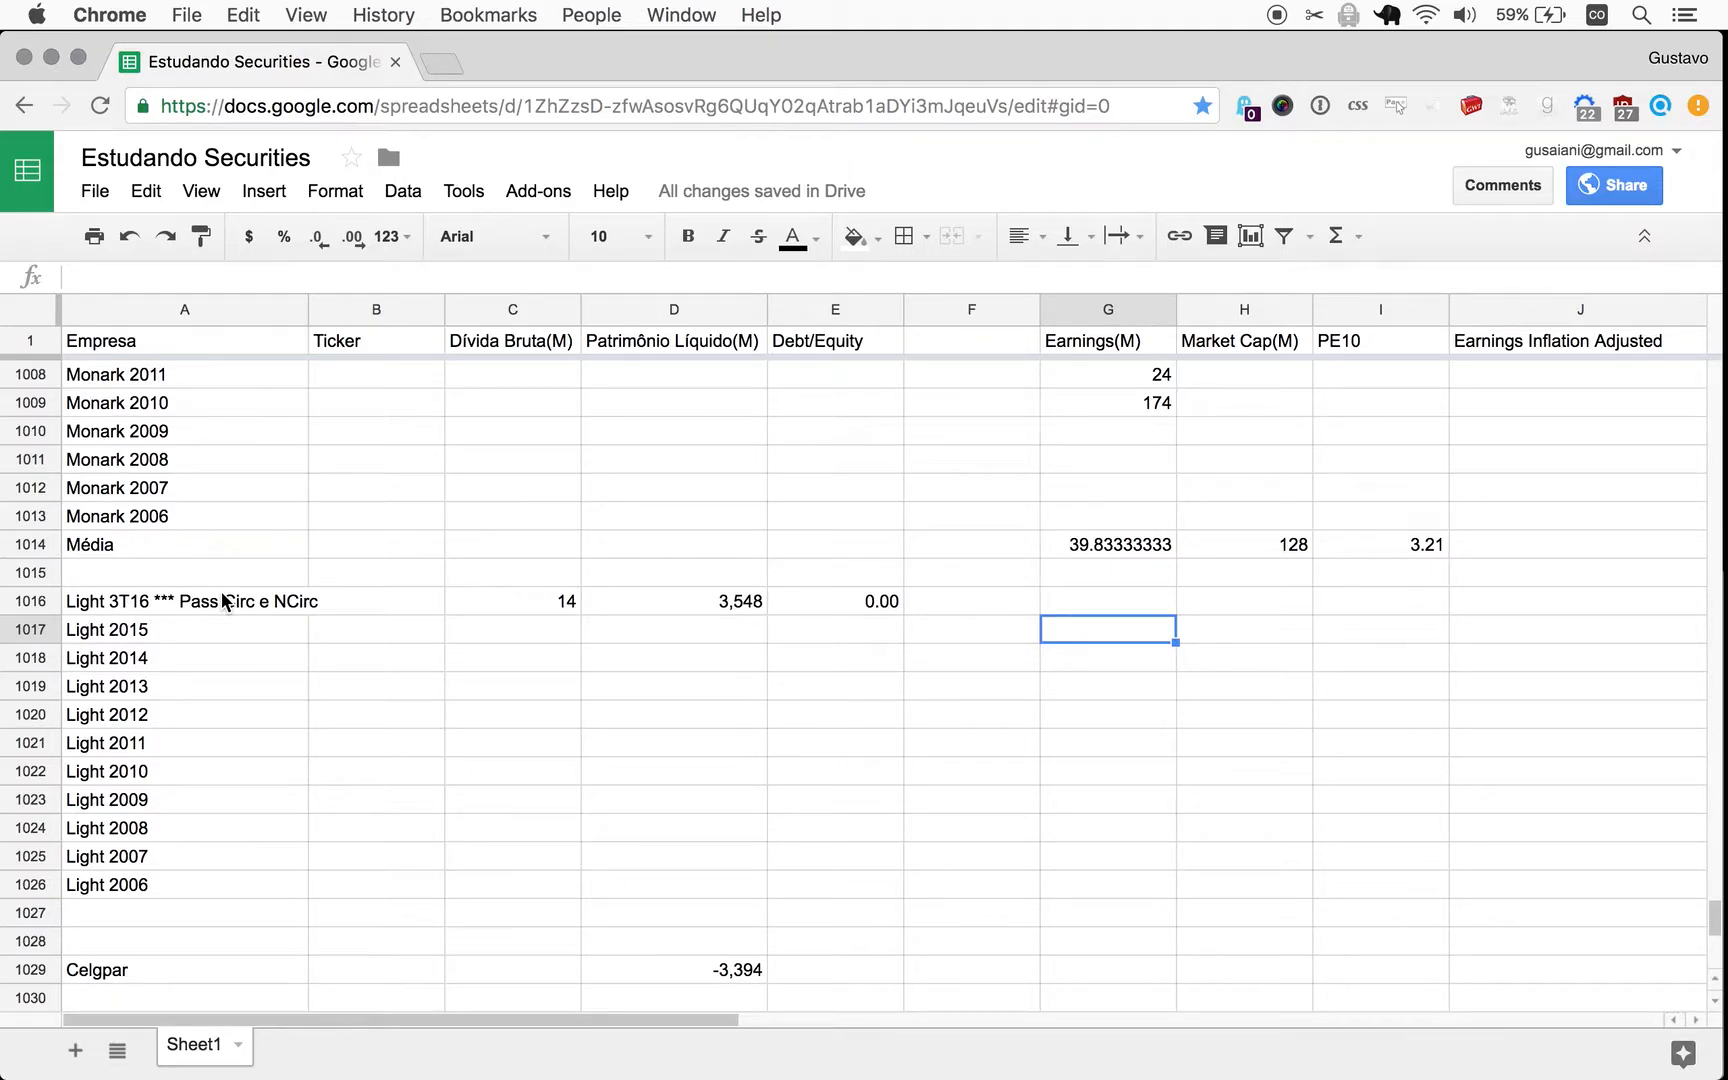
mouse_move(1172, 542)
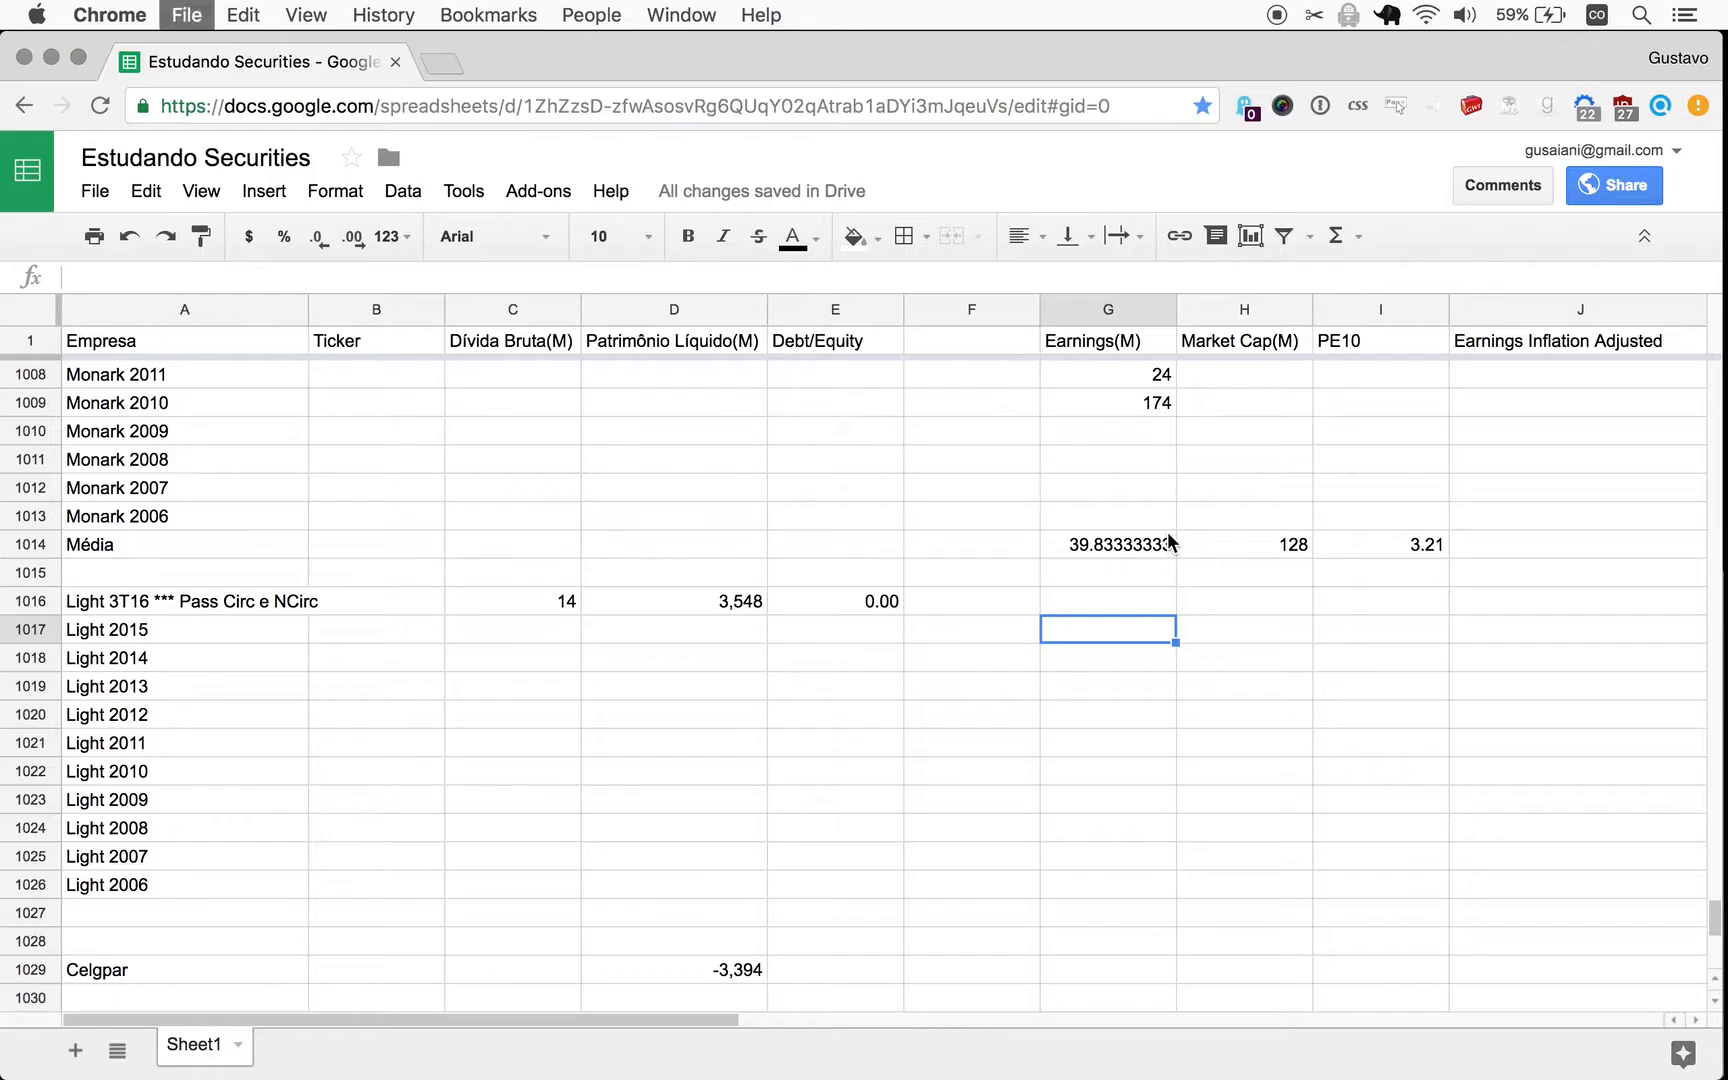
Search for Light investor relations and open the Central de Downloads result.
type("linkedin.com")
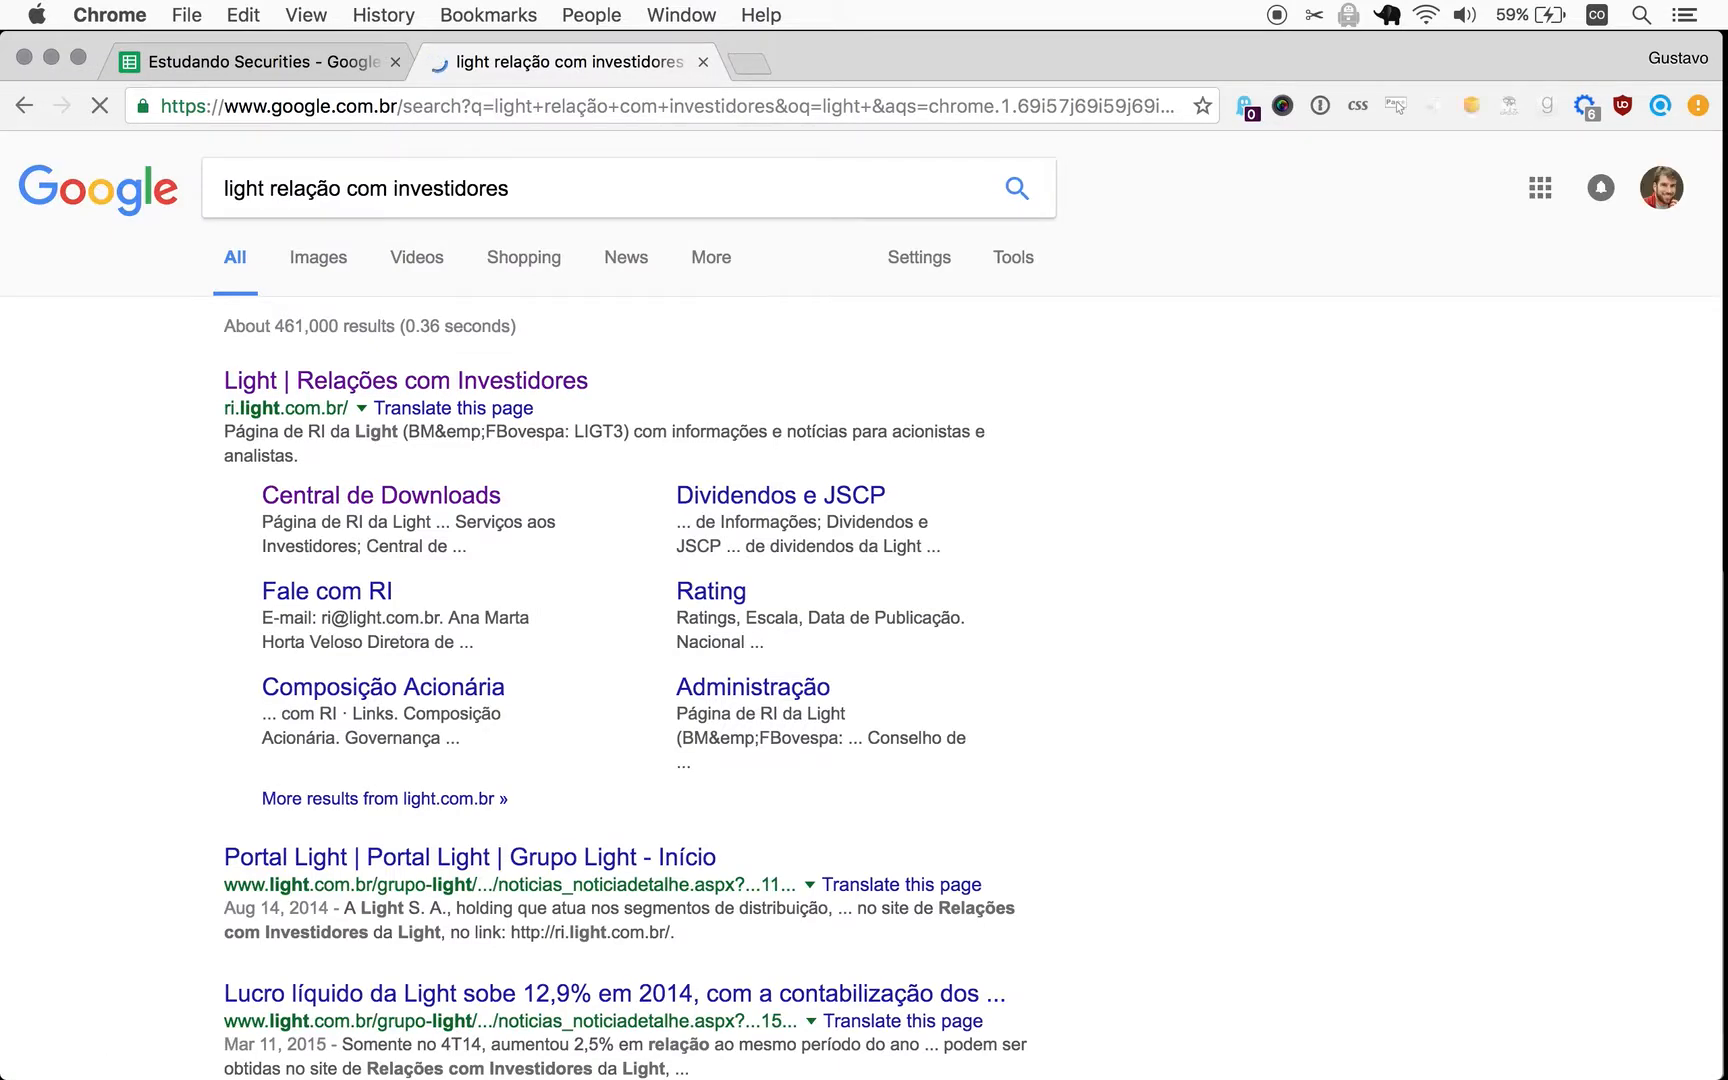
left_click(380, 494)
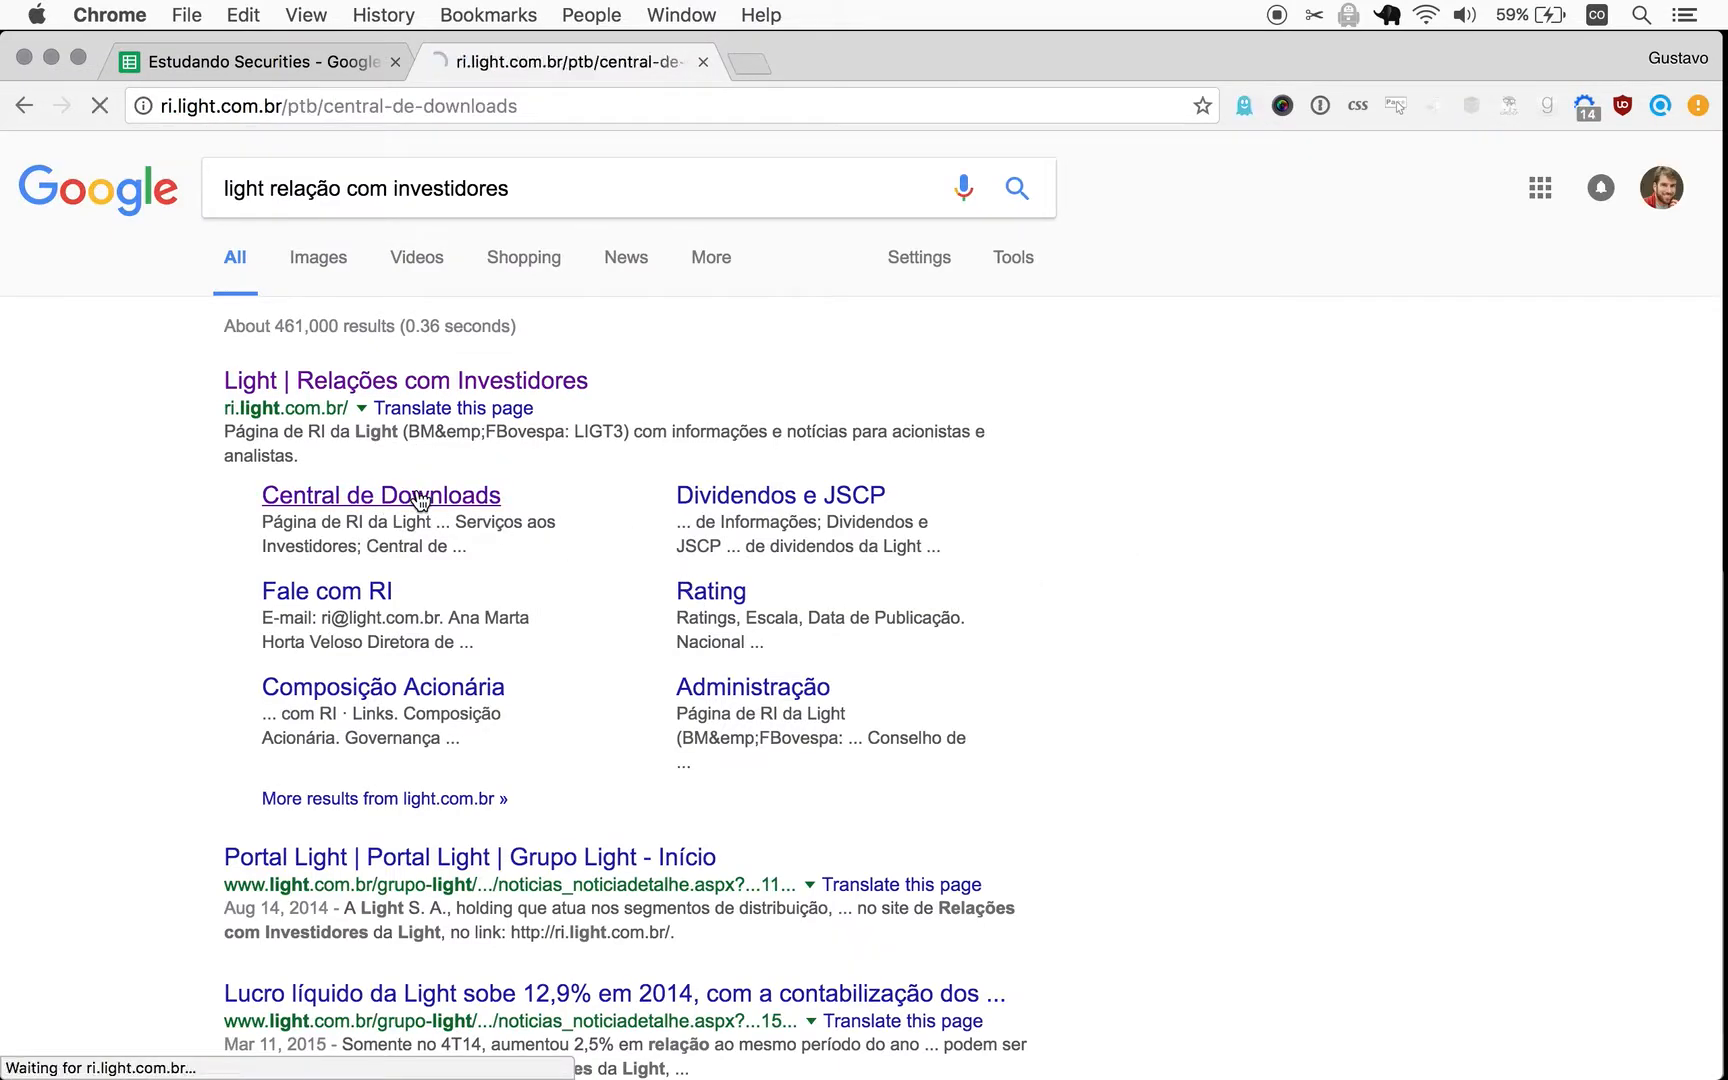
Select year 2015 in the downloads centre and expand the 4º Trimestre document list.
left_click(380, 494)
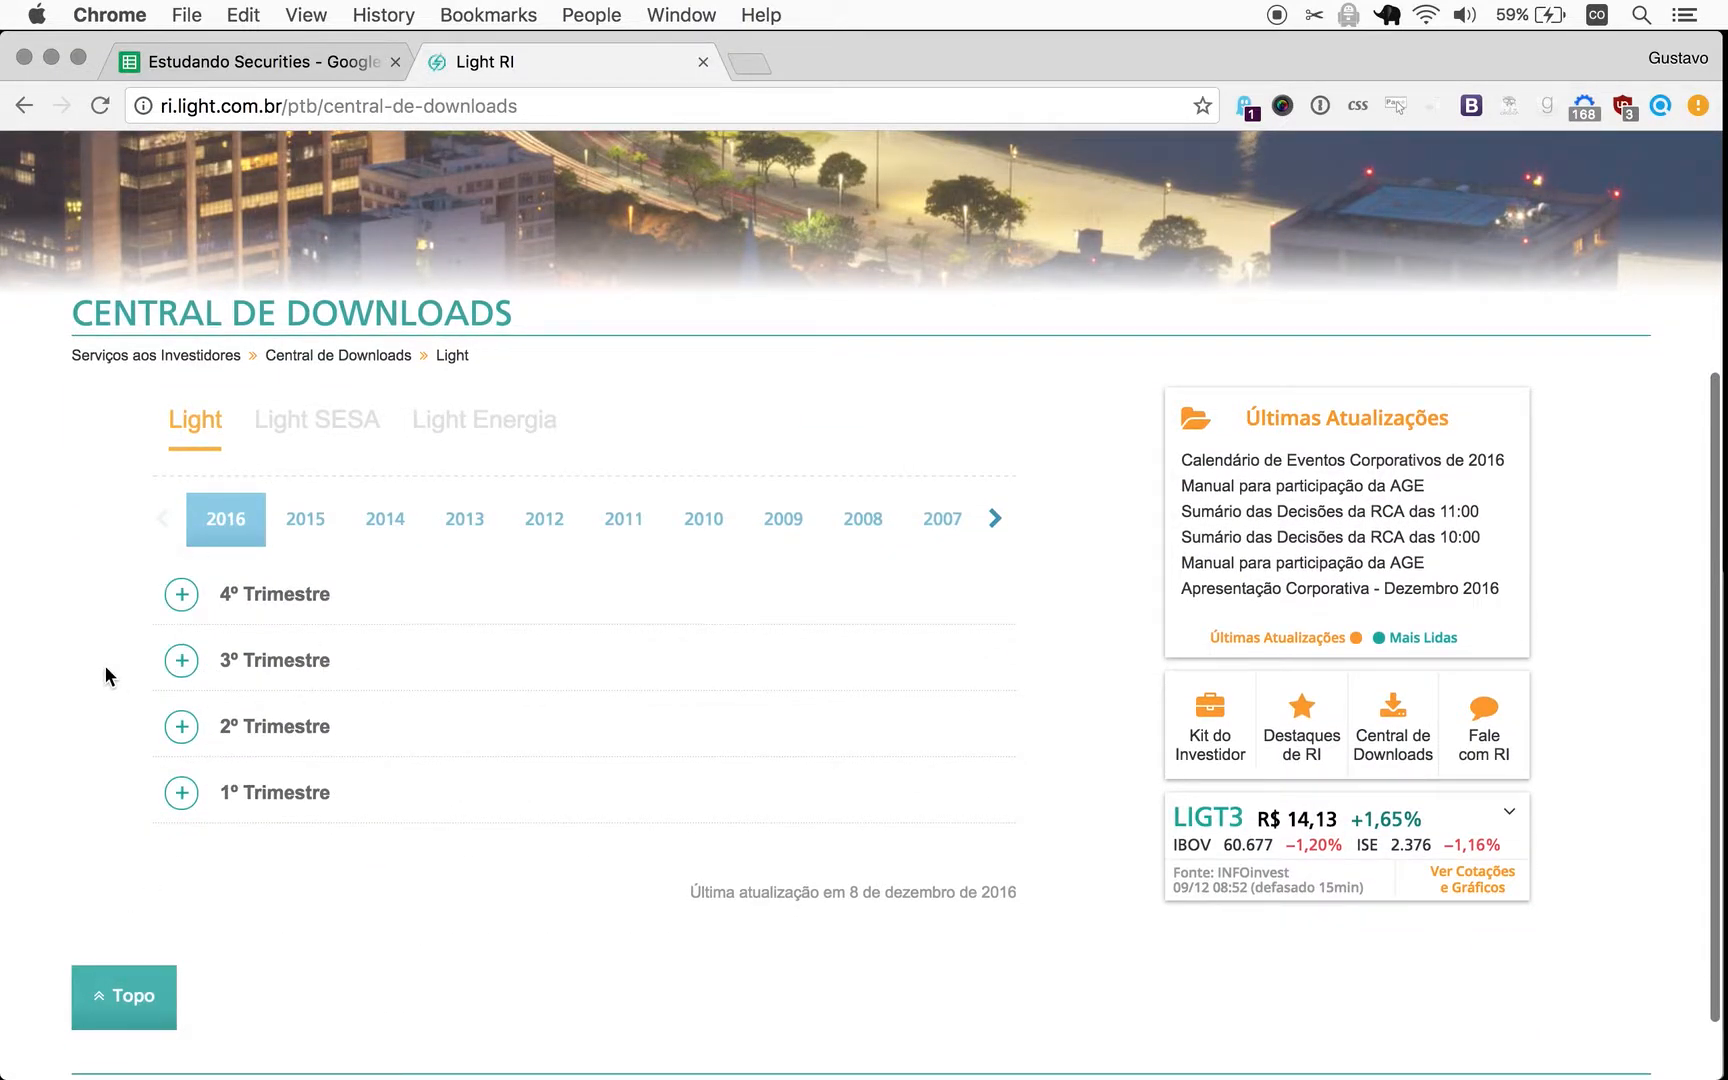
mouse_move(306, 518)
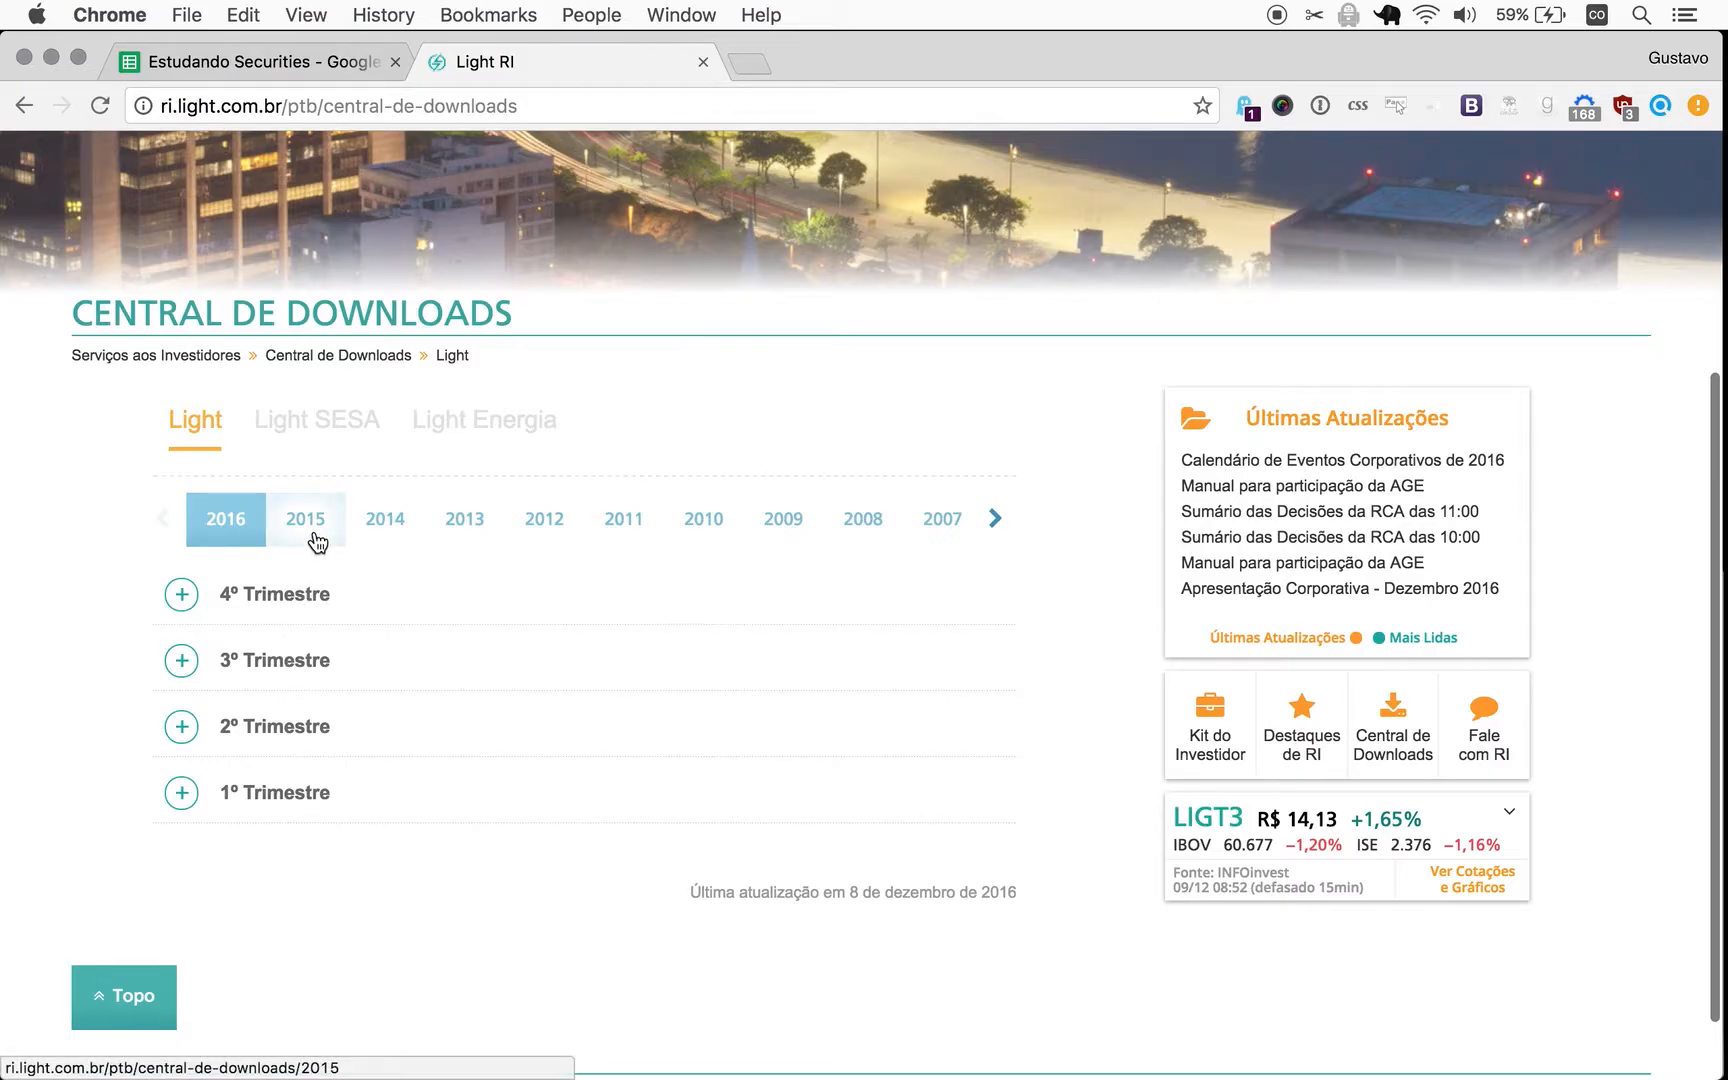
left_click(306, 518)
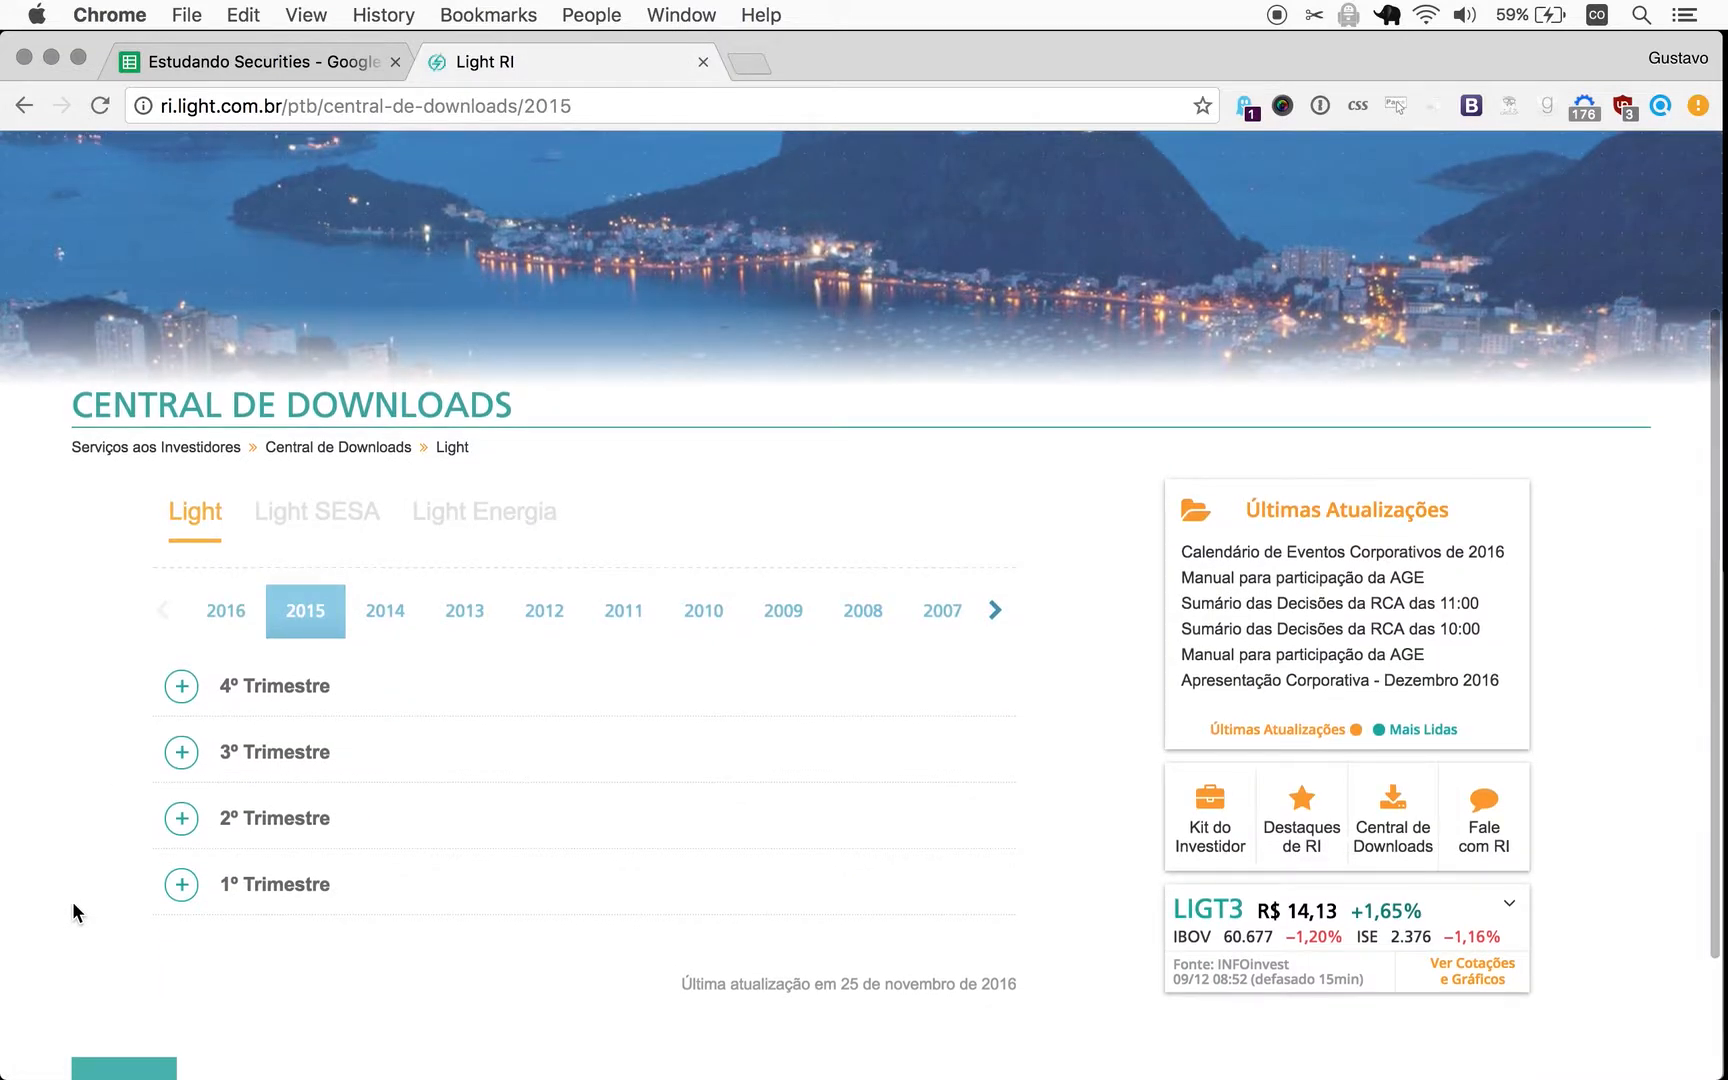
mouse_move(160, 690)
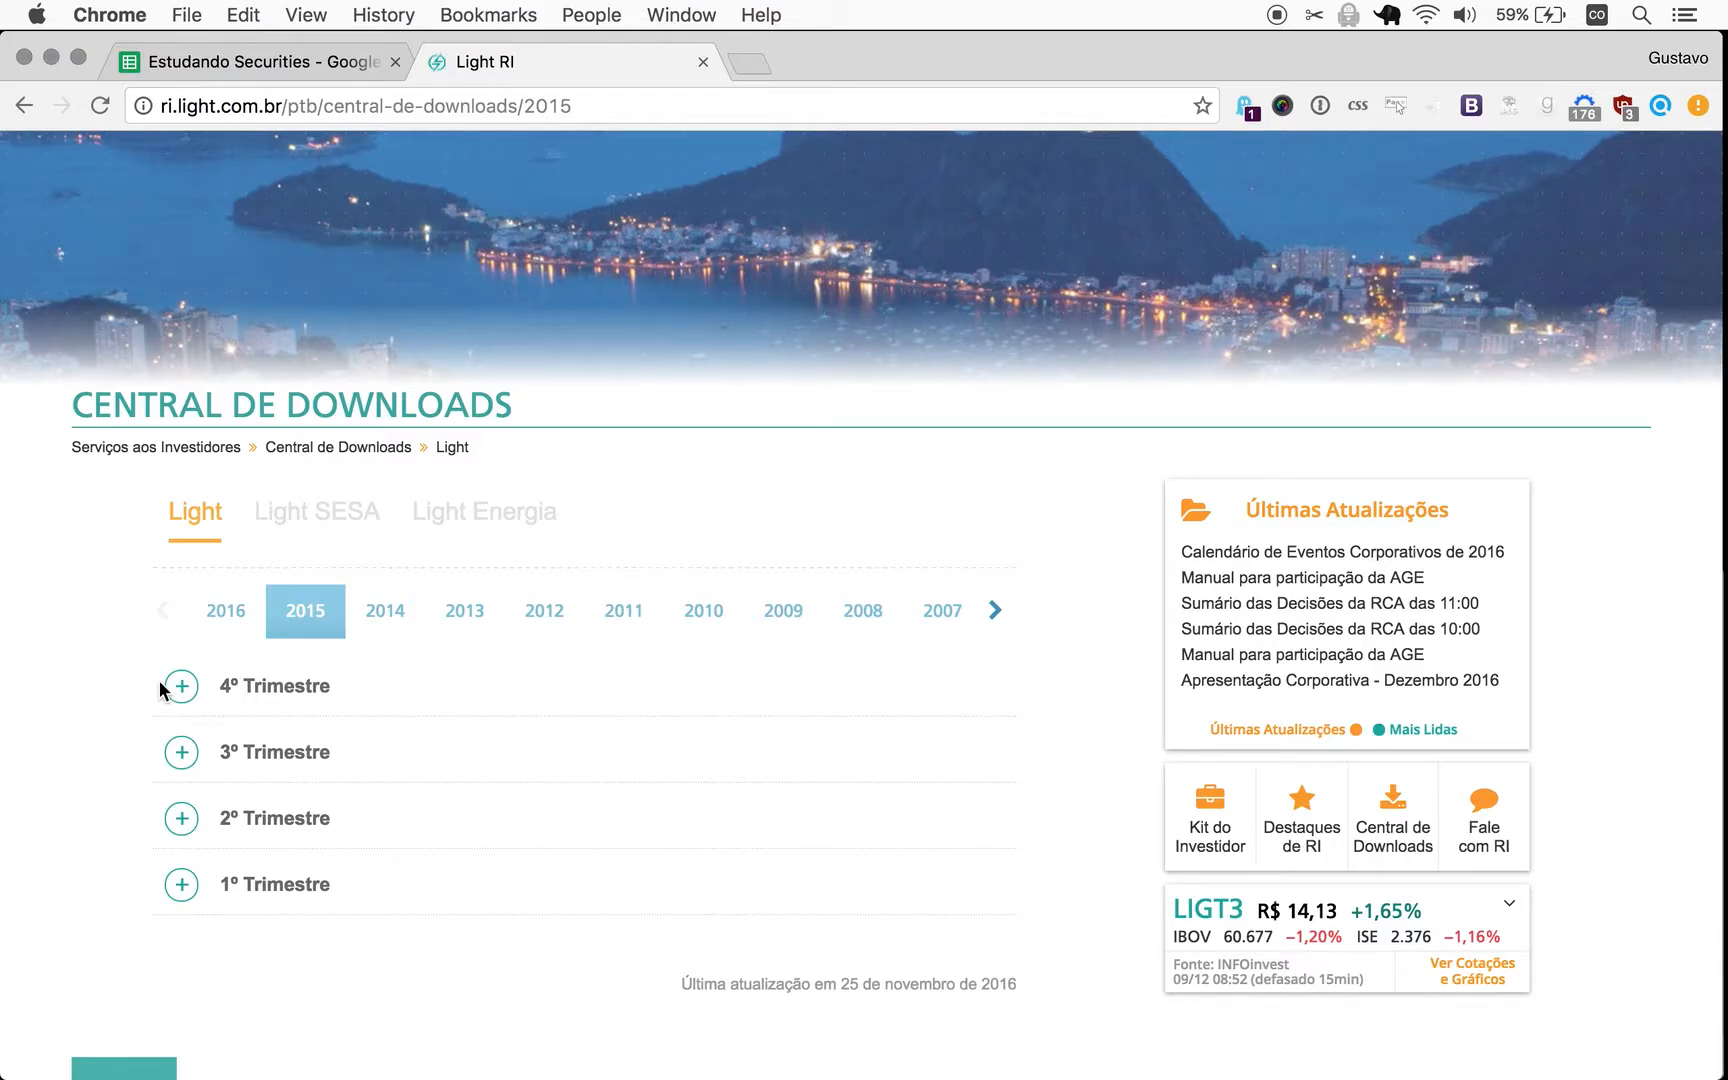
left_click(180, 686)
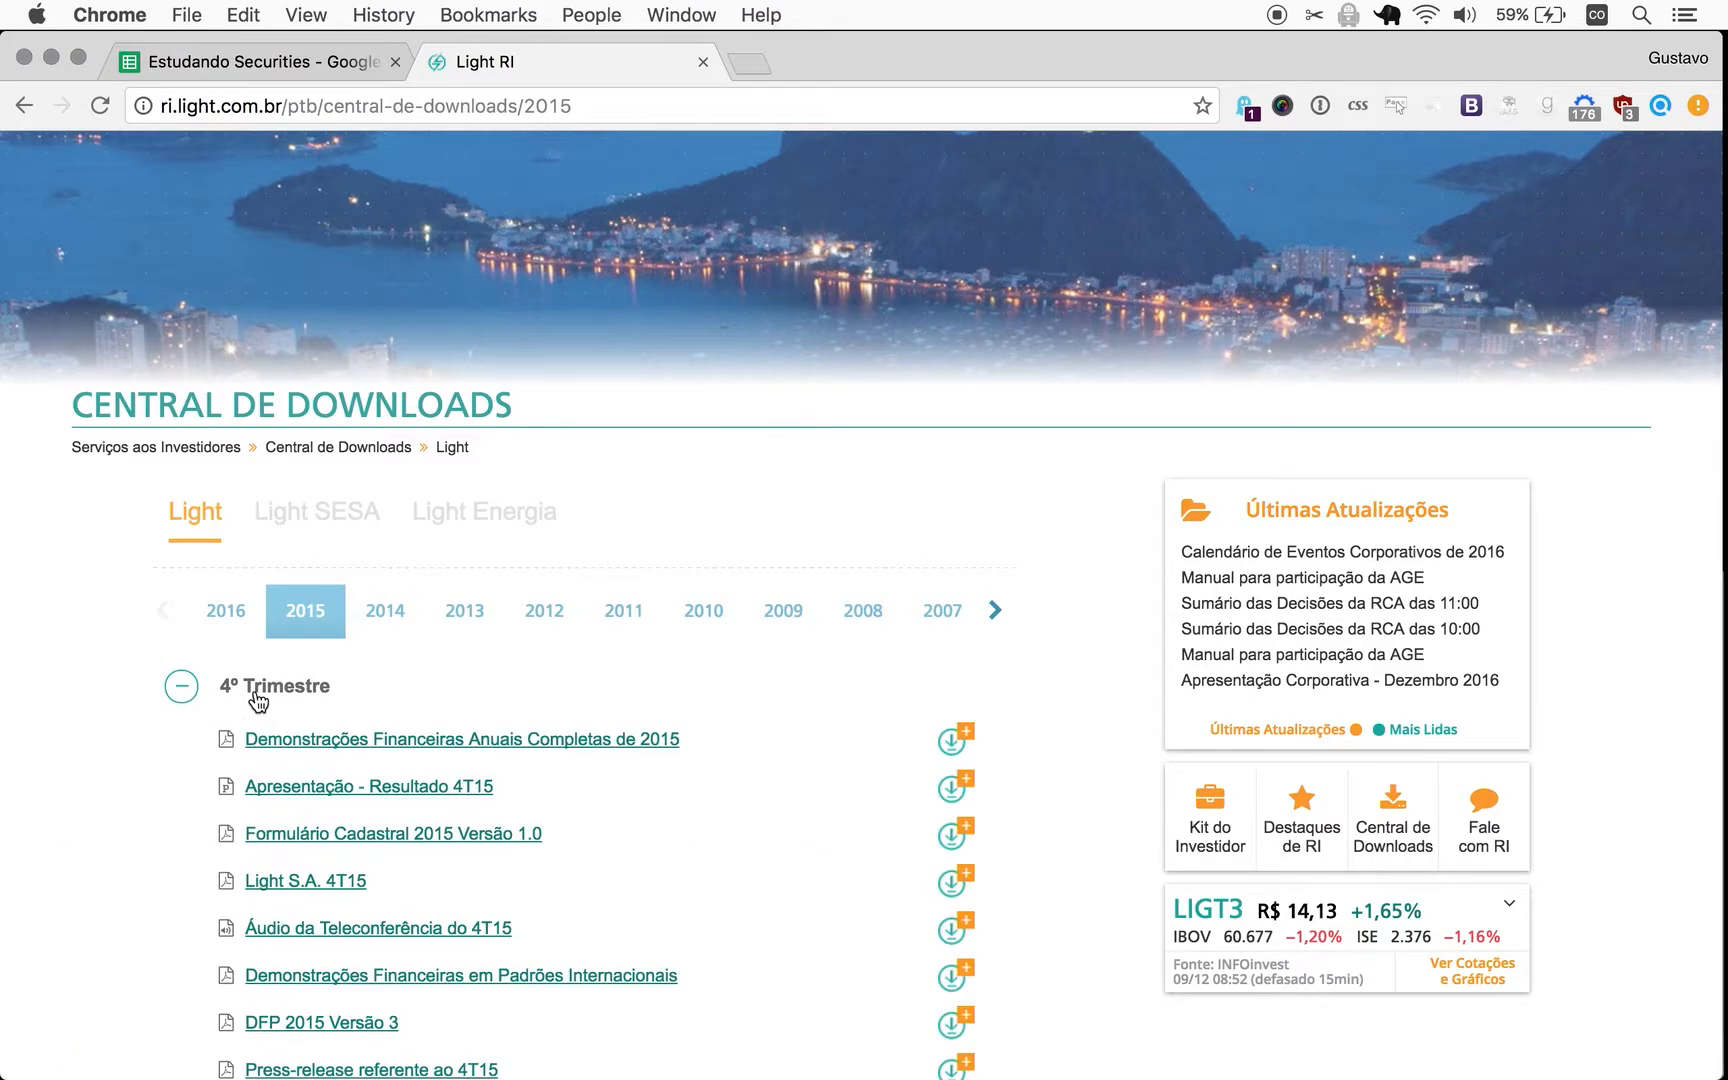
scroll("down", 3)
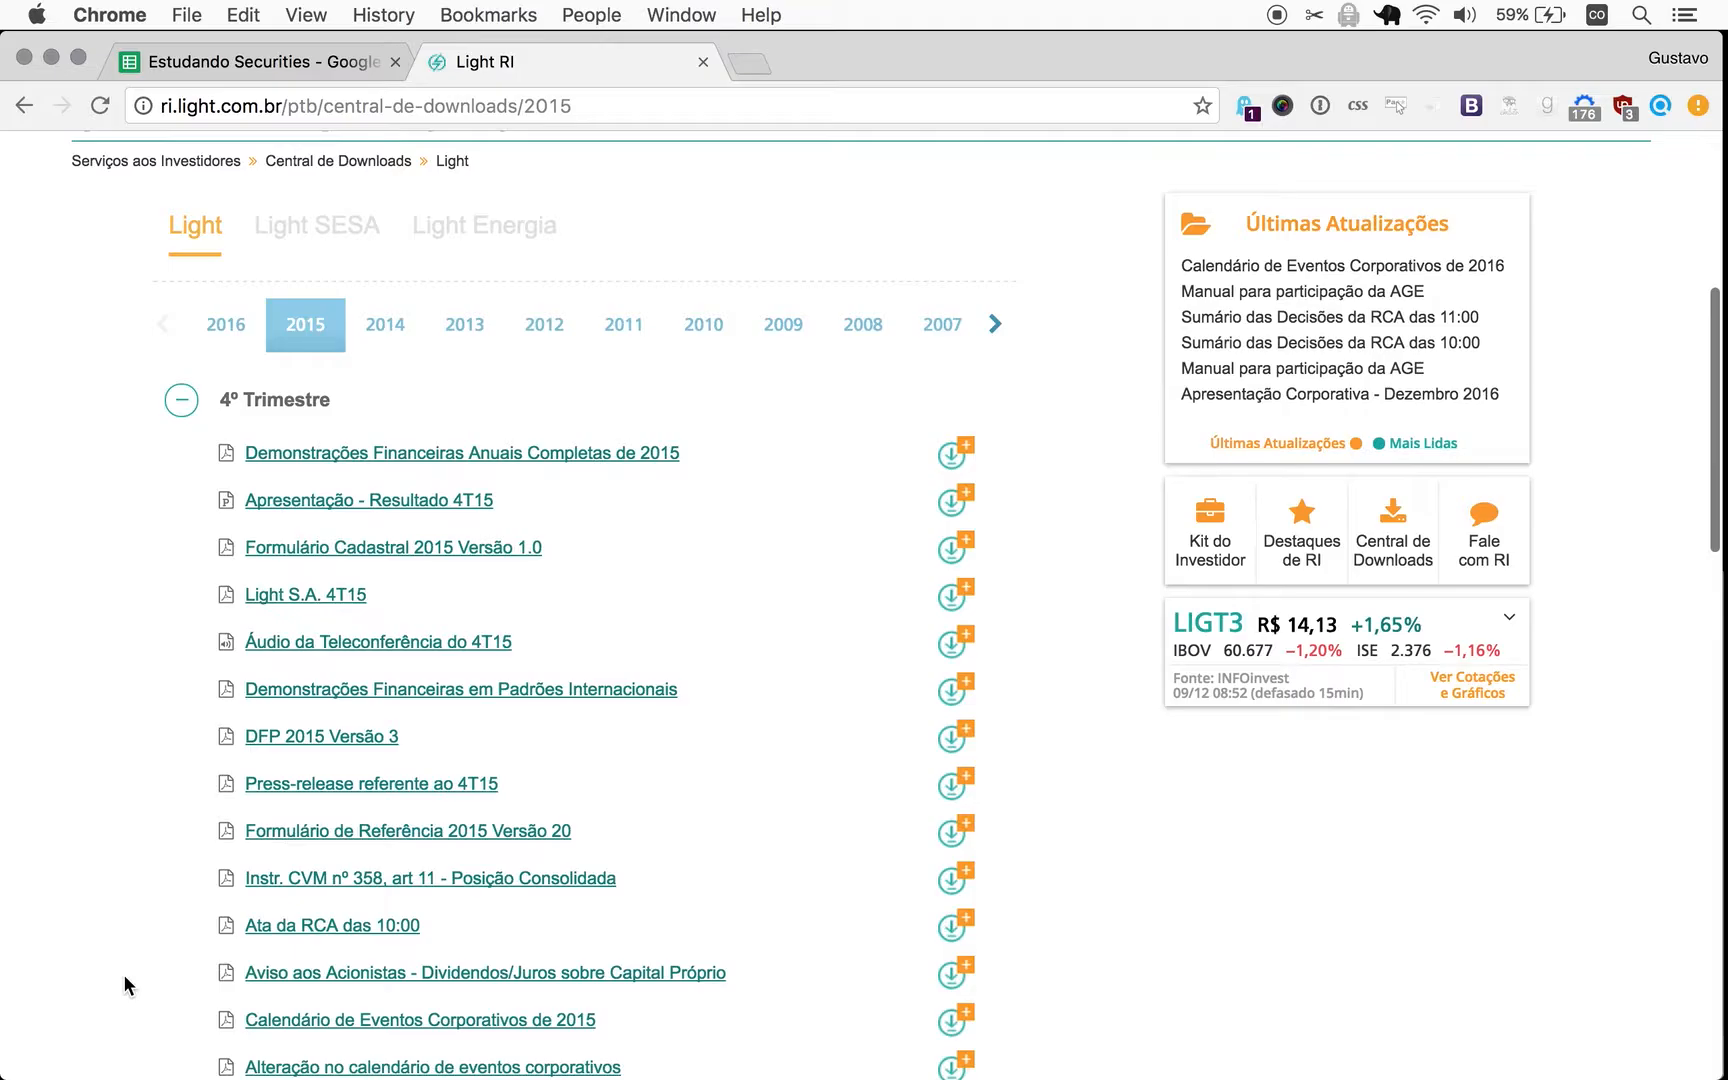
mouse_move(94, 944)
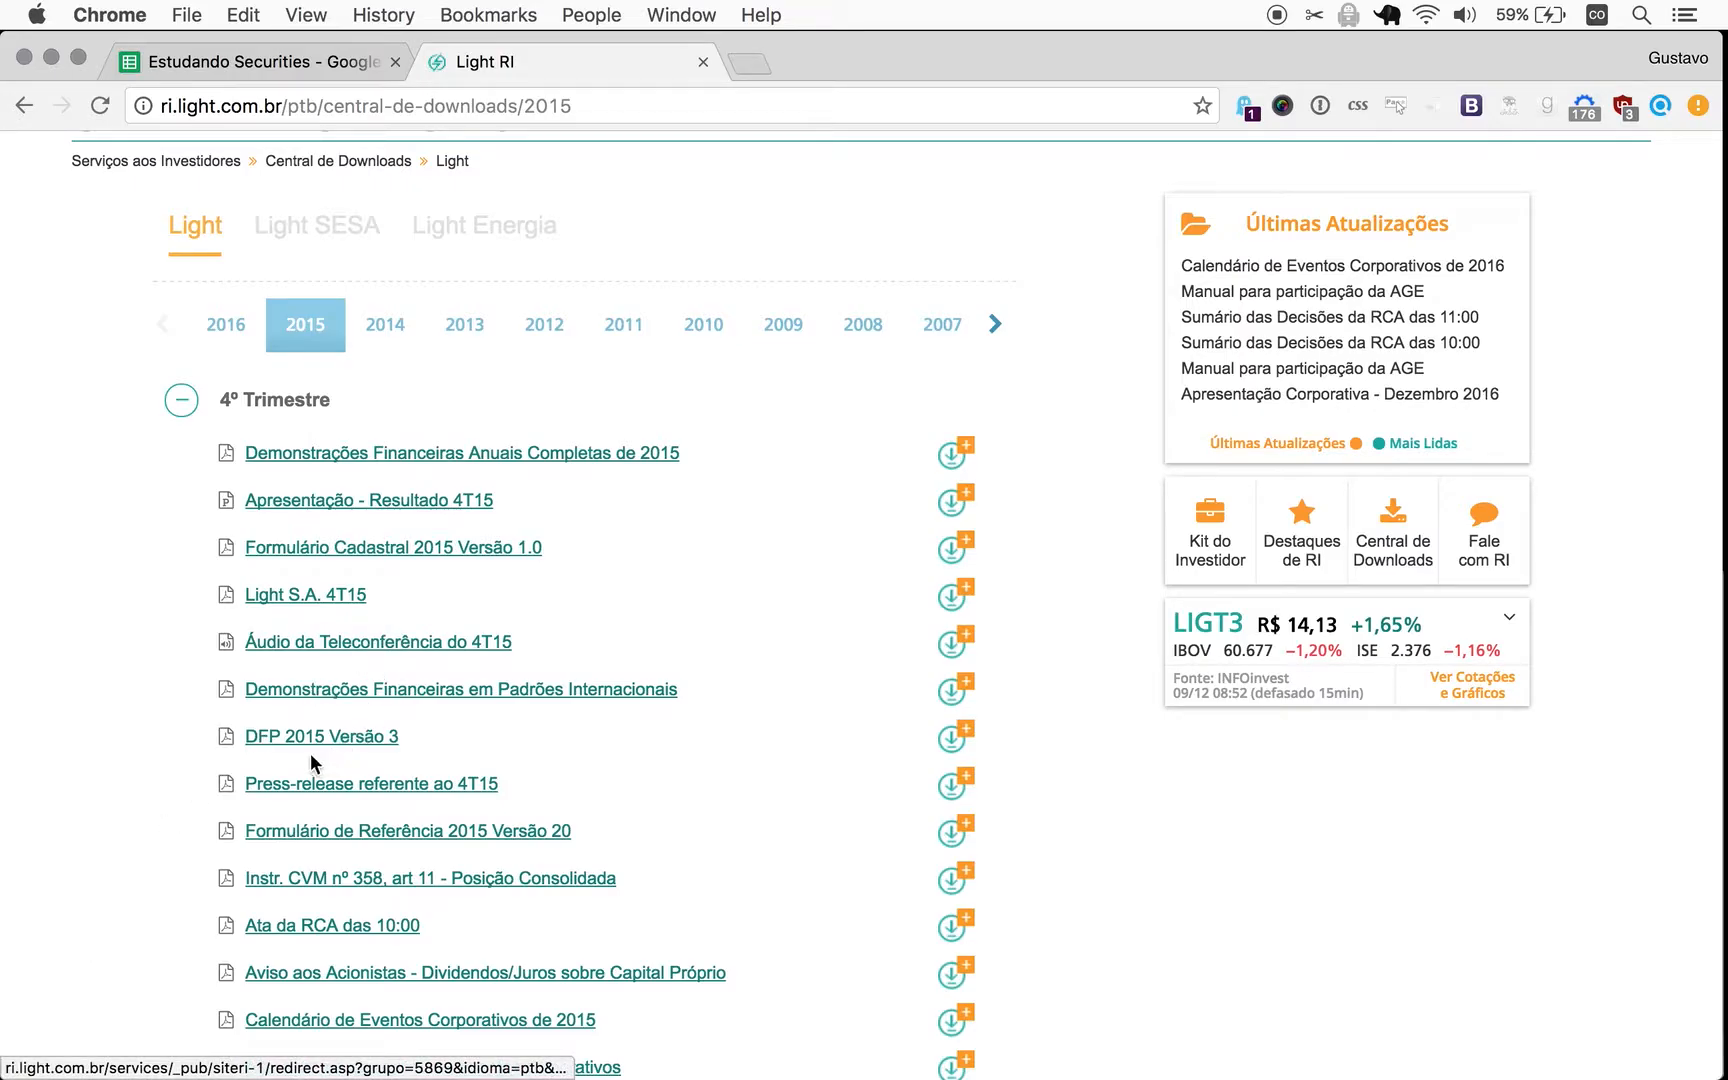
mouse_move(264, 758)
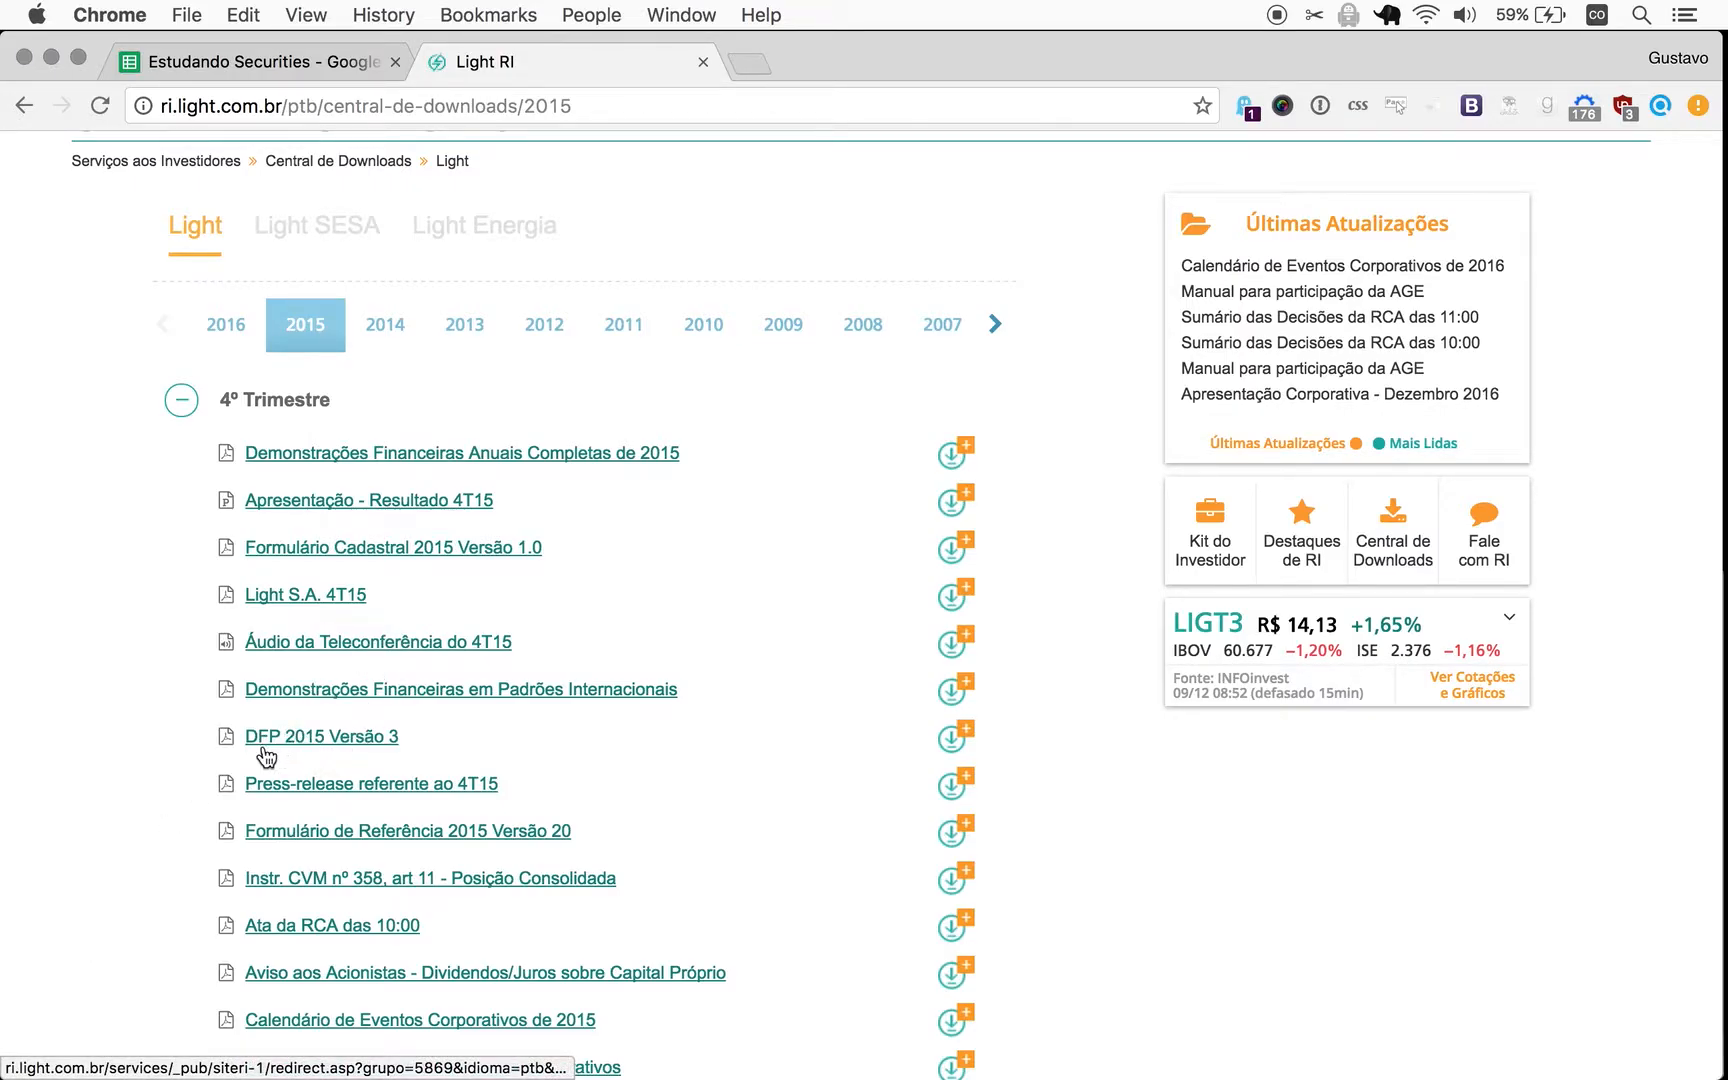
mouse_move(324, 902)
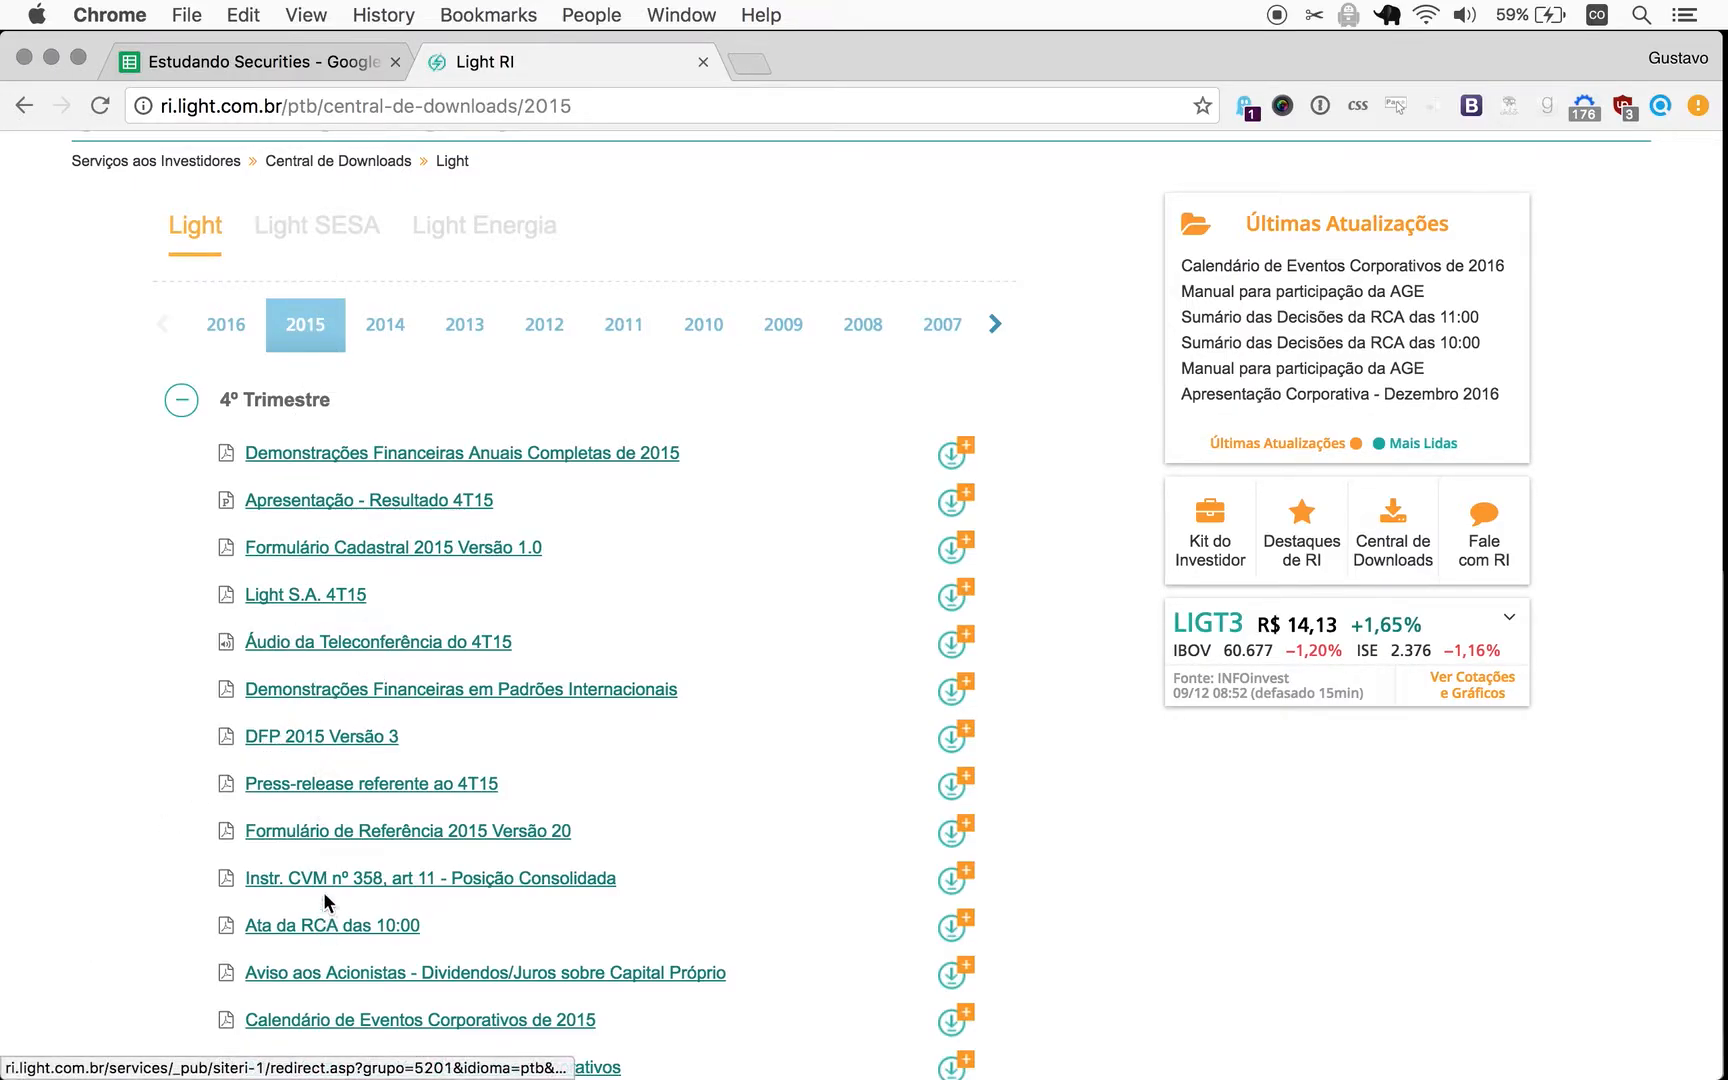
mouse_move(322, 736)
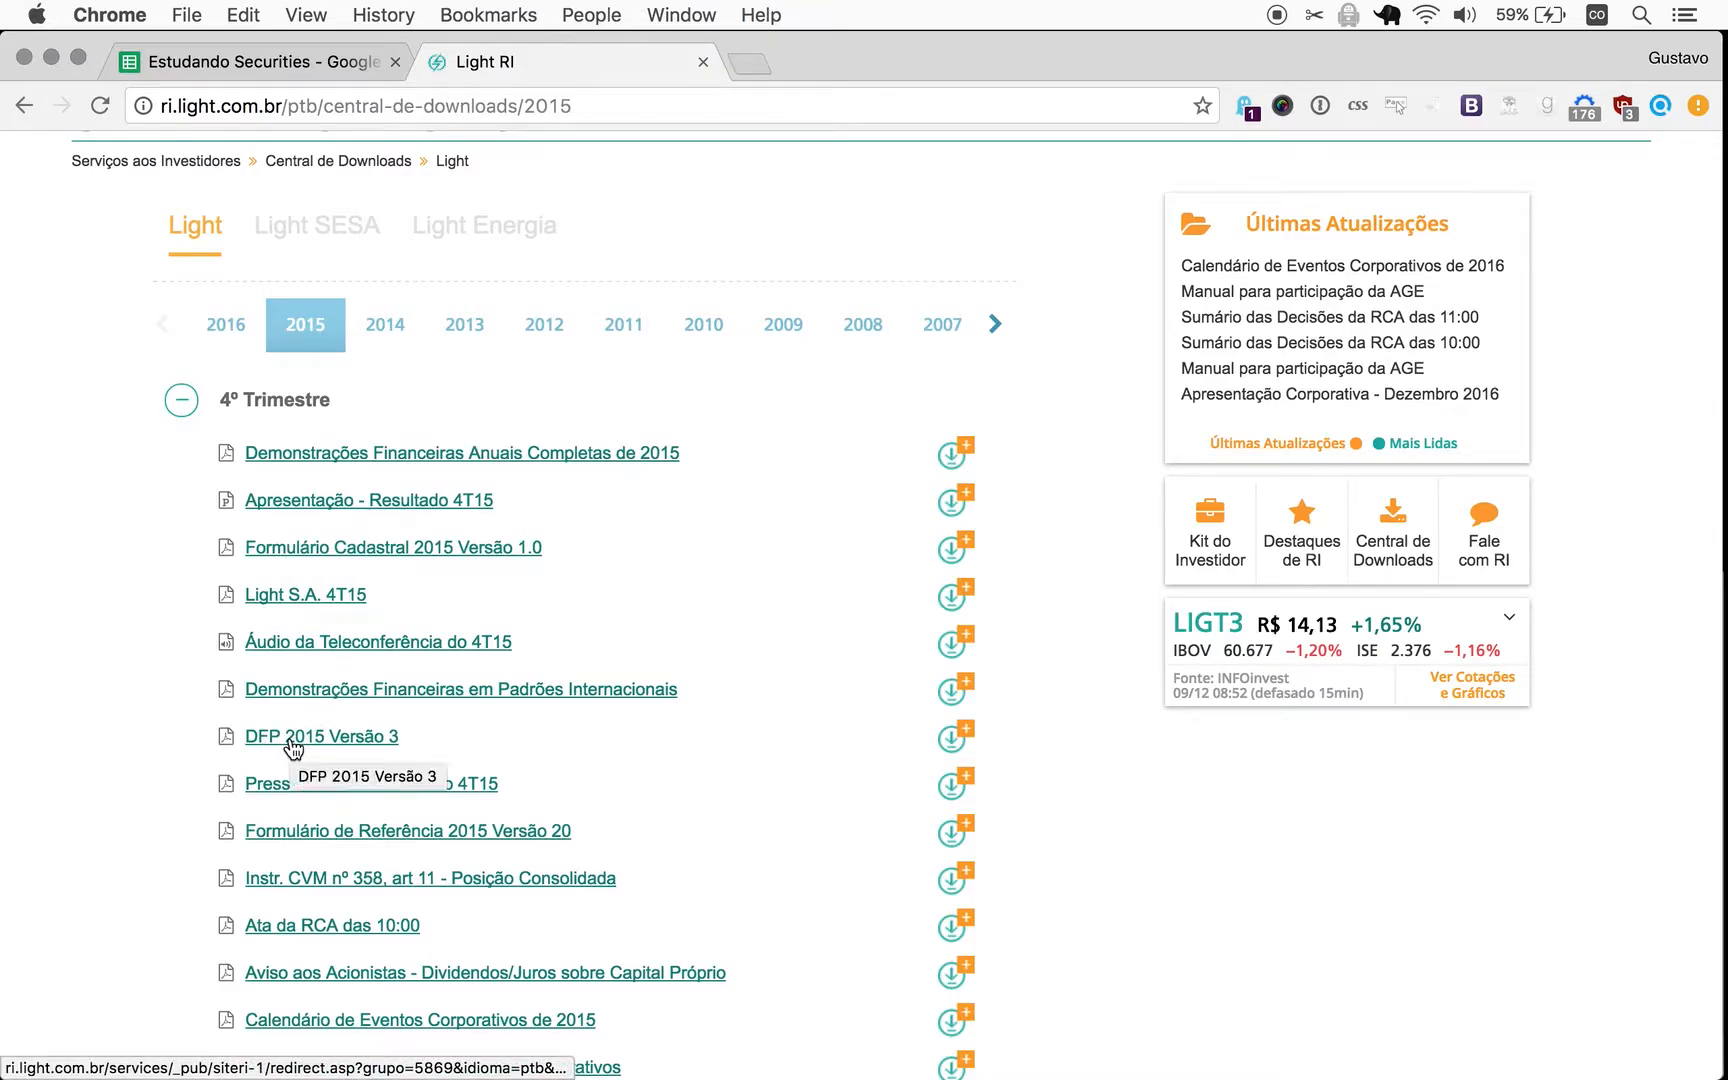
View the DFP 2015 Versão 3 report's net profit line (37.836 for 2015, 662.831 for 2014).
left_click(320, 736)
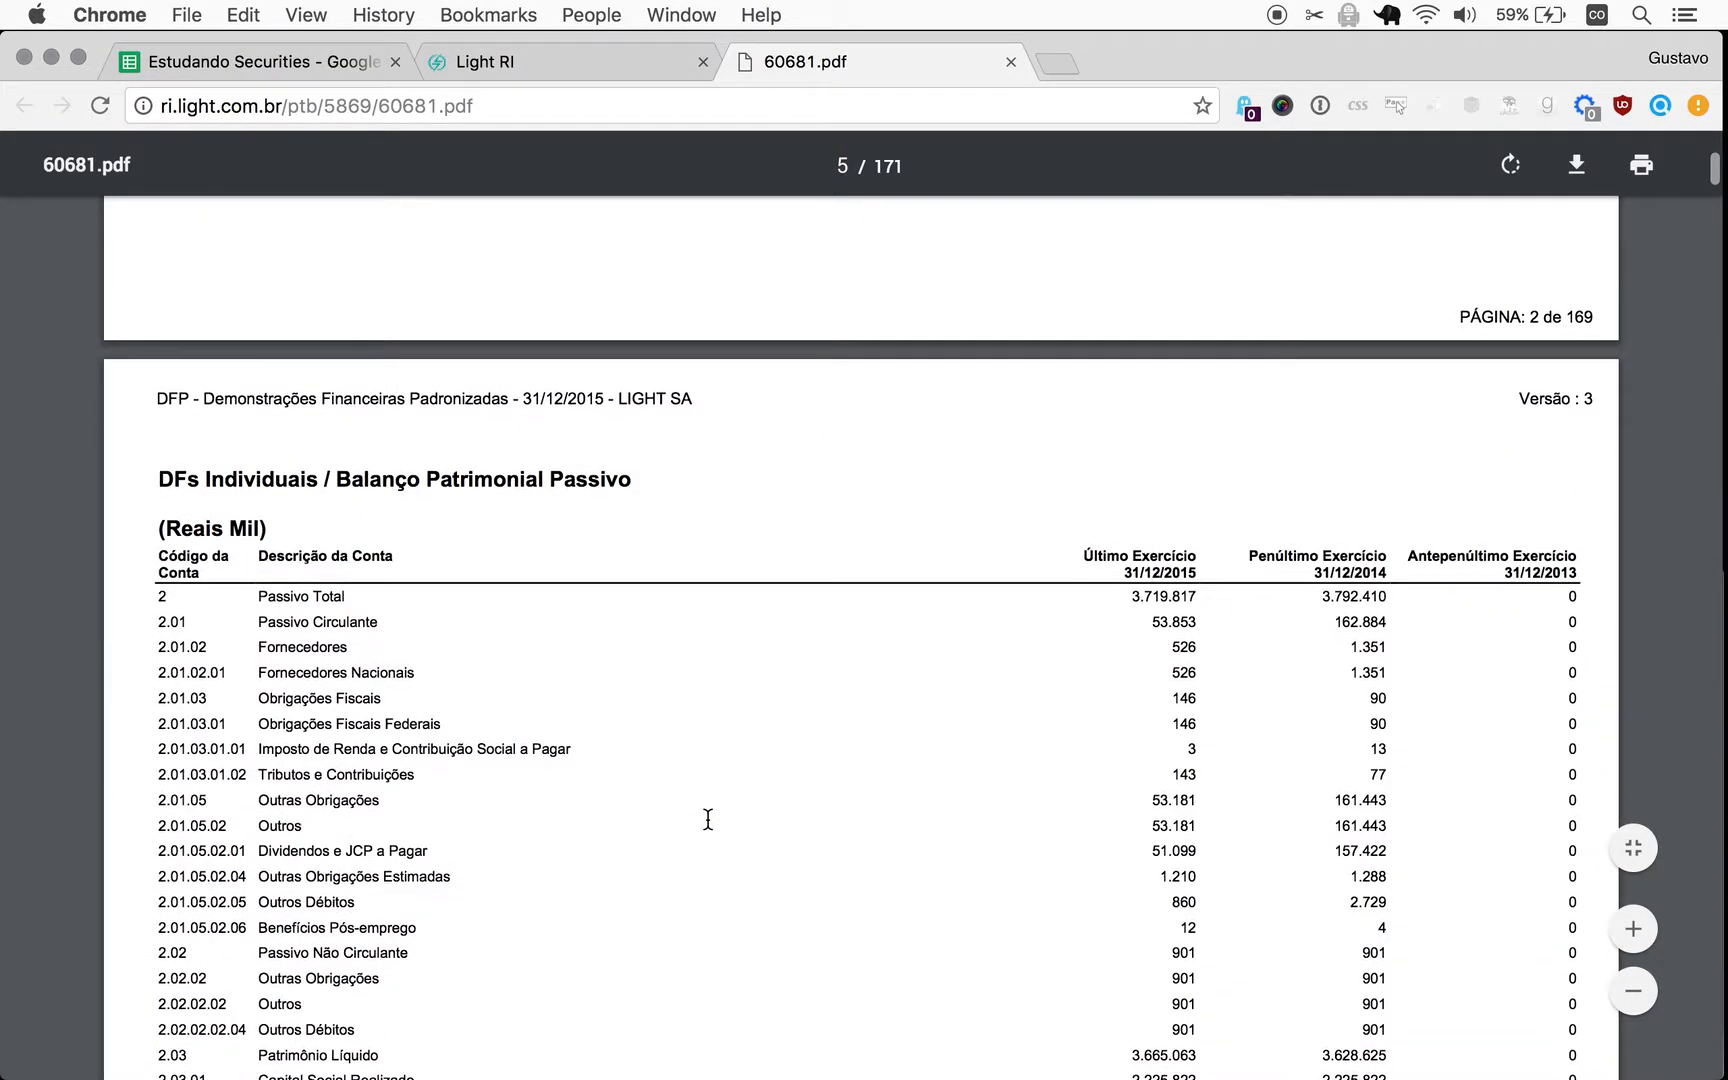
scroll("down", 3)
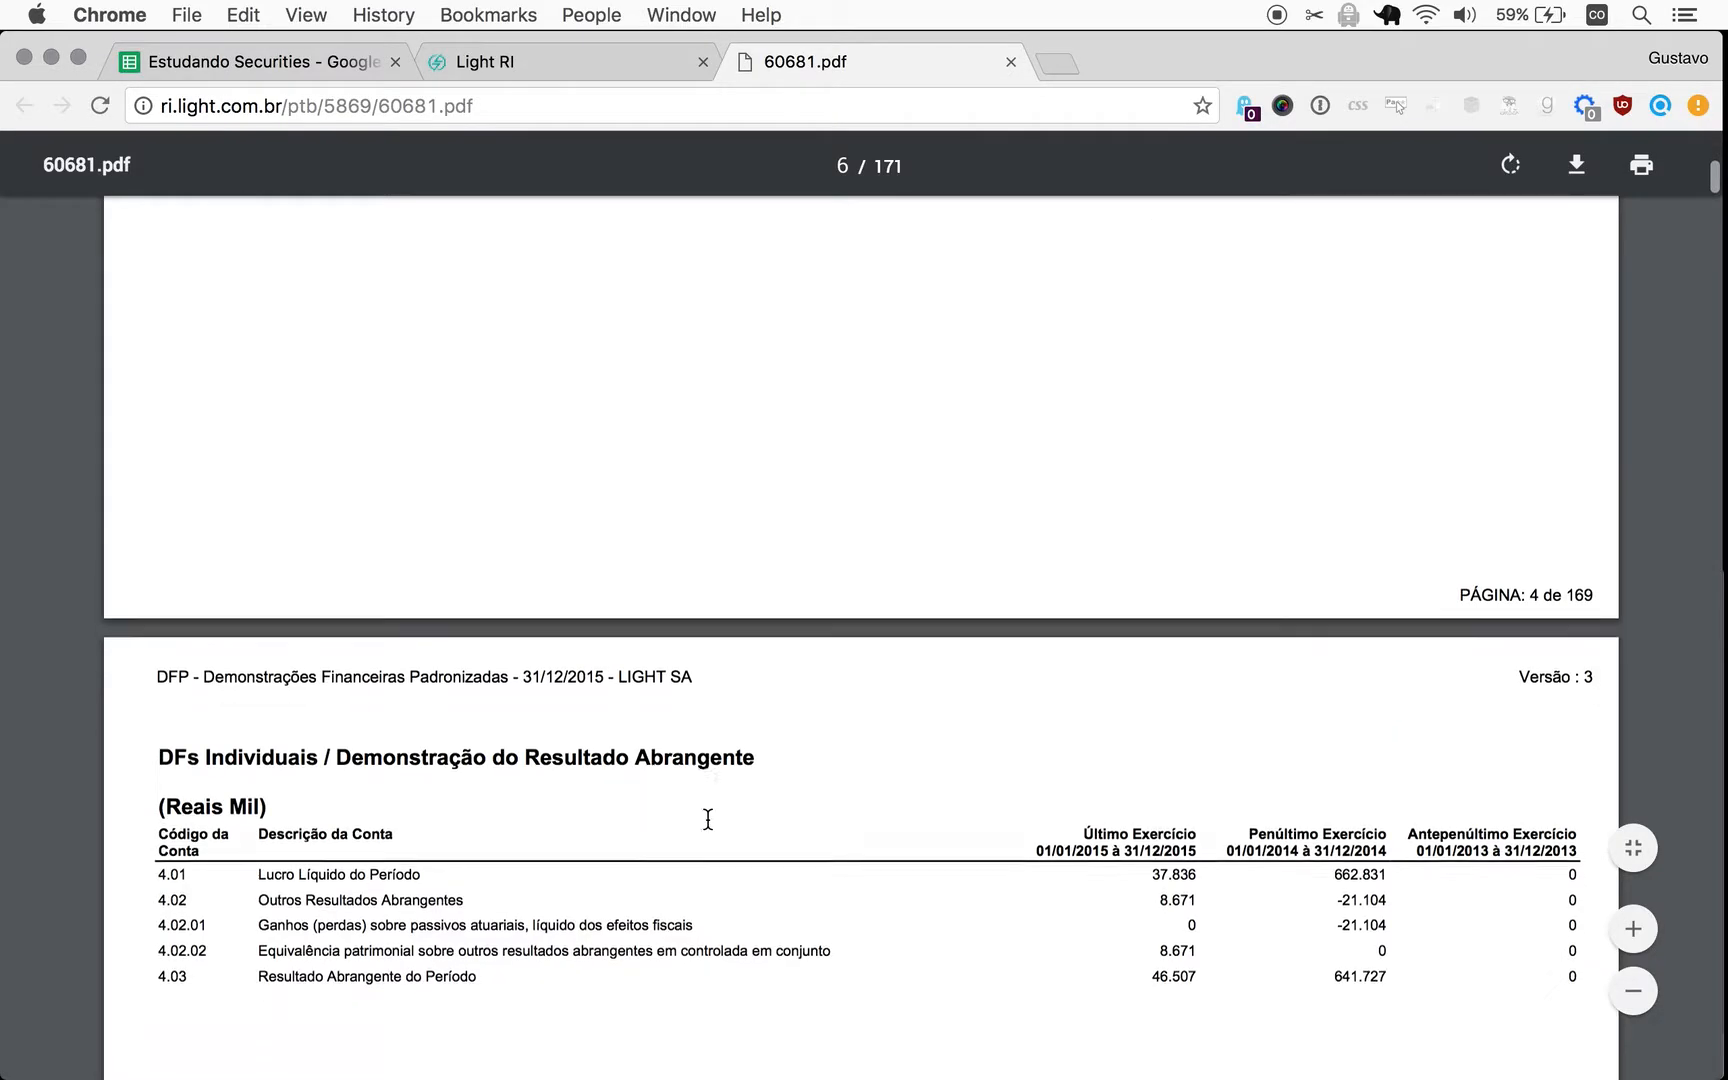
scroll("down", 3)
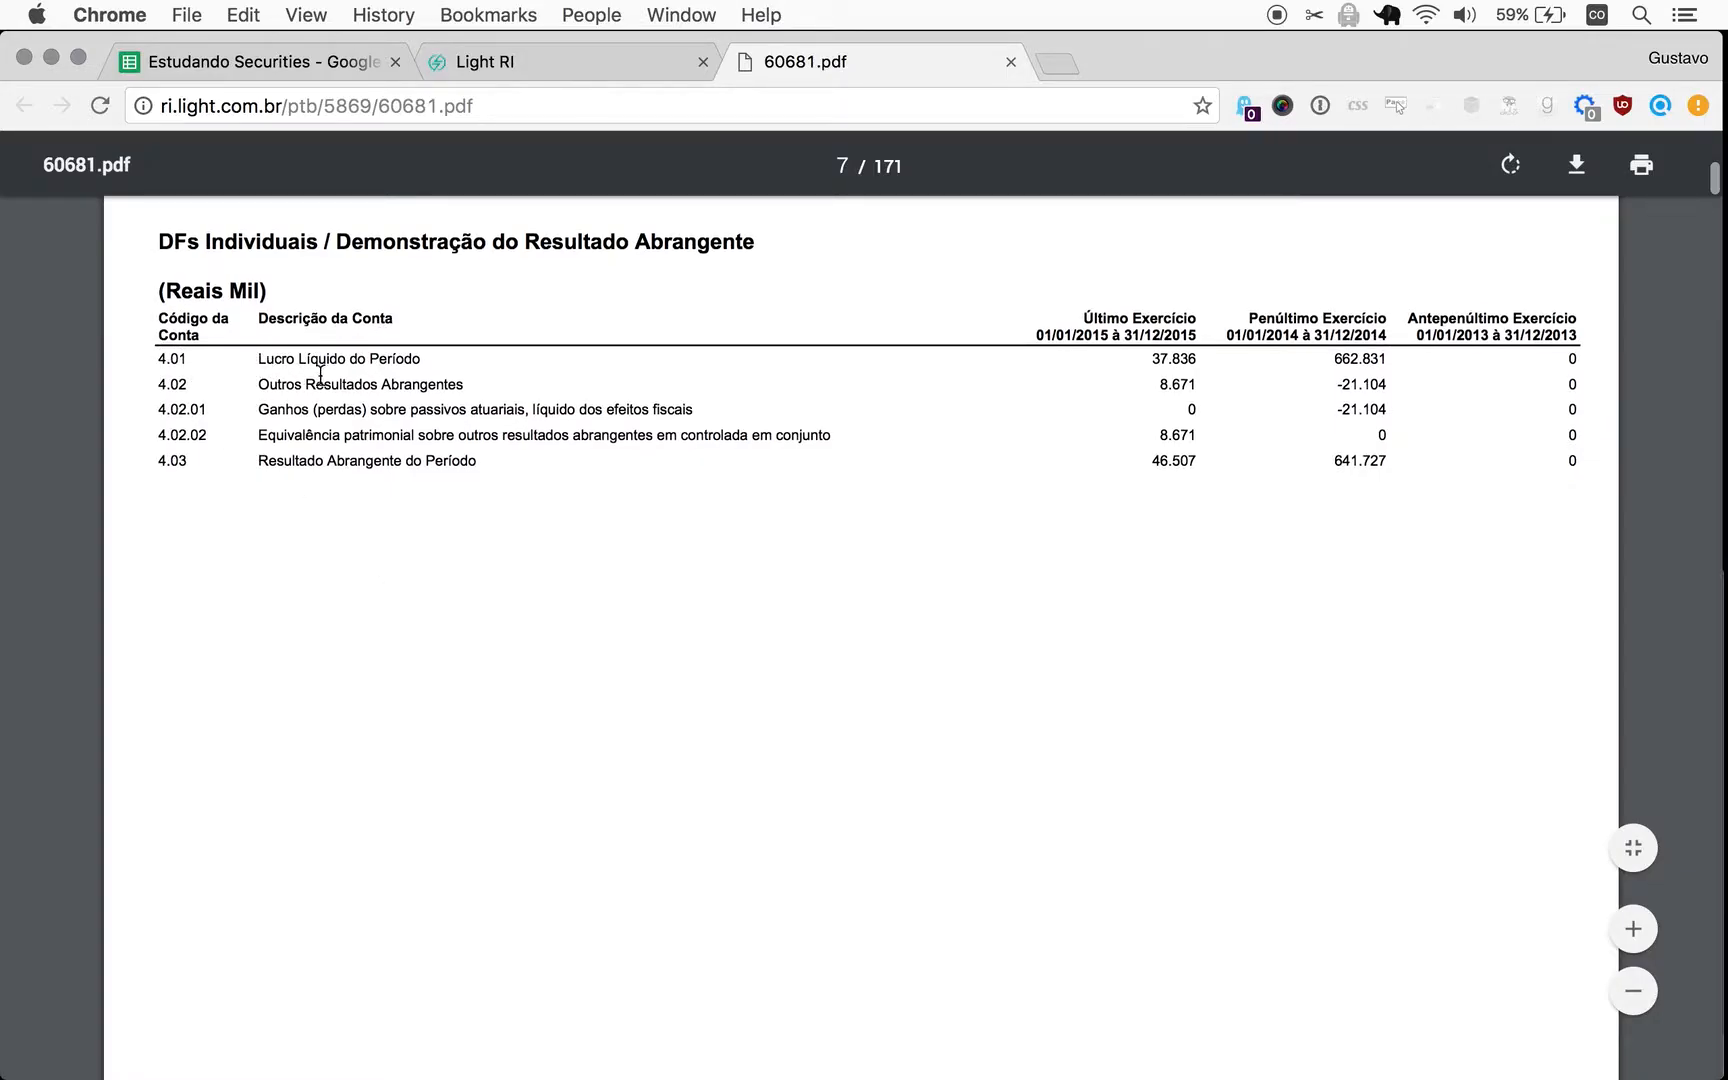
double_click(320, 358)
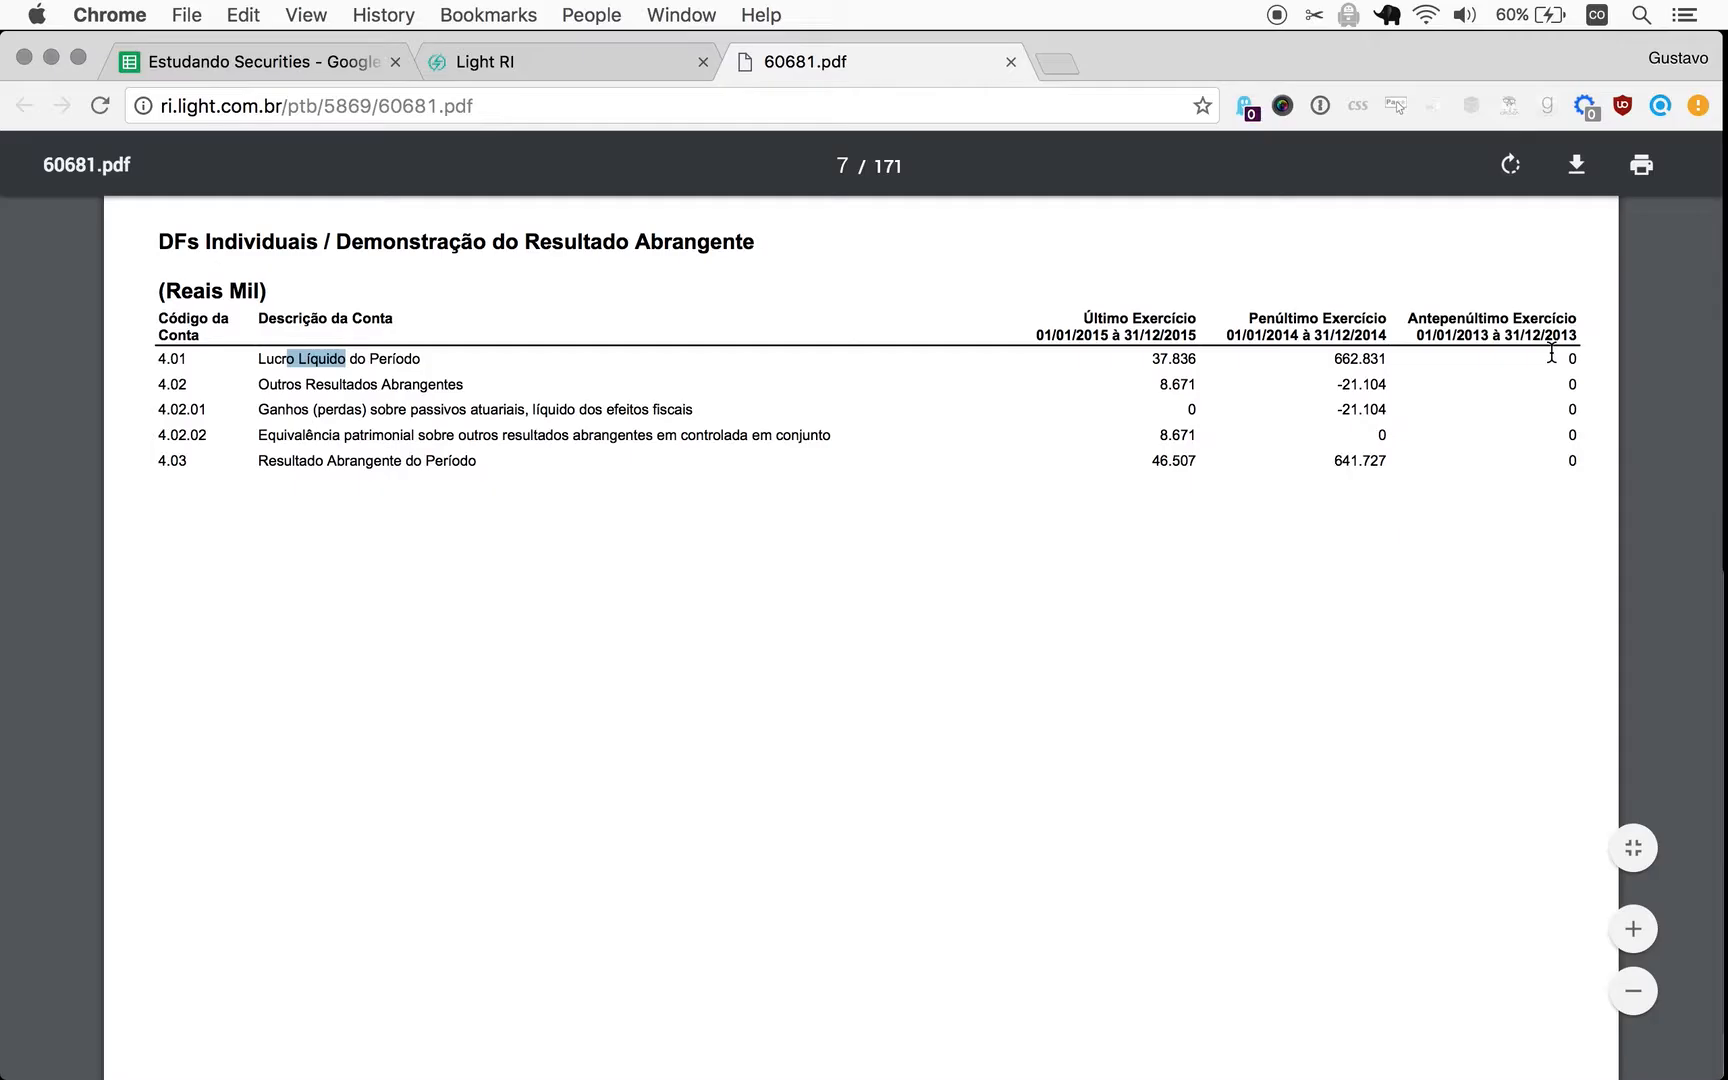
mouse_move(1524, 394)
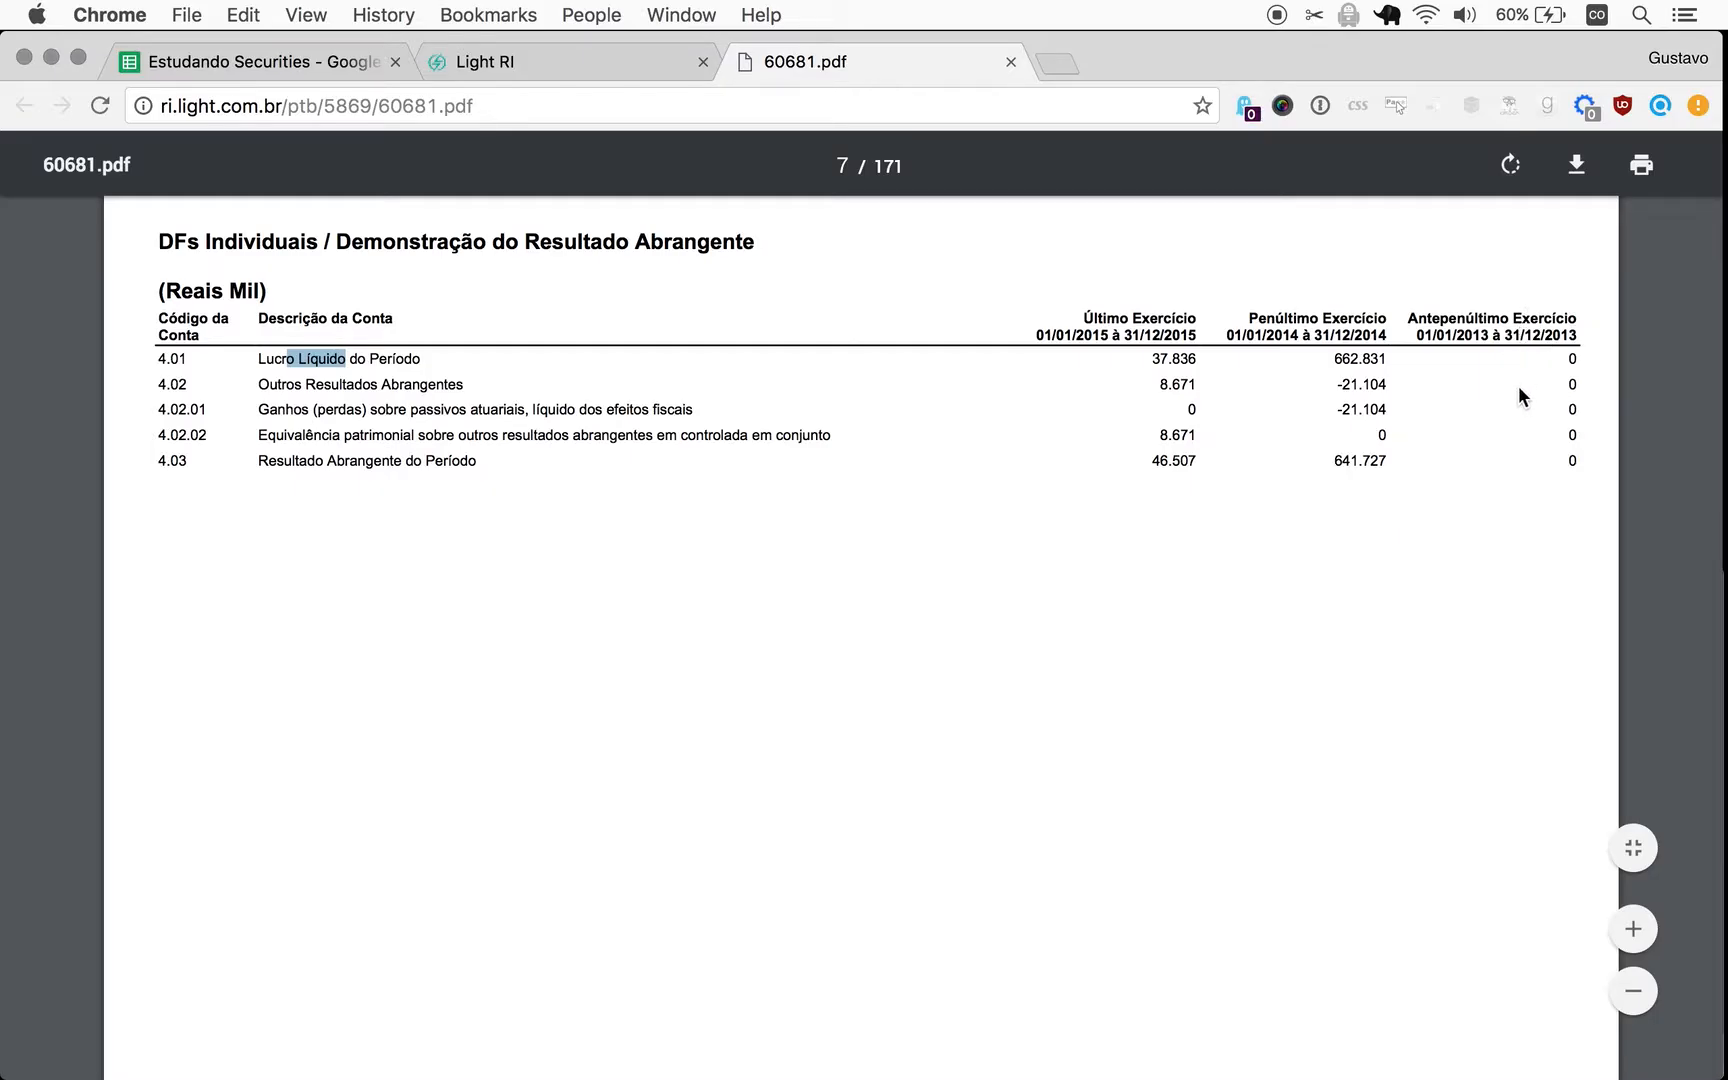
mouse_move(1610, 650)
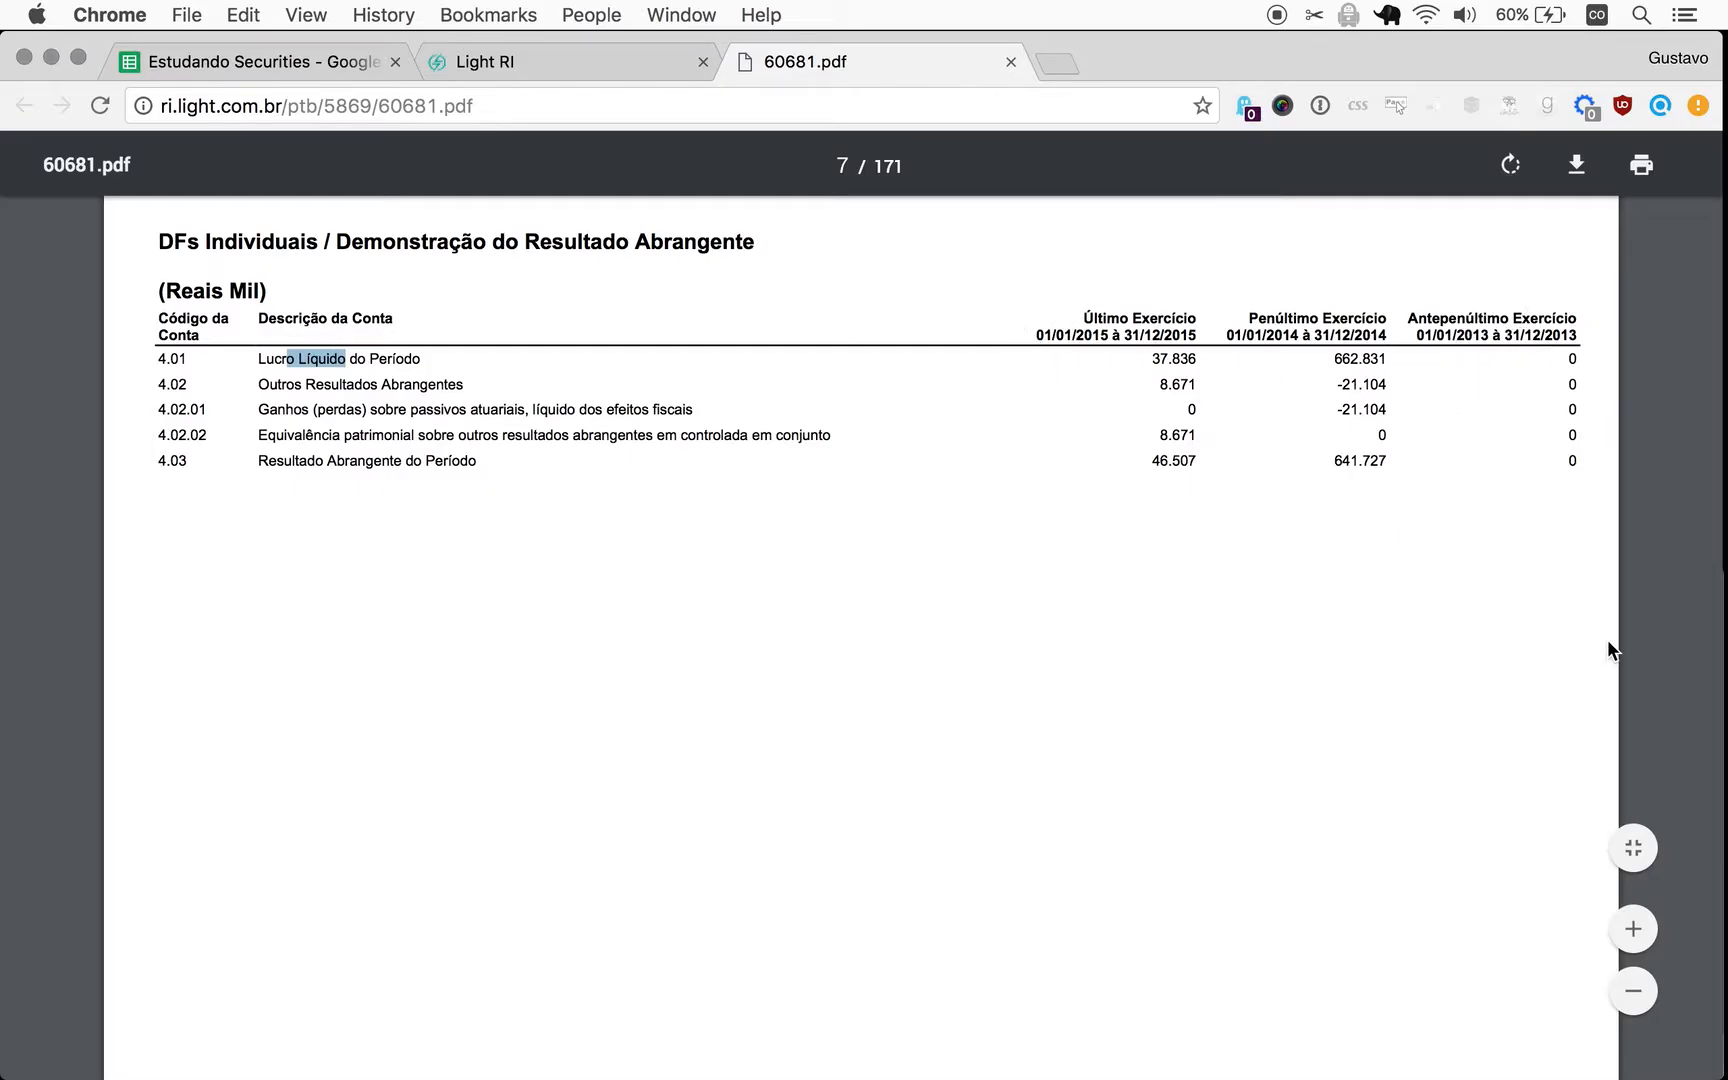
scroll("down", 3)
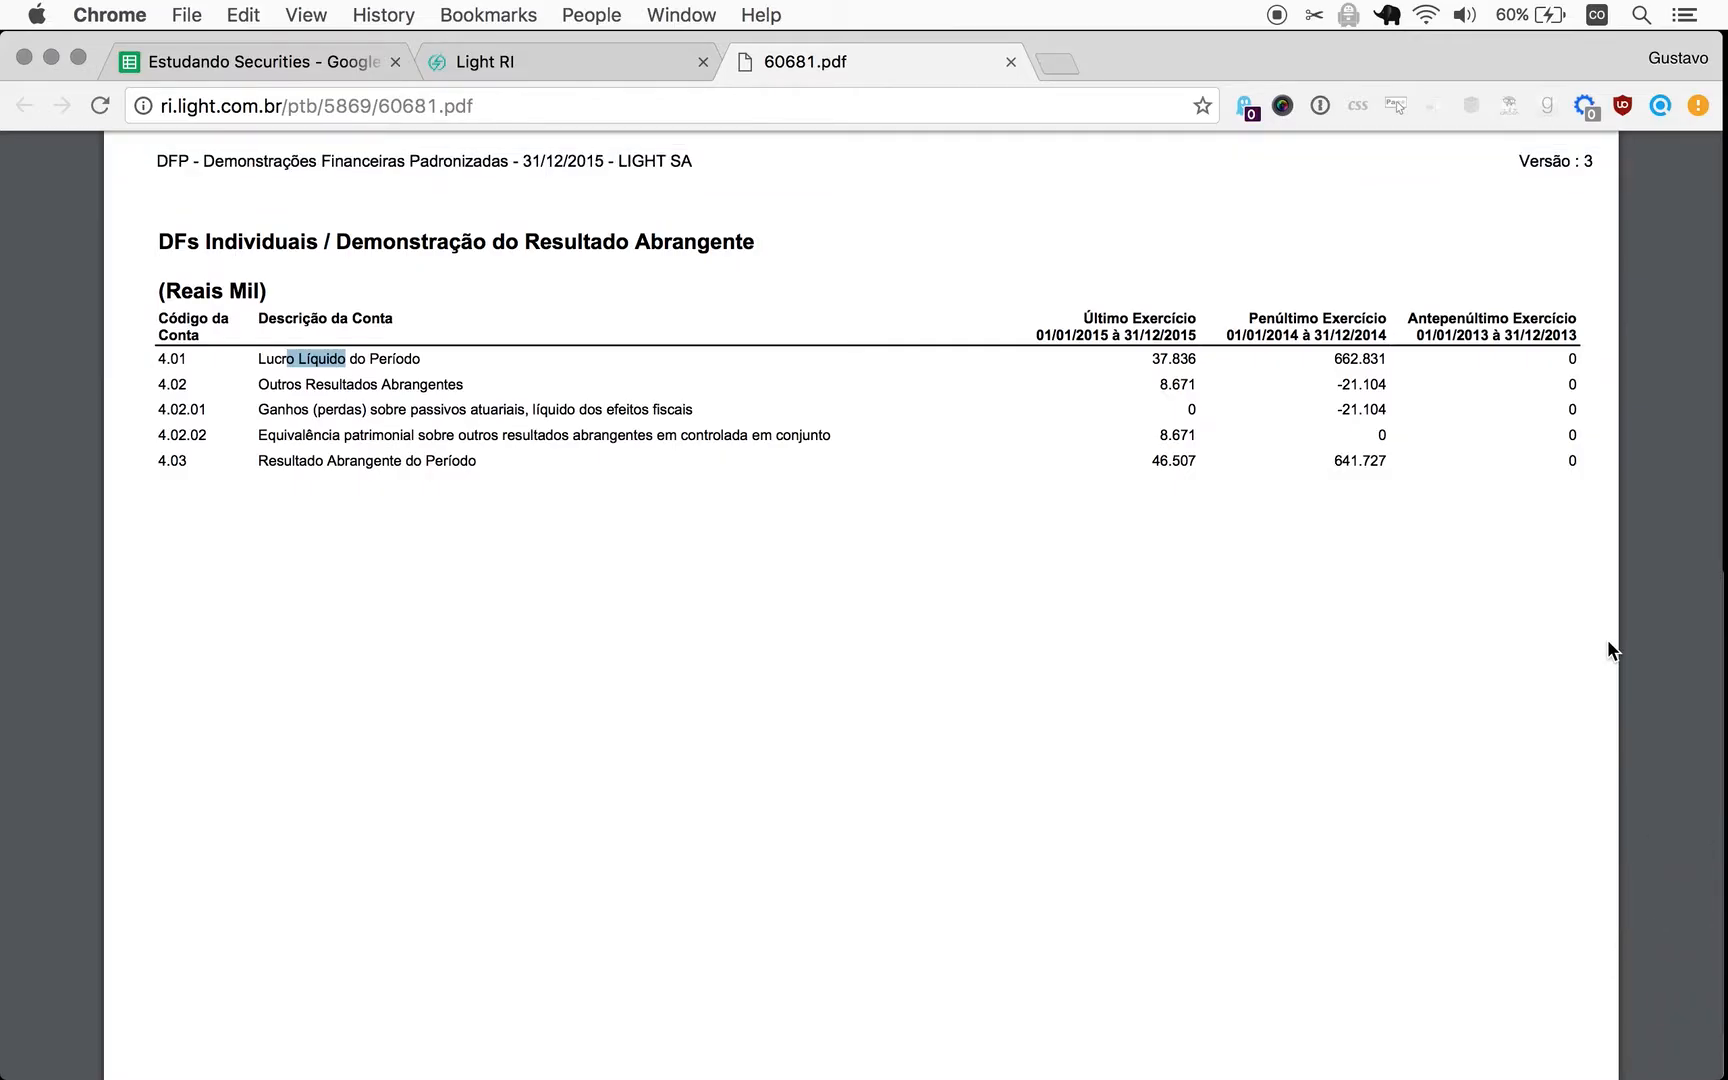
mouse_move(1154, 366)
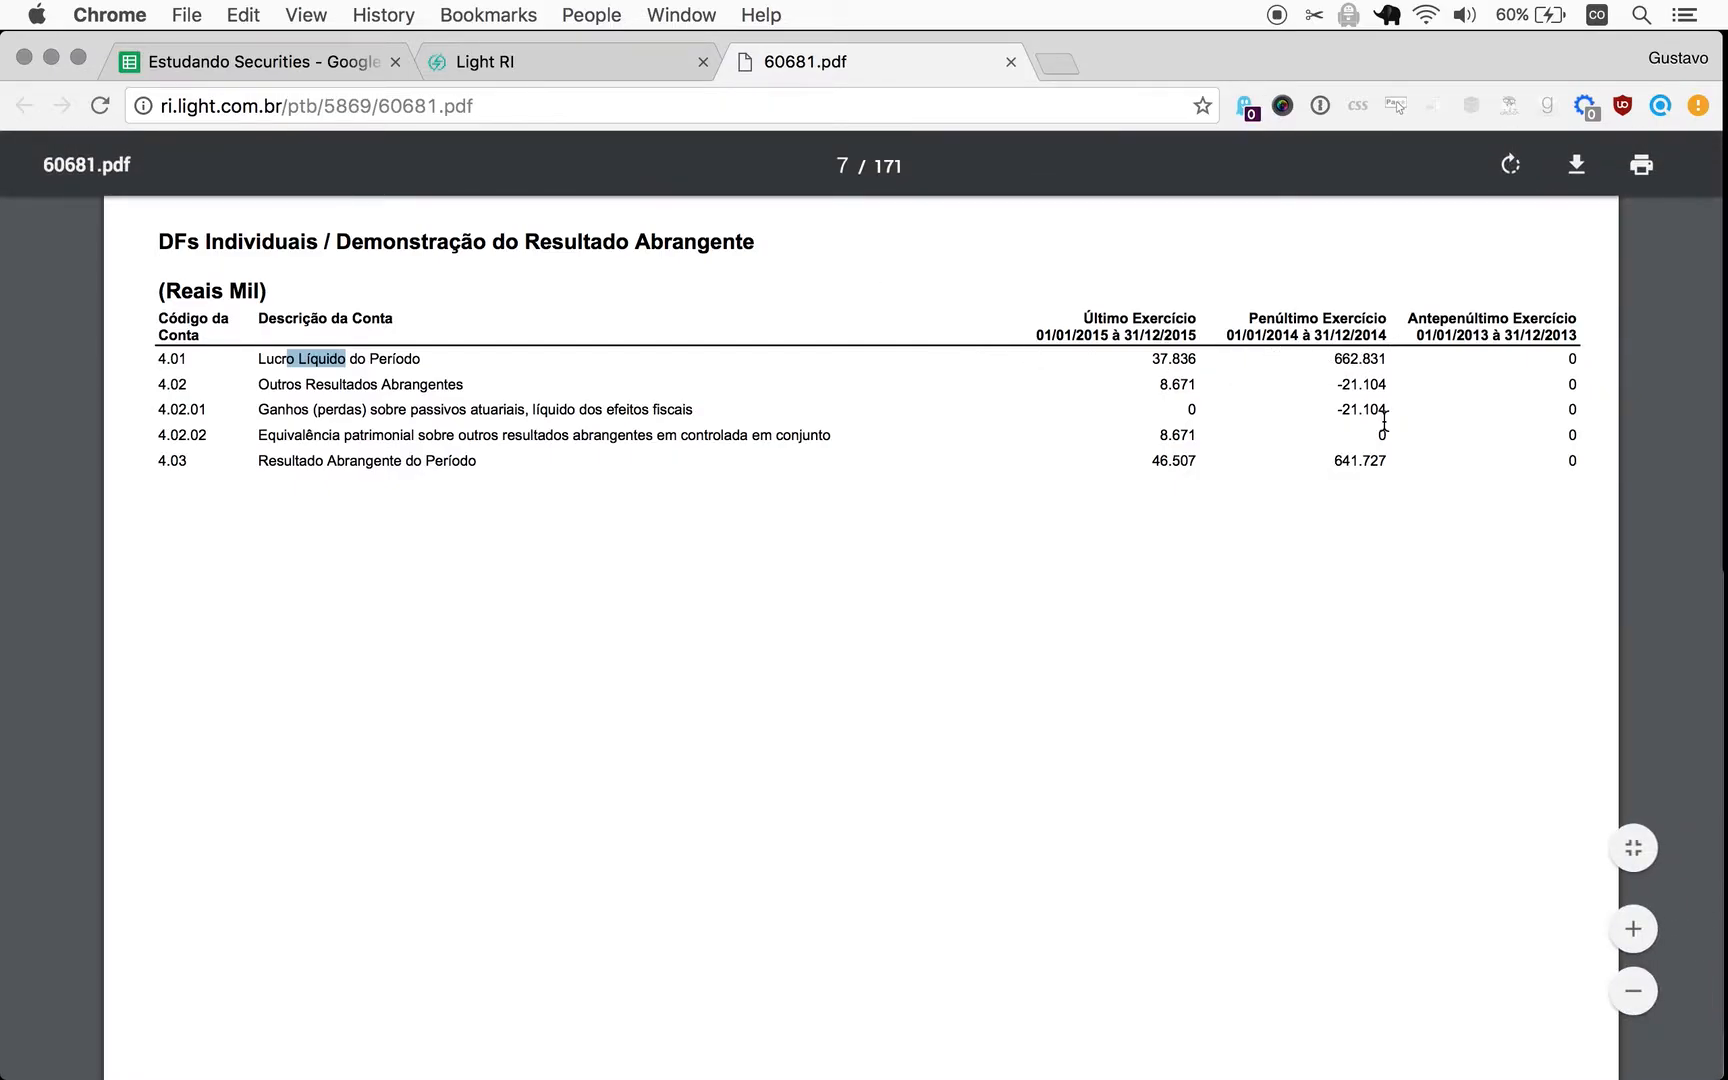
mouse_move(1124, 730)
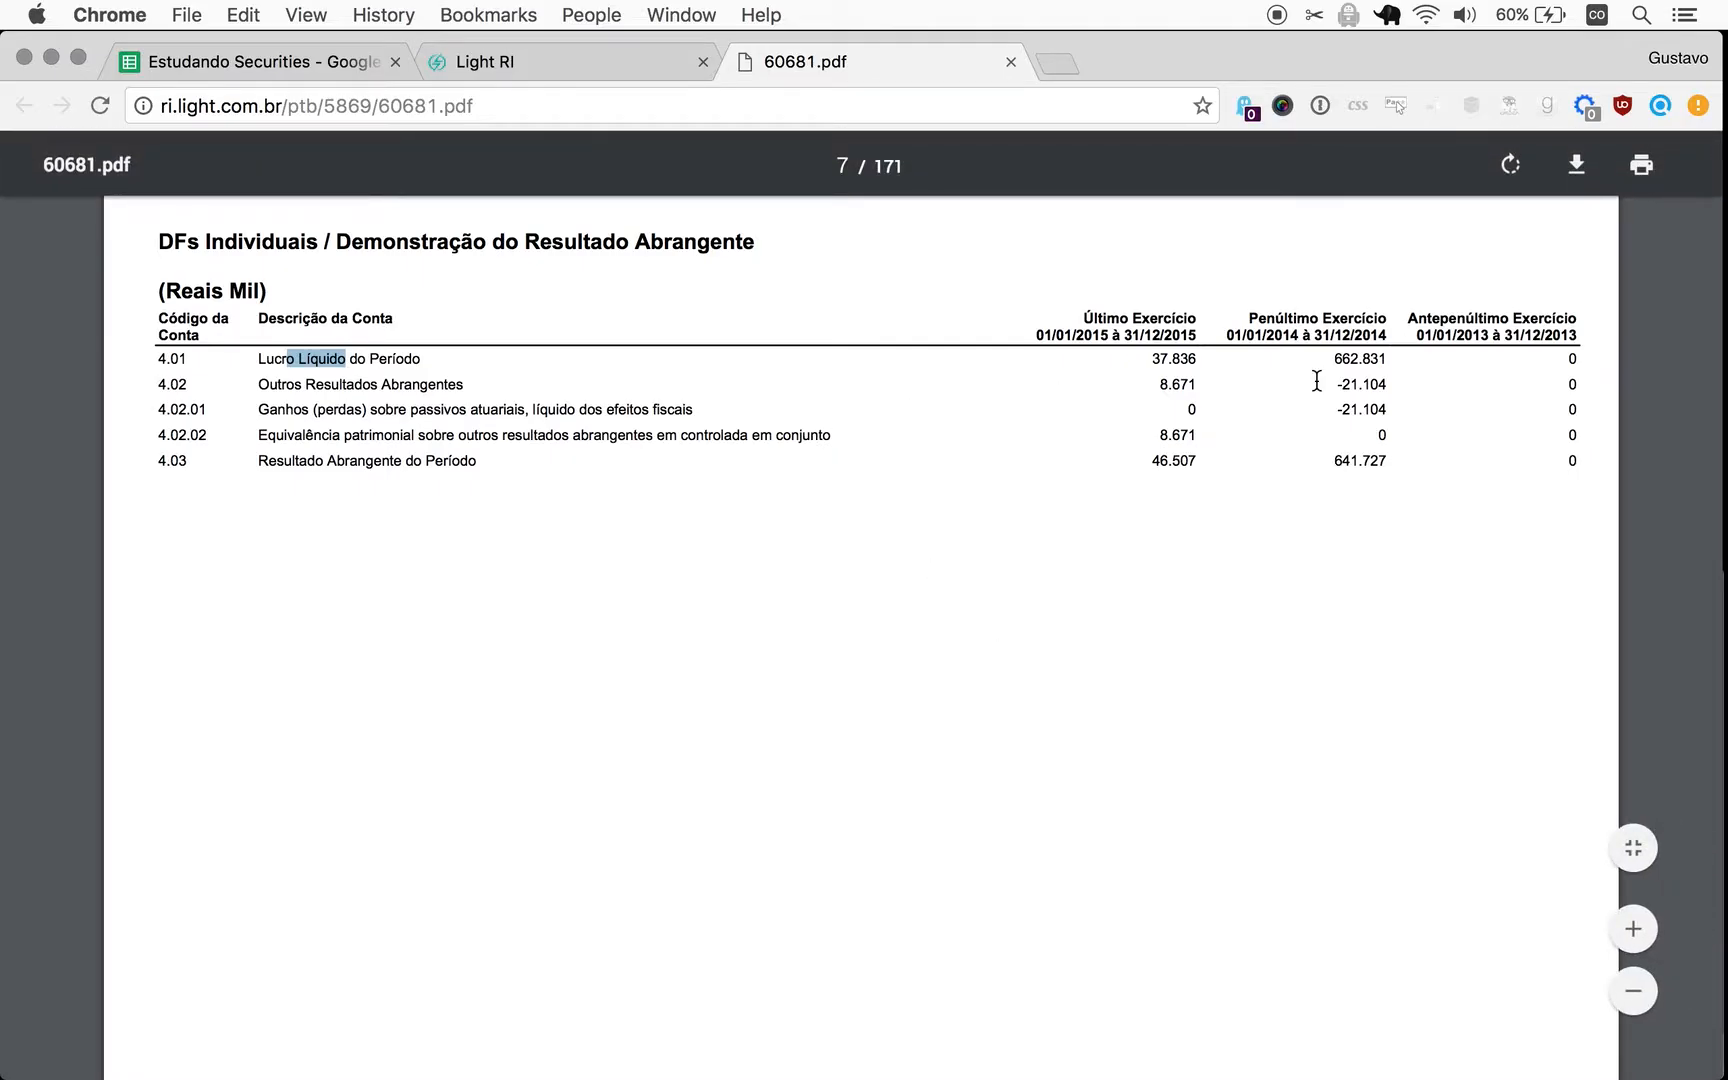
mouse_move(892, 276)
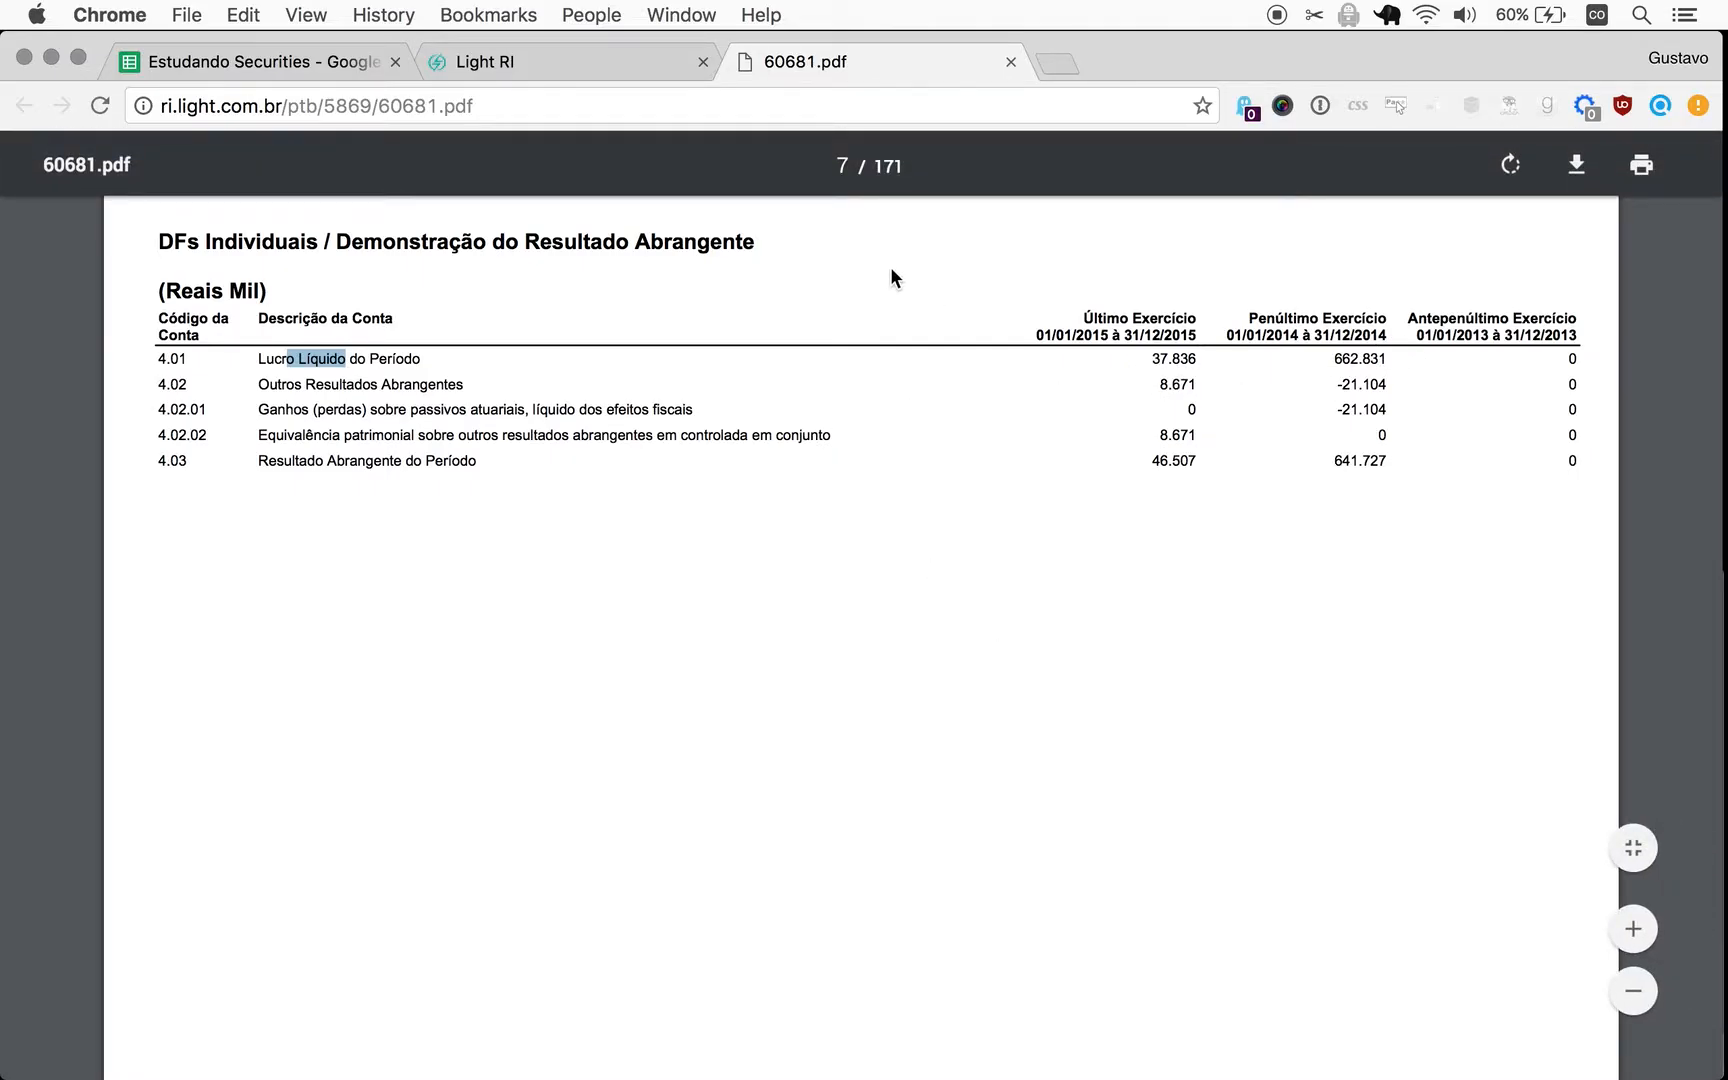
left_click(258, 62)
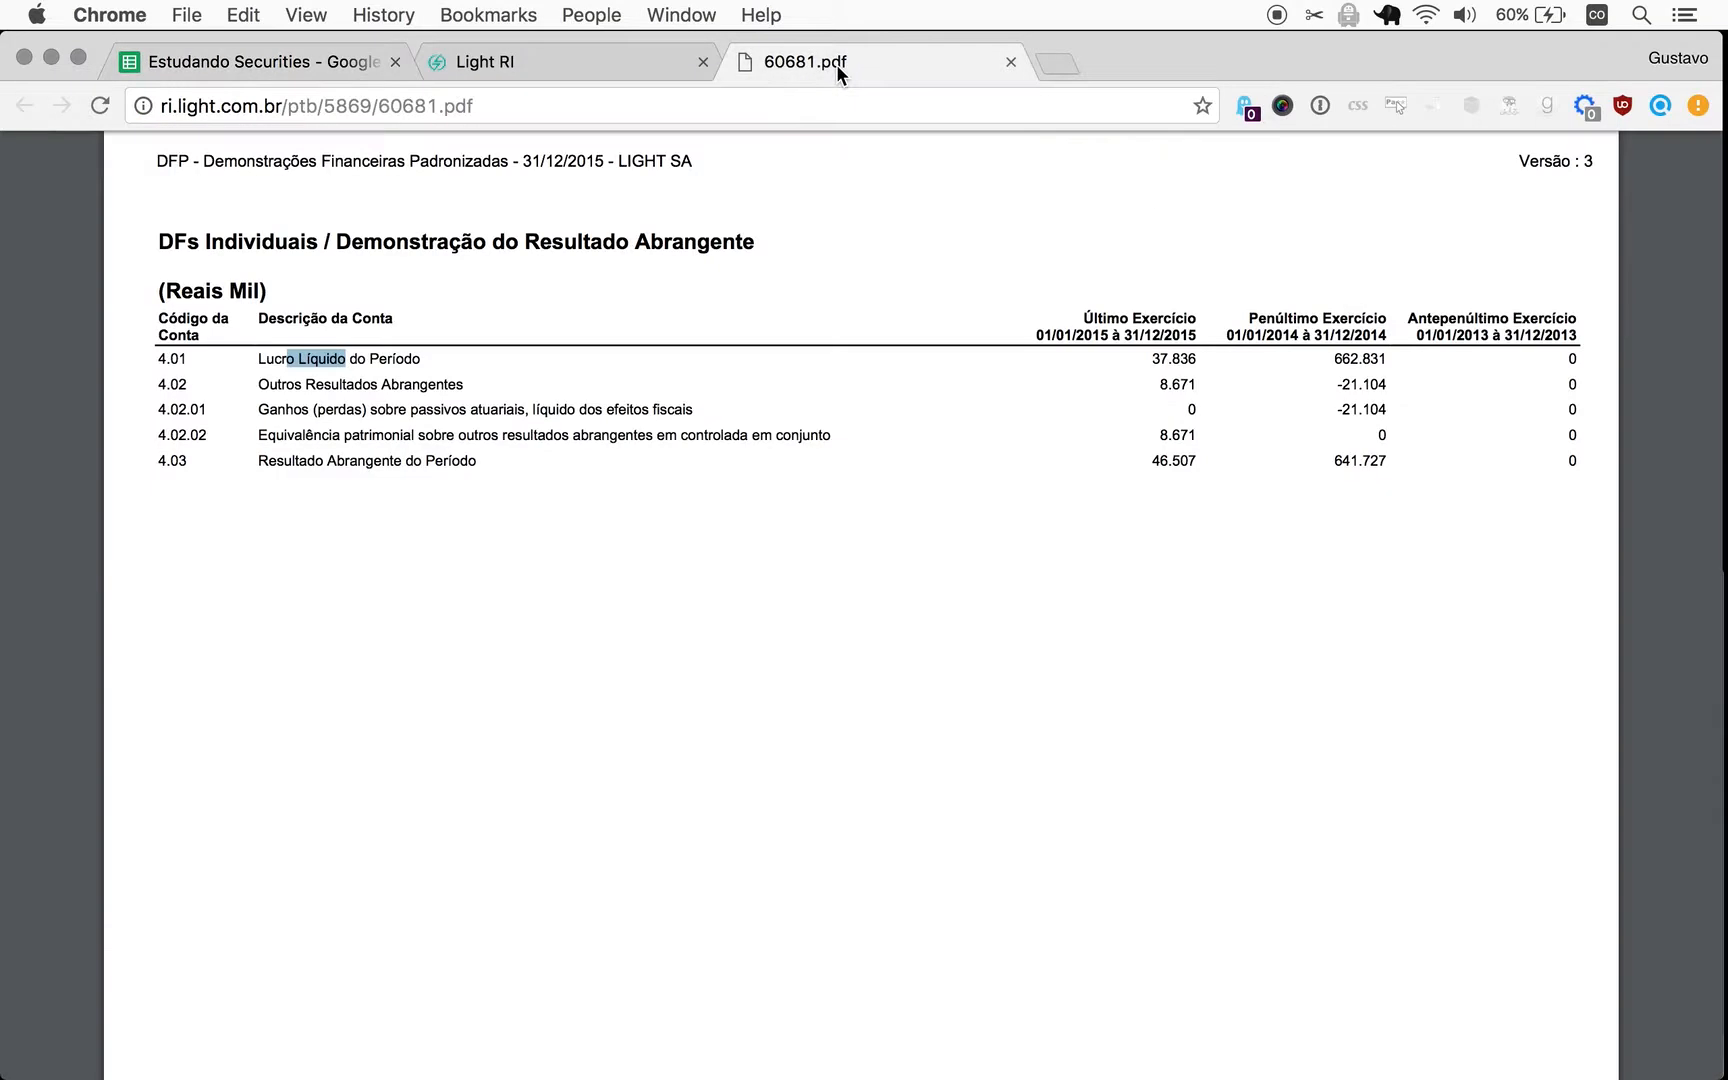
Close the 2015 PDF and open DFP 2013 Versão 2.0 from the 2013 fourth-quarter downloads.
left_click(1008, 62)
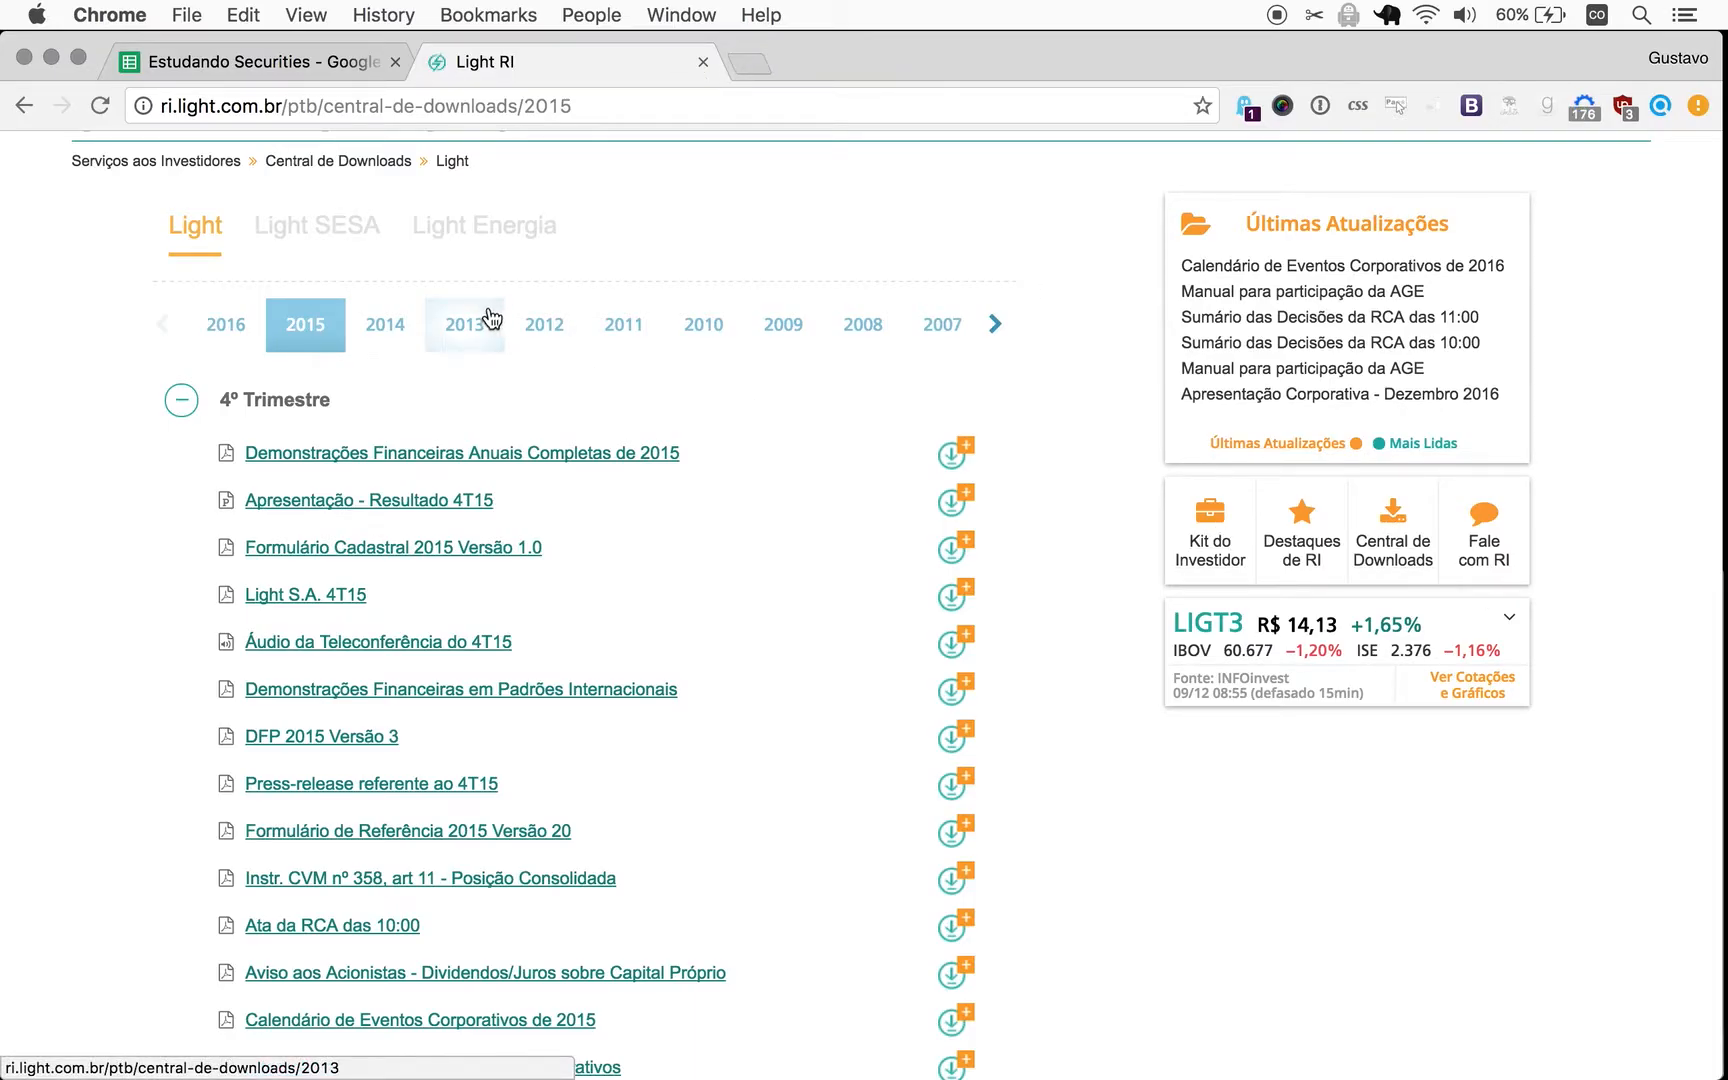
left_click(462, 324)
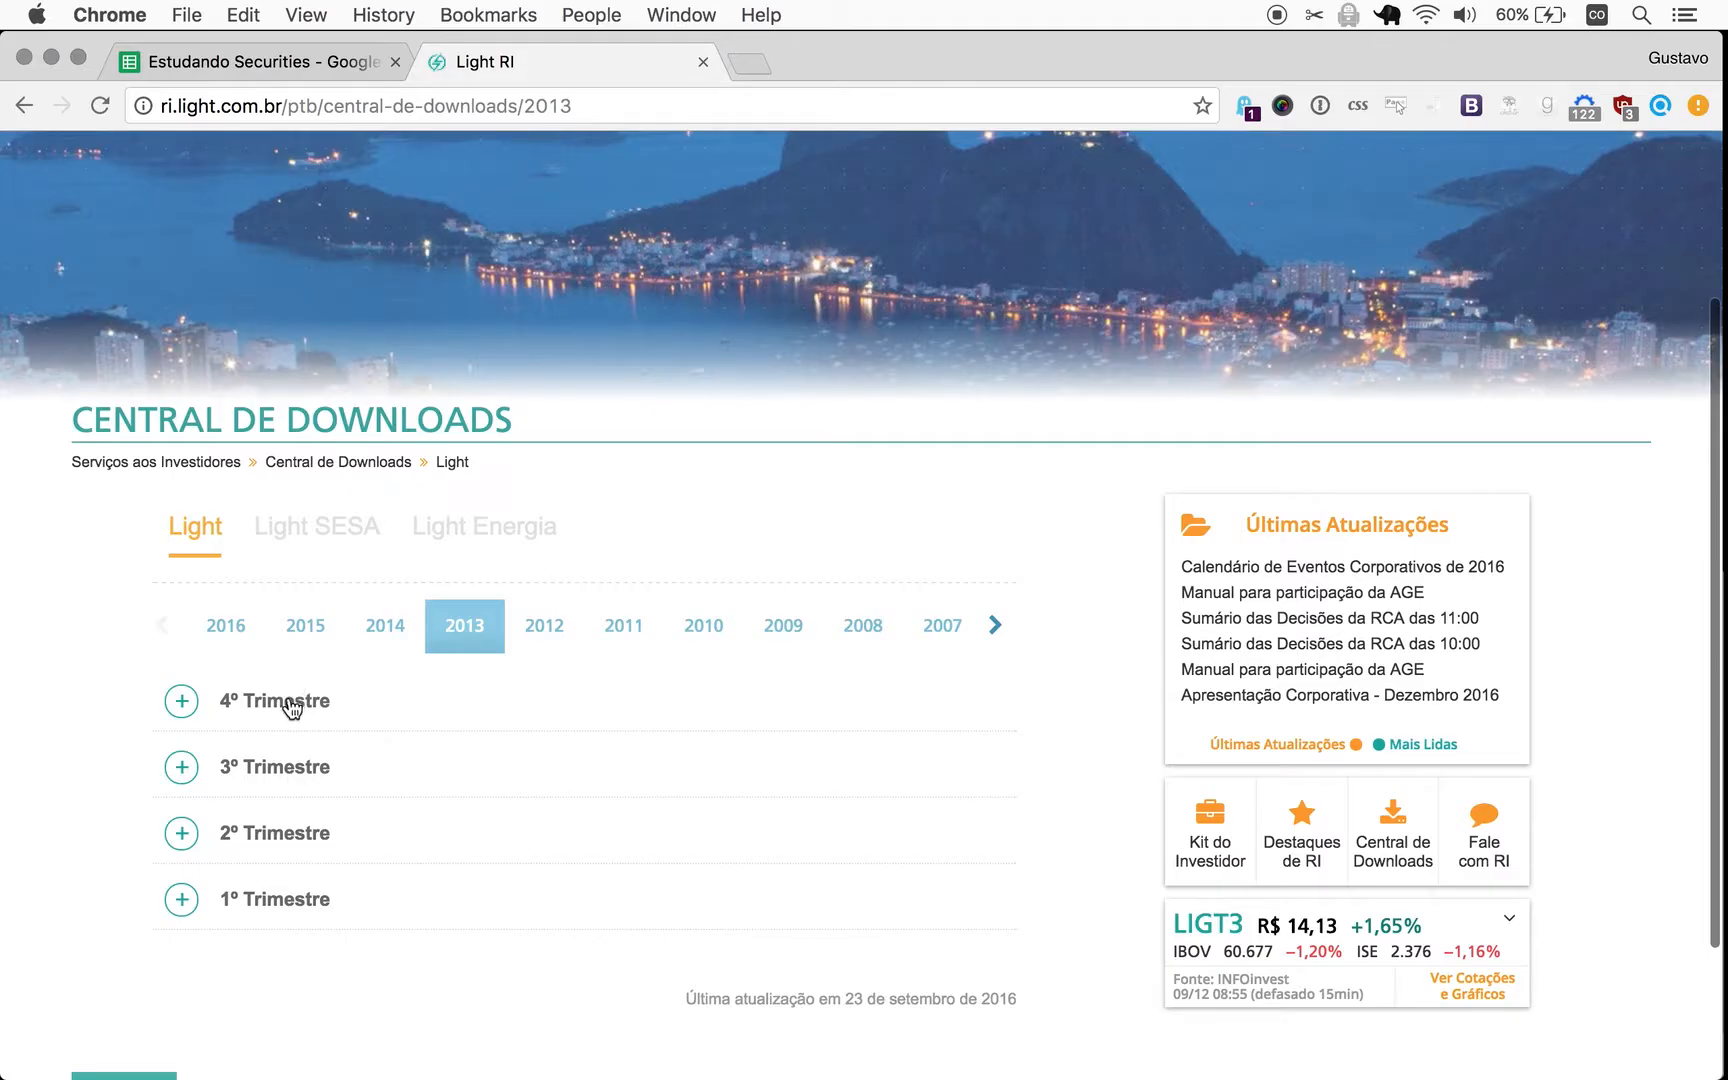
left_click(180, 700)
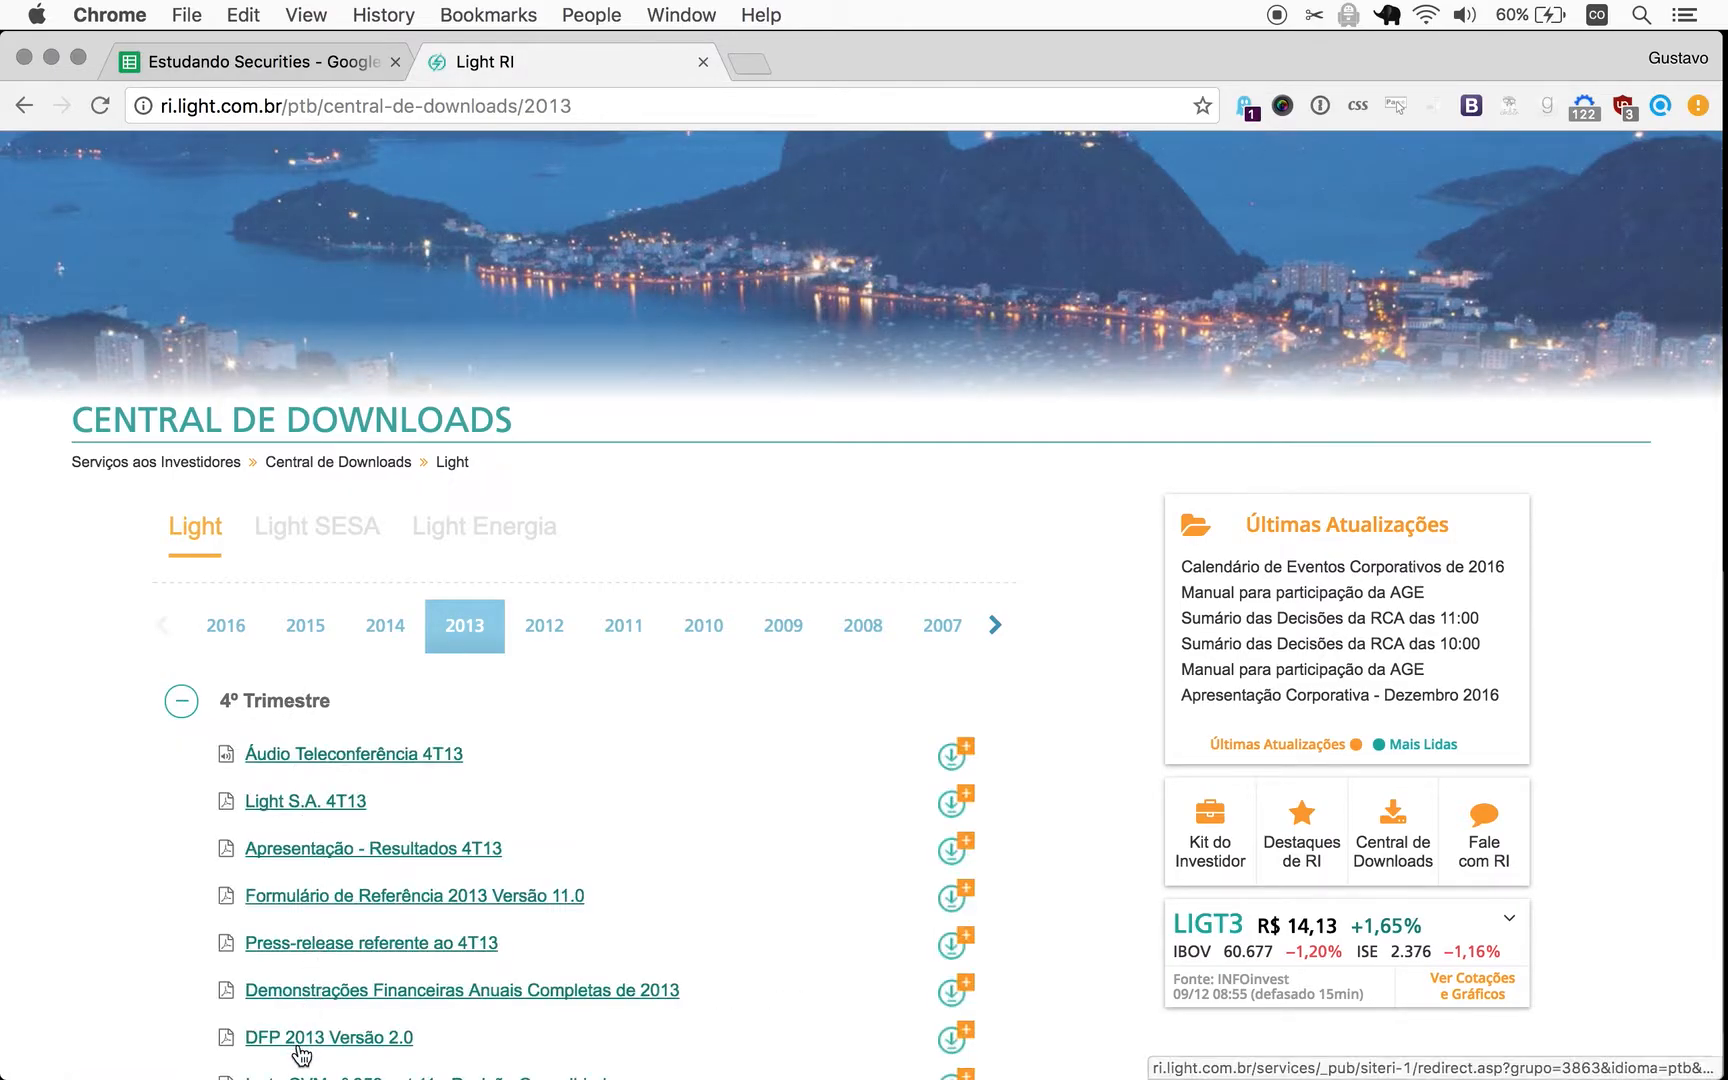
left_click(328, 1038)
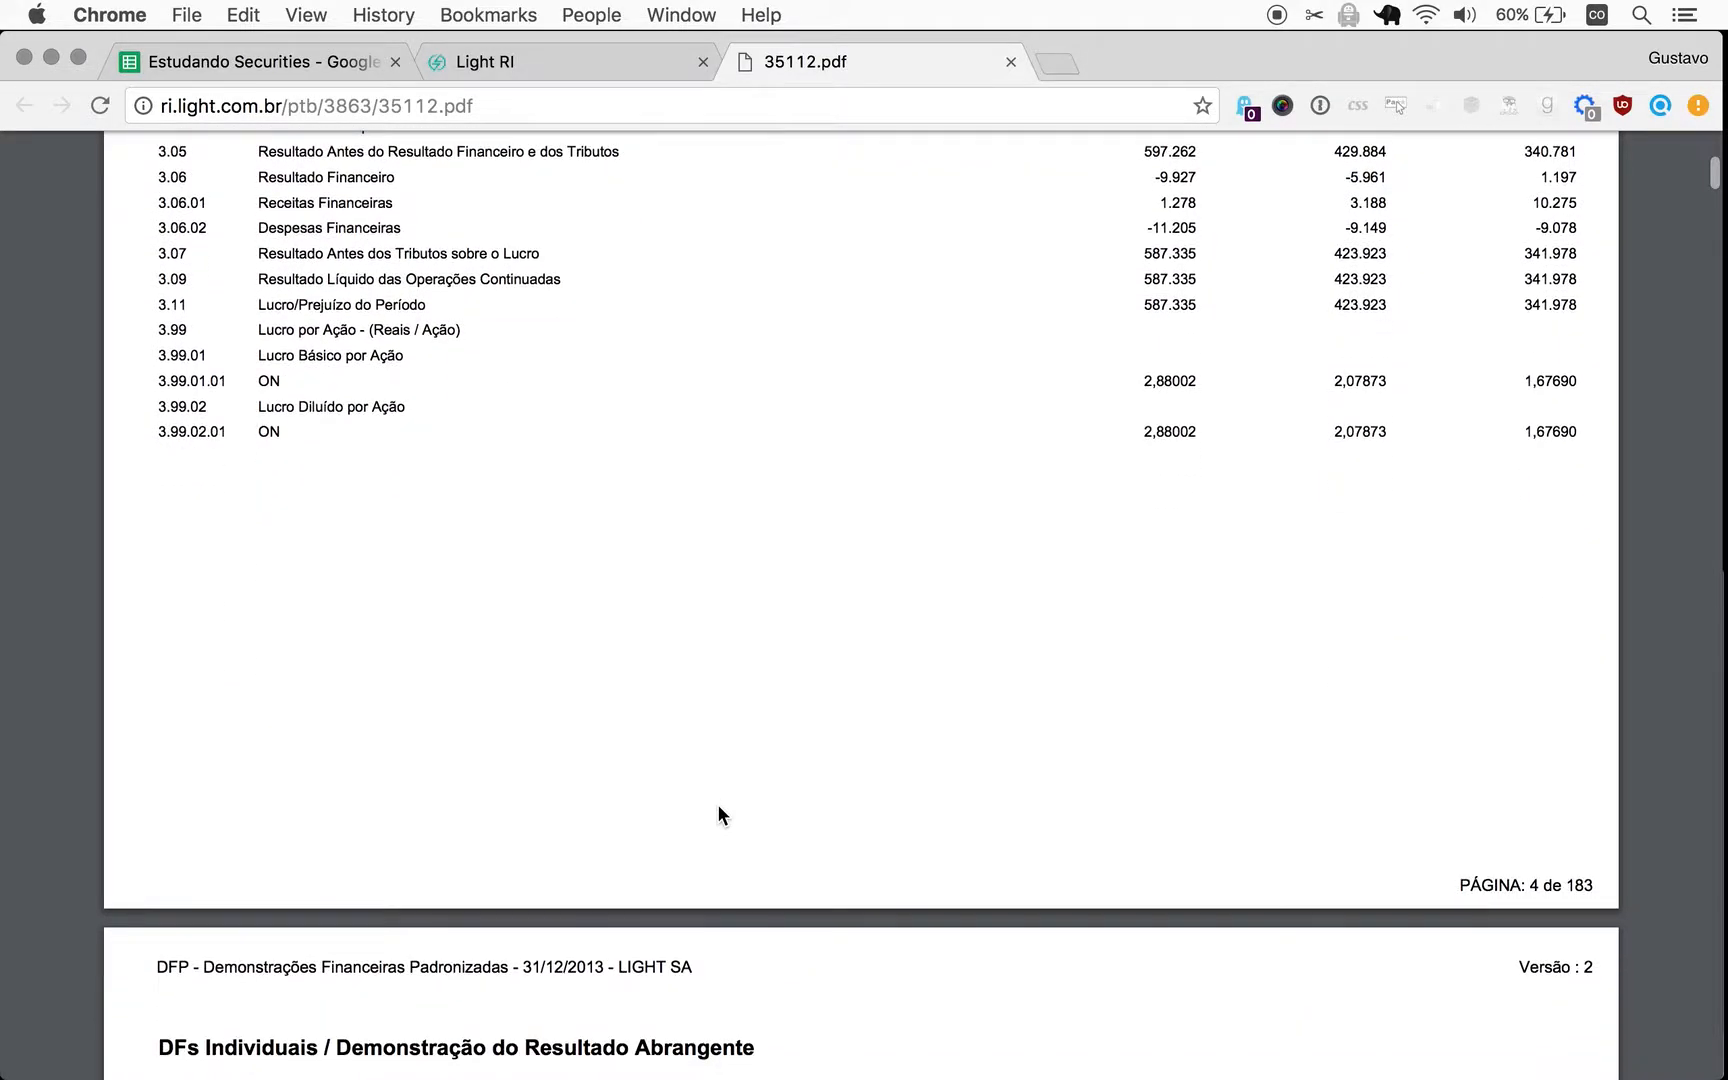
Read Lucro/Prejuízo do Período in the 2013 DFP and enter earnings 587 (2013) and 424 (2012) in the sheet.
scroll("down", 3)
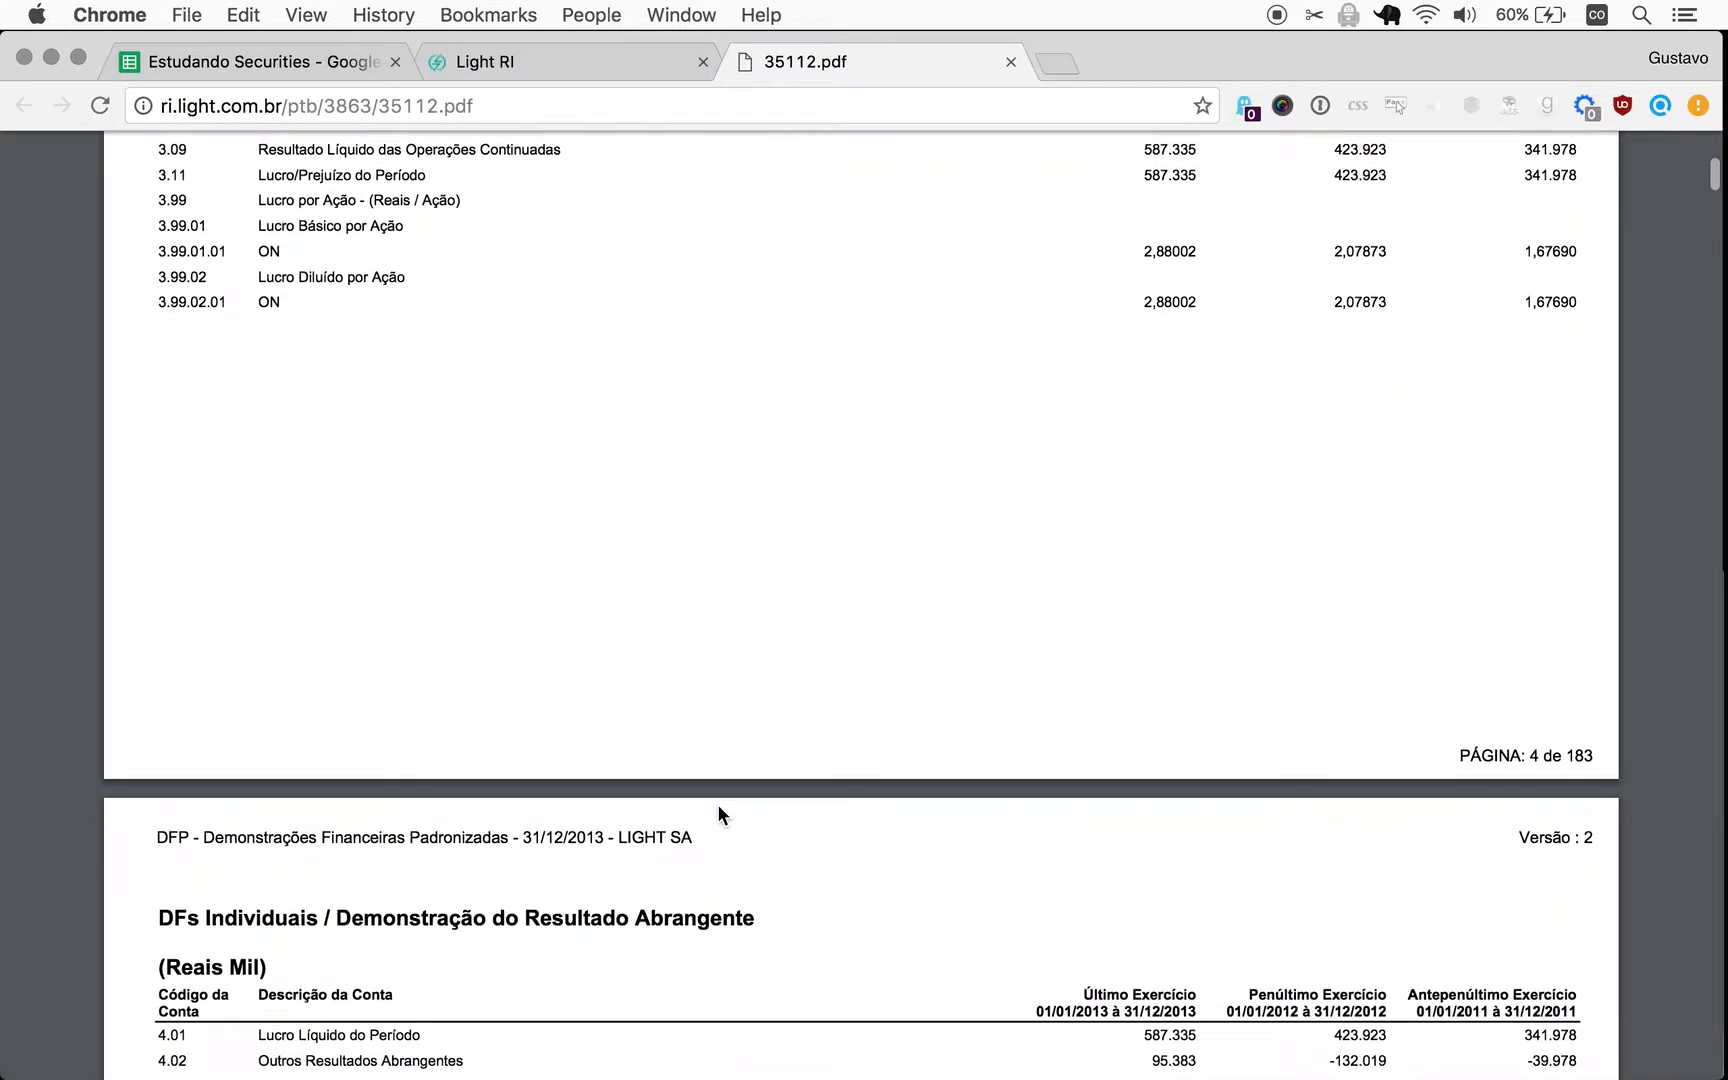
scroll("down", 3)
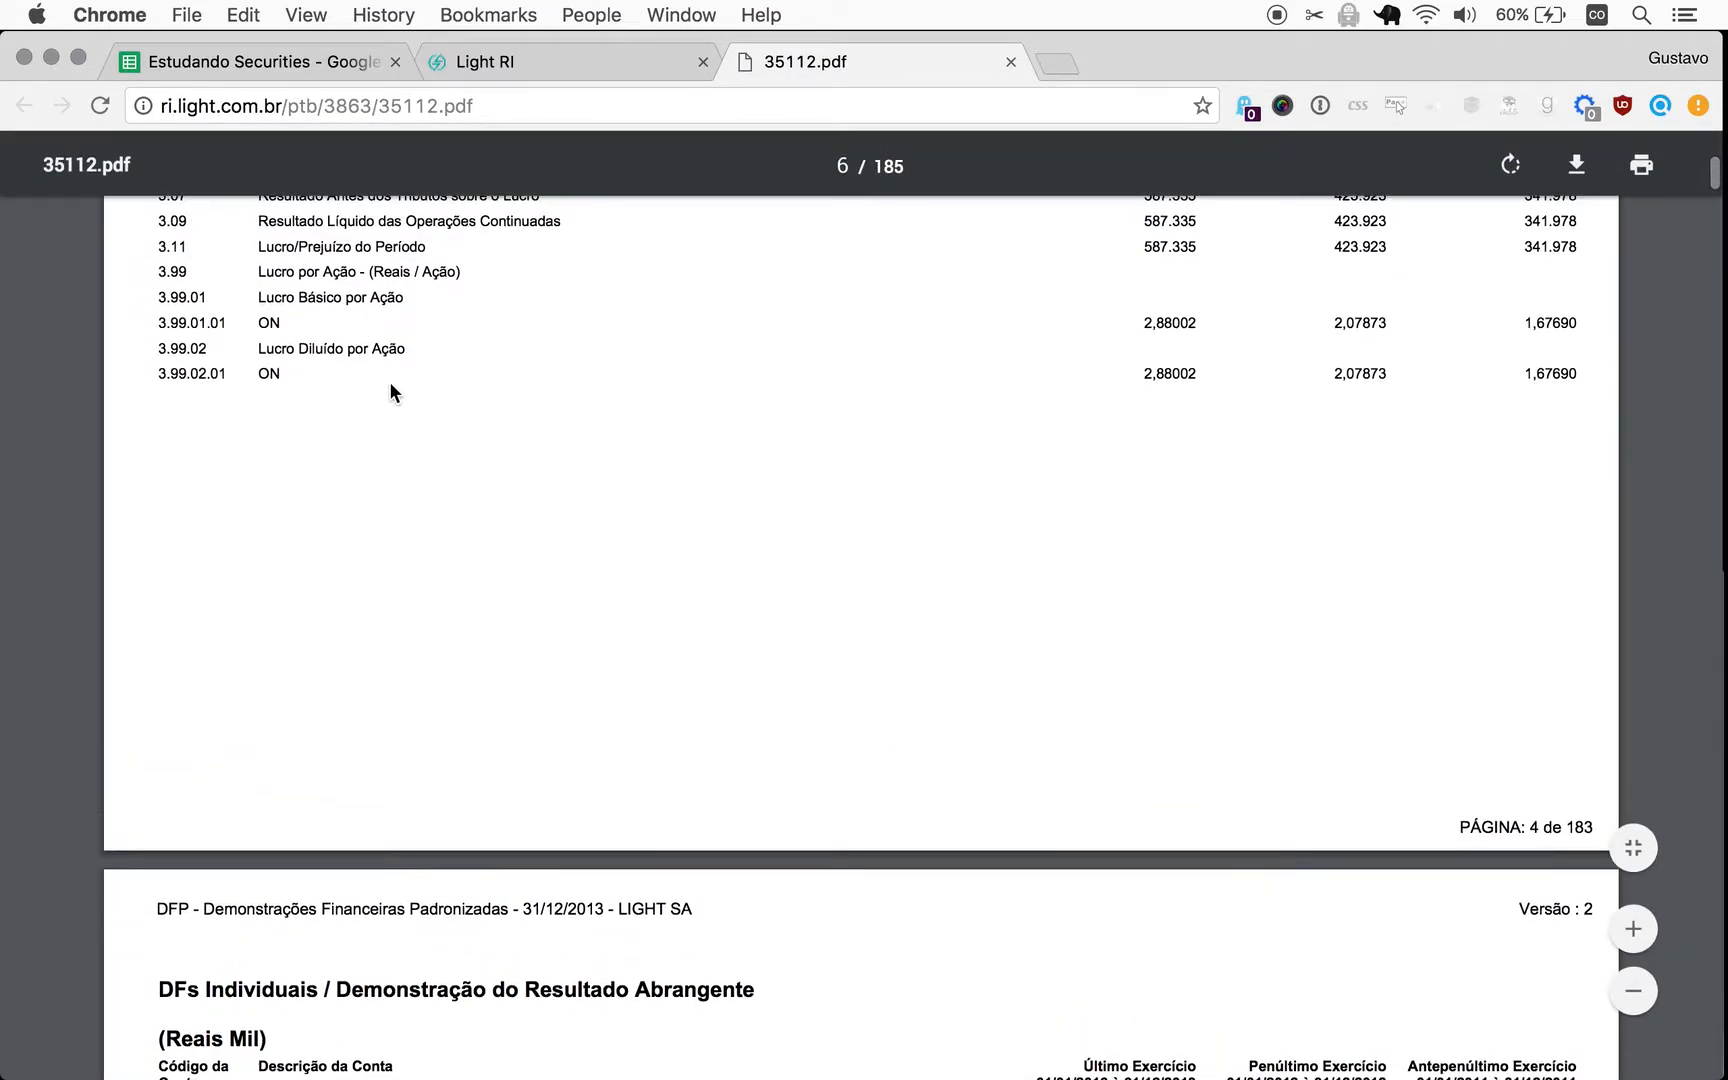
scroll("down", 3)
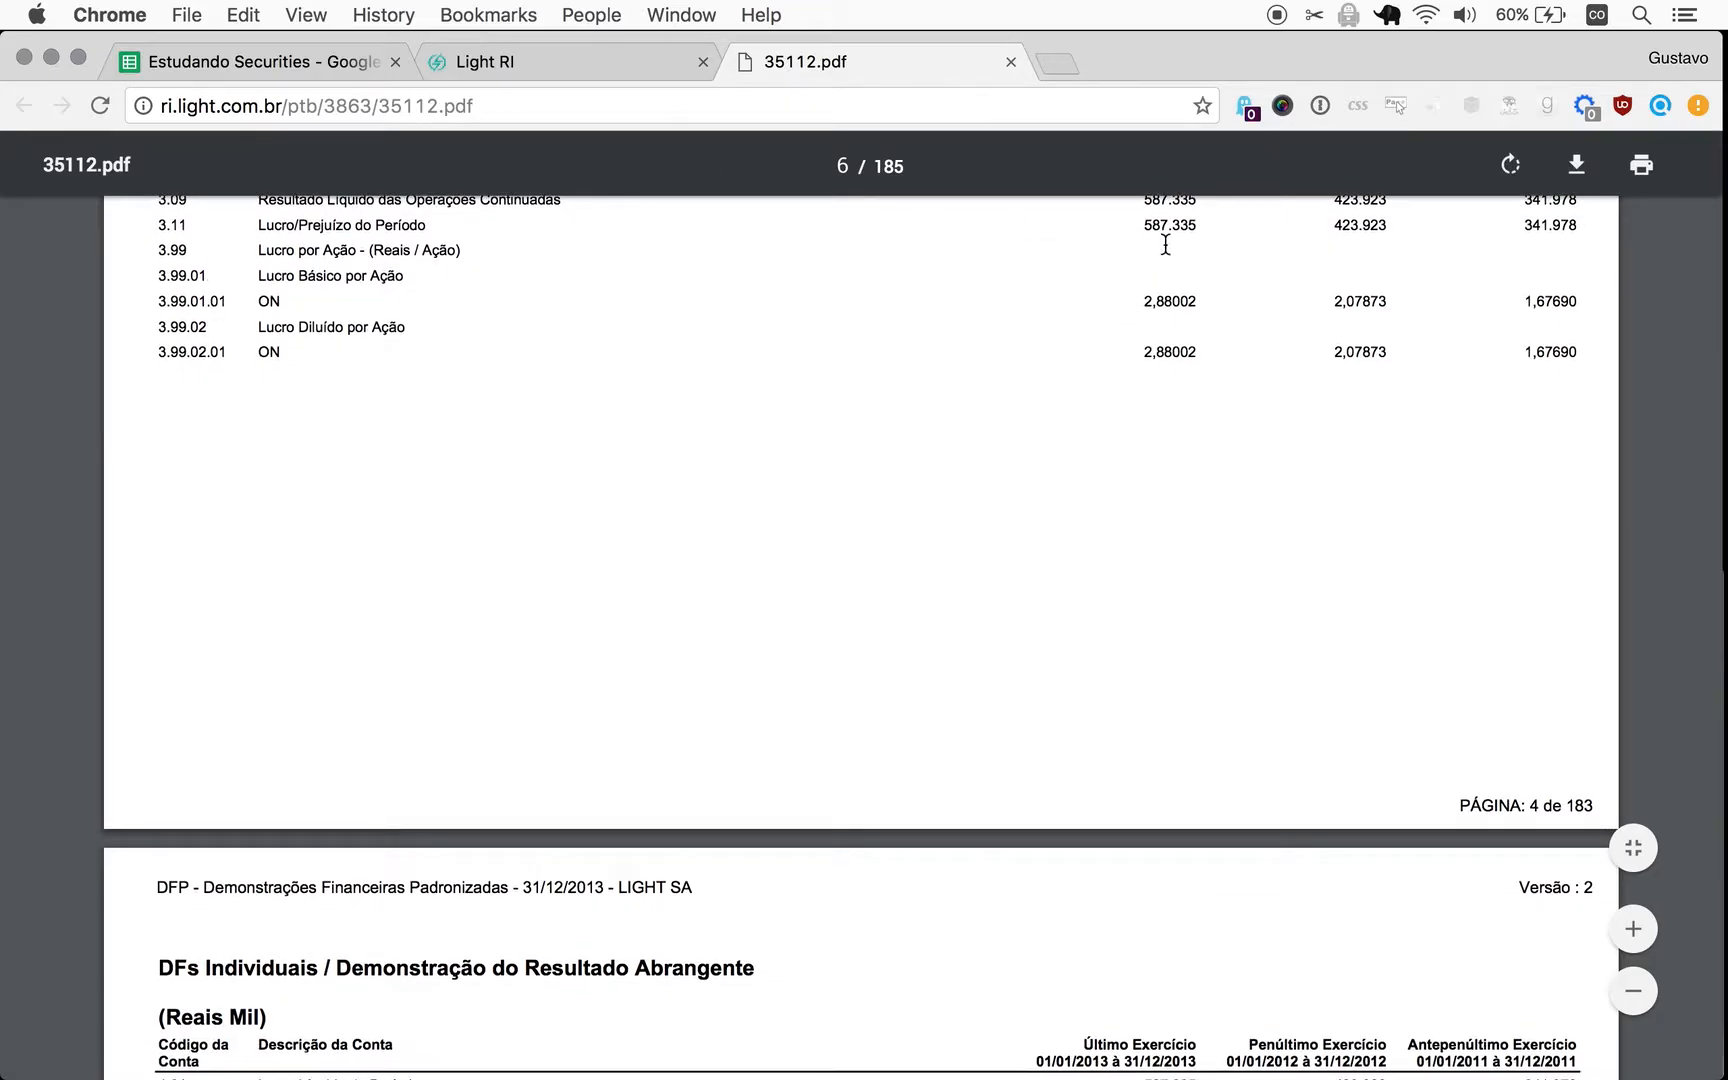
mouse_move(1136, 248)
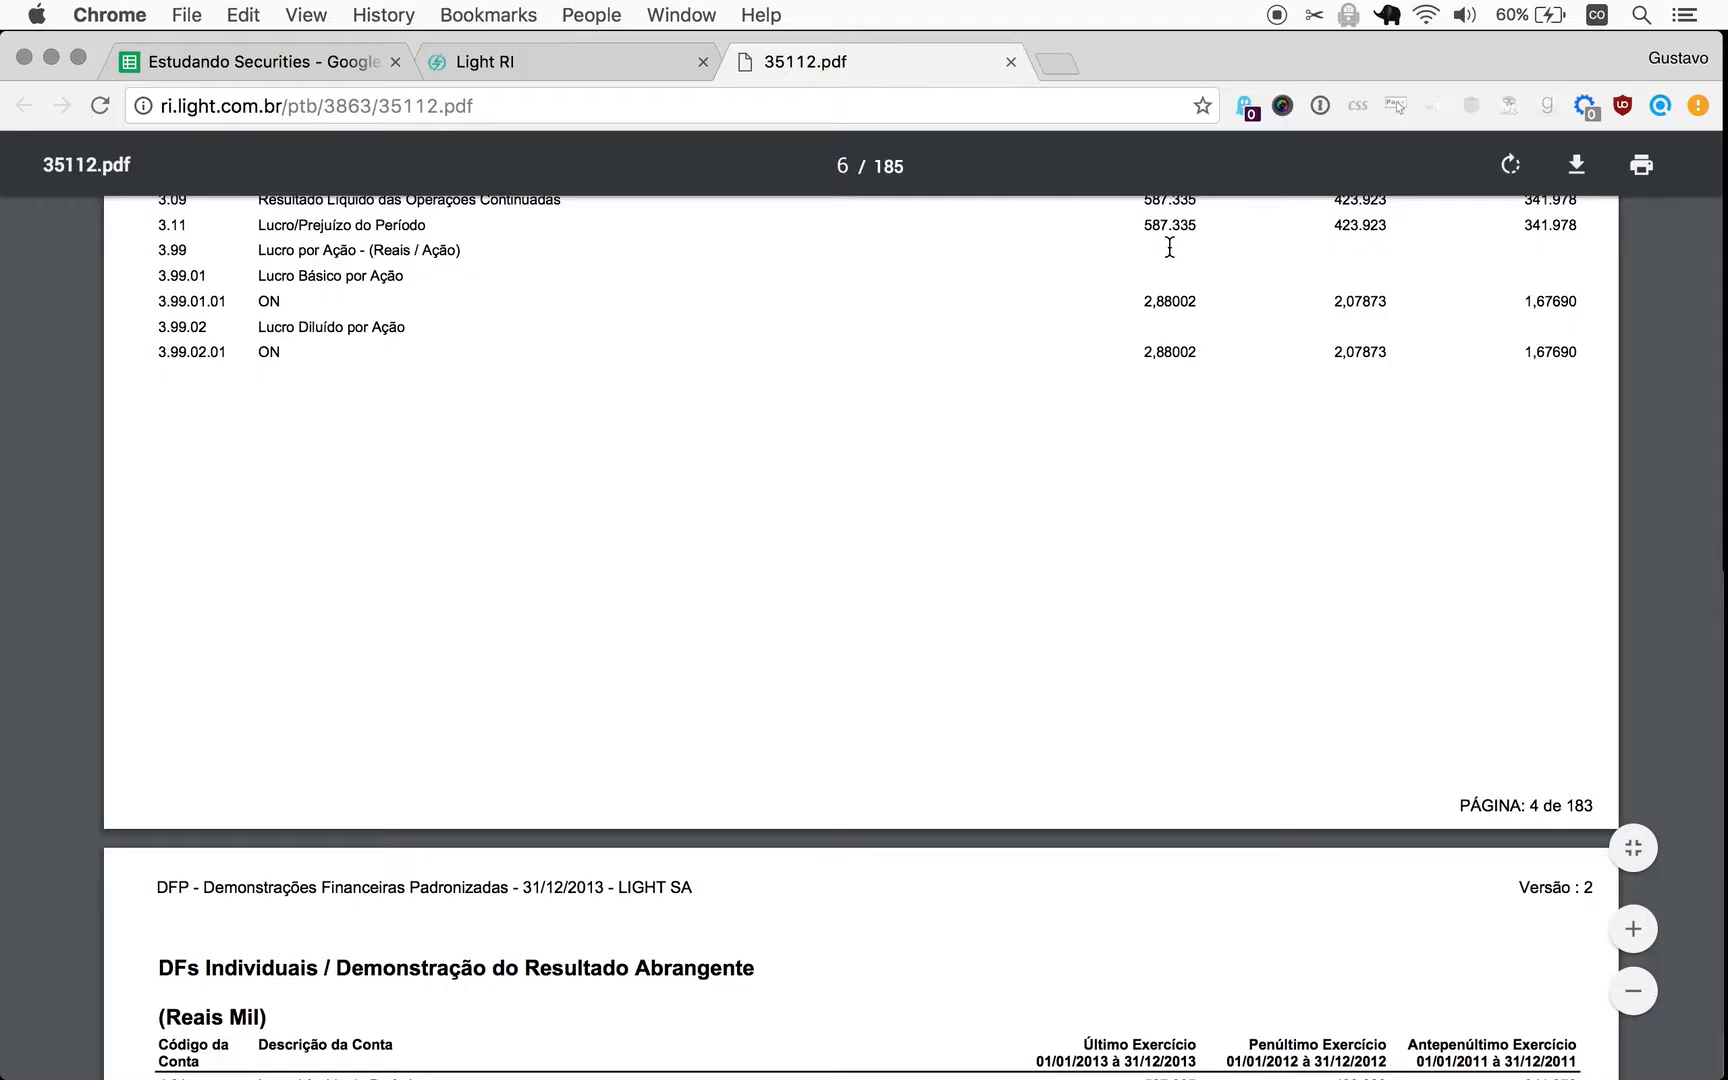
left_click(258, 62)
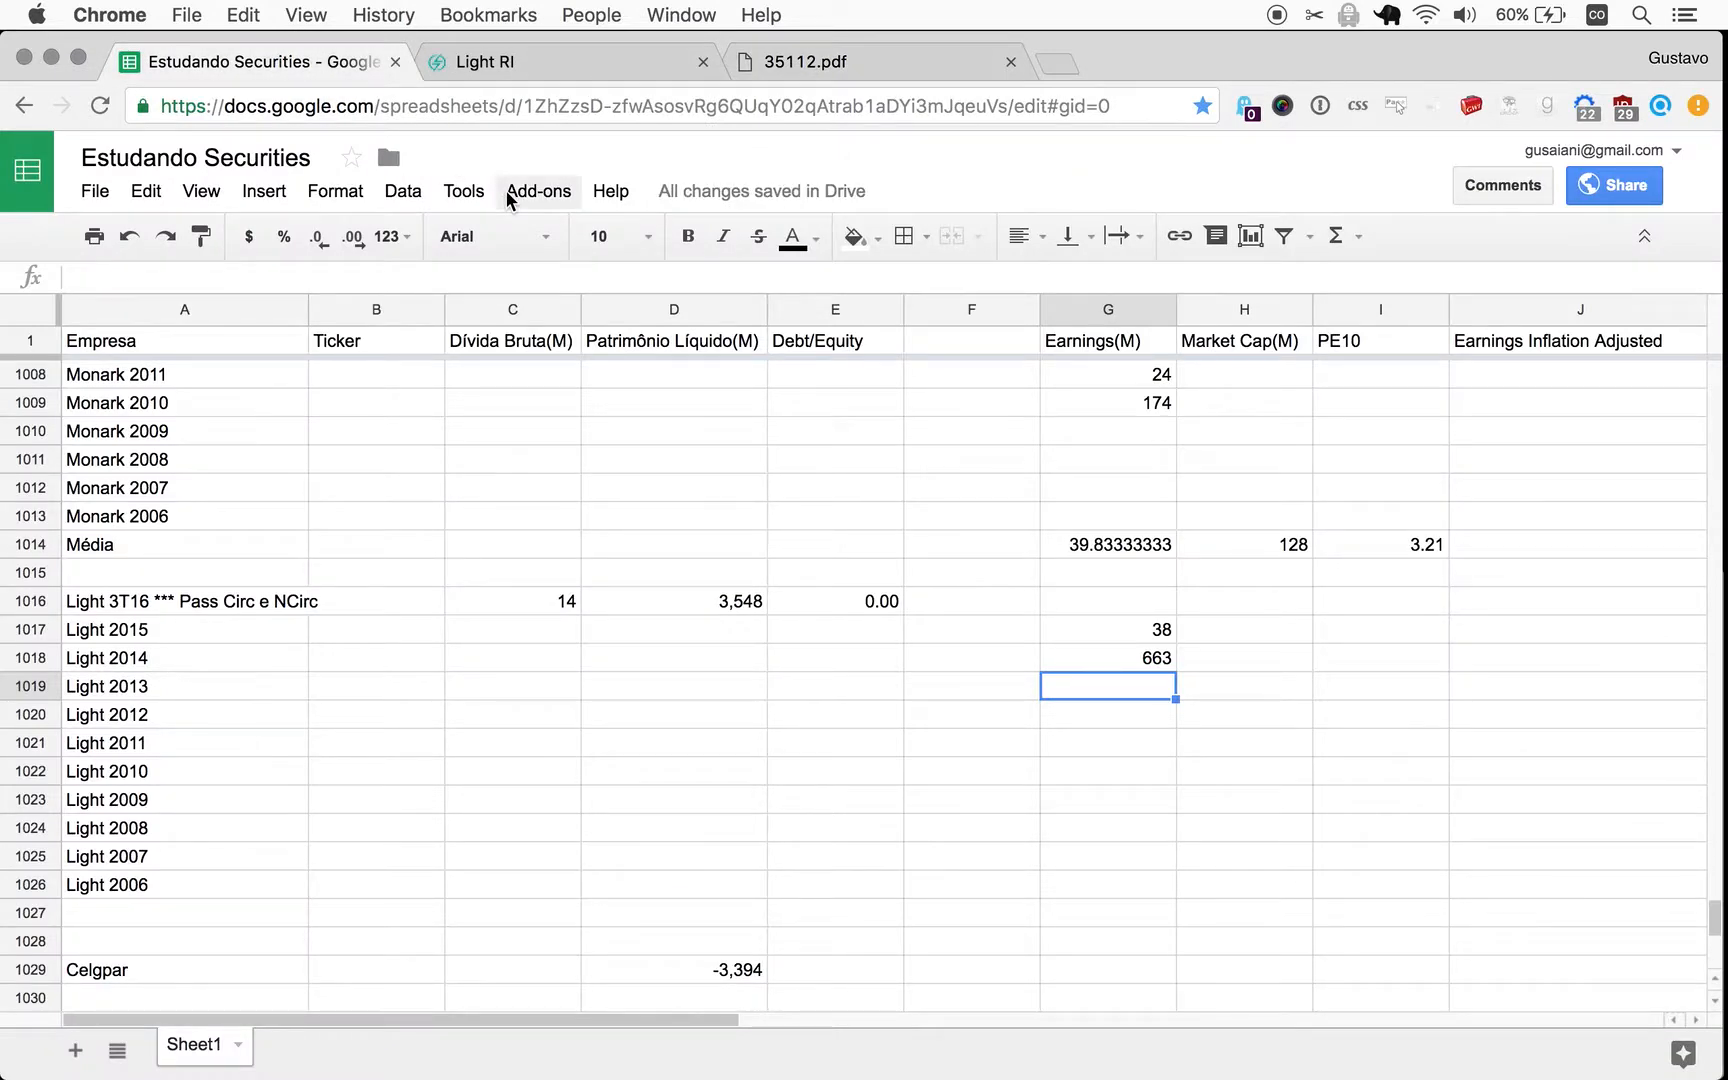
type("587")
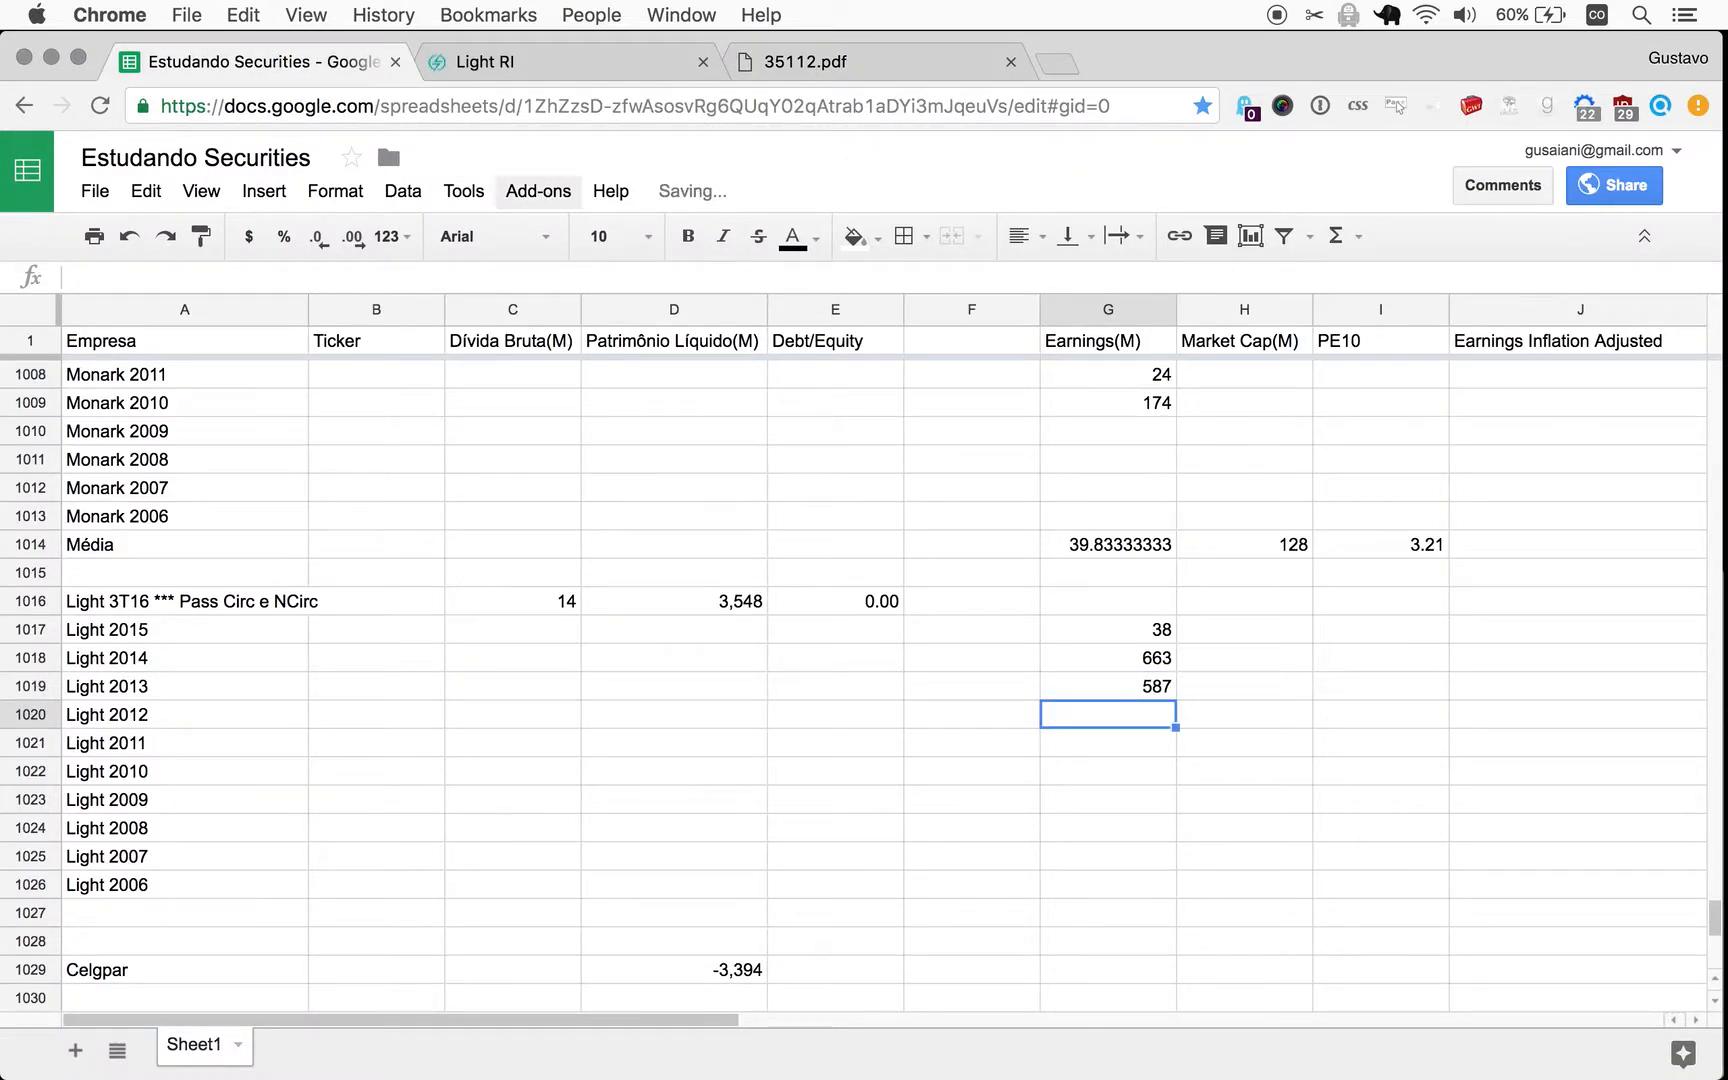
type("424")
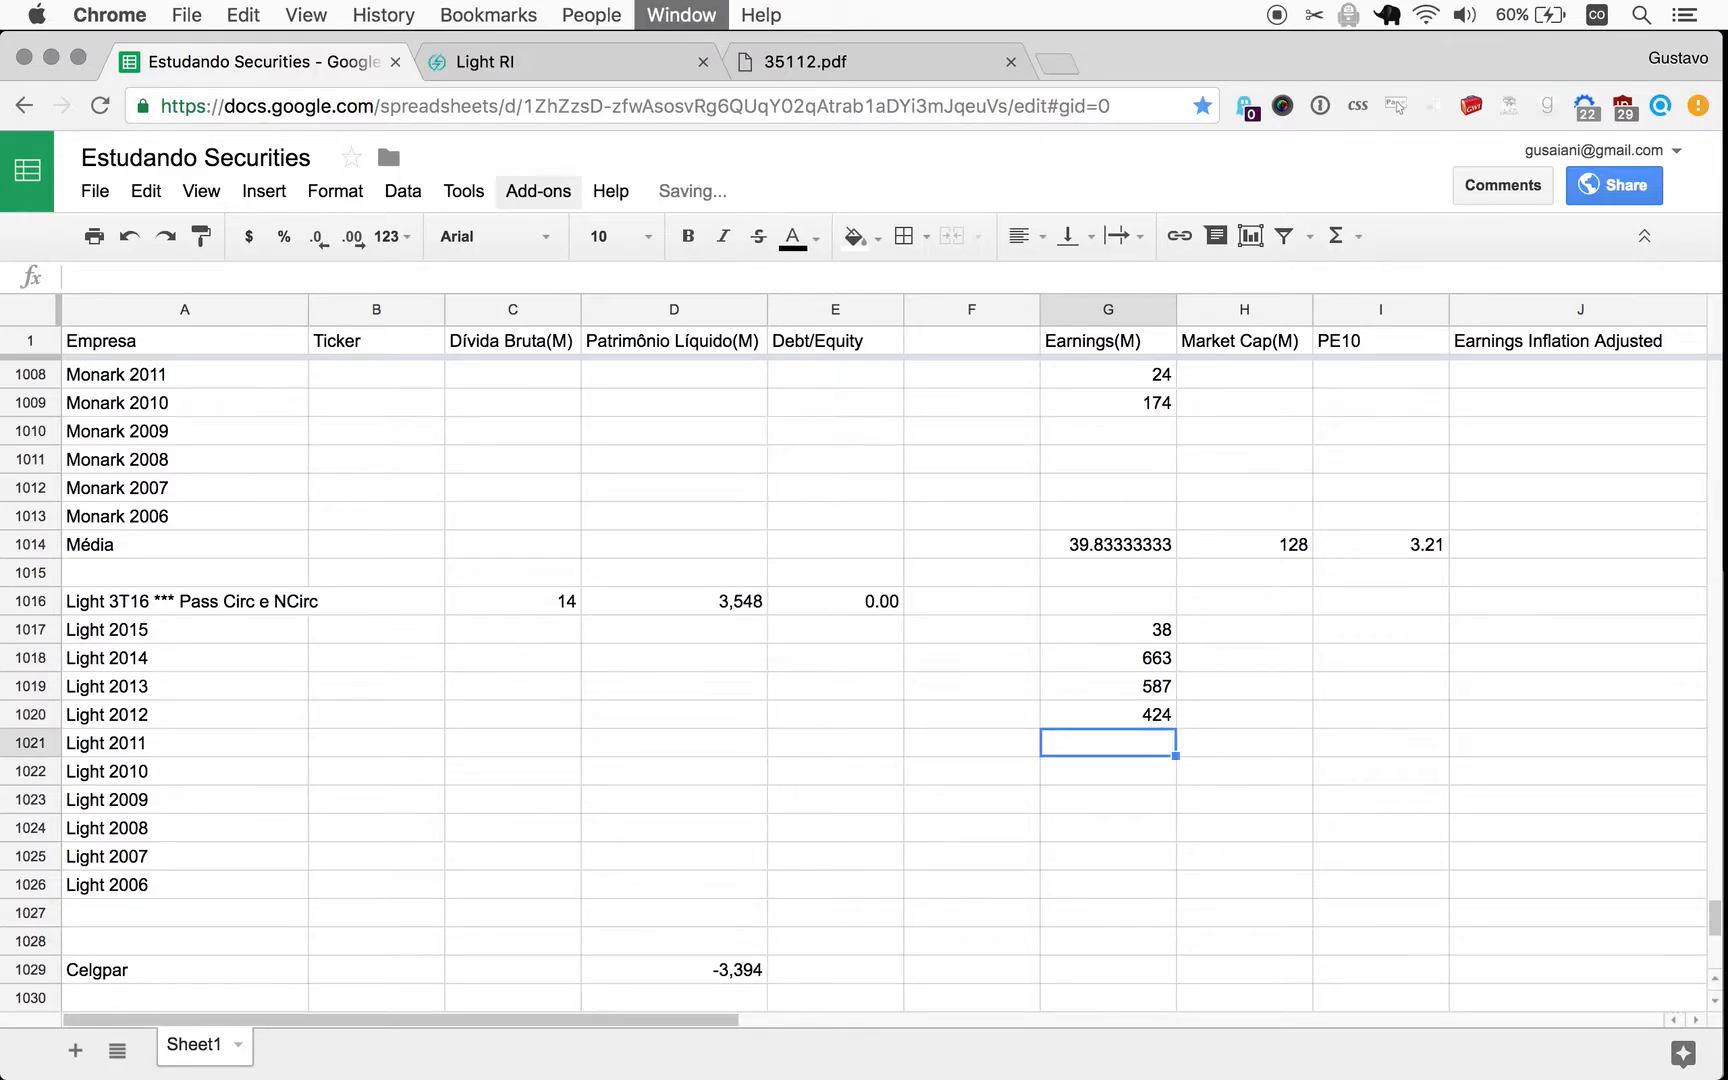
left_click(870, 62)
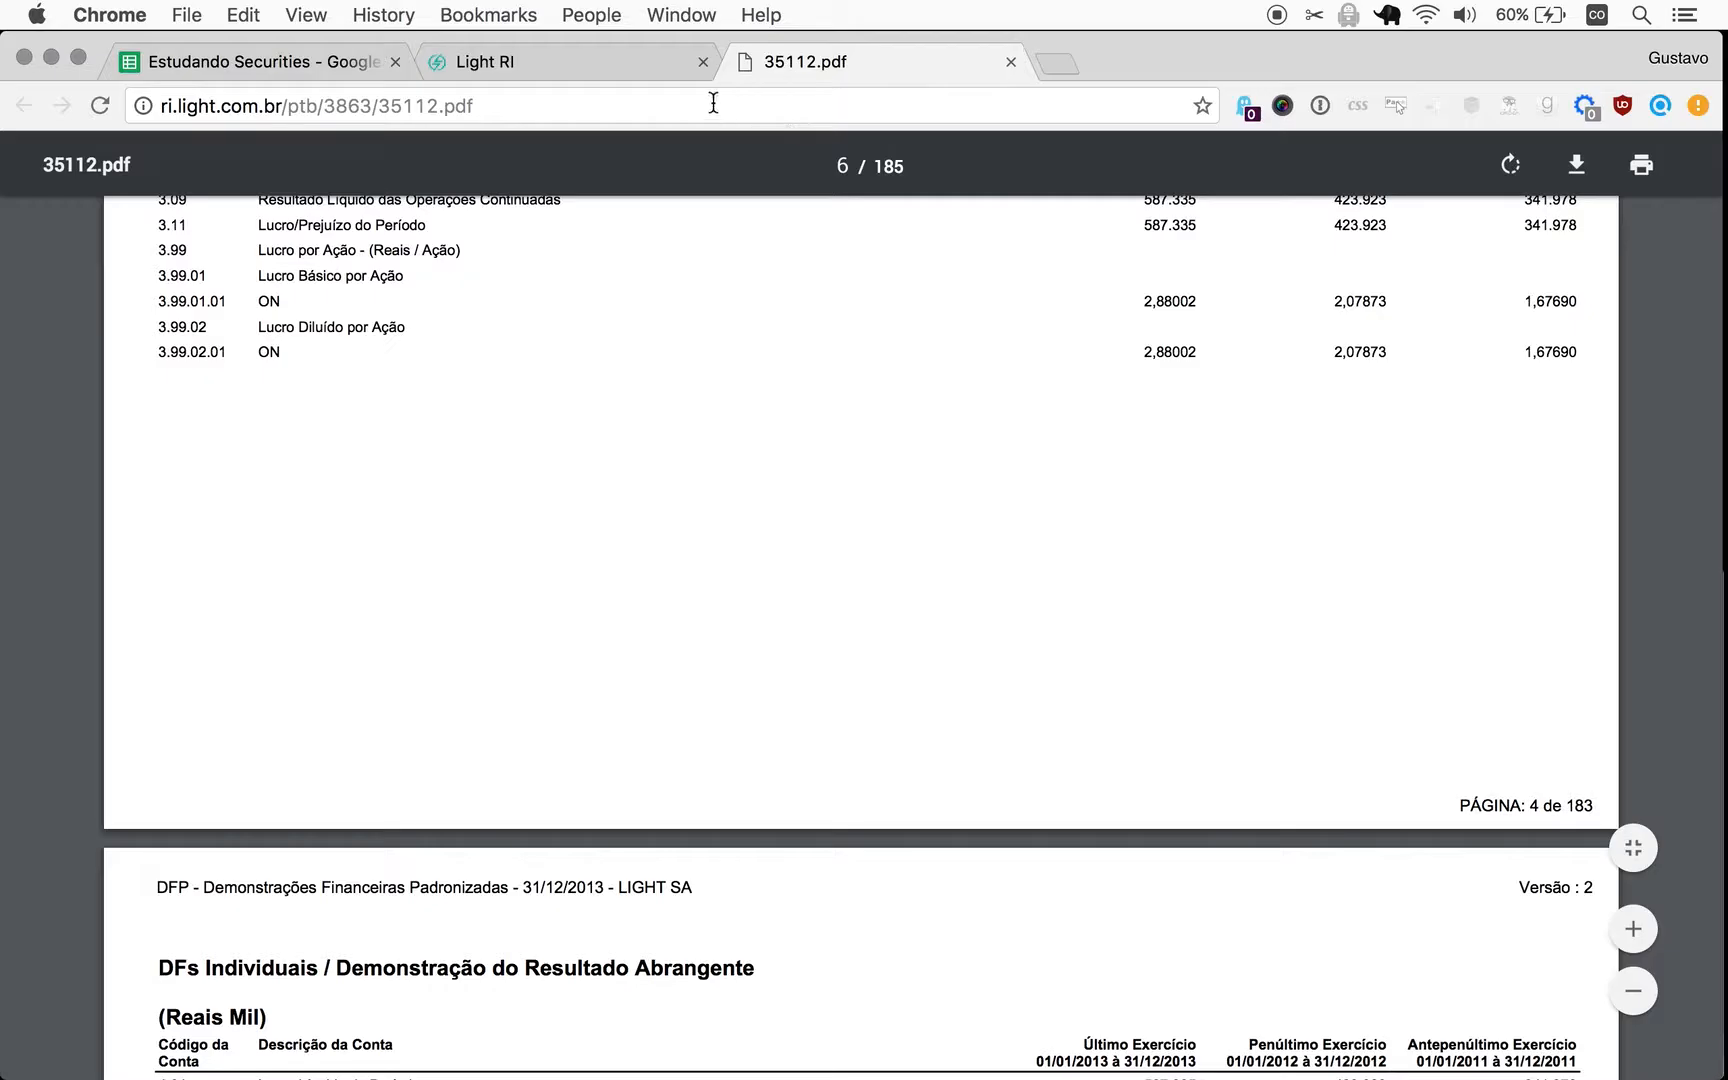
Close the 2013 statements PDF tab, returning to the Light RI downloads centre.
left_click(254, 62)
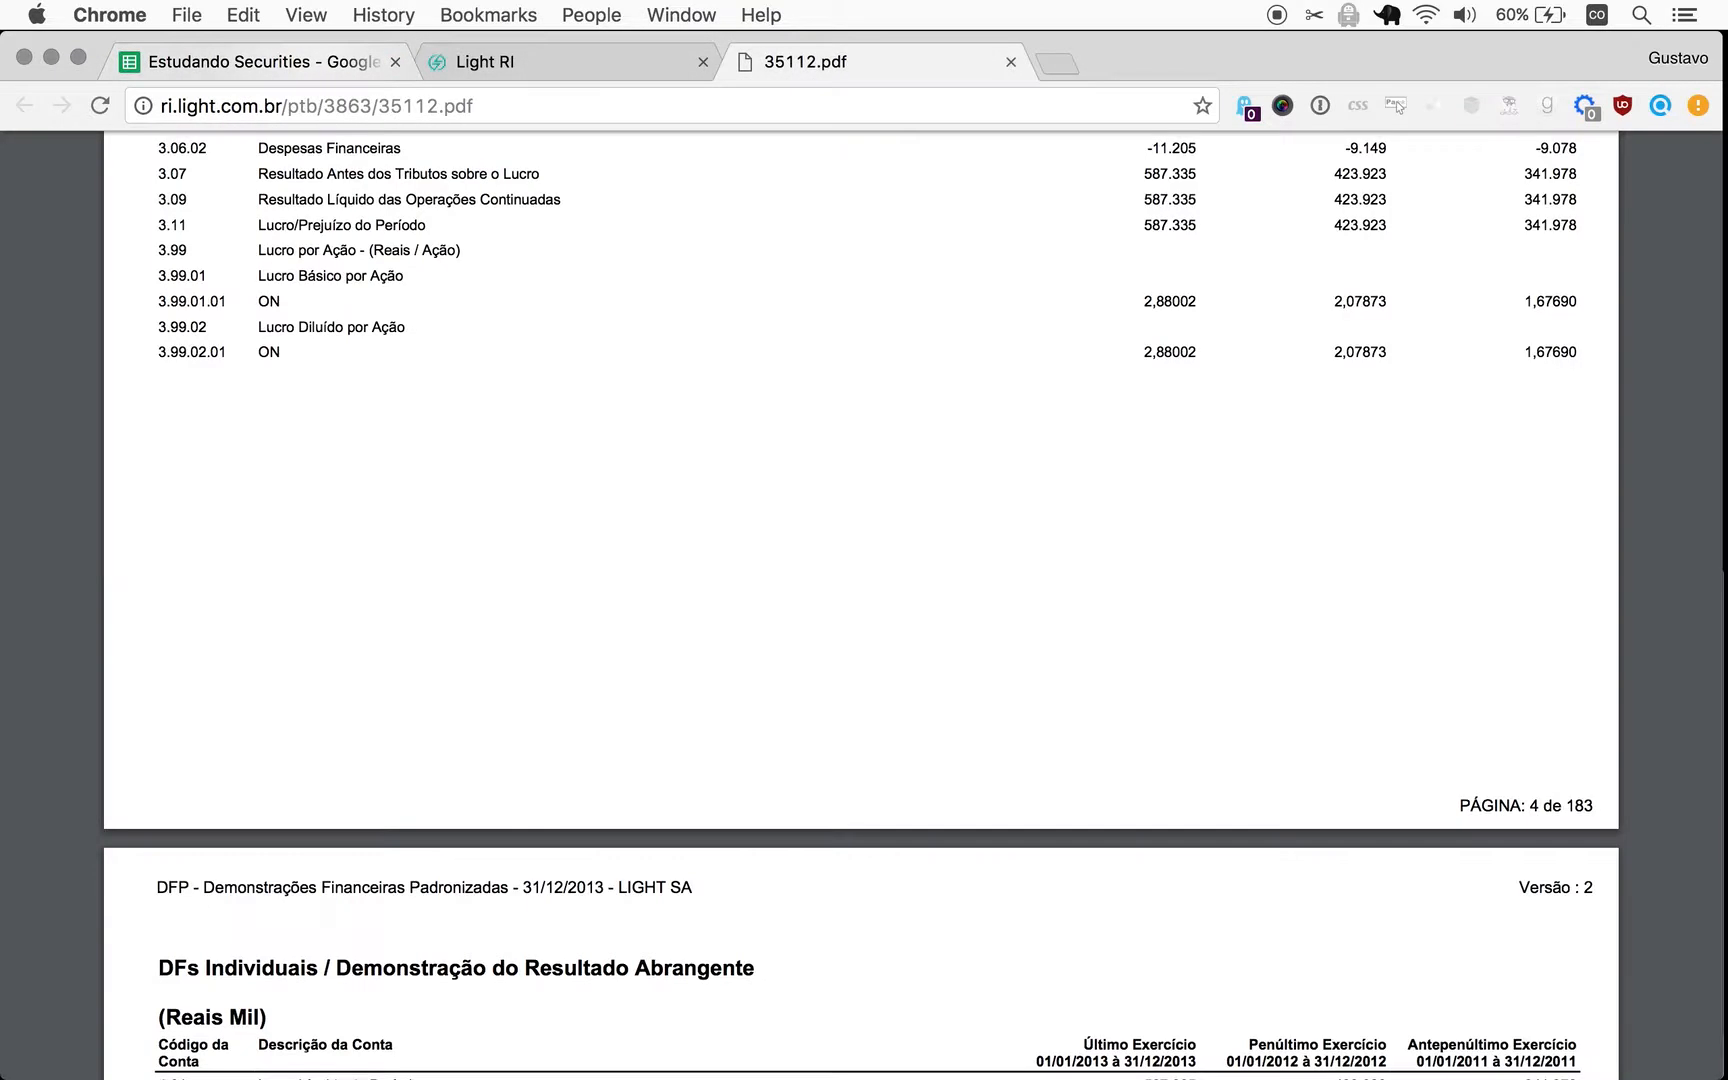
left_click(1008, 62)
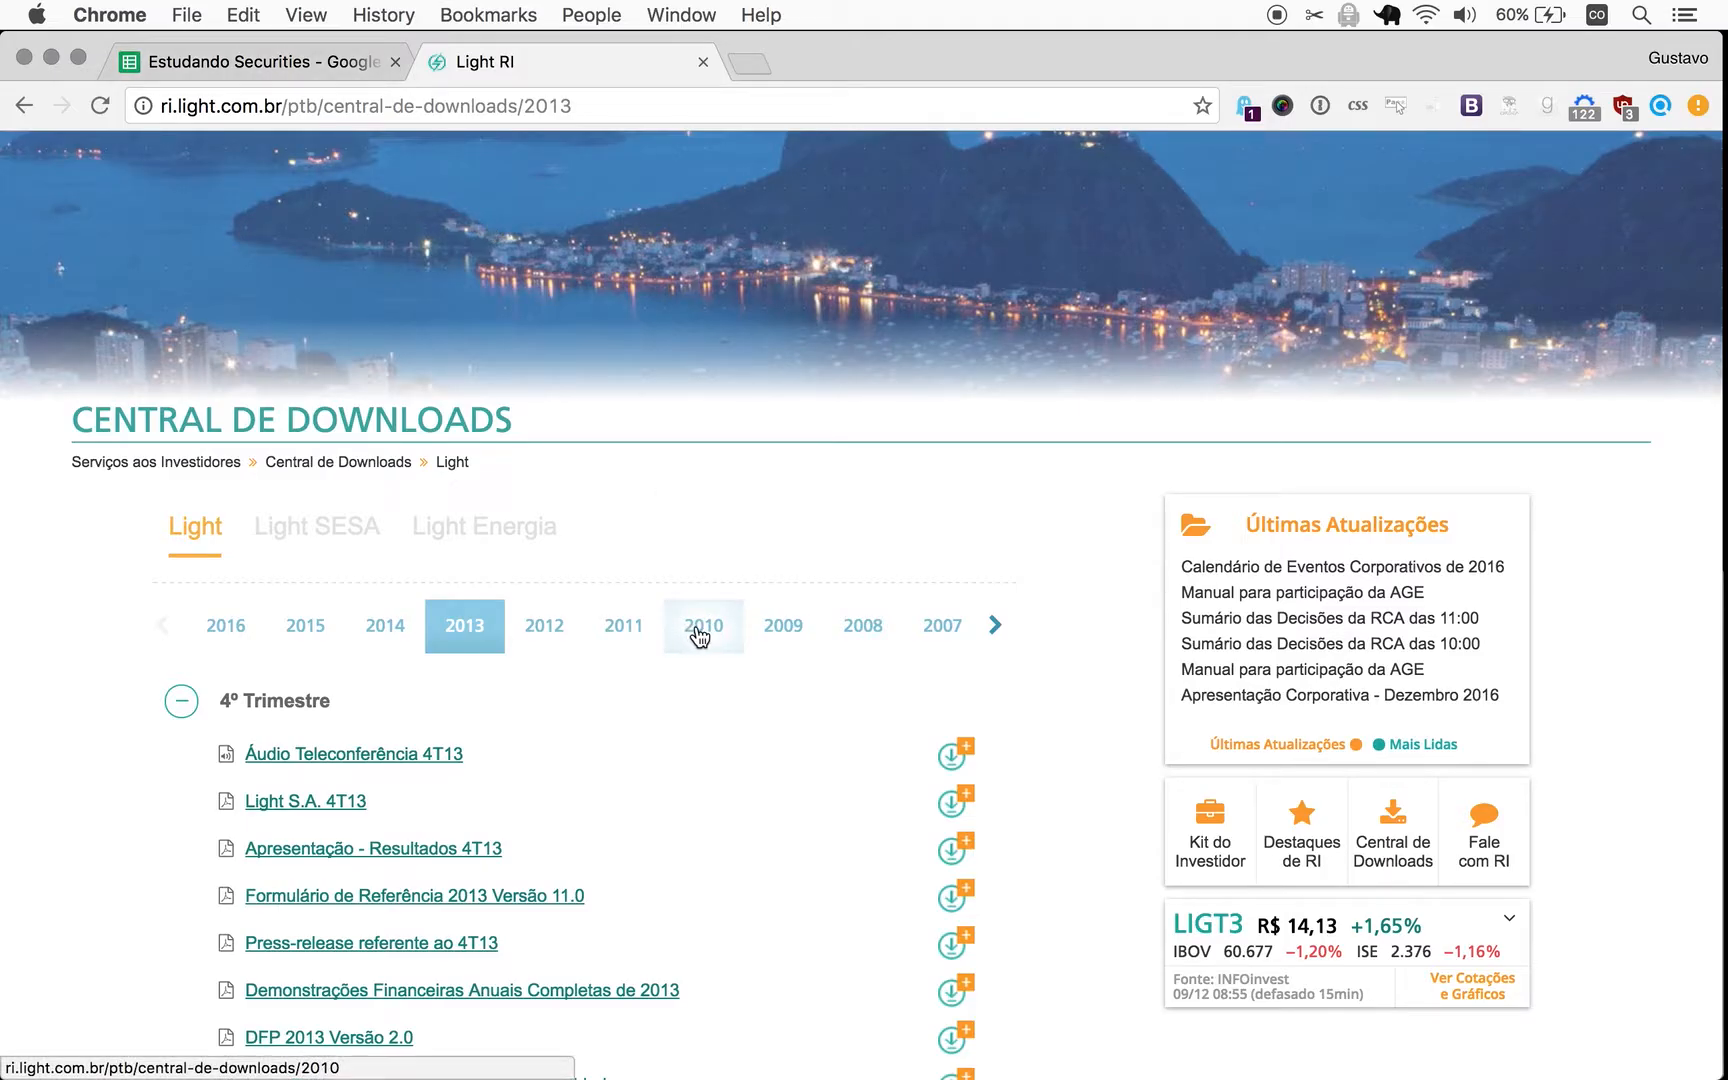
Select year 2010, expand 4º Trimestre and open Formulário de Referência 2010 Versão 3.0.
left_click(704, 624)
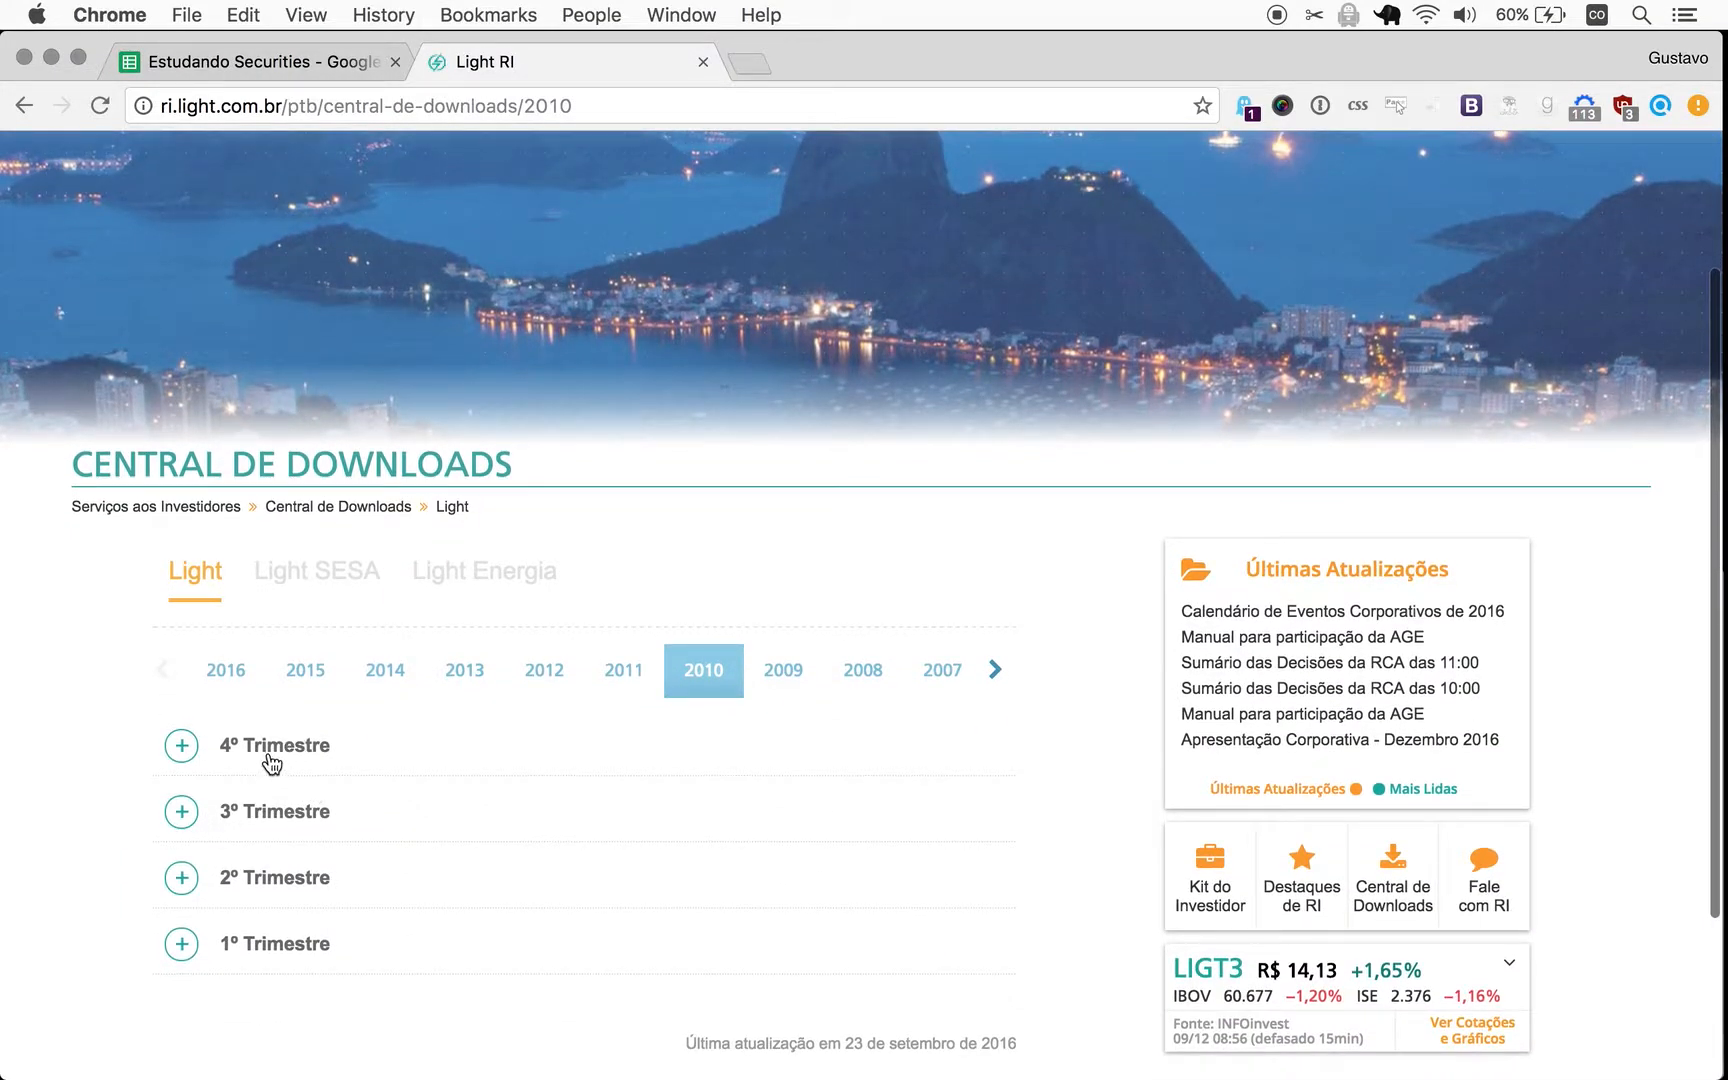
left_click(180, 744)
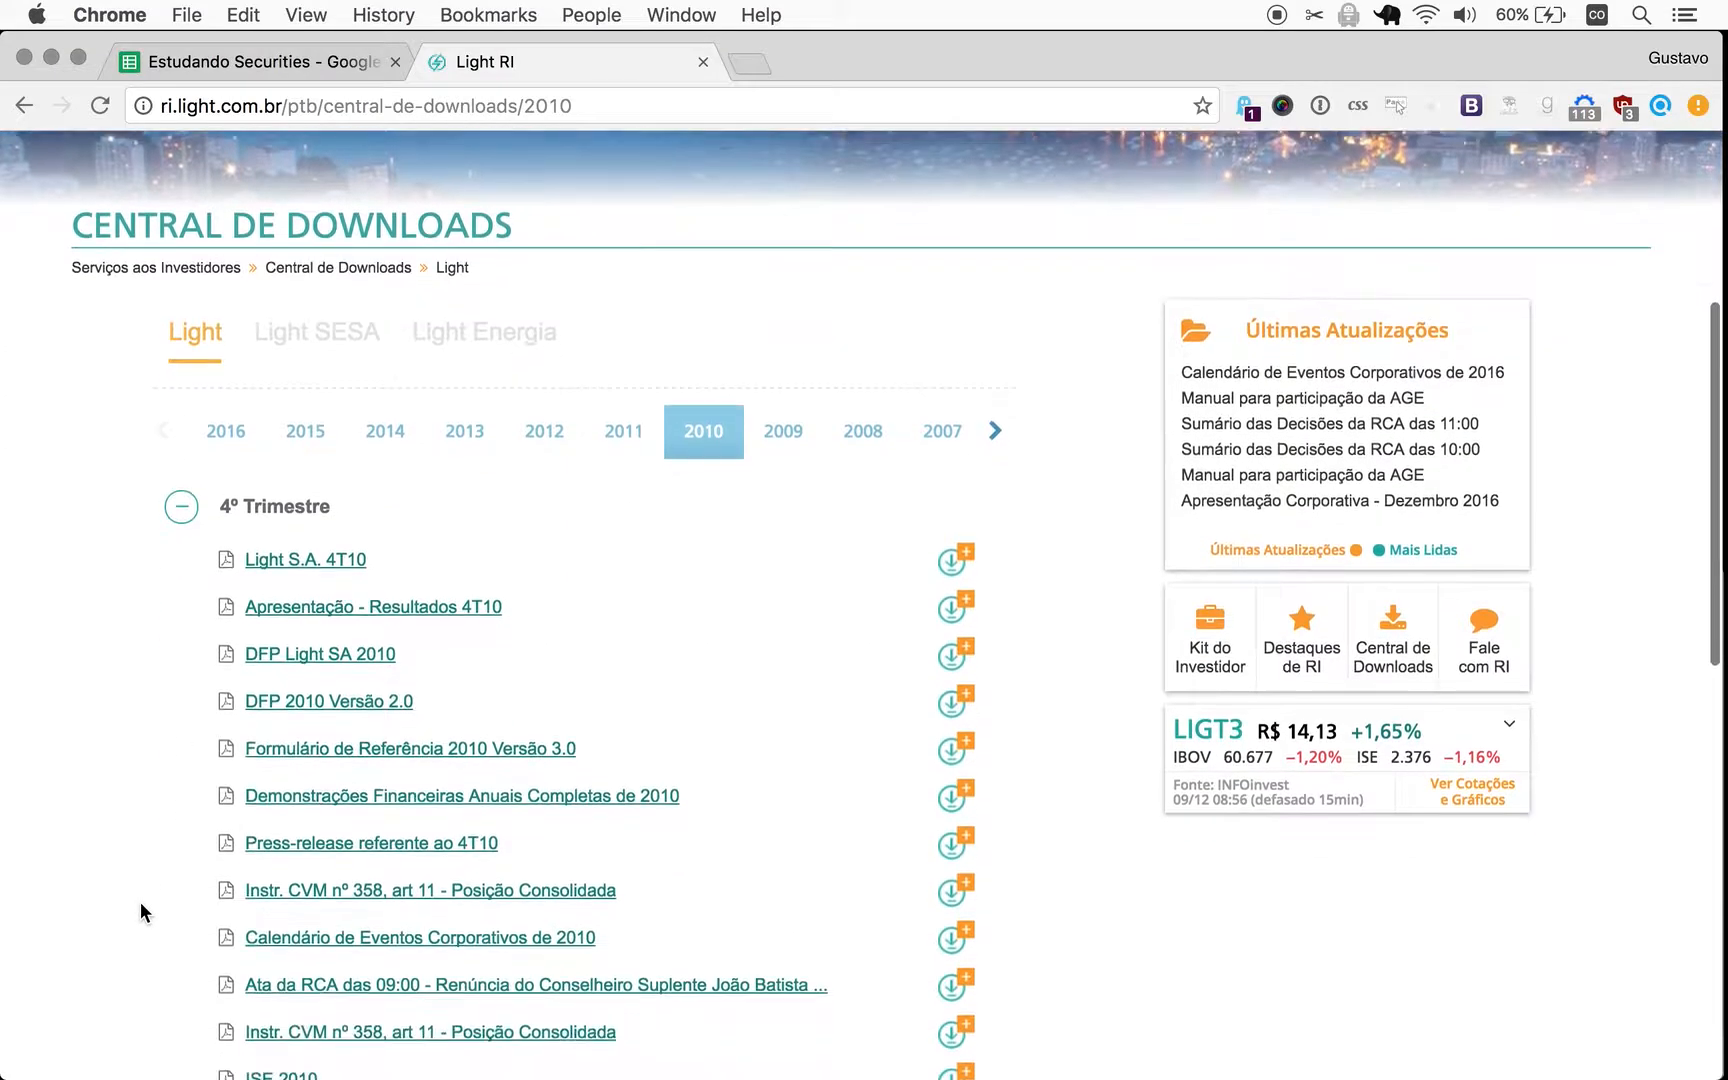
scroll("down", 3)
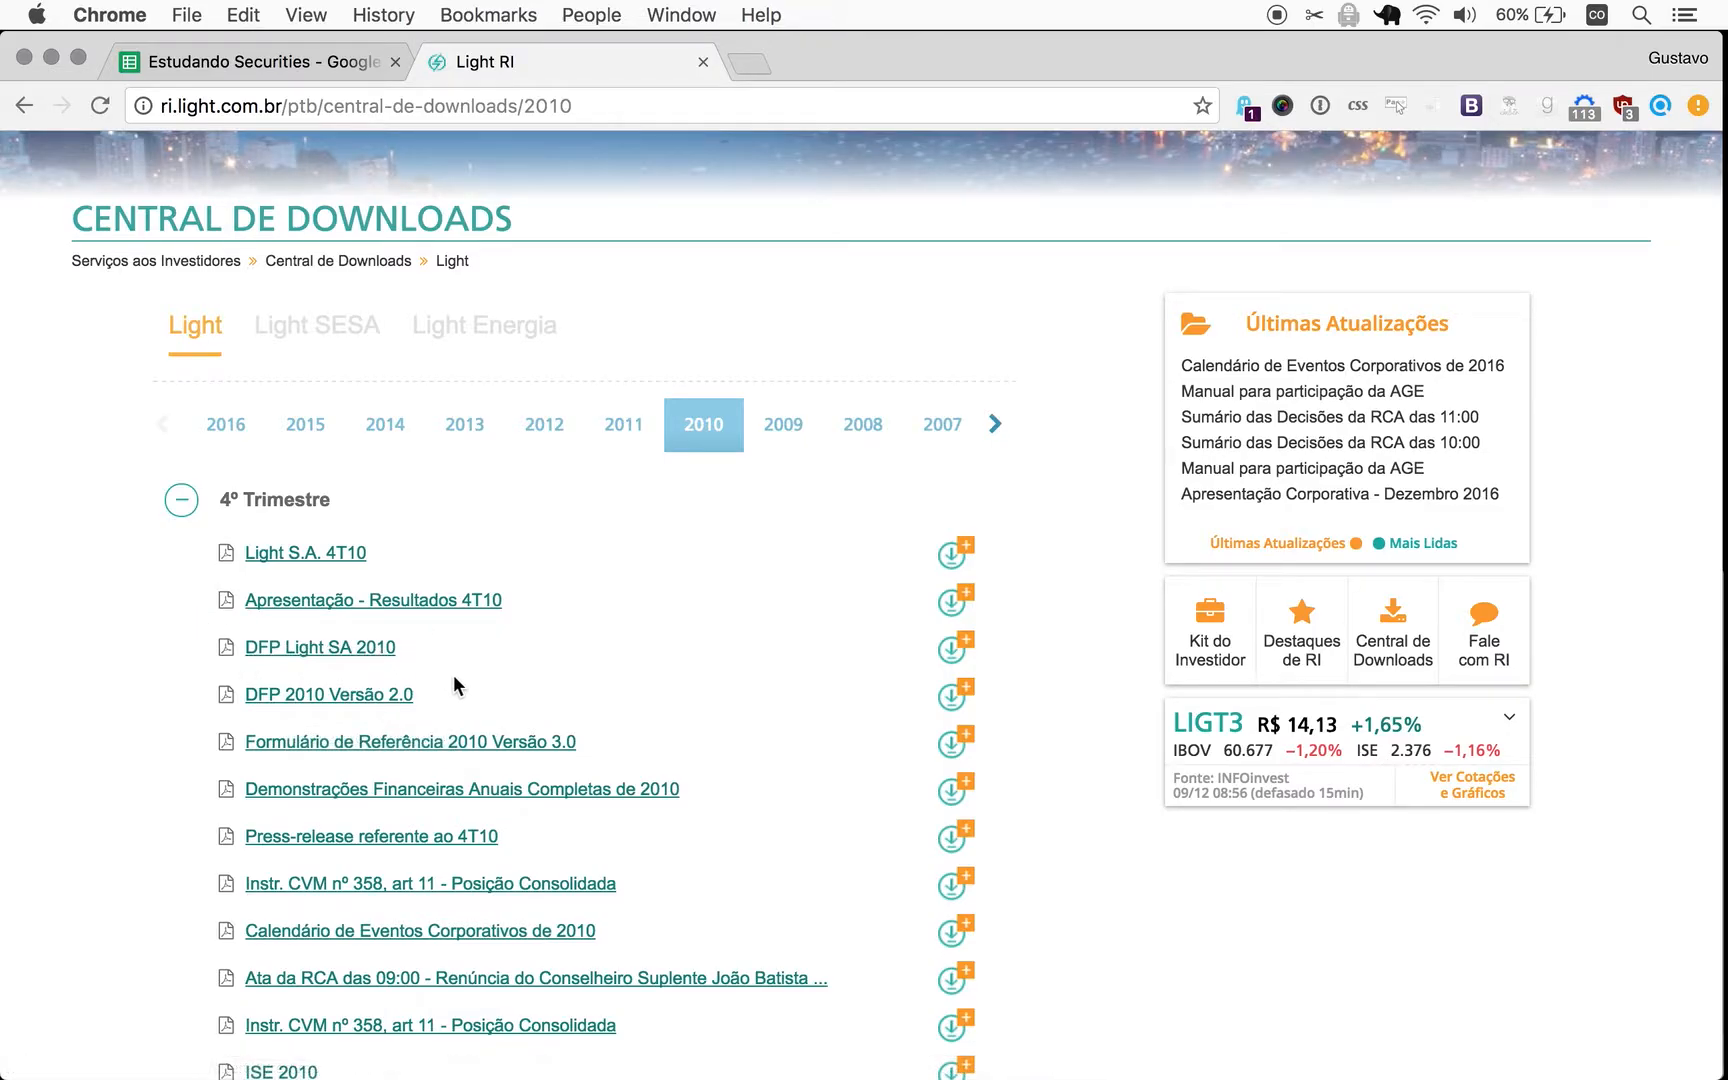
mouse_move(328, 694)
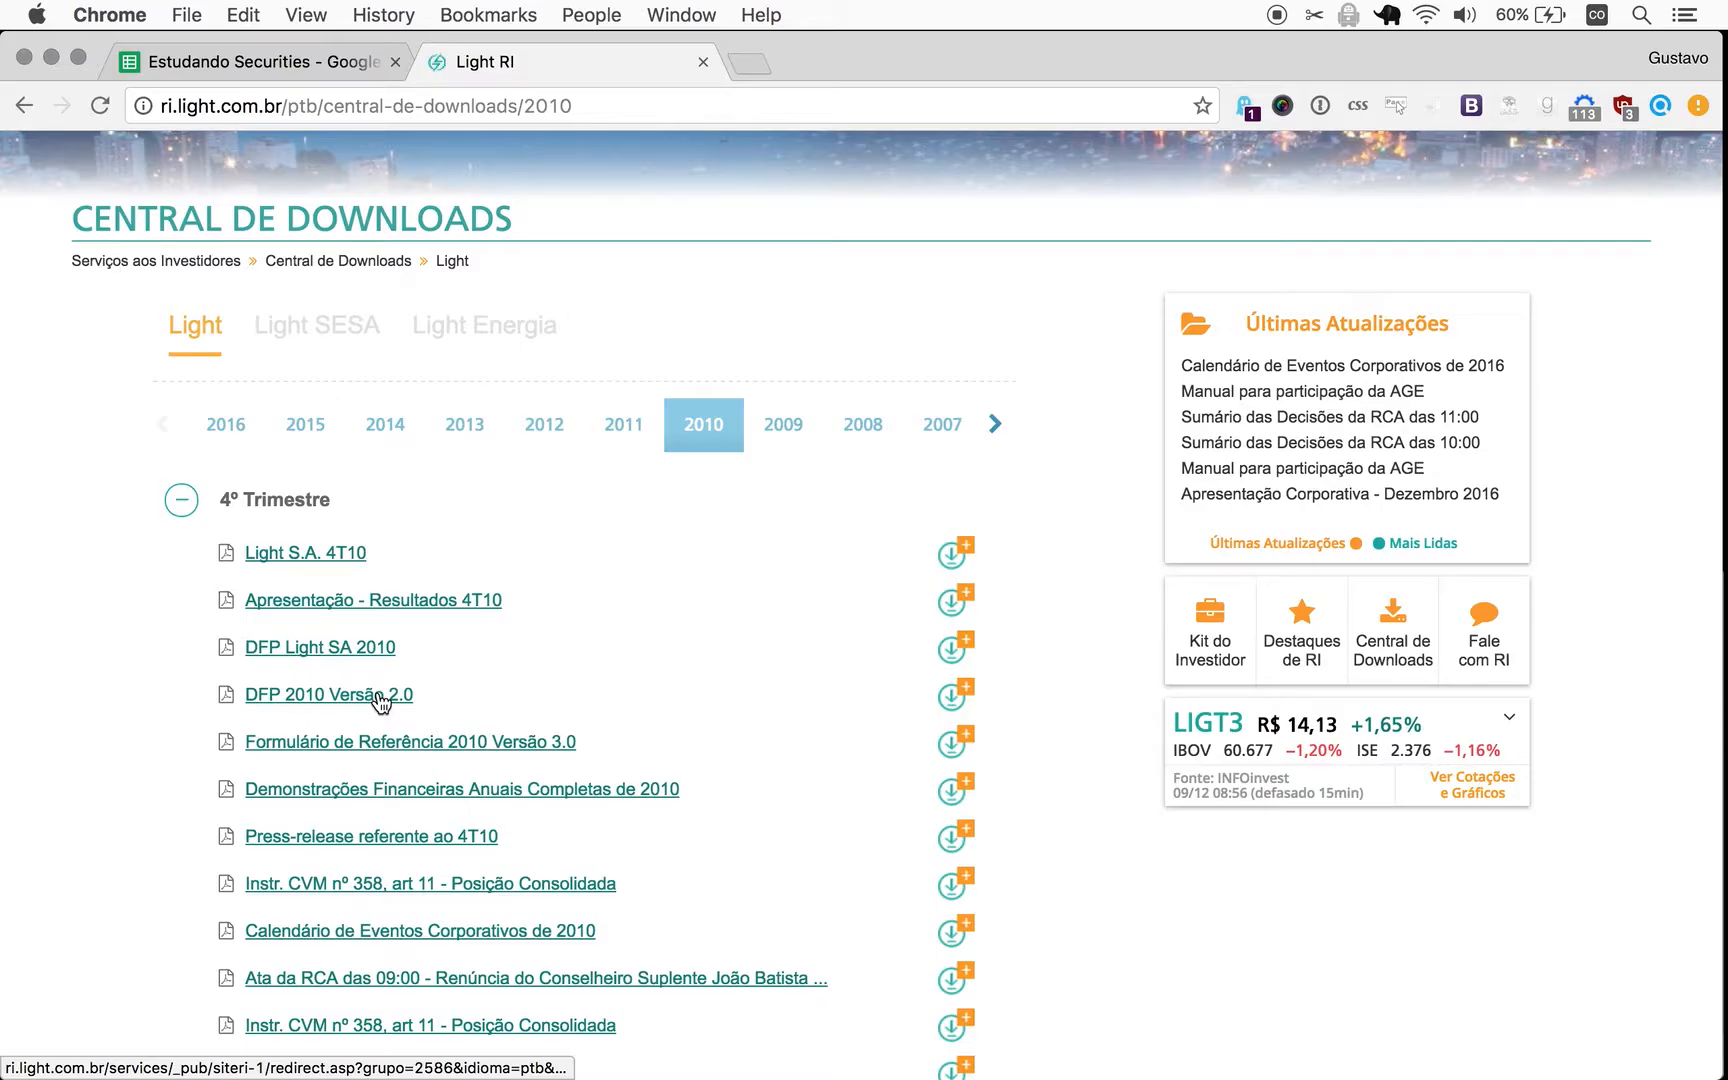
scroll("down", 3)
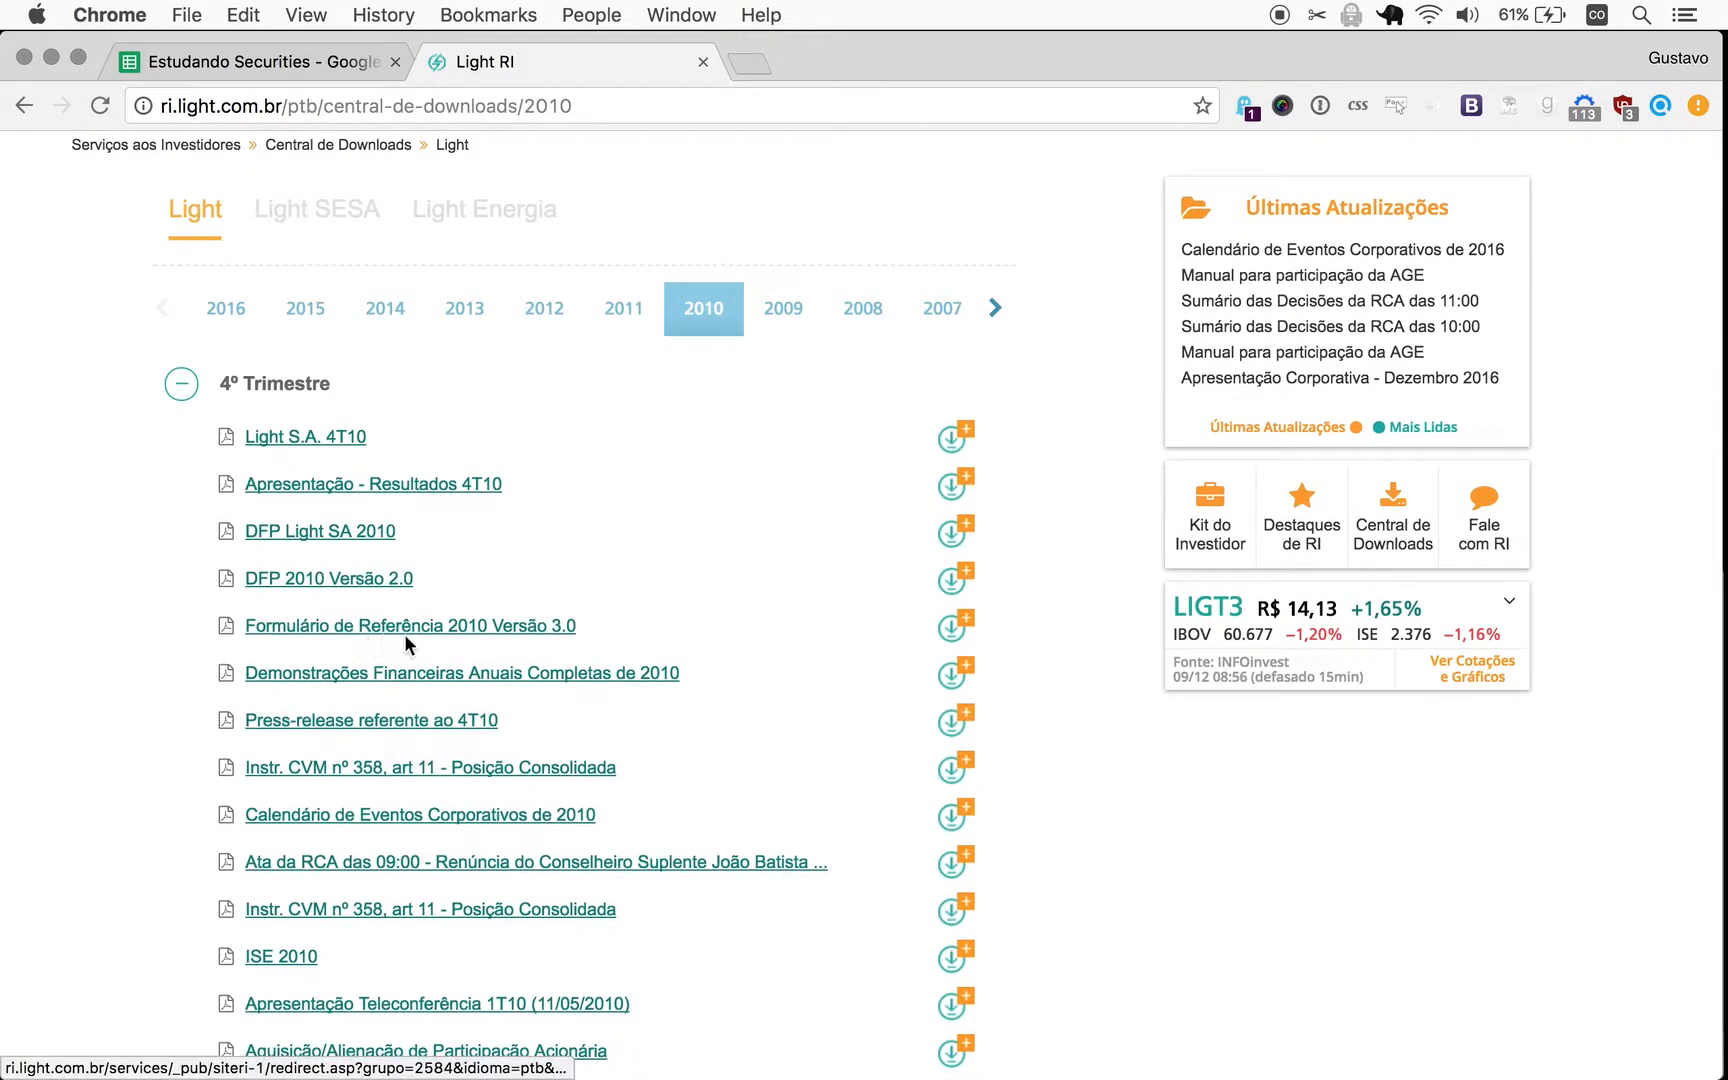
left_click(408, 624)
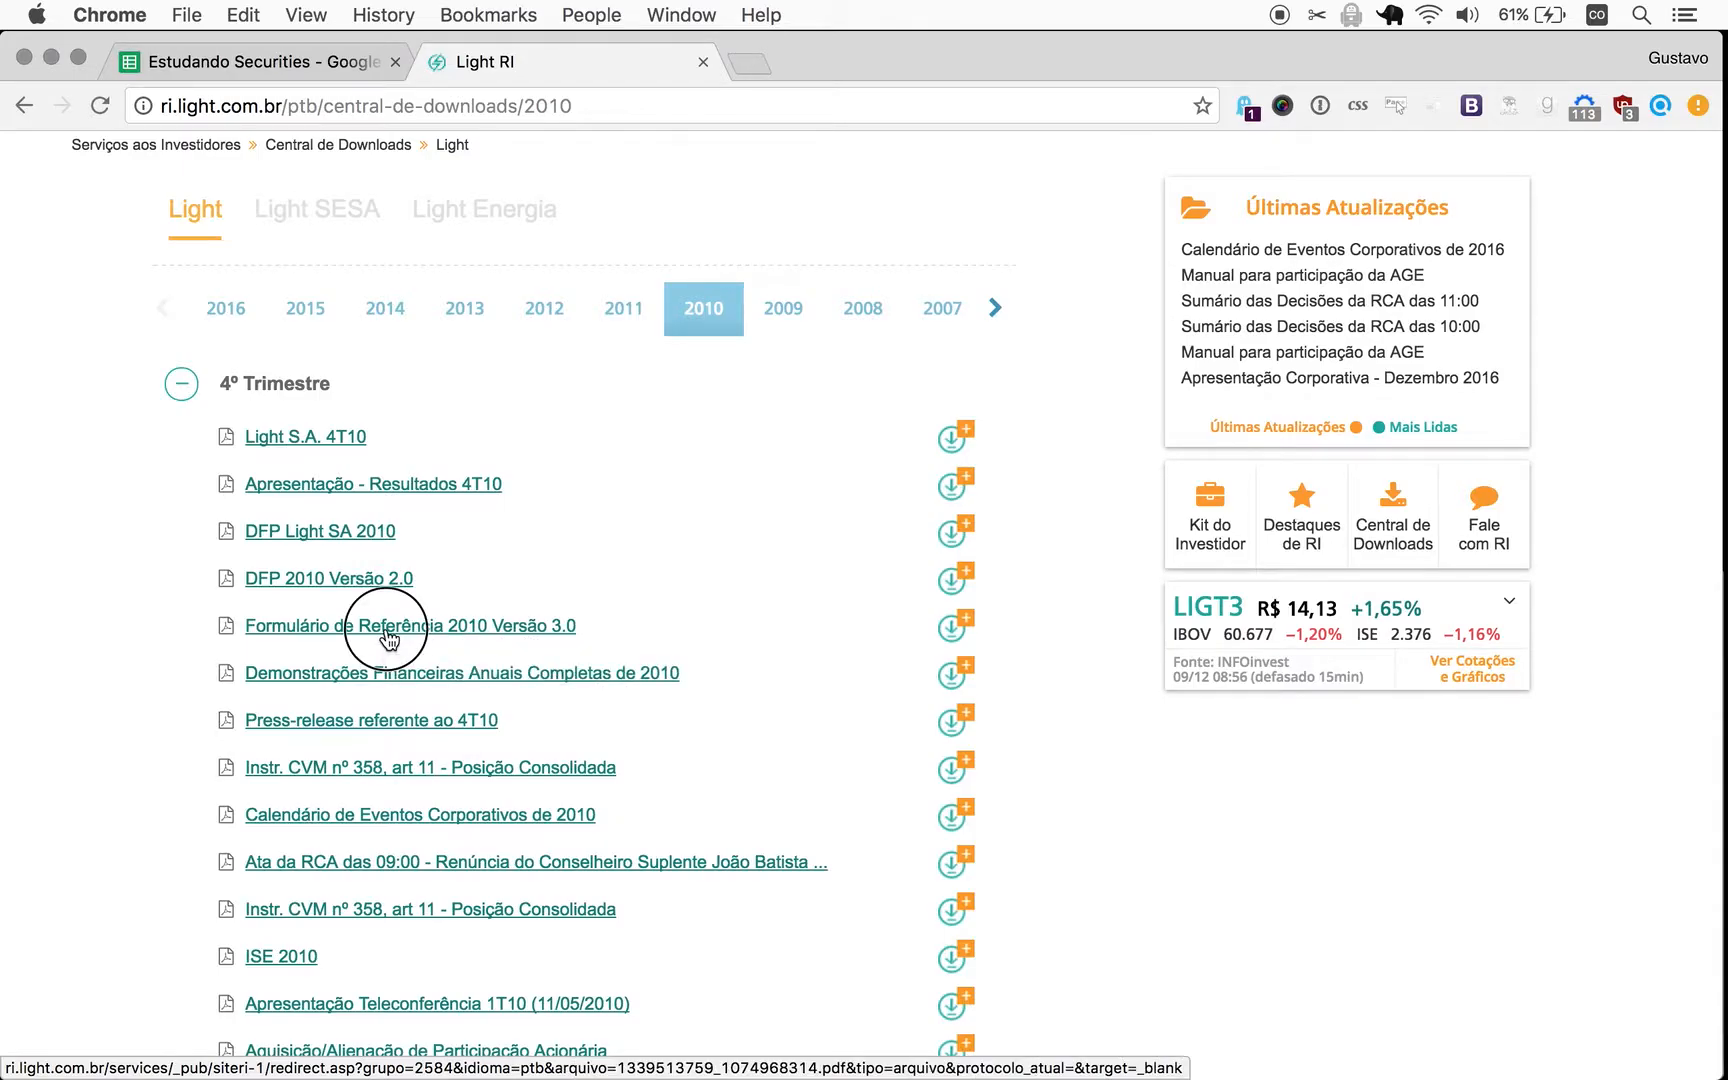
left_click(410, 624)
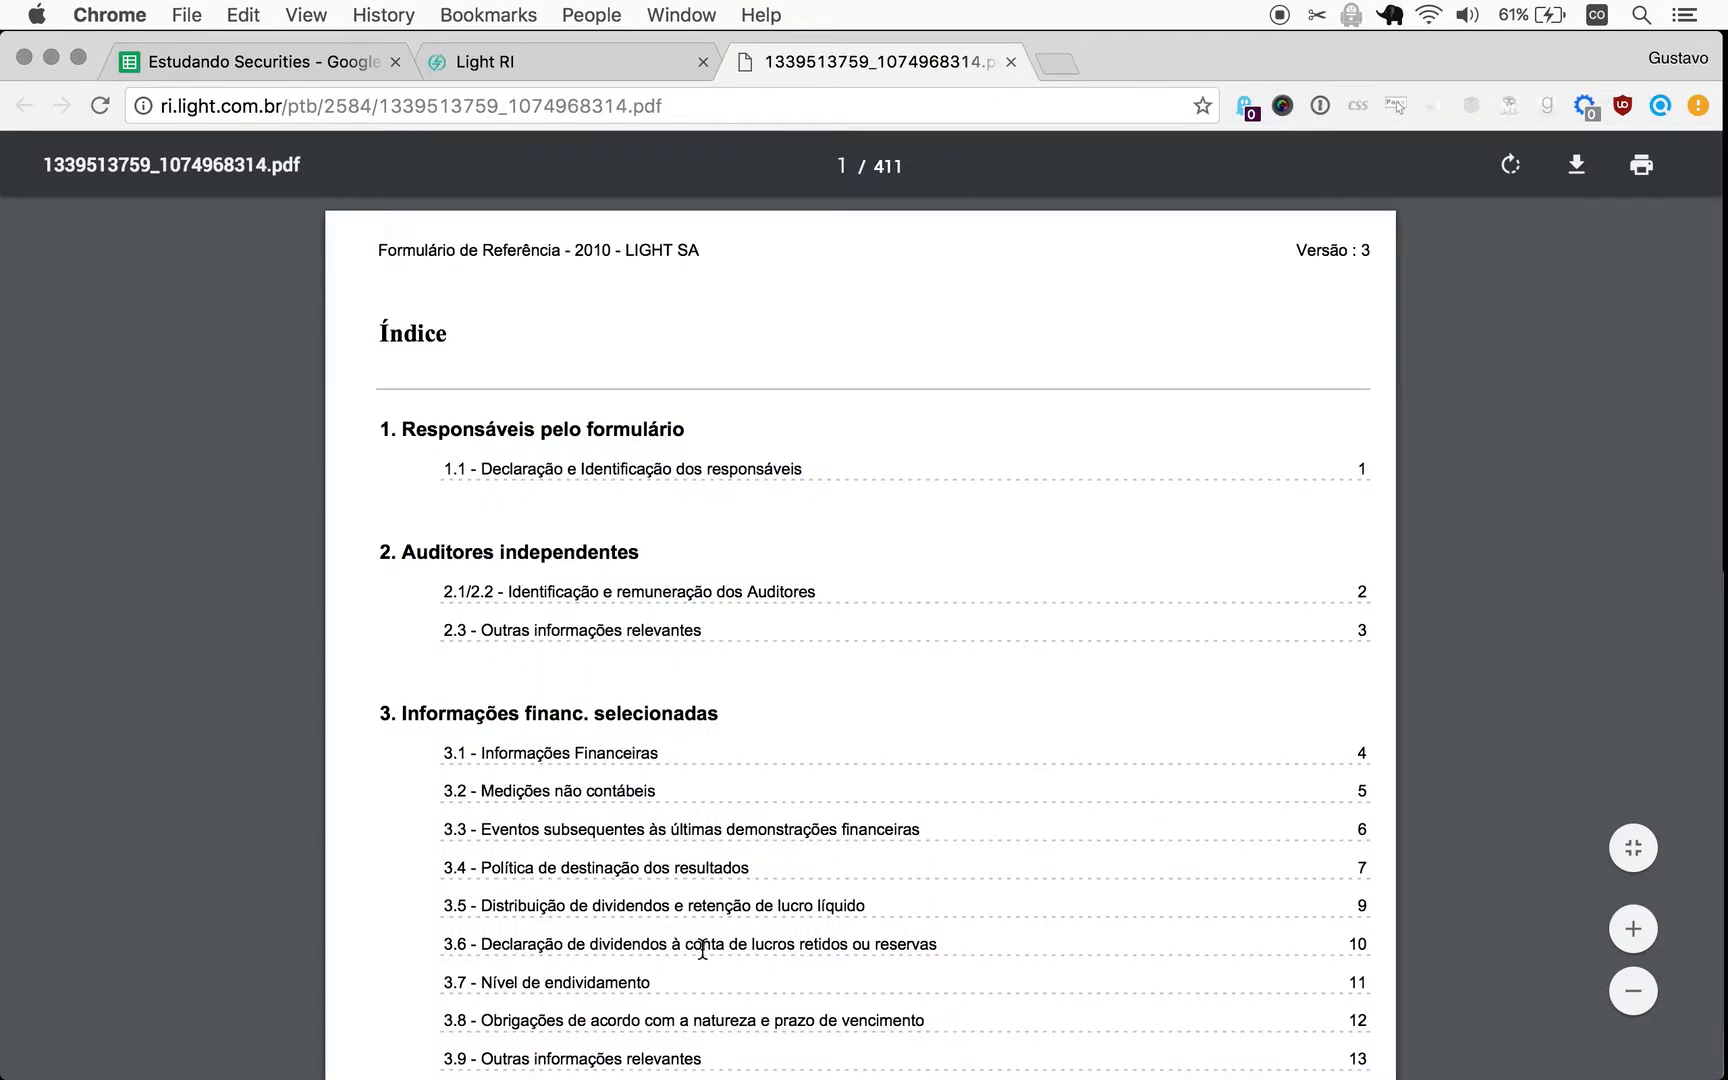
Scroll the 2010 DFP to the income statement's Lucro/Prejuízo do Período row (575.150 and 588.804).
left_click(1010, 60)
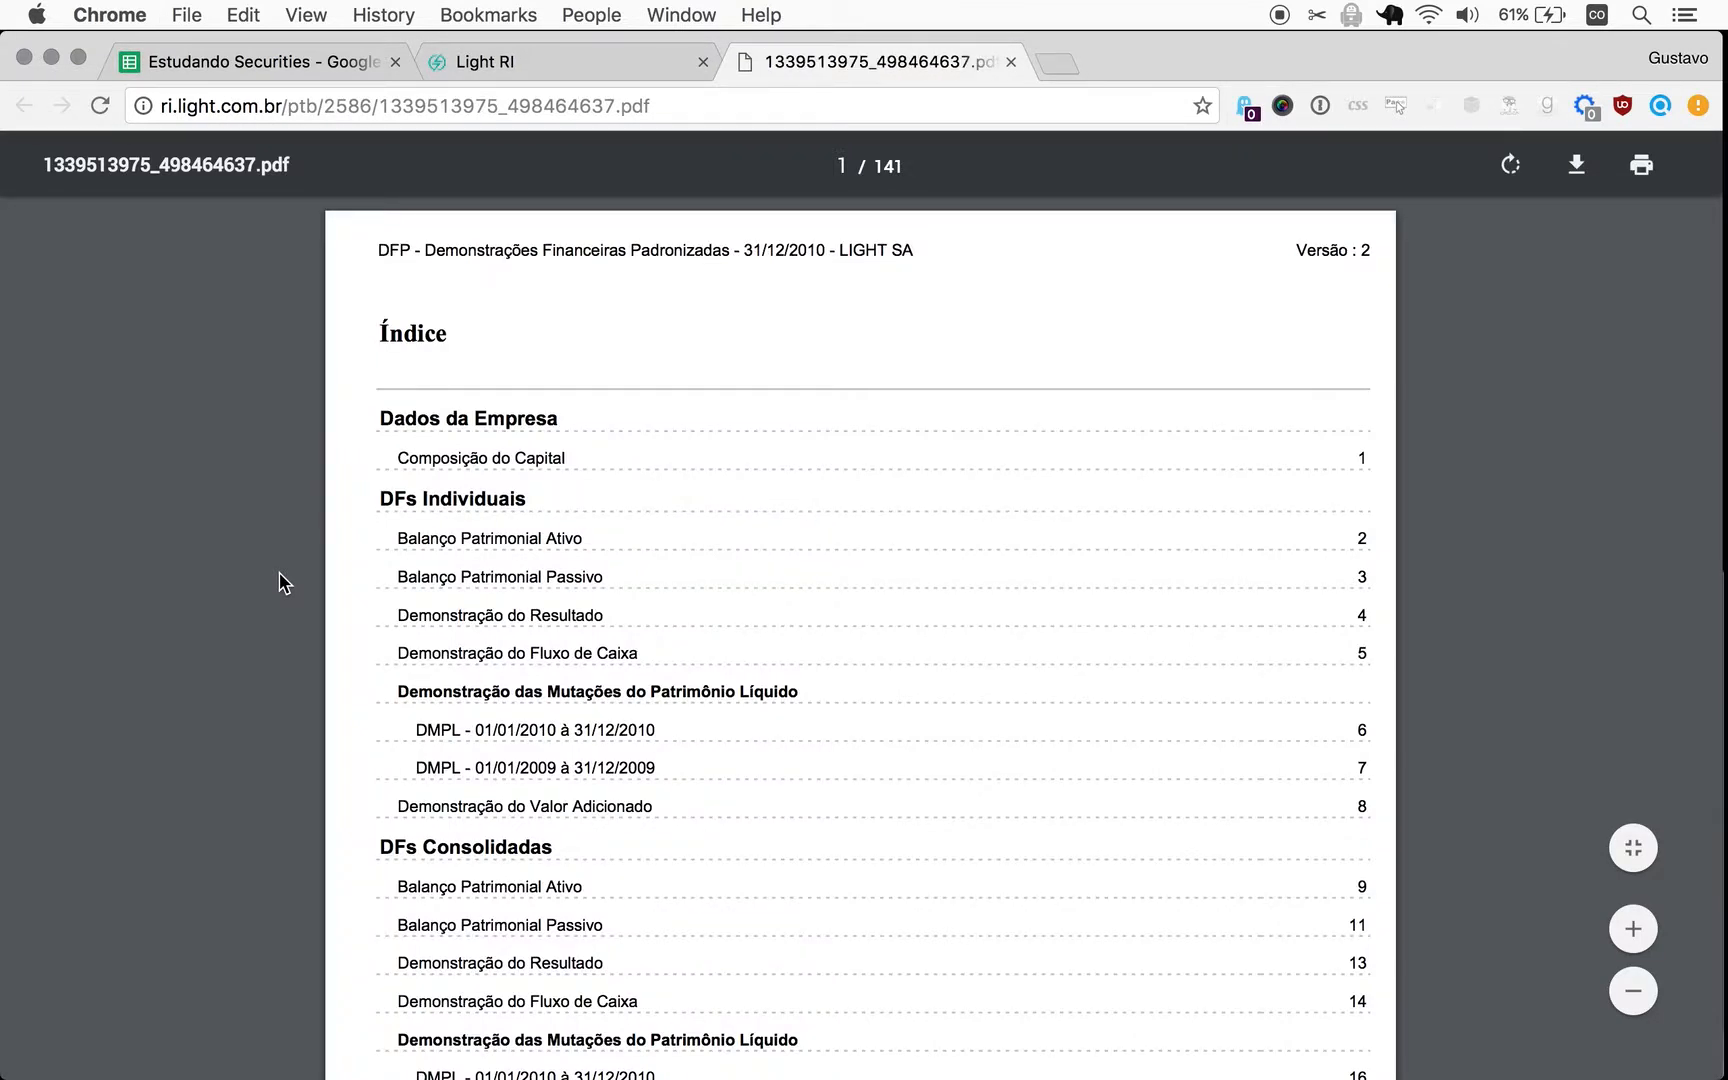
scroll("down", 3)
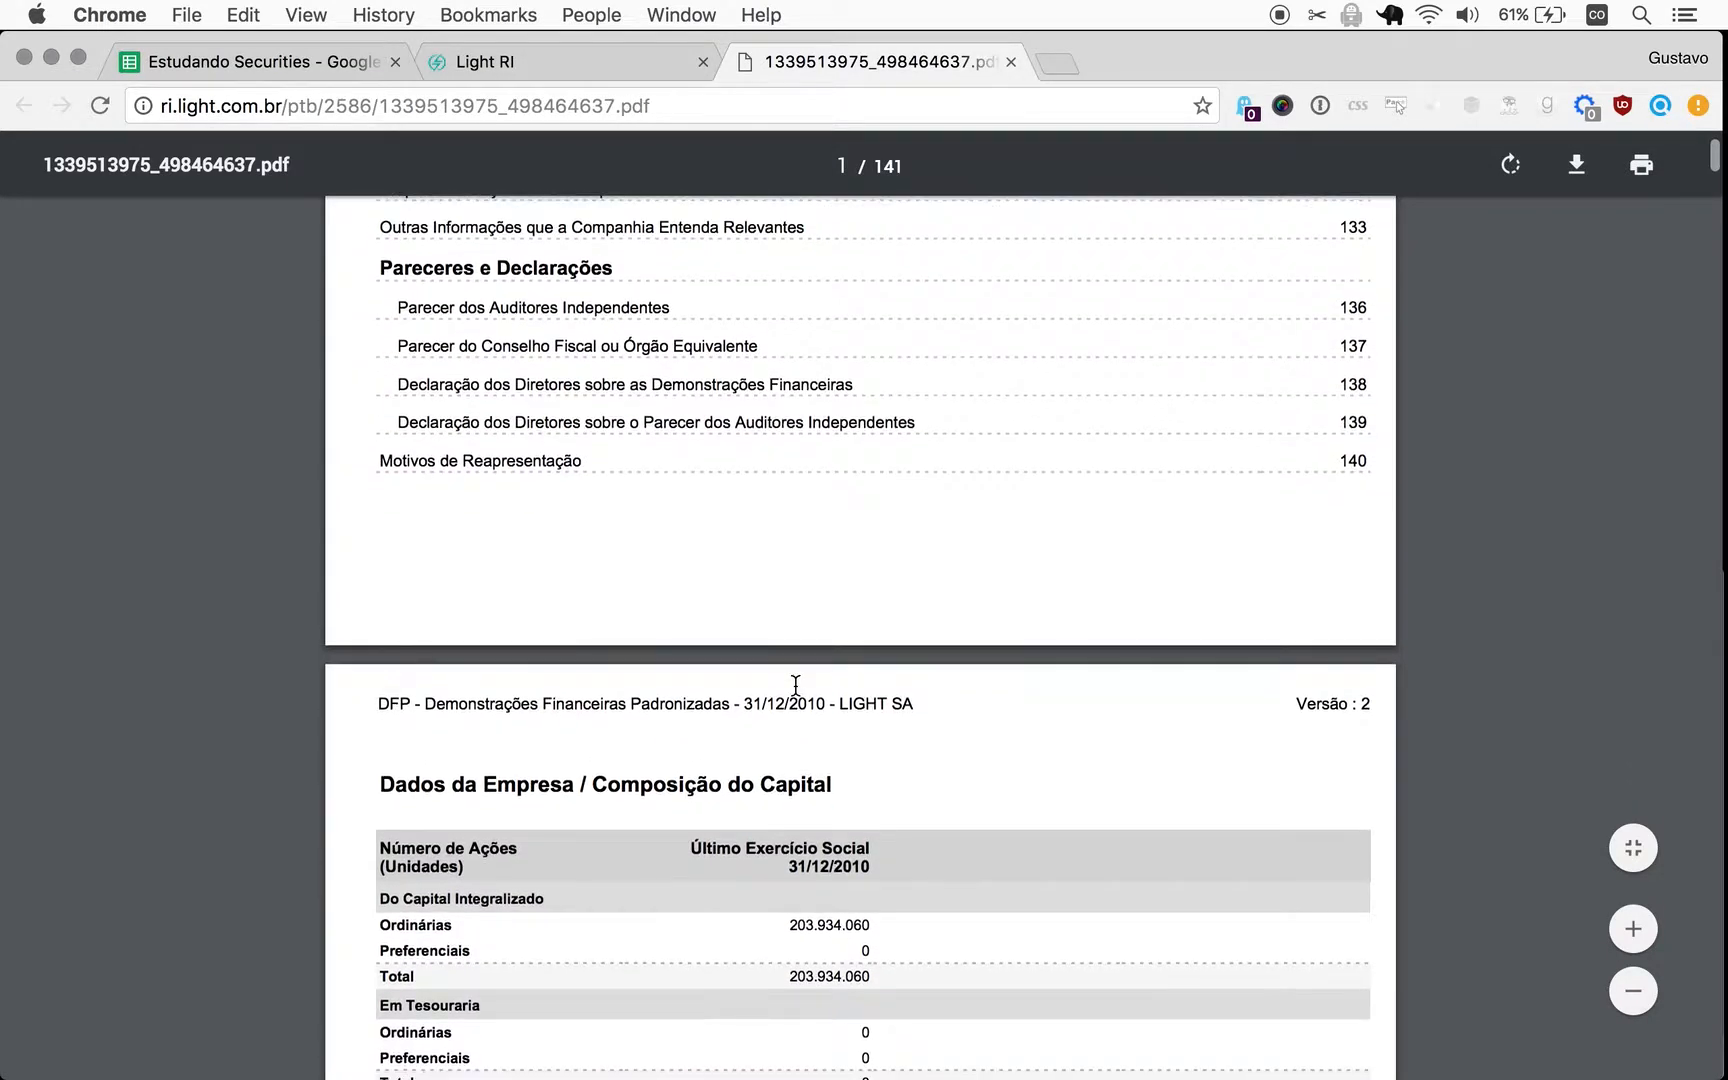
scroll("down", 3)
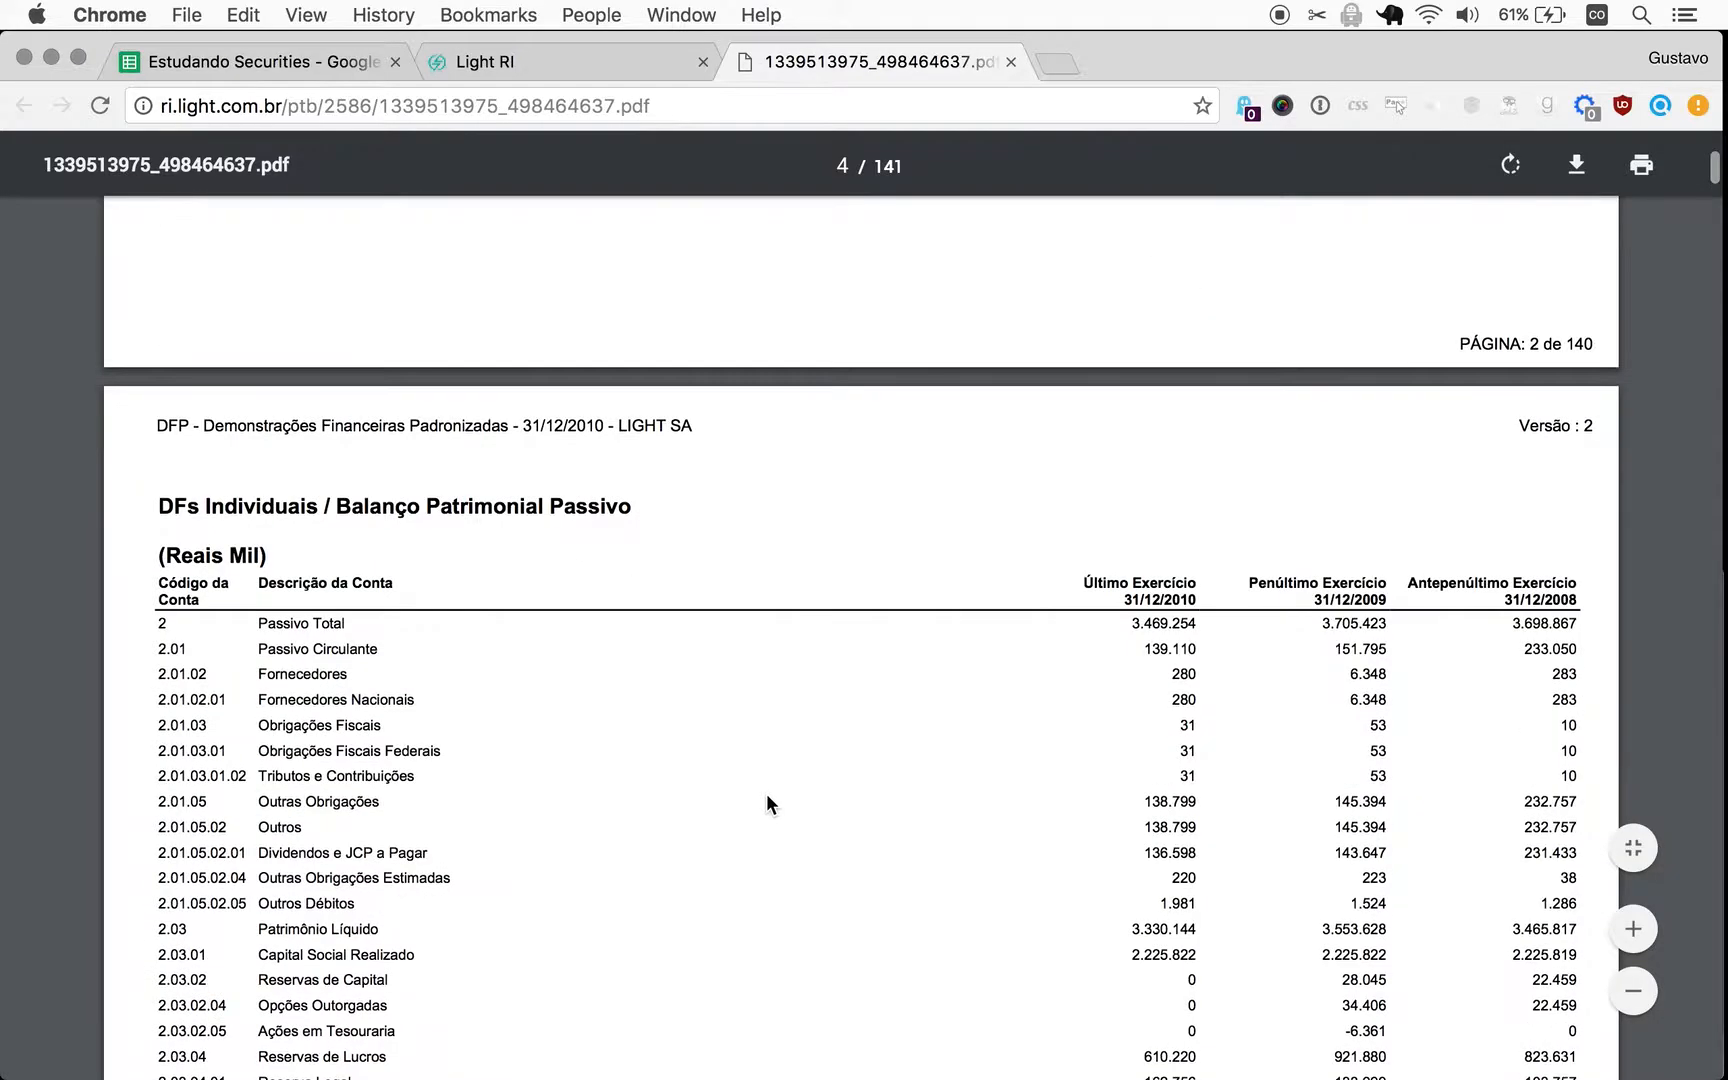
scroll("down", 3)
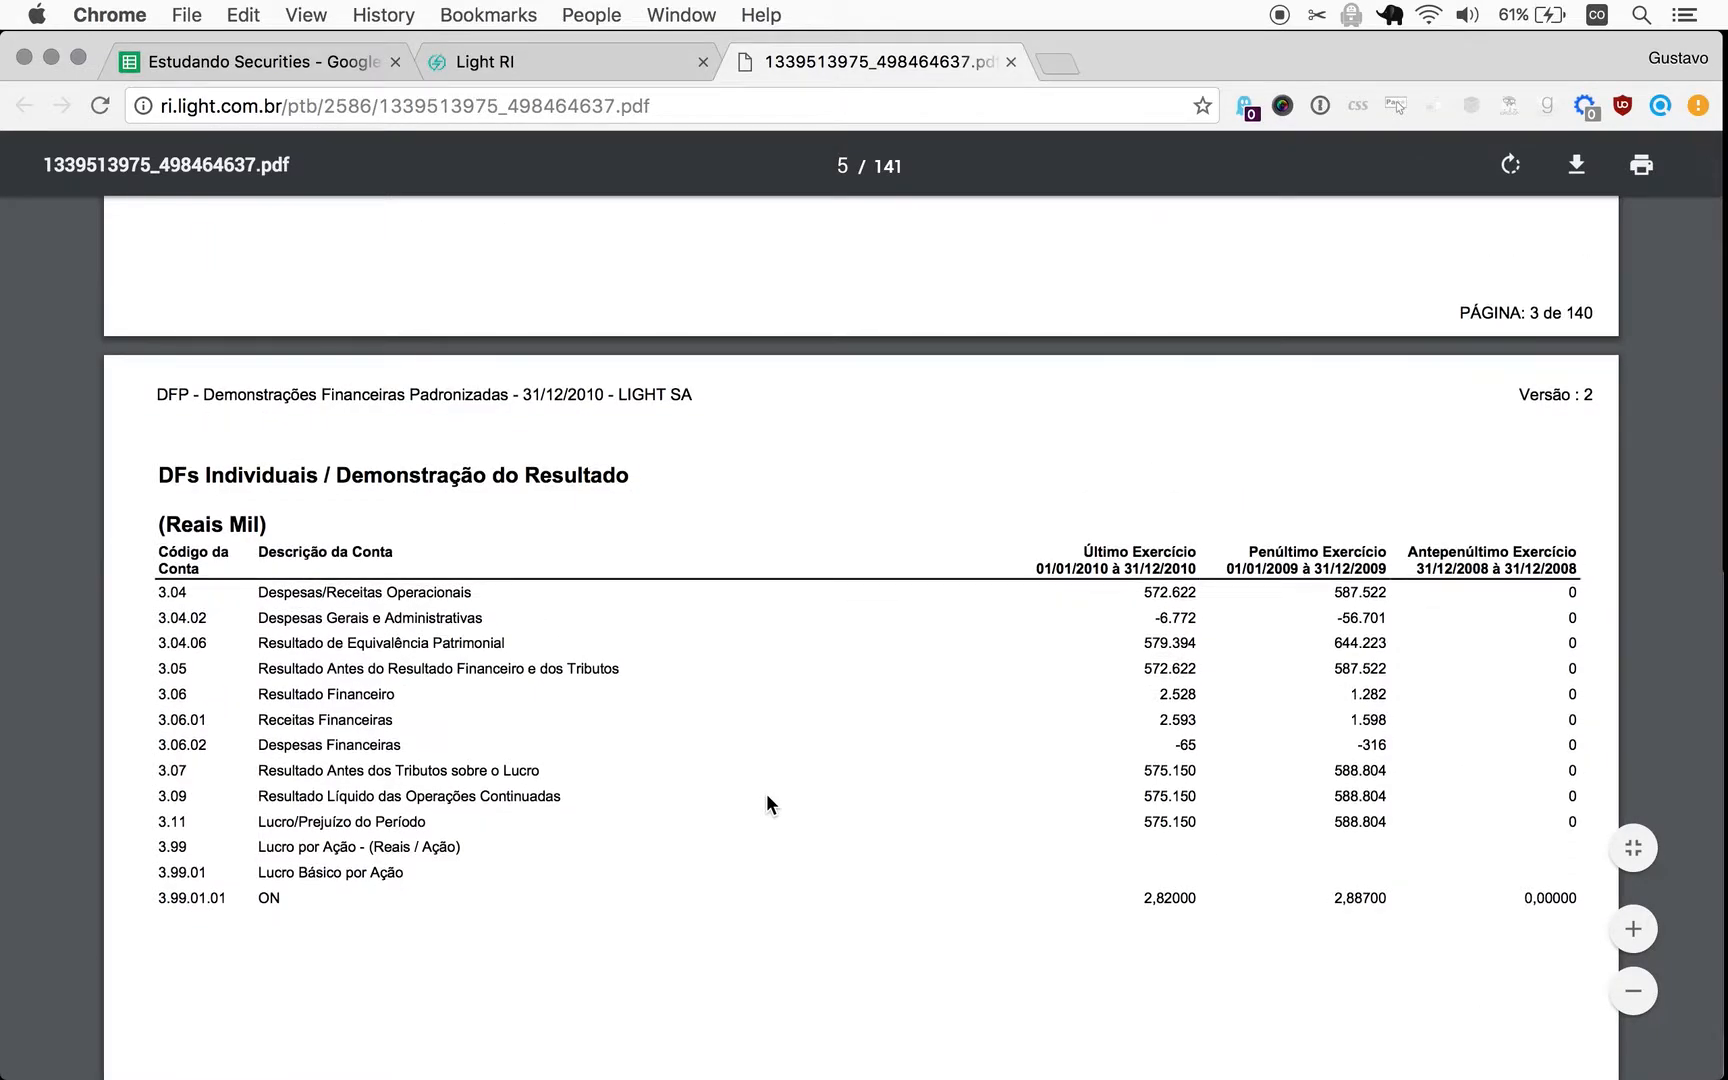
scroll("down", 3)
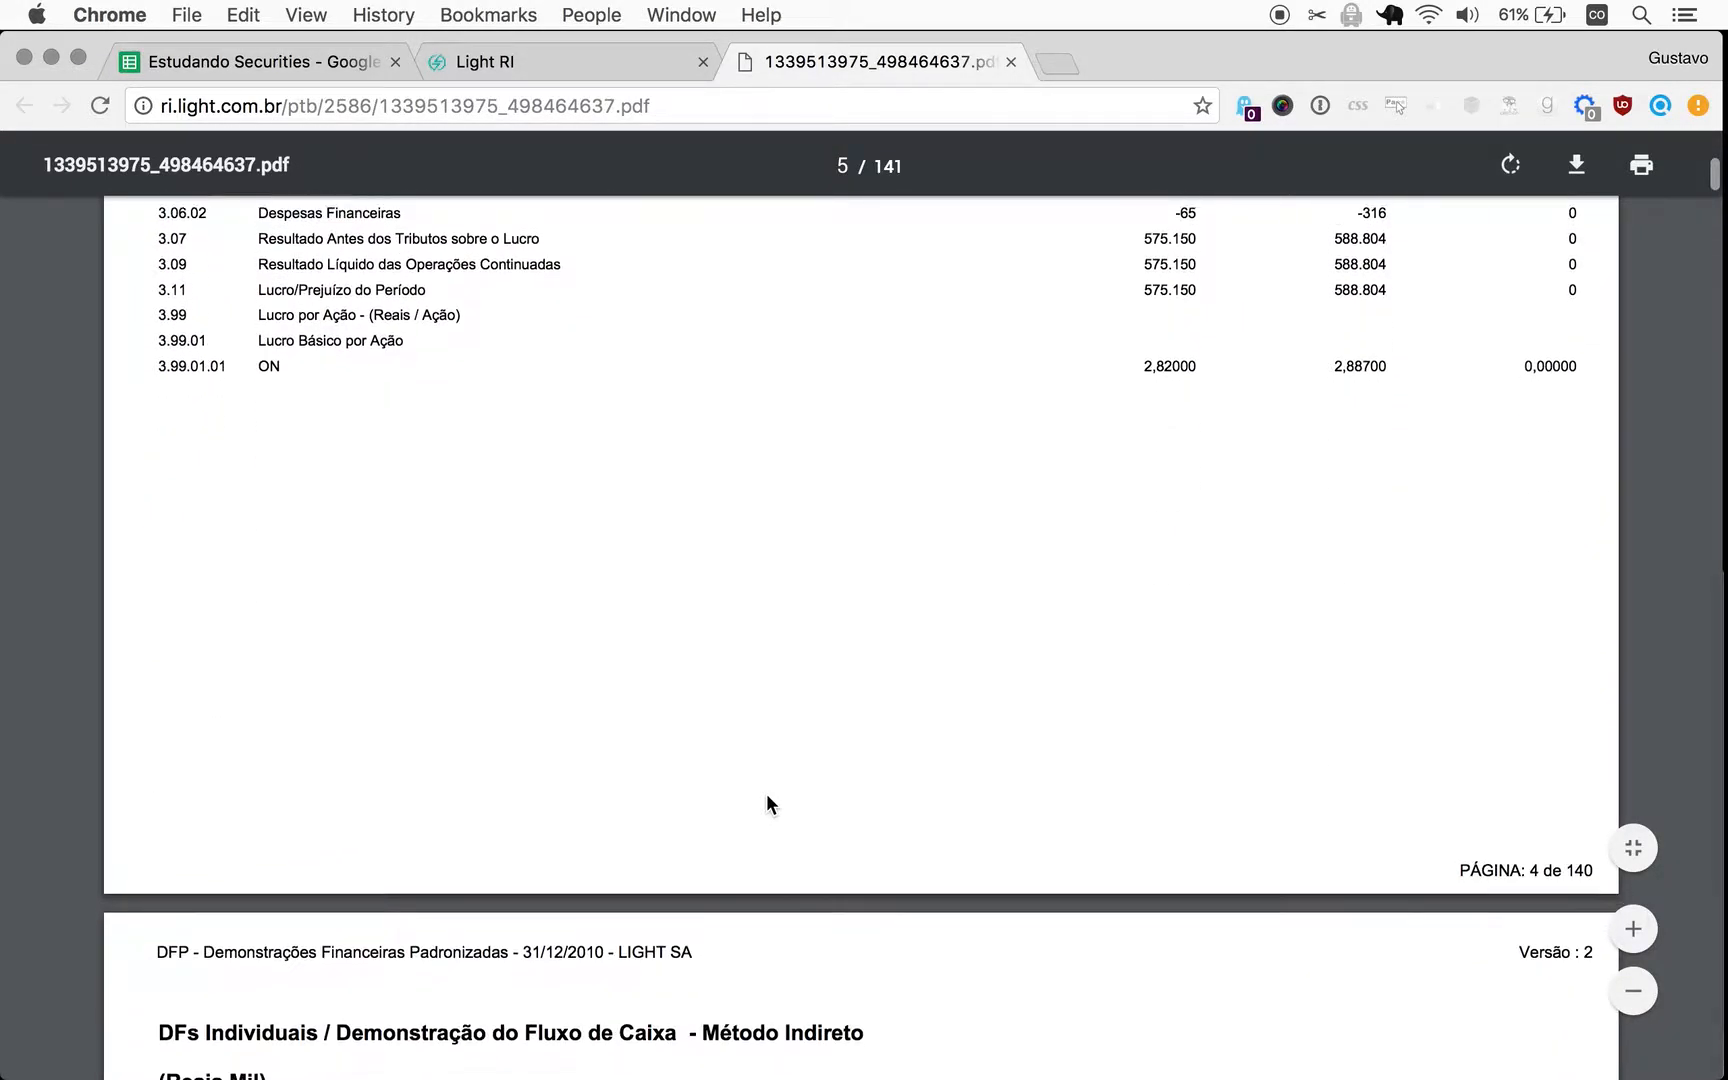
scroll("down", 3)
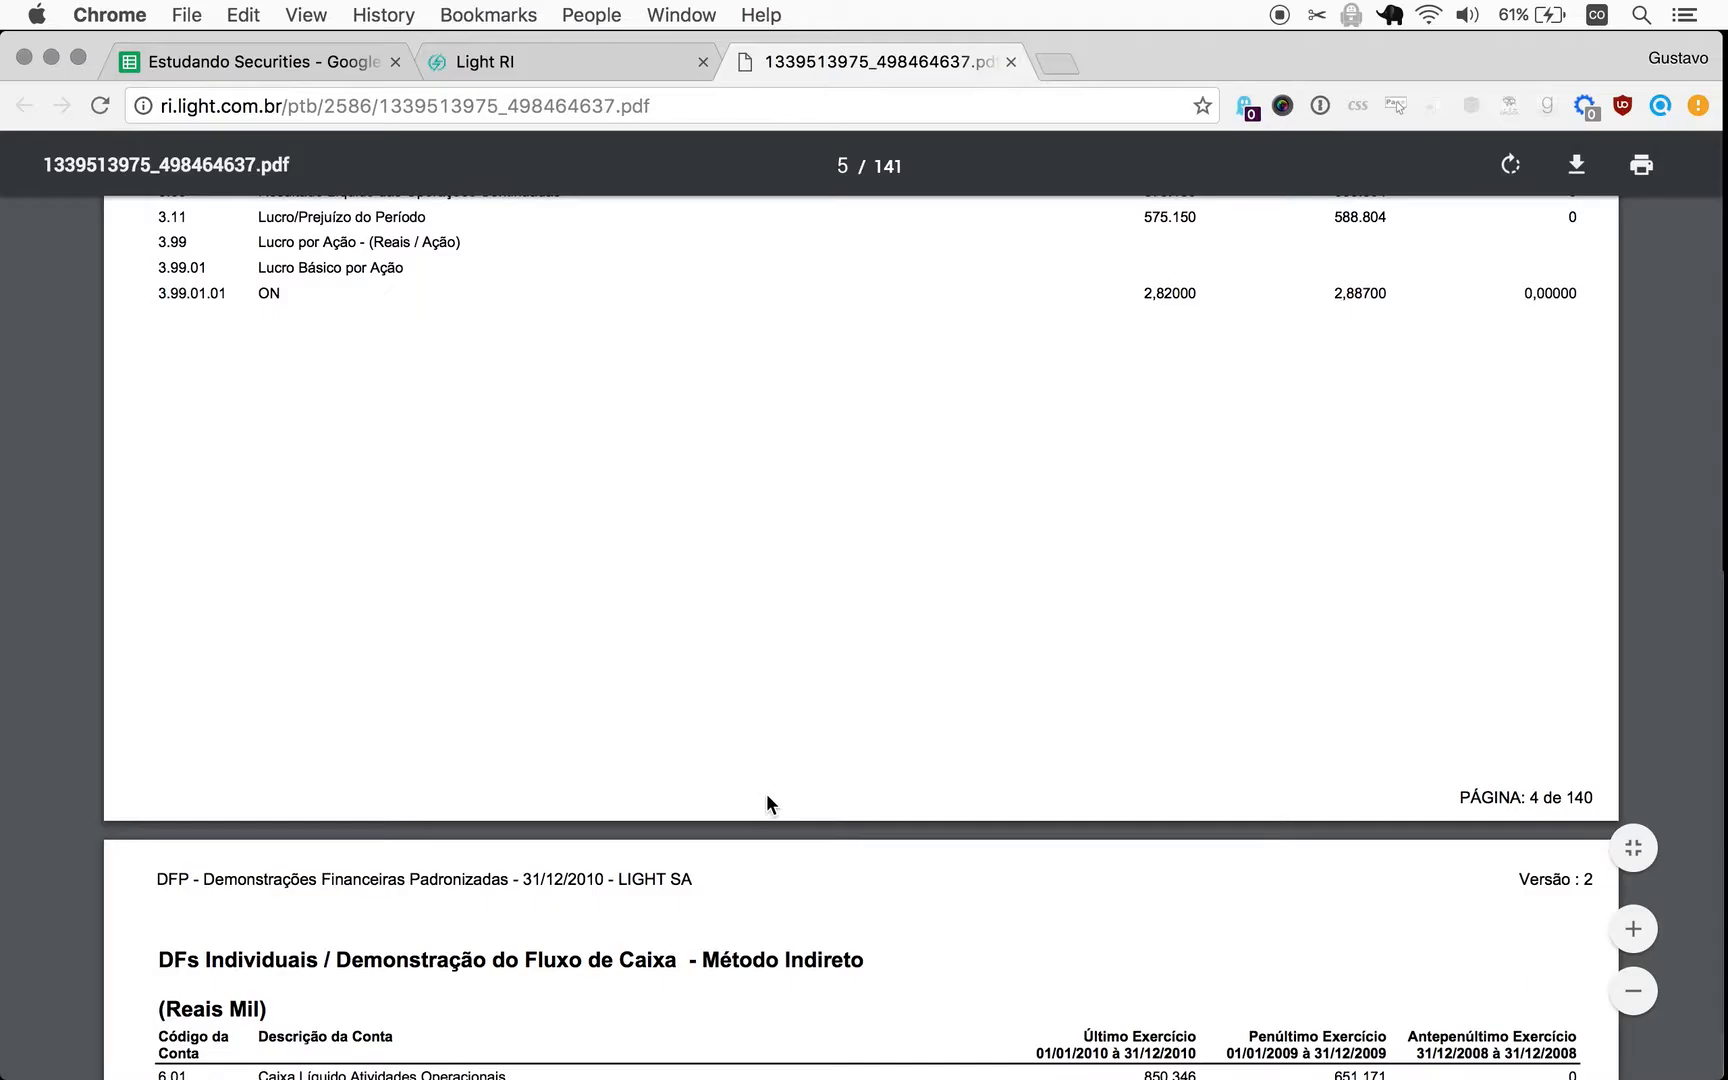
mouse_move(570, 154)
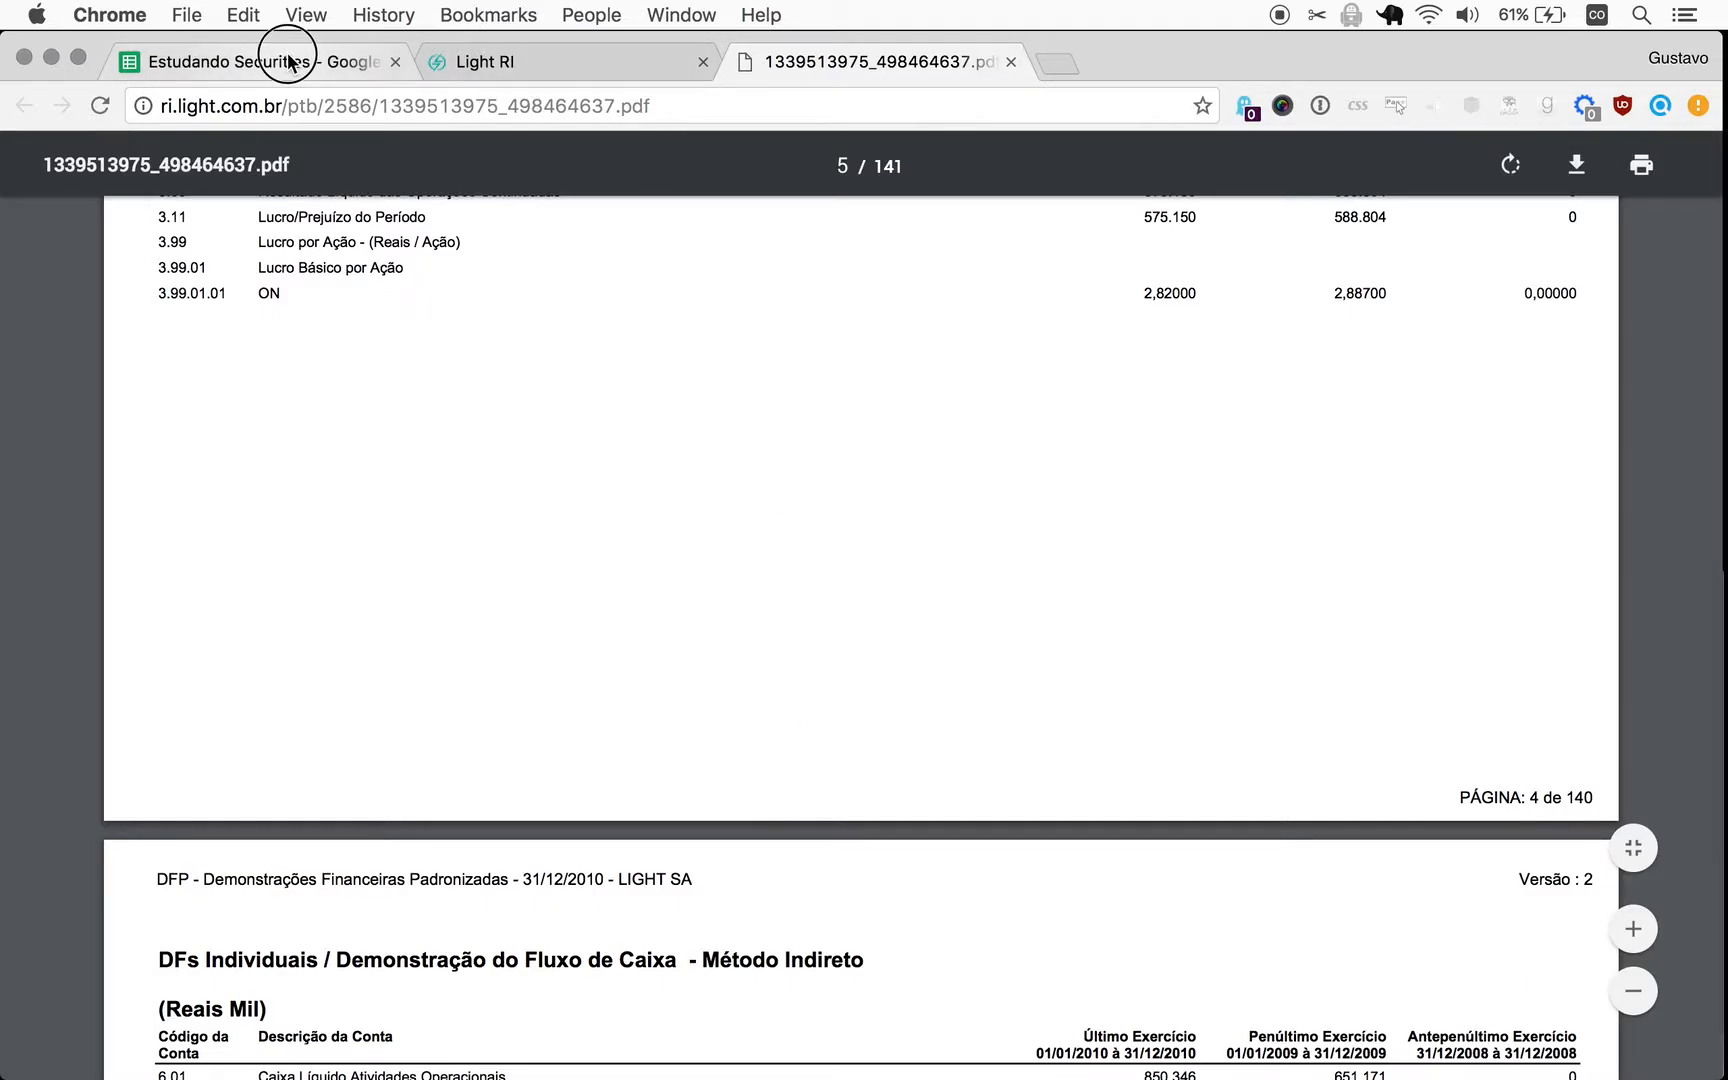
Enter earnings 575 for Light 2010 and 589 for Light 2009 in the sheet.
left_click(254, 60)
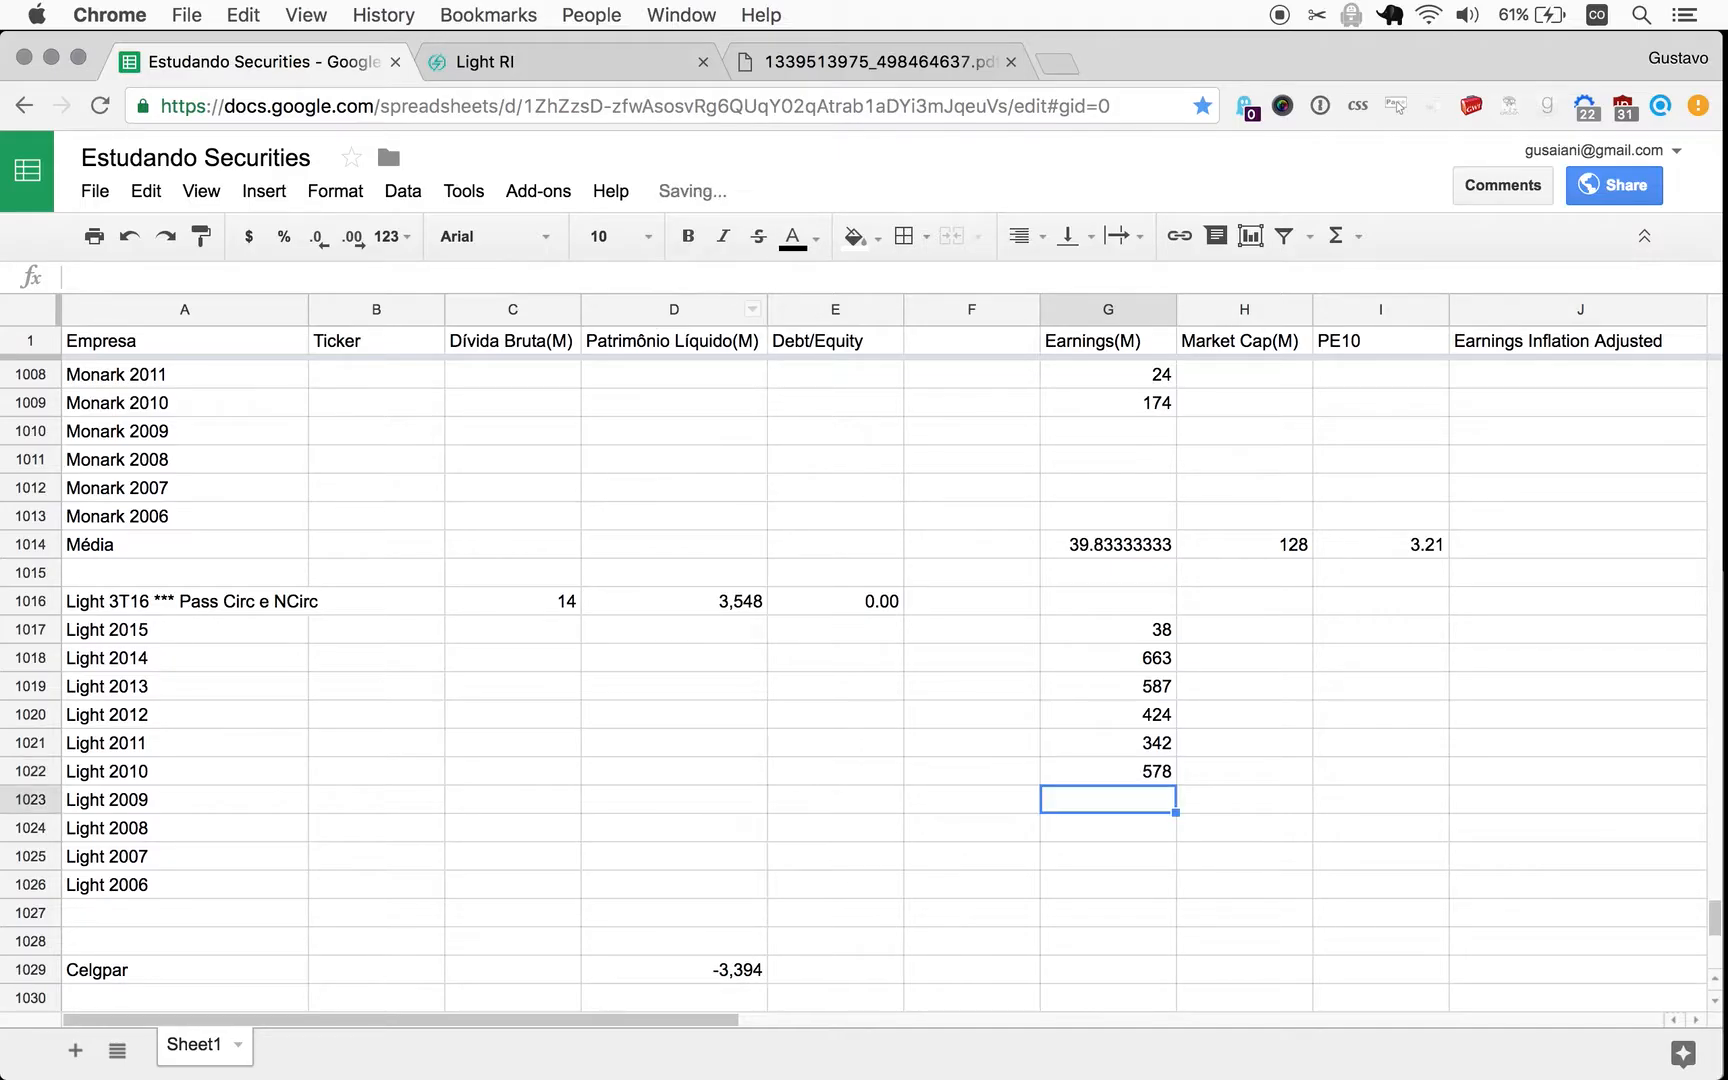
type("575")
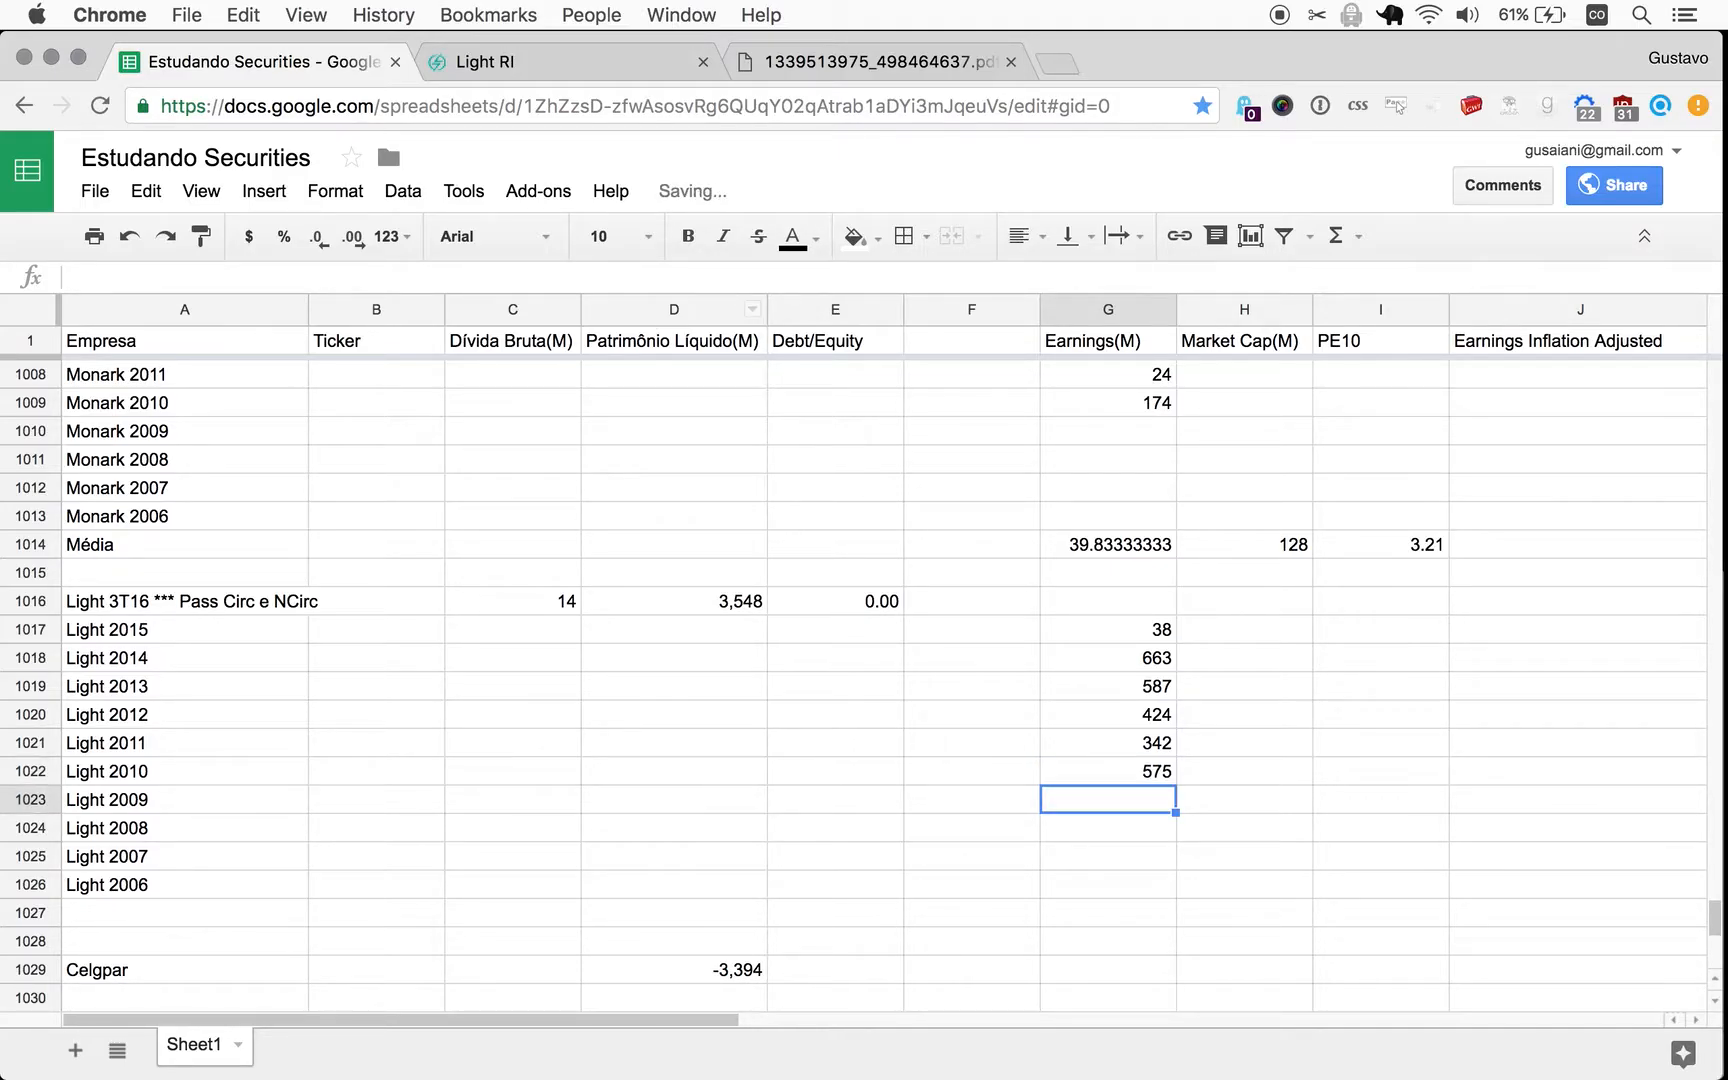
type("589")
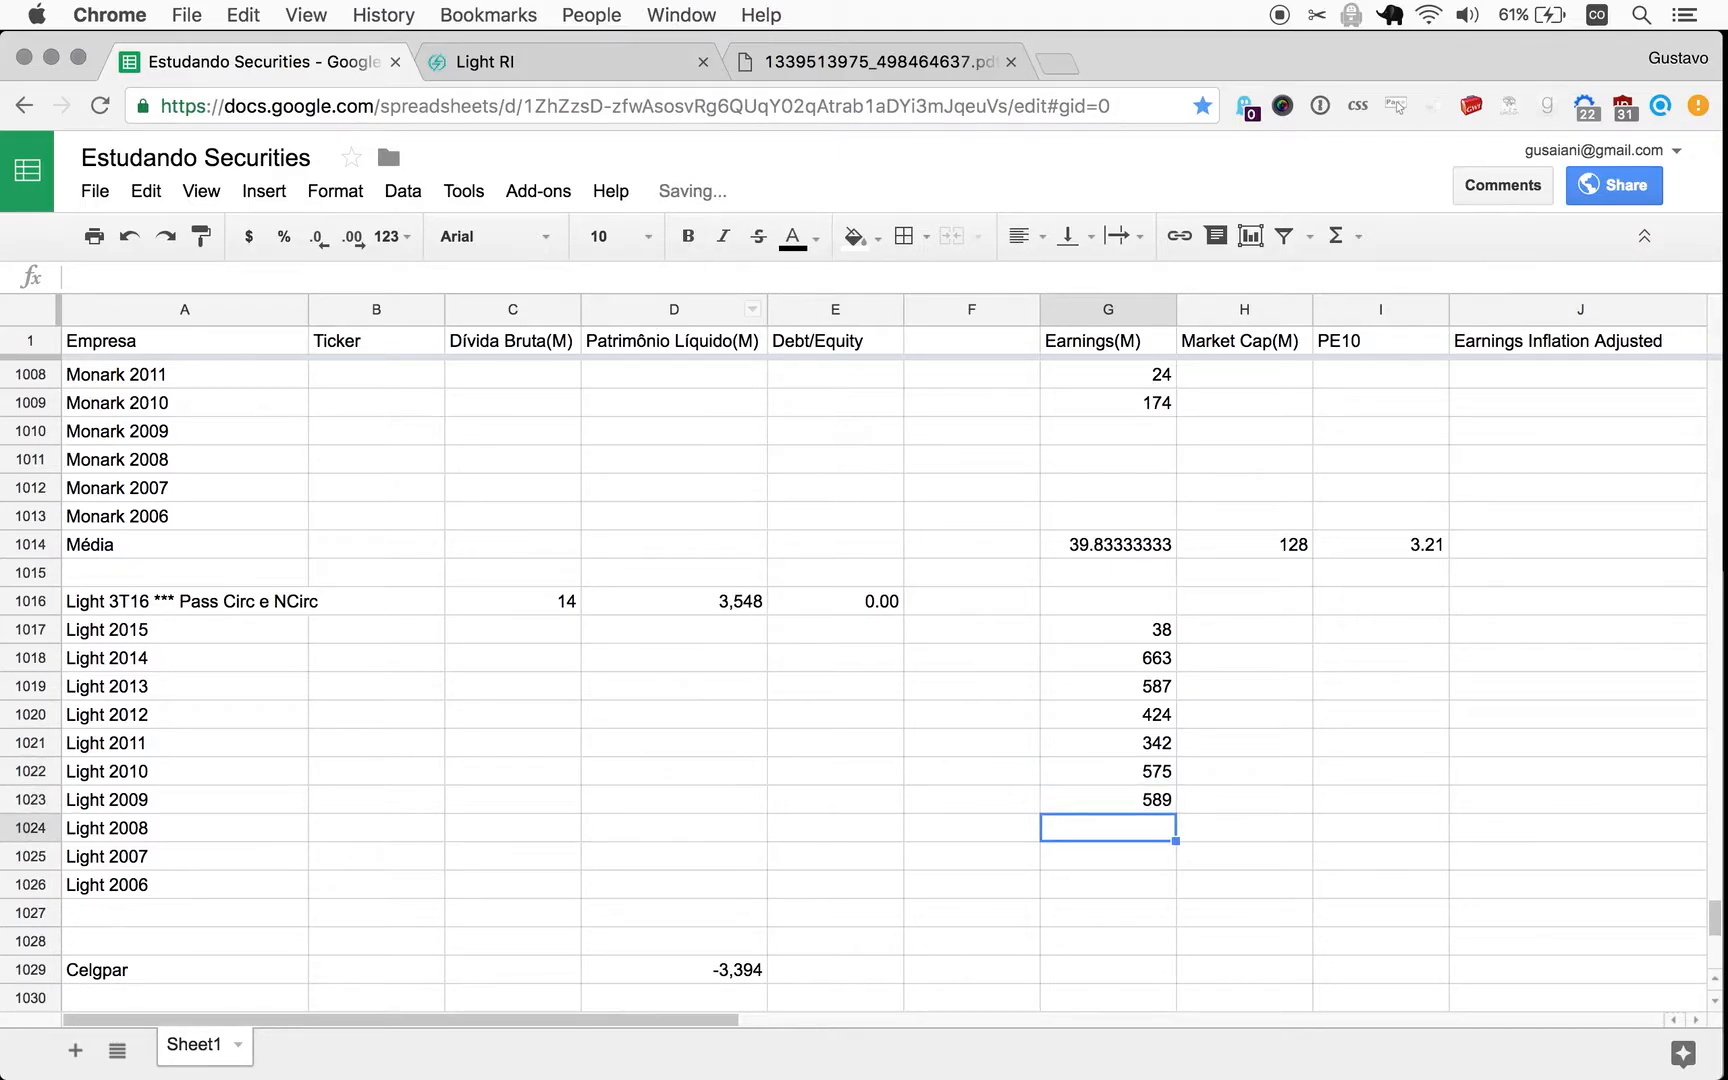
left_click(870, 60)
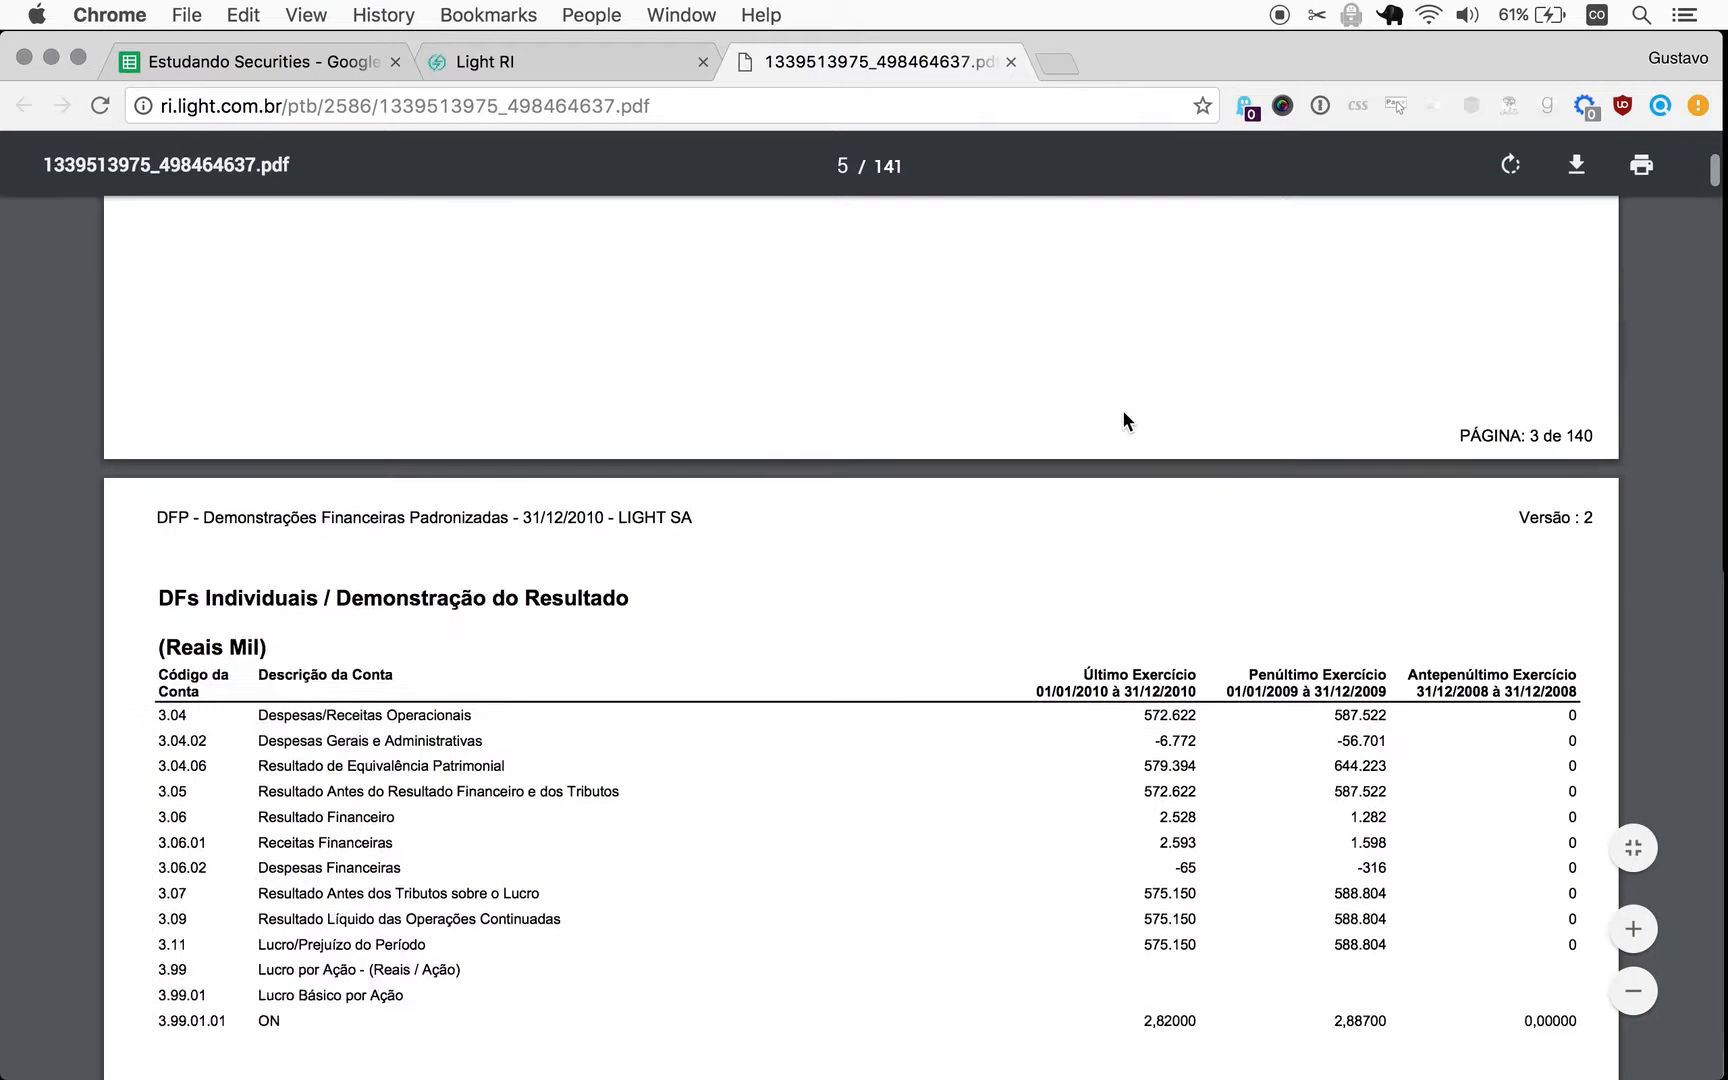
Scroll within the 2010 statements PDF before returning to the downloads page.
scroll("up", 3)
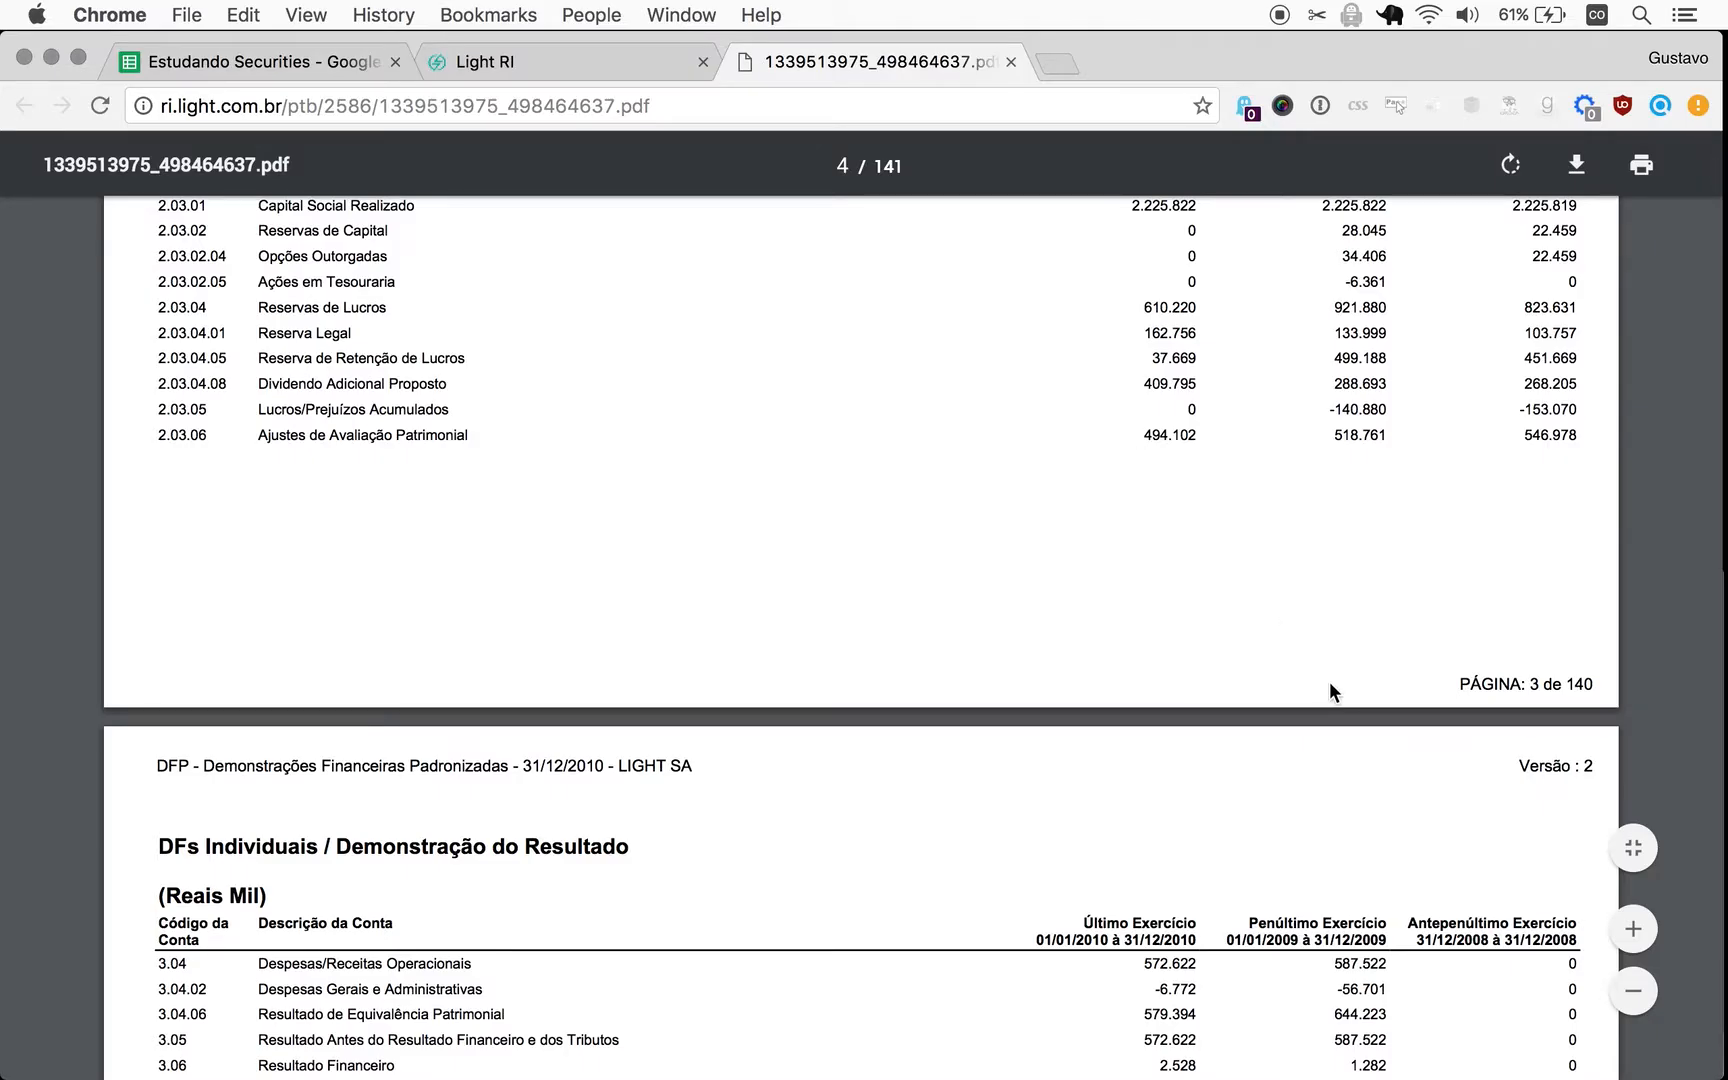
scroll("down", 3)
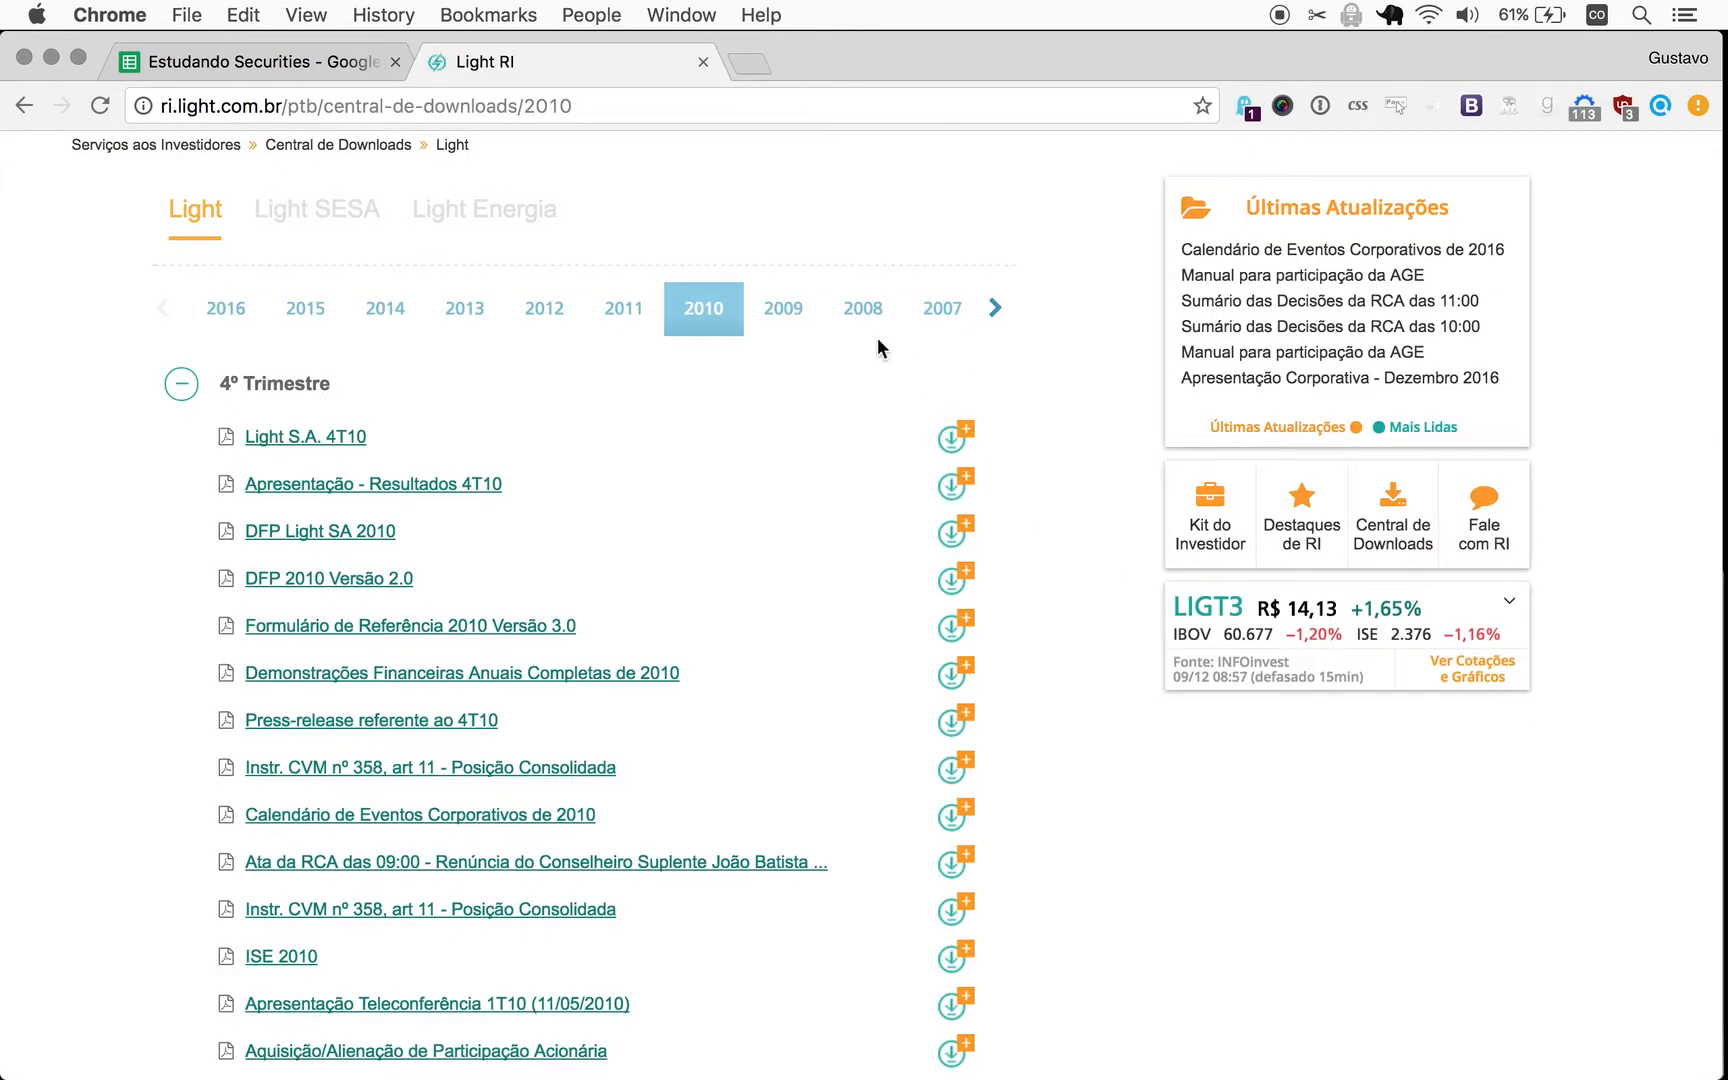
Open the DFP Light SA 2008 statements from the 2008 downloads list.
left_click(862, 308)
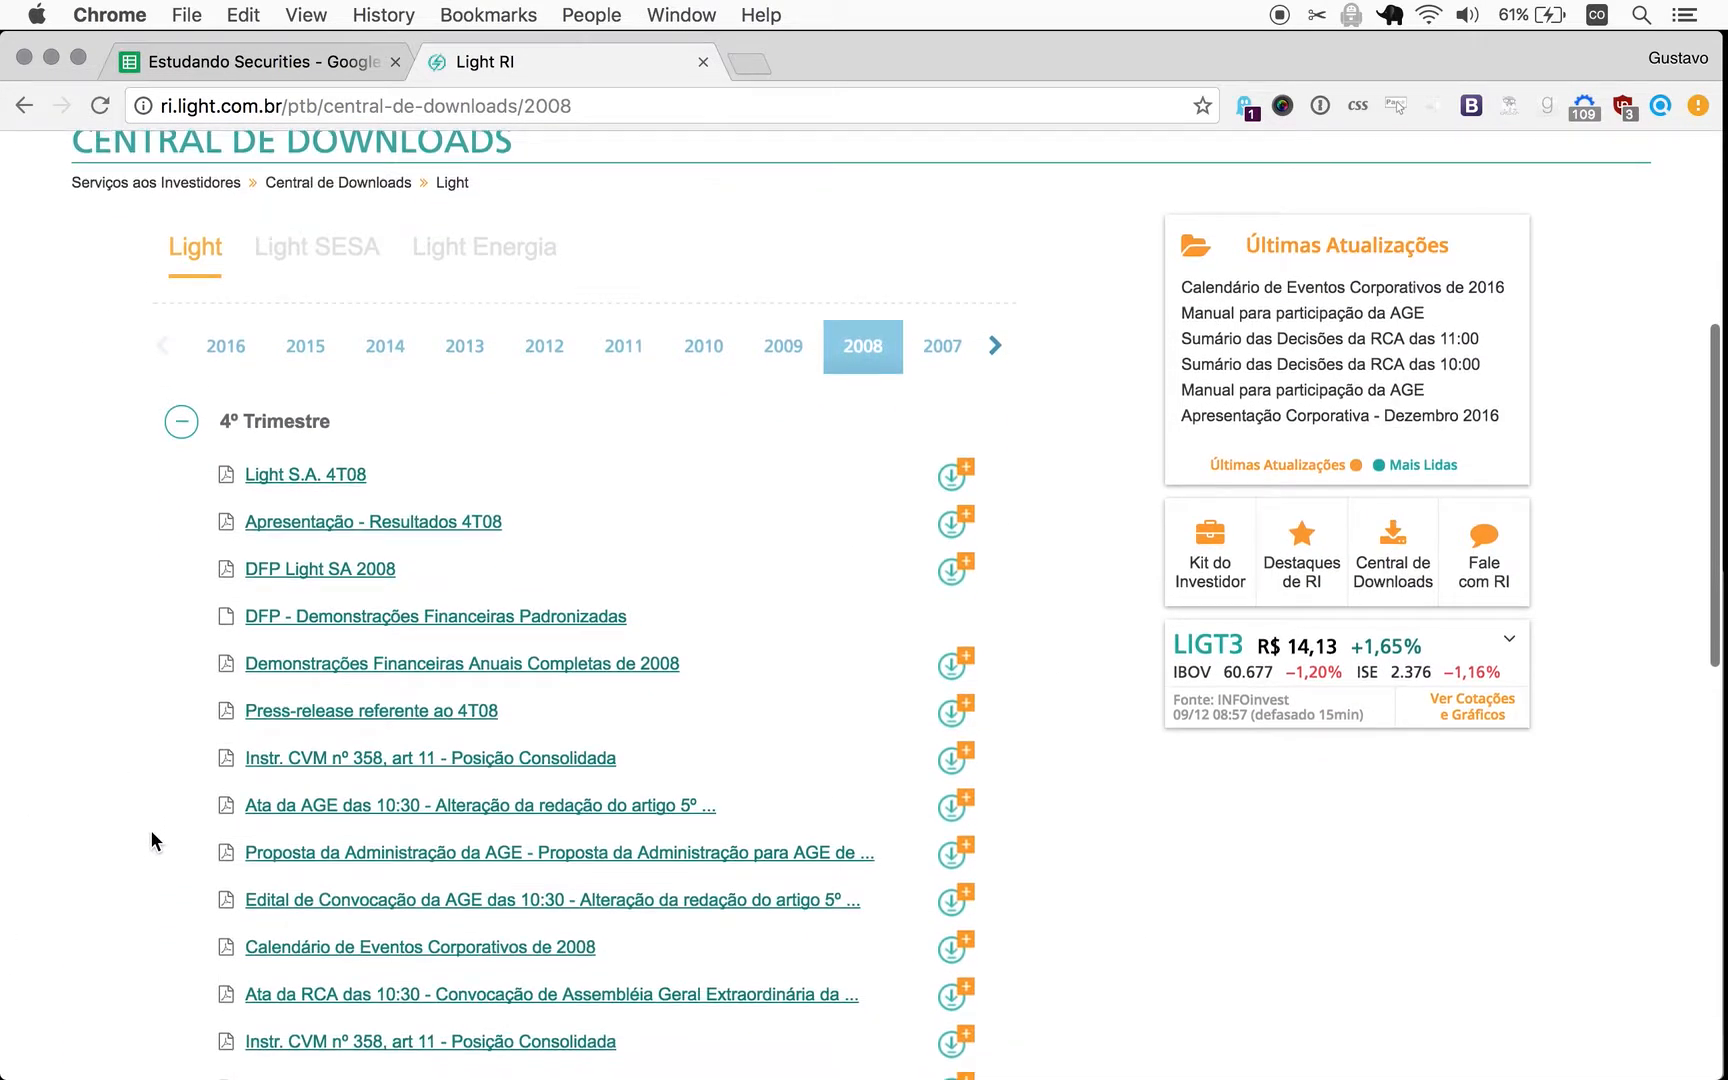
left_click(320, 568)
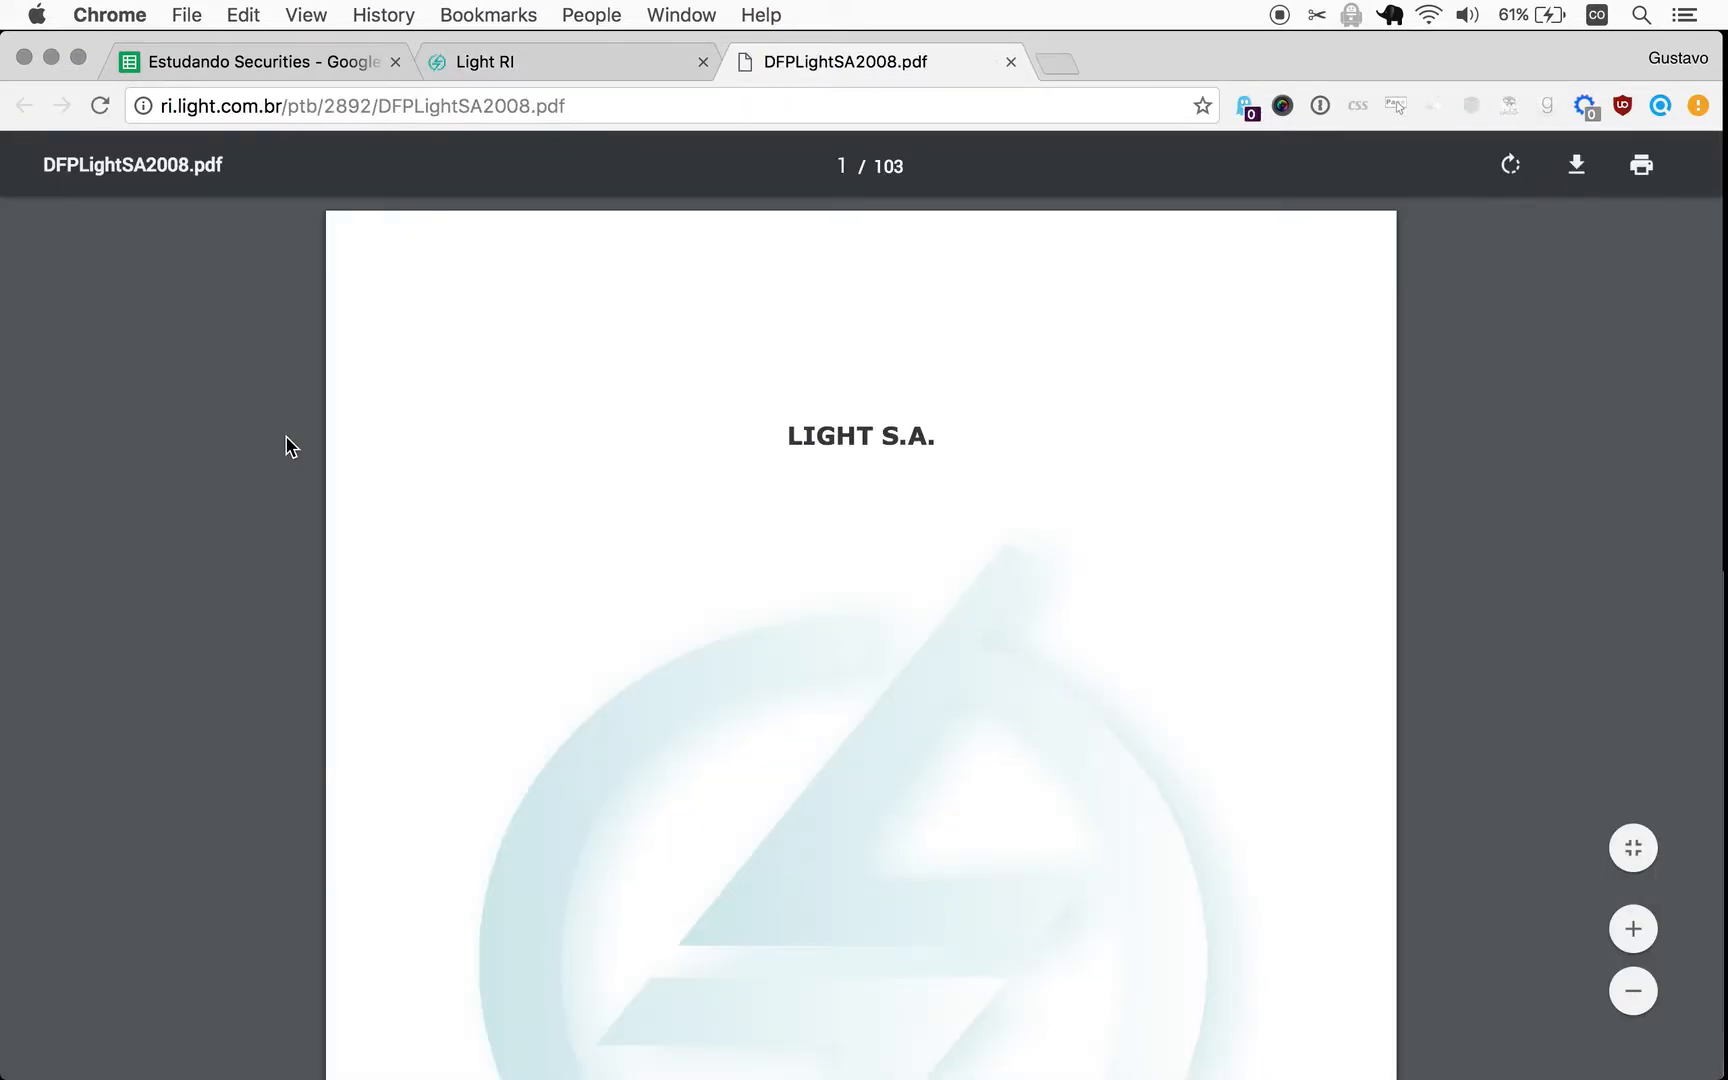
Scroll the 2008 PDF to the income statement showing net profit of 997.904.
scroll("down", 3)
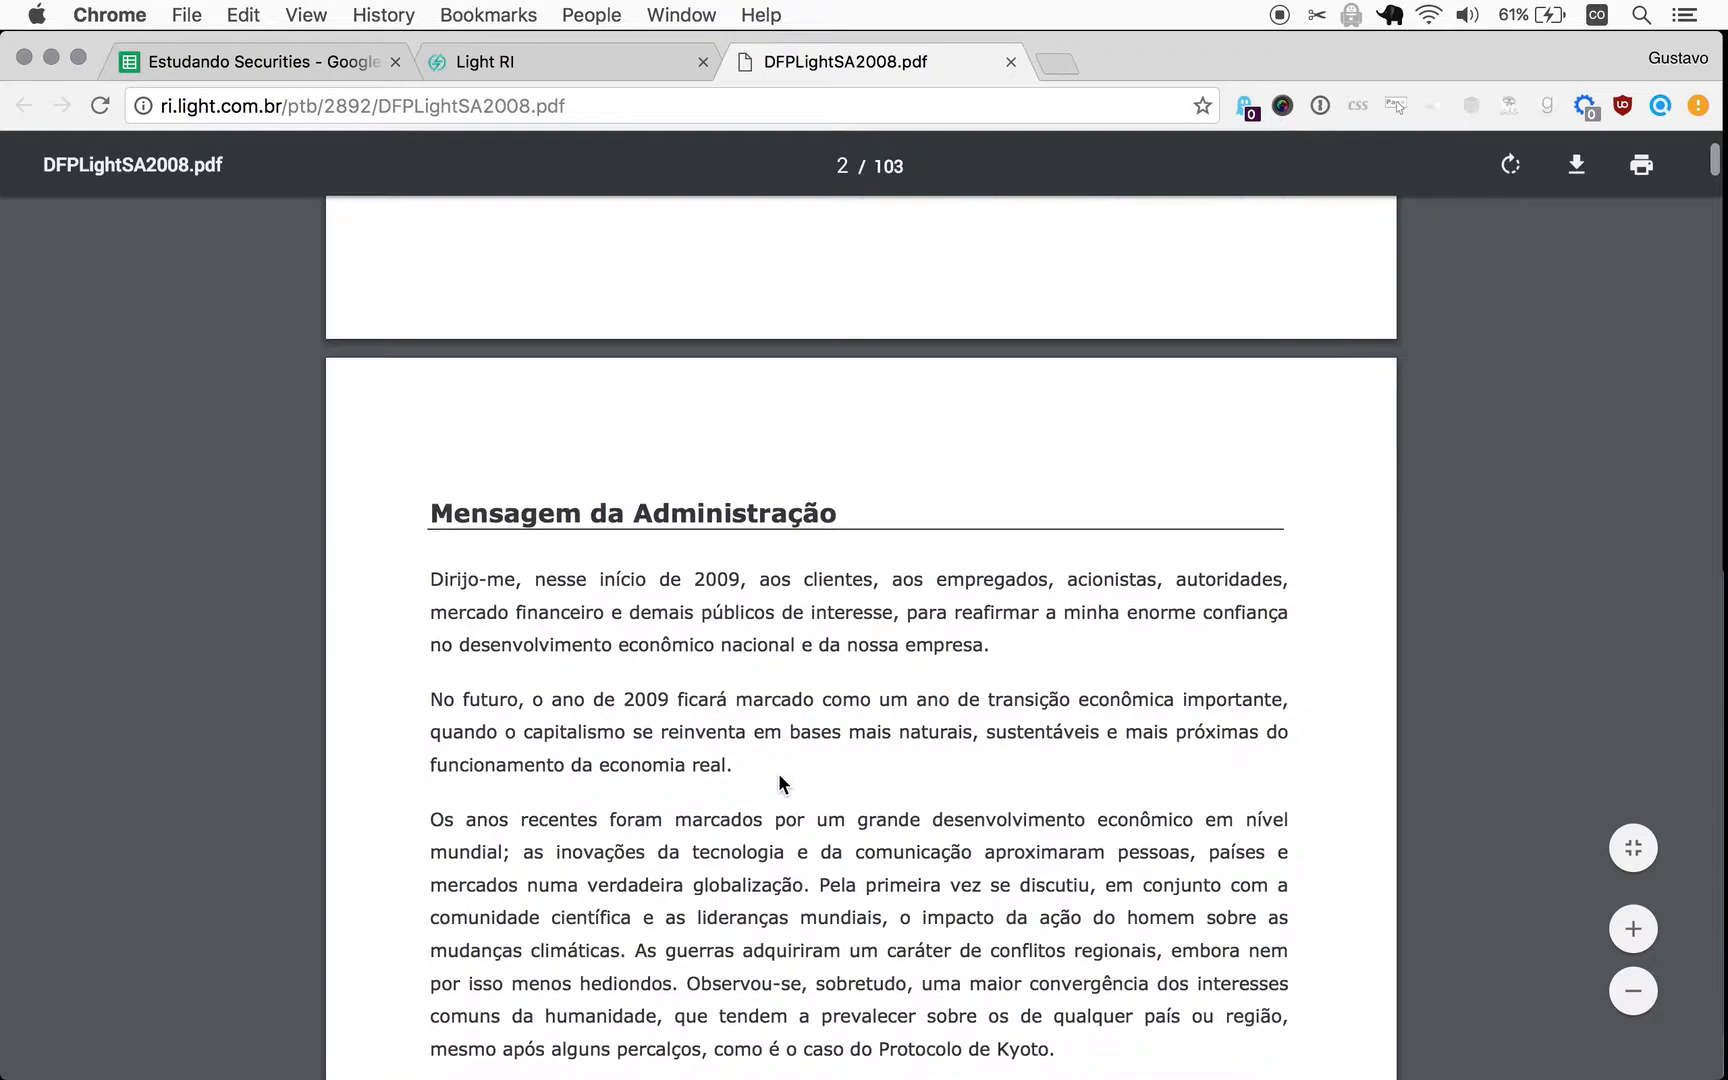
scroll("down", 3)
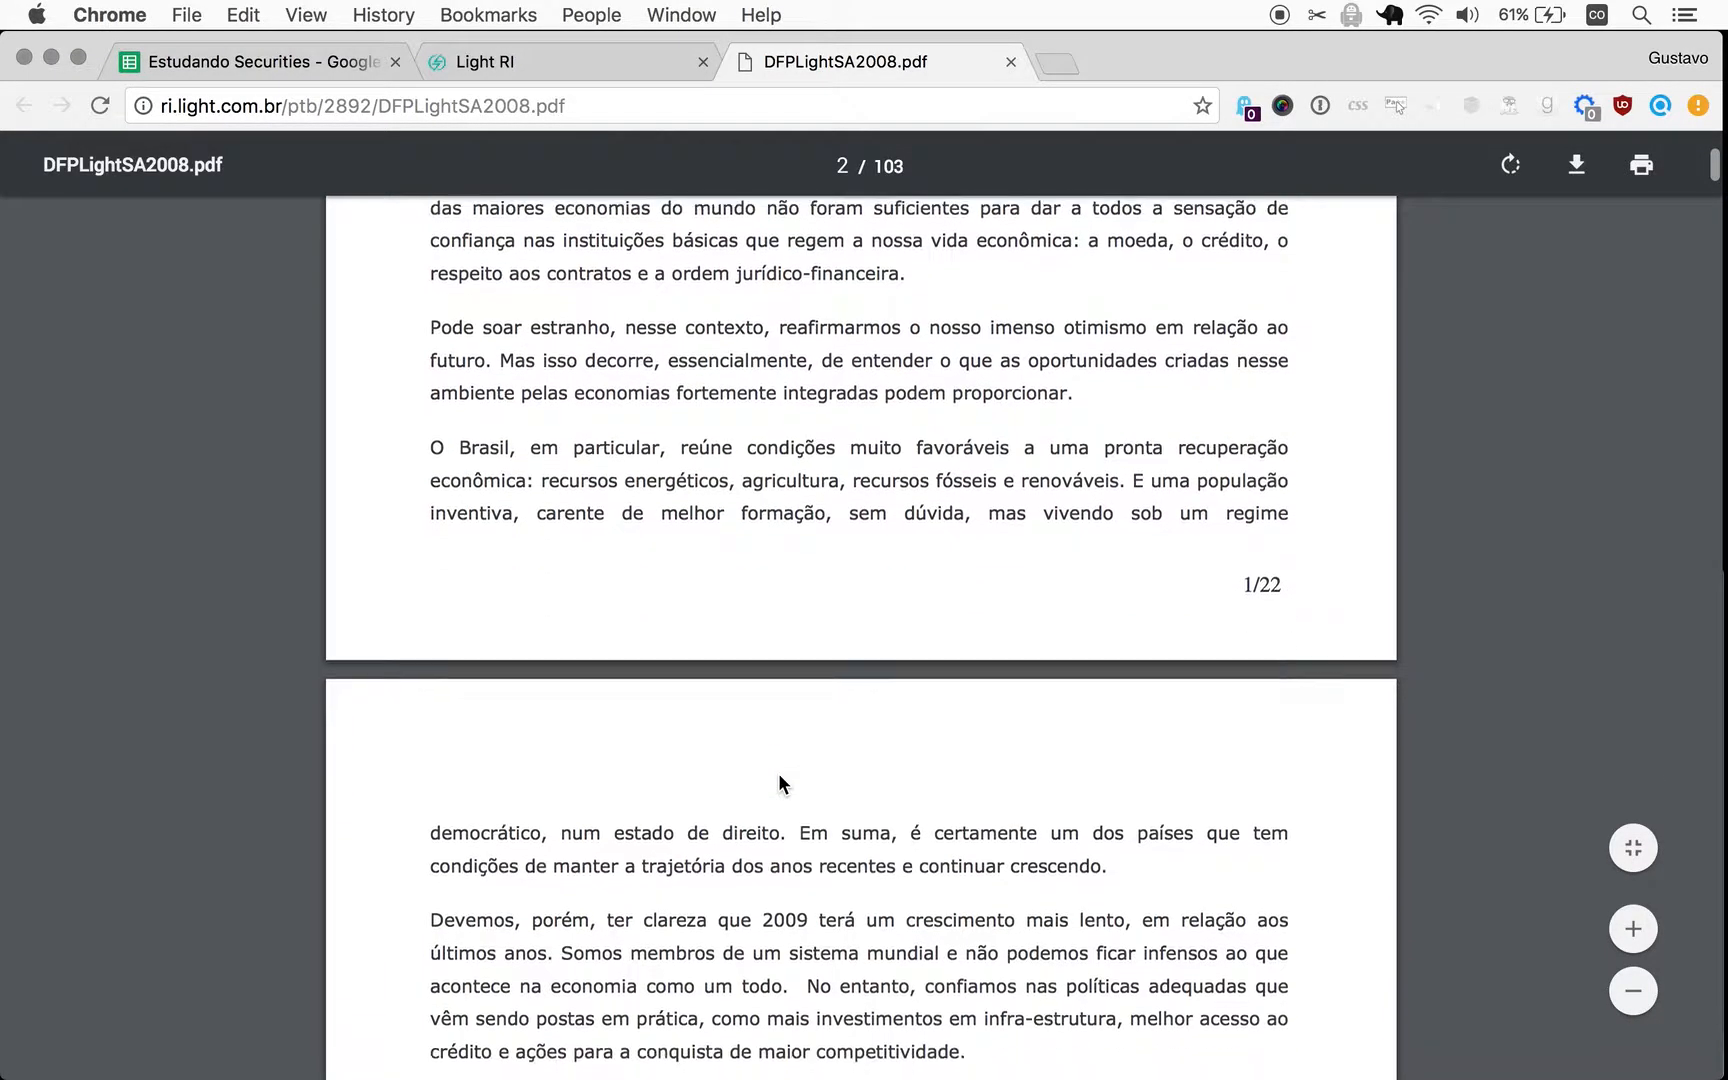
scroll("down", 3)
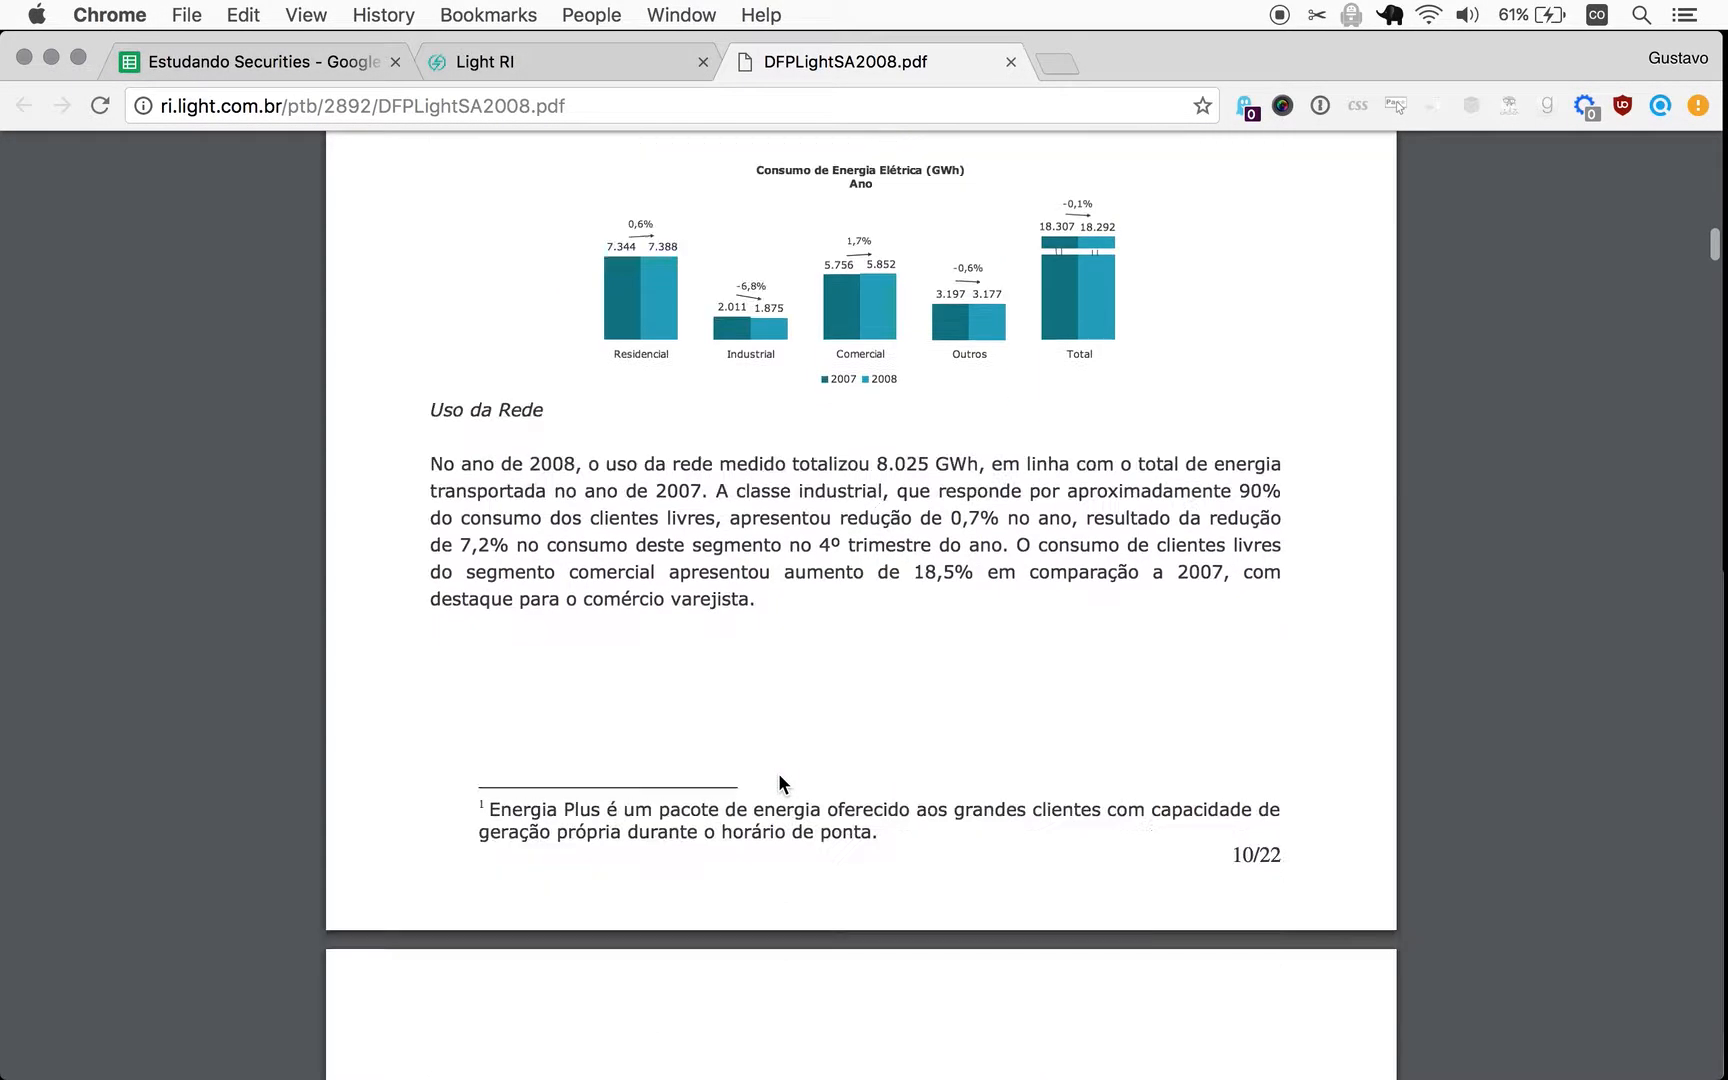
scroll("down", 3)
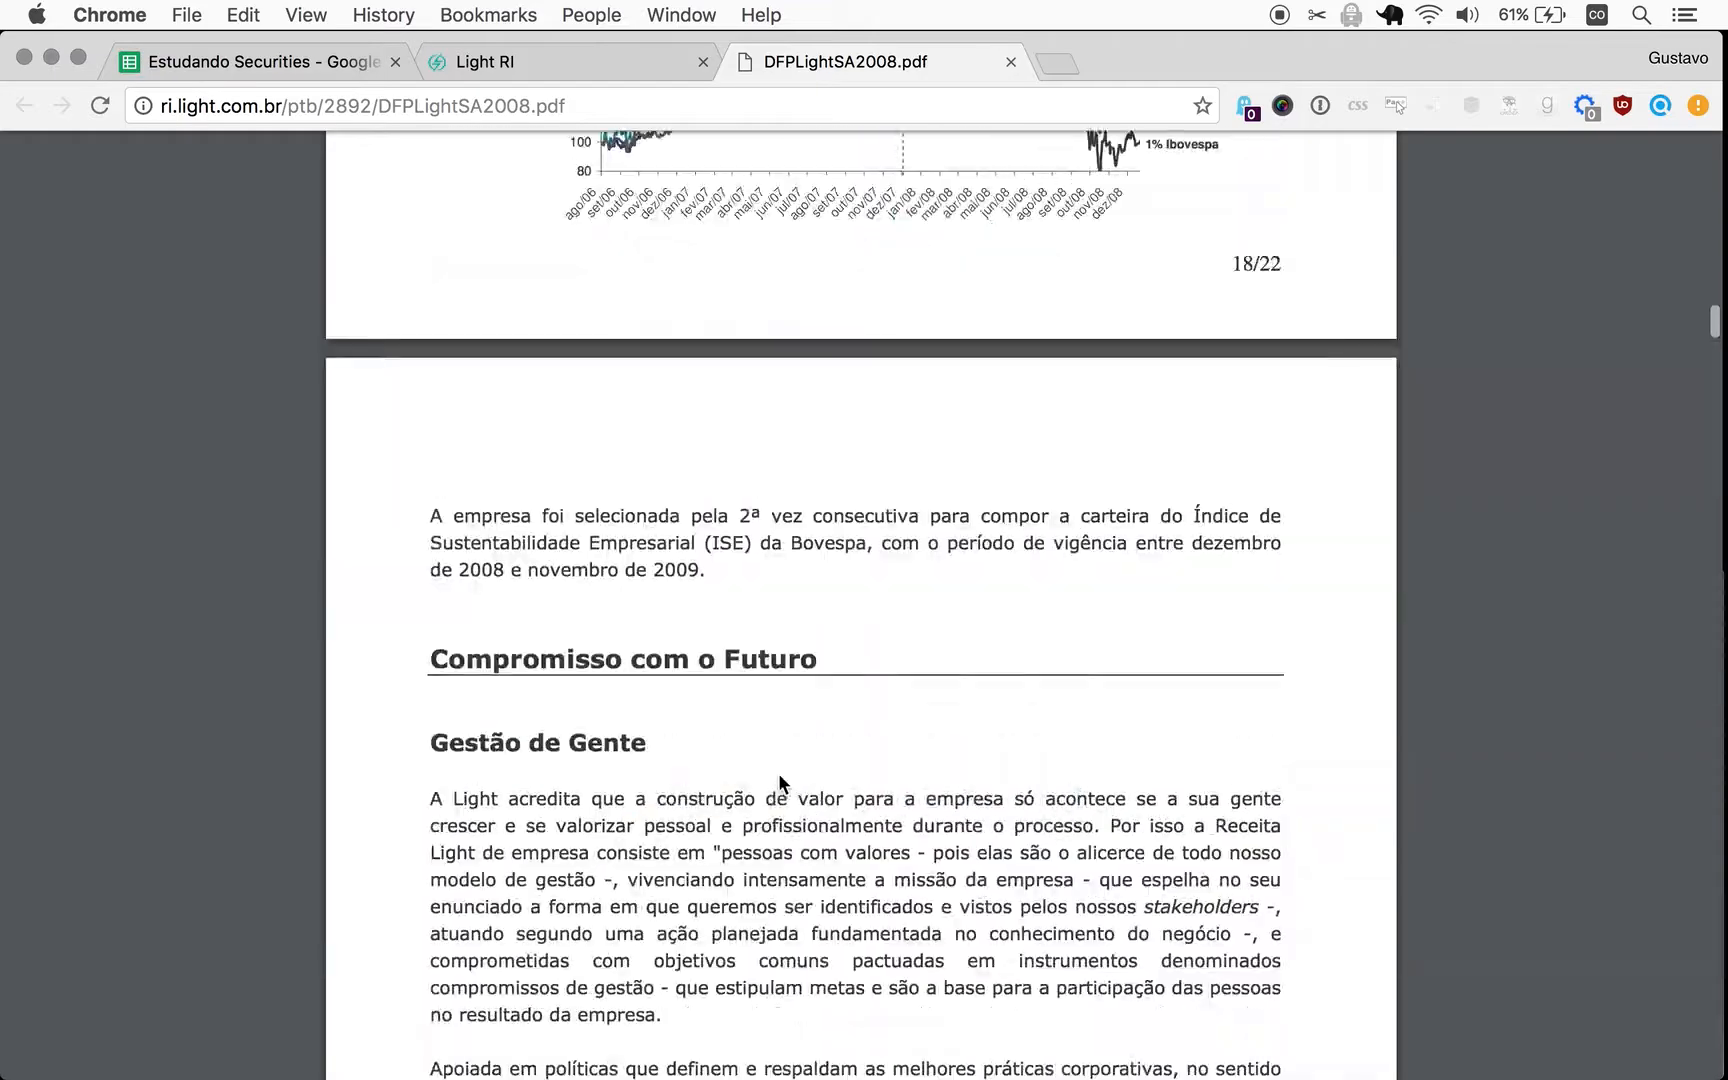
scroll("down", 3)
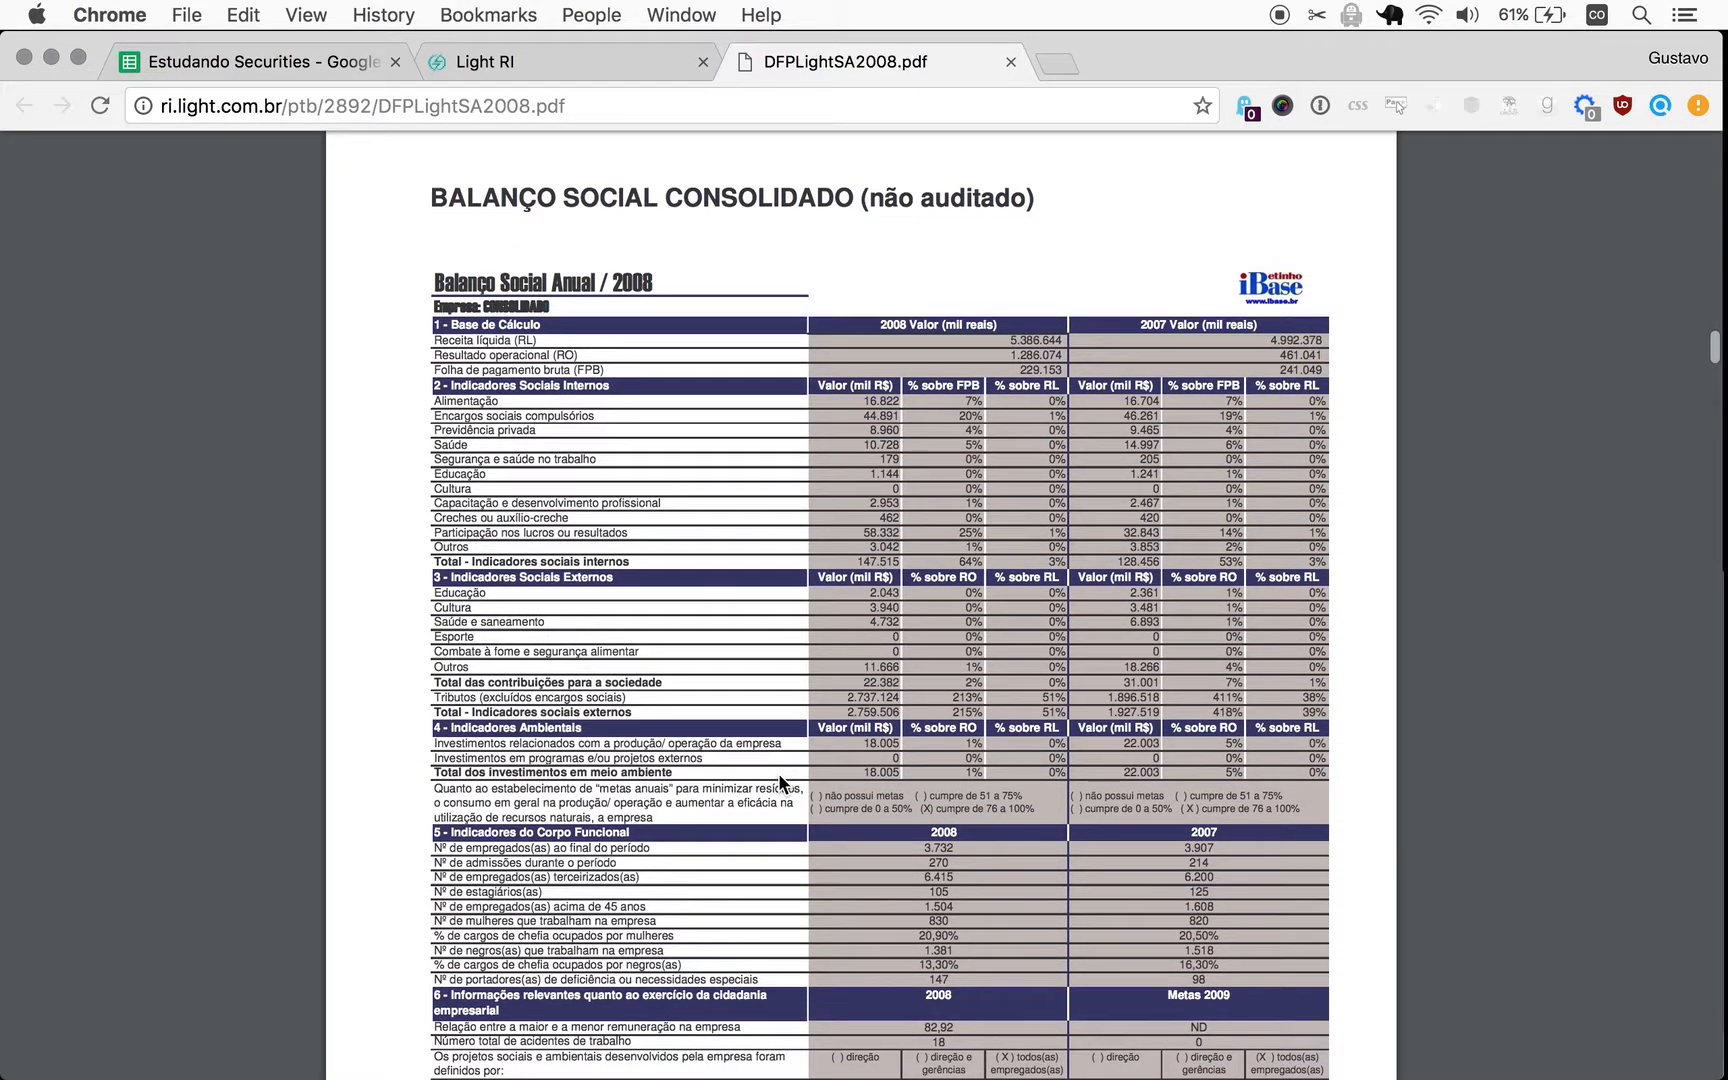
scroll("down", 3)
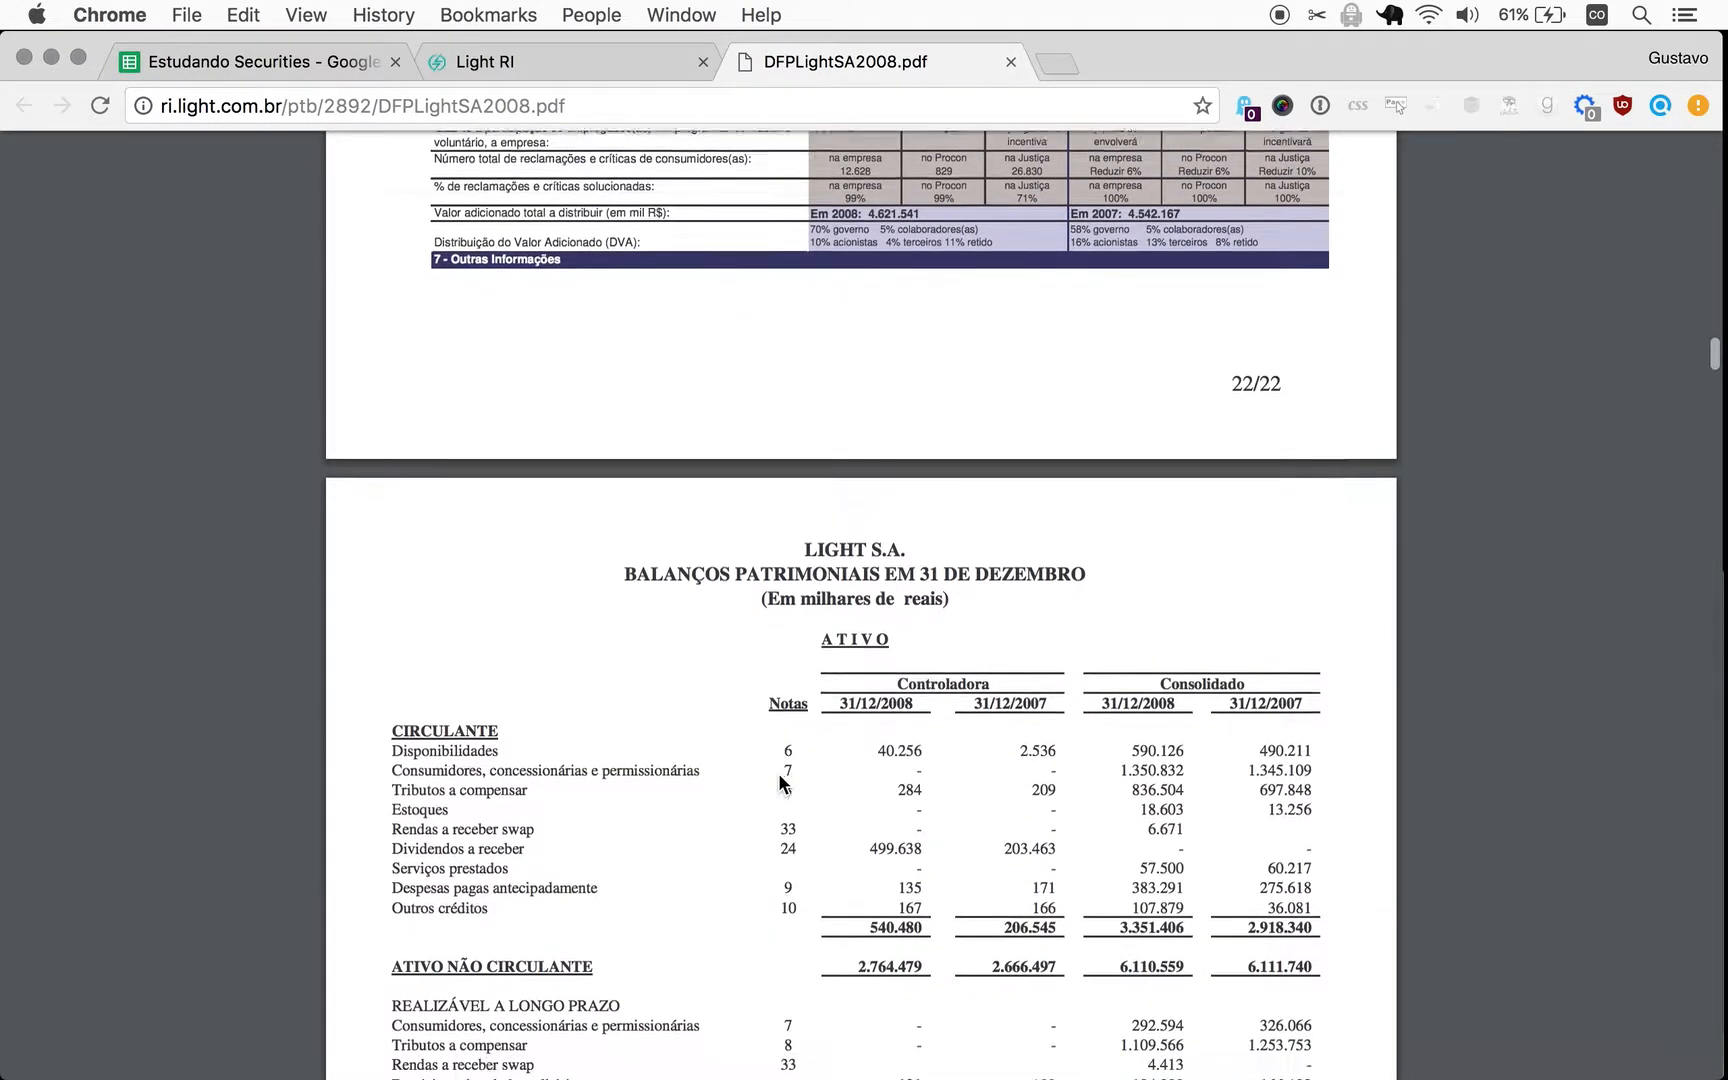
scroll("down", 3)
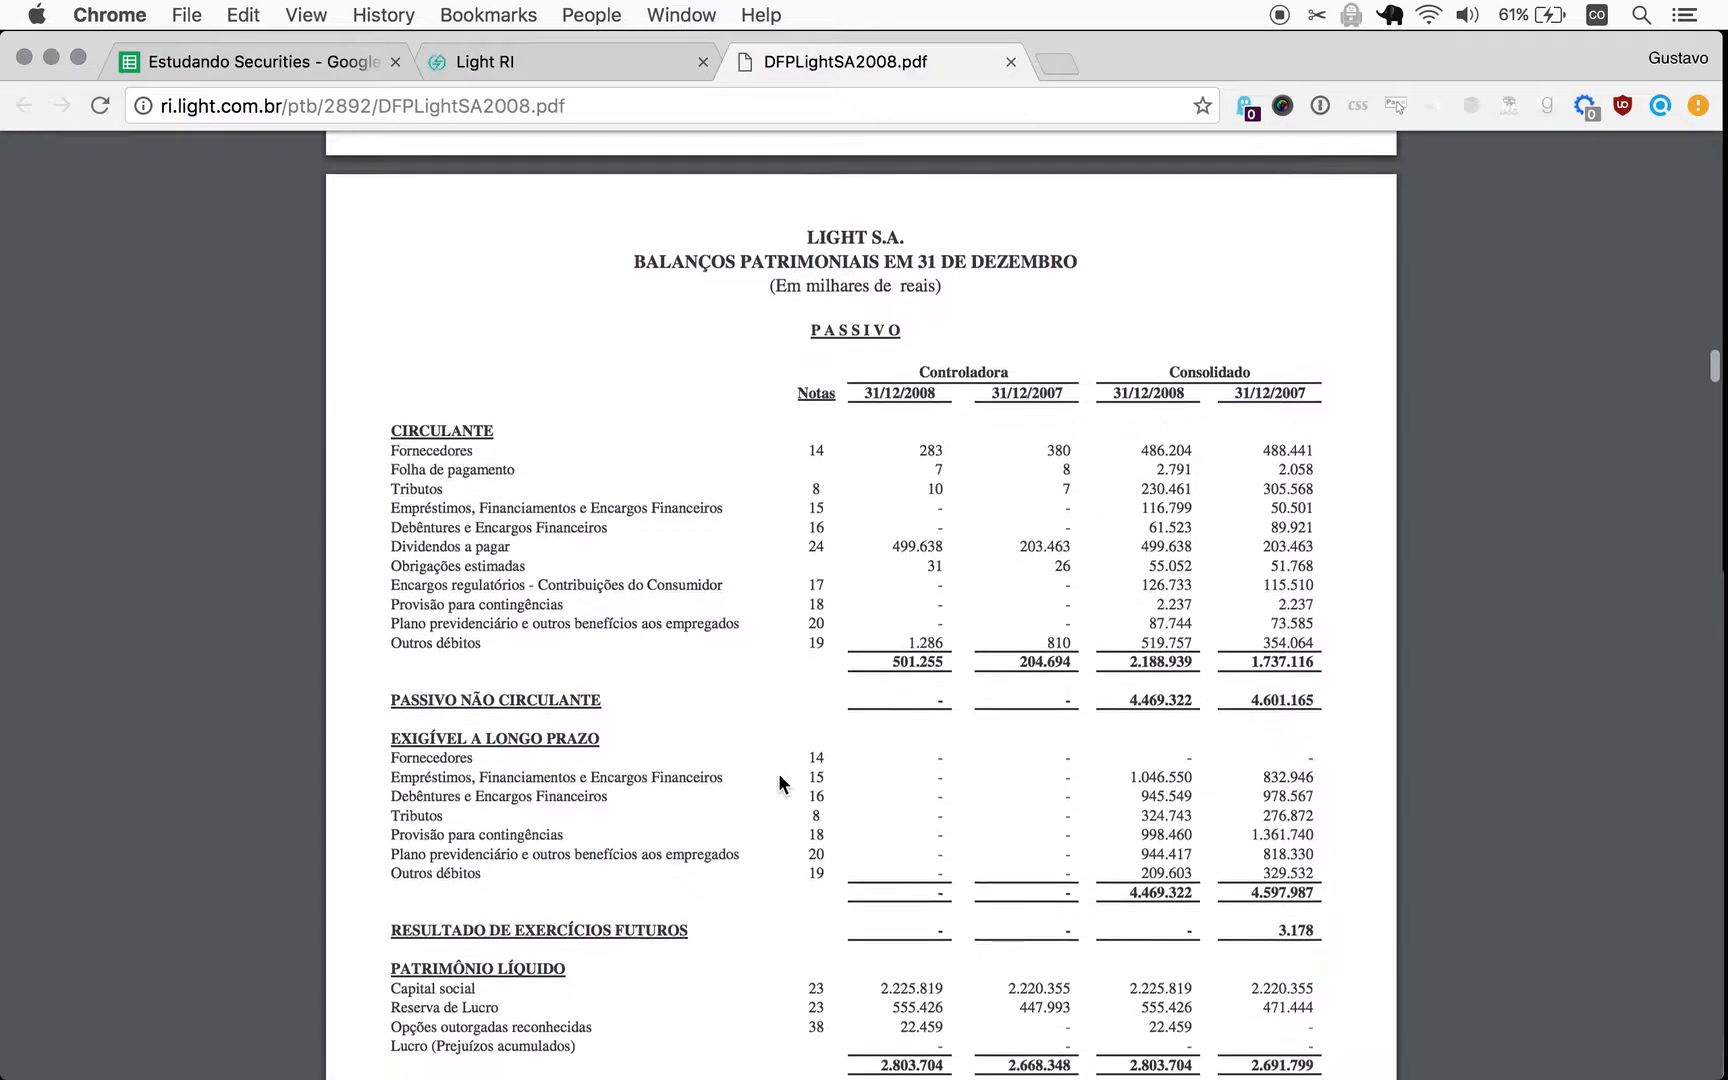
scroll("down", 3)
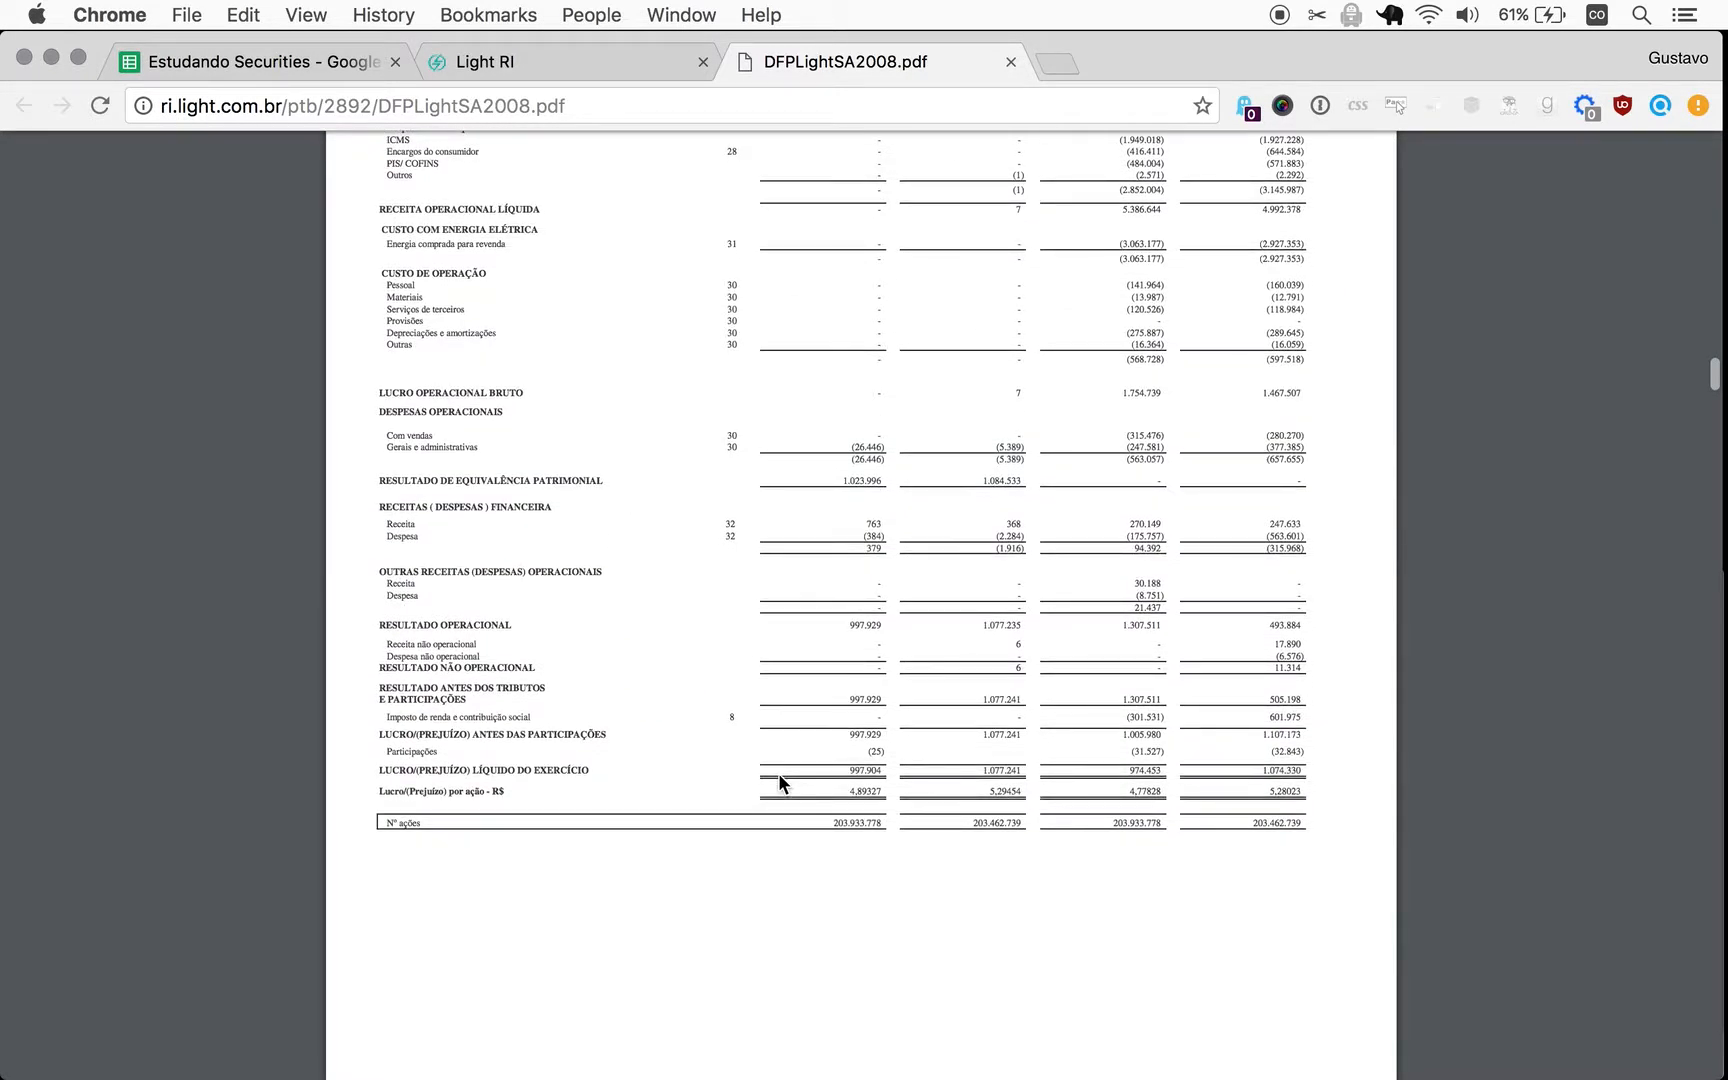
scroll("down", 3)
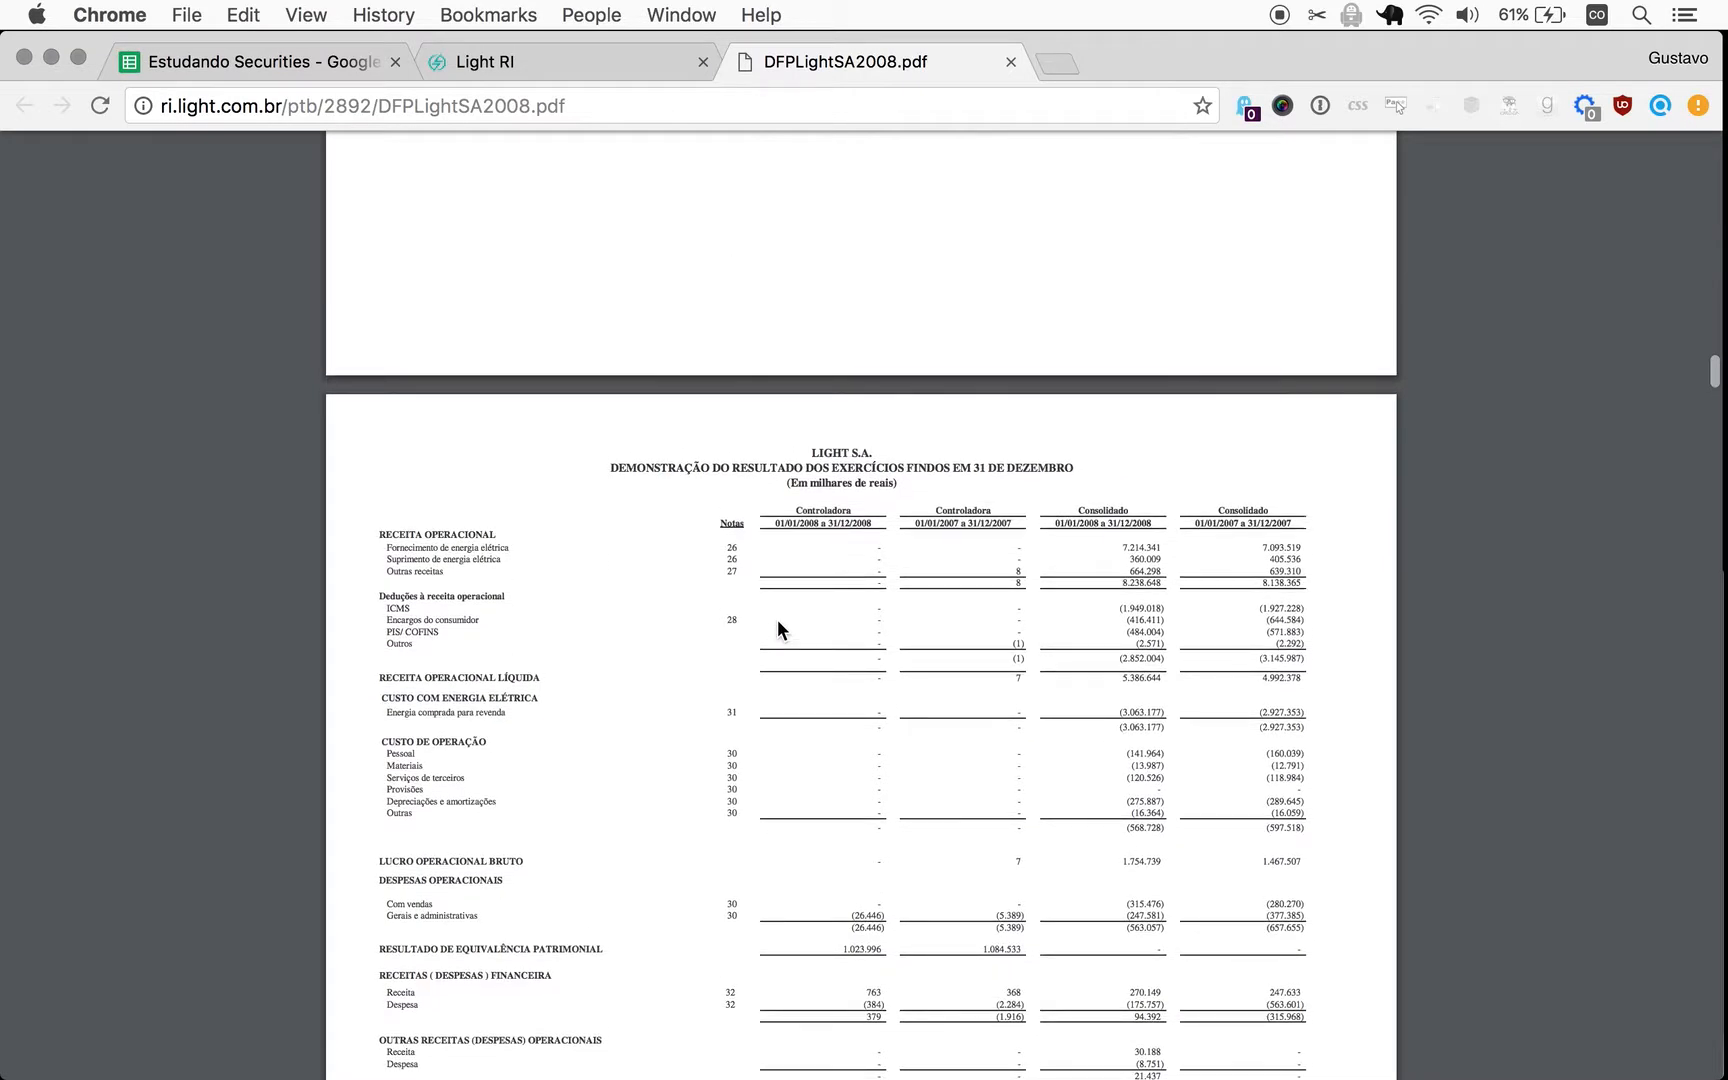
scroll("down", 3)
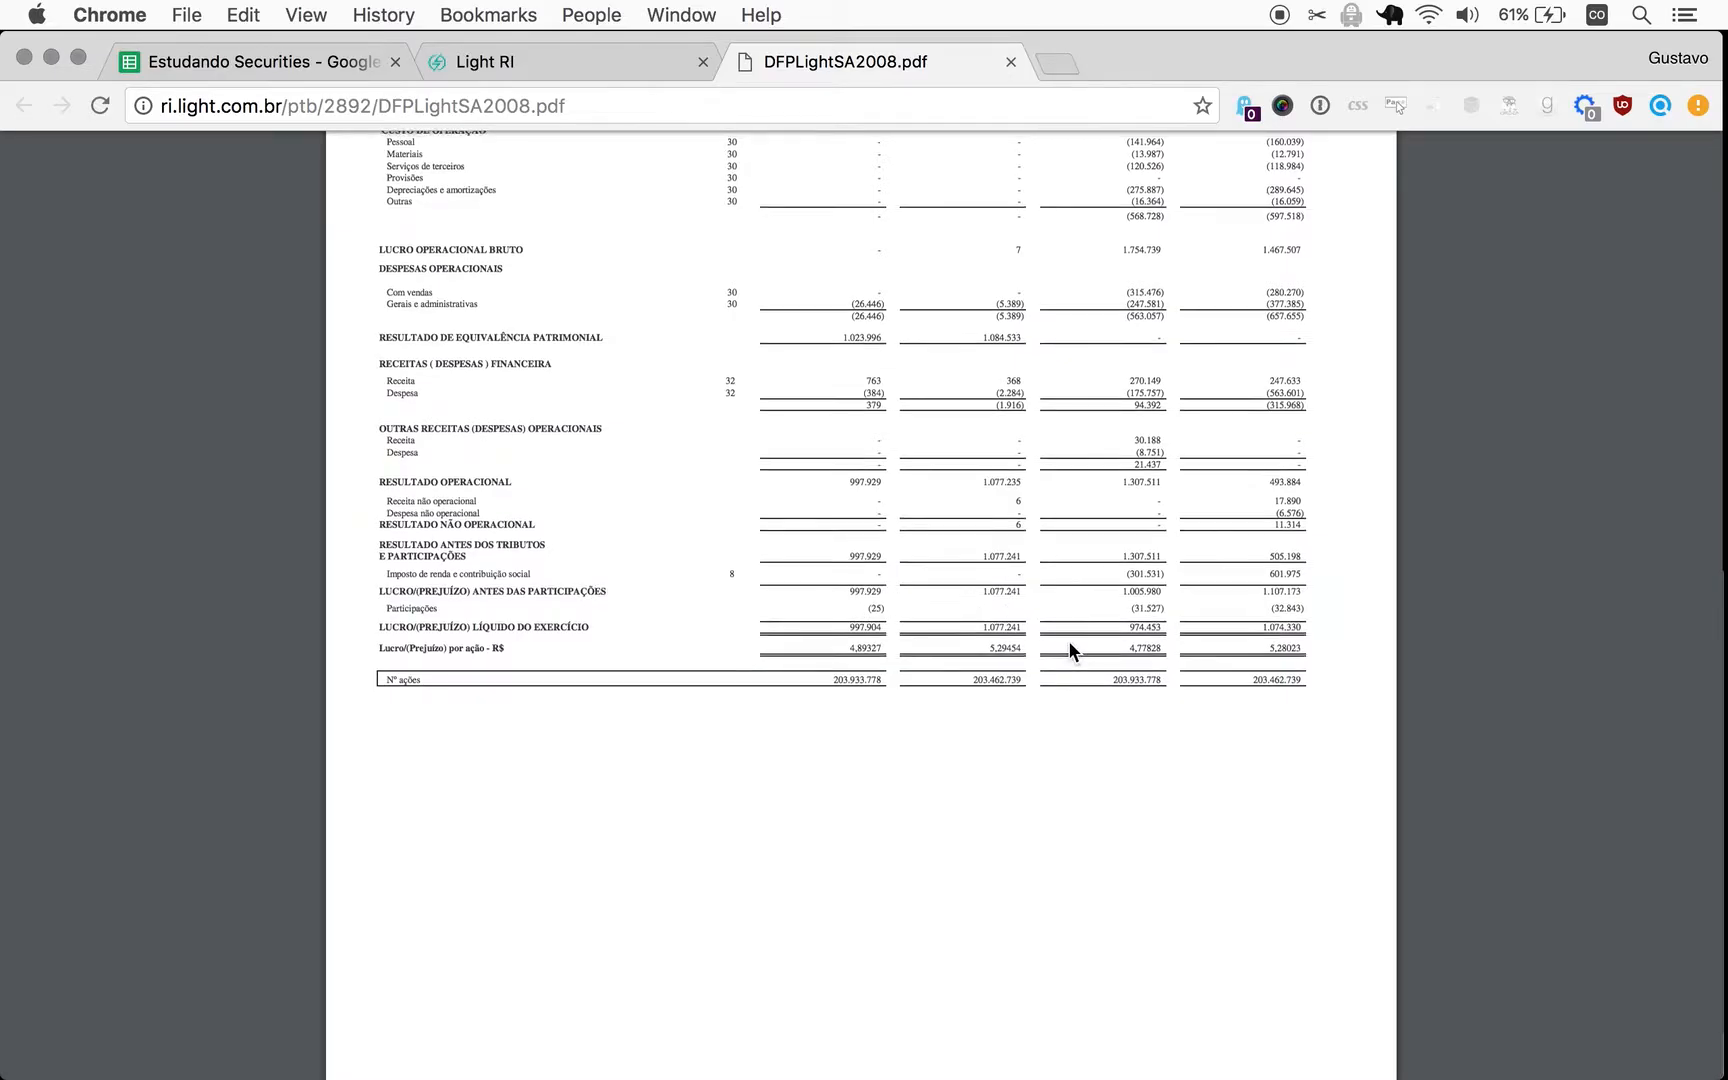
scroll("up", 3)
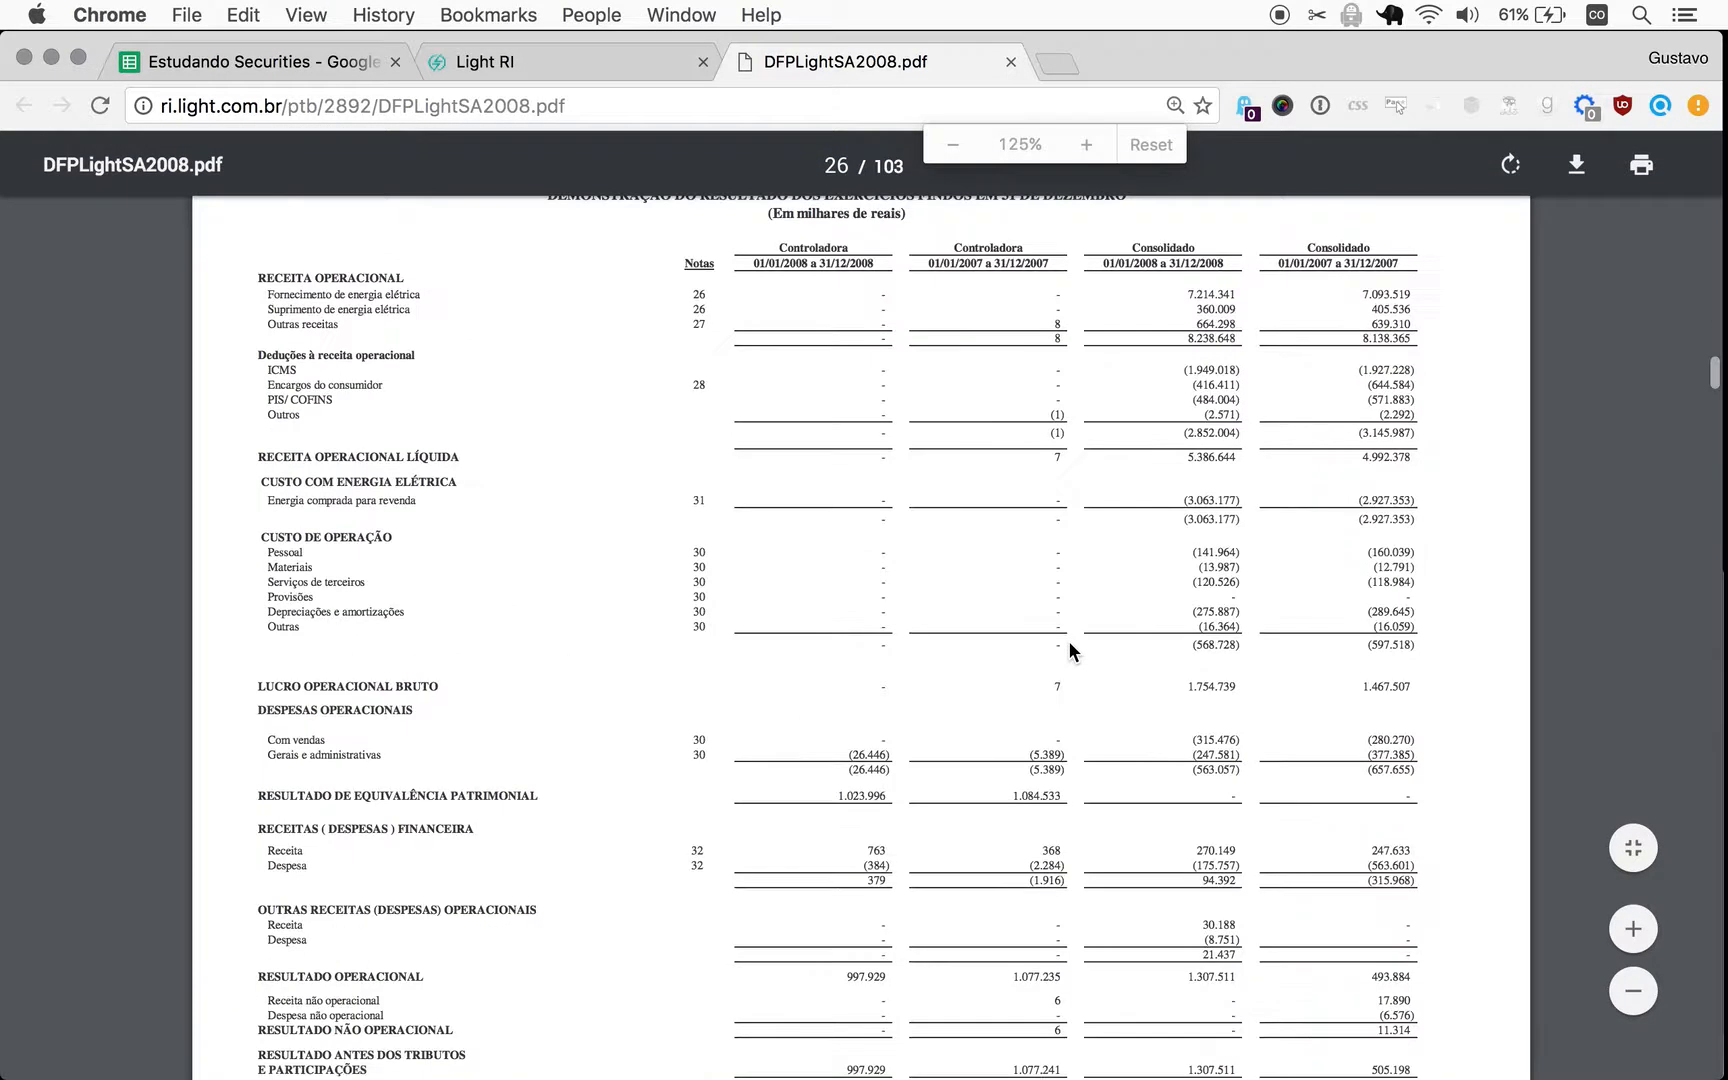
scroll("down", 3)
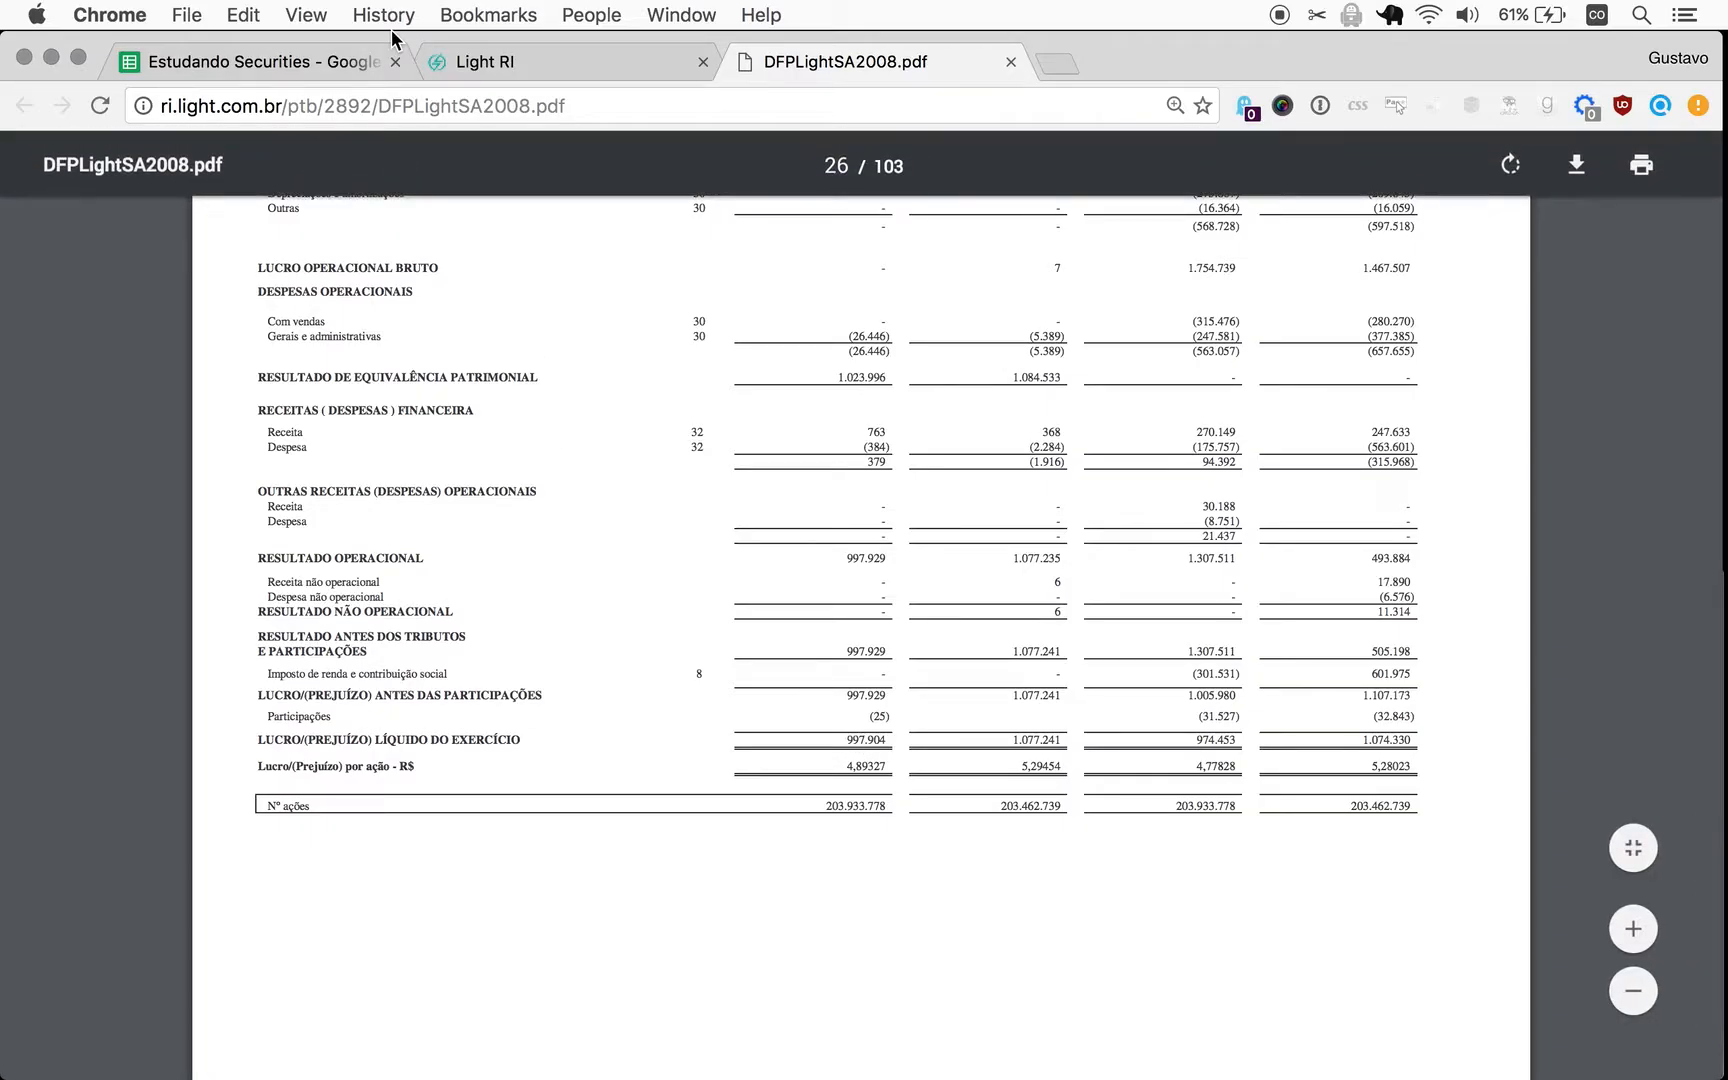
Enter 998 as Light's 2008 earnings in the sheet, then close the 2008 PDF.
left_click(254, 60)
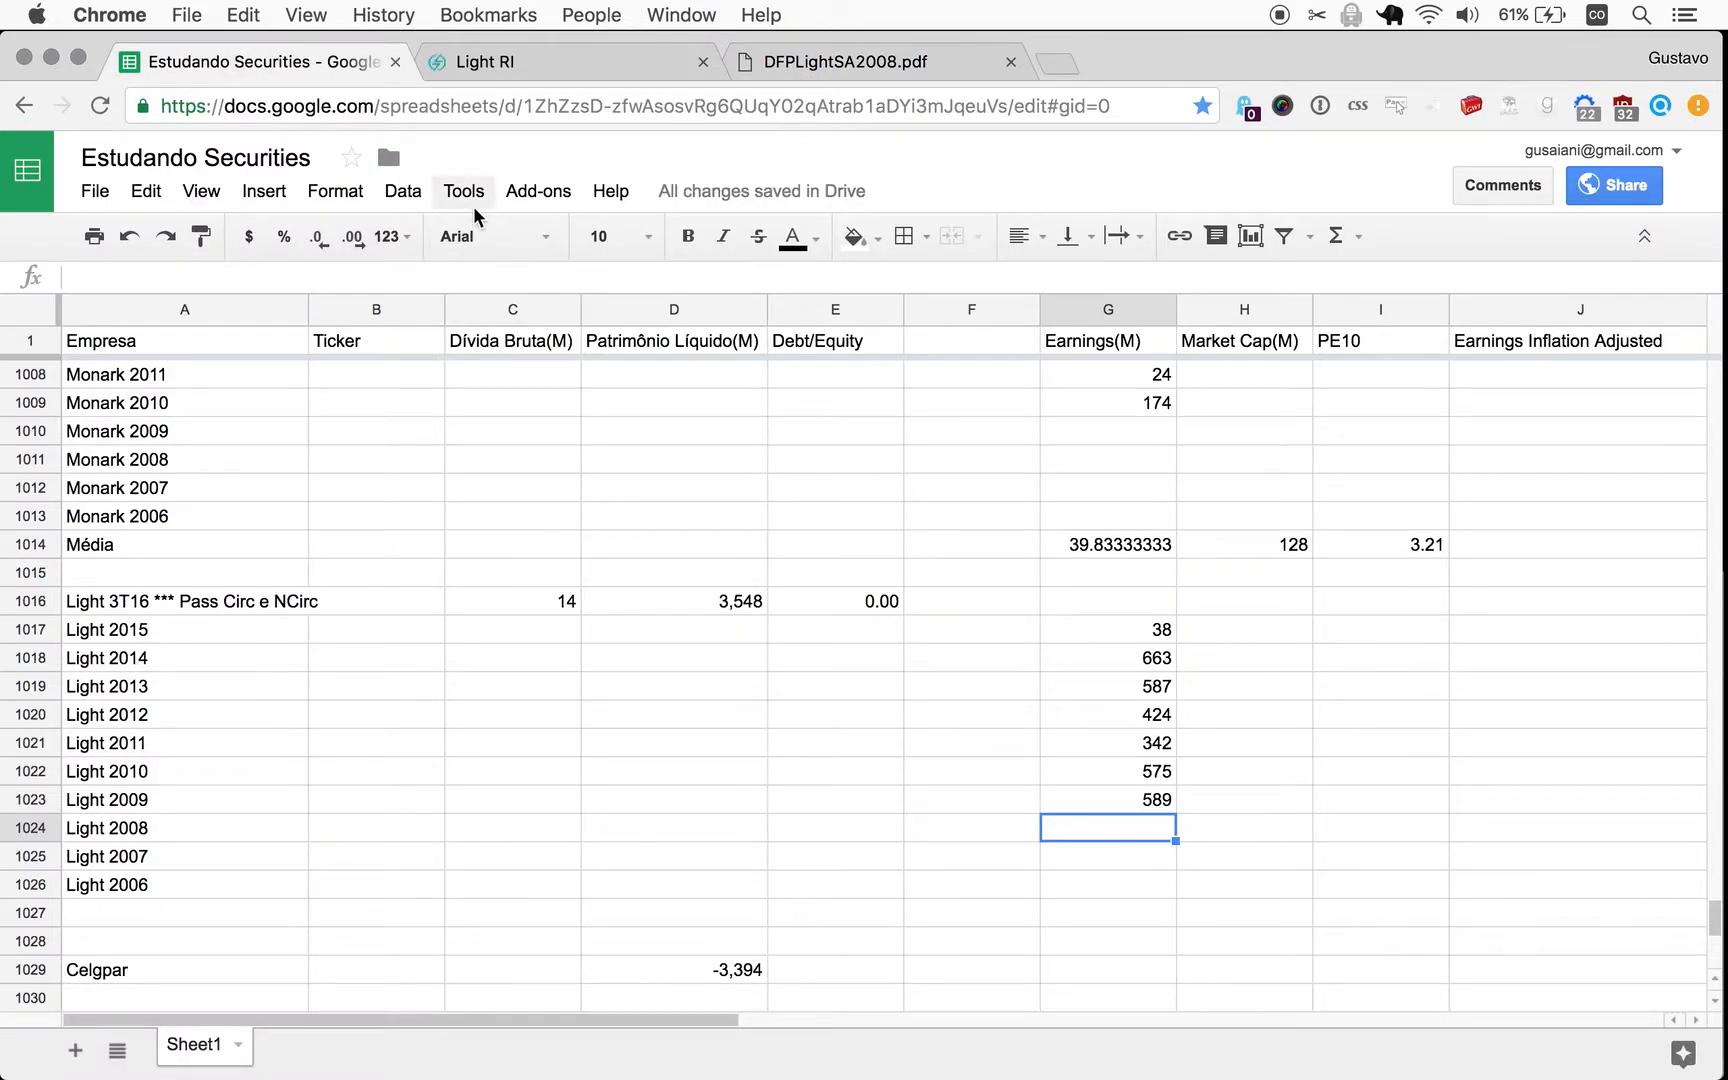
type("998")
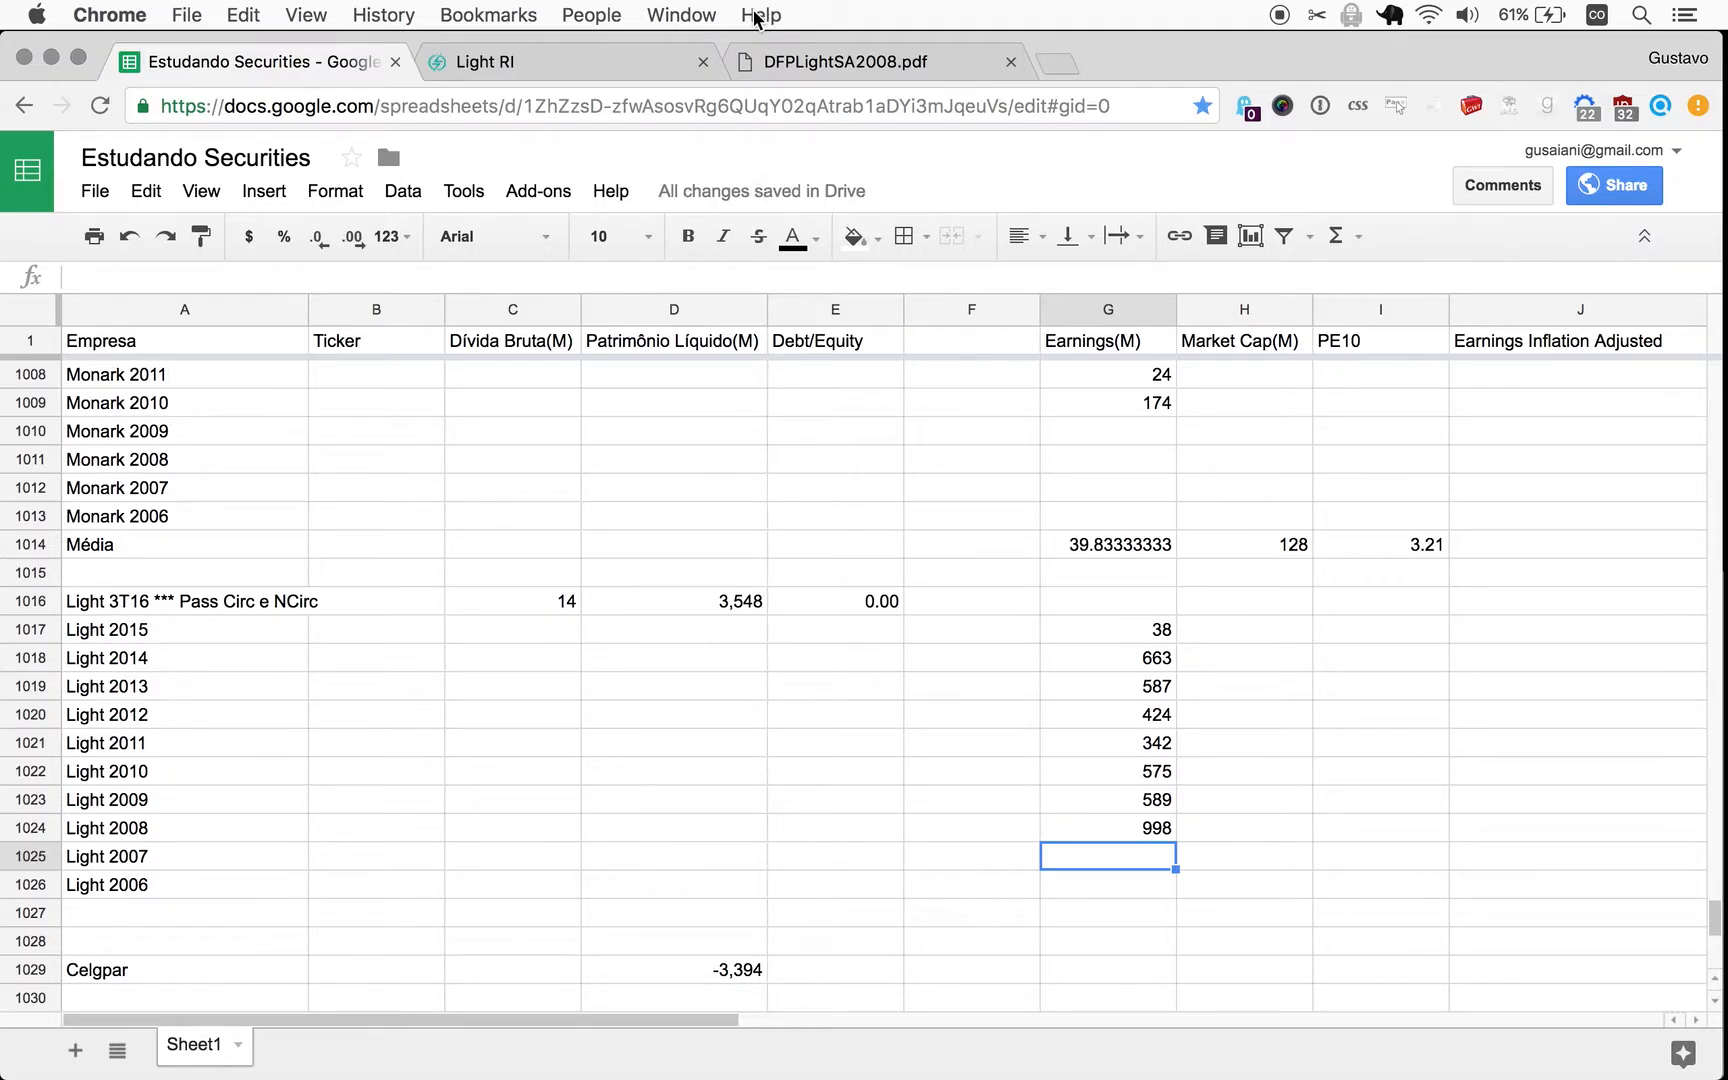
left_click(870, 62)
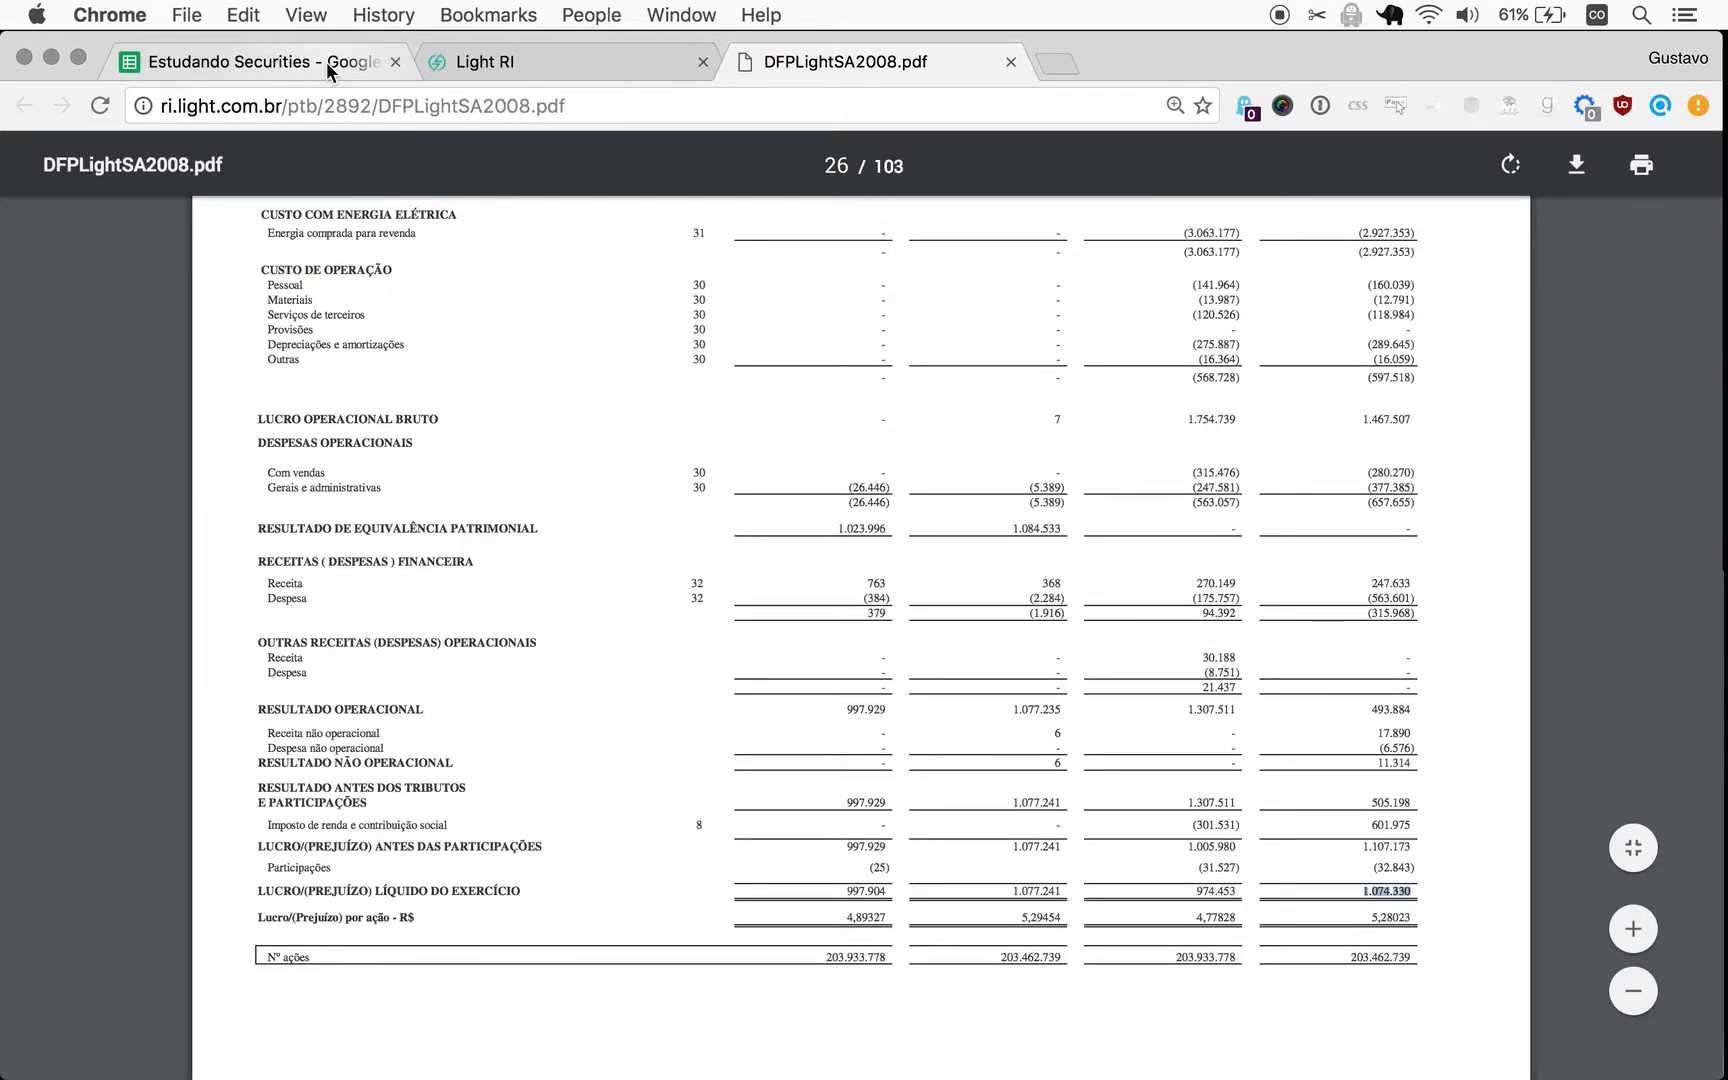
left_click(254, 60)
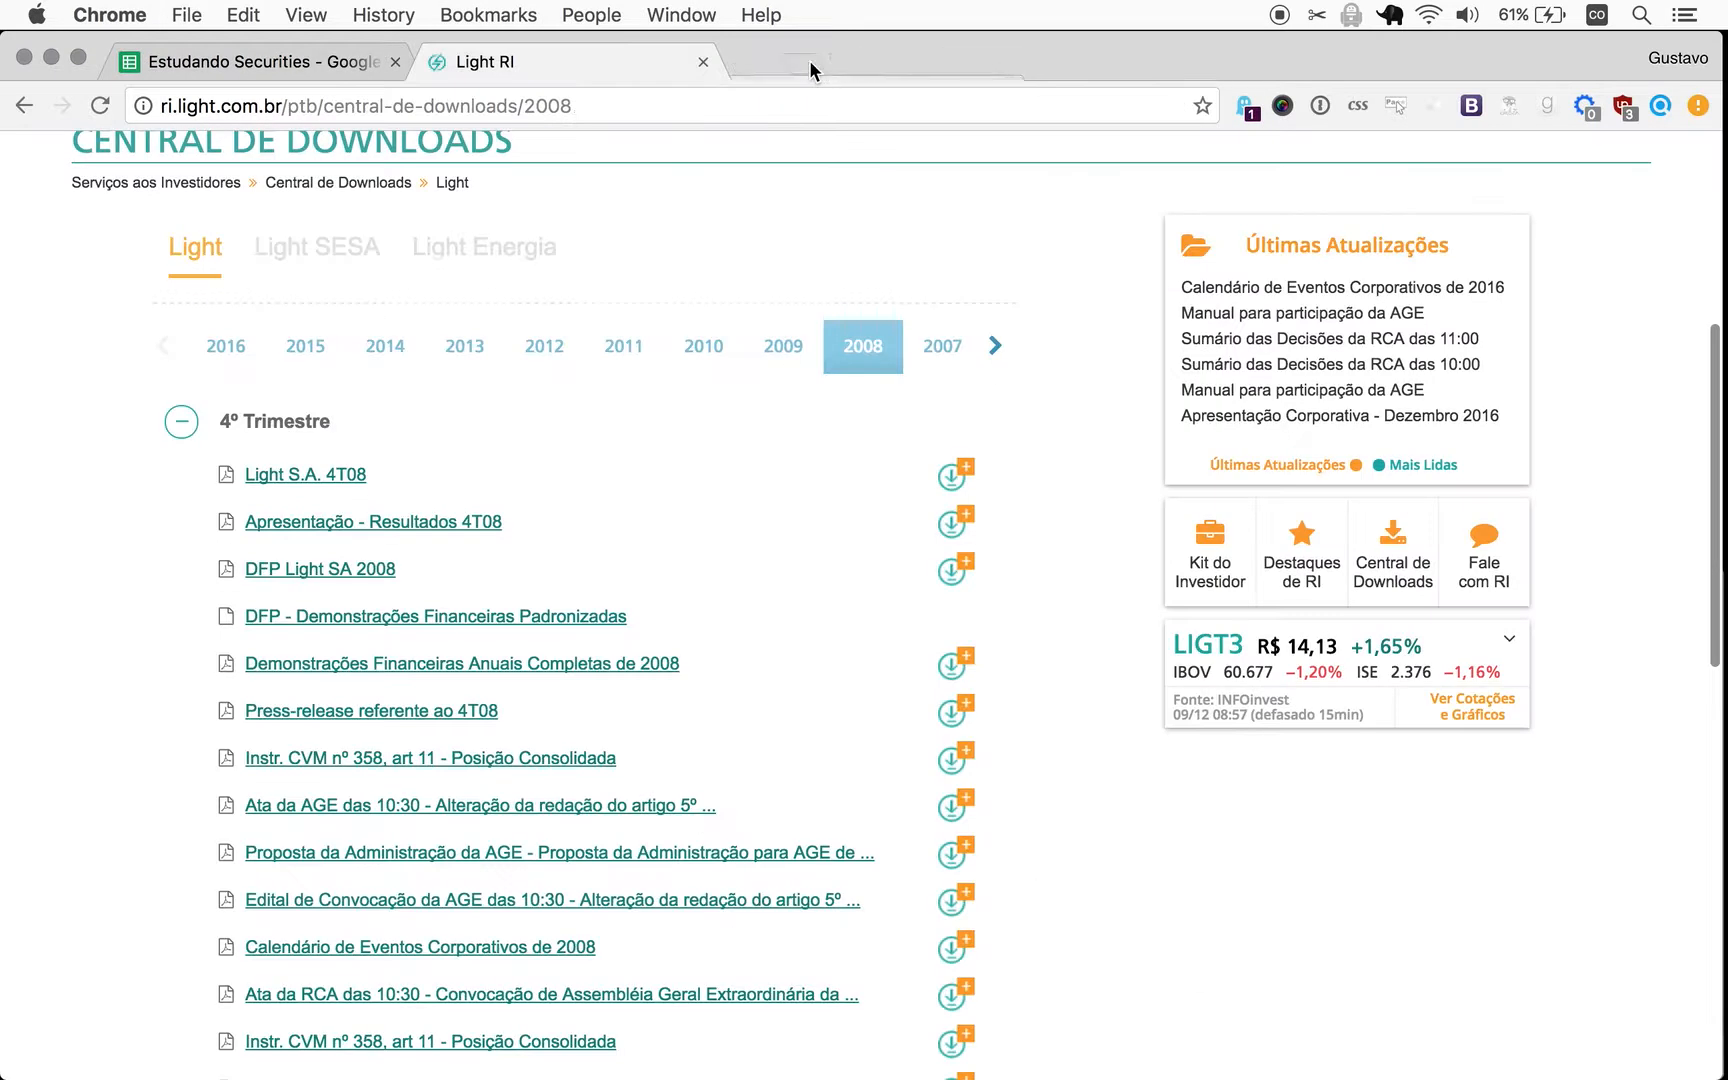
Expand the fourth-quarter 2006 documents to reveal the DFP Light SA 2006 link.
left_click(994, 344)
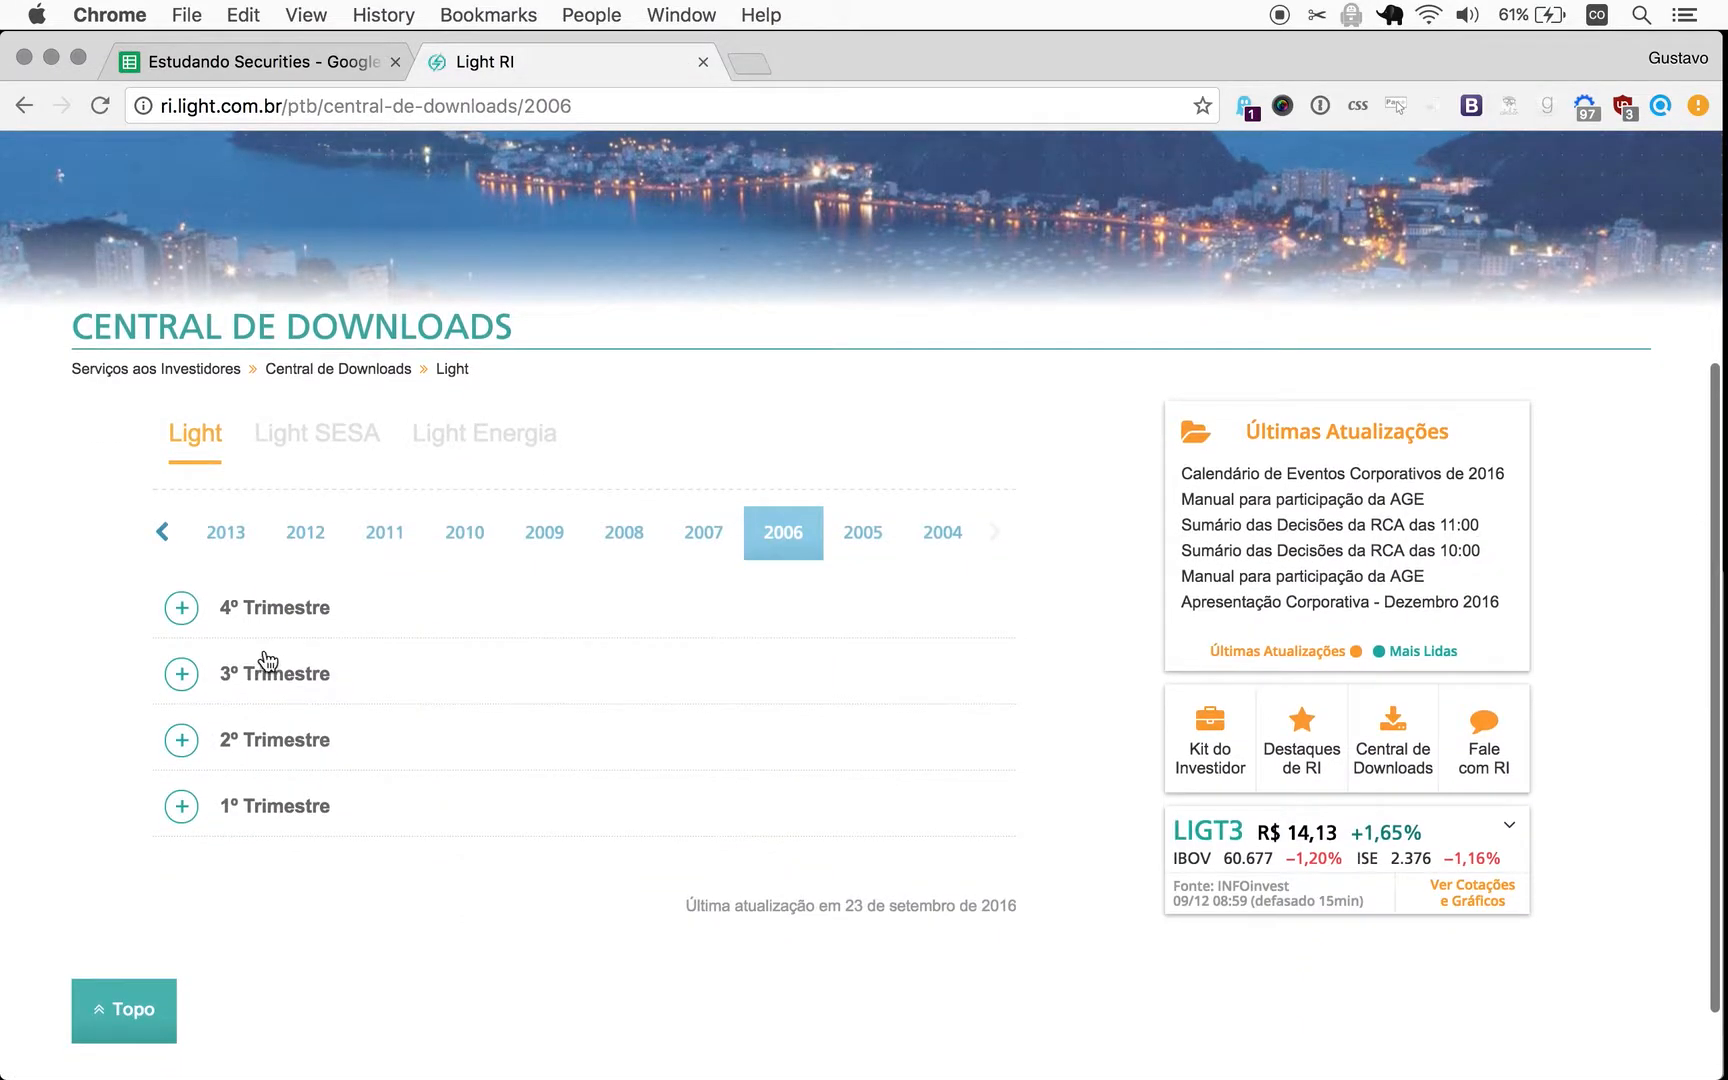
left_click(180, 608)
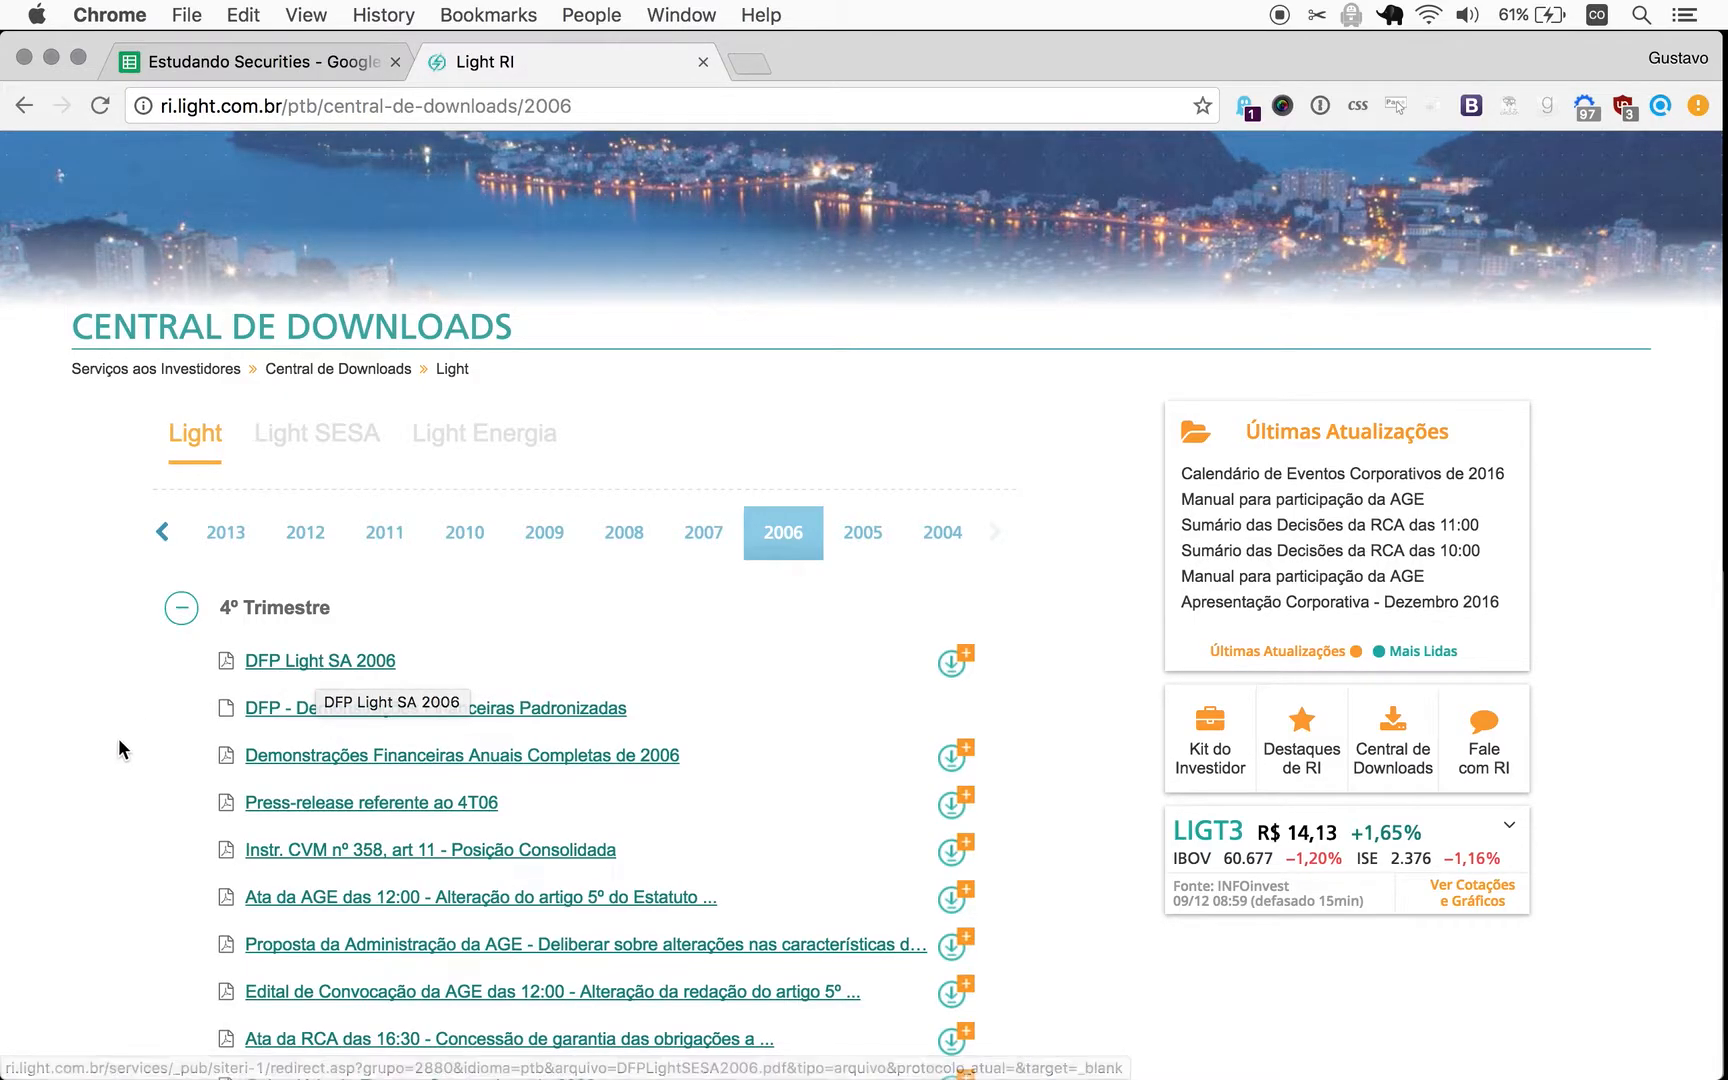
scroll("down", 3)
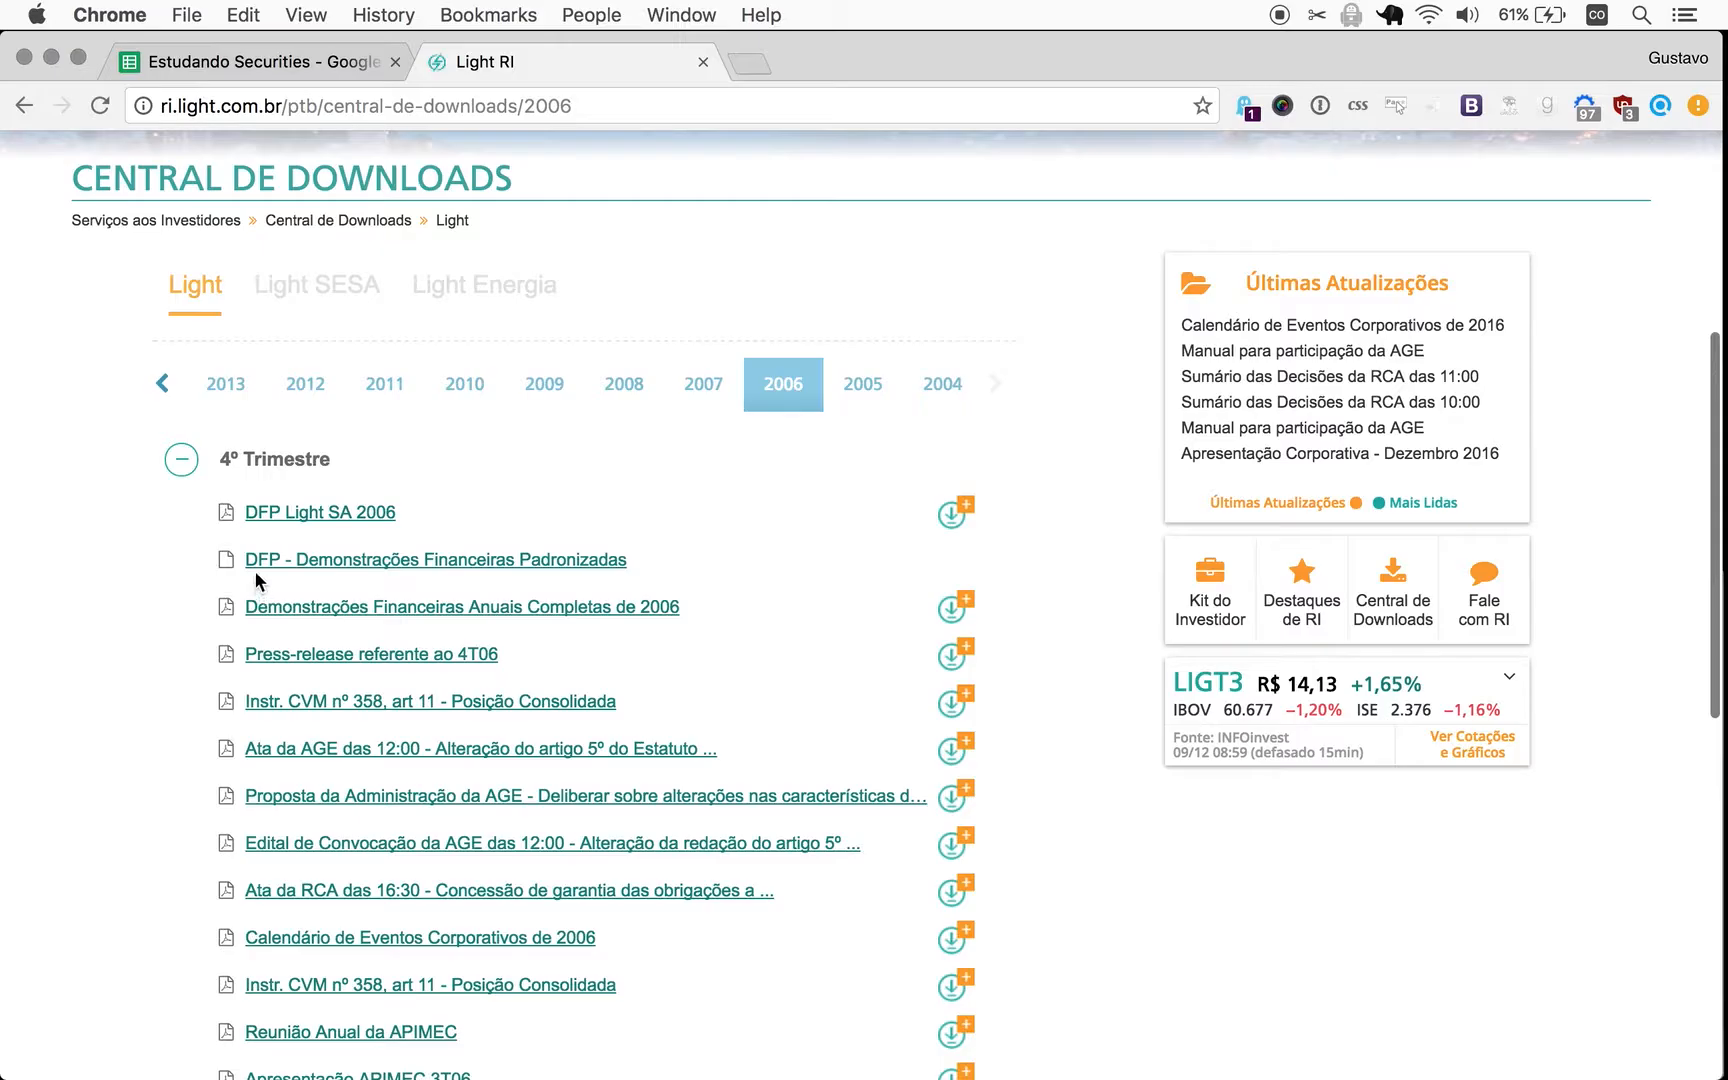
mouse_move(286, 532)
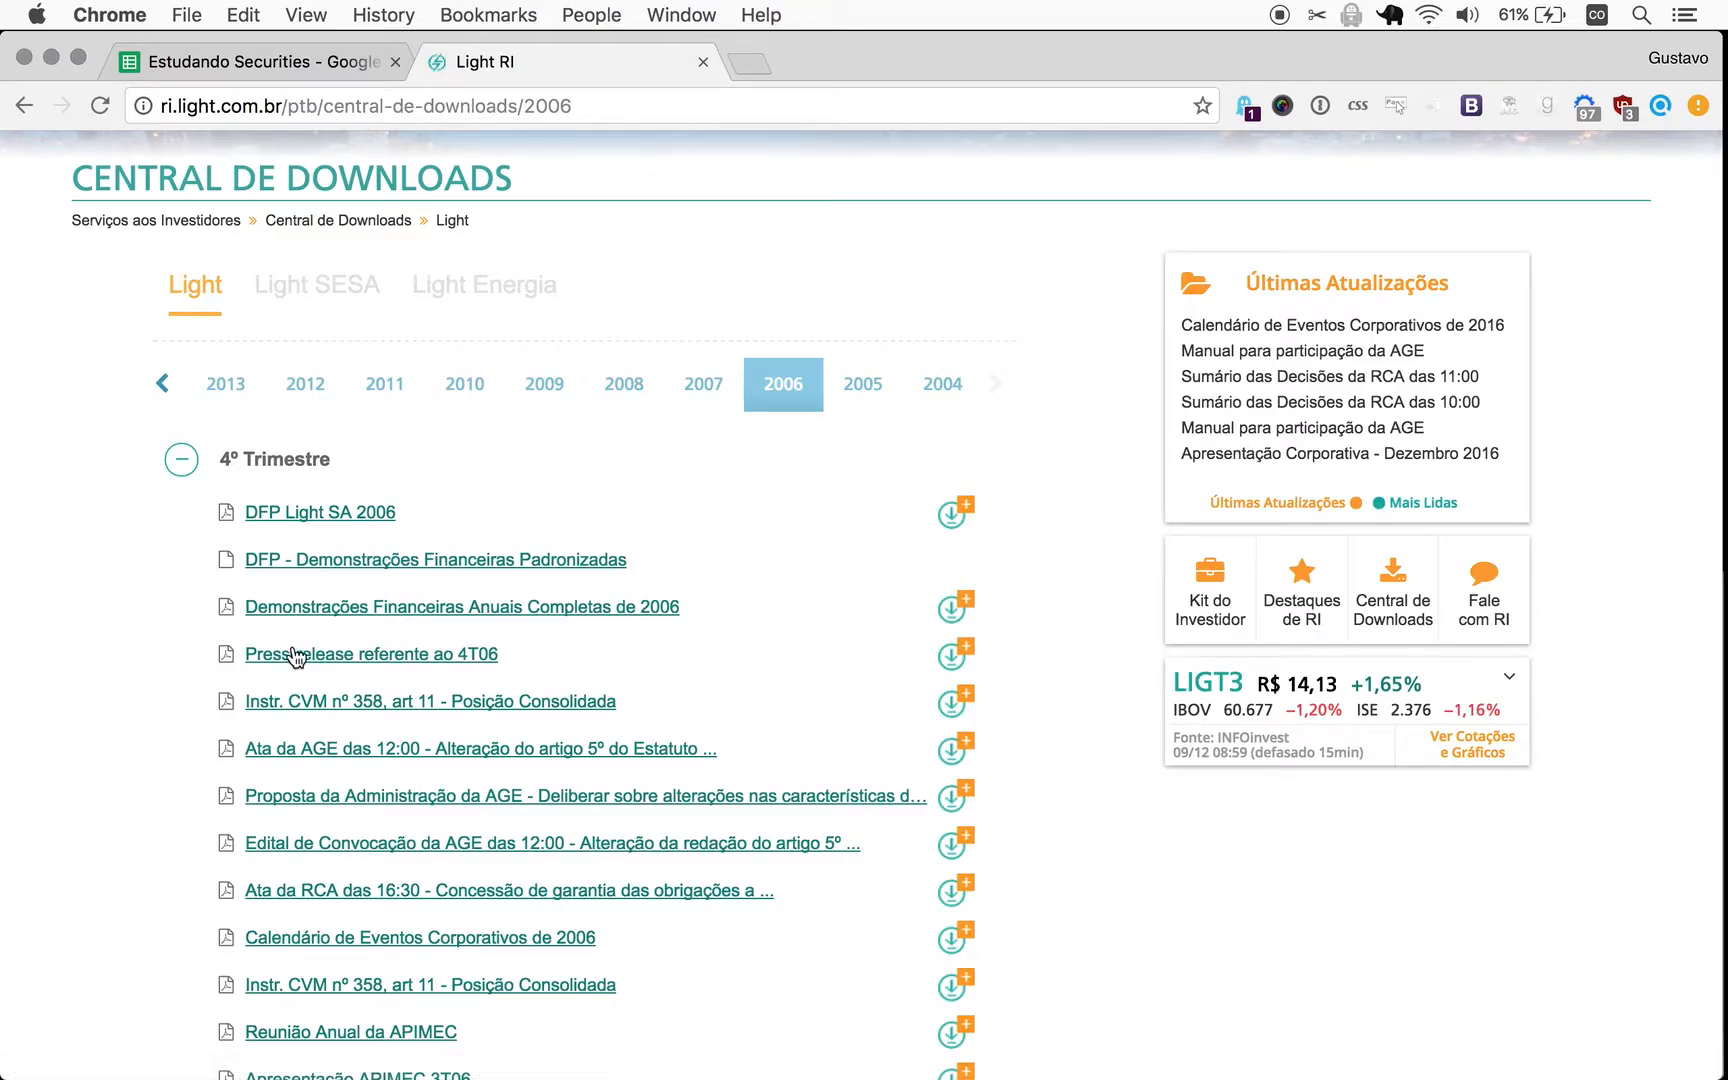
mouse_move(284, 520)
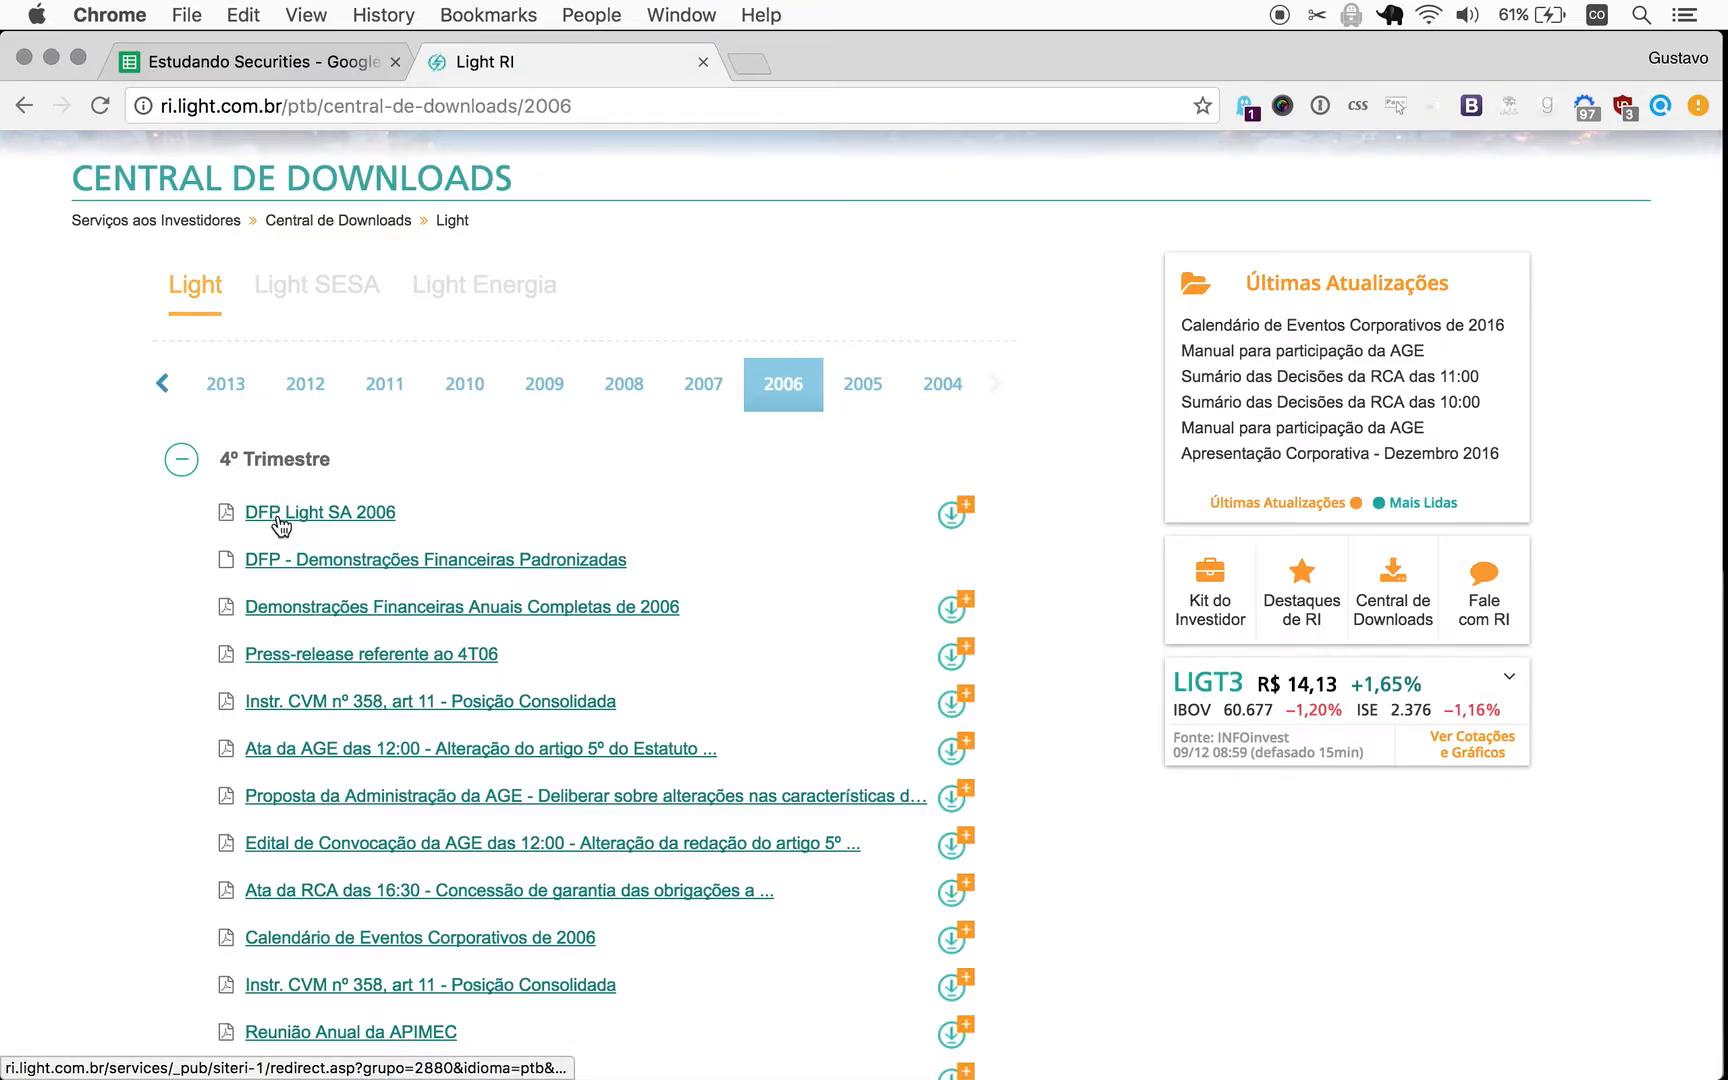
Open the DFP Light SA 2006 PDF and scroll past the Balanço Social section.
left_click(320, 512)
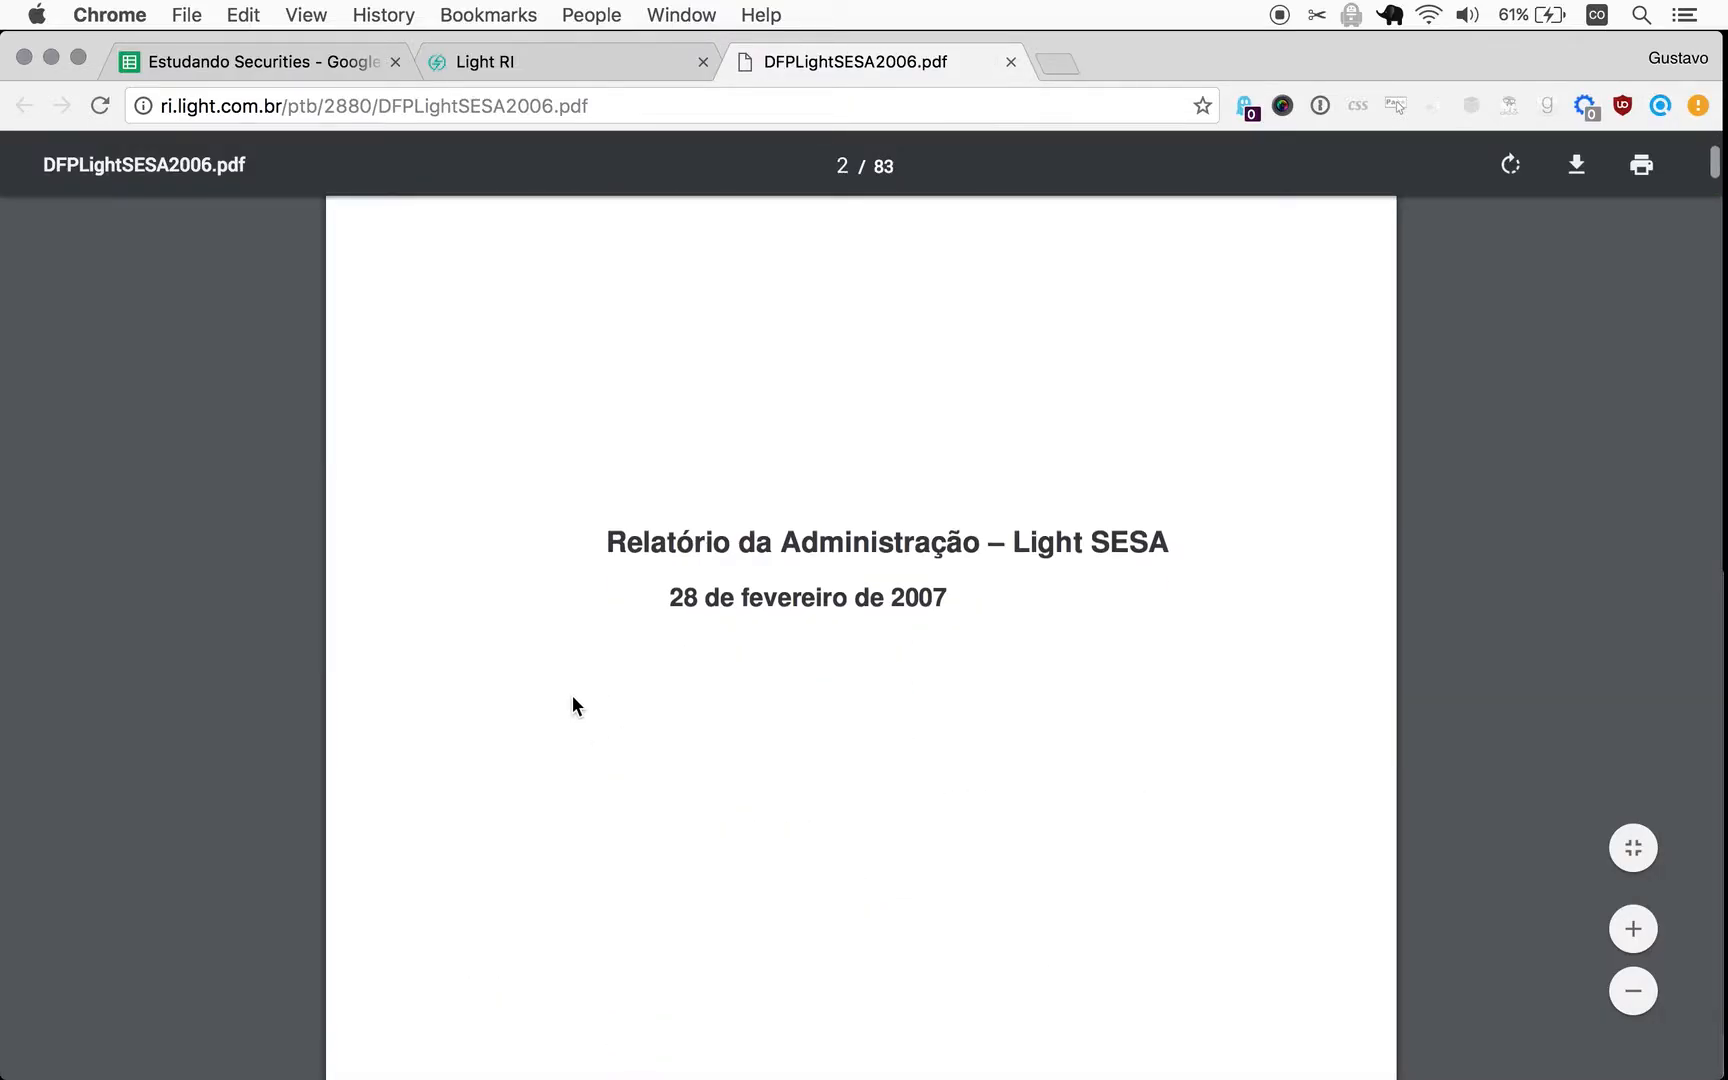
scroll("down", 3)
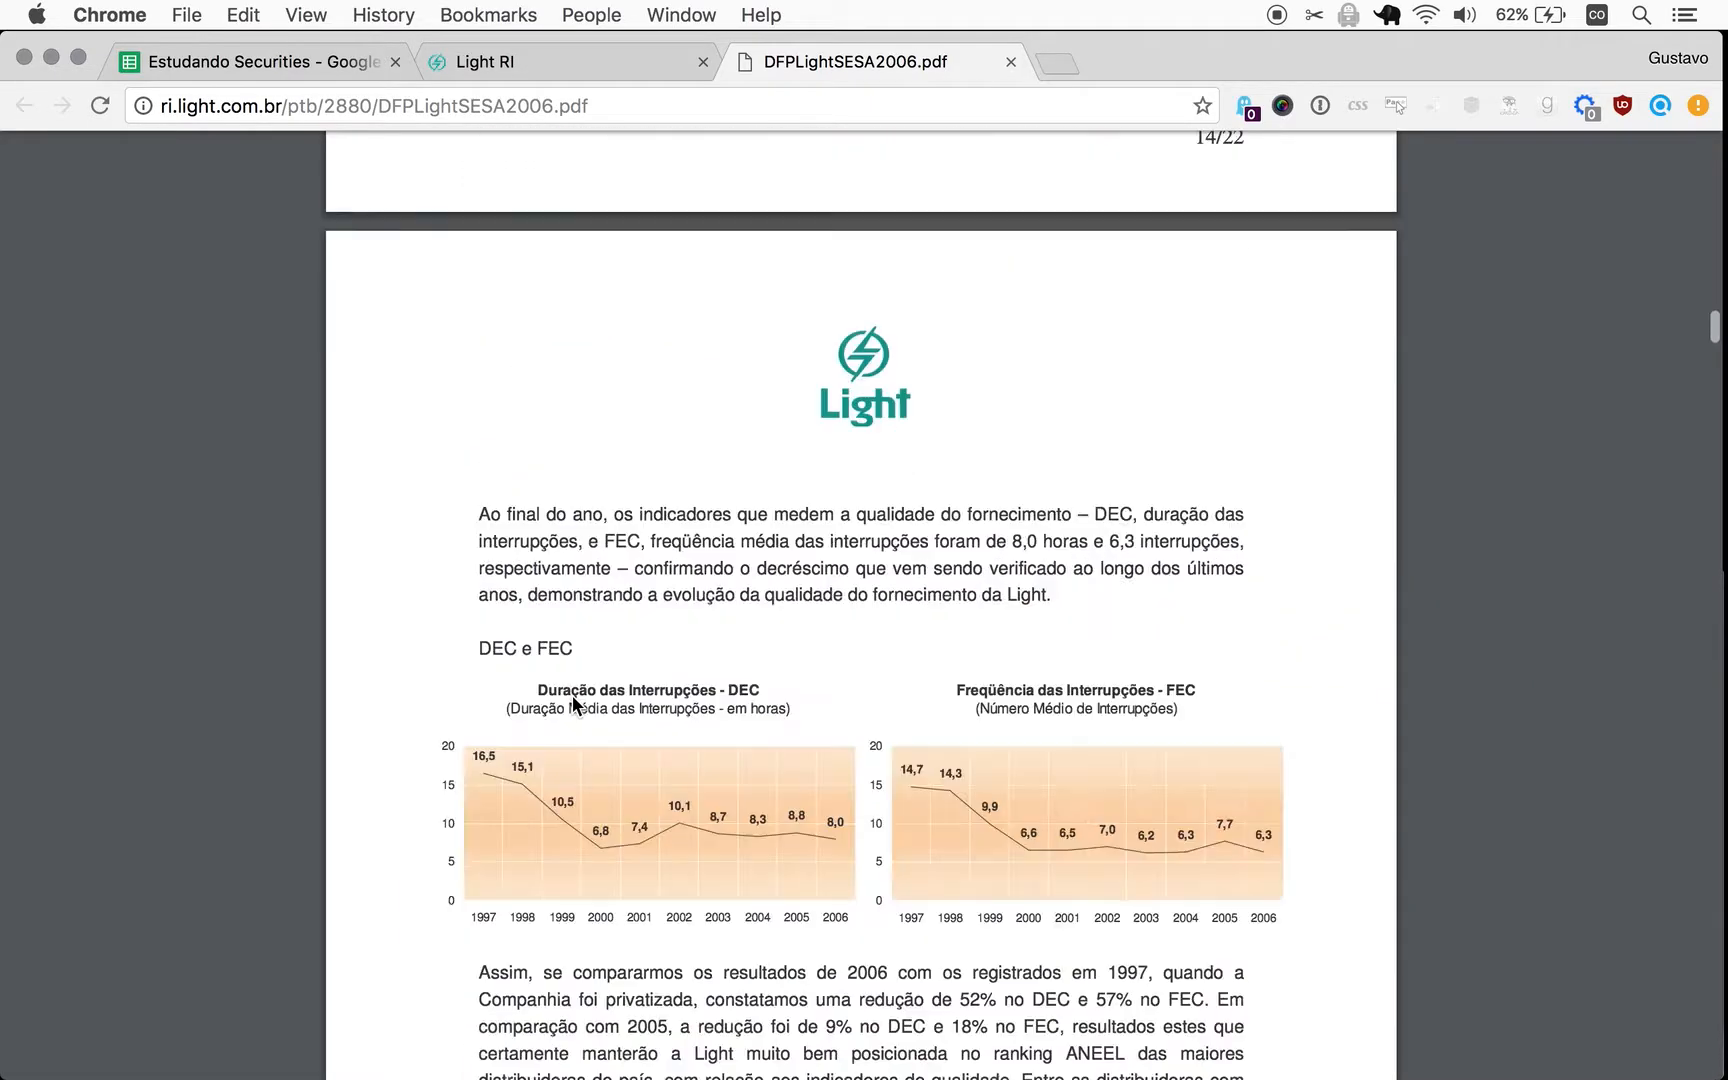
scroll("down", 3)
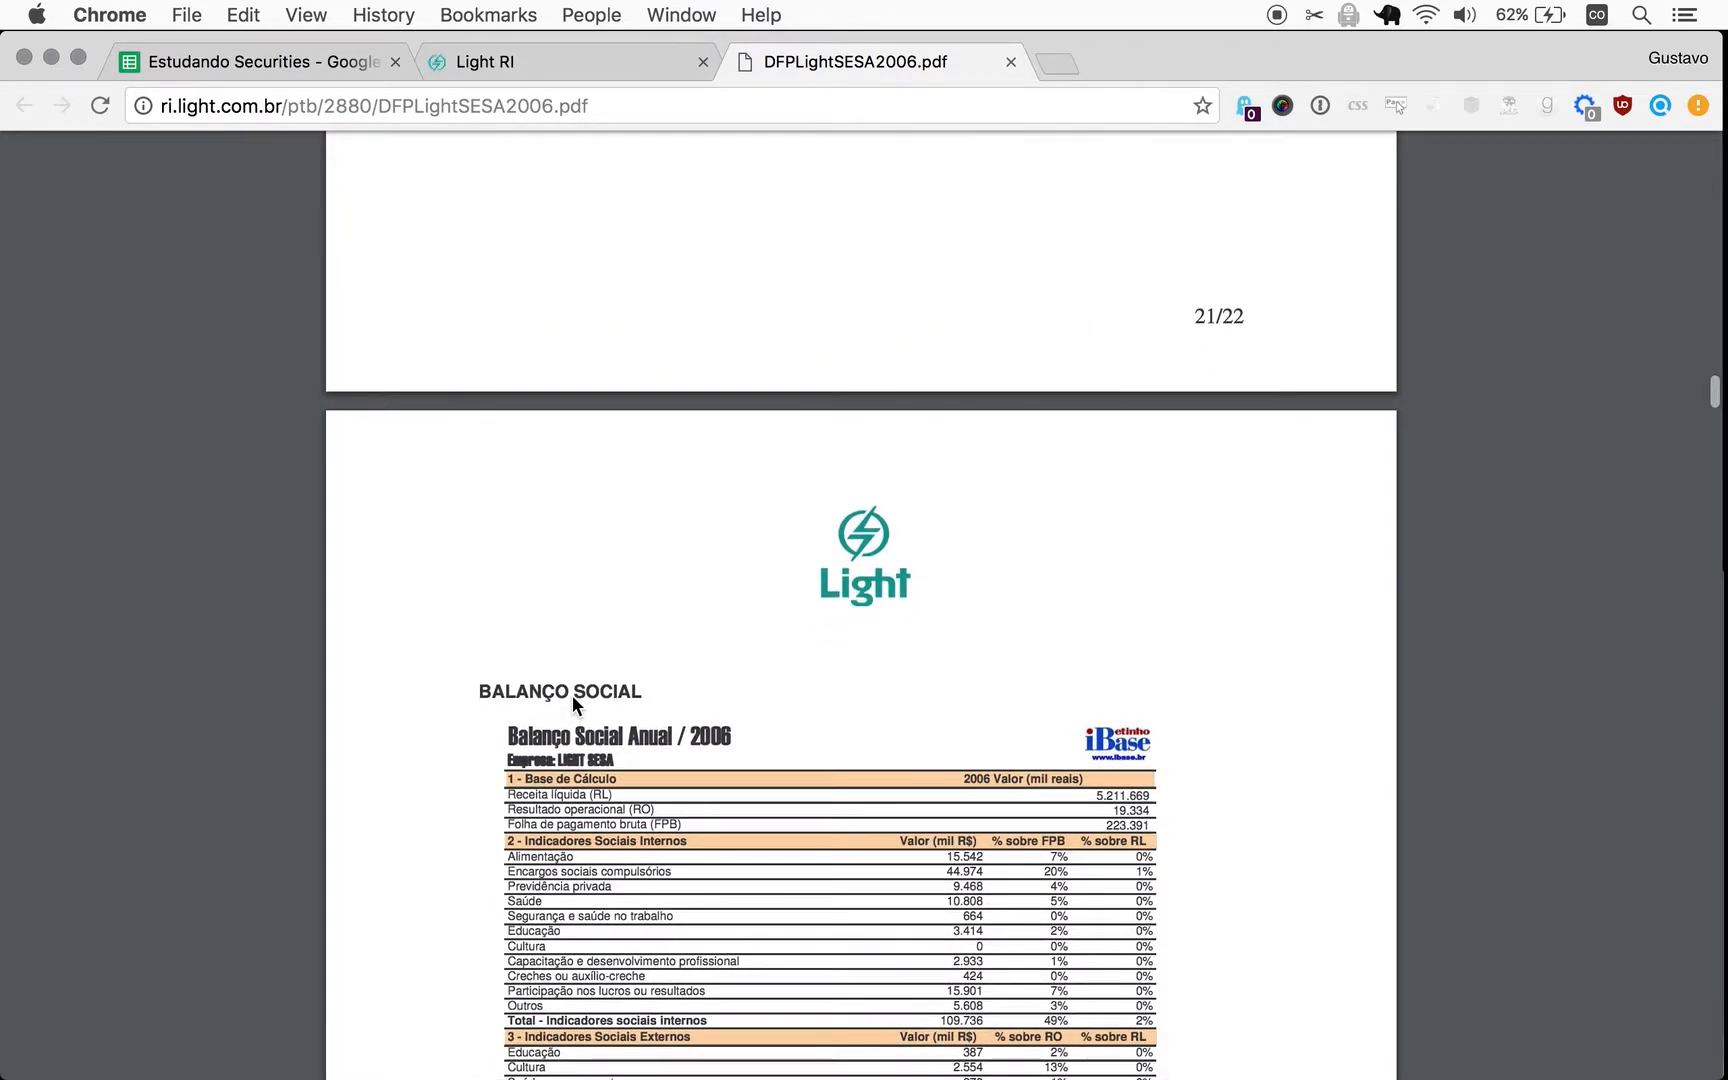
mouse_move(664, 706)
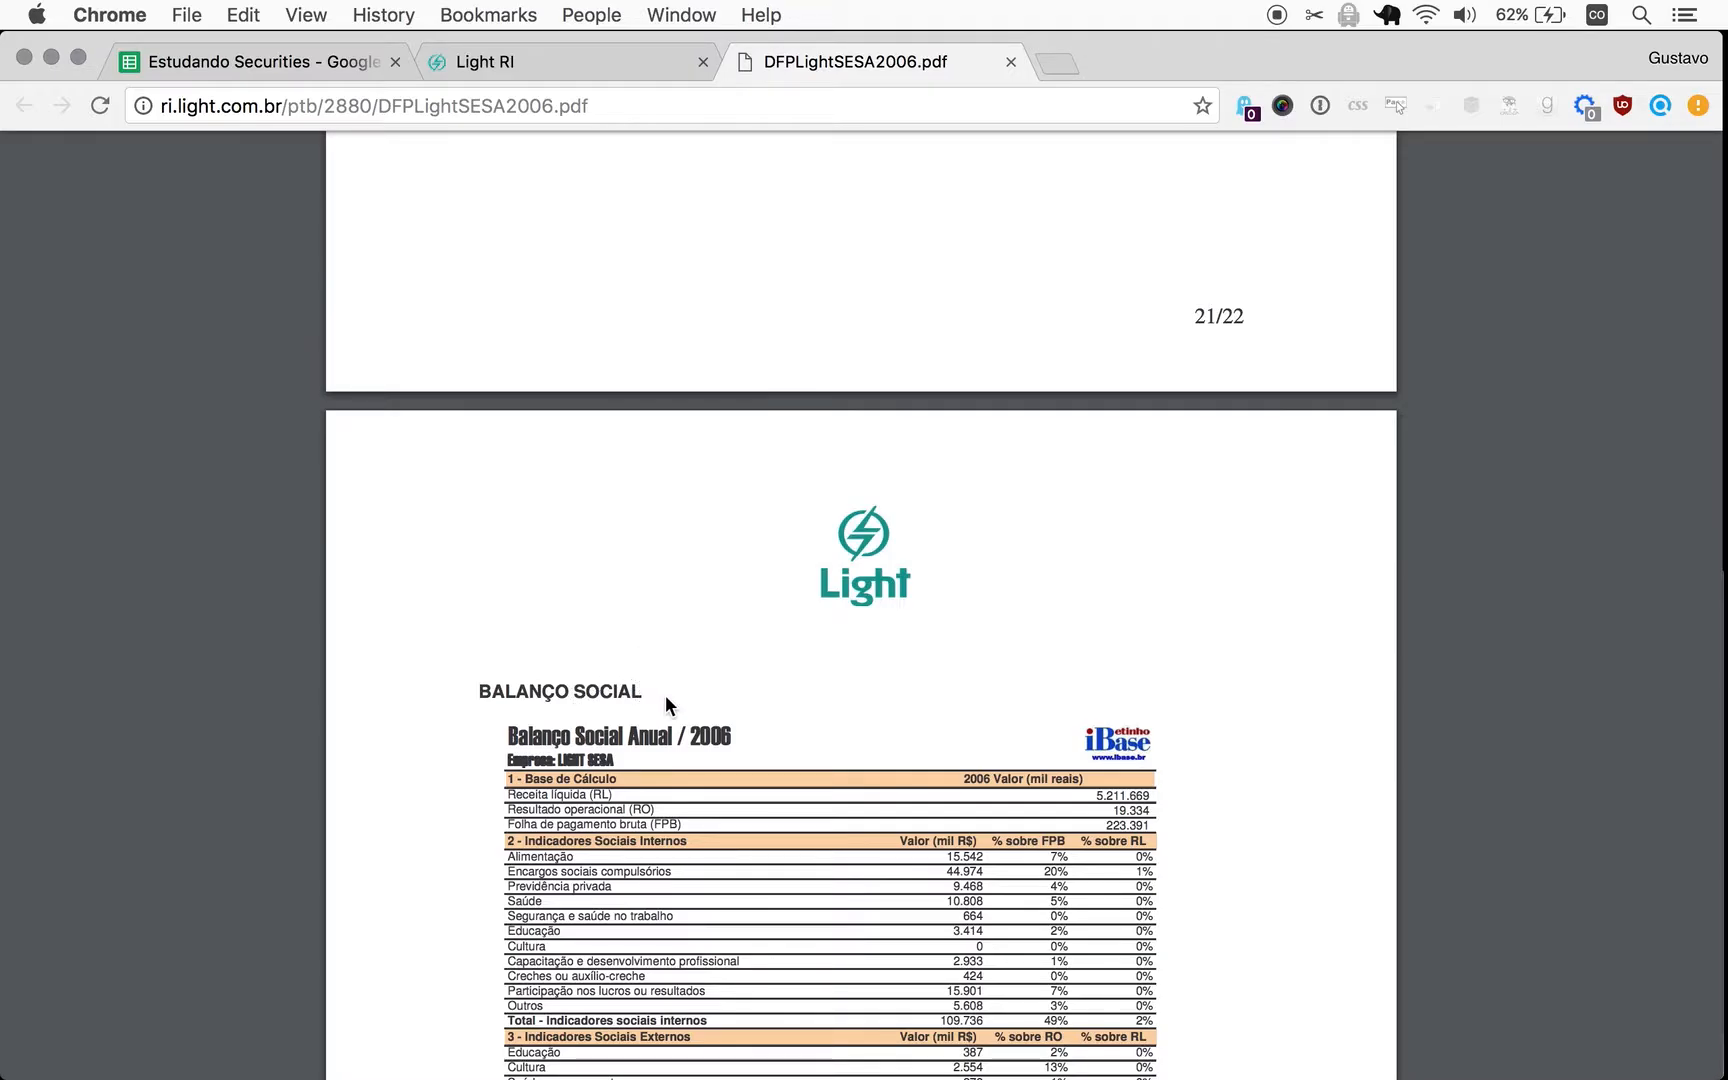
double_click(560, 692)
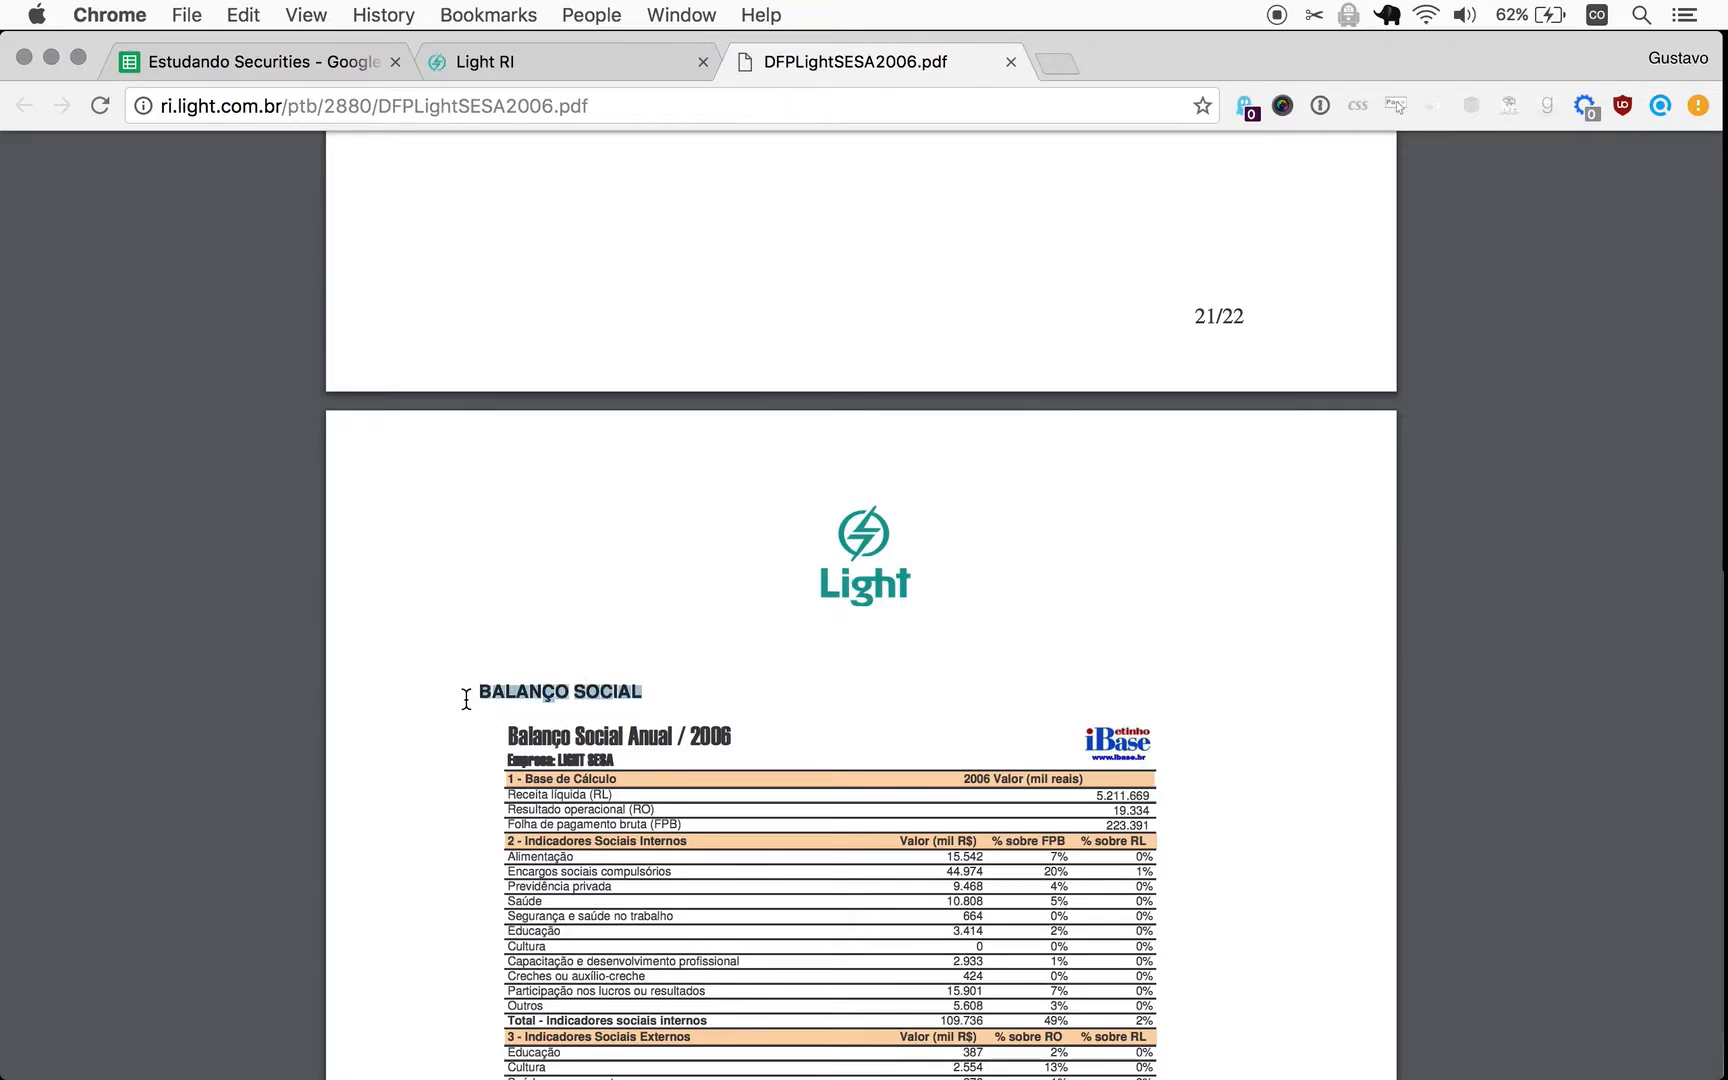
scroll("down", 3)
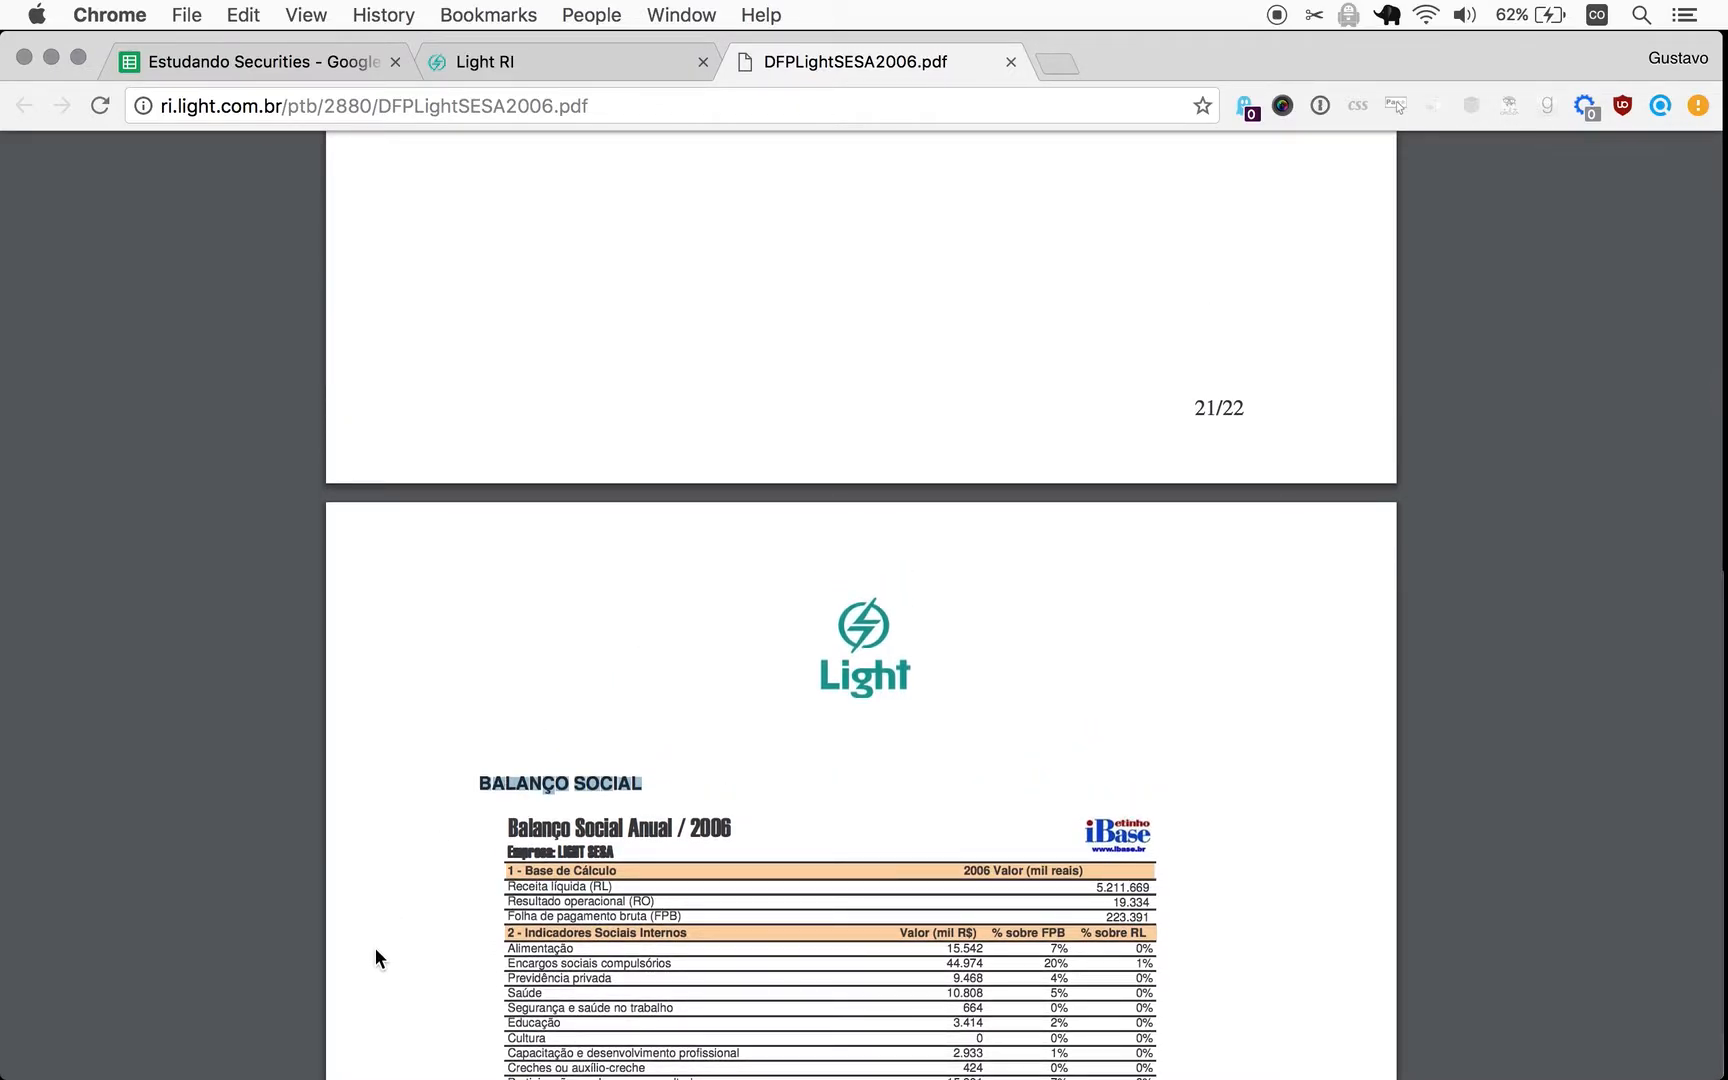
scroll("down", 3)
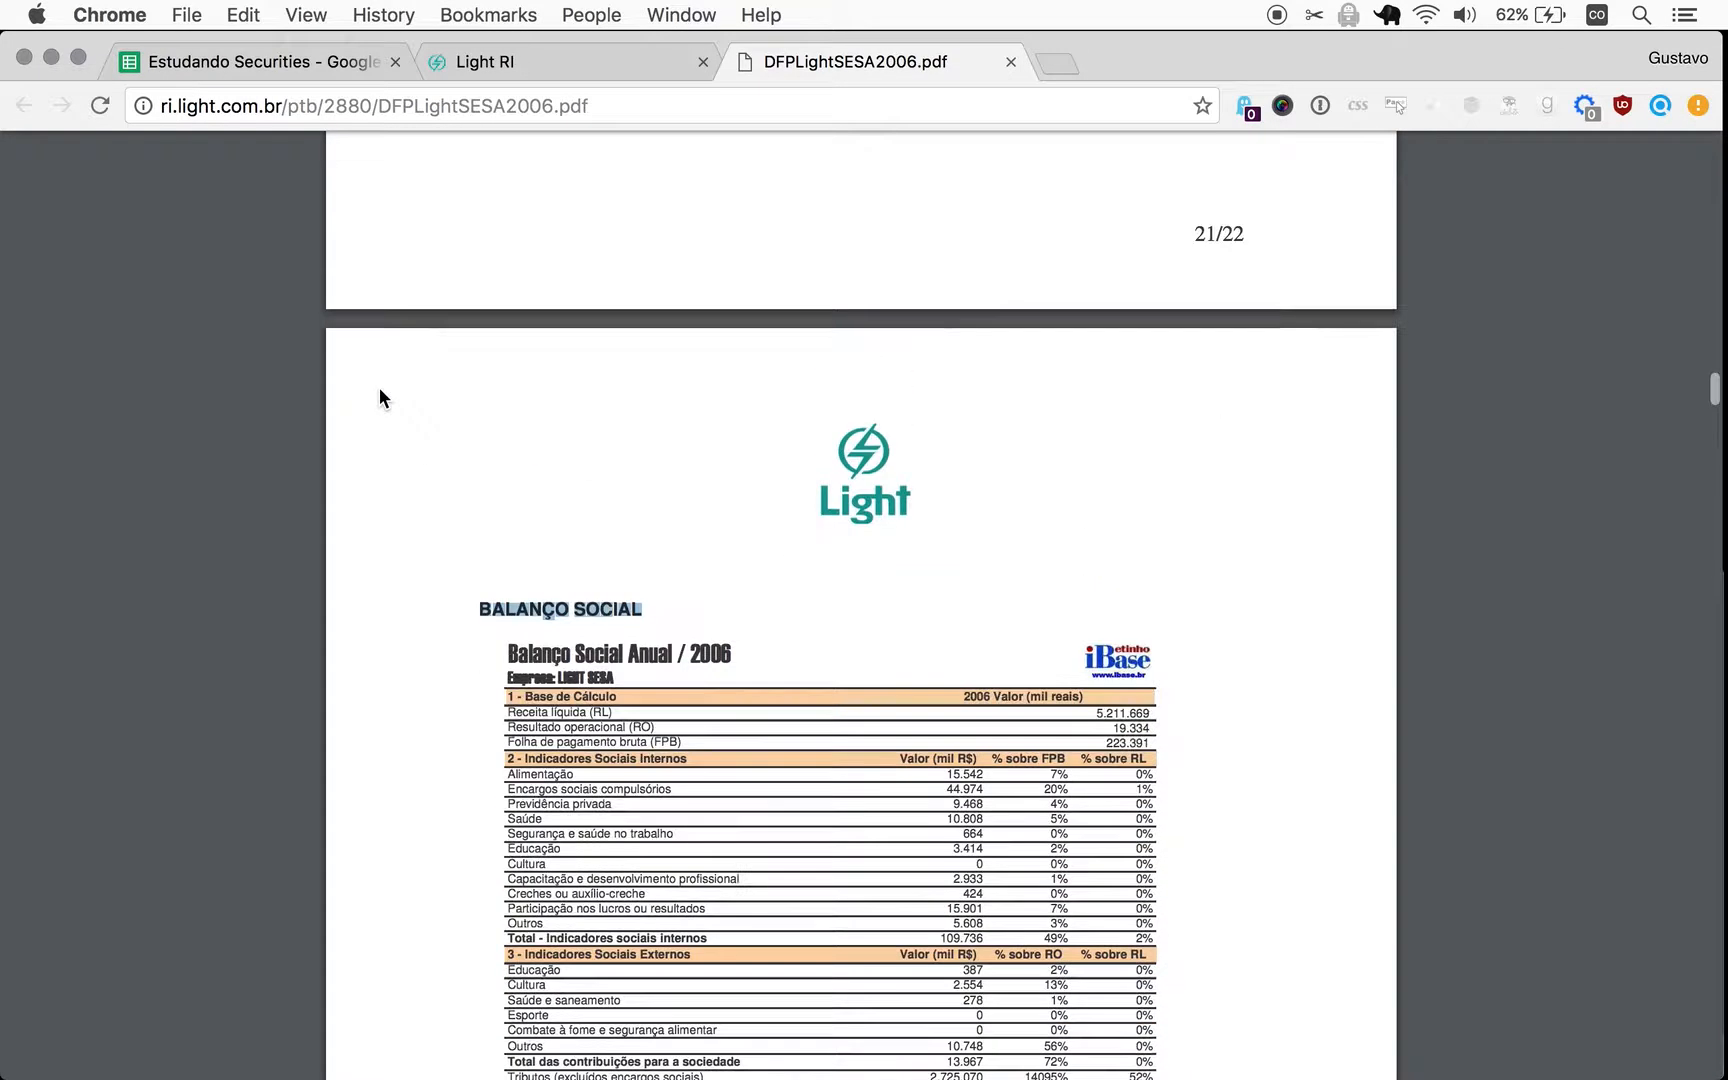
scroll("down", 3)
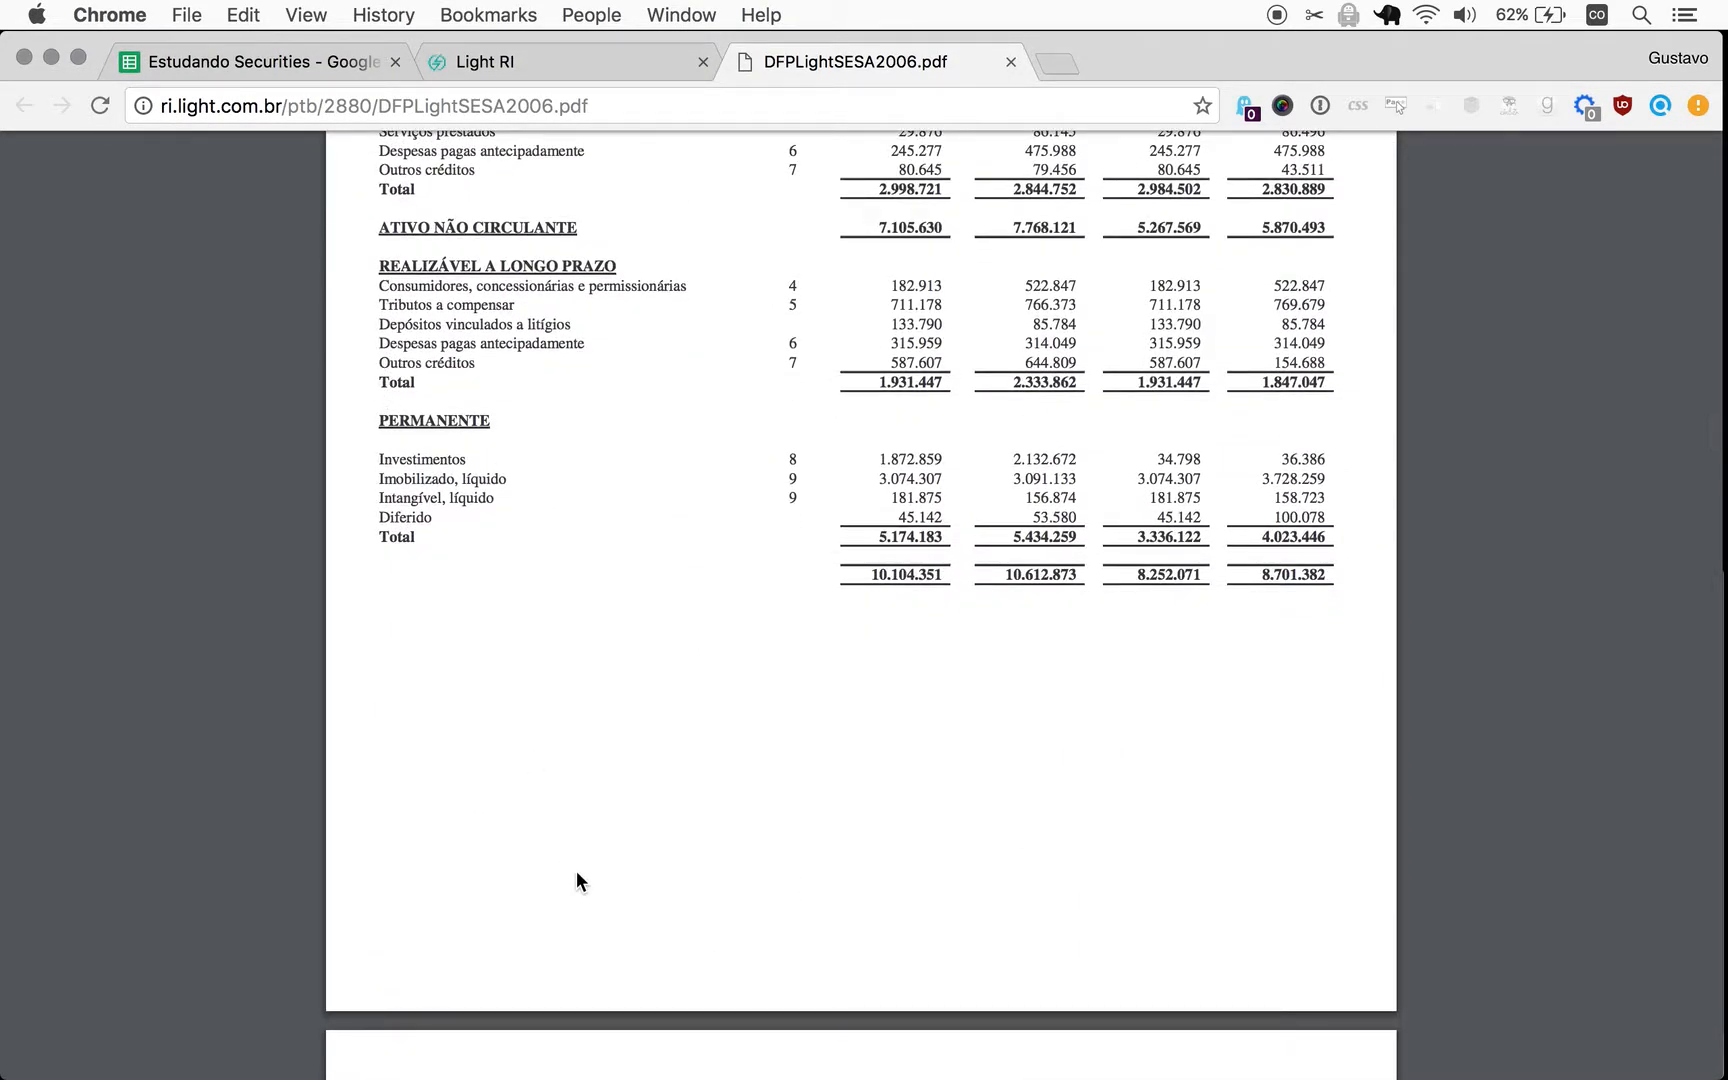
mouse_move(522, 726)
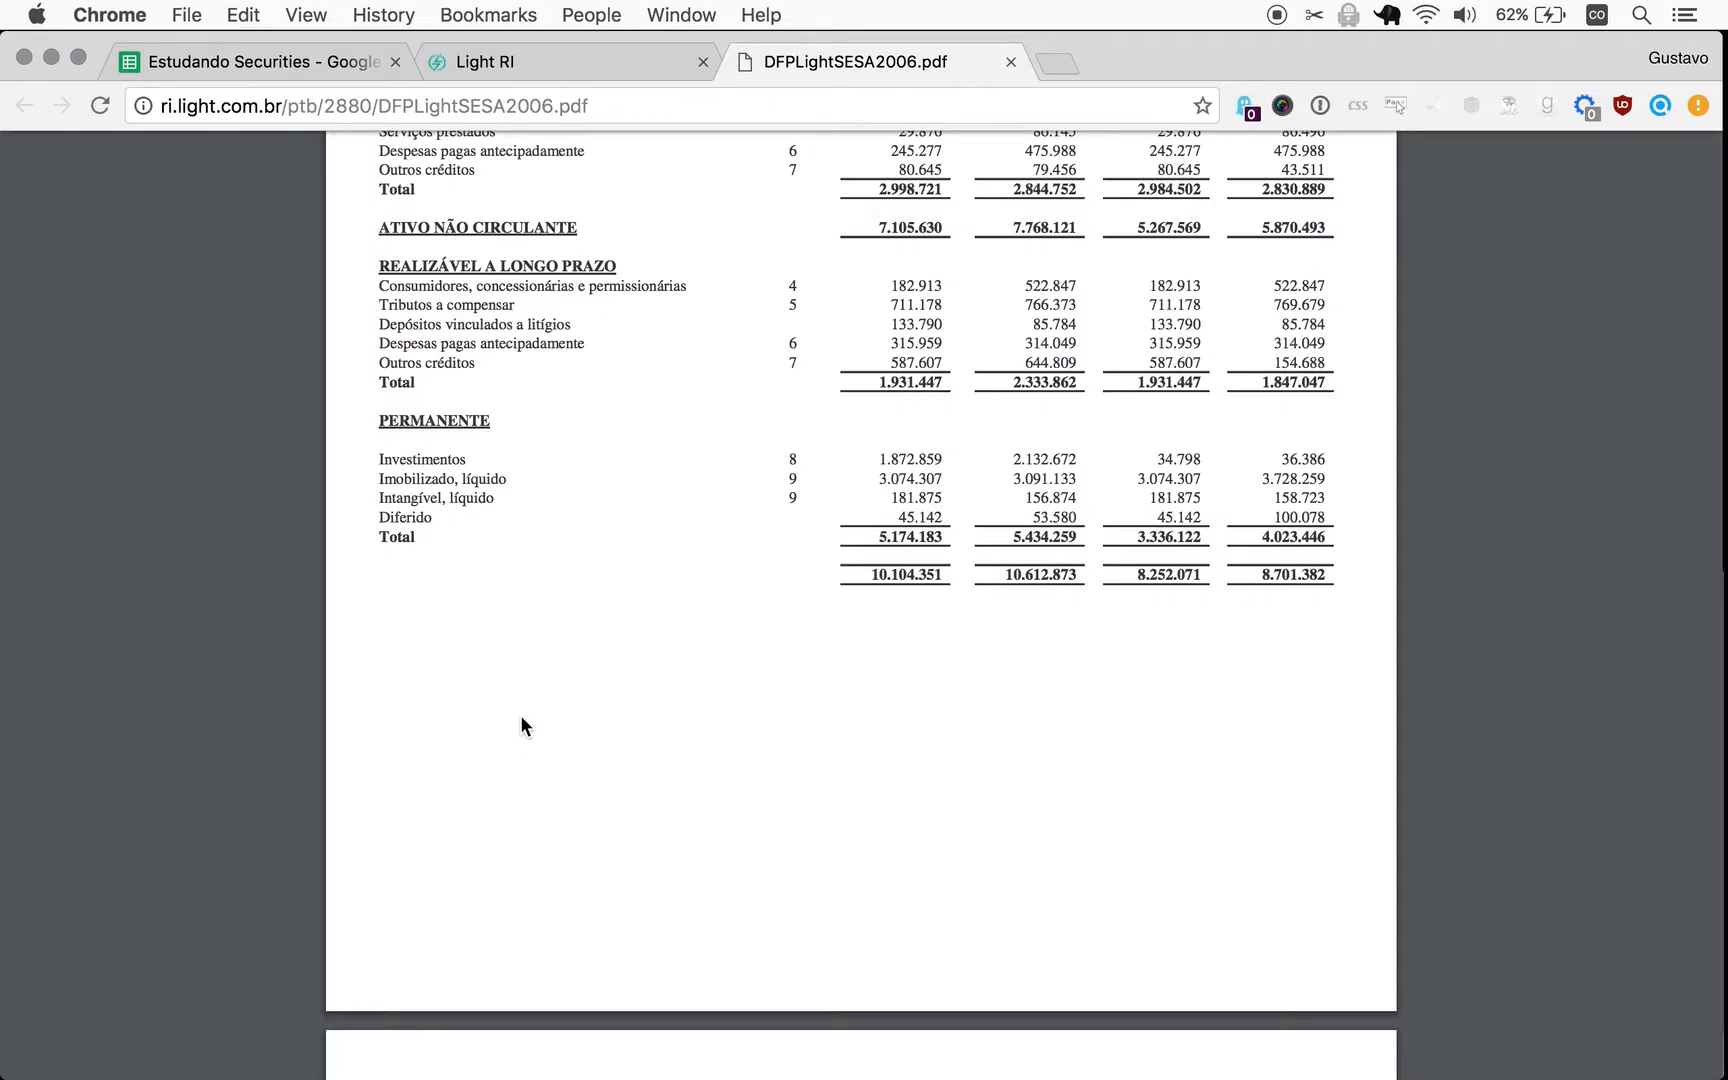
Scroll on to the 2006 income statement showing a net loss of (210.323).
scroll("down", 3)
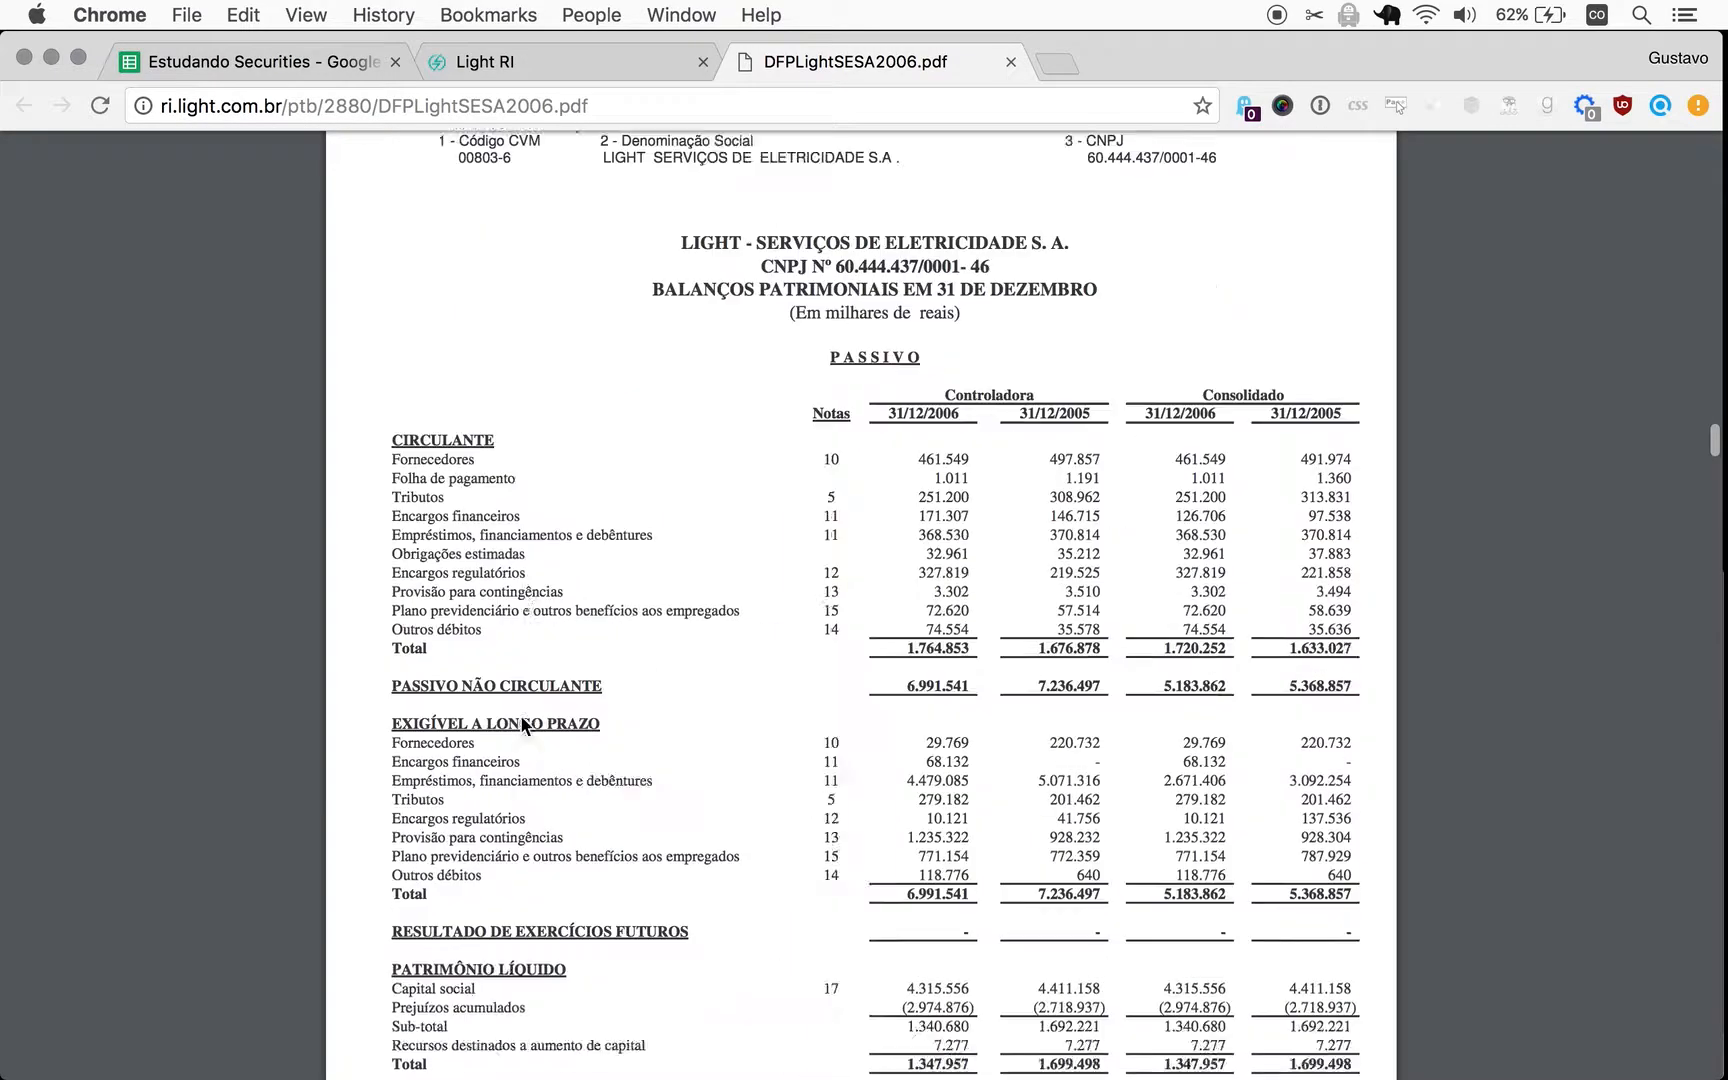
scroll("down", 3)
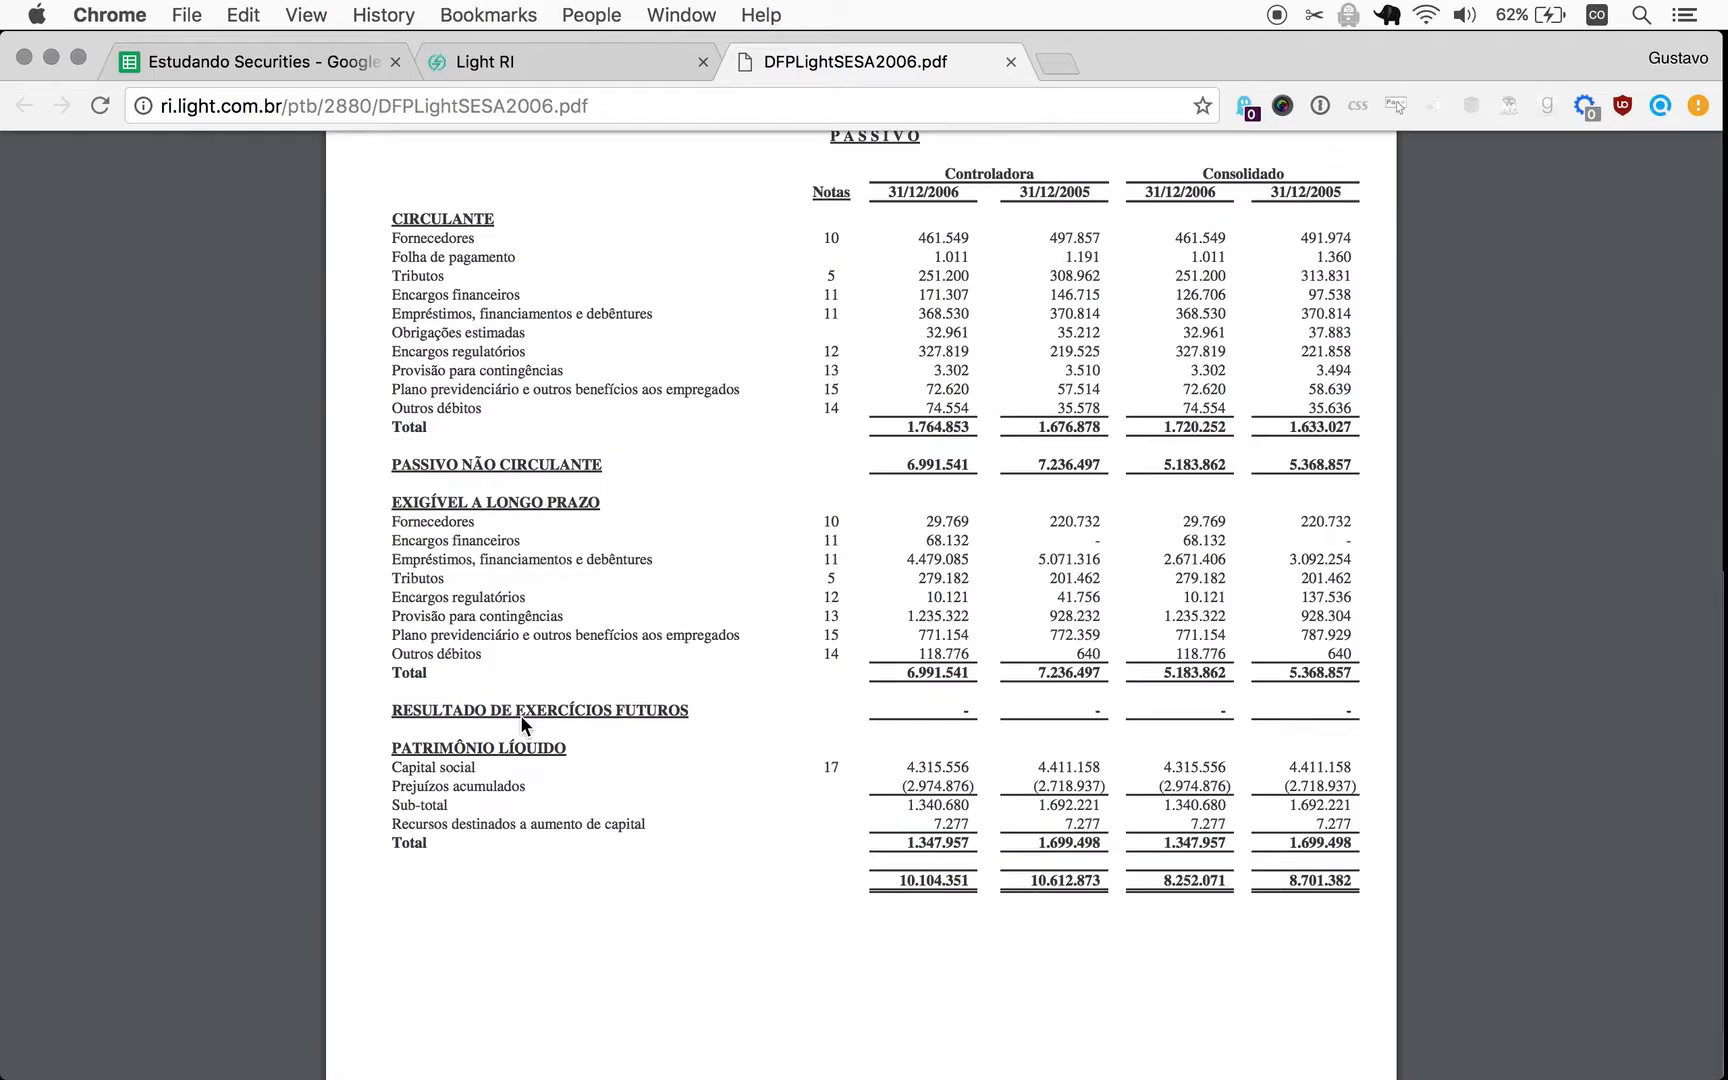
scroll("down", 3)
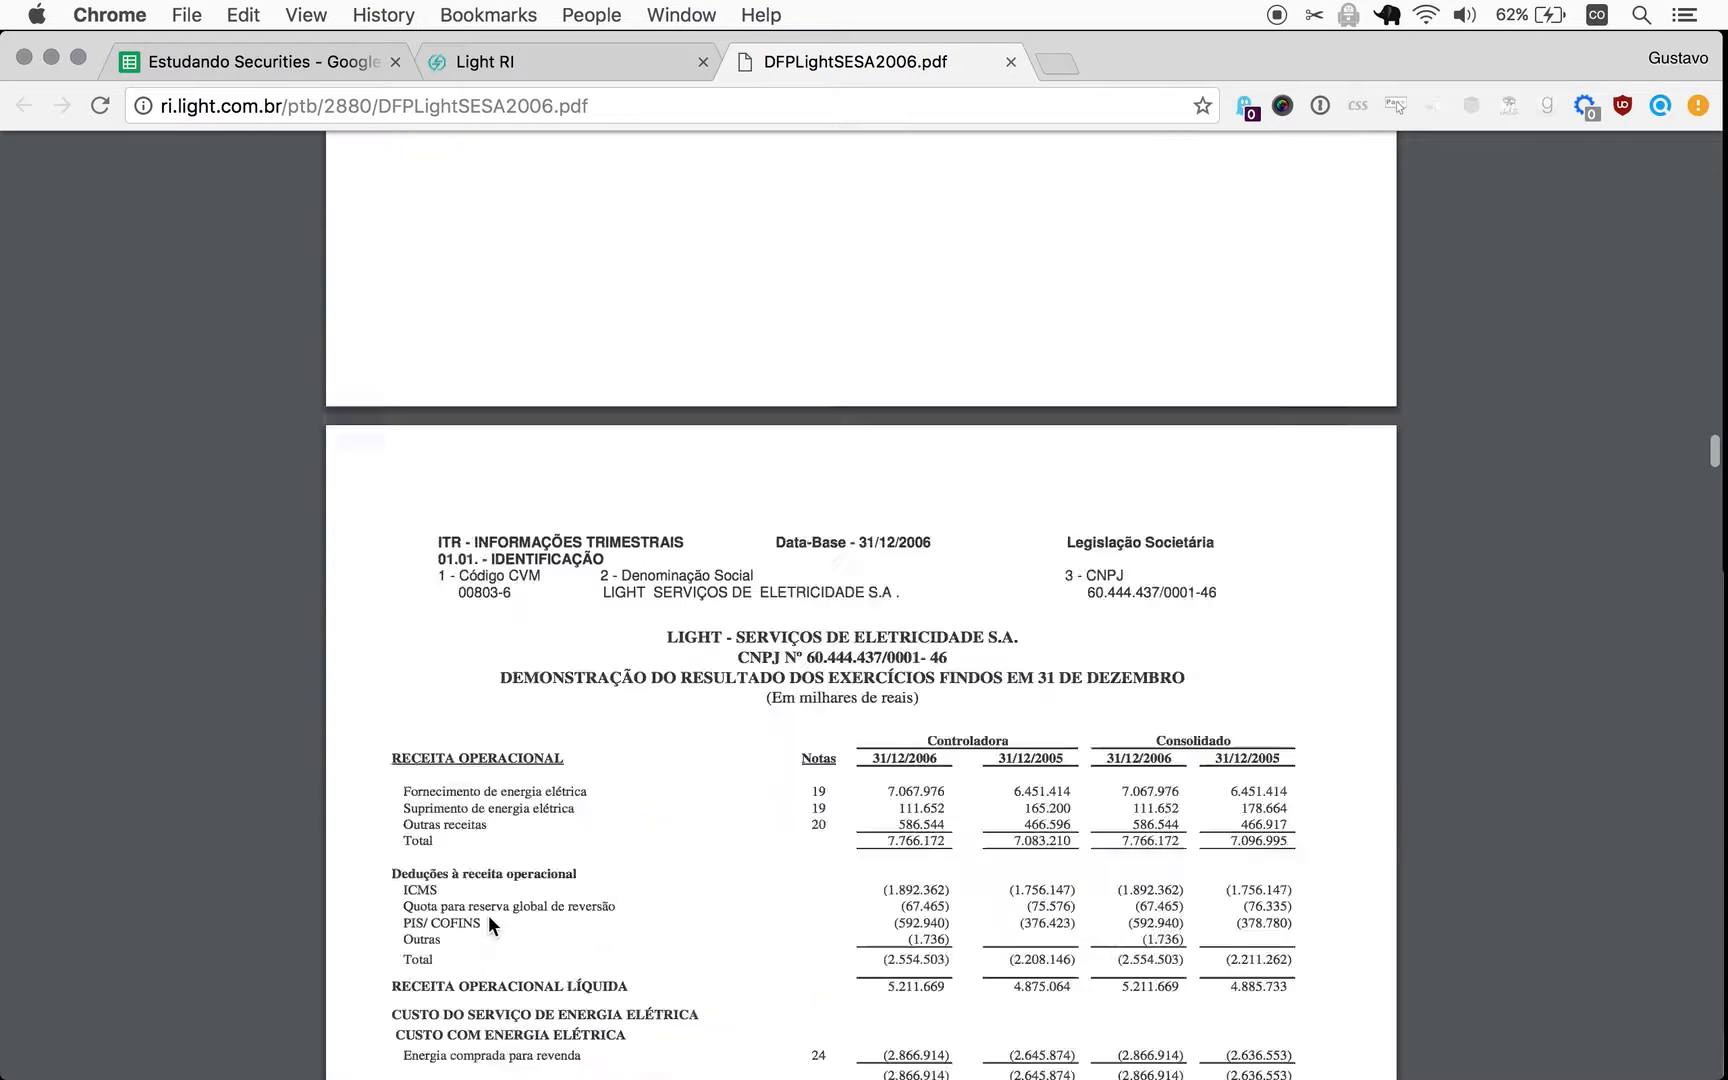
scroll("down", 3)
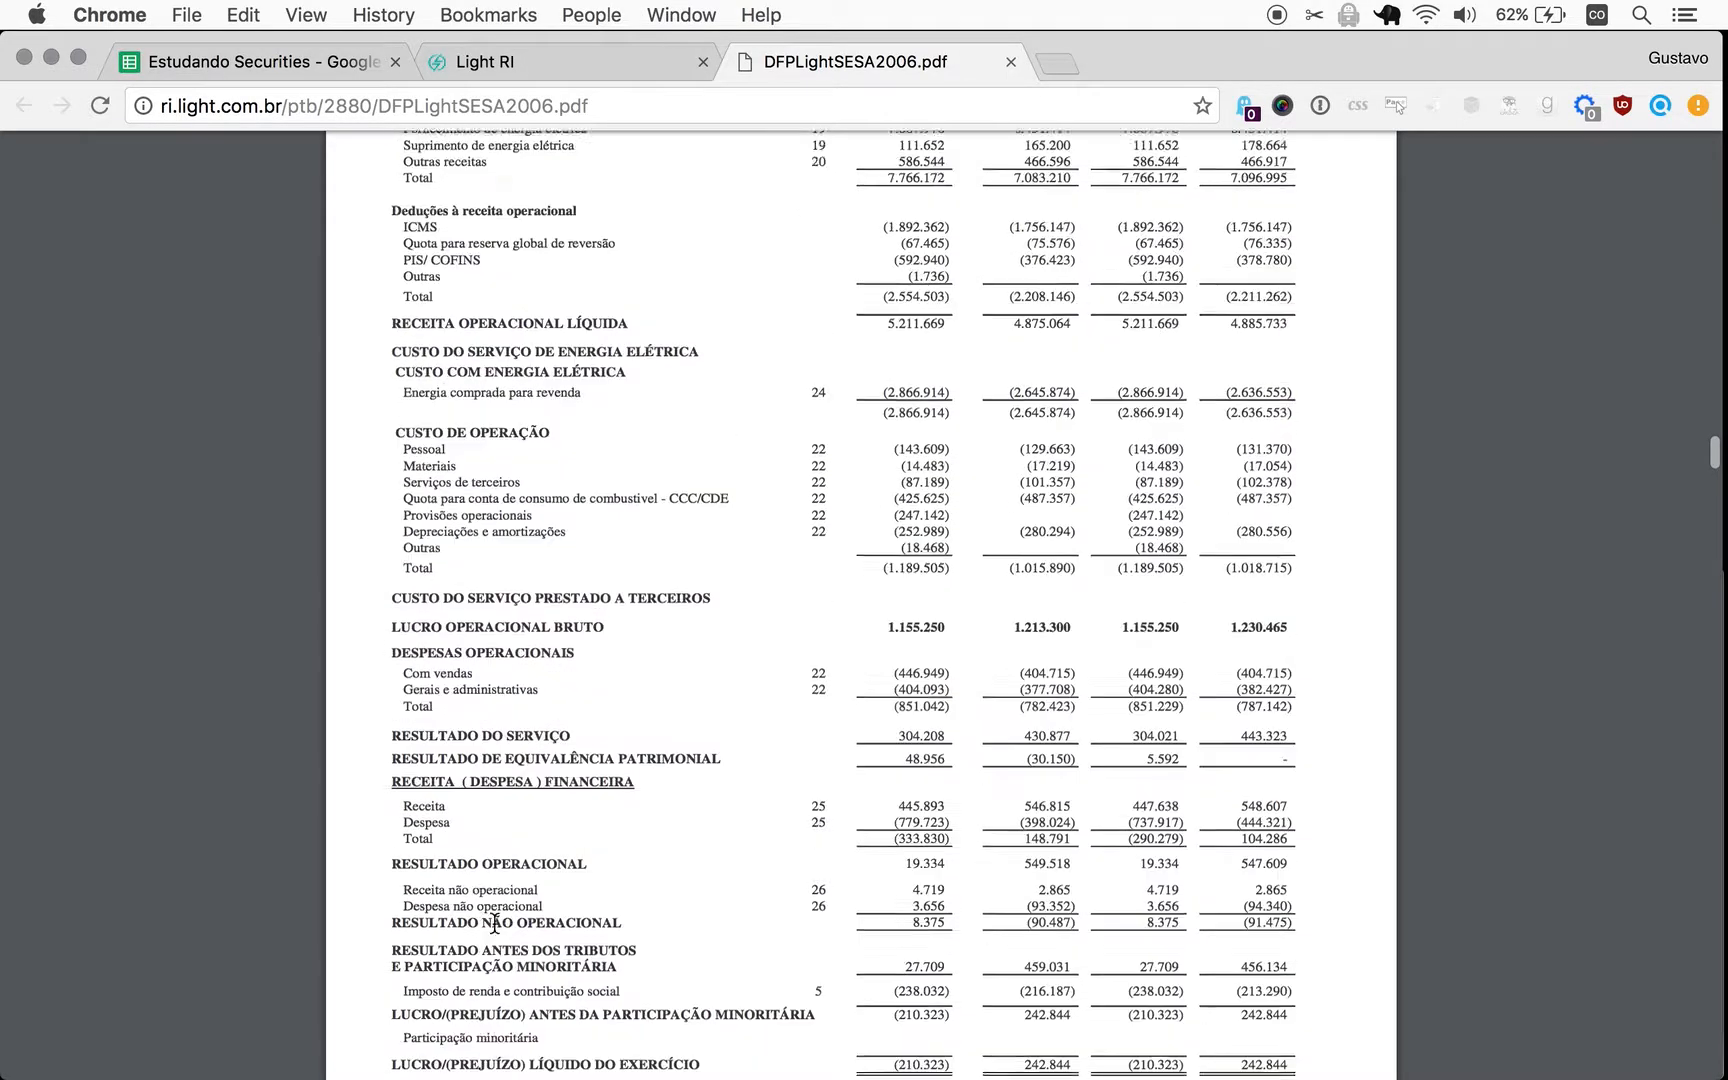
scroll("down", 3)
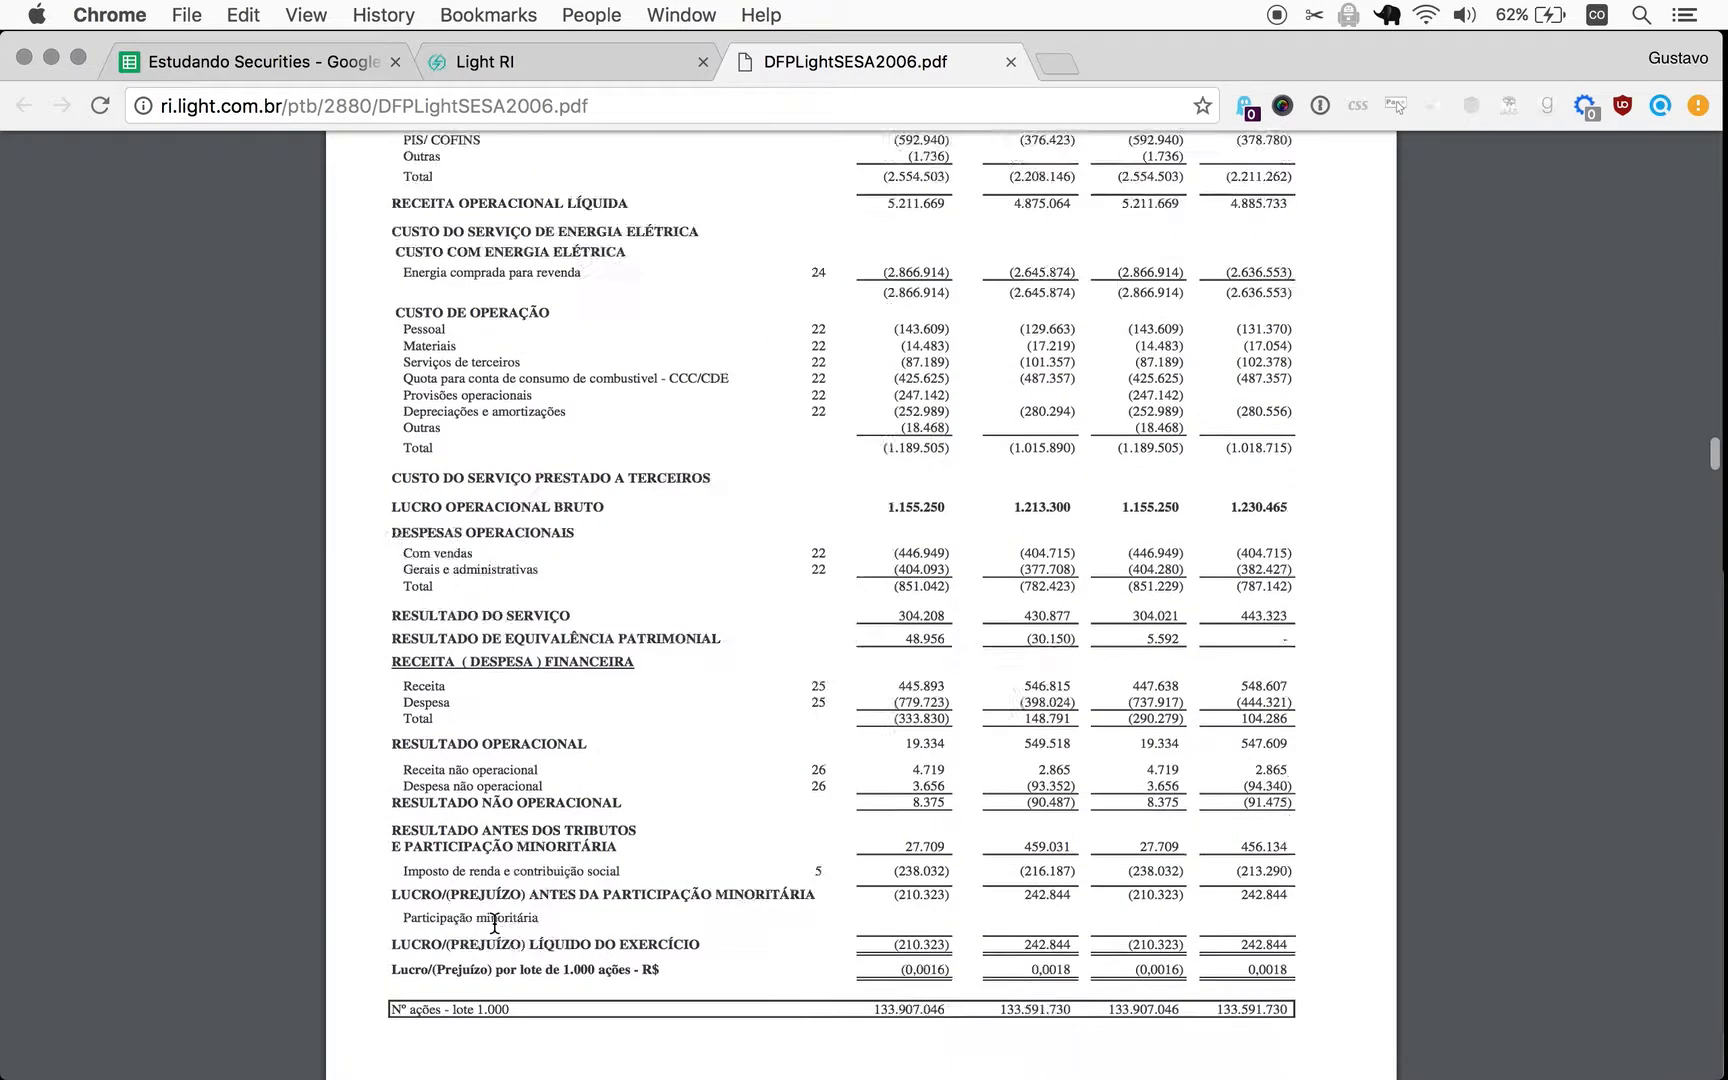
scroll("down", 3)
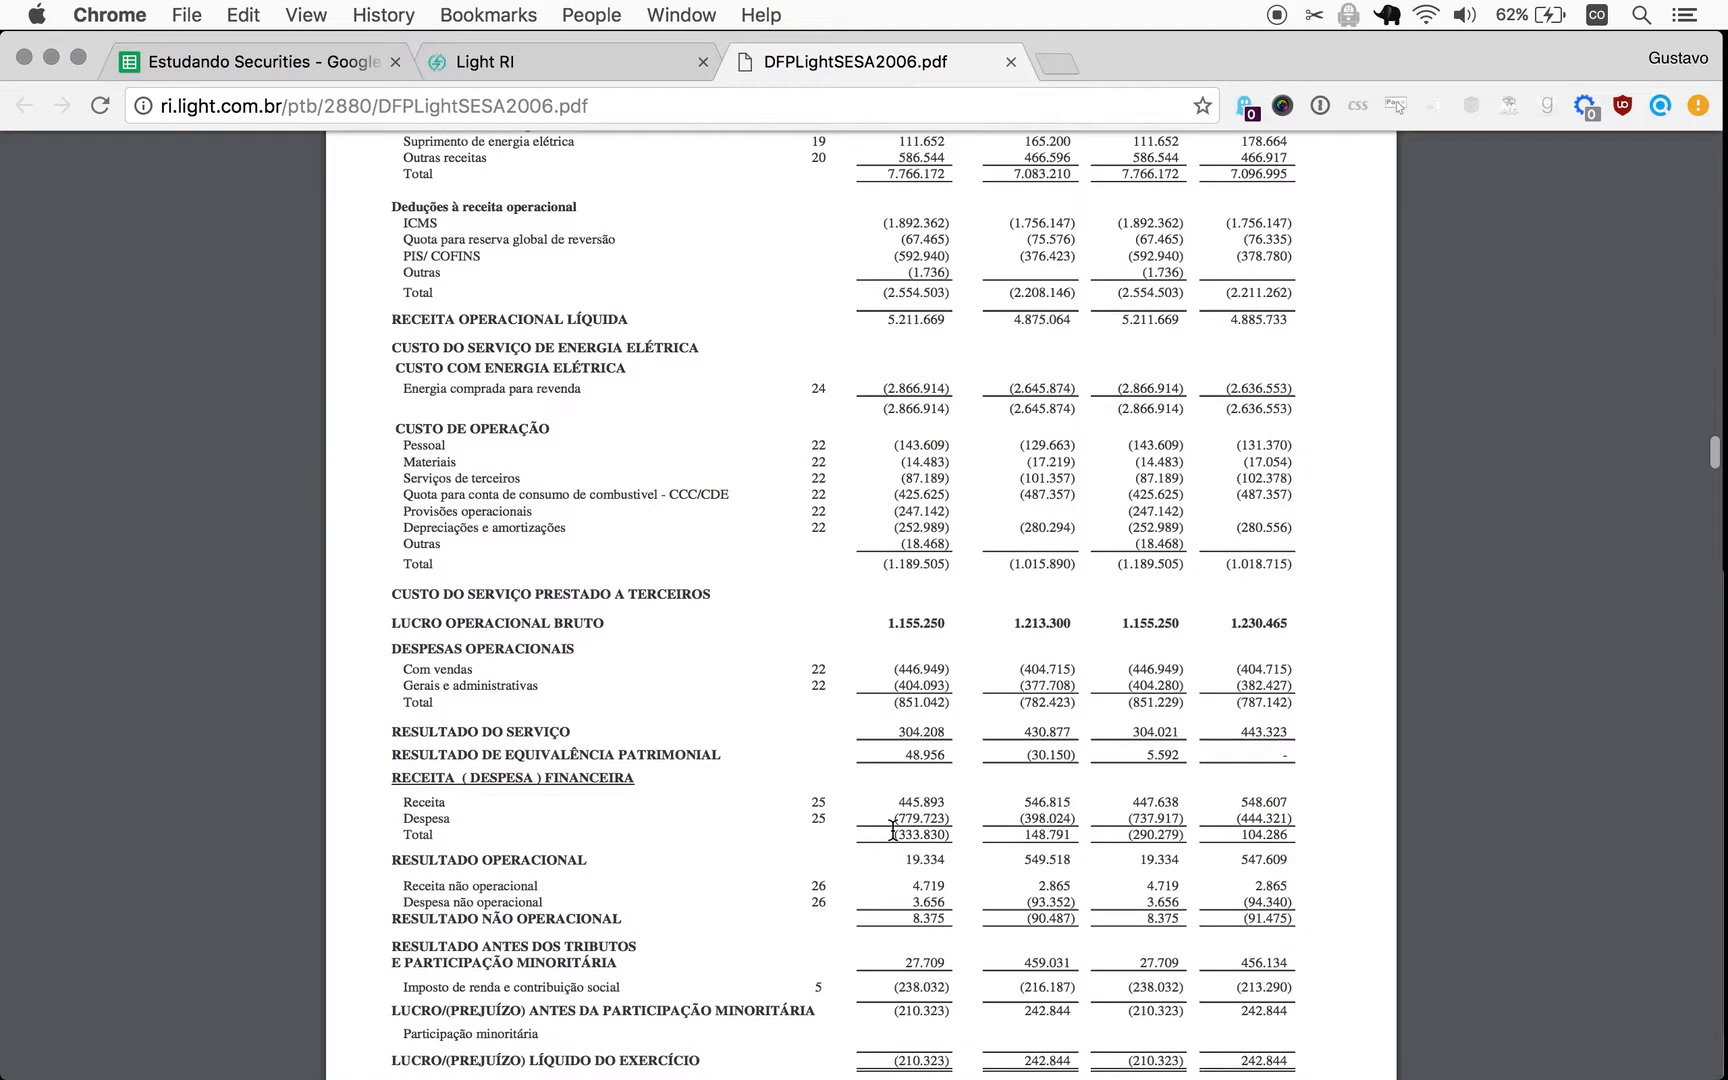
scroll("down", 3)
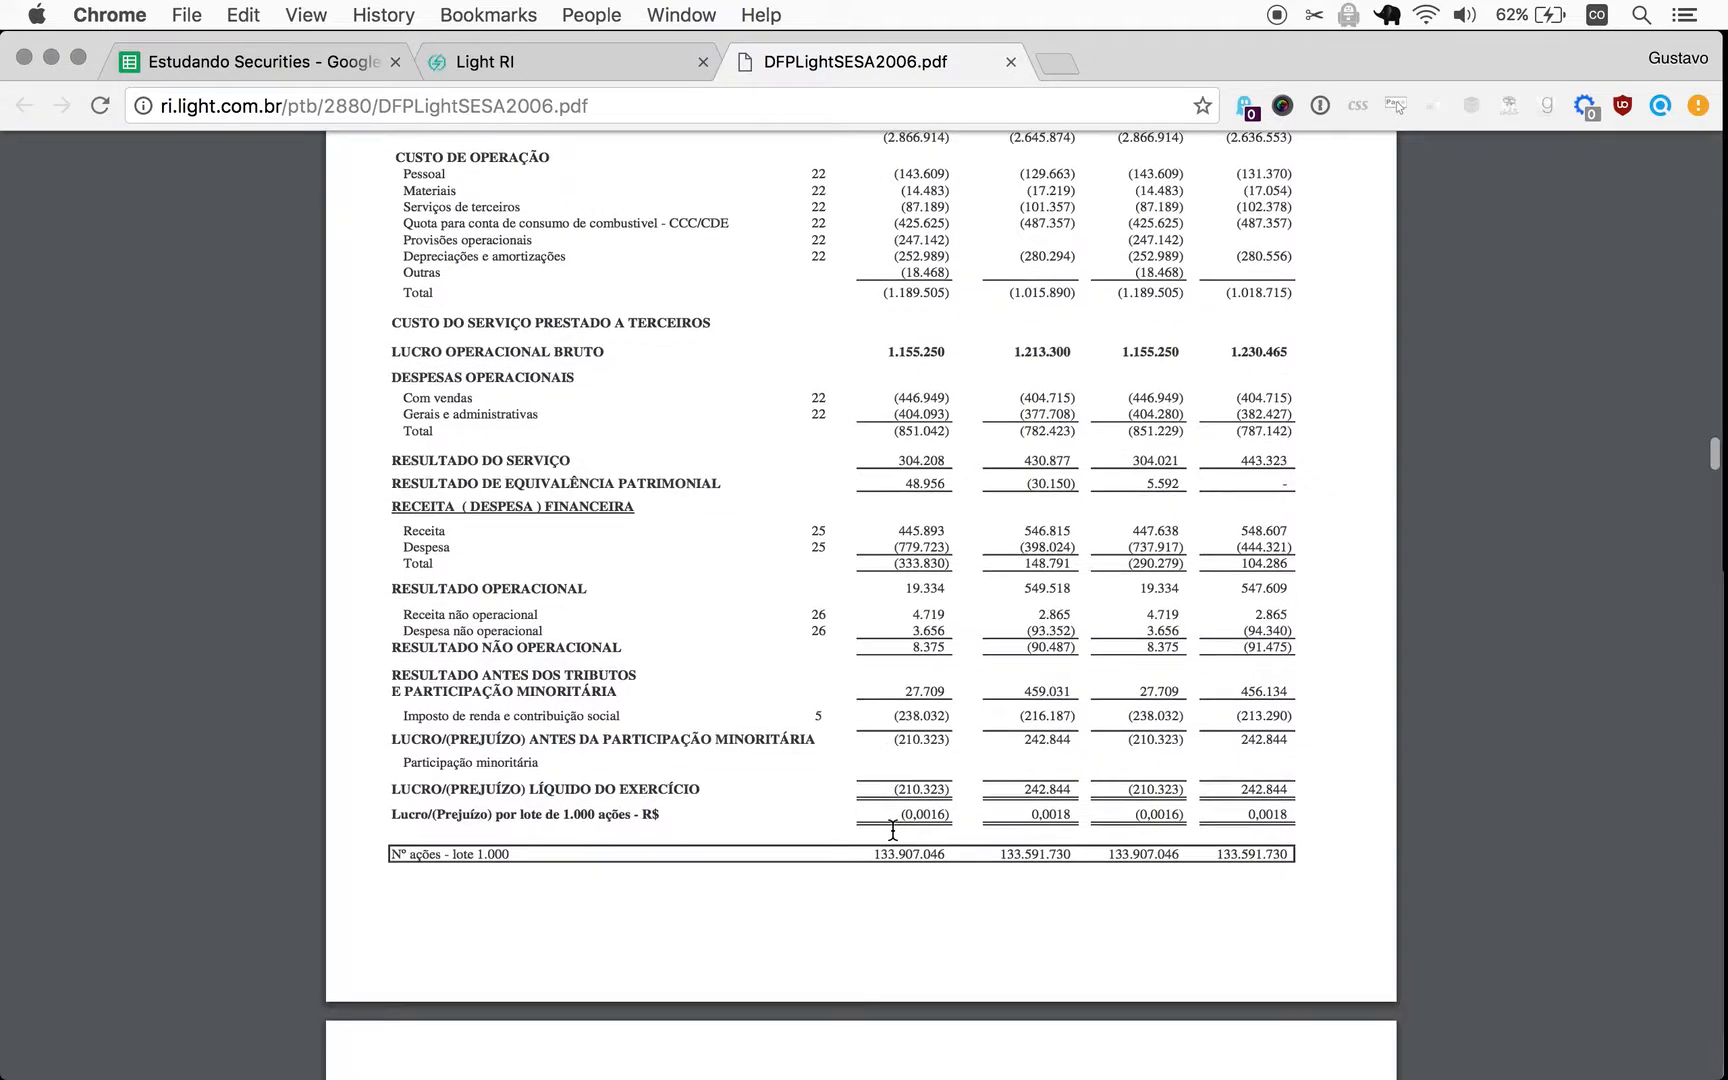
mouse_move(846, 688)
type("-210")
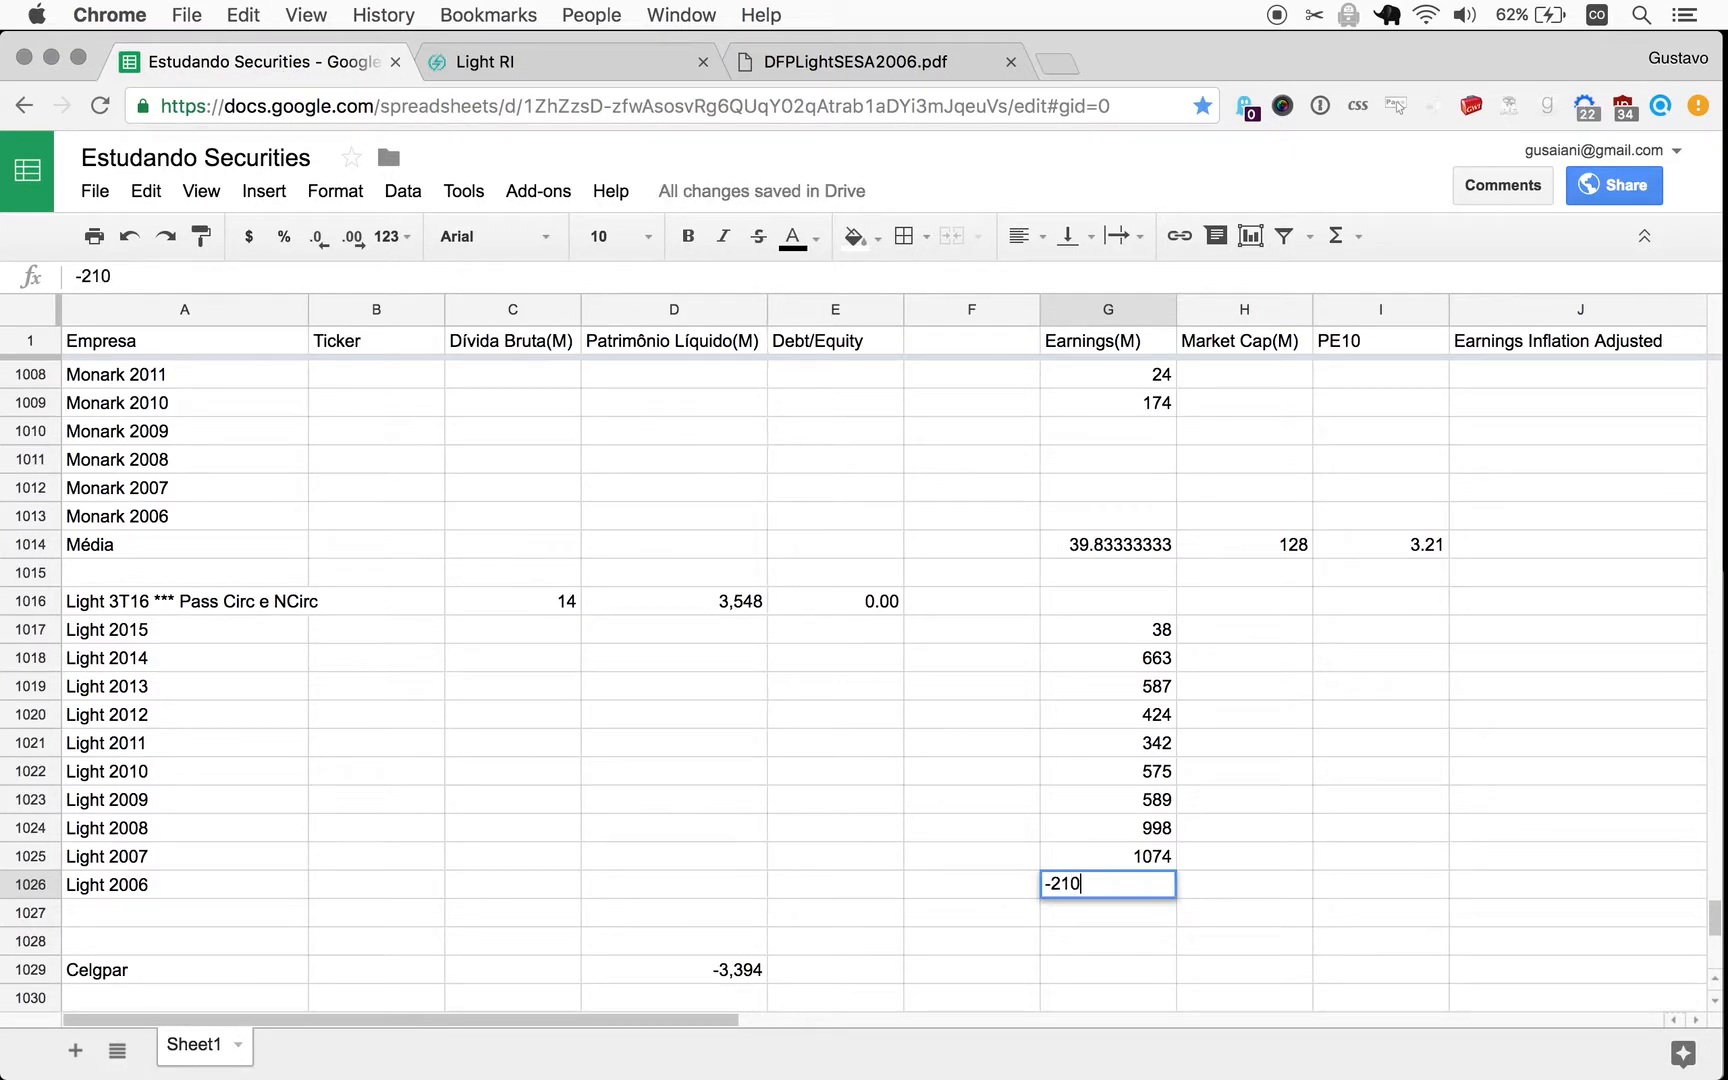
Commit Light's 2006 earnings of -210 and add a Média row below the Light years.
left_click(512, 912)
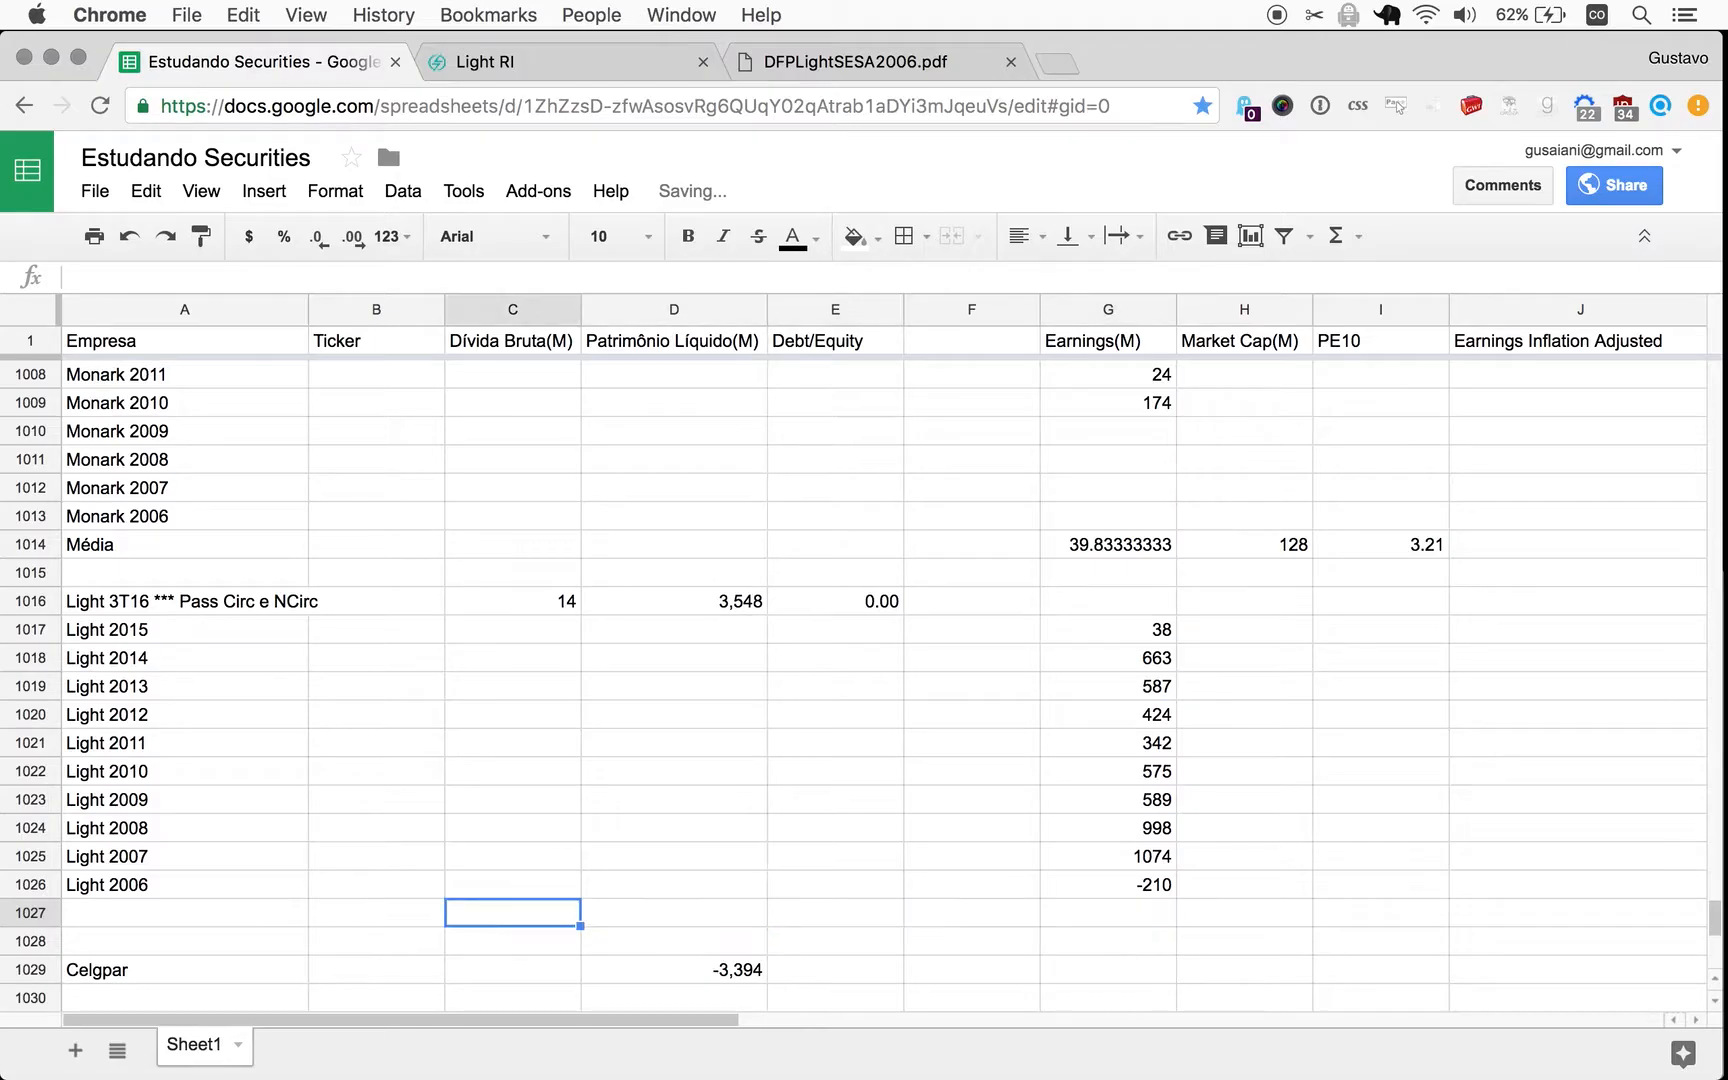
type("Média")
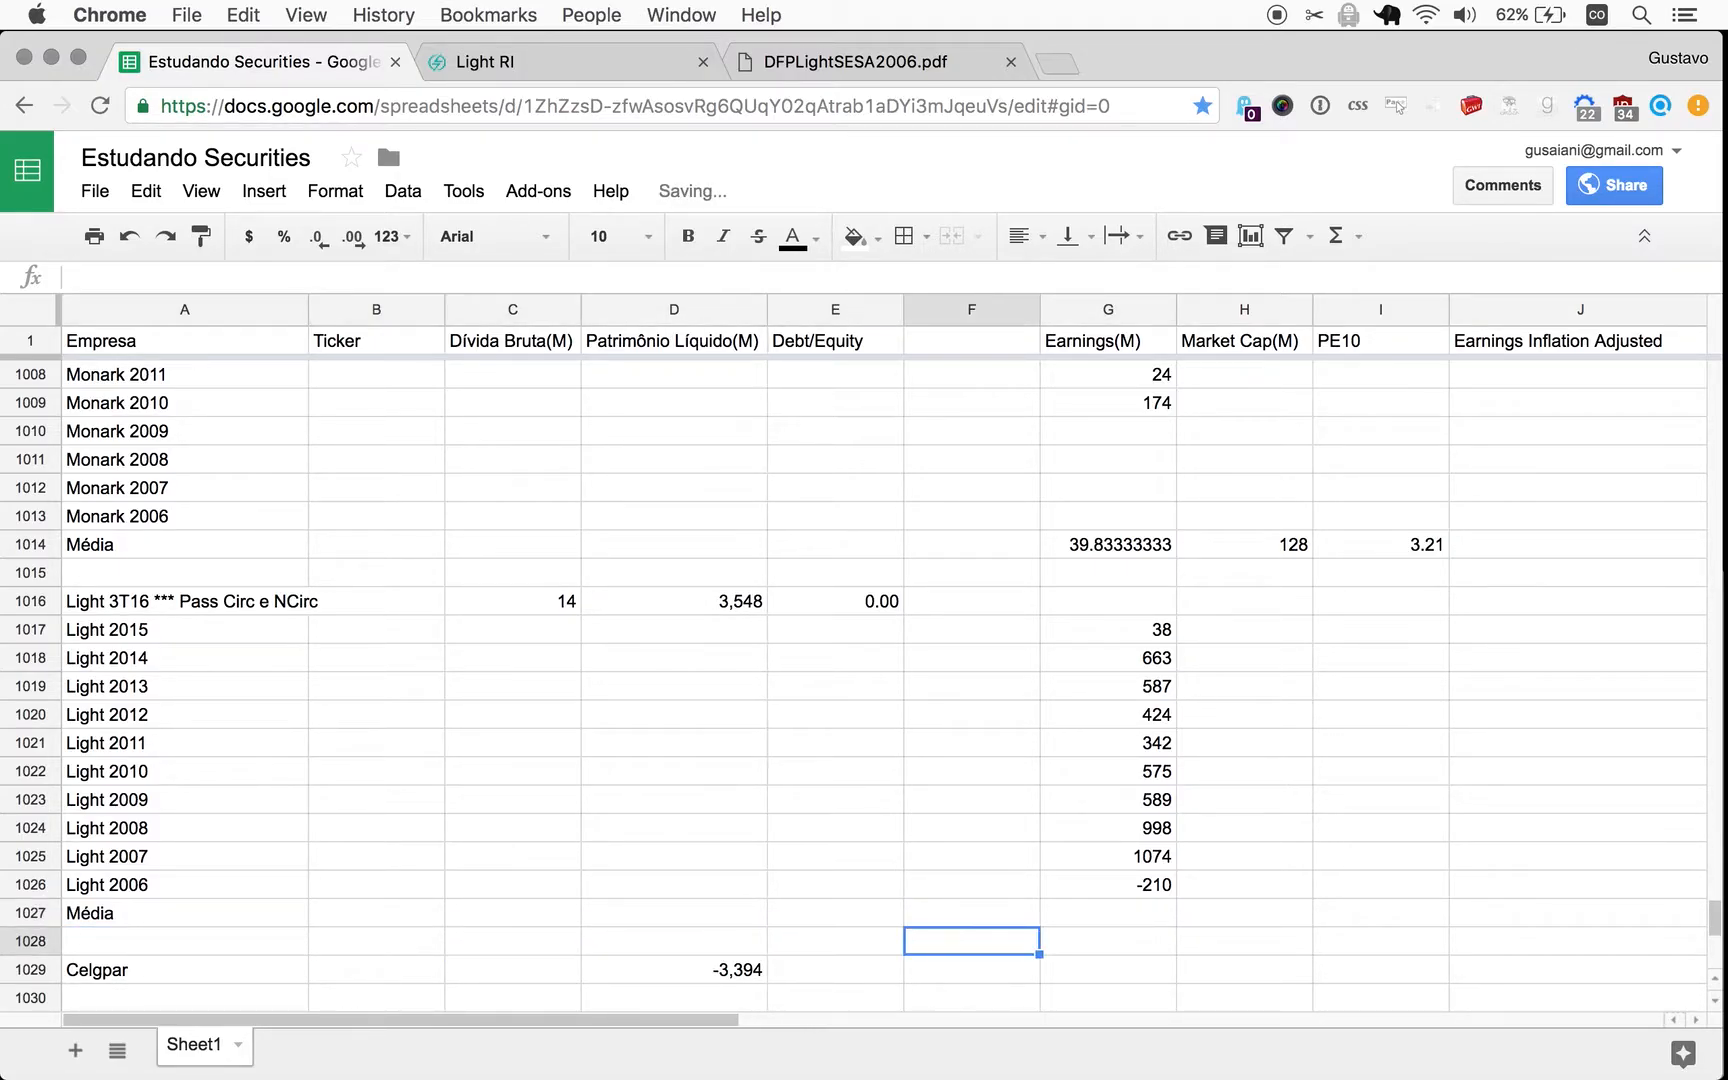
left_click(1106, 912)
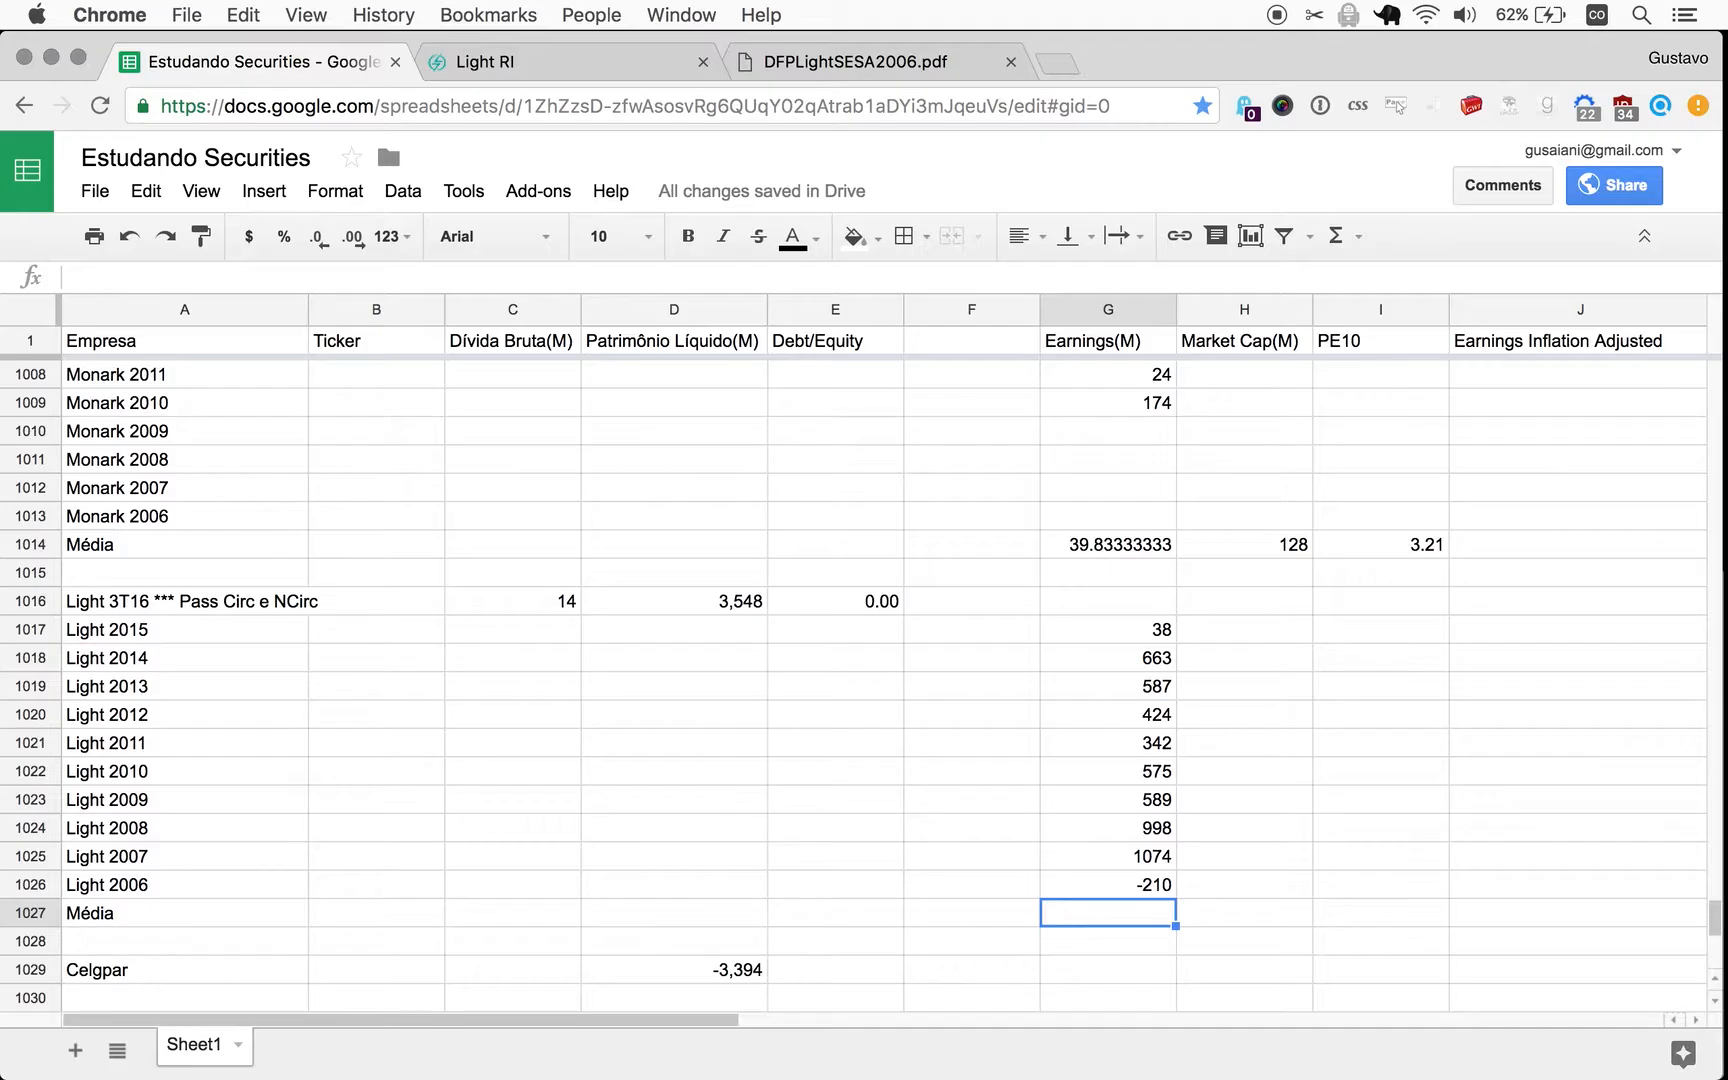
mouse_move(1104, 904)
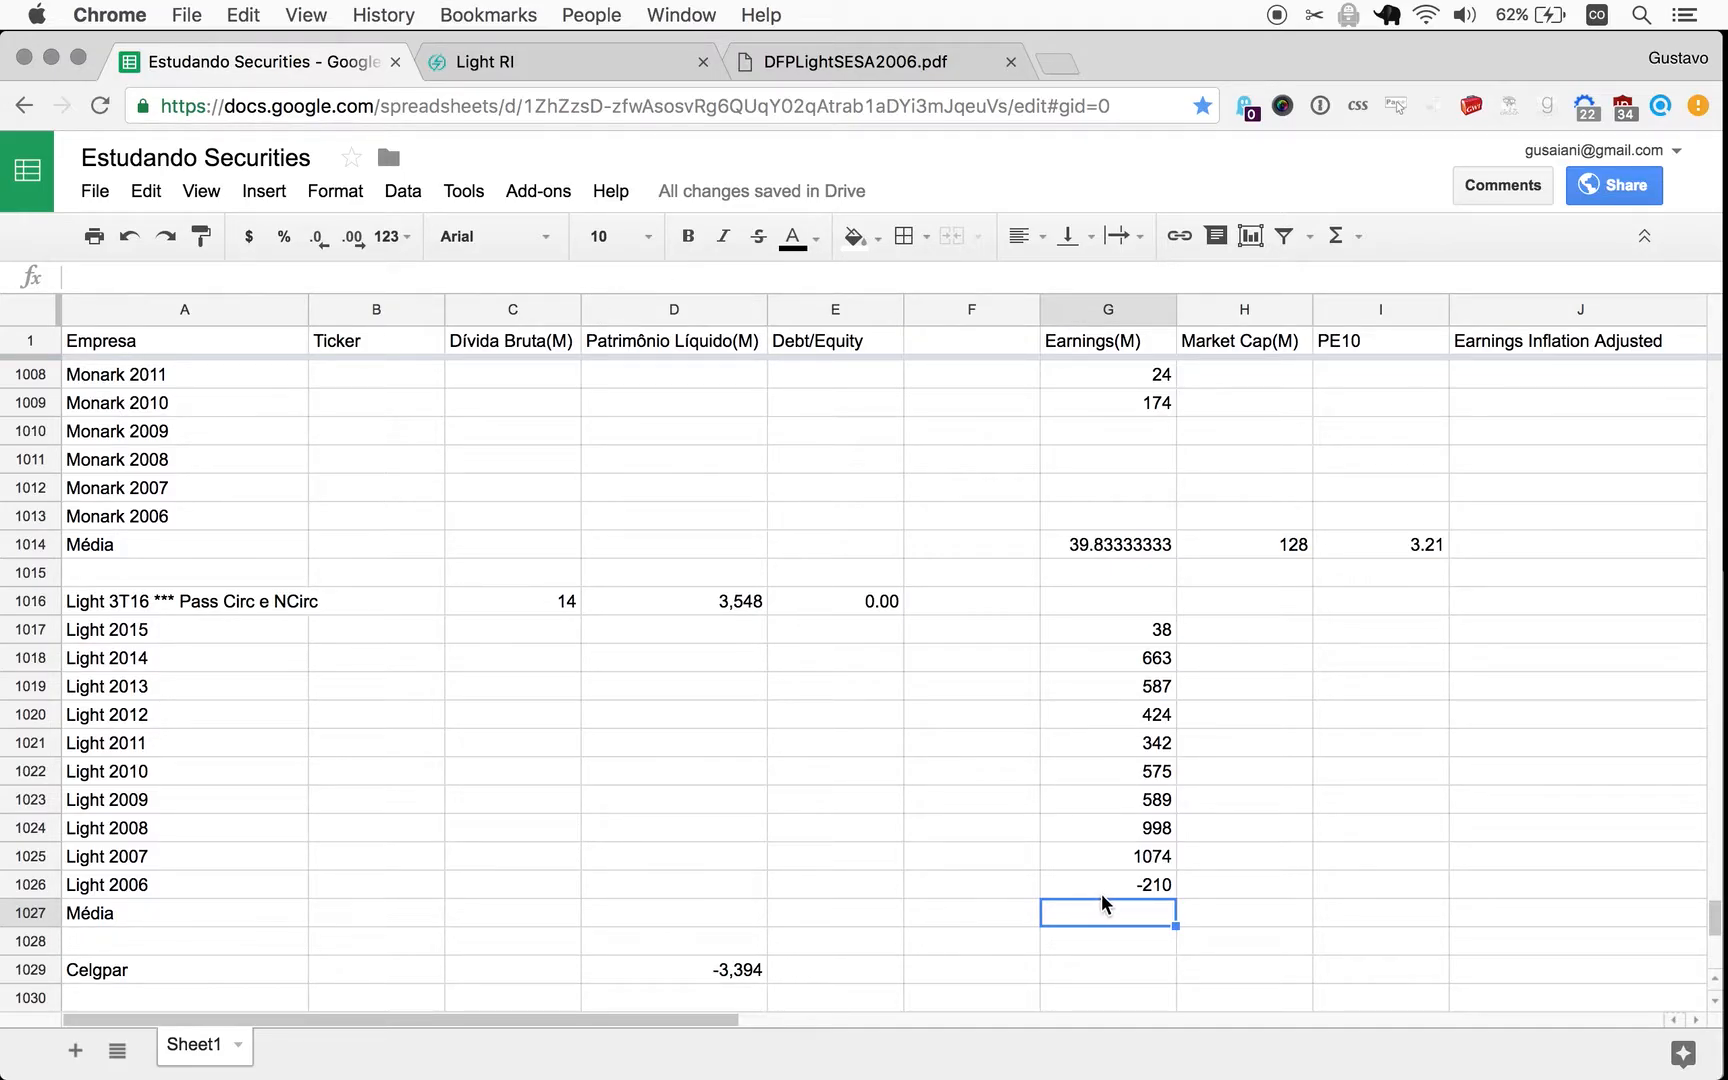
mouse_move(1092, 862)
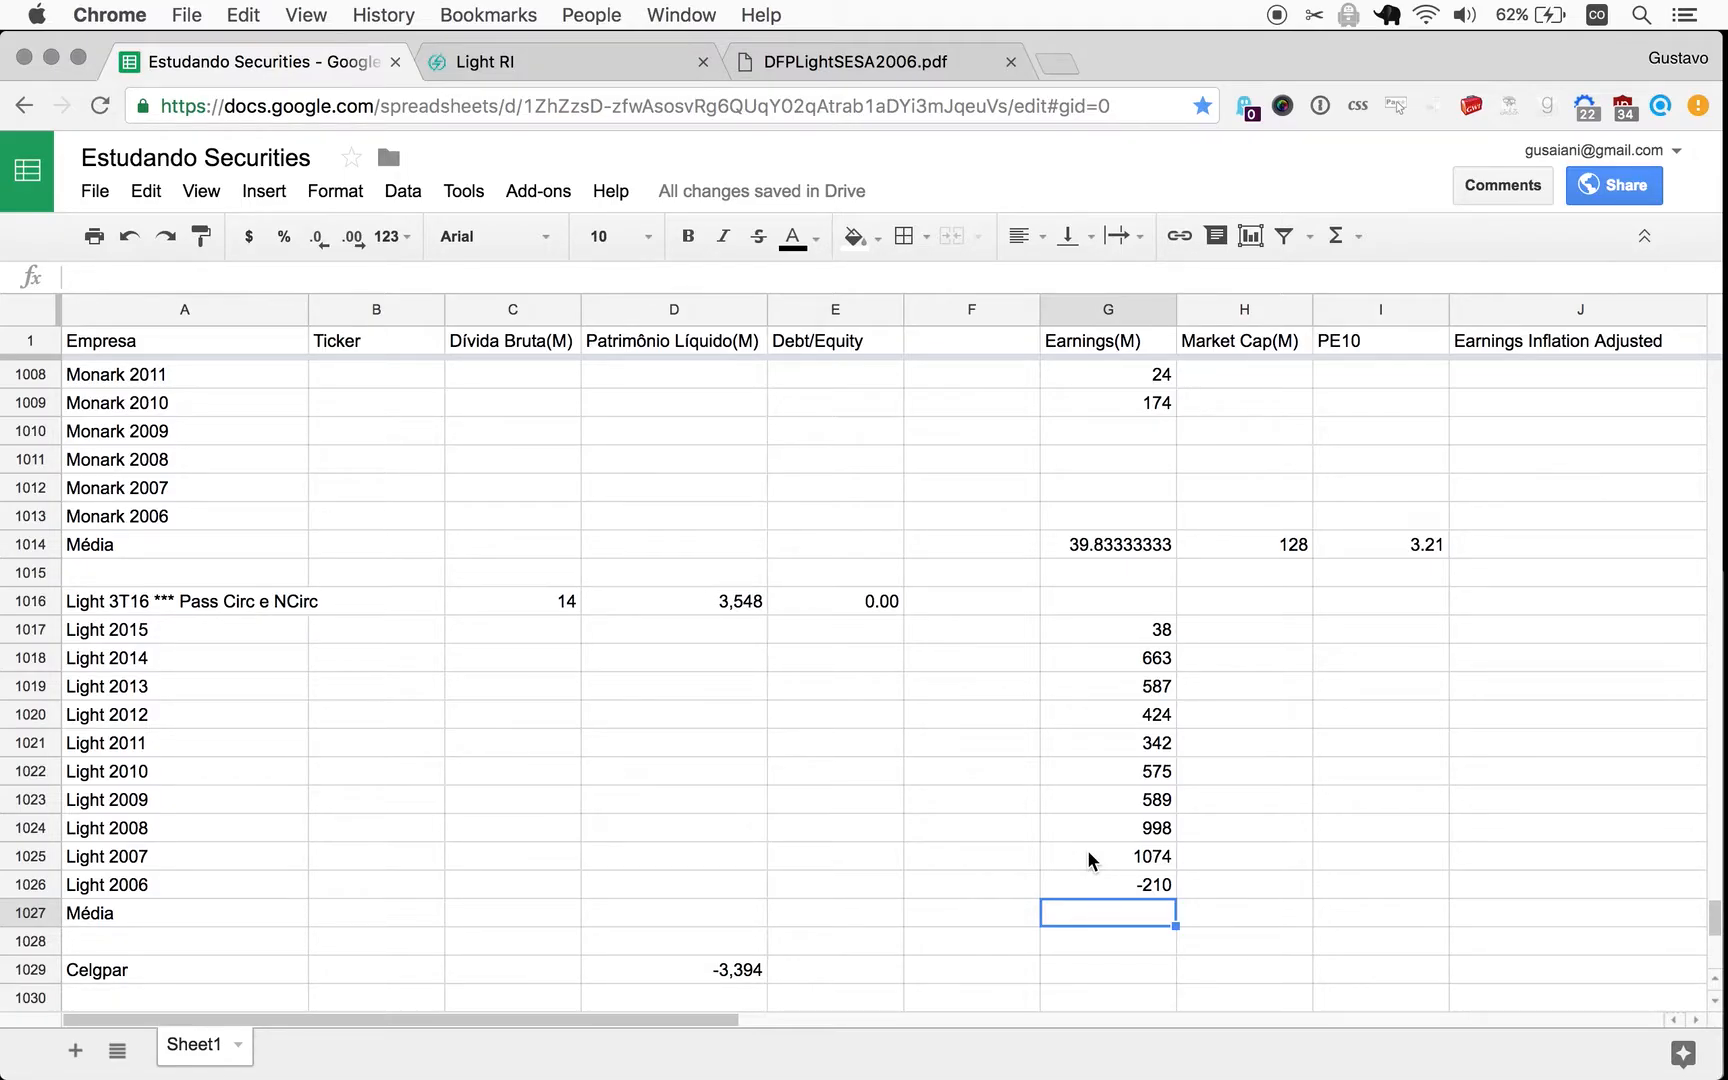
mouse_move(1158, 866)
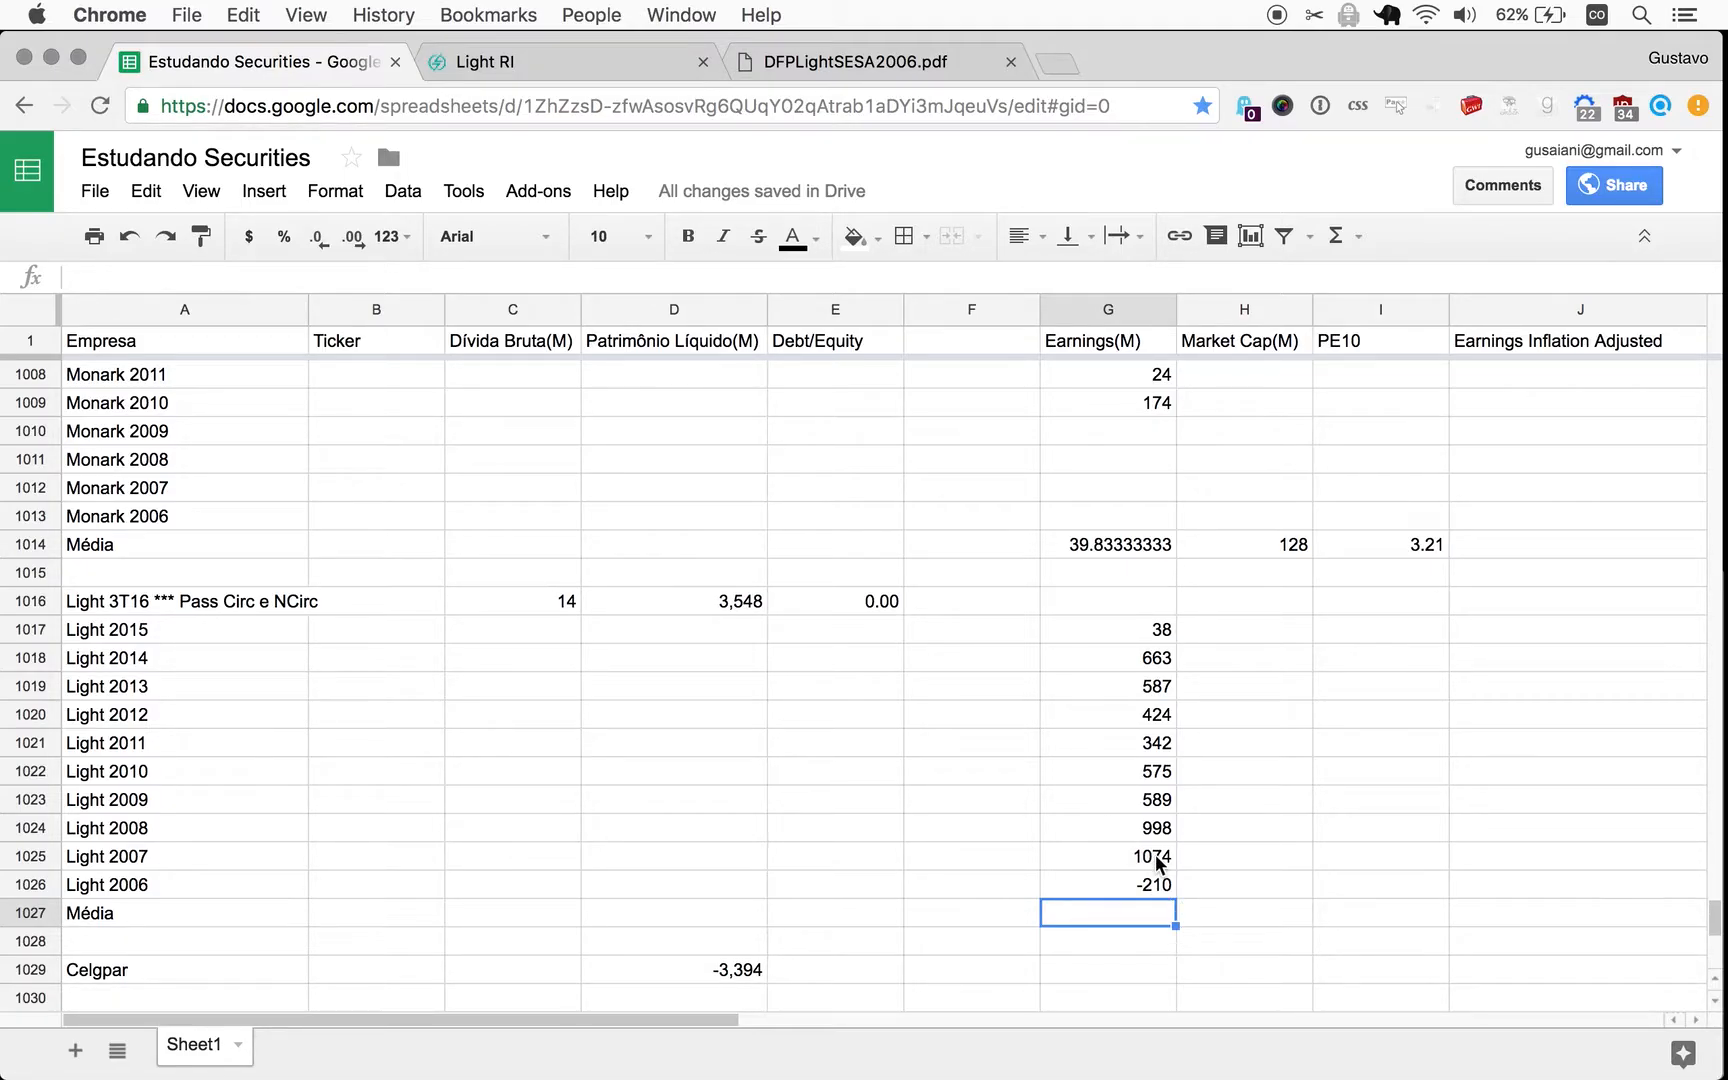
mouse_move(1086, 858)
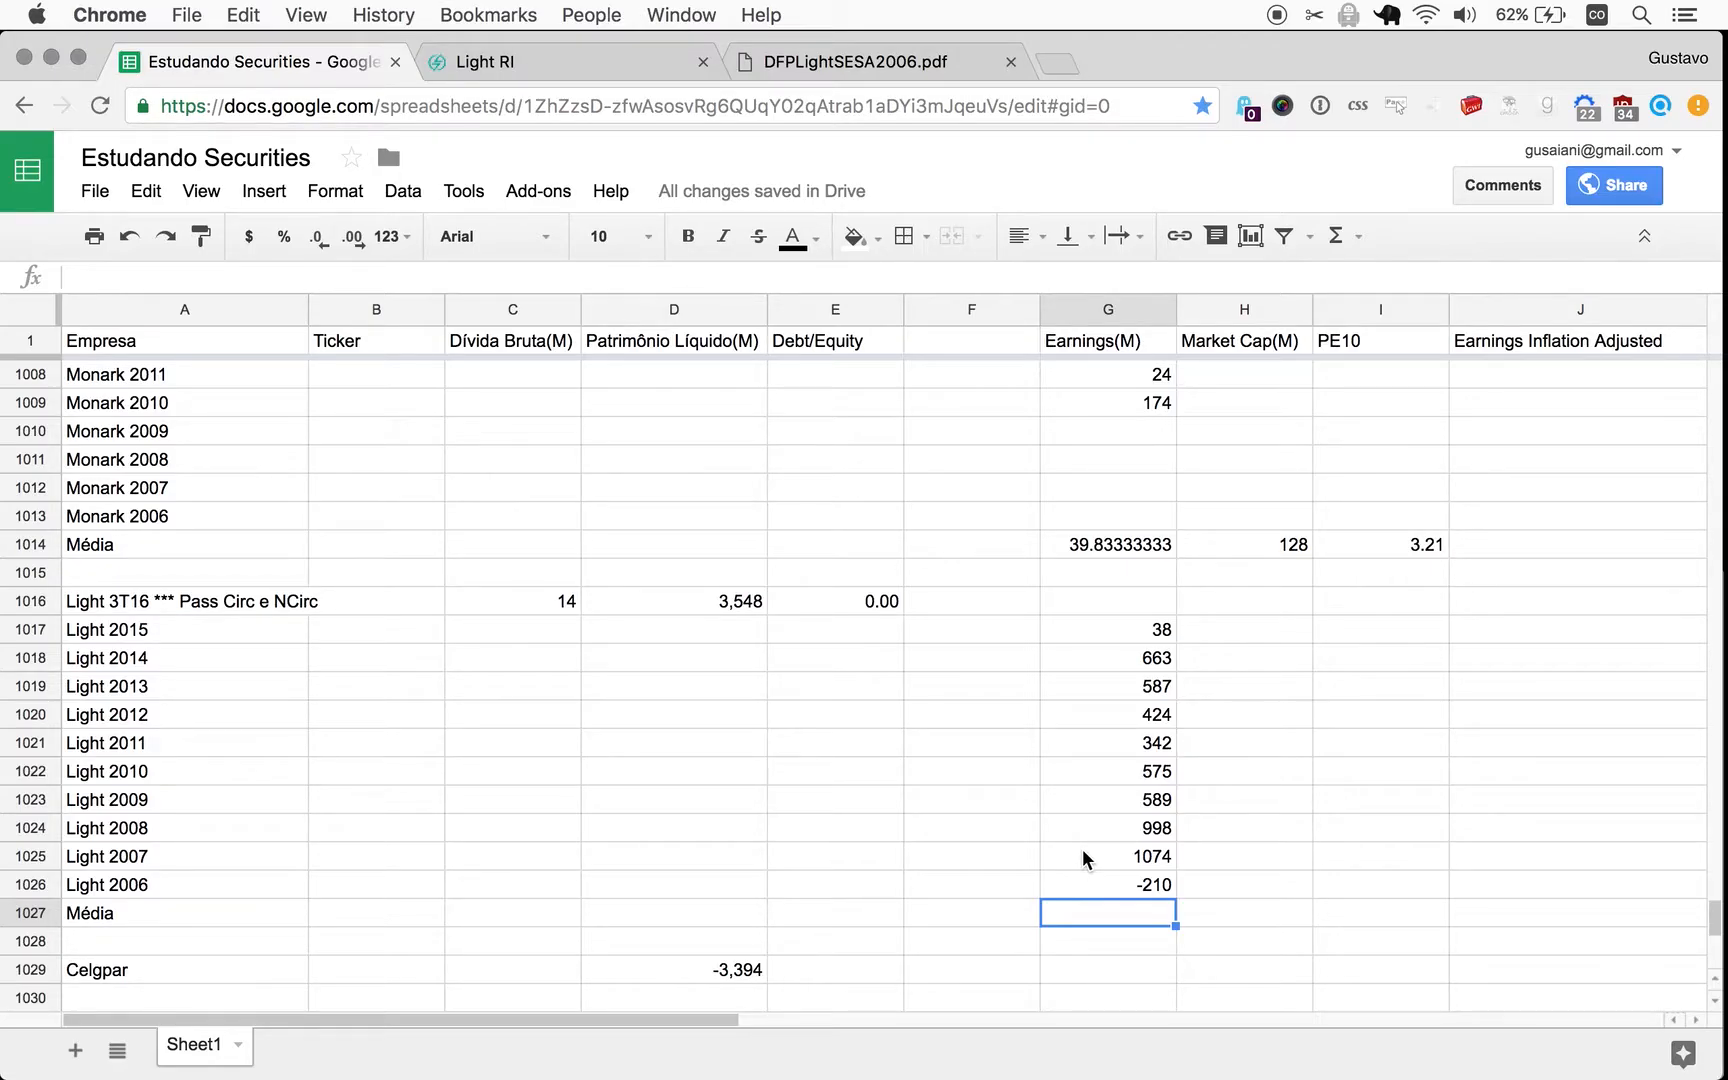
mouse_move(1108, 854)
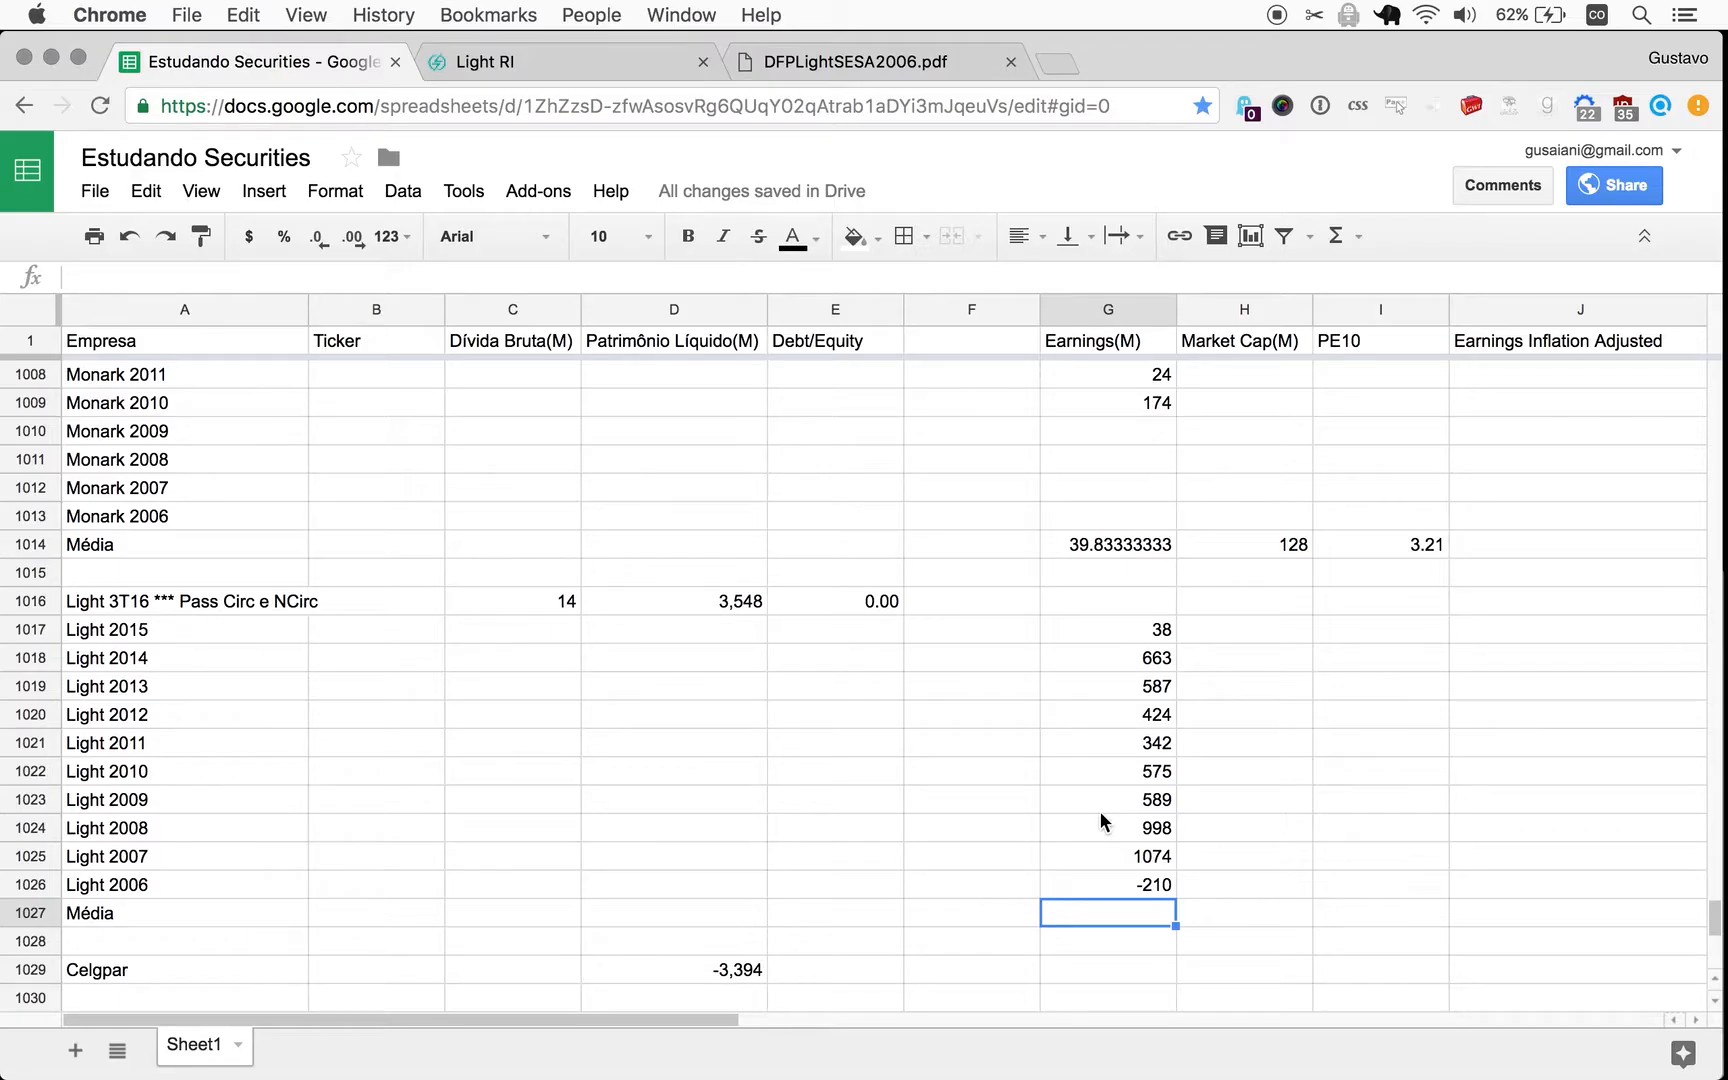
mouse_move(1104, 798)
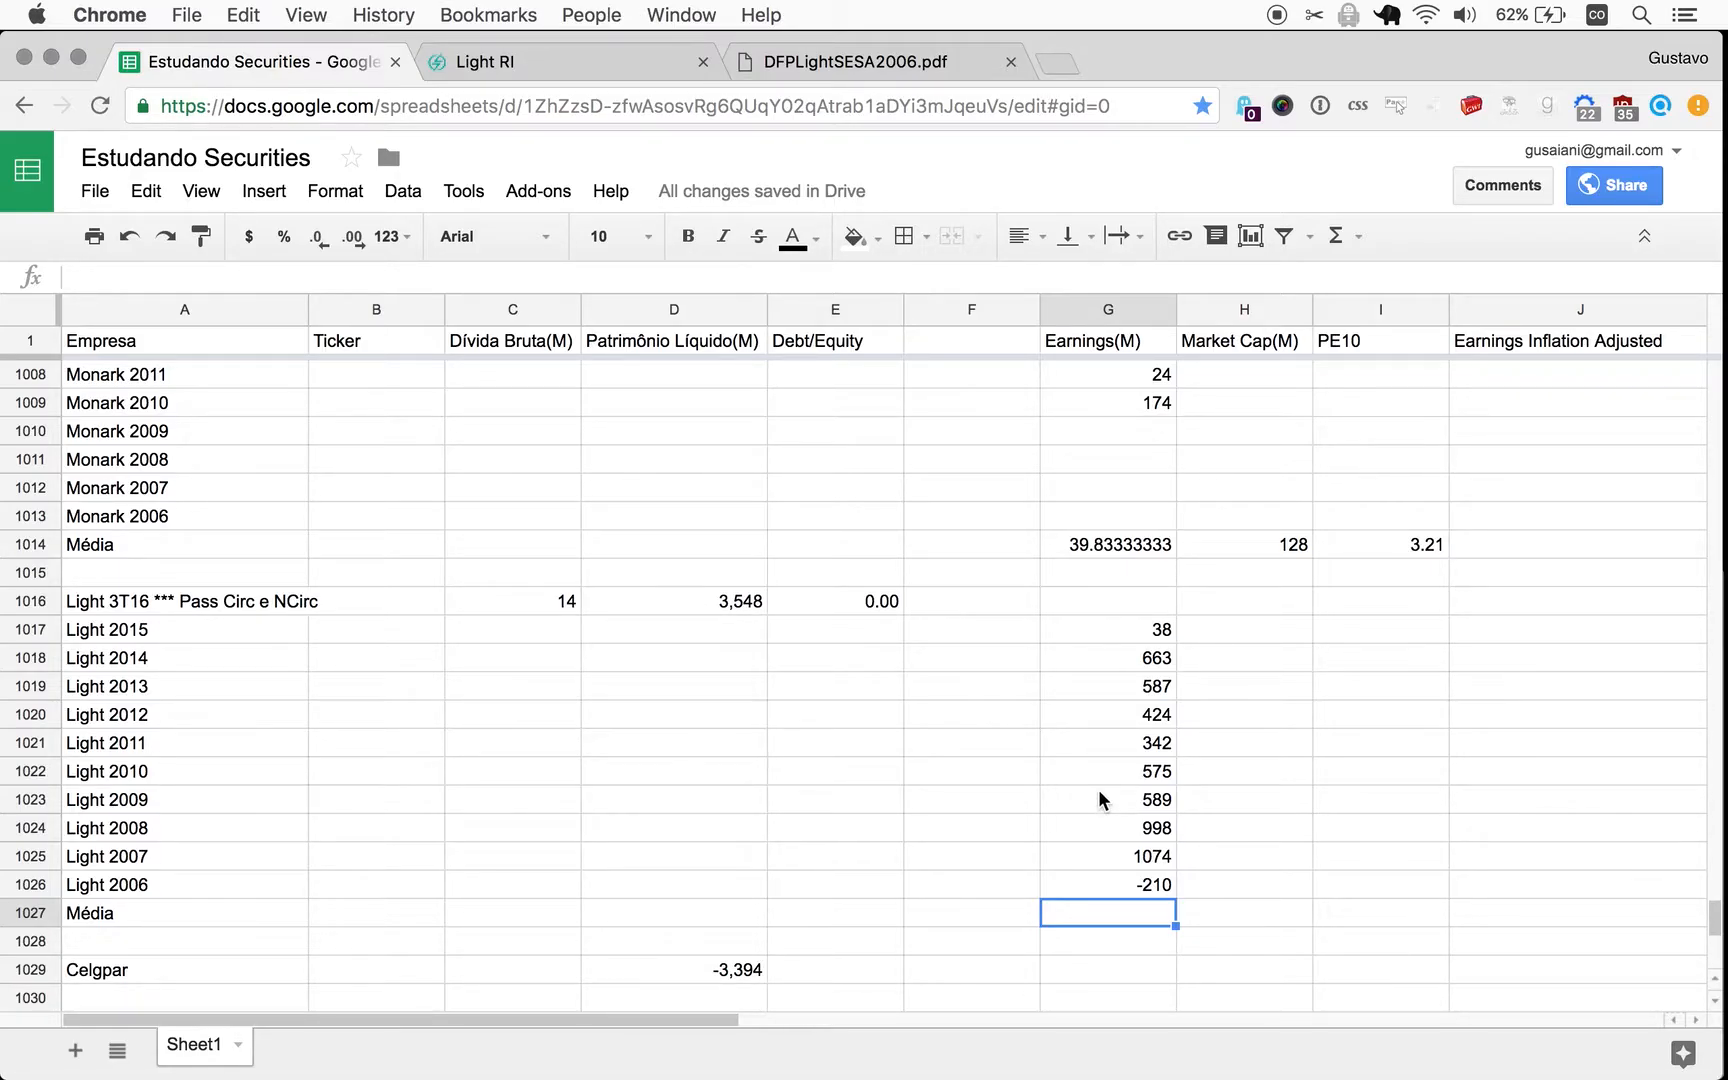
mouse_move(1108, 678)
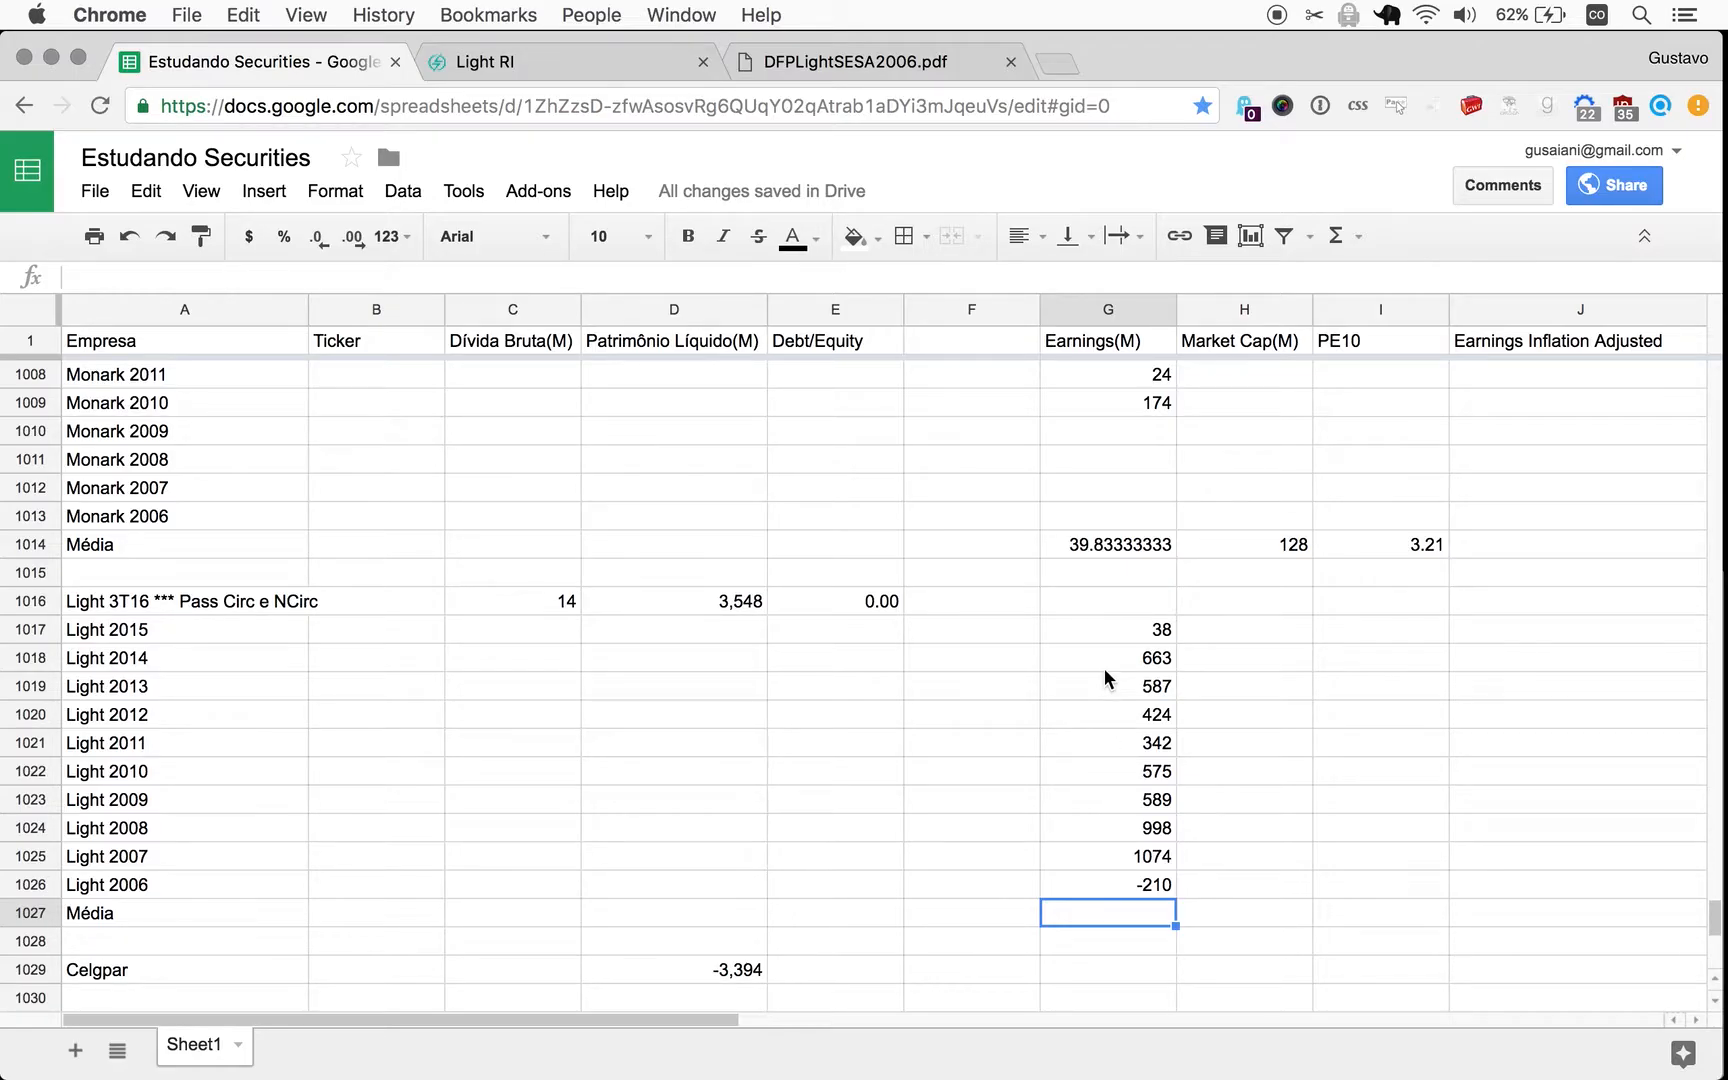
mouse_move(1108, 728)
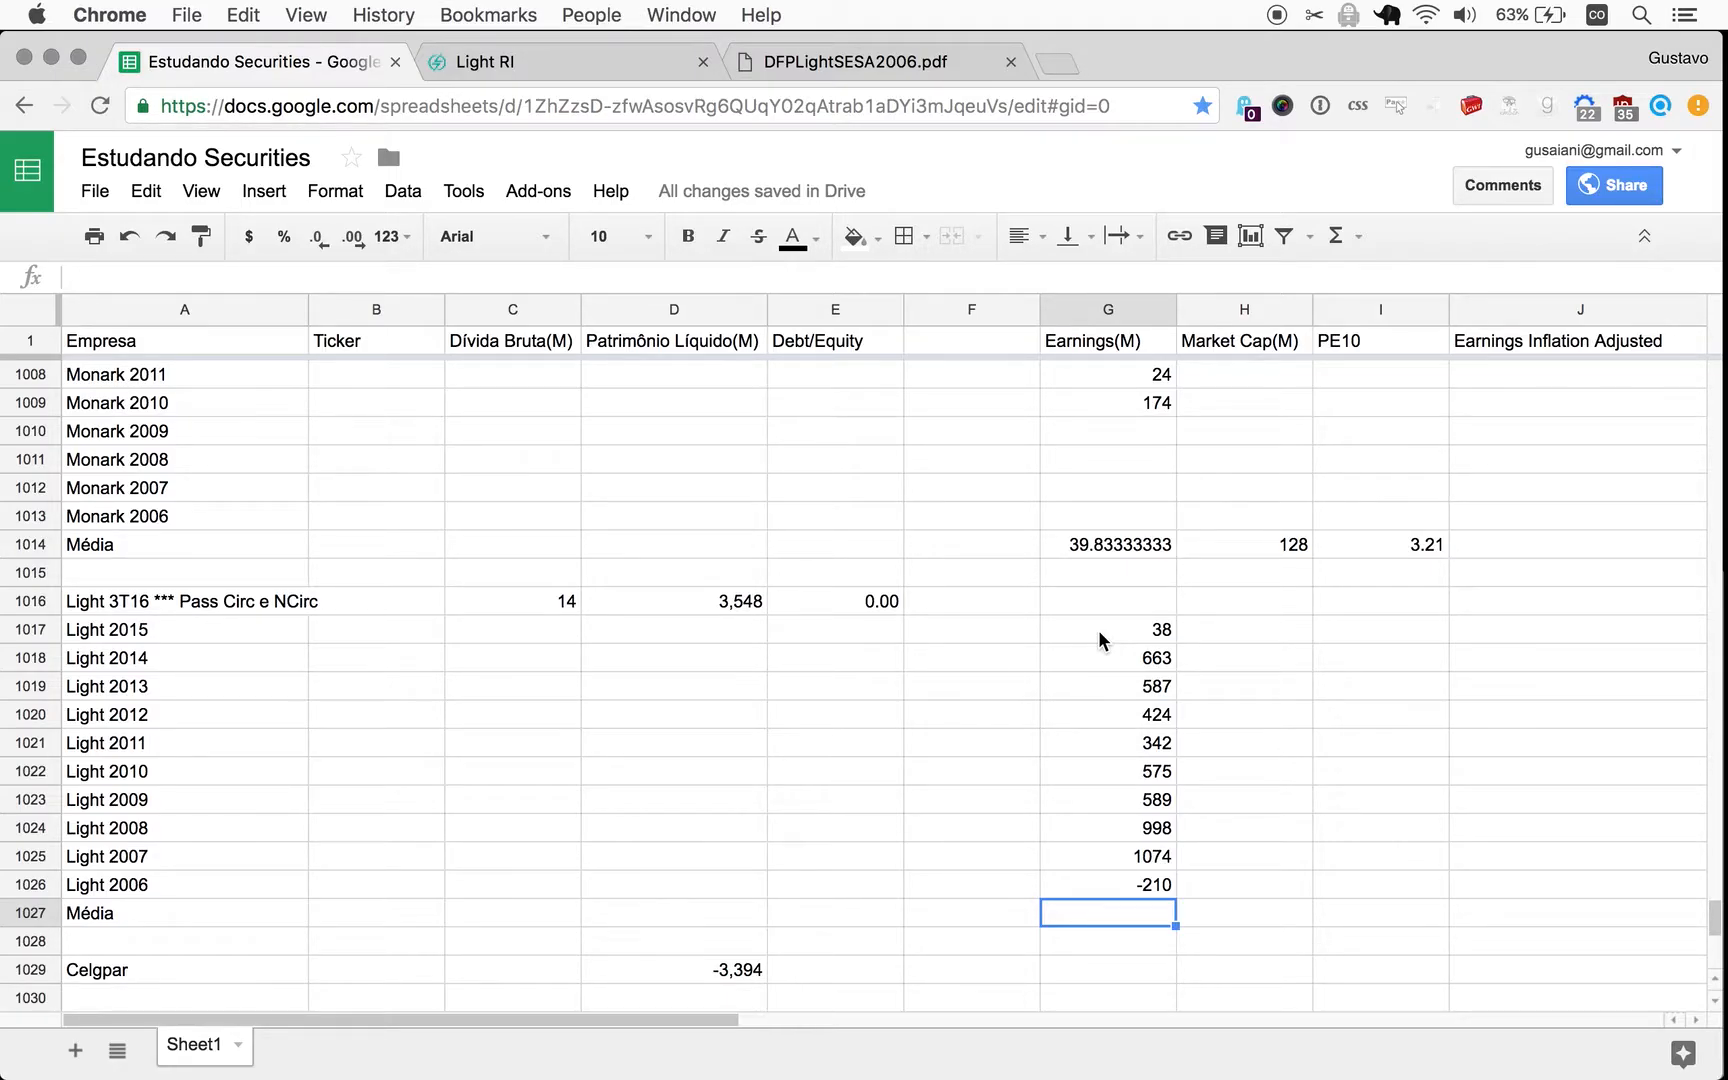
Enter an AVERAGE formula giving Light's average earnings of 508, then head to Bloomberg.
type("=")
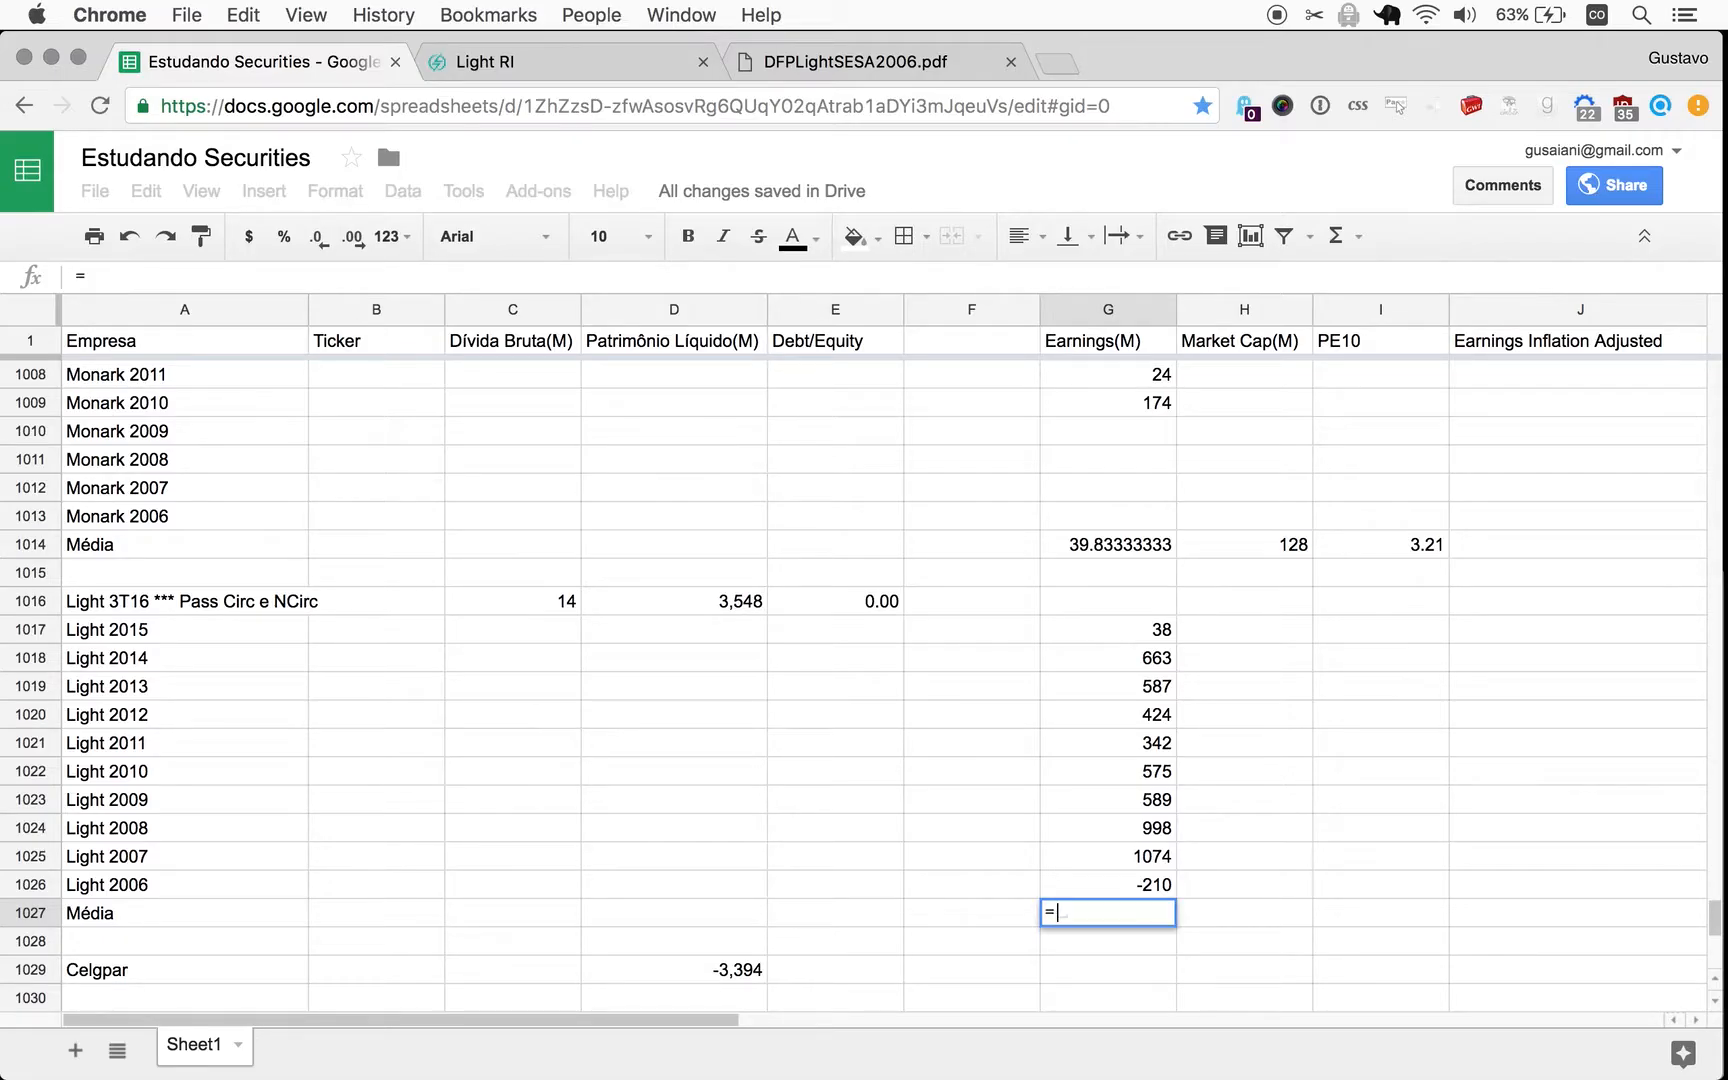
type("aver")
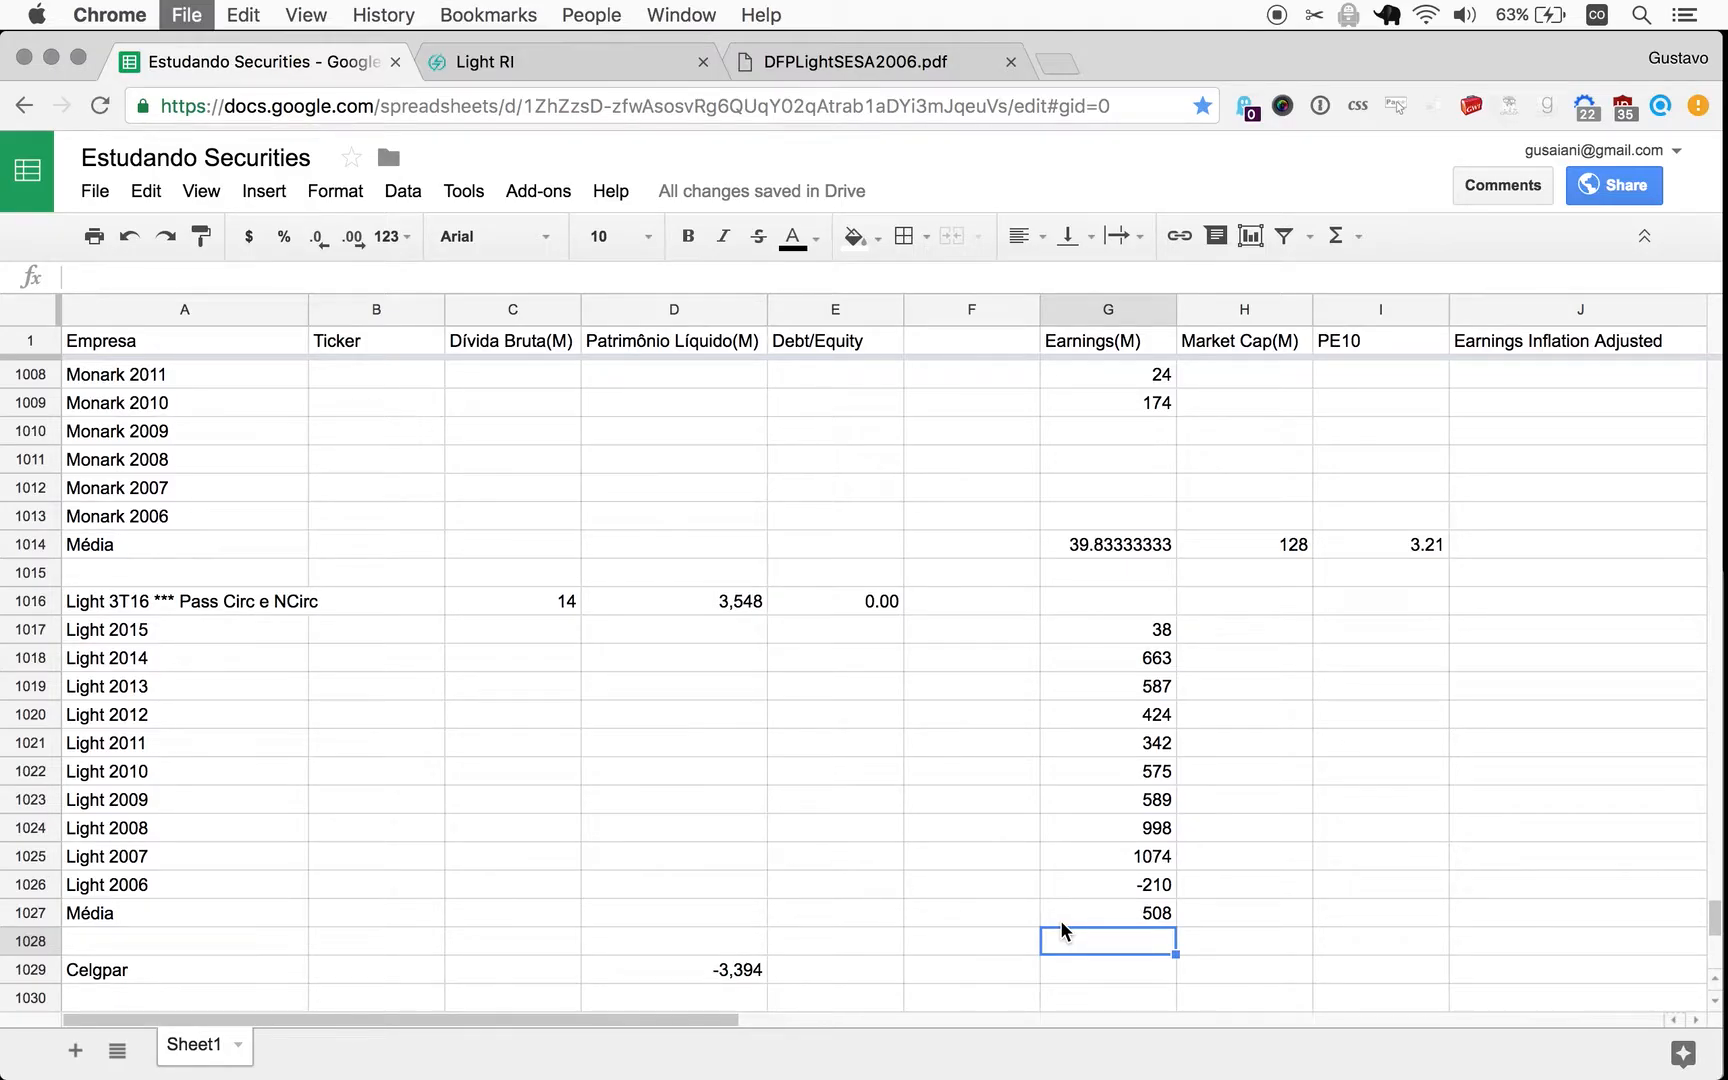
type("bloomberg.com/quote/AAPL:US")
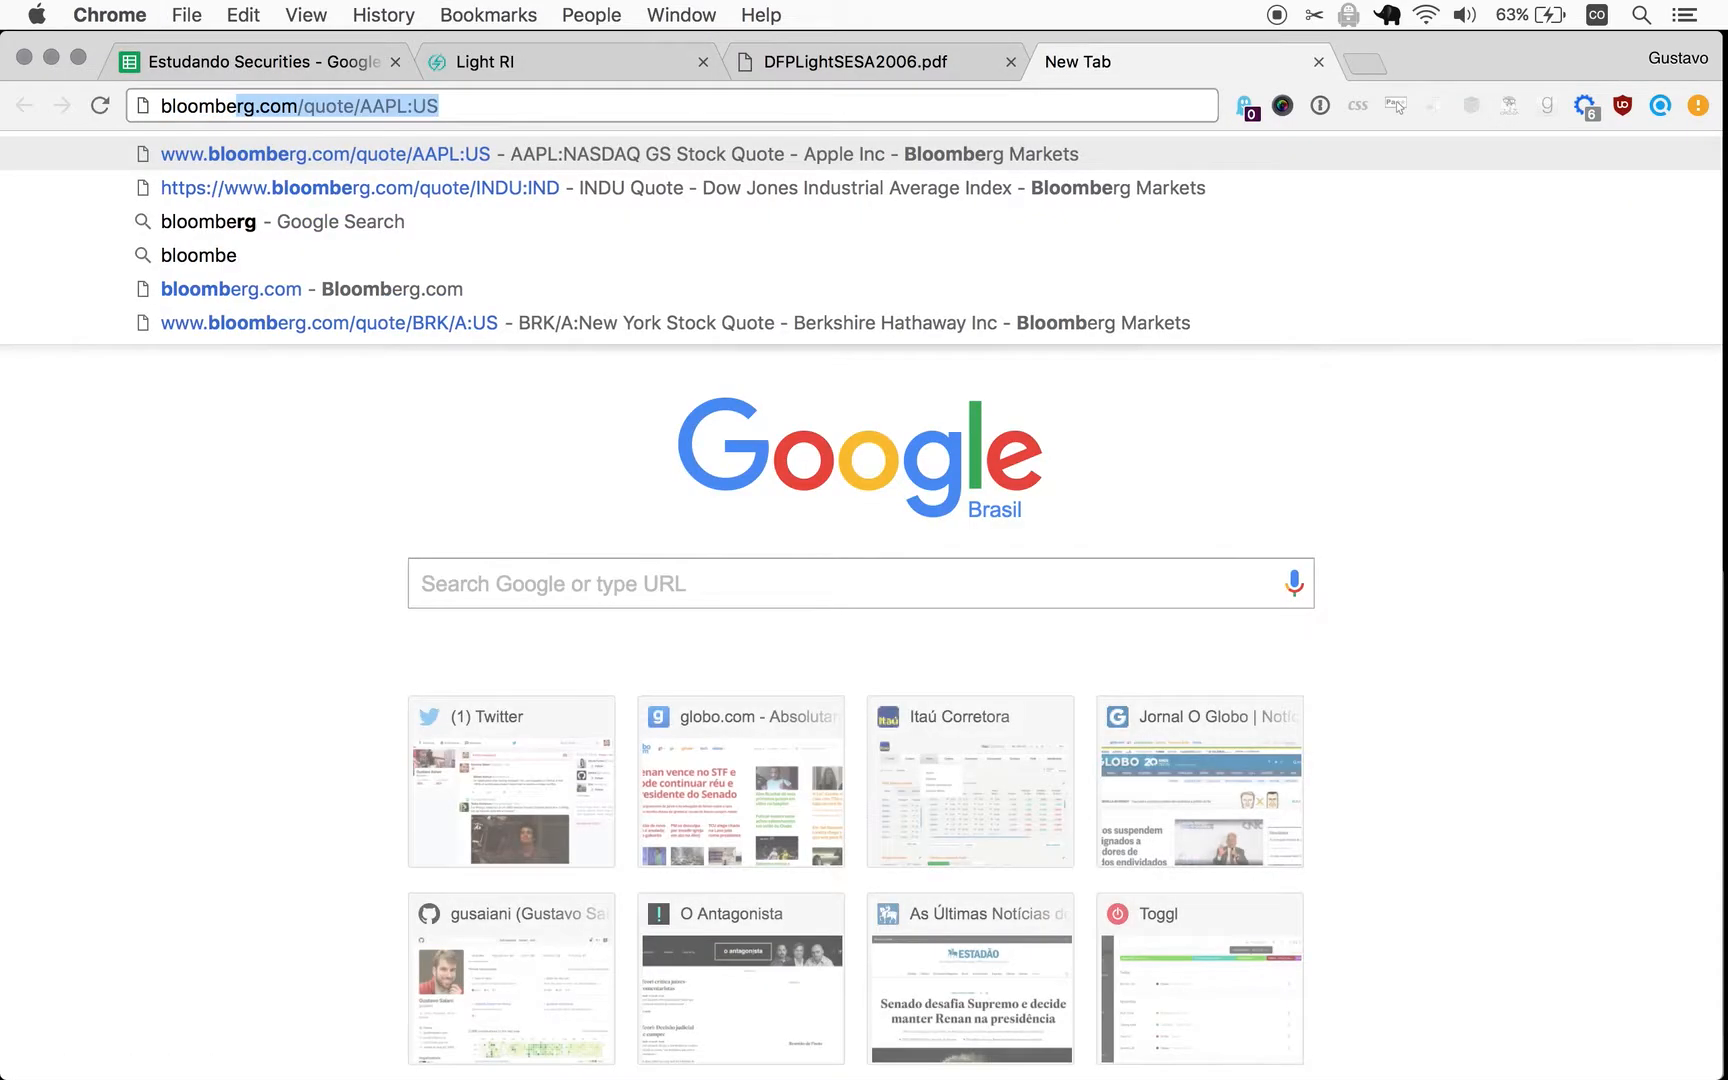
Search 'bloomberg light', open the LIGT3:BZ quote and select its 2.882 market cap.
type("bloomberg lig")
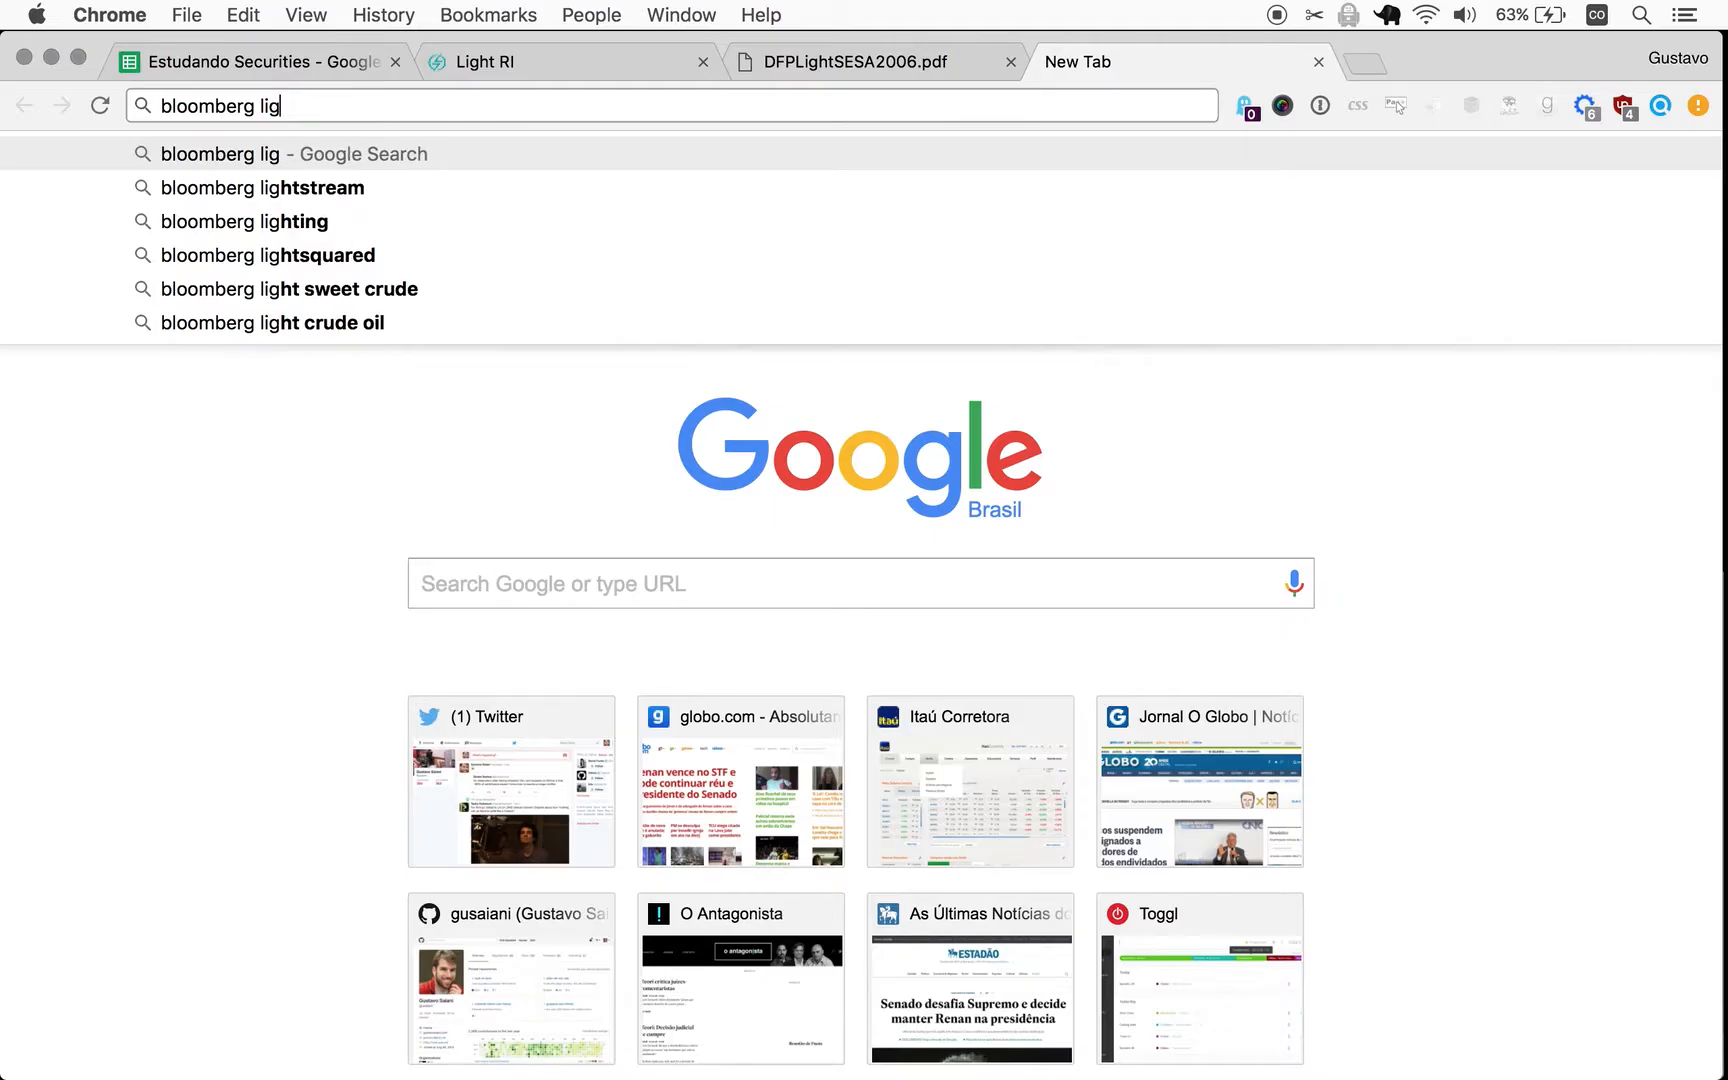
left_click(278, 188)
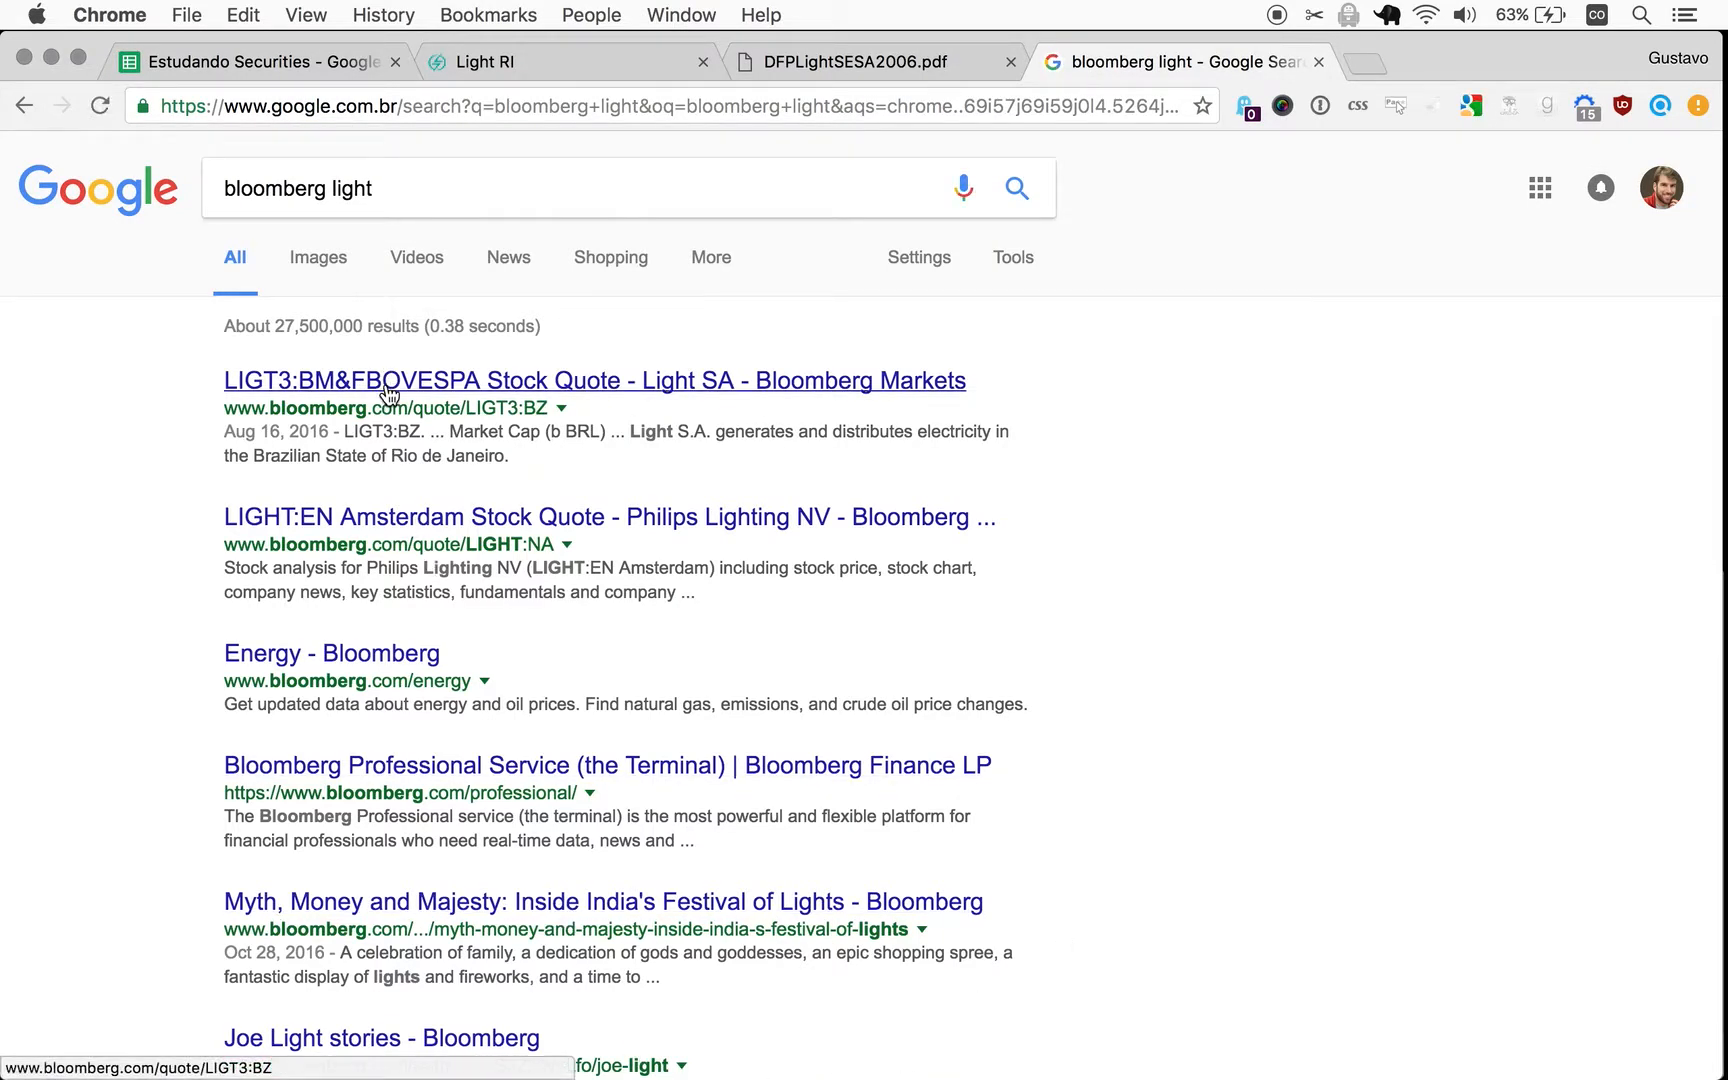
left_click(592, 380)
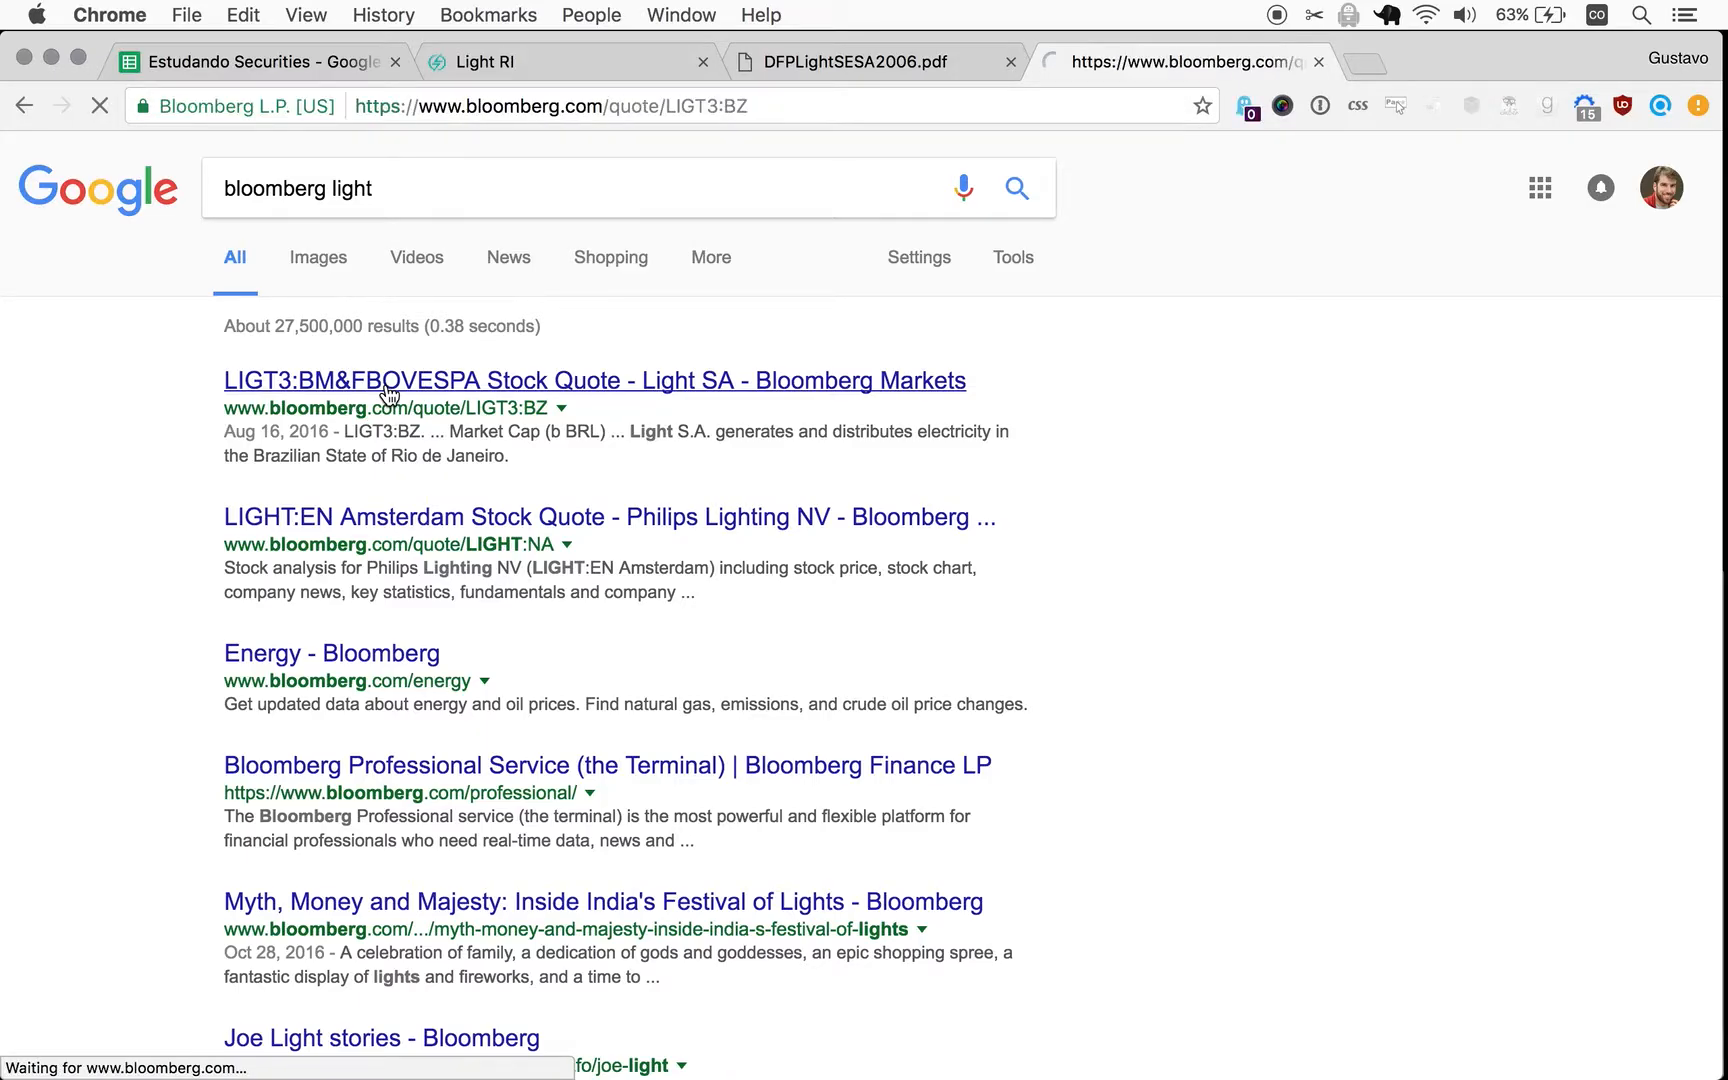
left_click(592, 380)
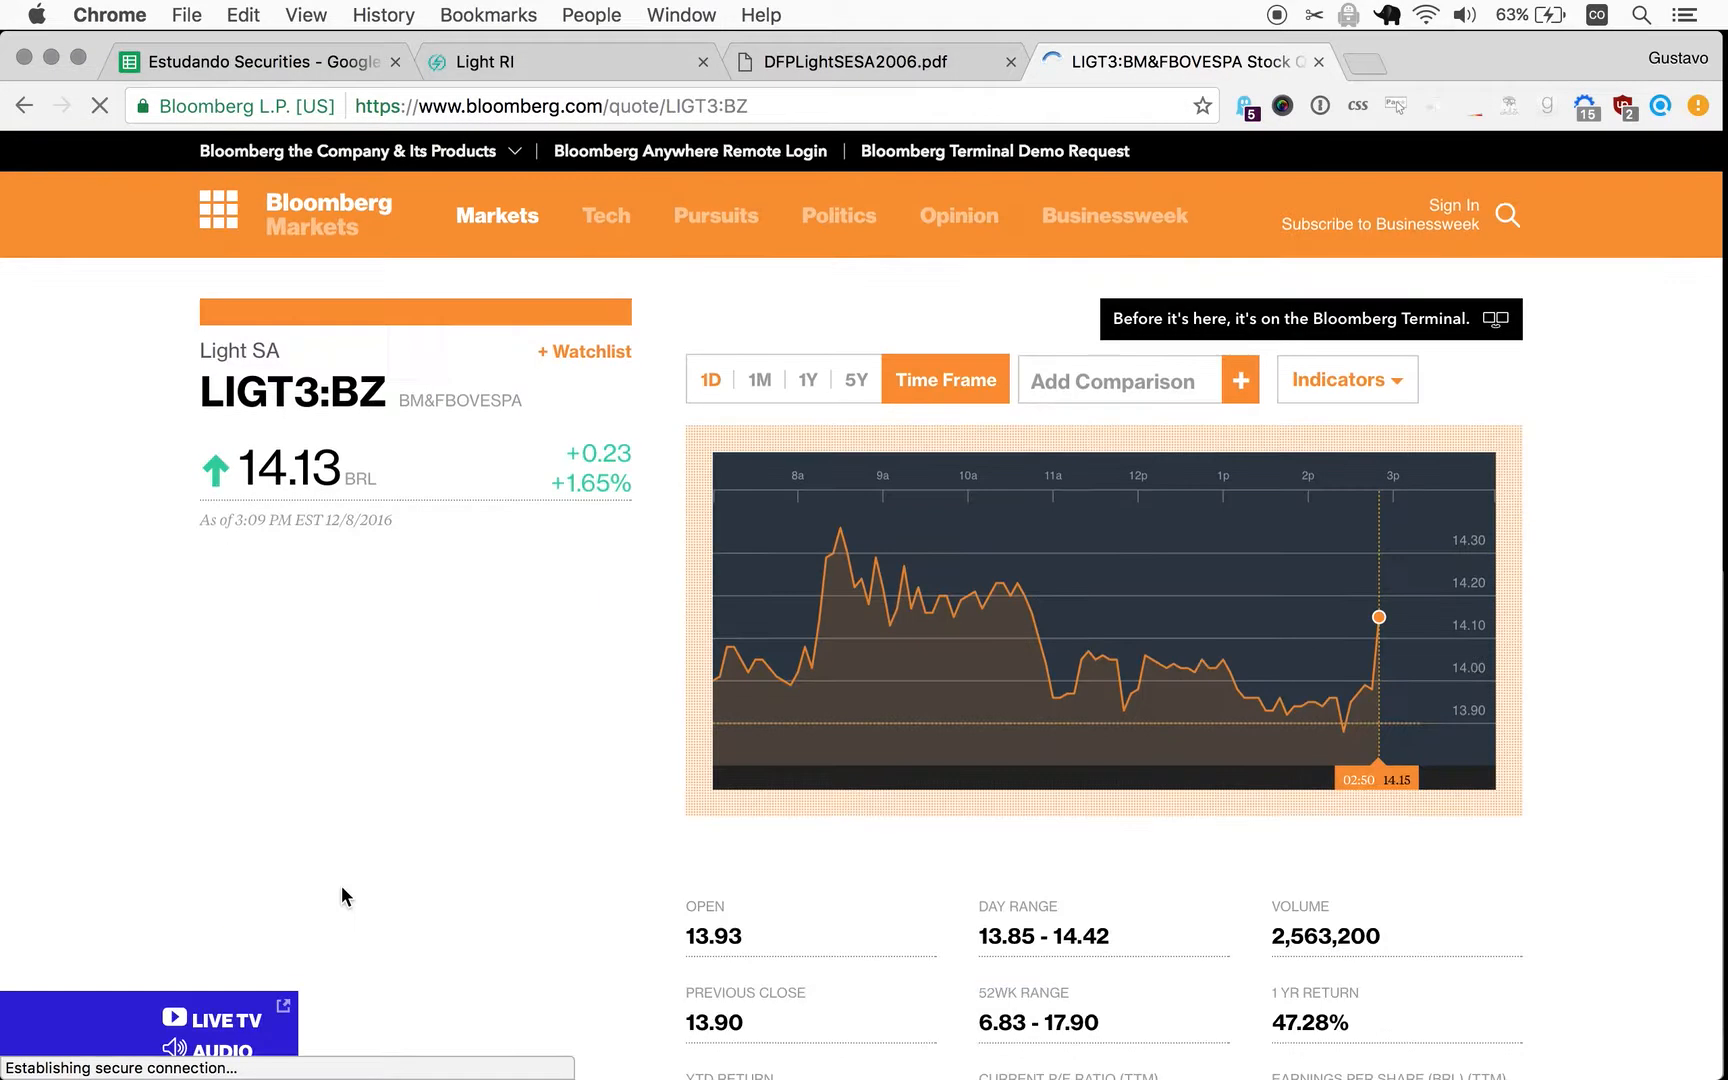
scroll("down", 3)
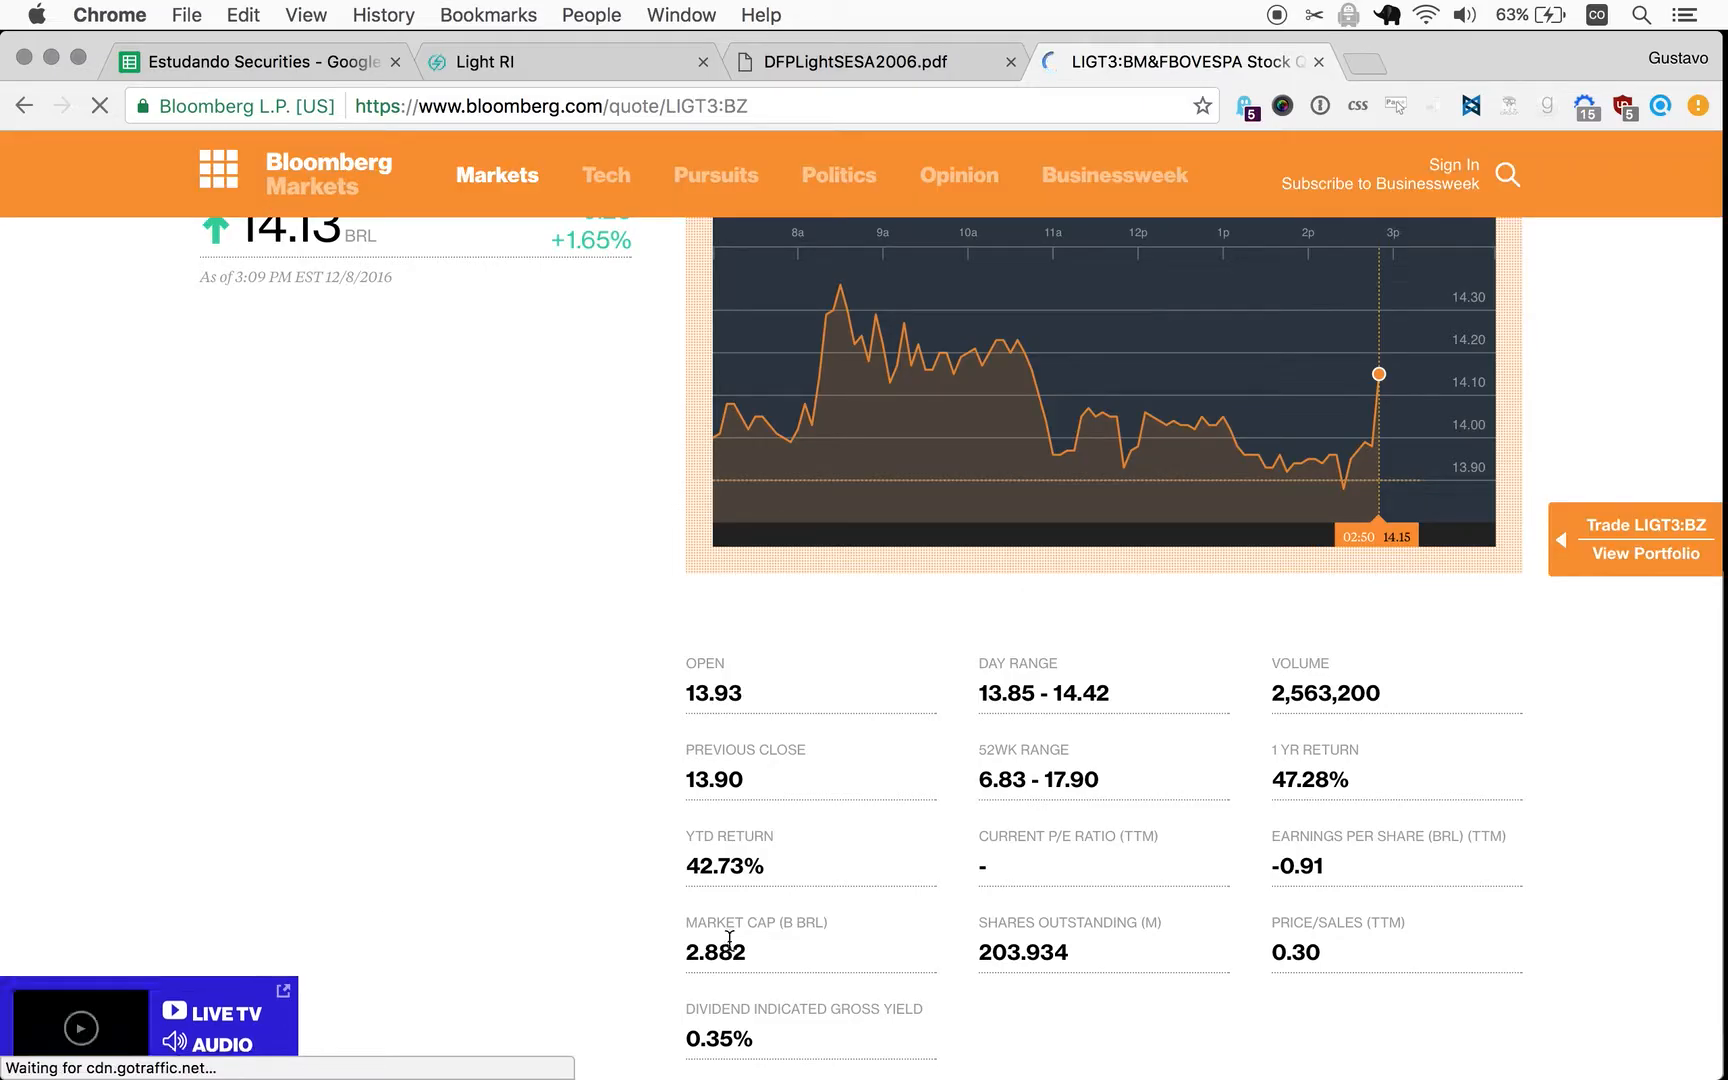
double_click(714, 952)
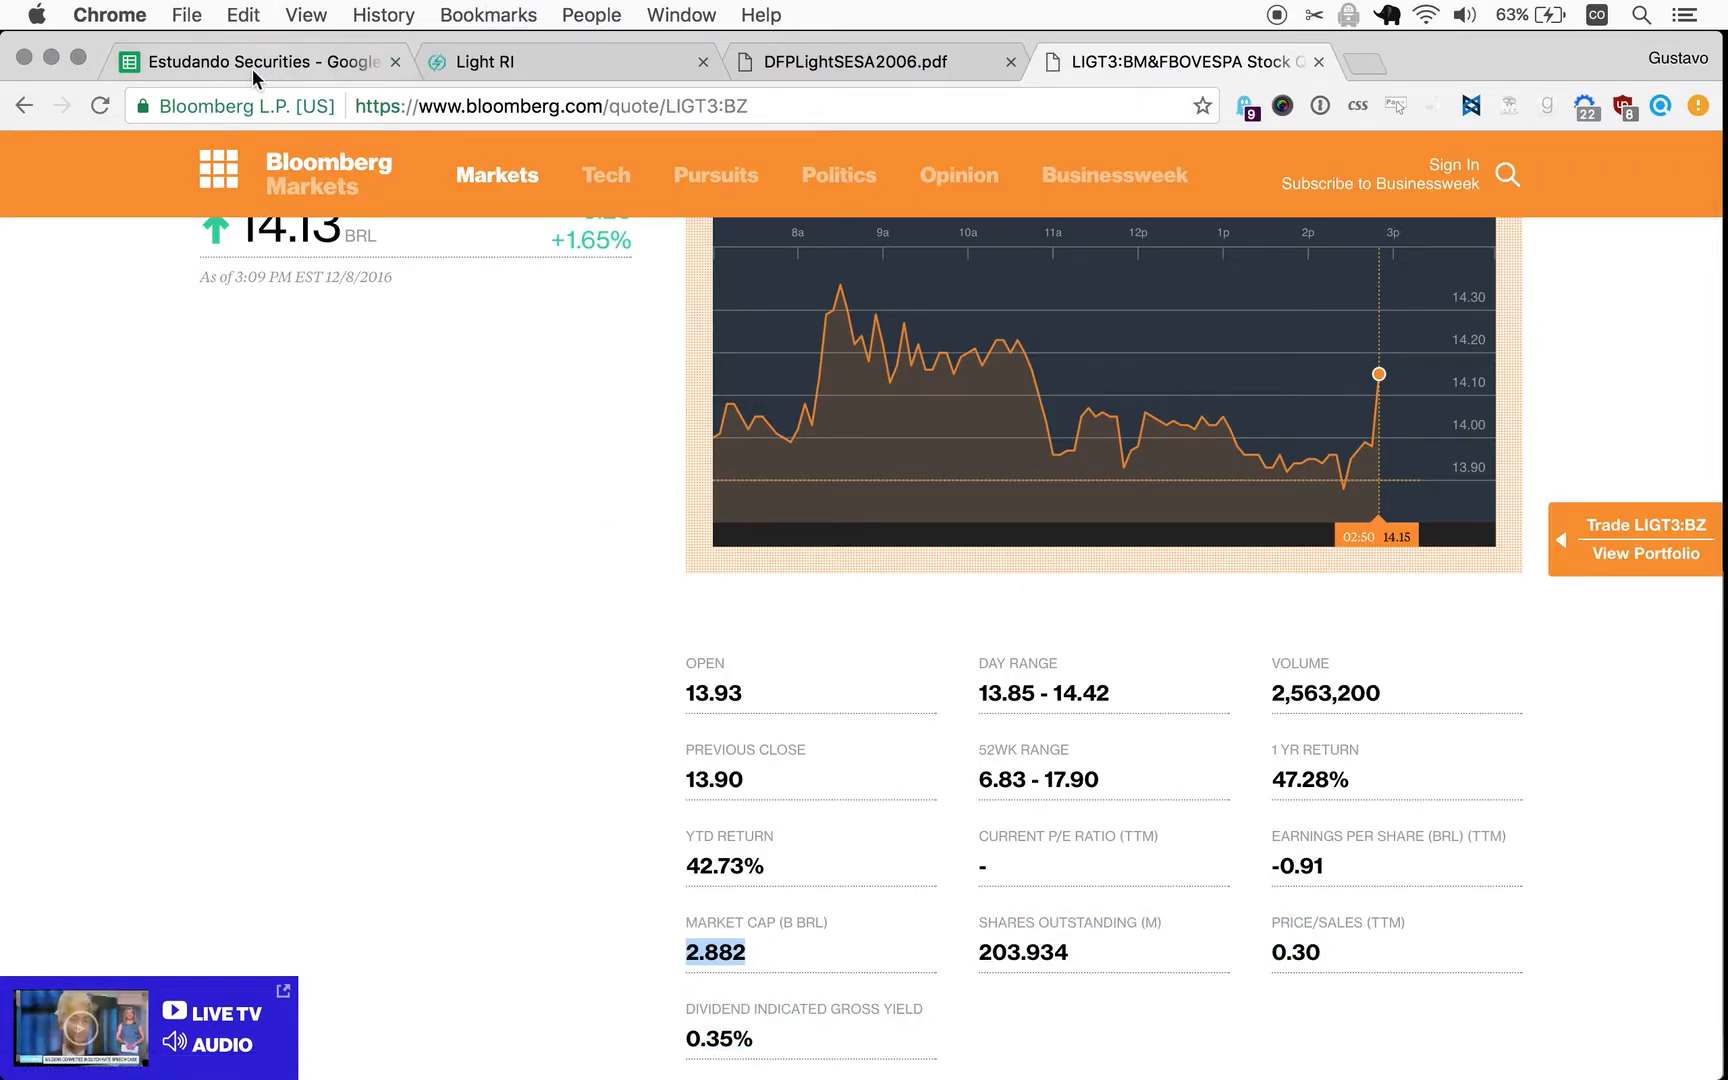
left_click(258, 60)
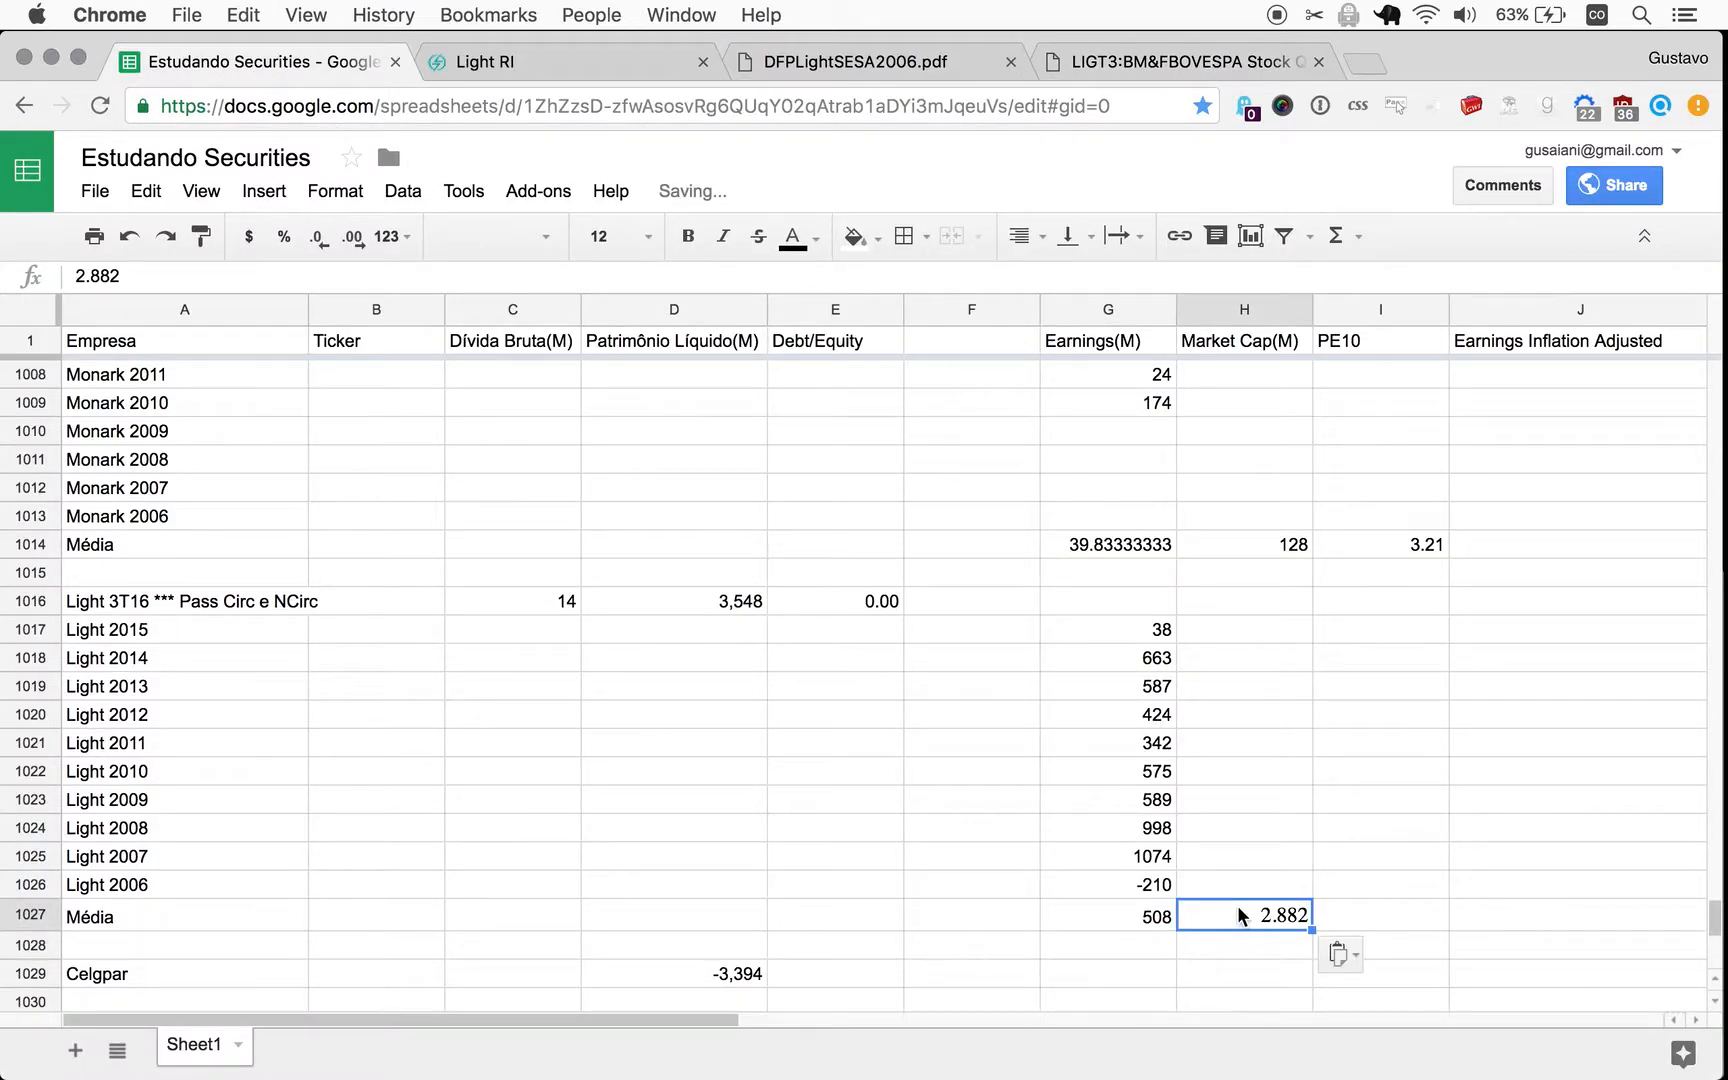
Enter Light's market cap as 2882 in the Média row beside the 508 average.
type("2")
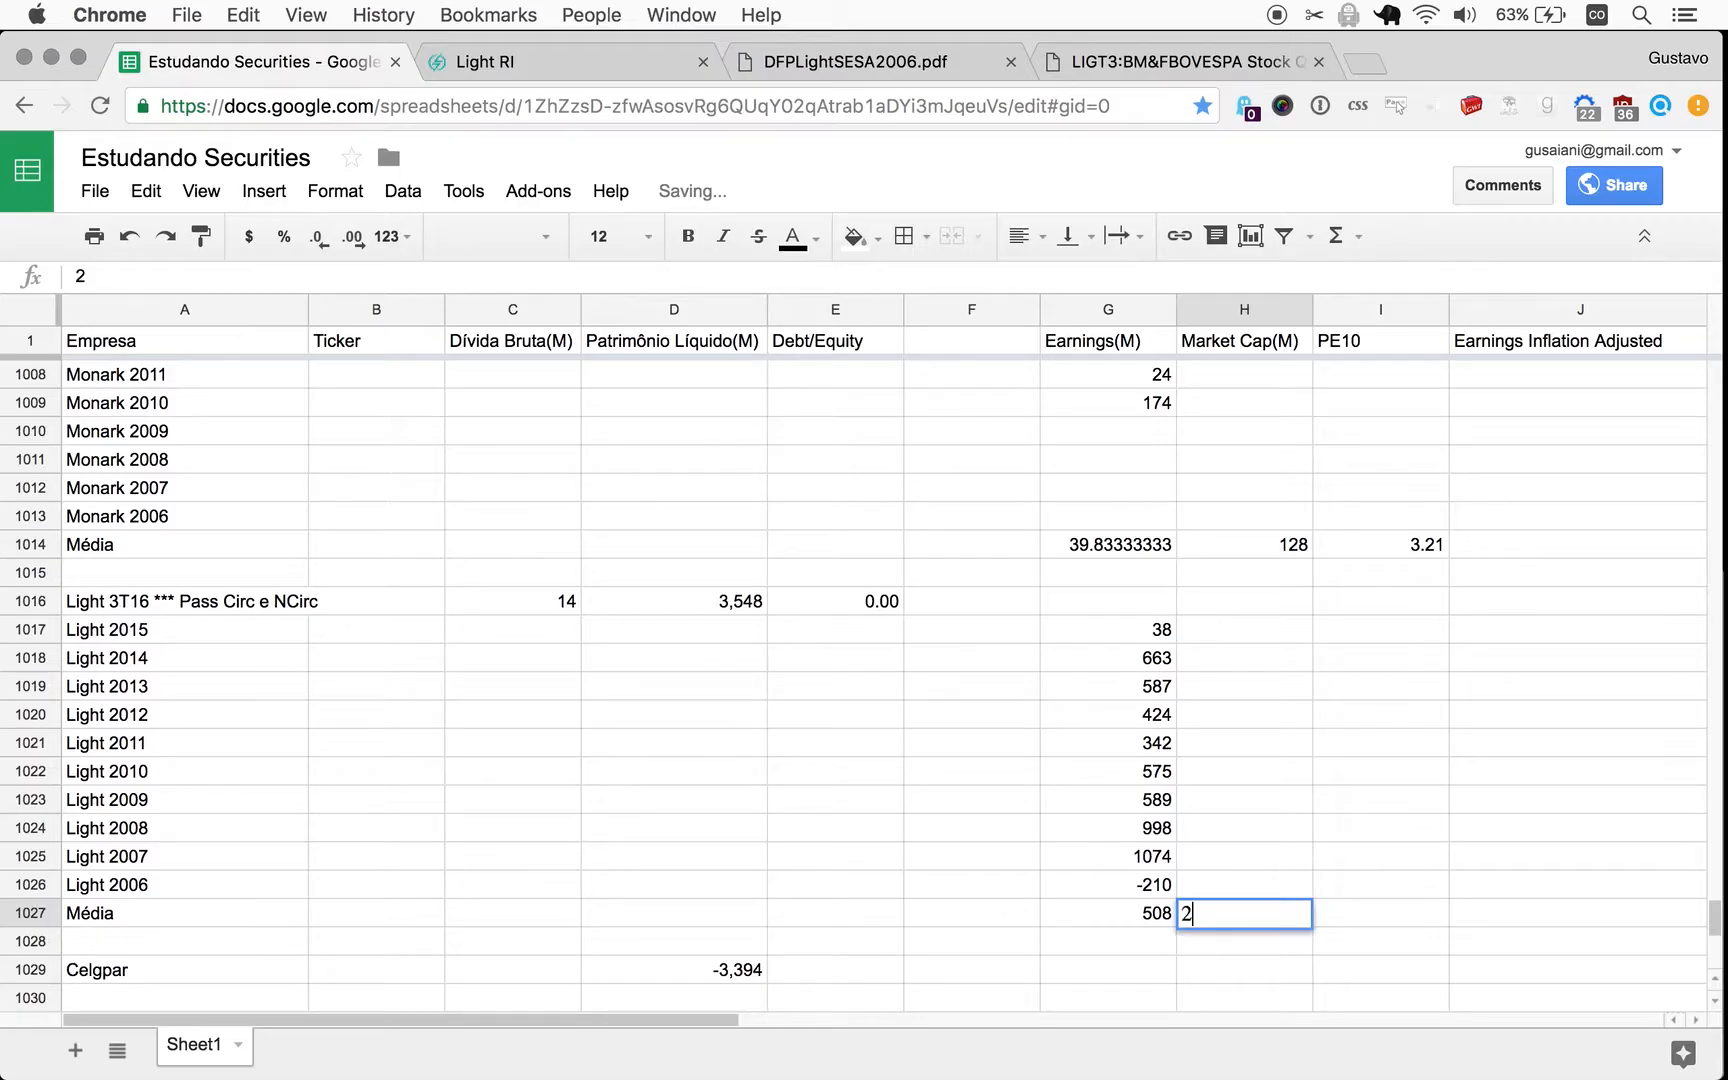
type("88")
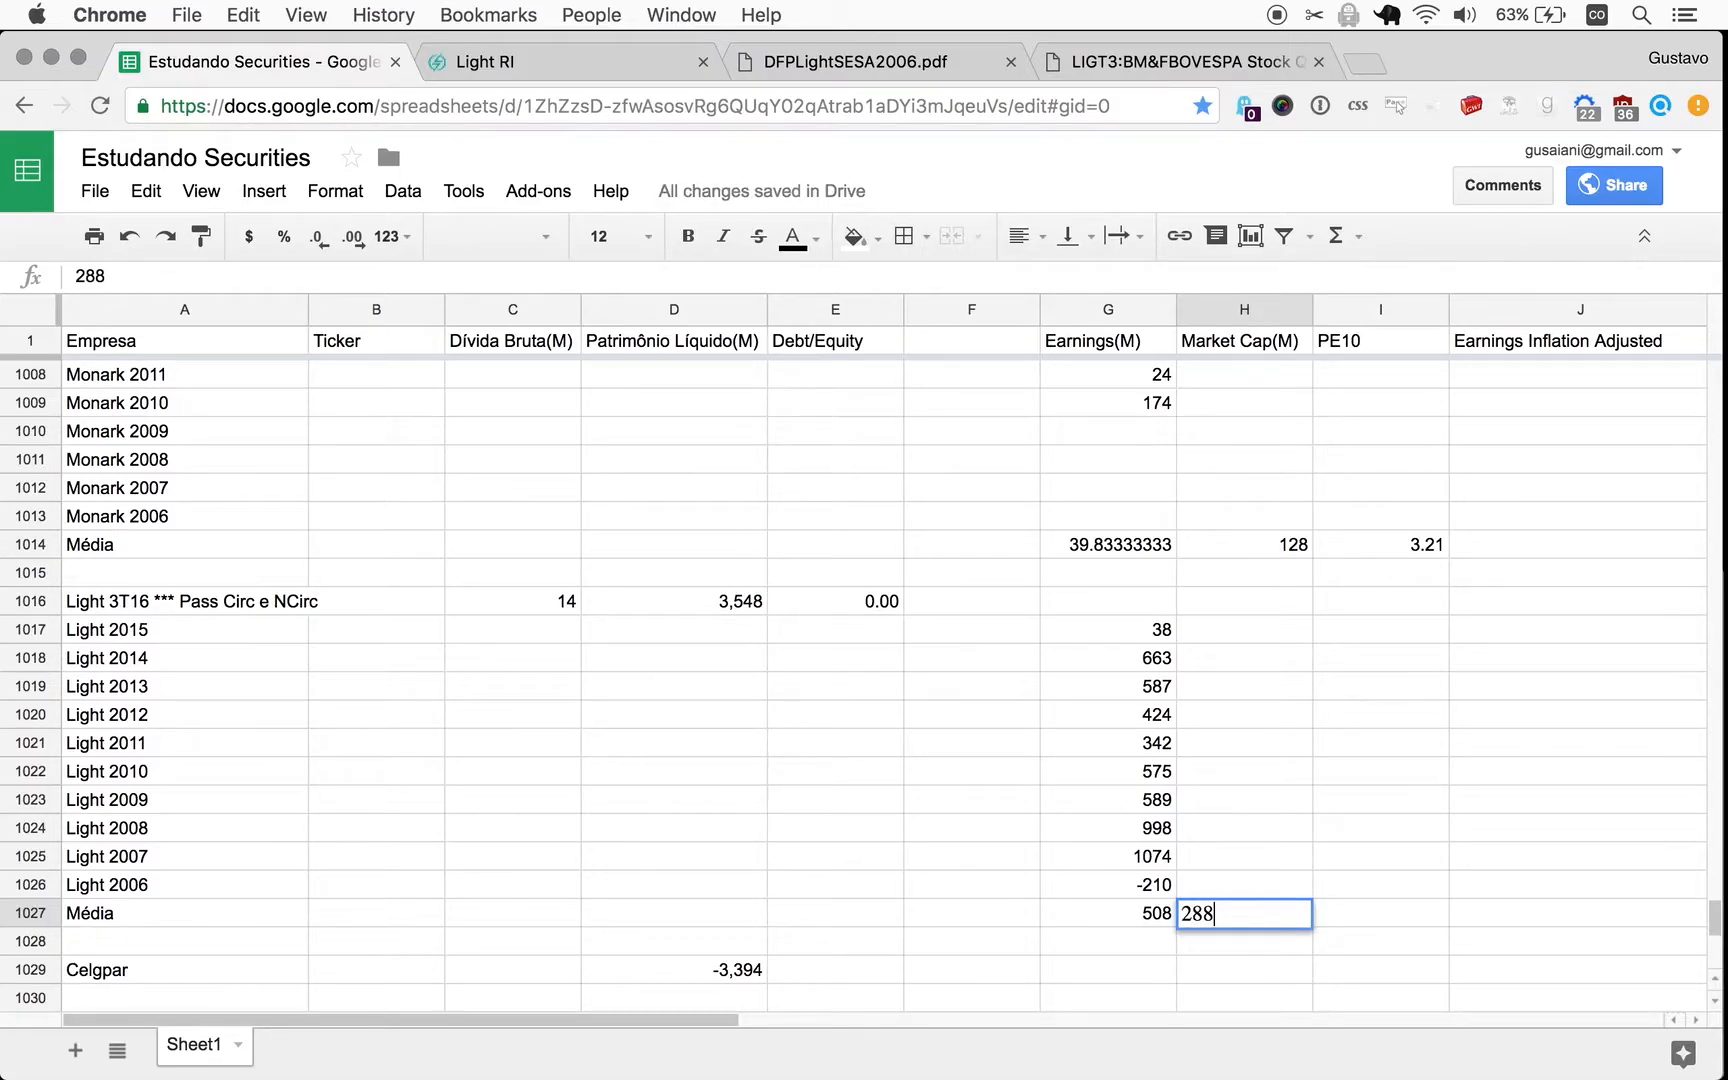
type("2882")
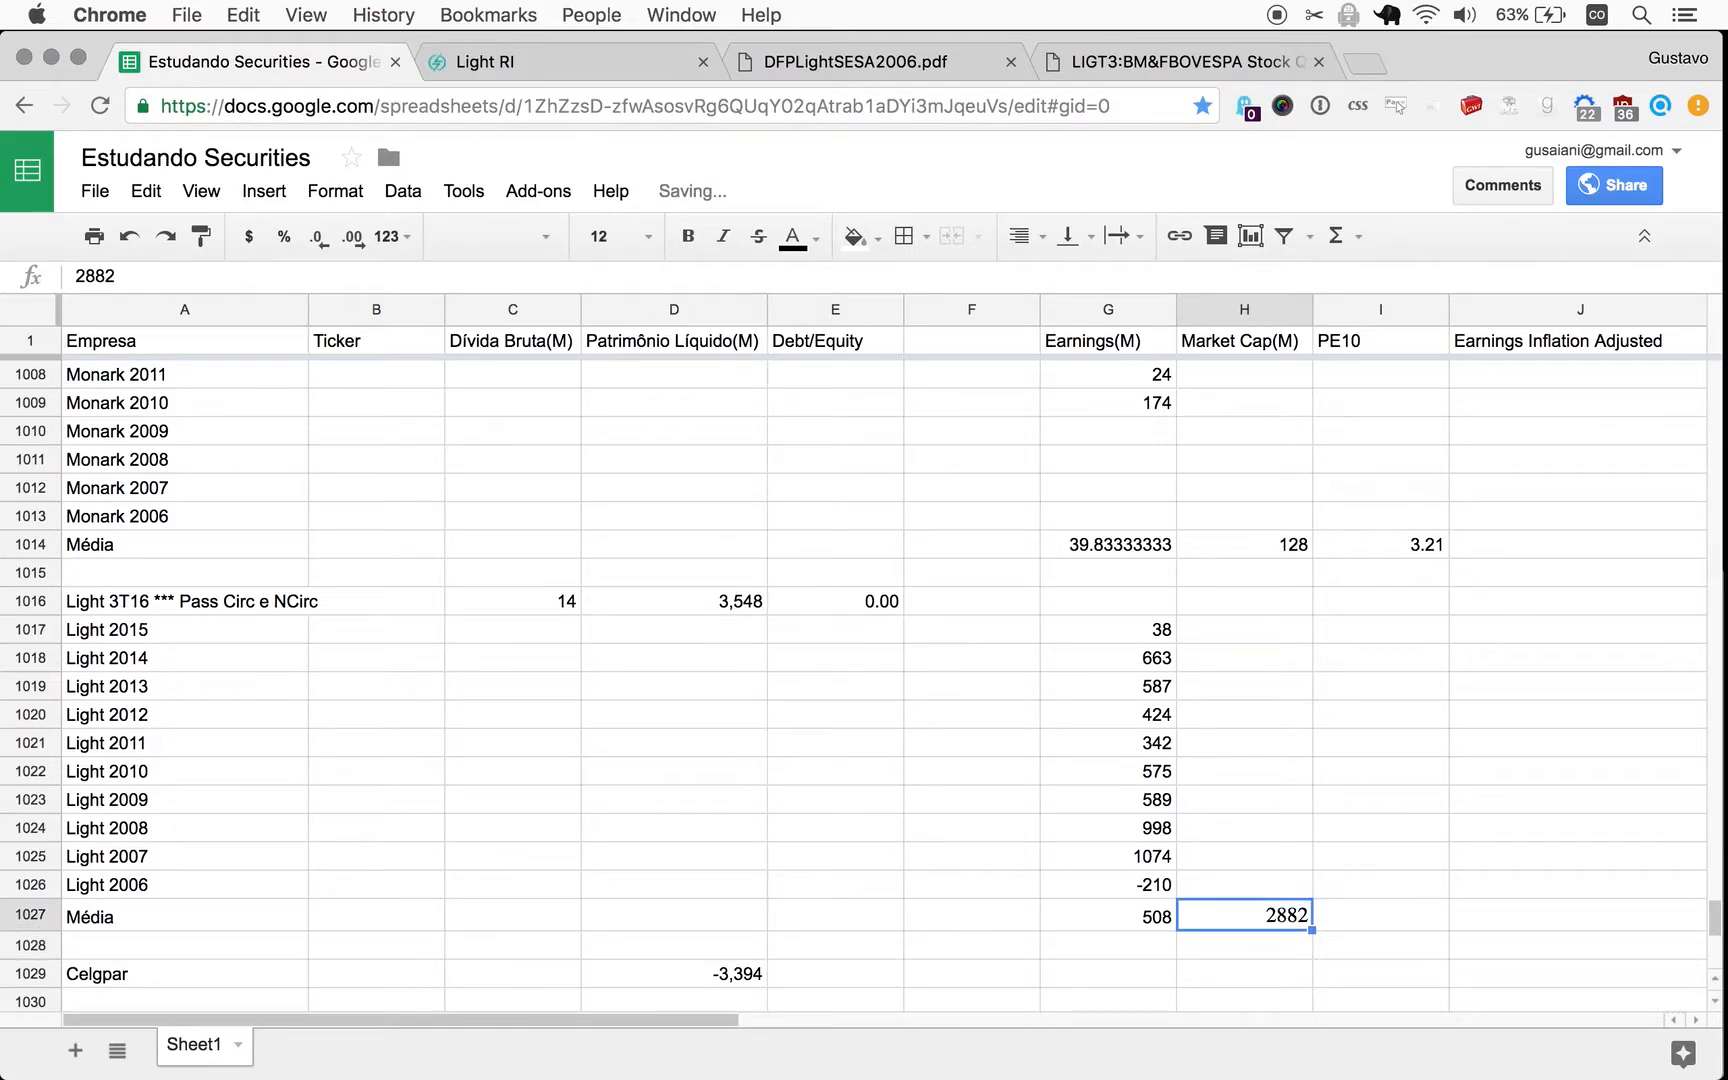
left_click(1106, 916)
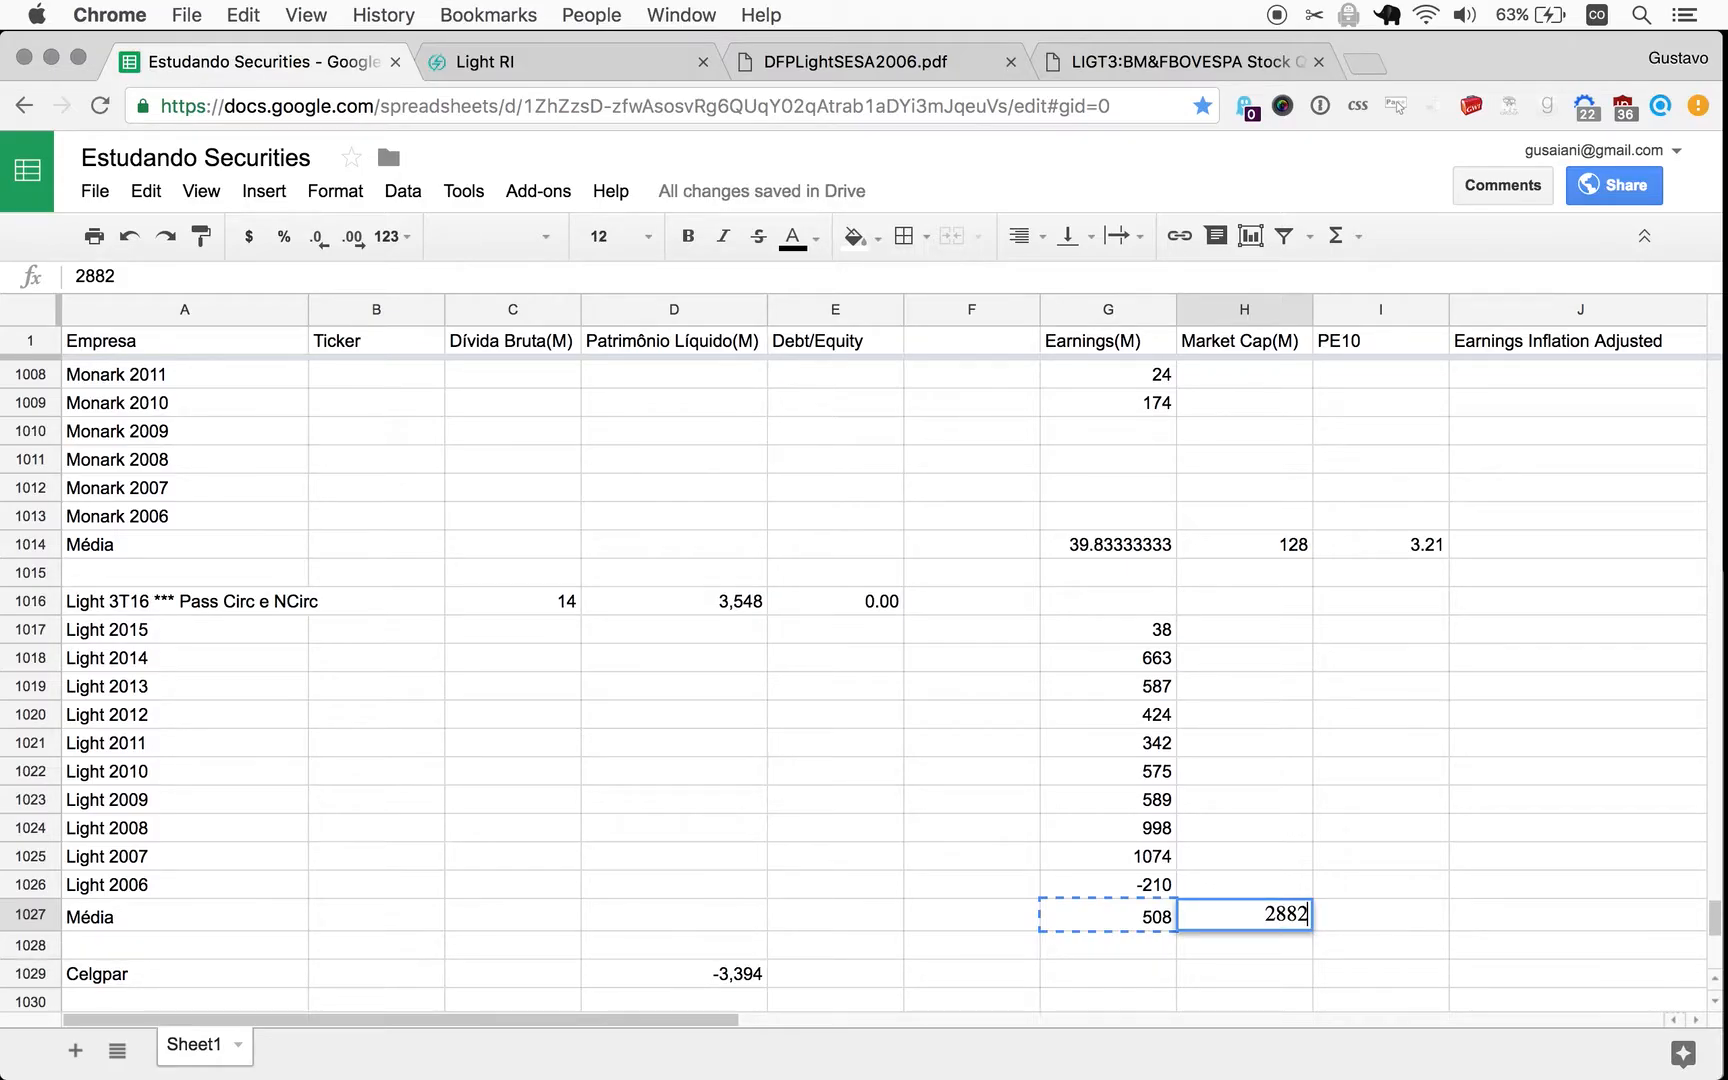
key("Delete")
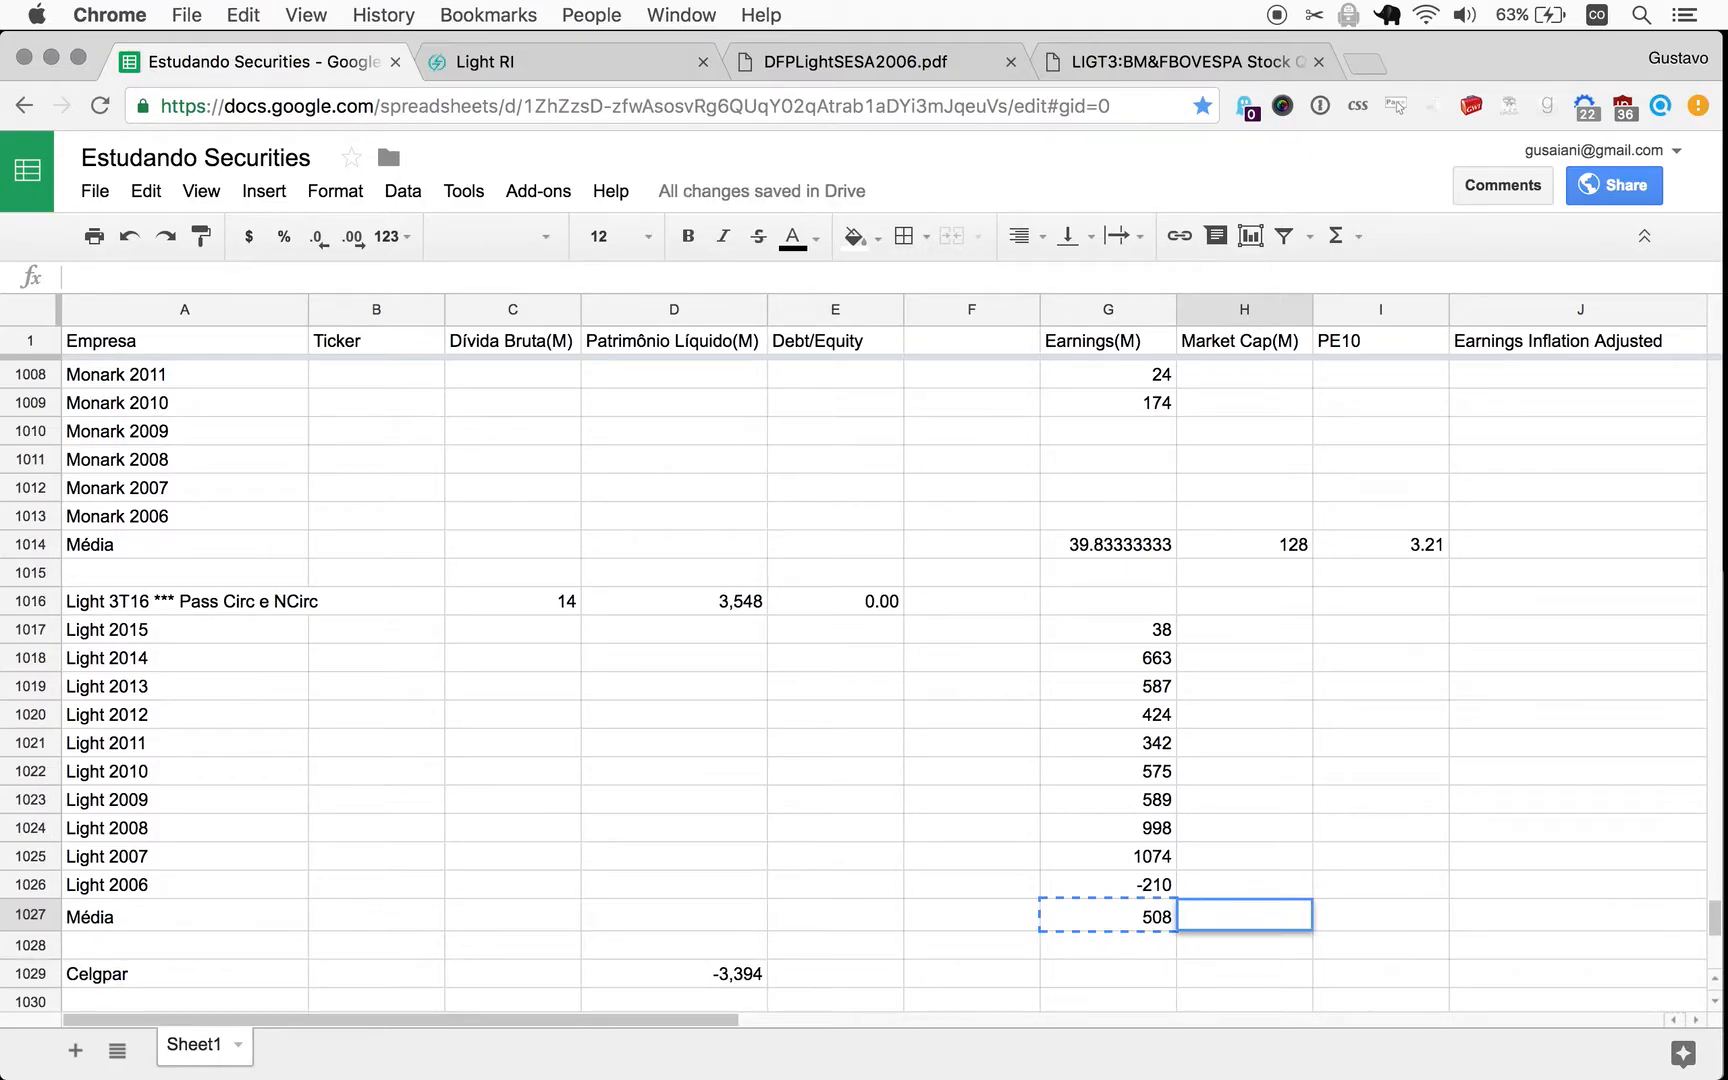
type("2882")
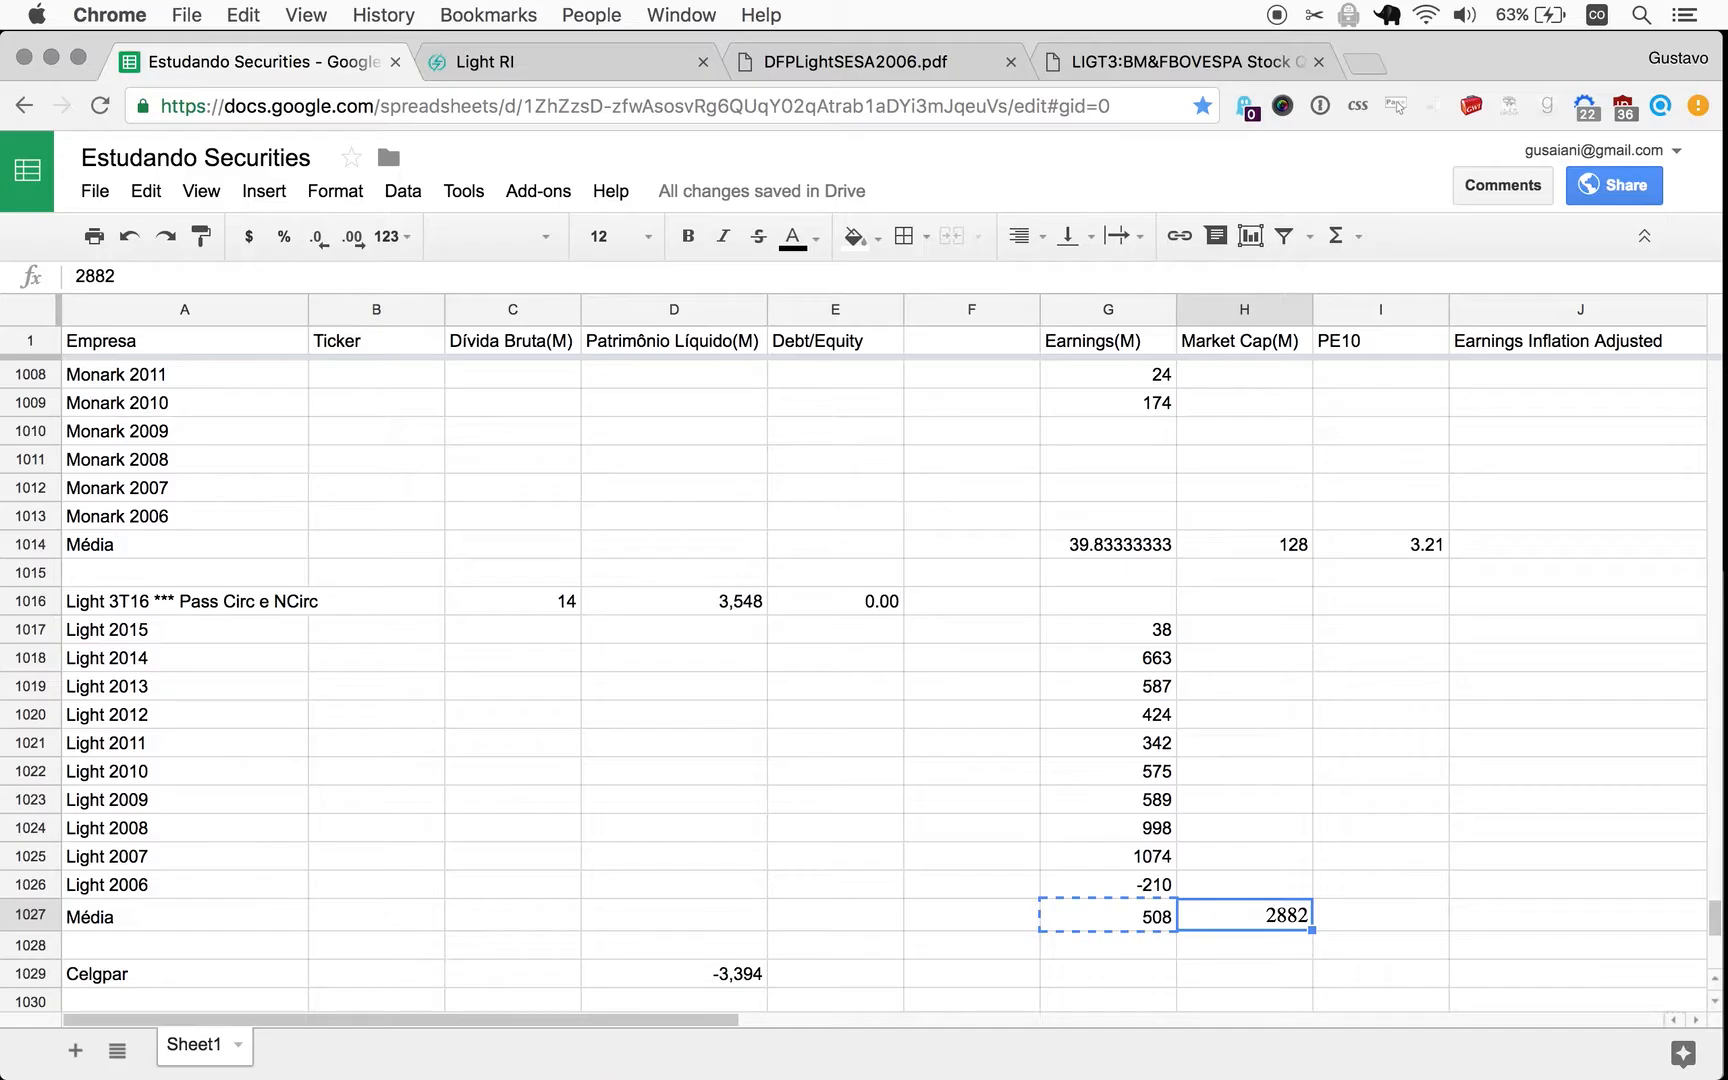
key("delete")
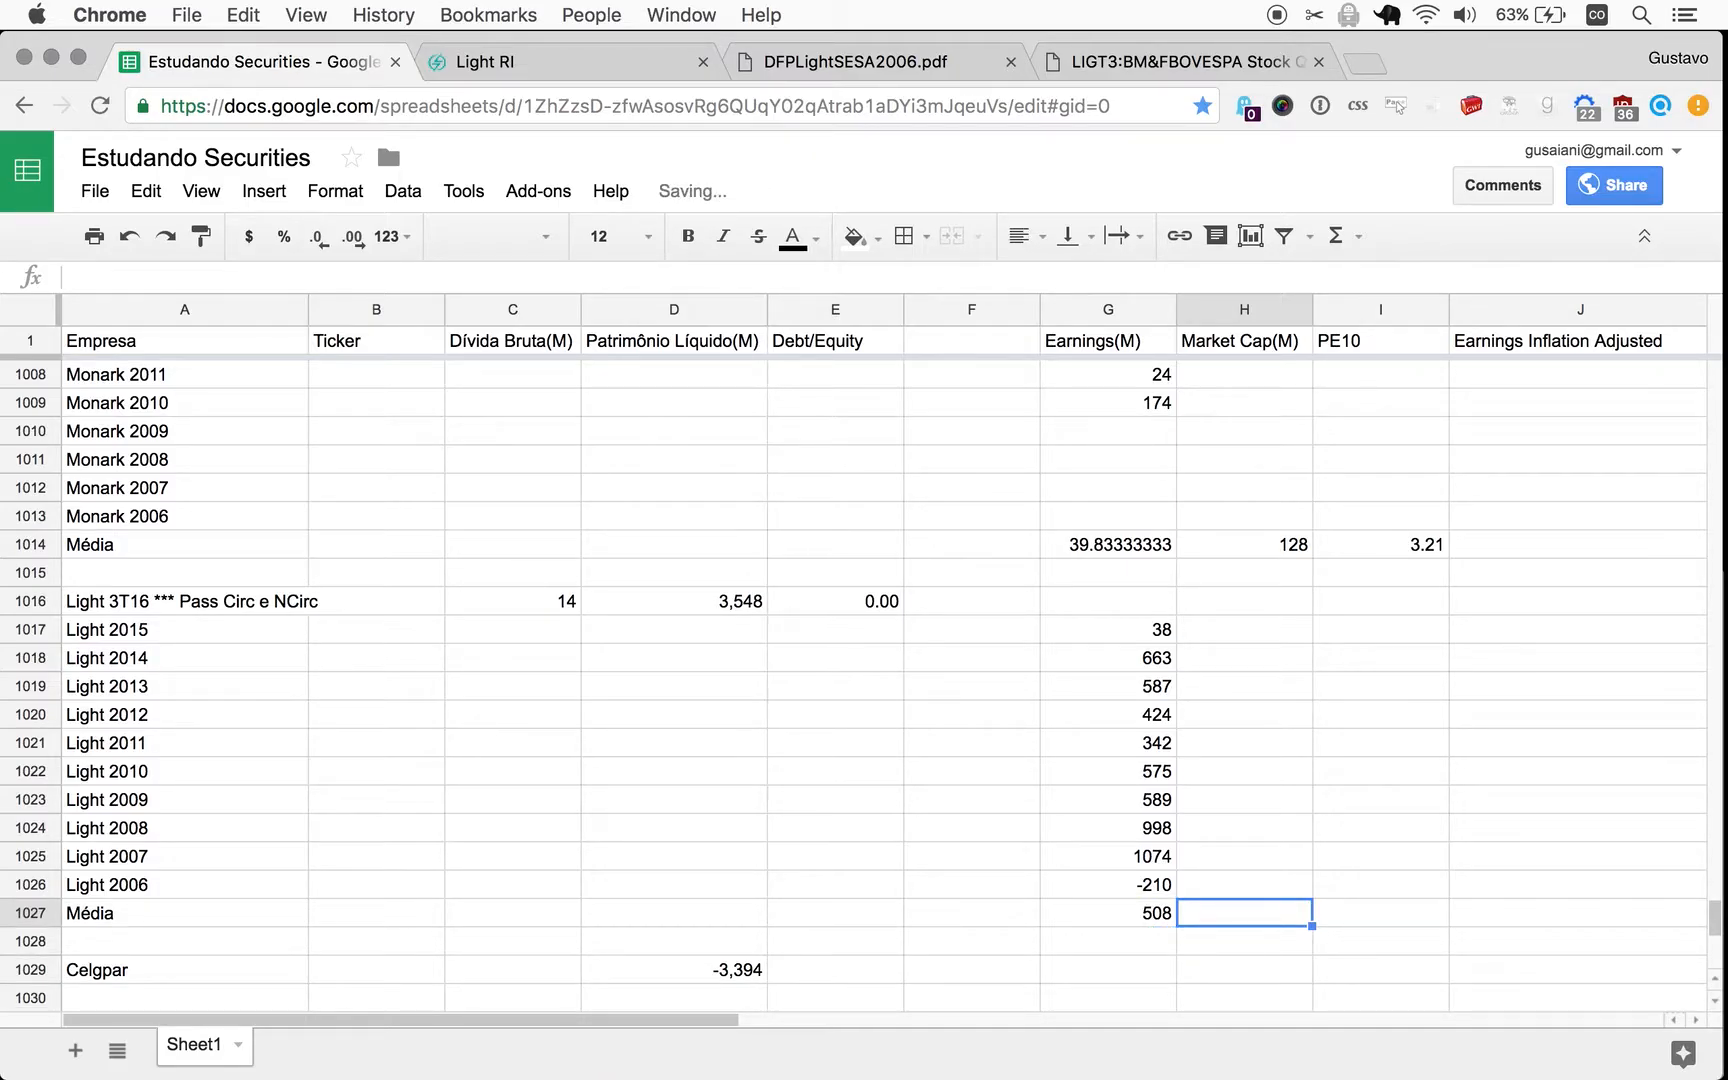
type("2882")
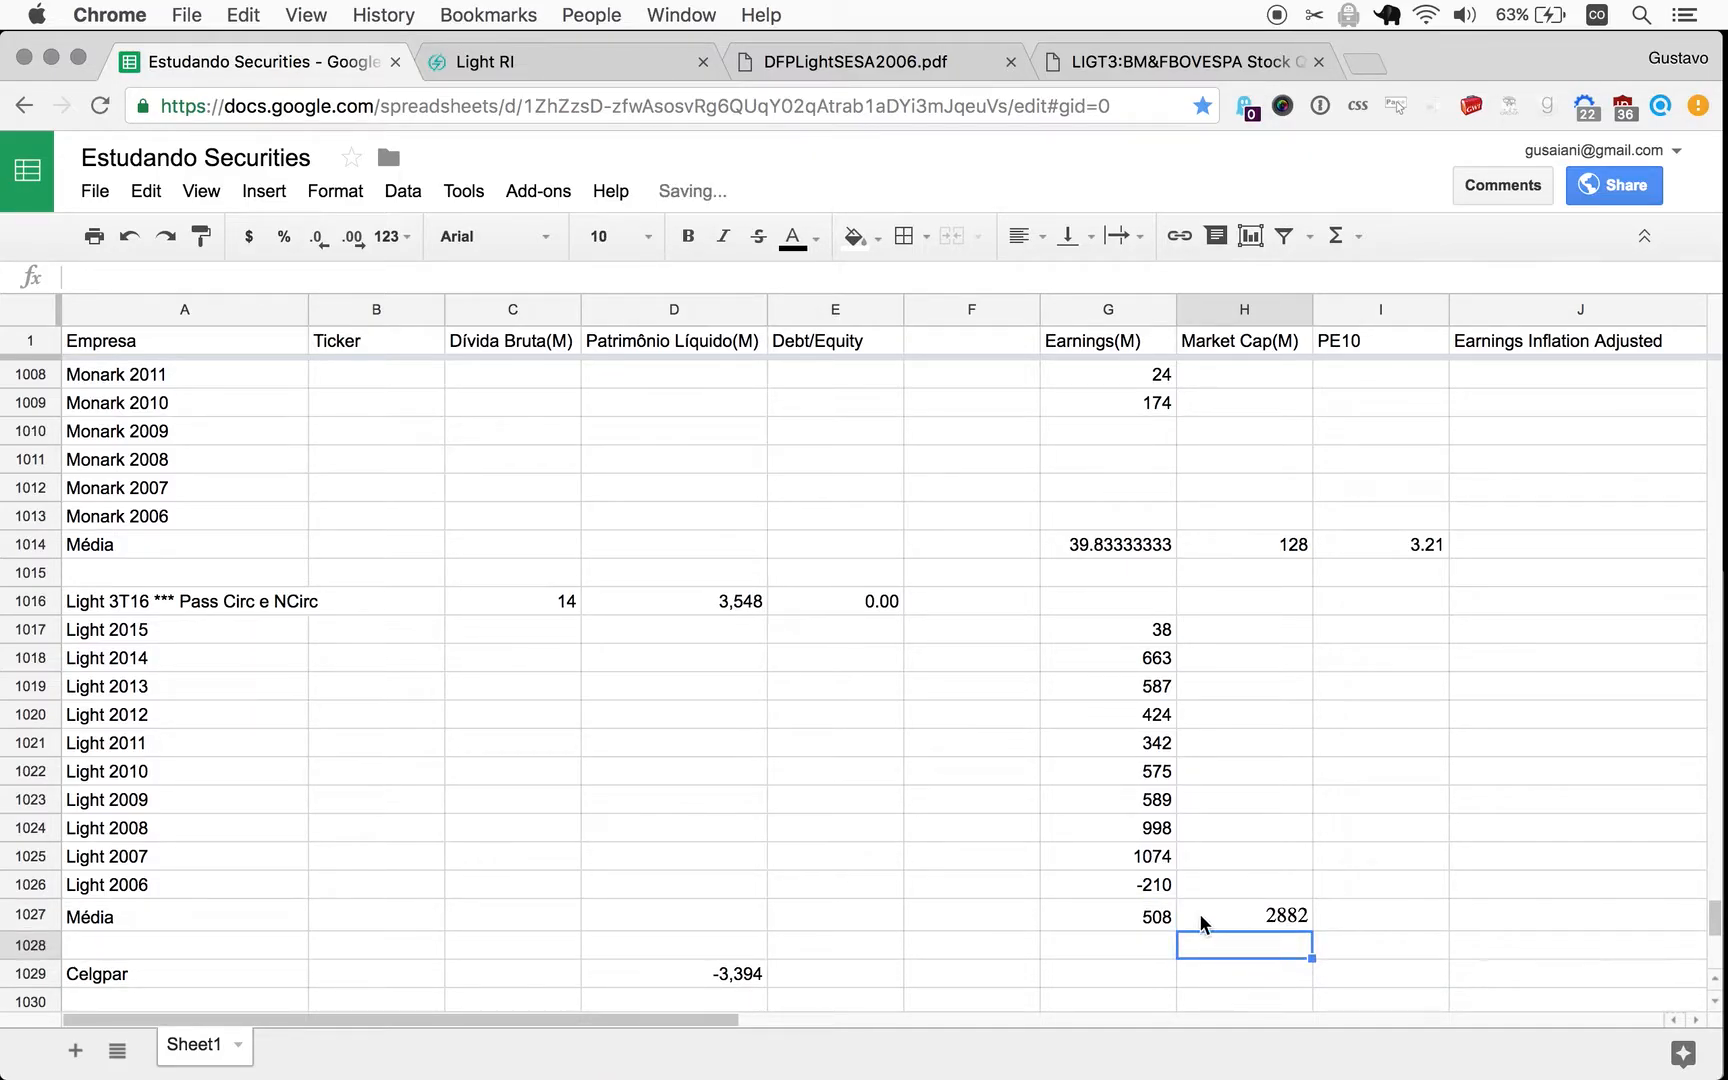
left_click(1378, 916)
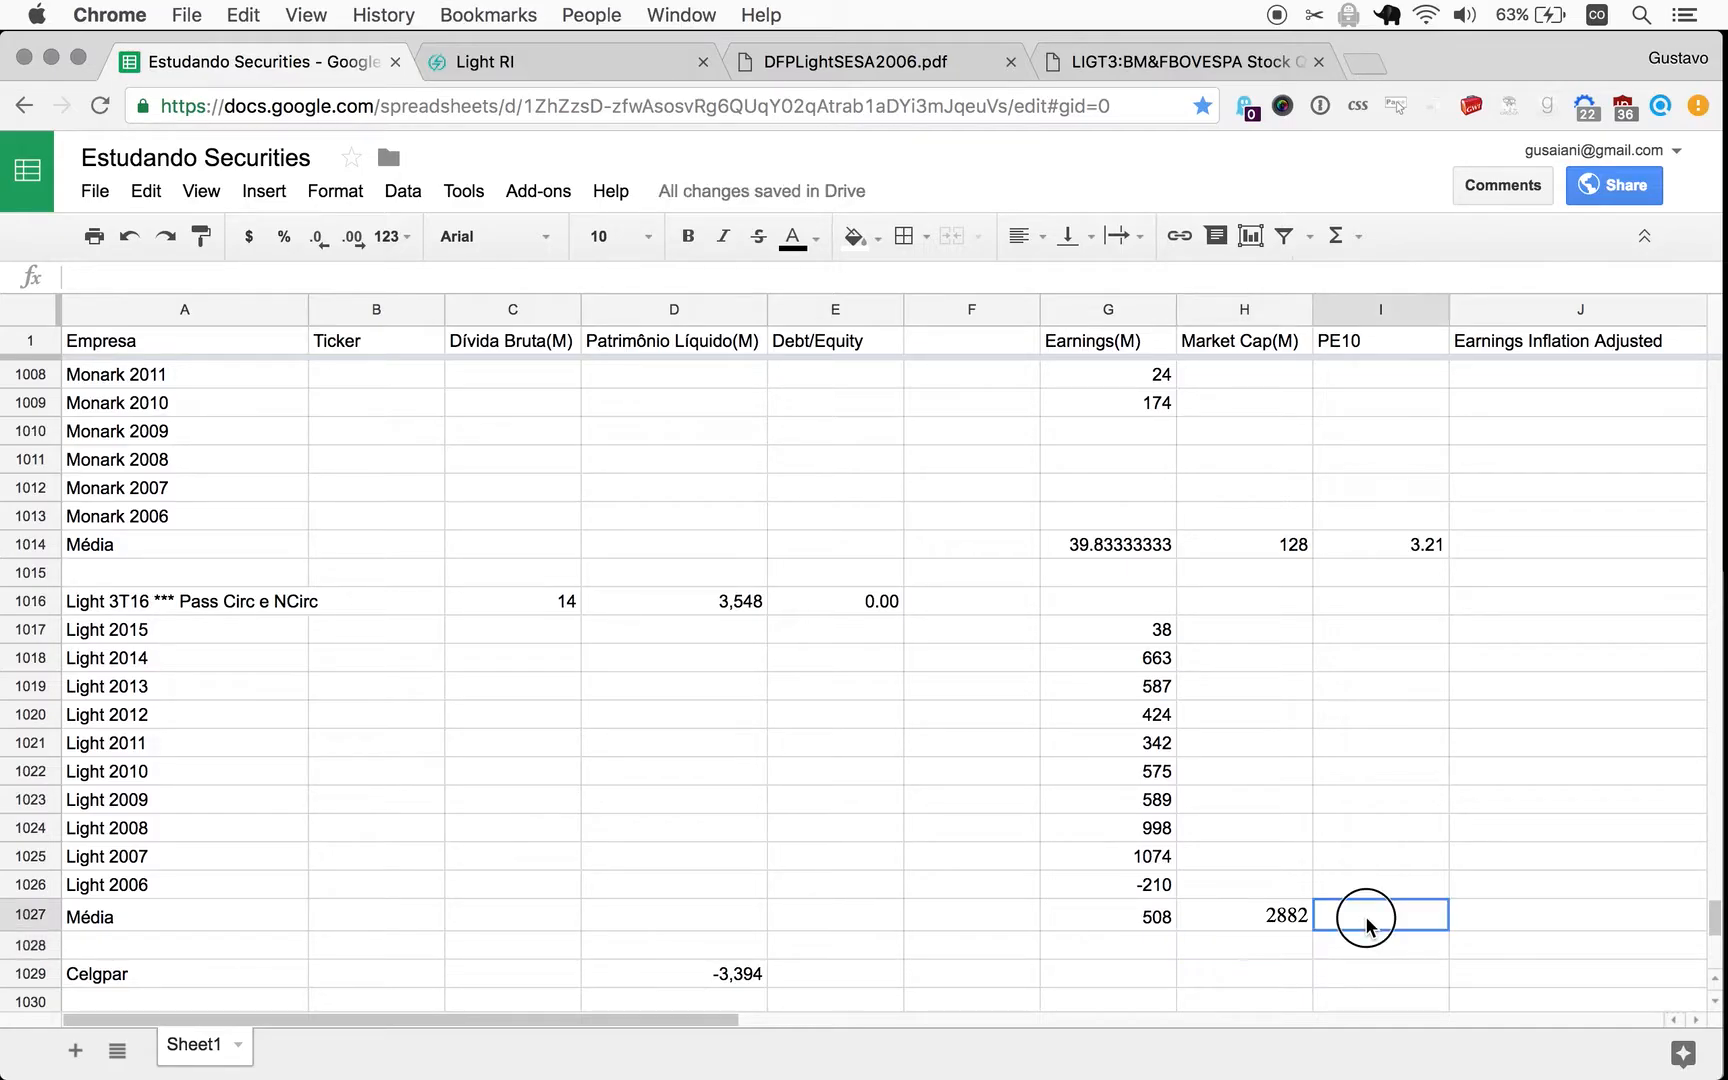
Enter a formula dividing market cap by average earnings, giving a PE10 of 5.67.
type("=")
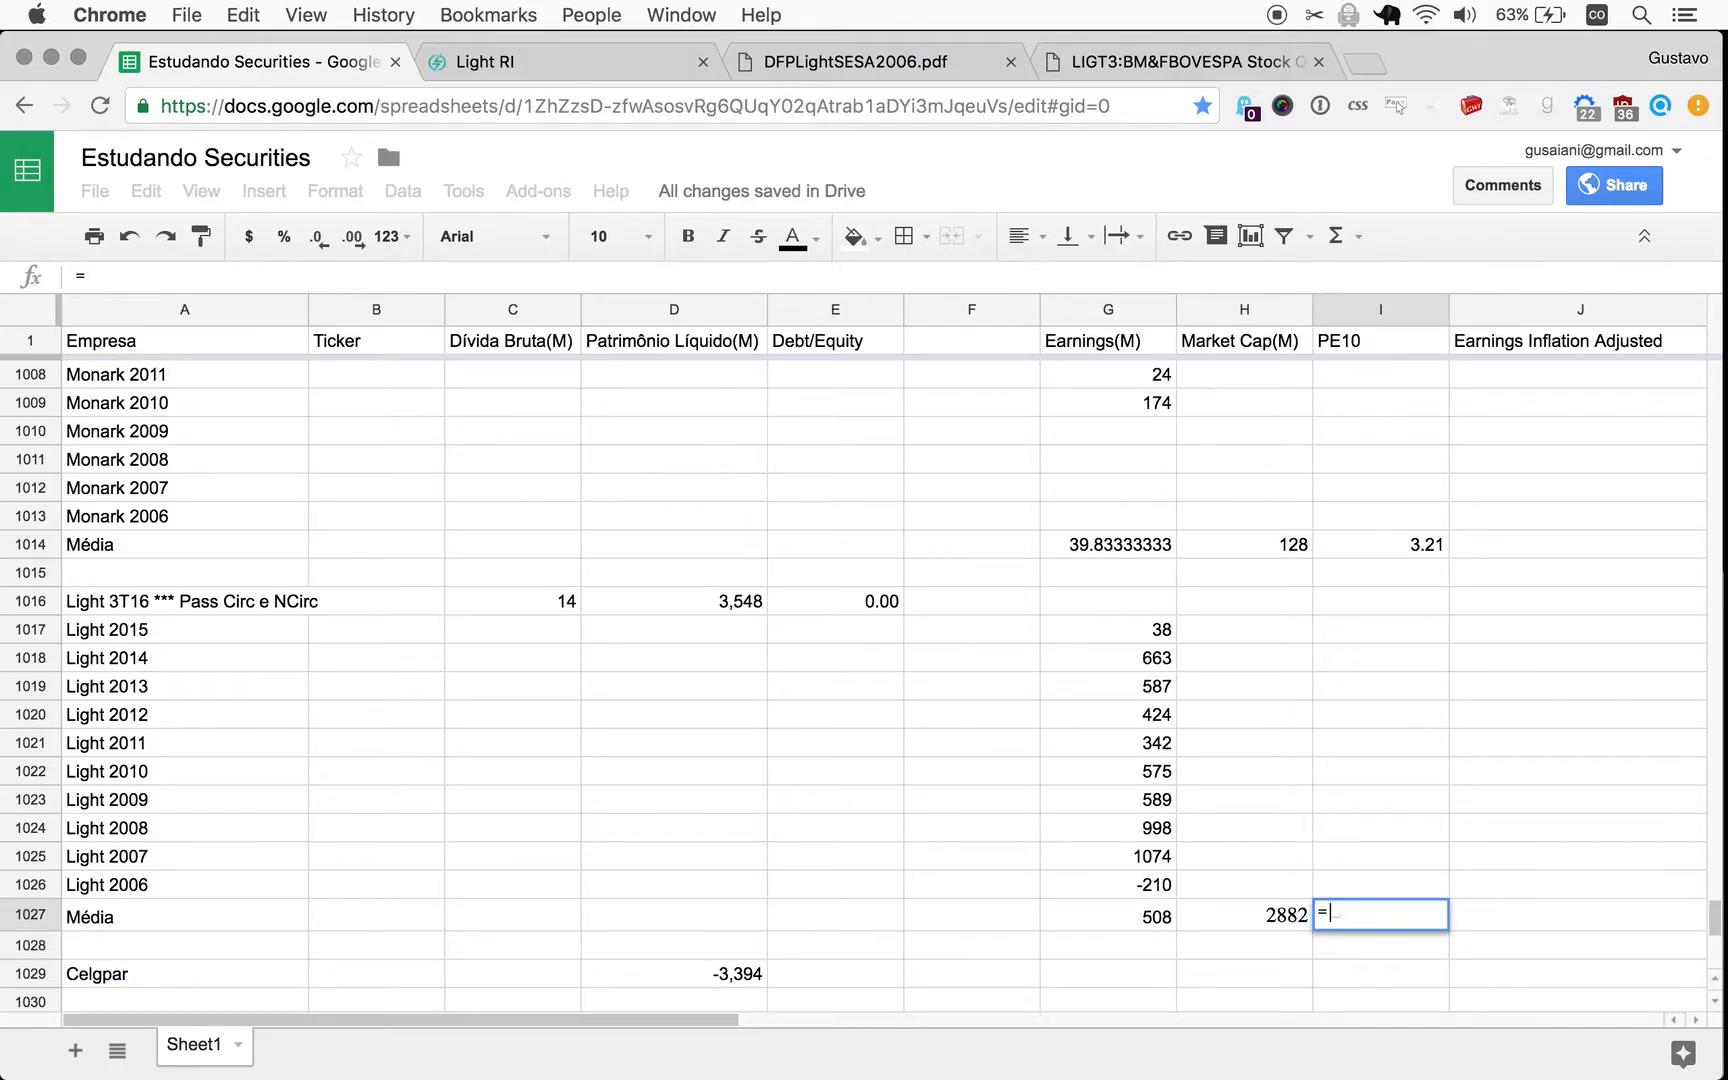
type("sum")
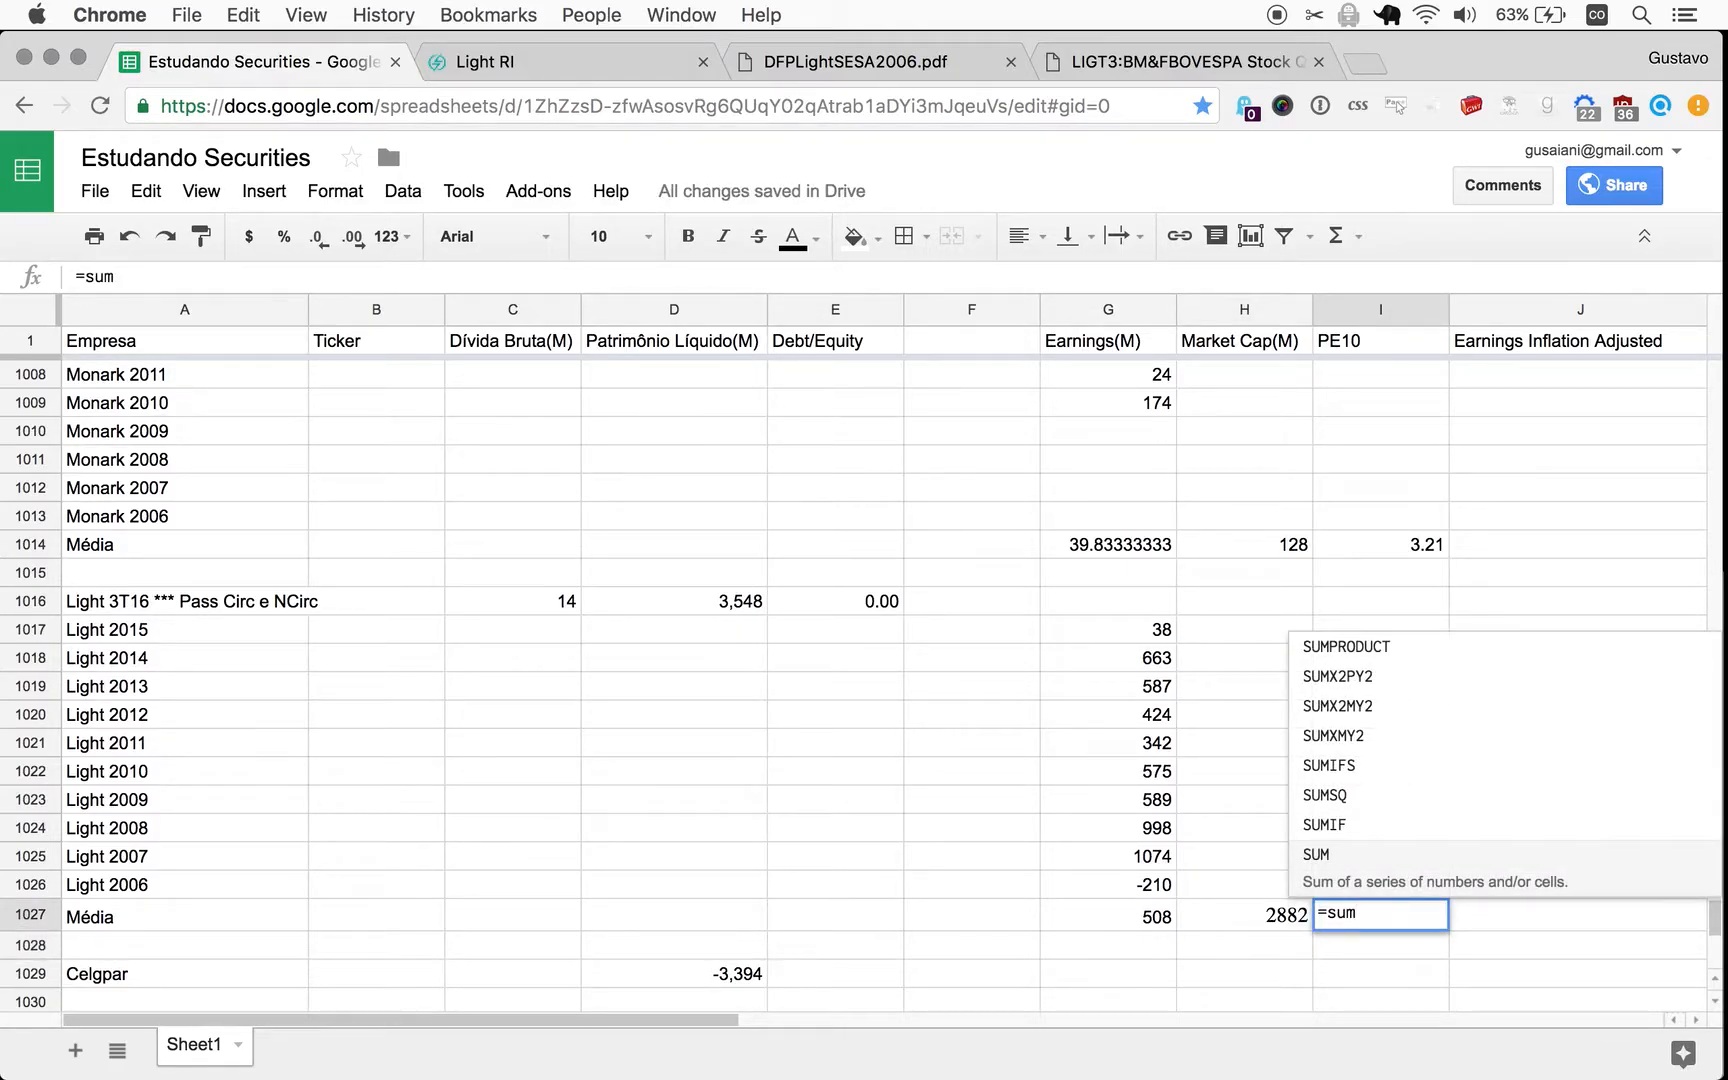
mouse_move(1212, 924)
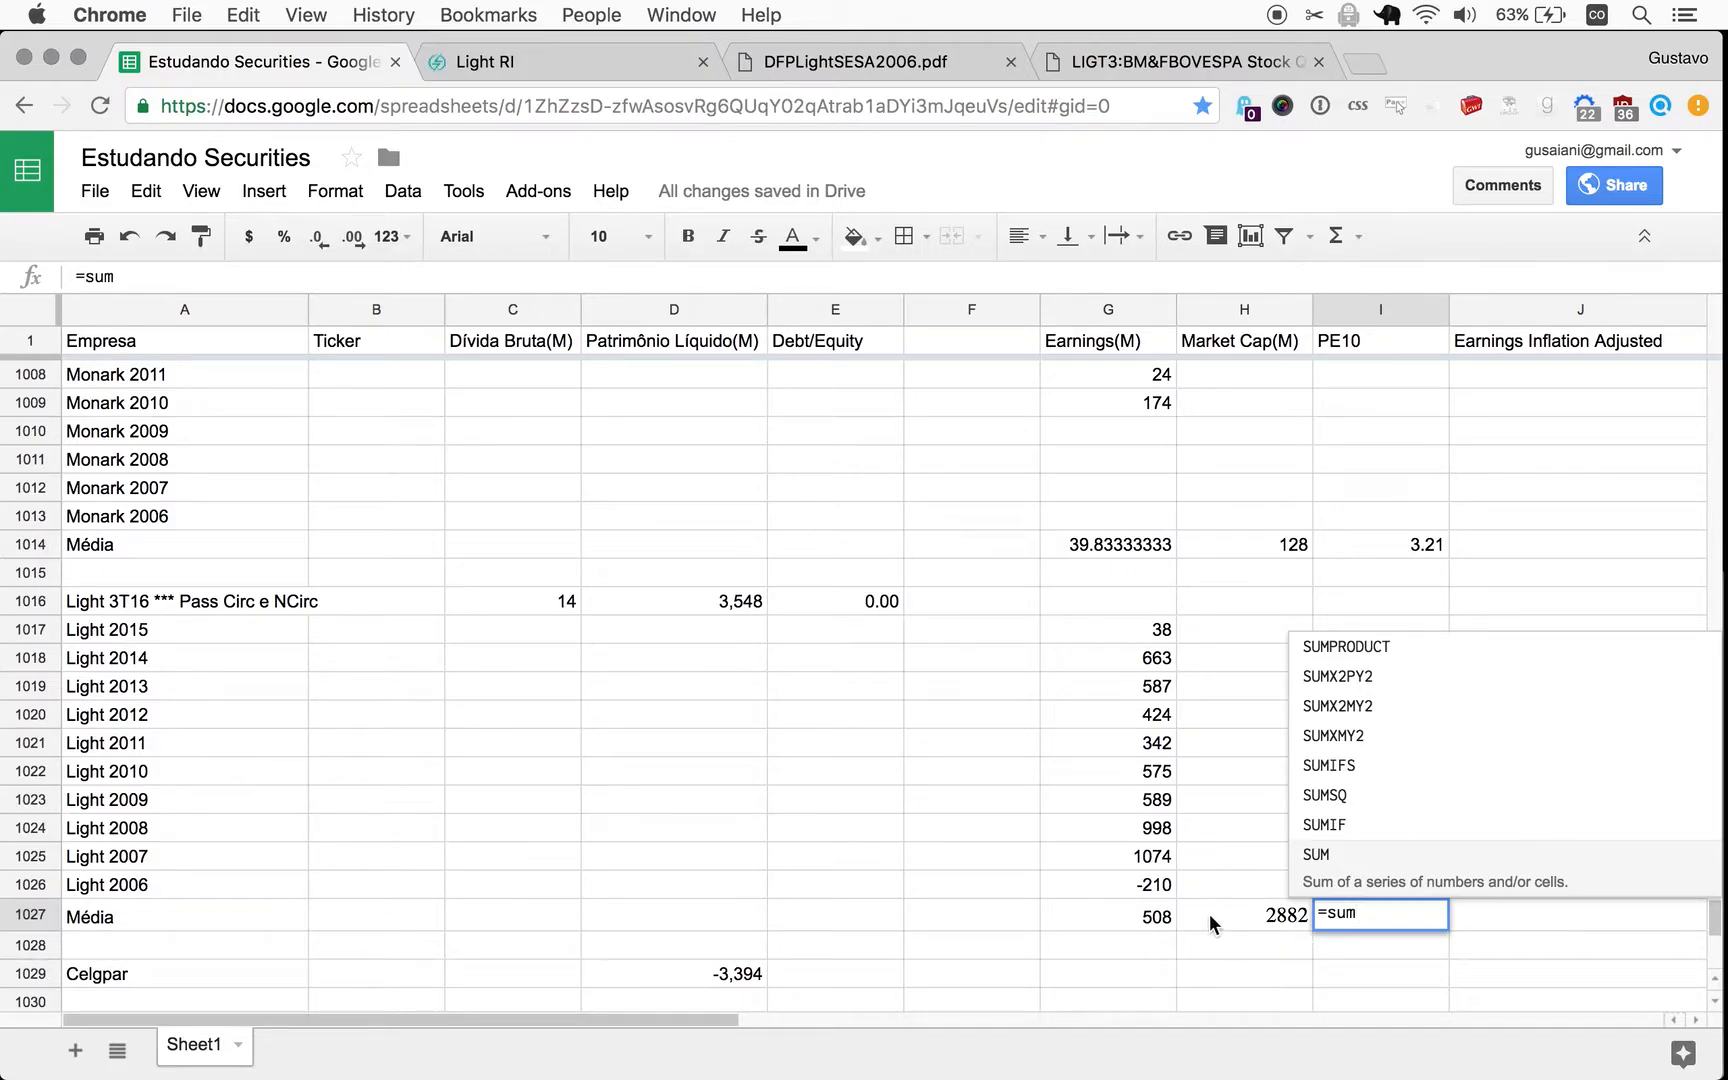
mouse_move(1290, 934)
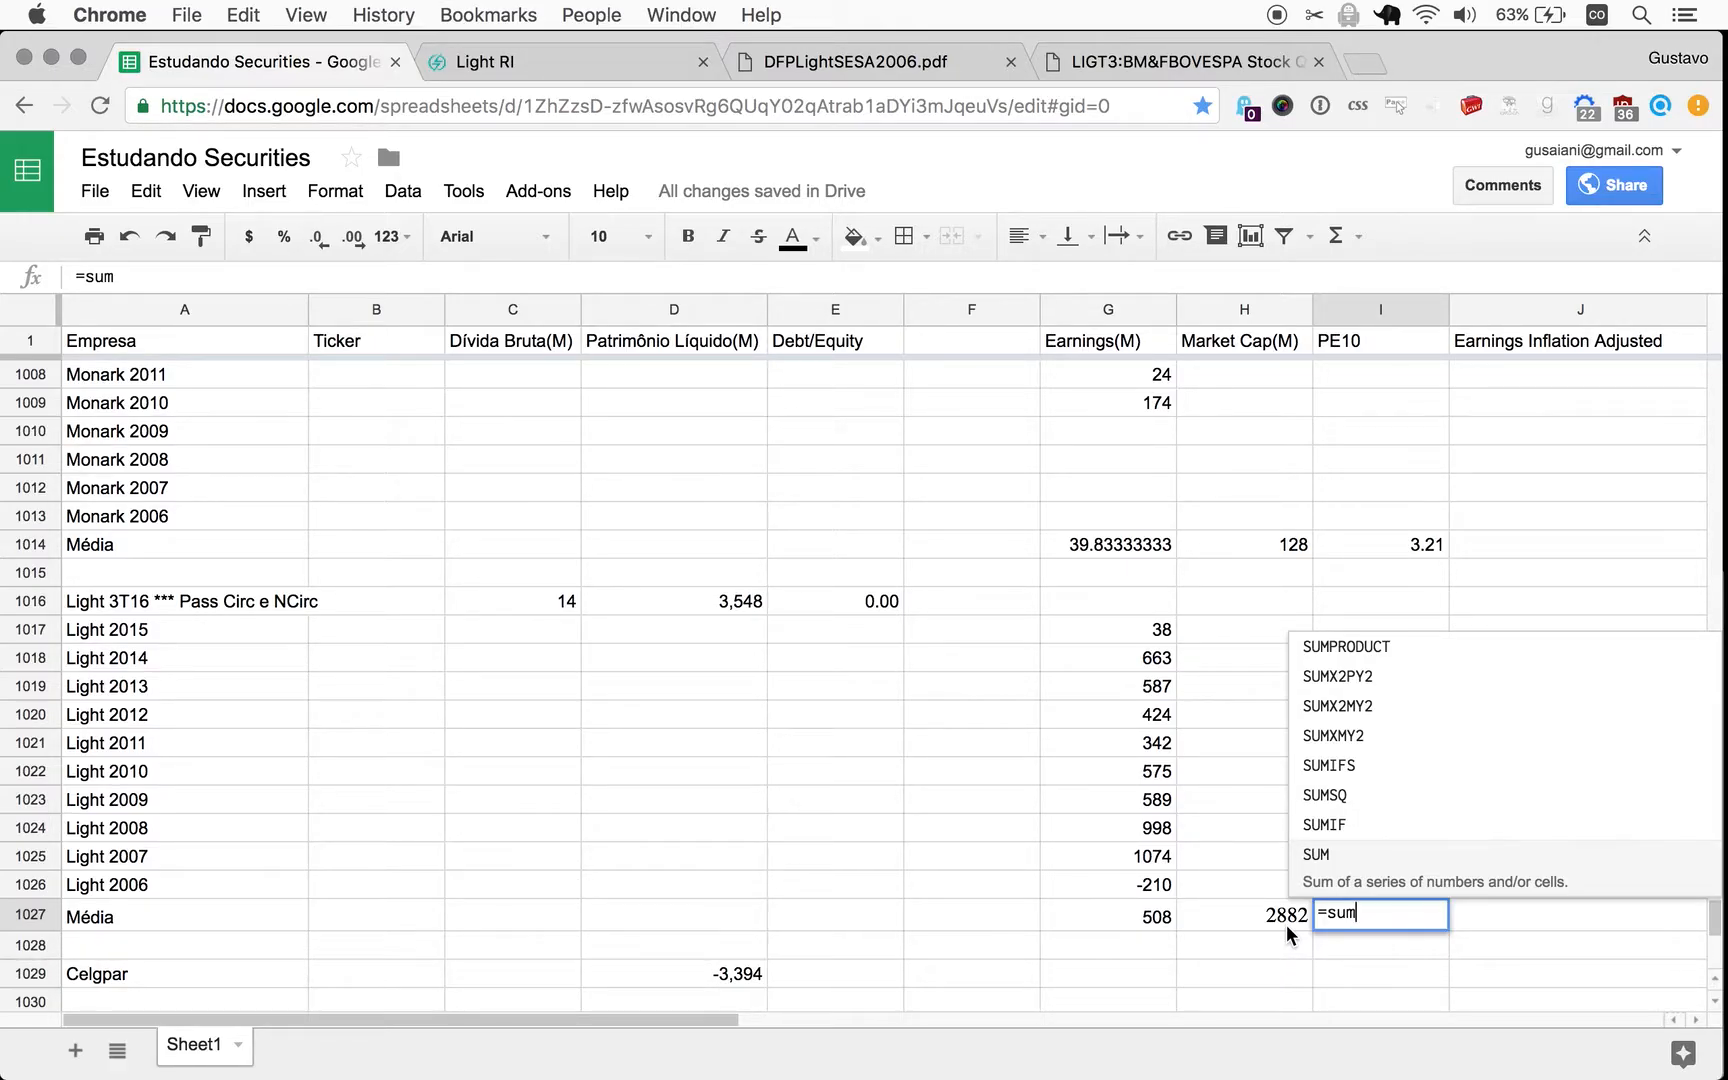
type("(")
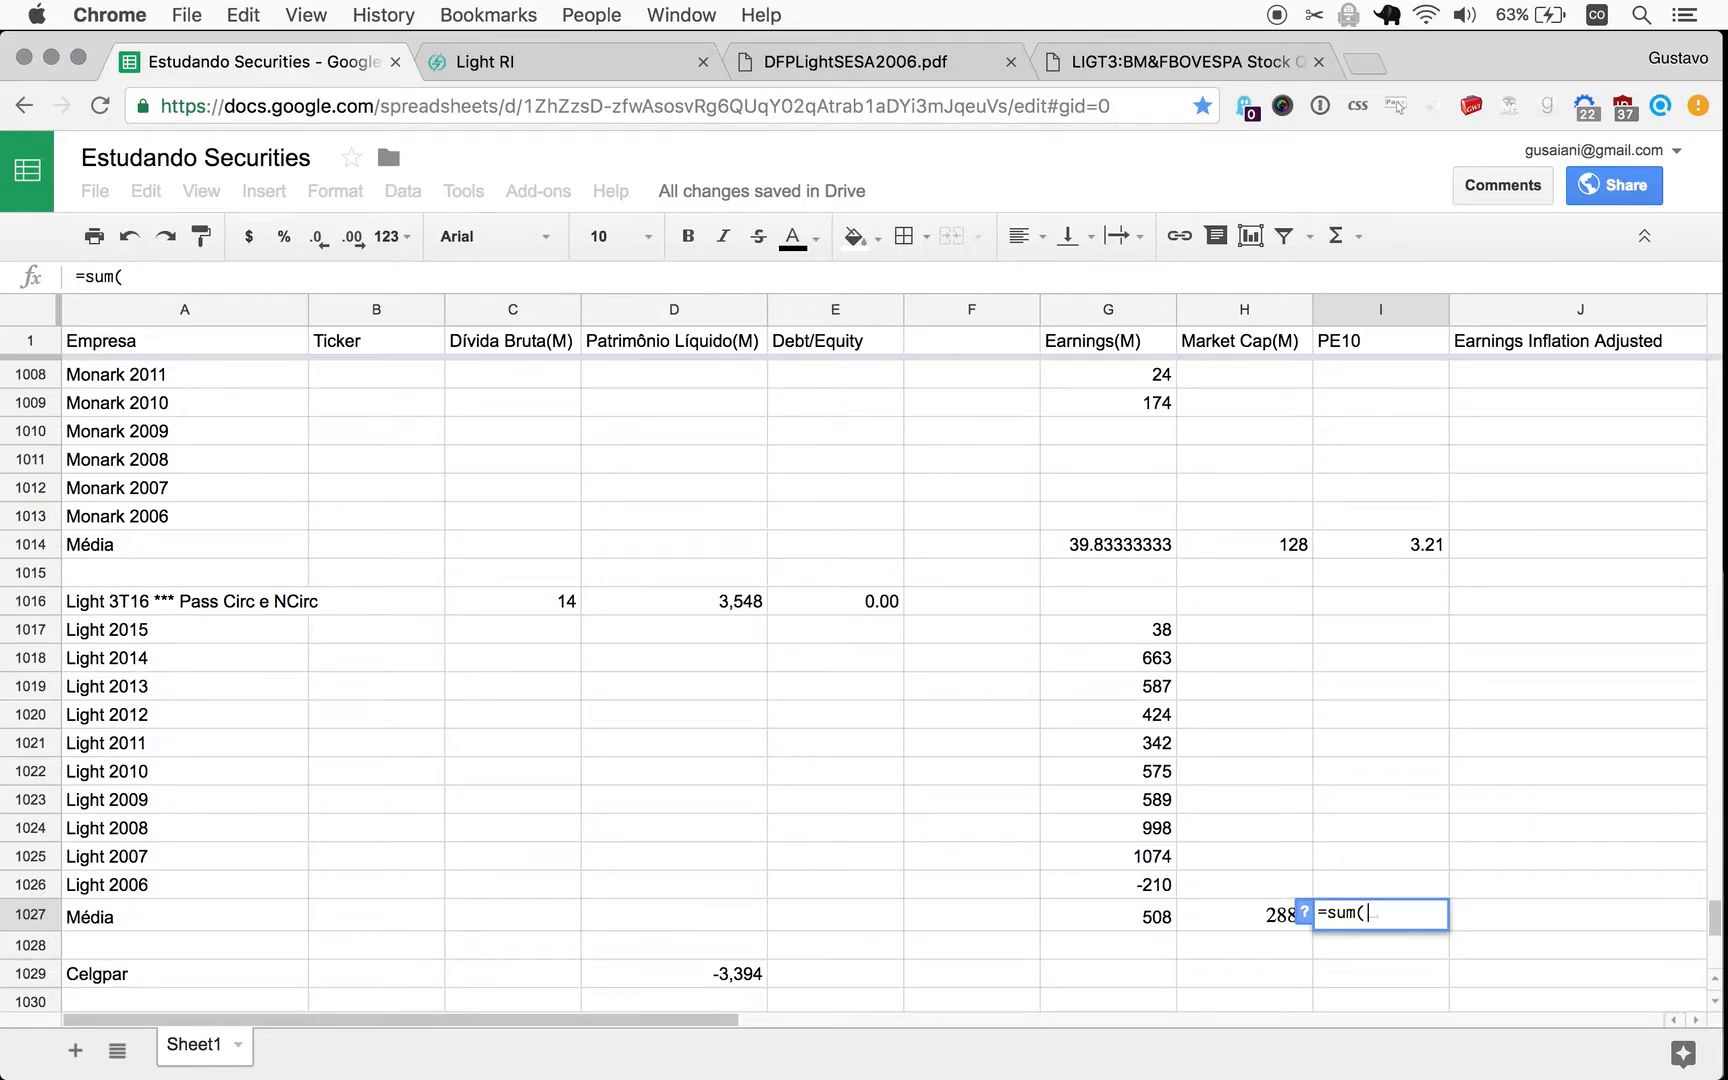
type("H1027/H1027")
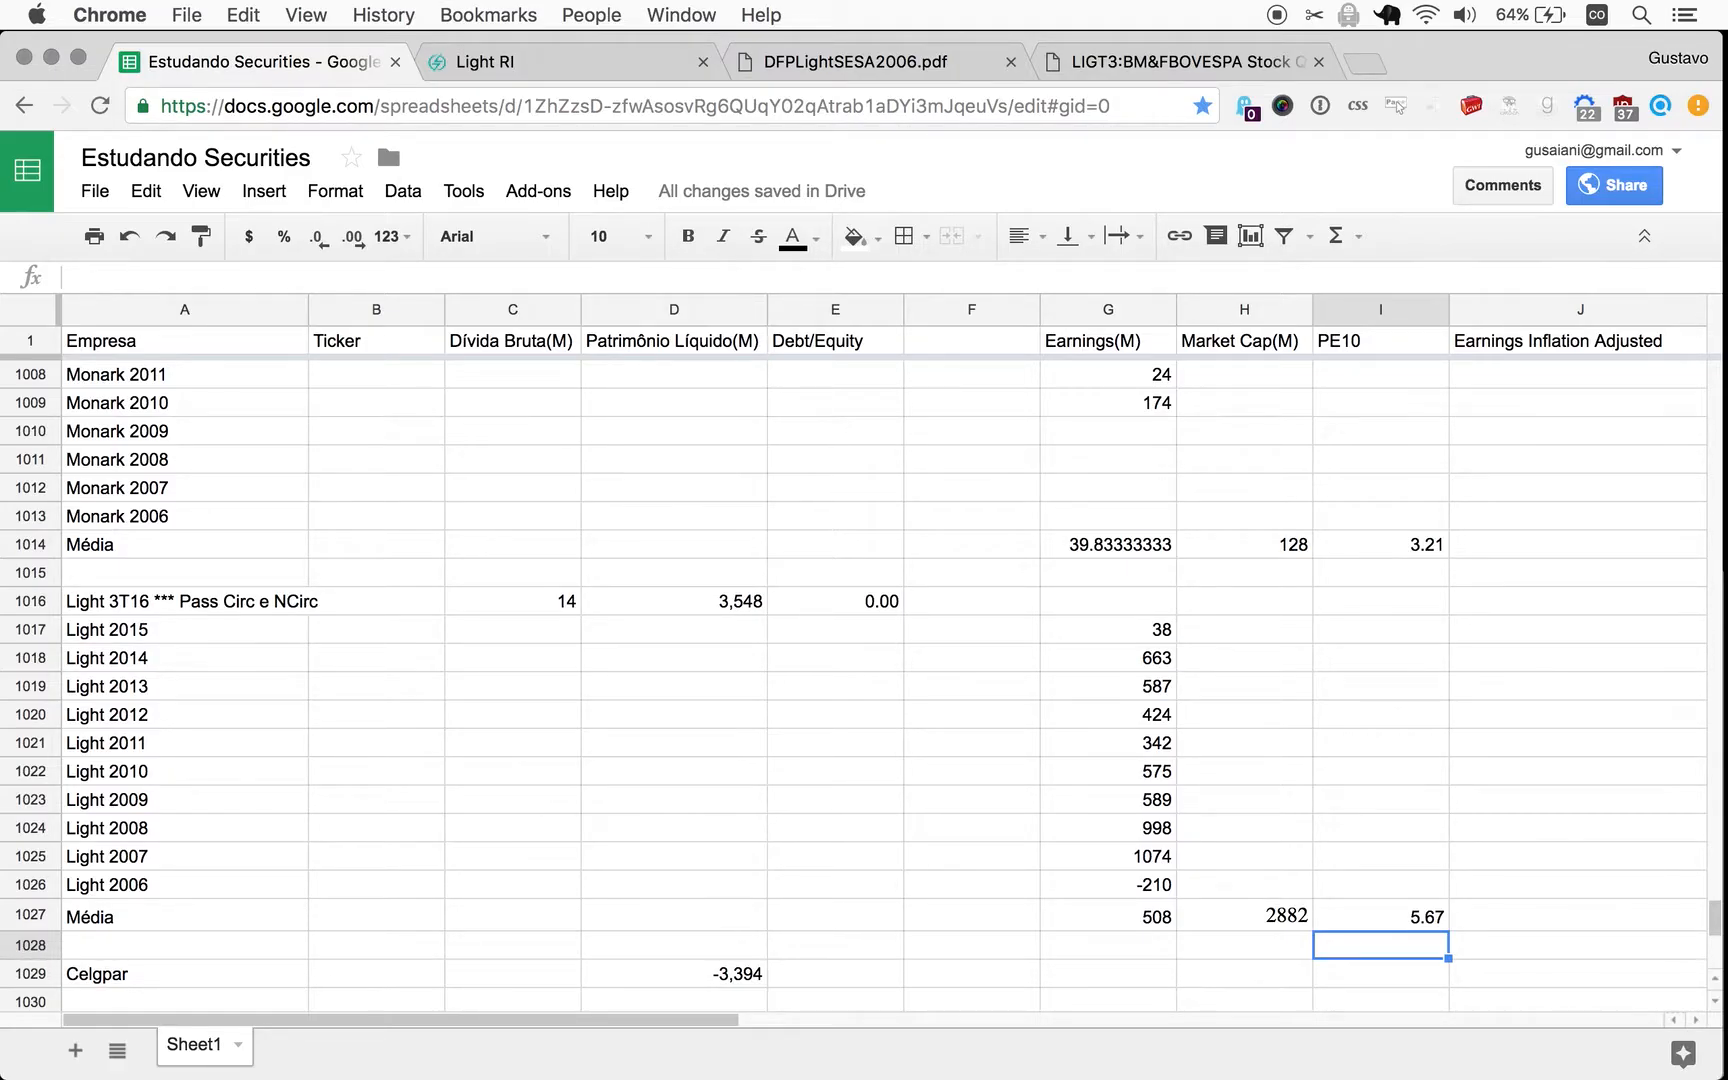
mouse_move(1136, 902)
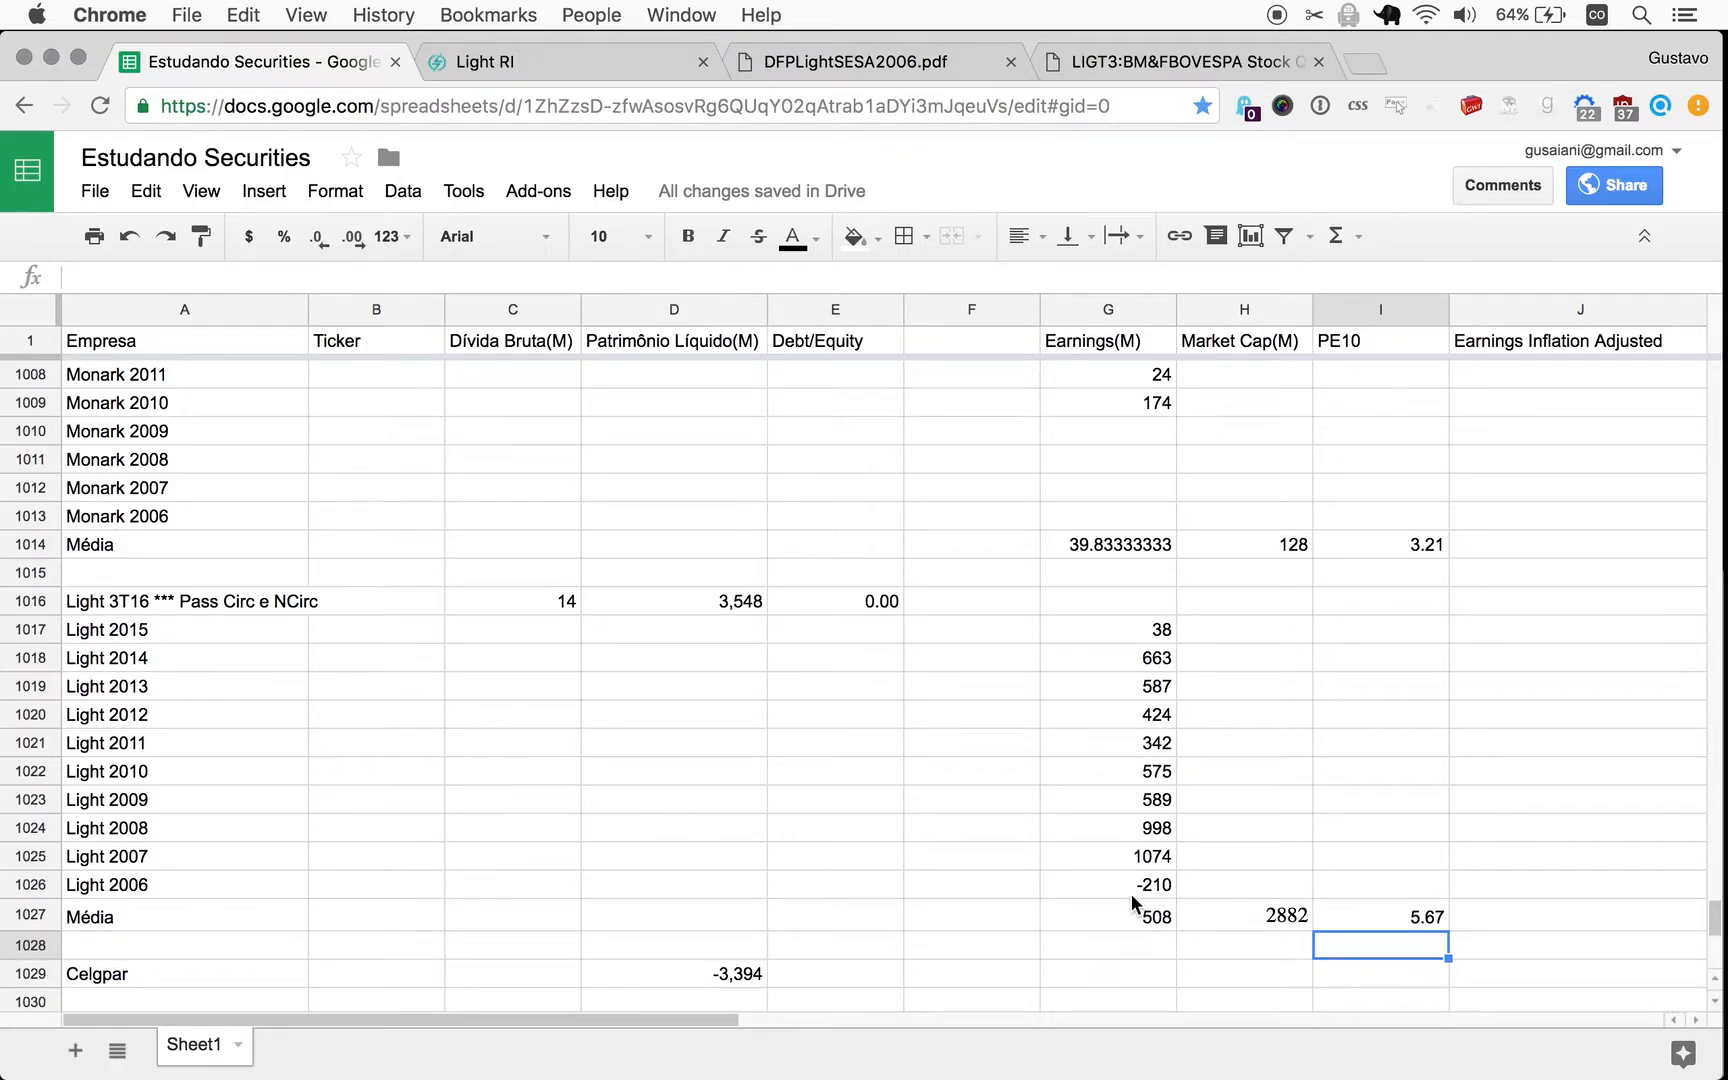
mouse_move(1116, 924)
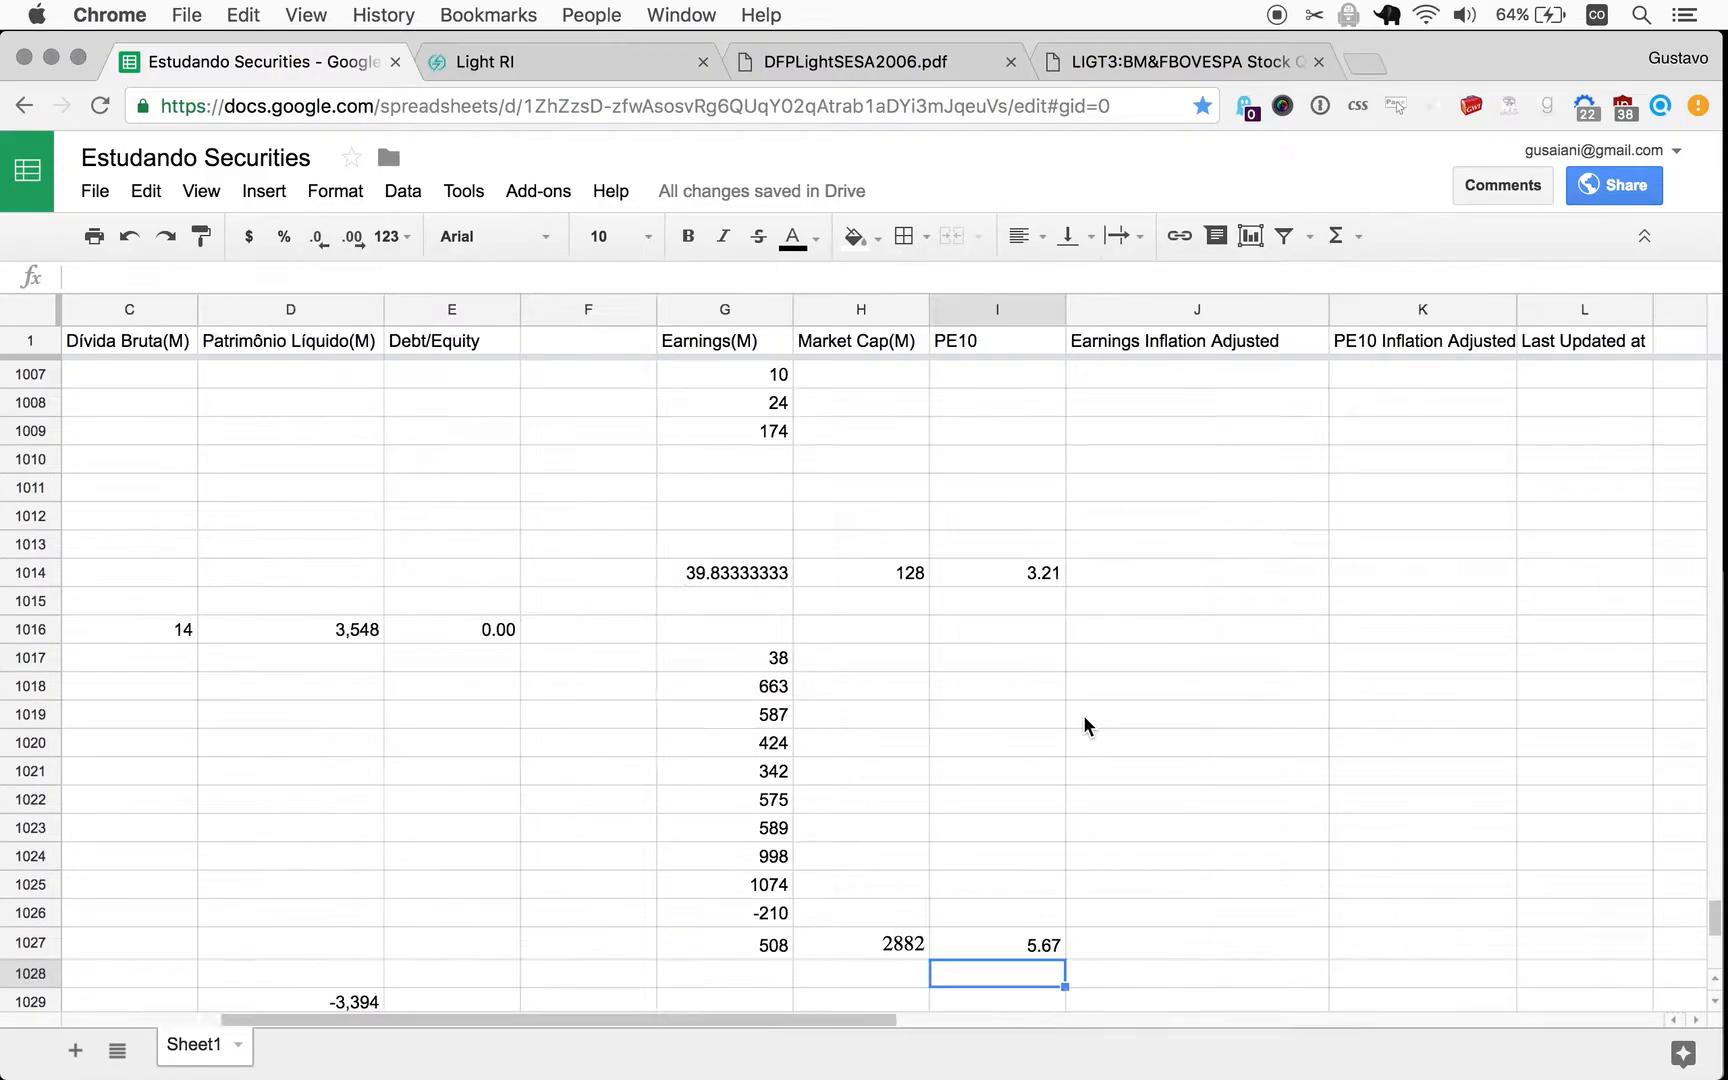
scroll("left", 3)
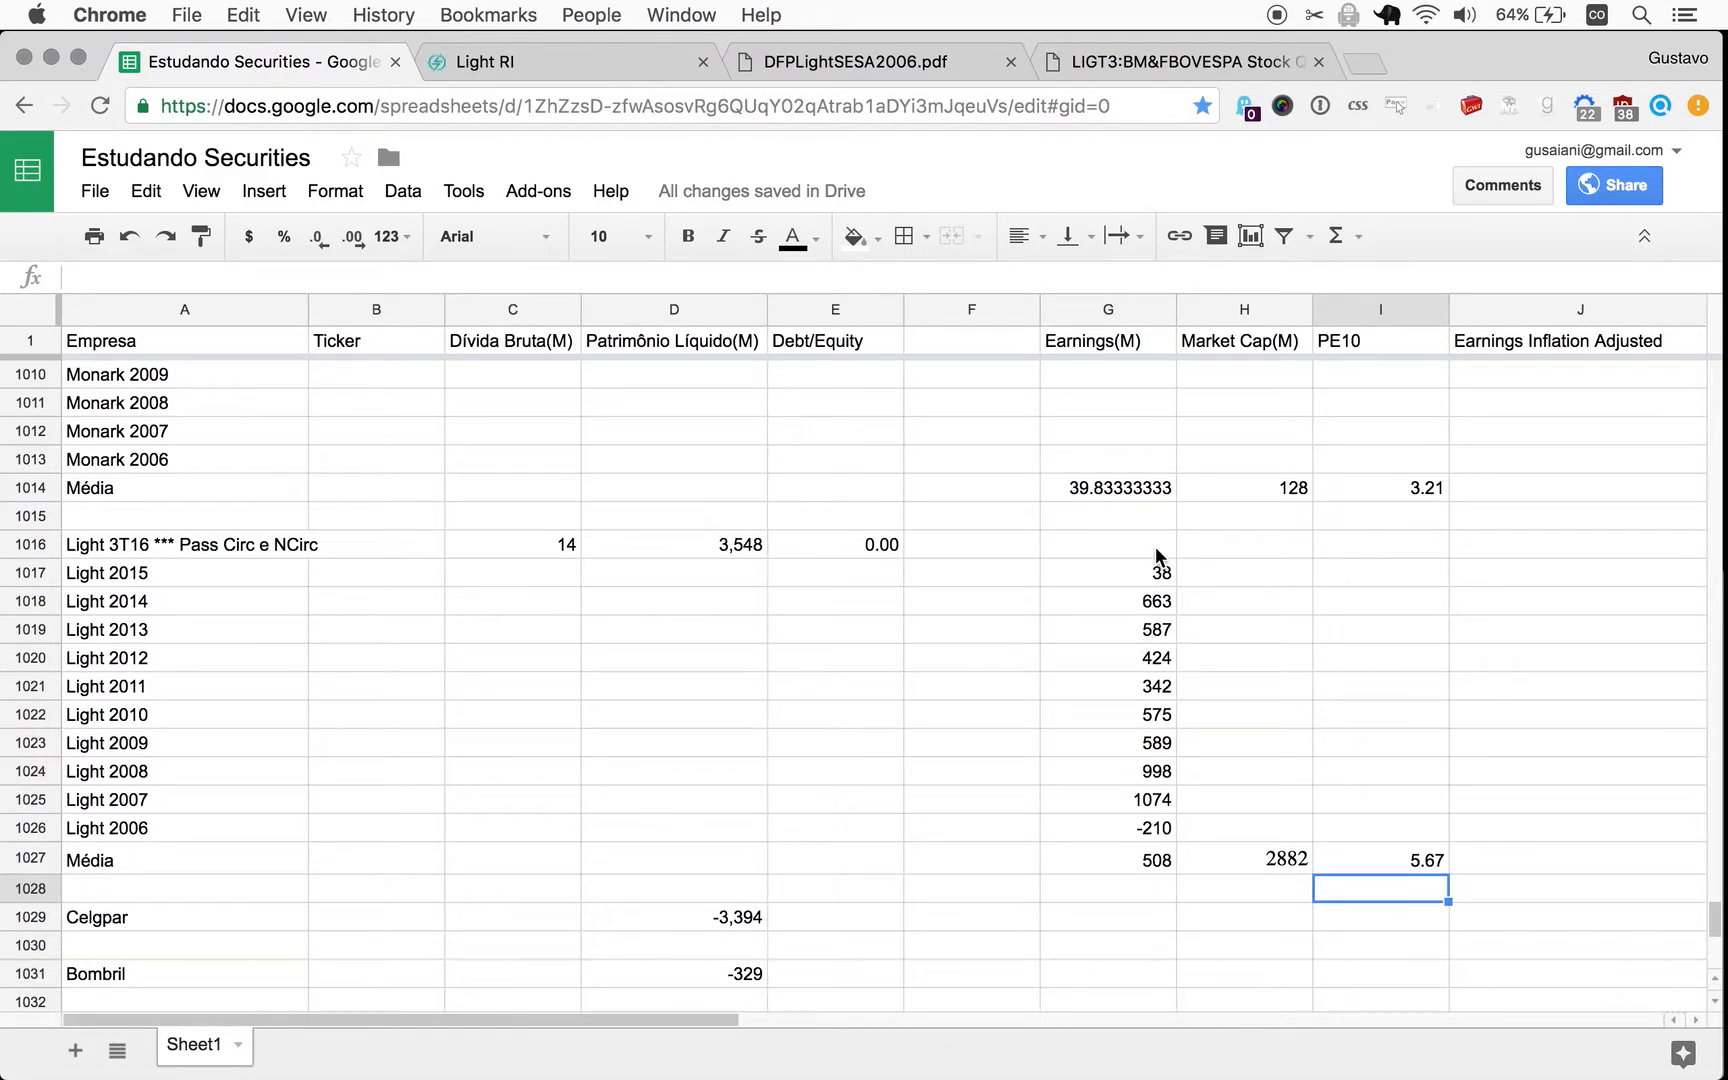
mouse_move(1168, 584)
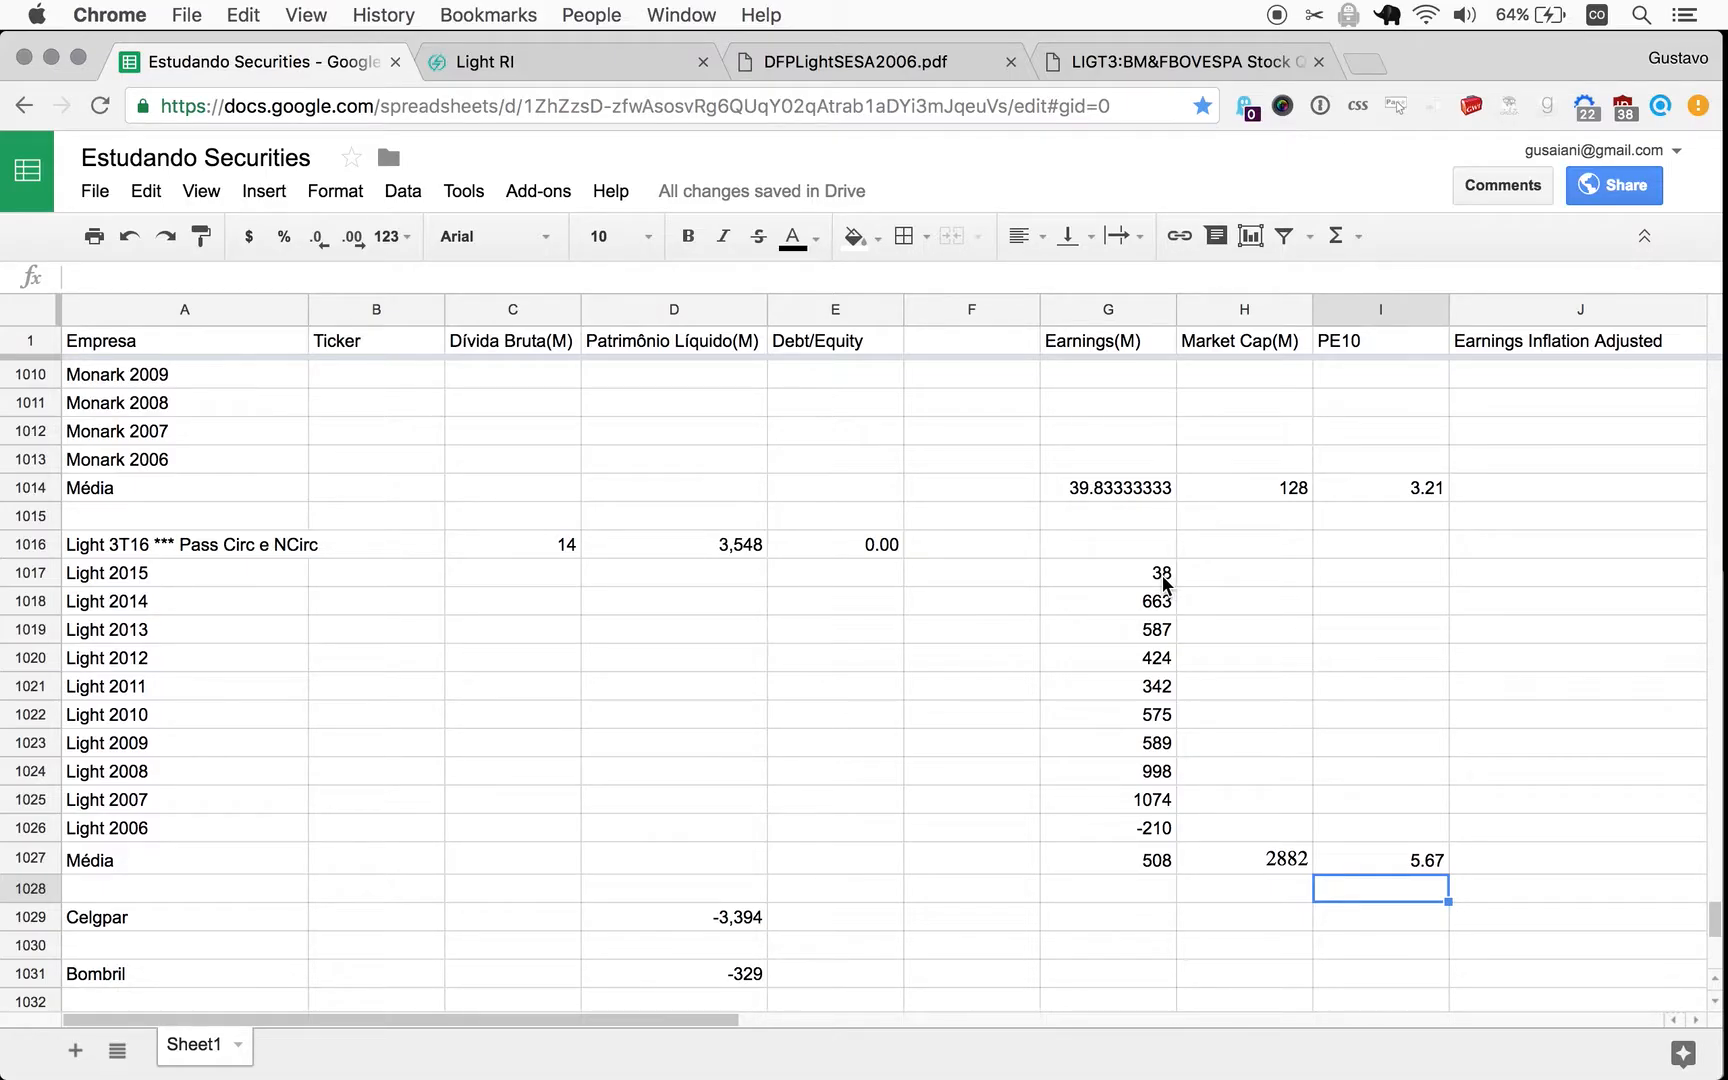
mouse_move(1160, 658)
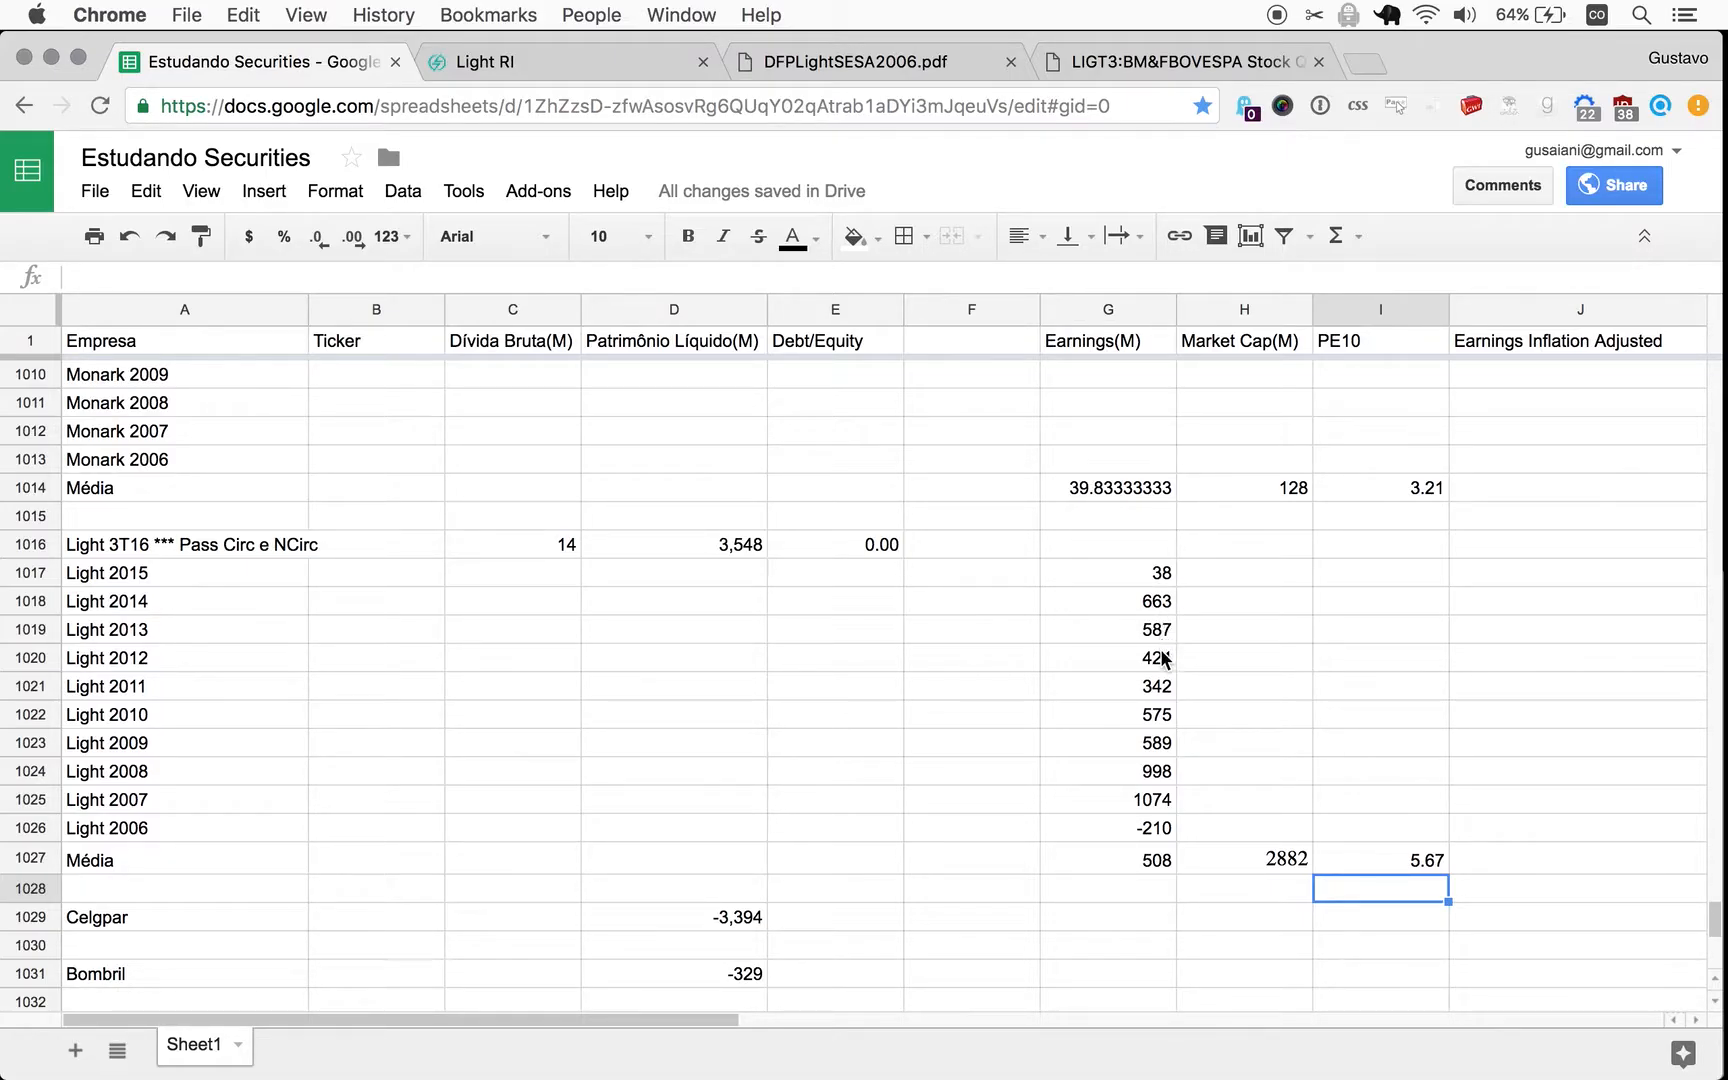
mouse_move(1158, 644)
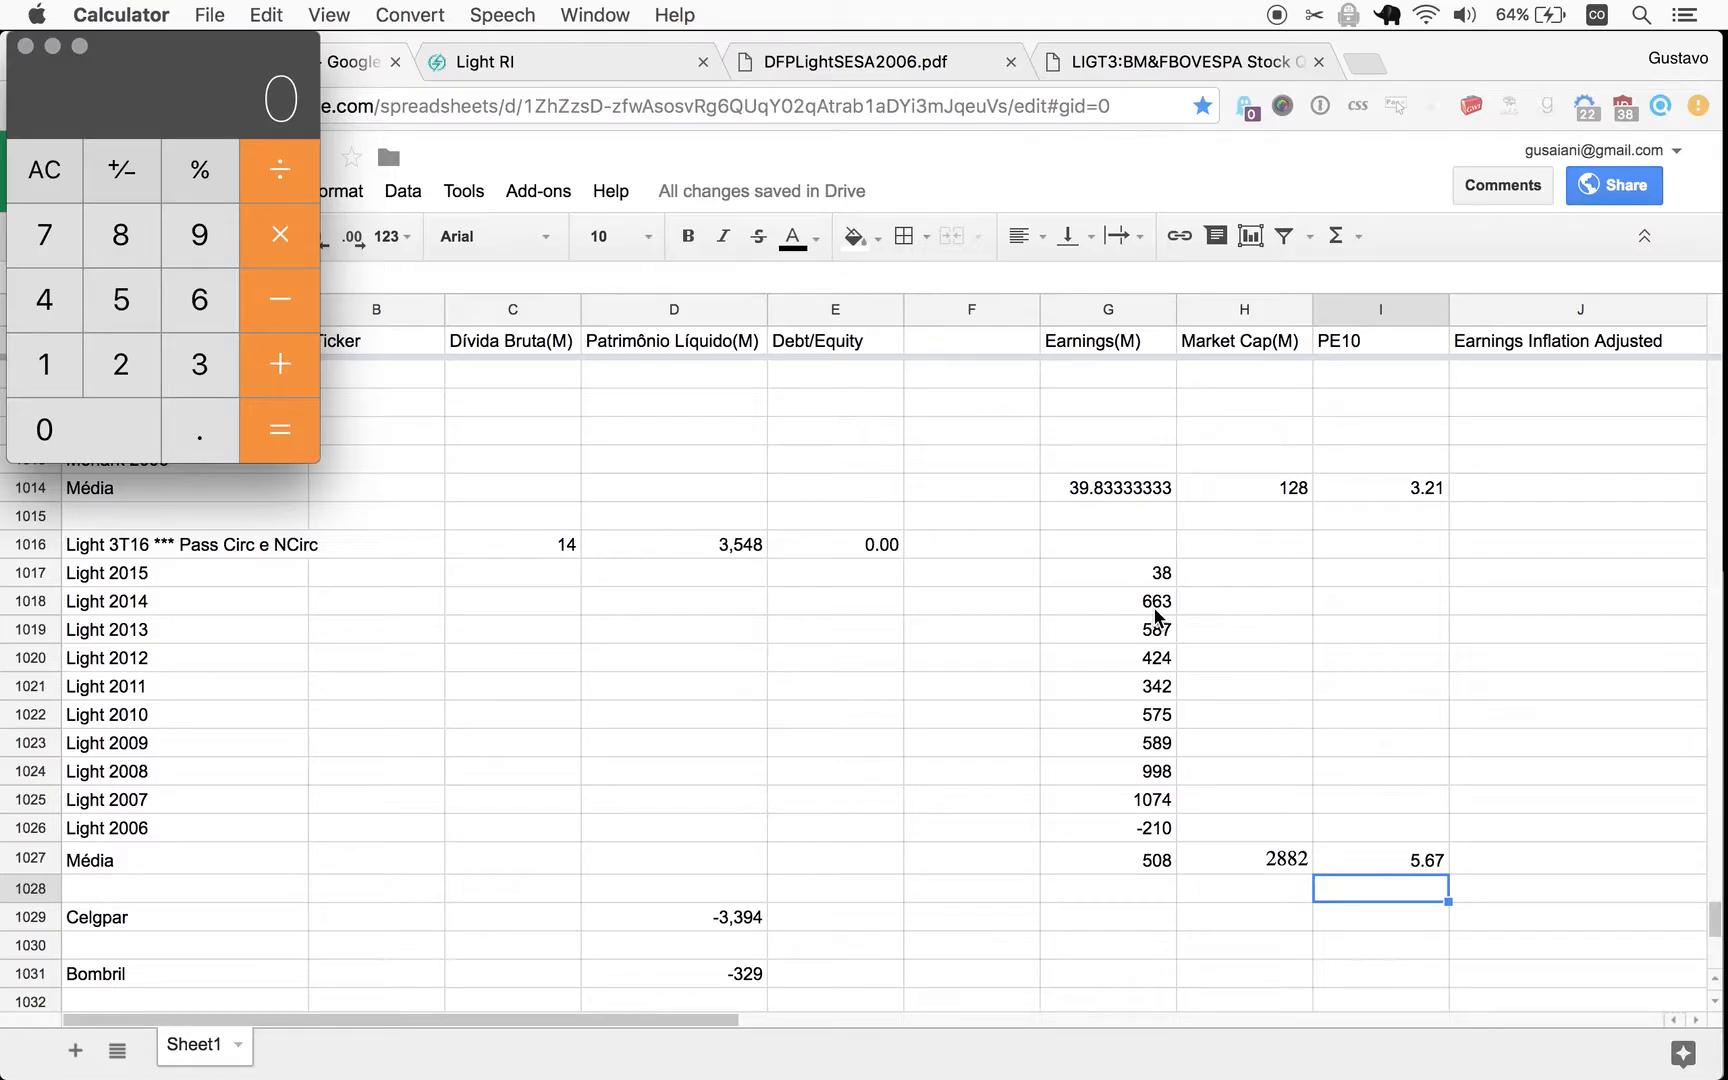
mouse_move(1174, 572)
type("288")
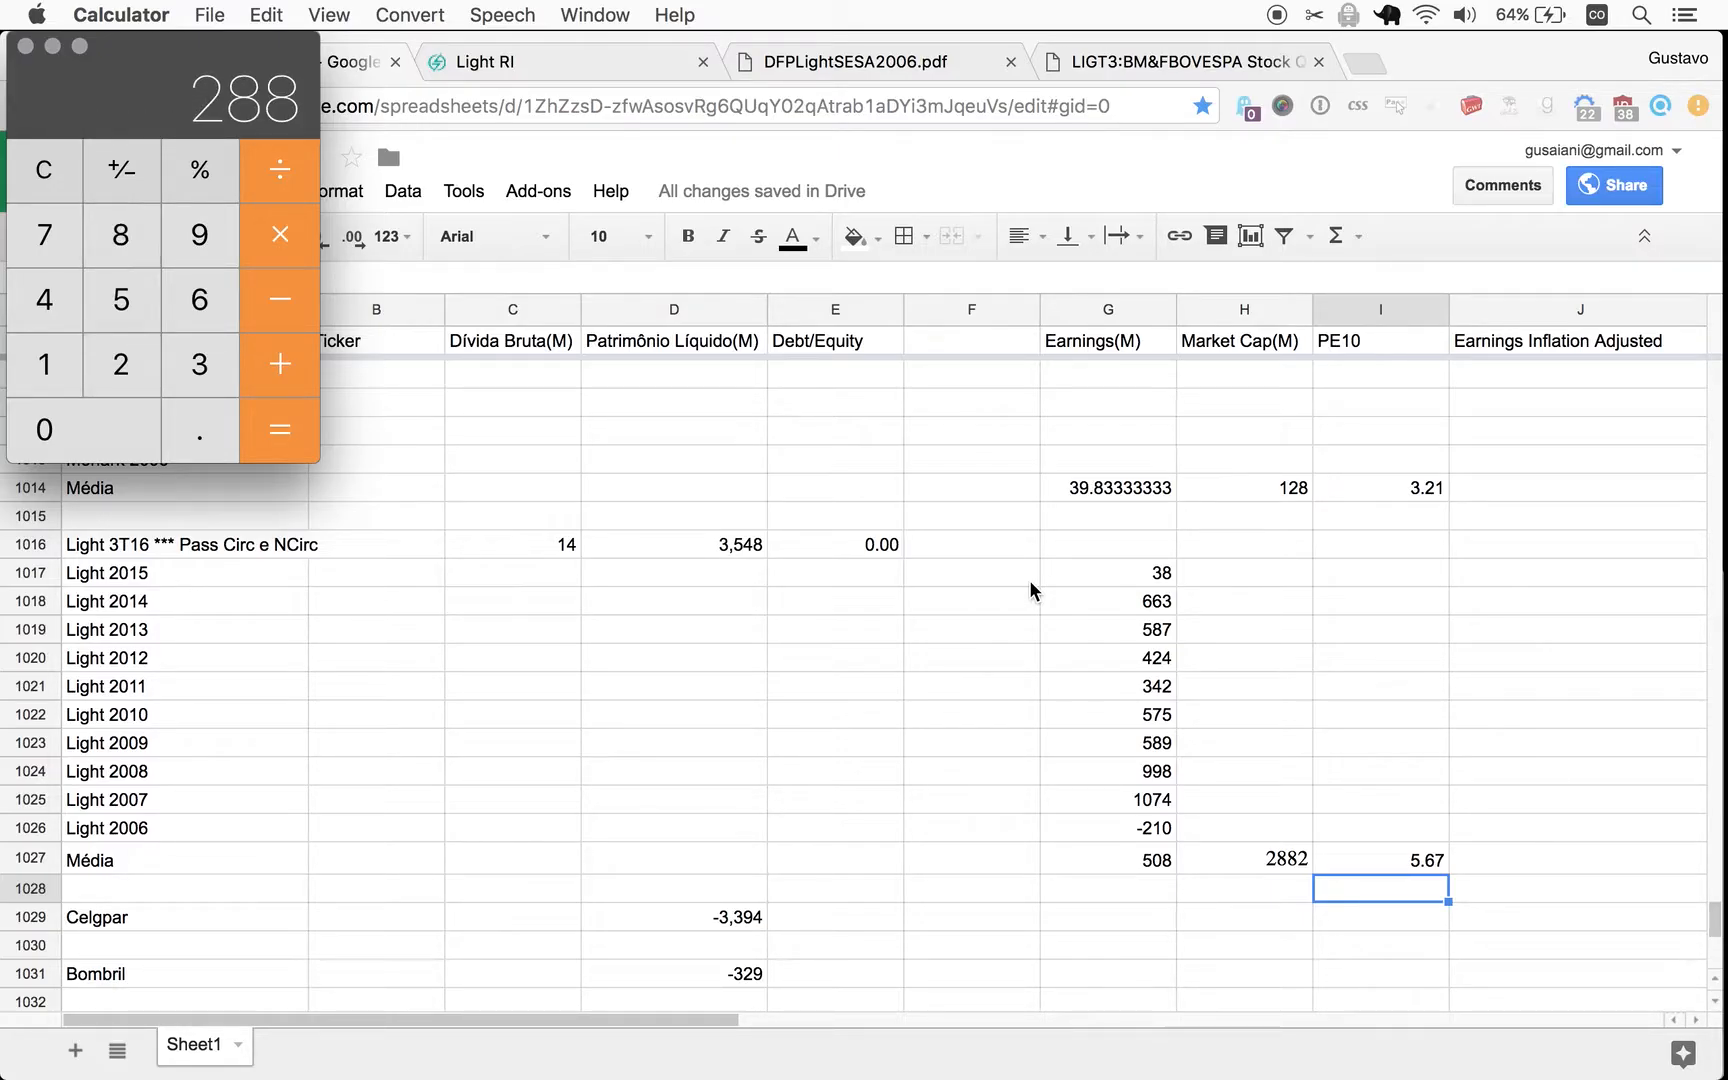
Compute the division in Calculator, giving the cross-check result 6.717948717948718.
left_click(278, 428)
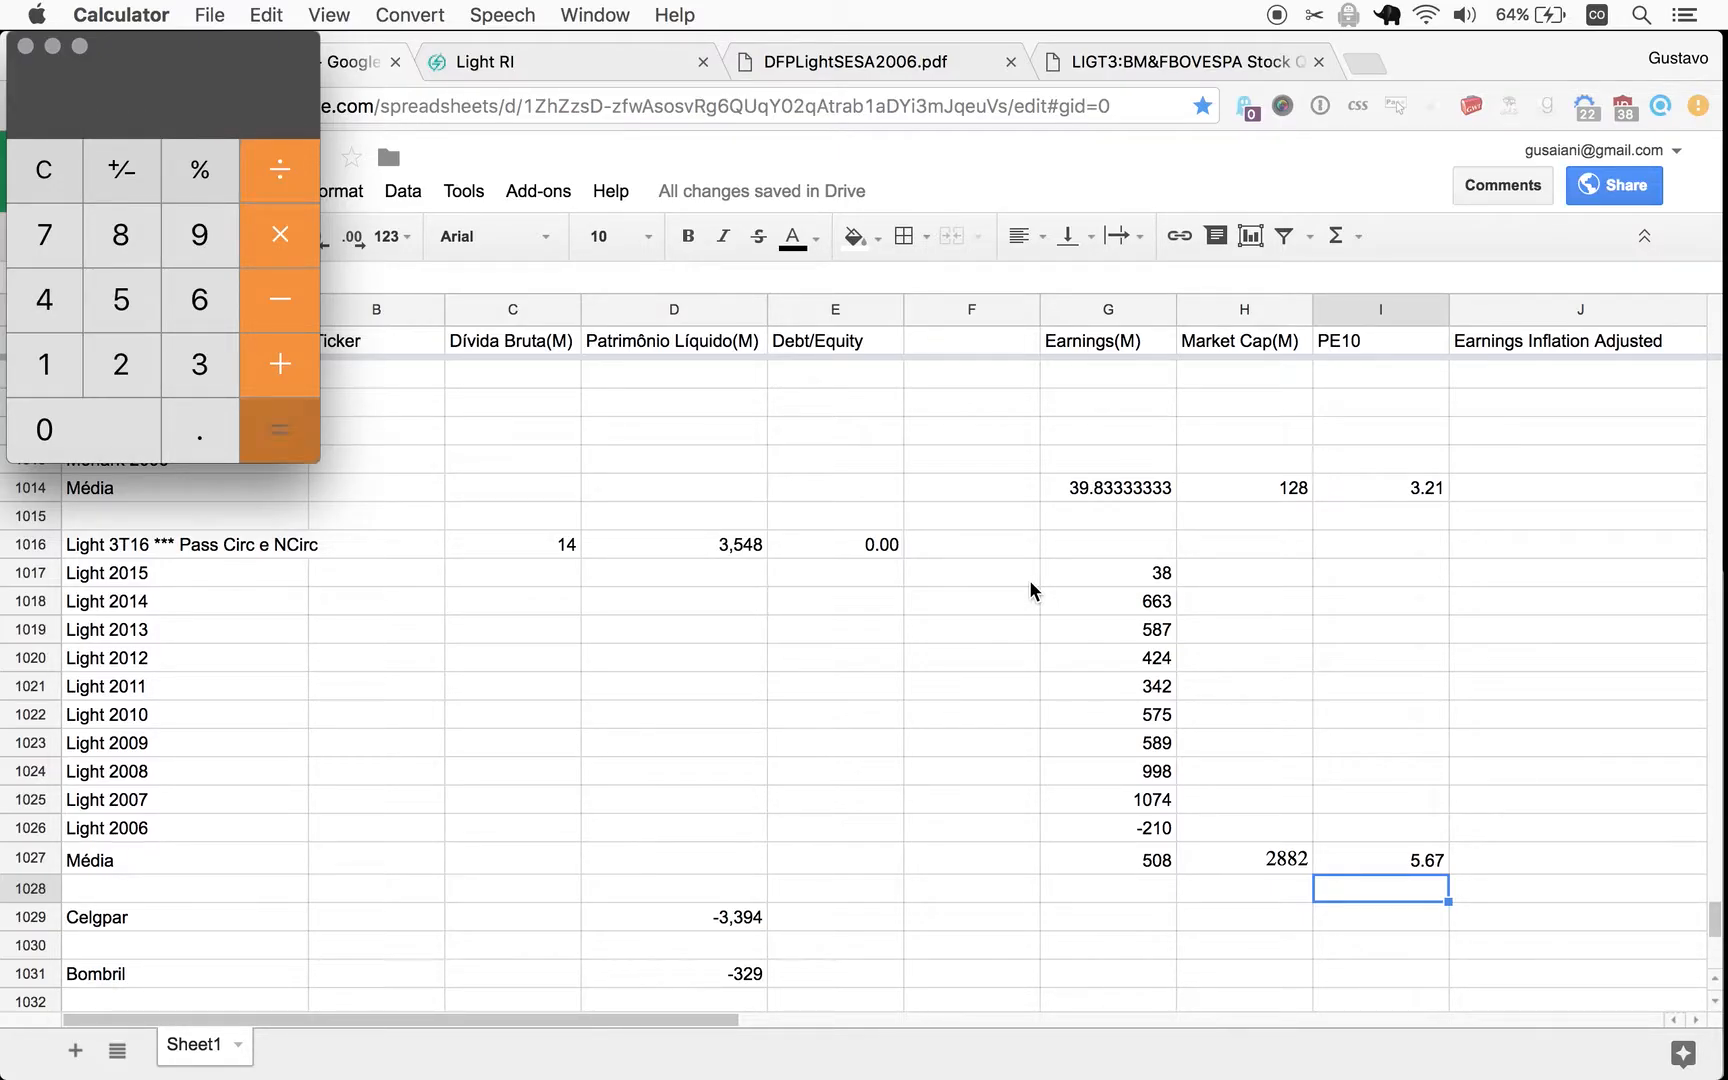
left_click(278, 428)
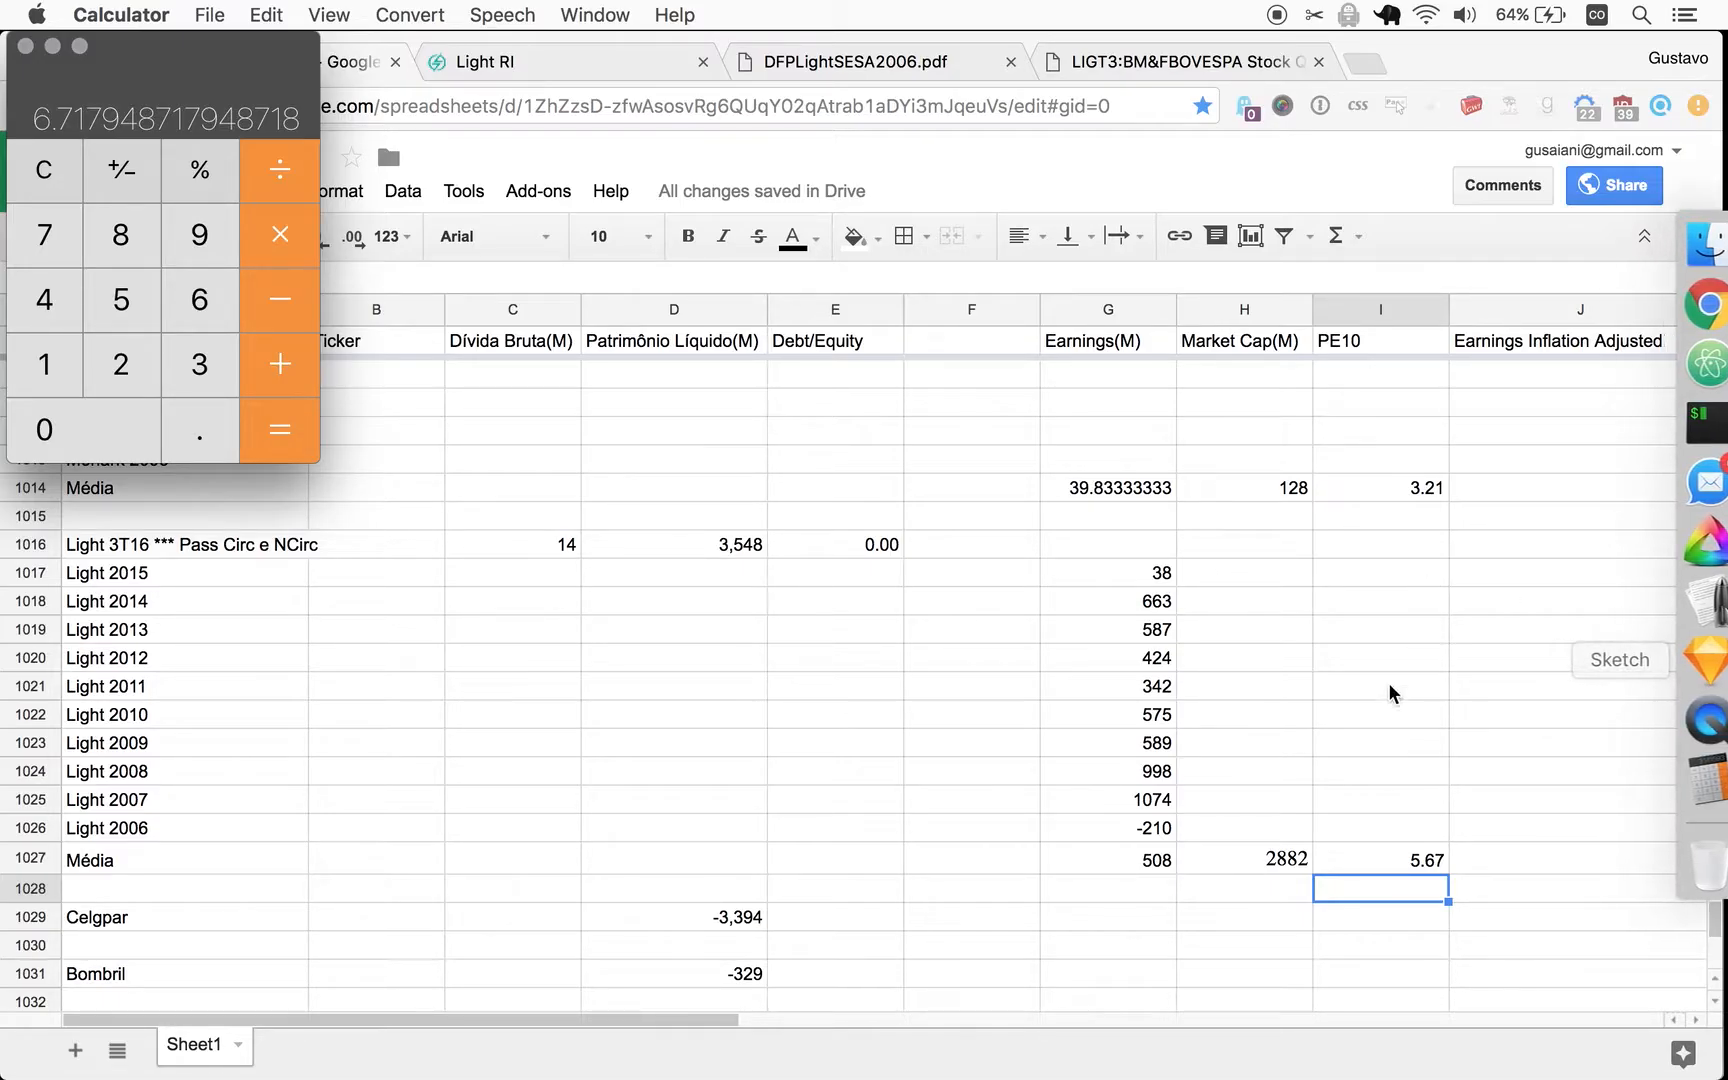
mouse_move(1308, 742)
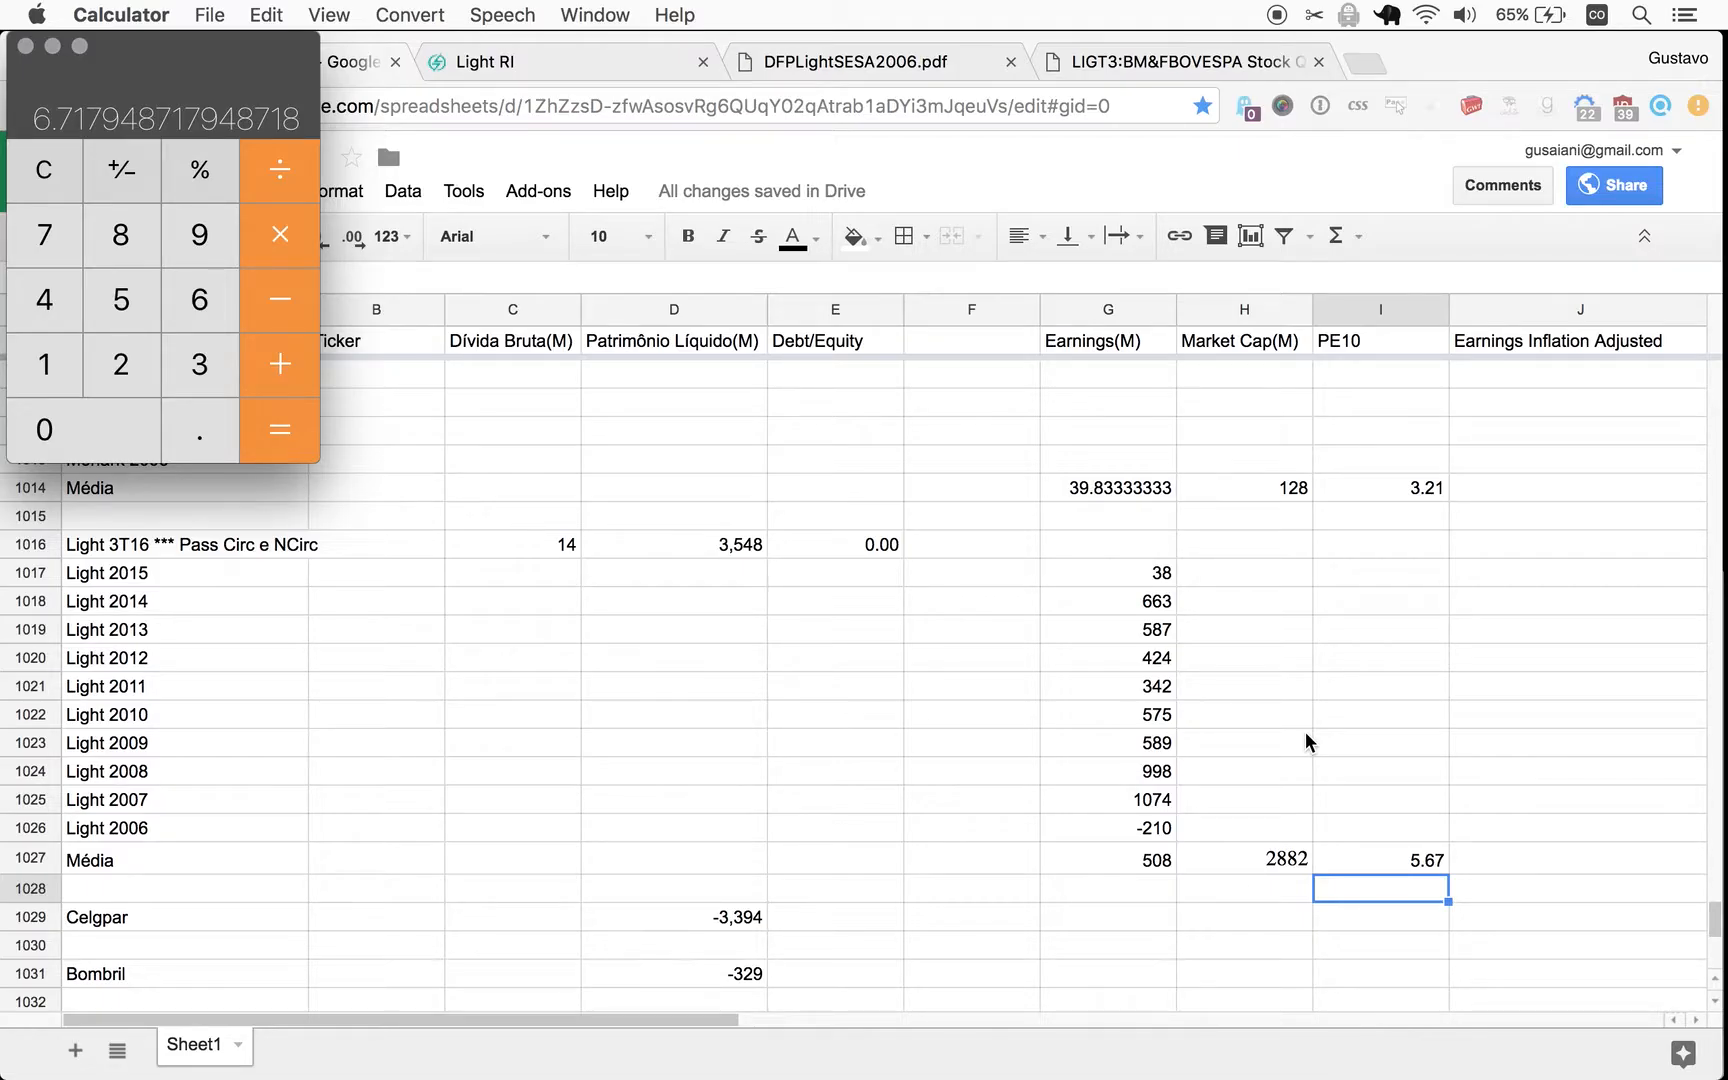
mouse_move(1402, 872)
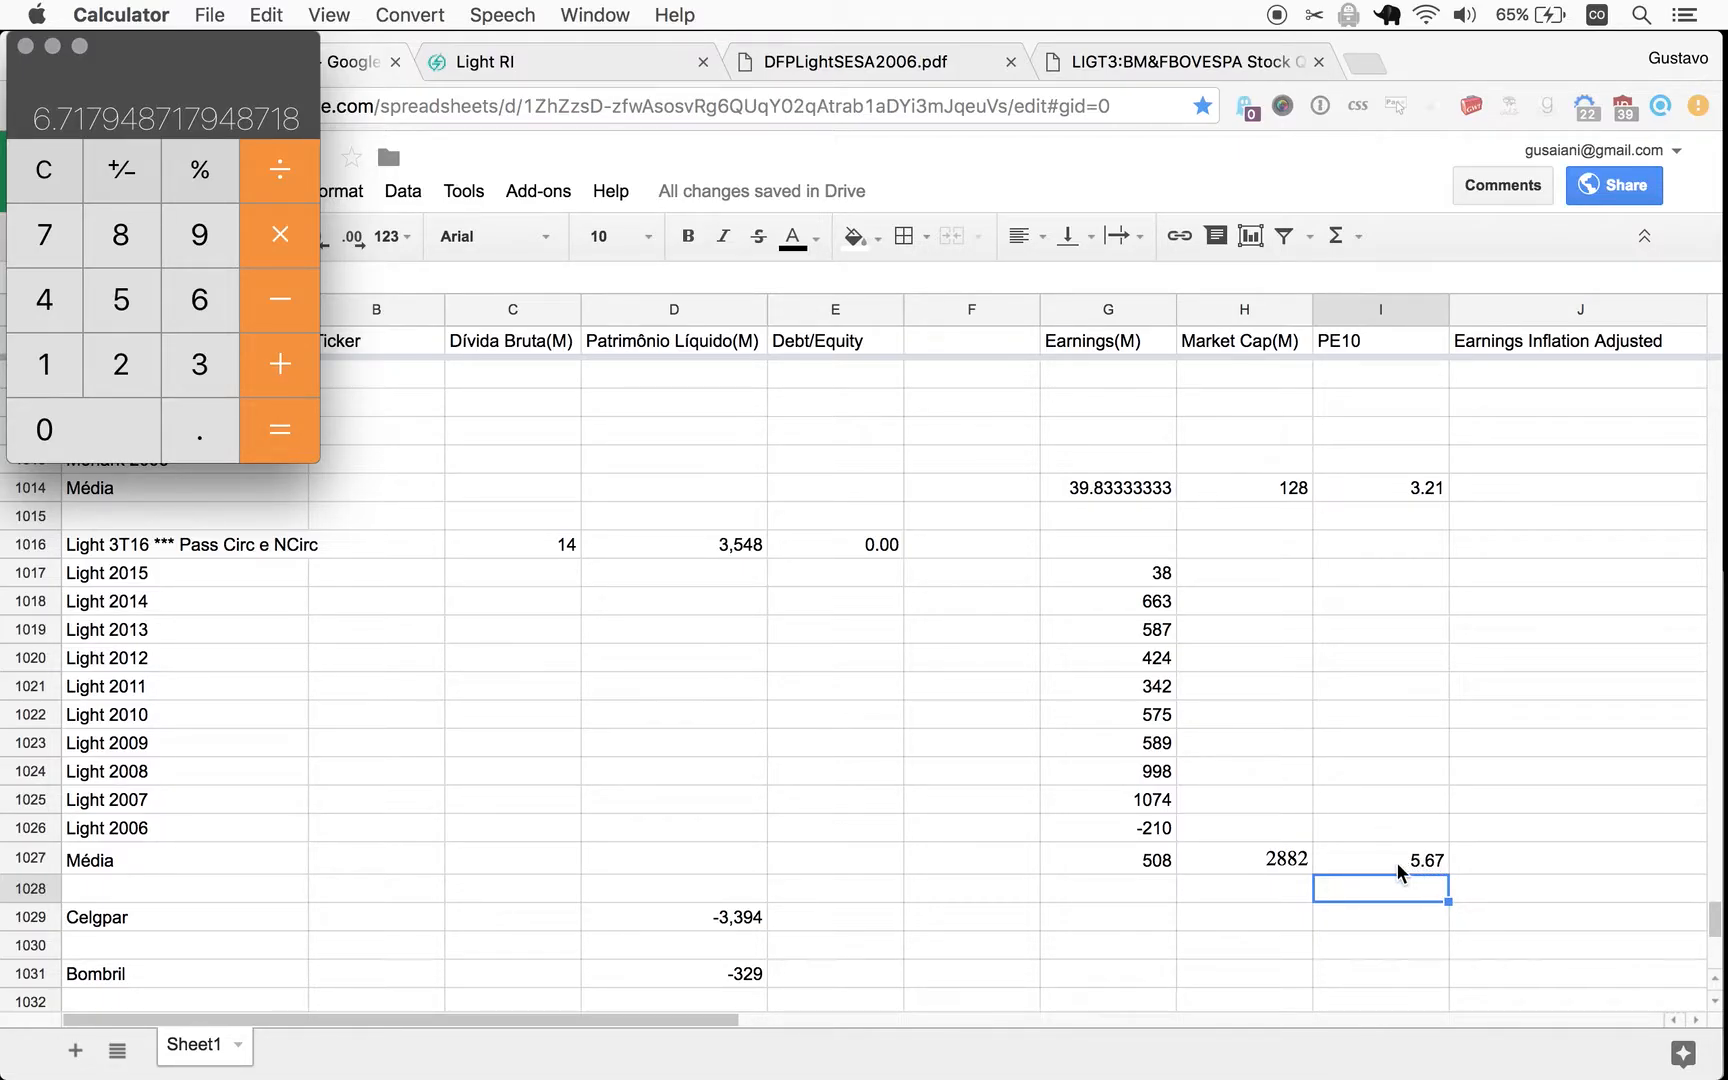
mouse_move(1428, 870)
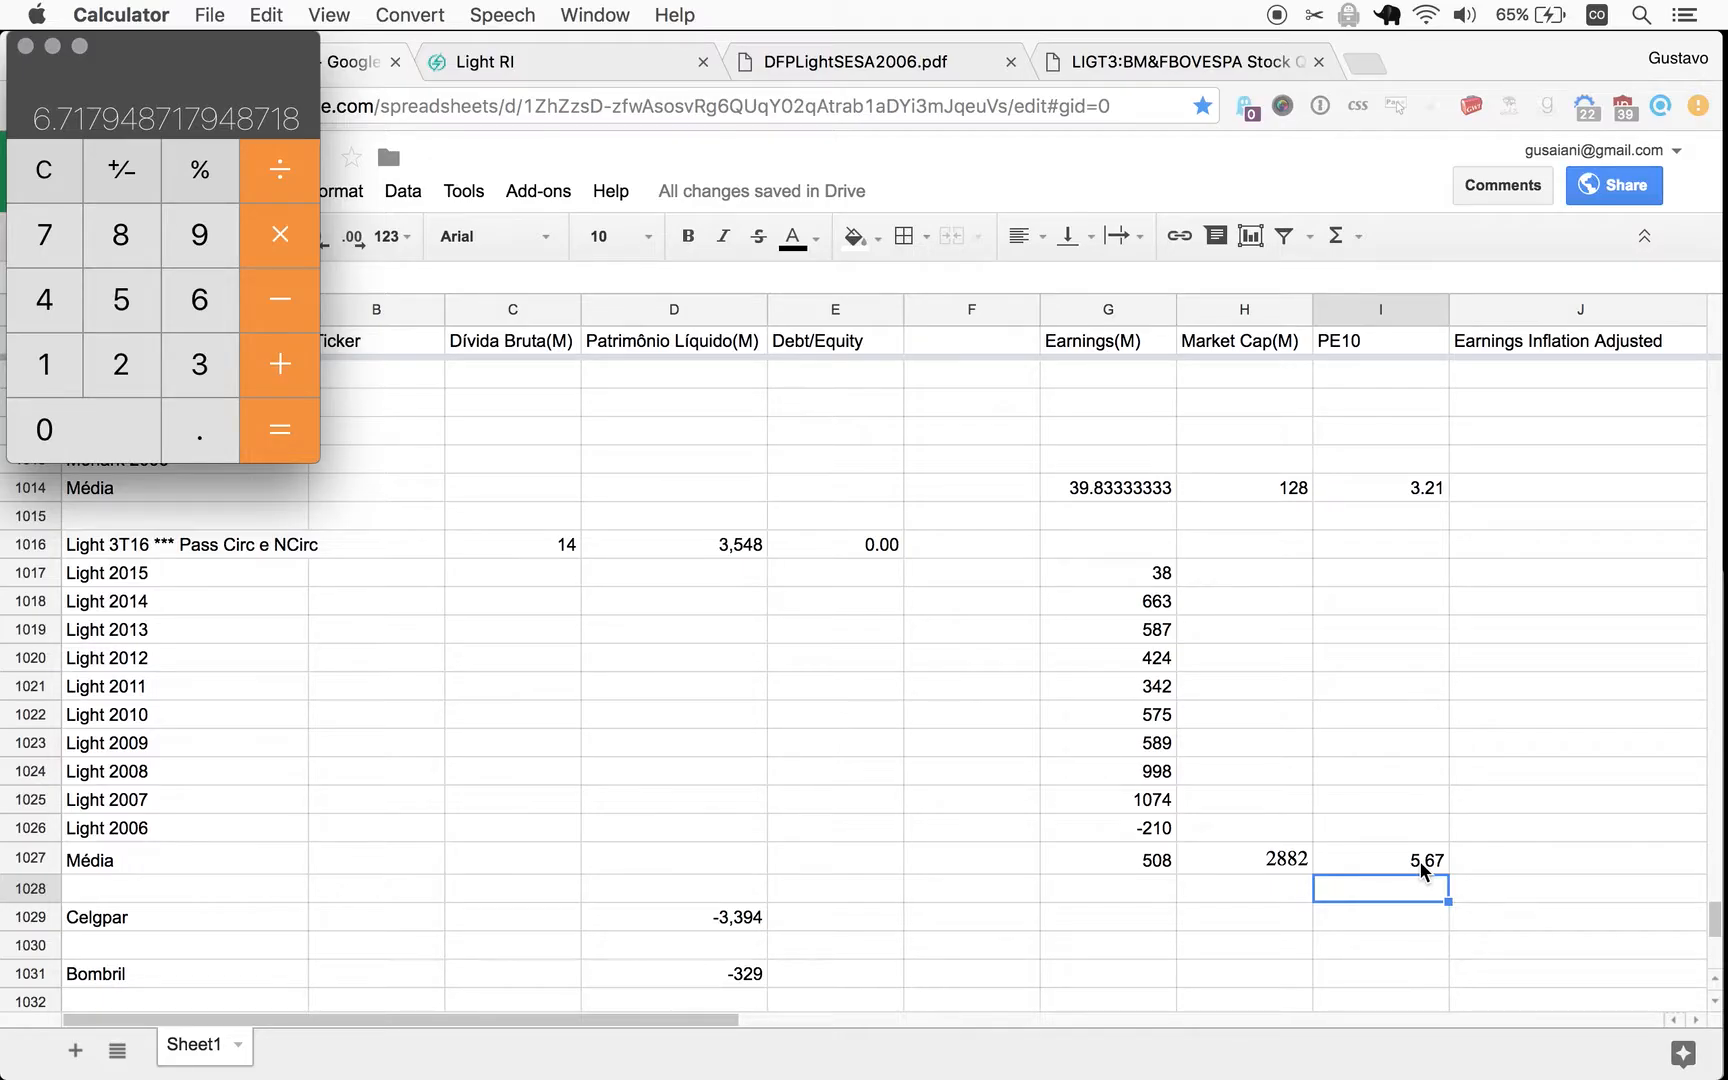
mouse_move(1420, 862)
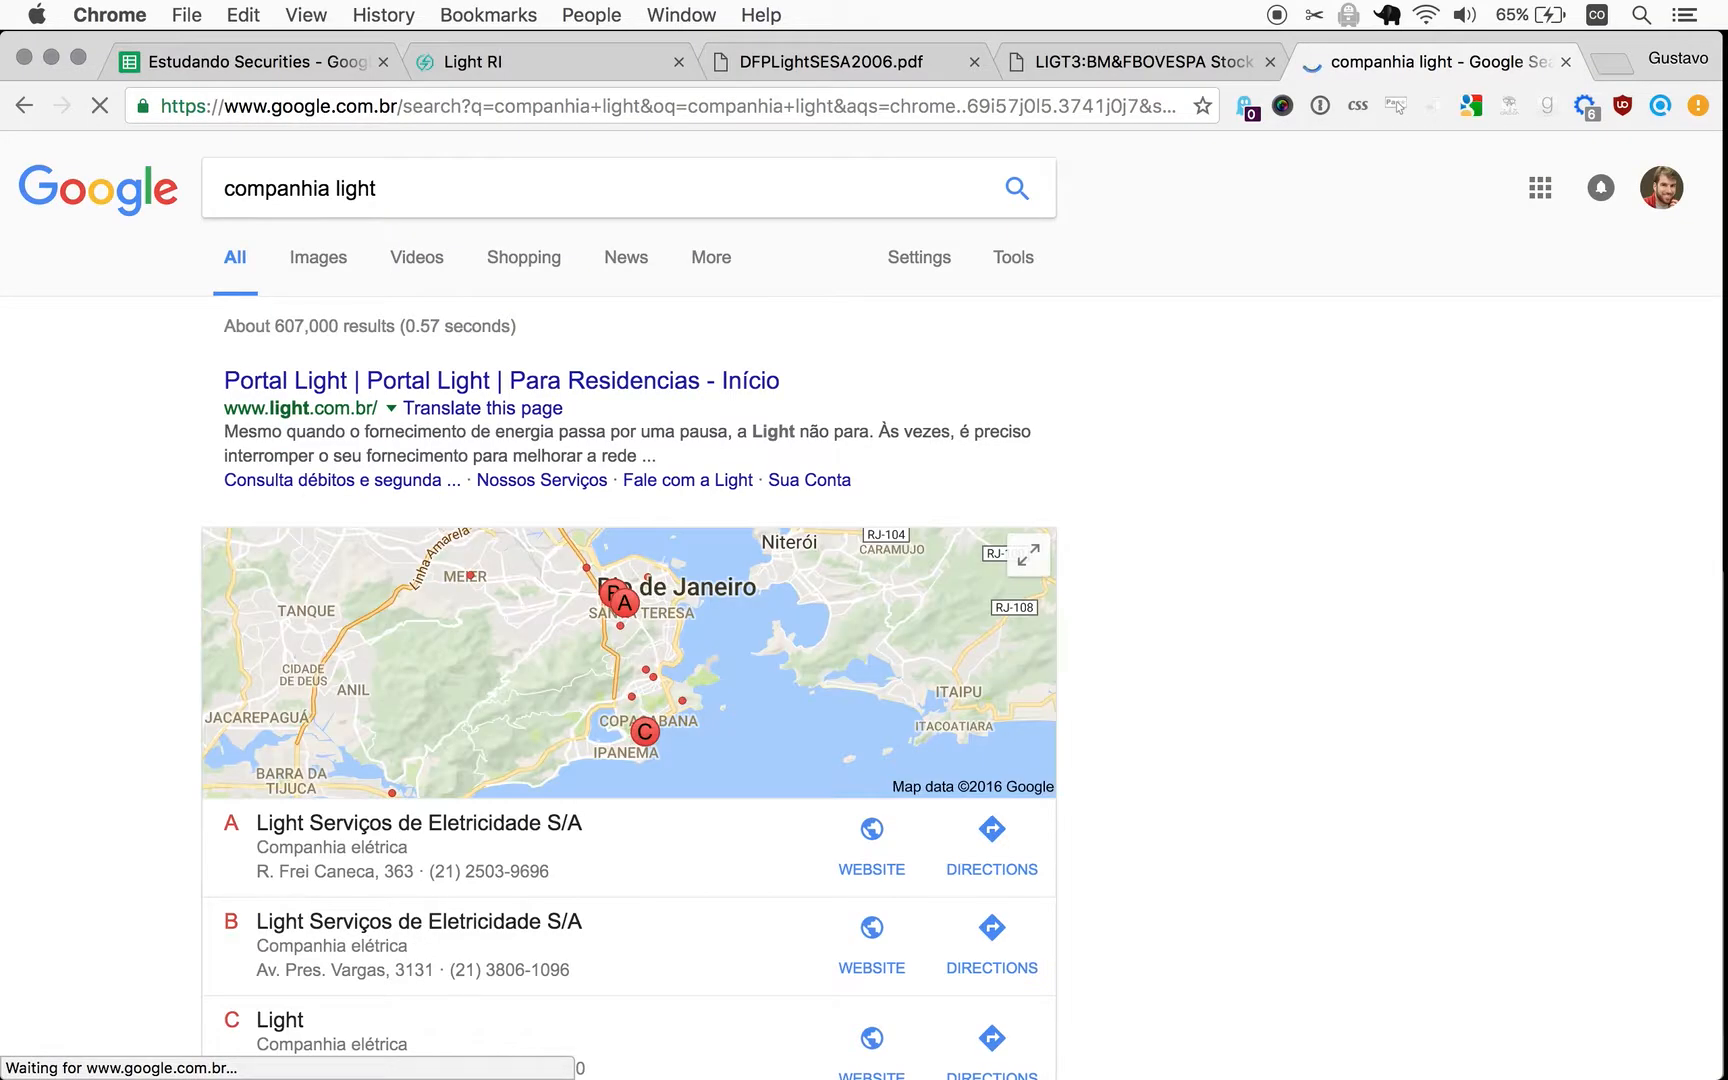
Open the 'Light S.A. – Wikipédia' article from the 'companhia light' search results.
scroll("down", 3)
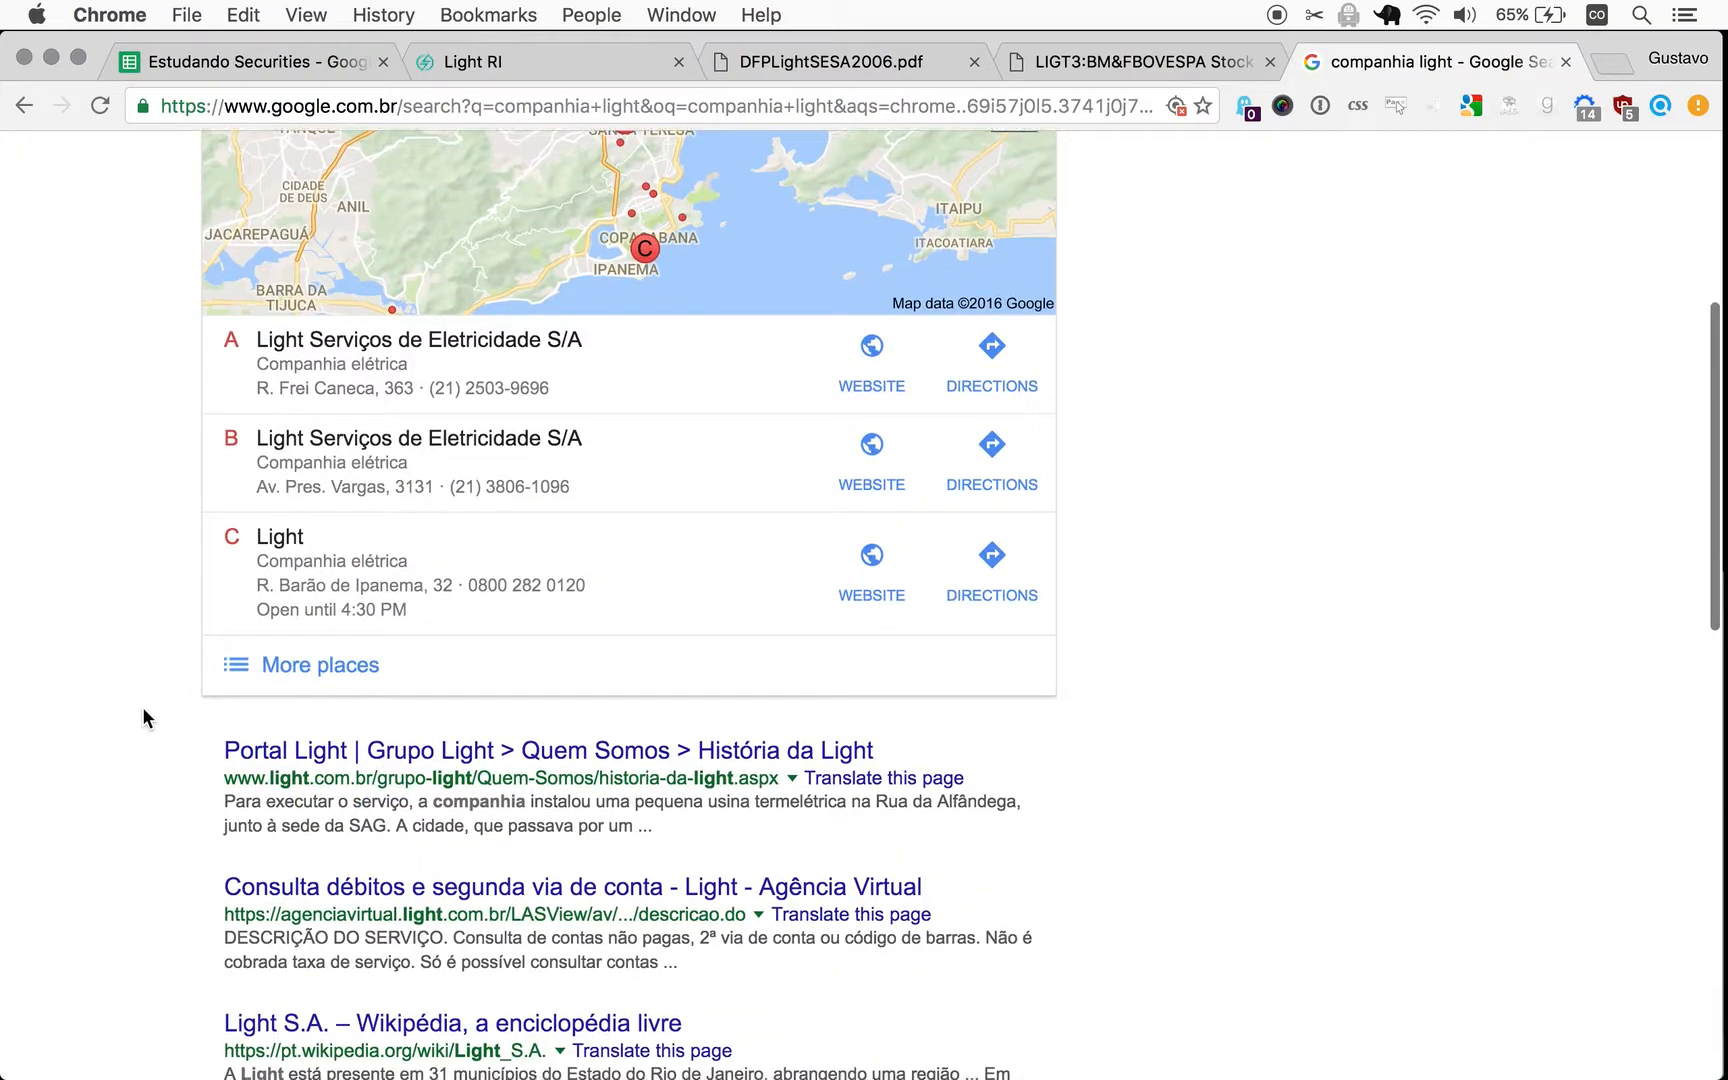
scroll("down", 3)
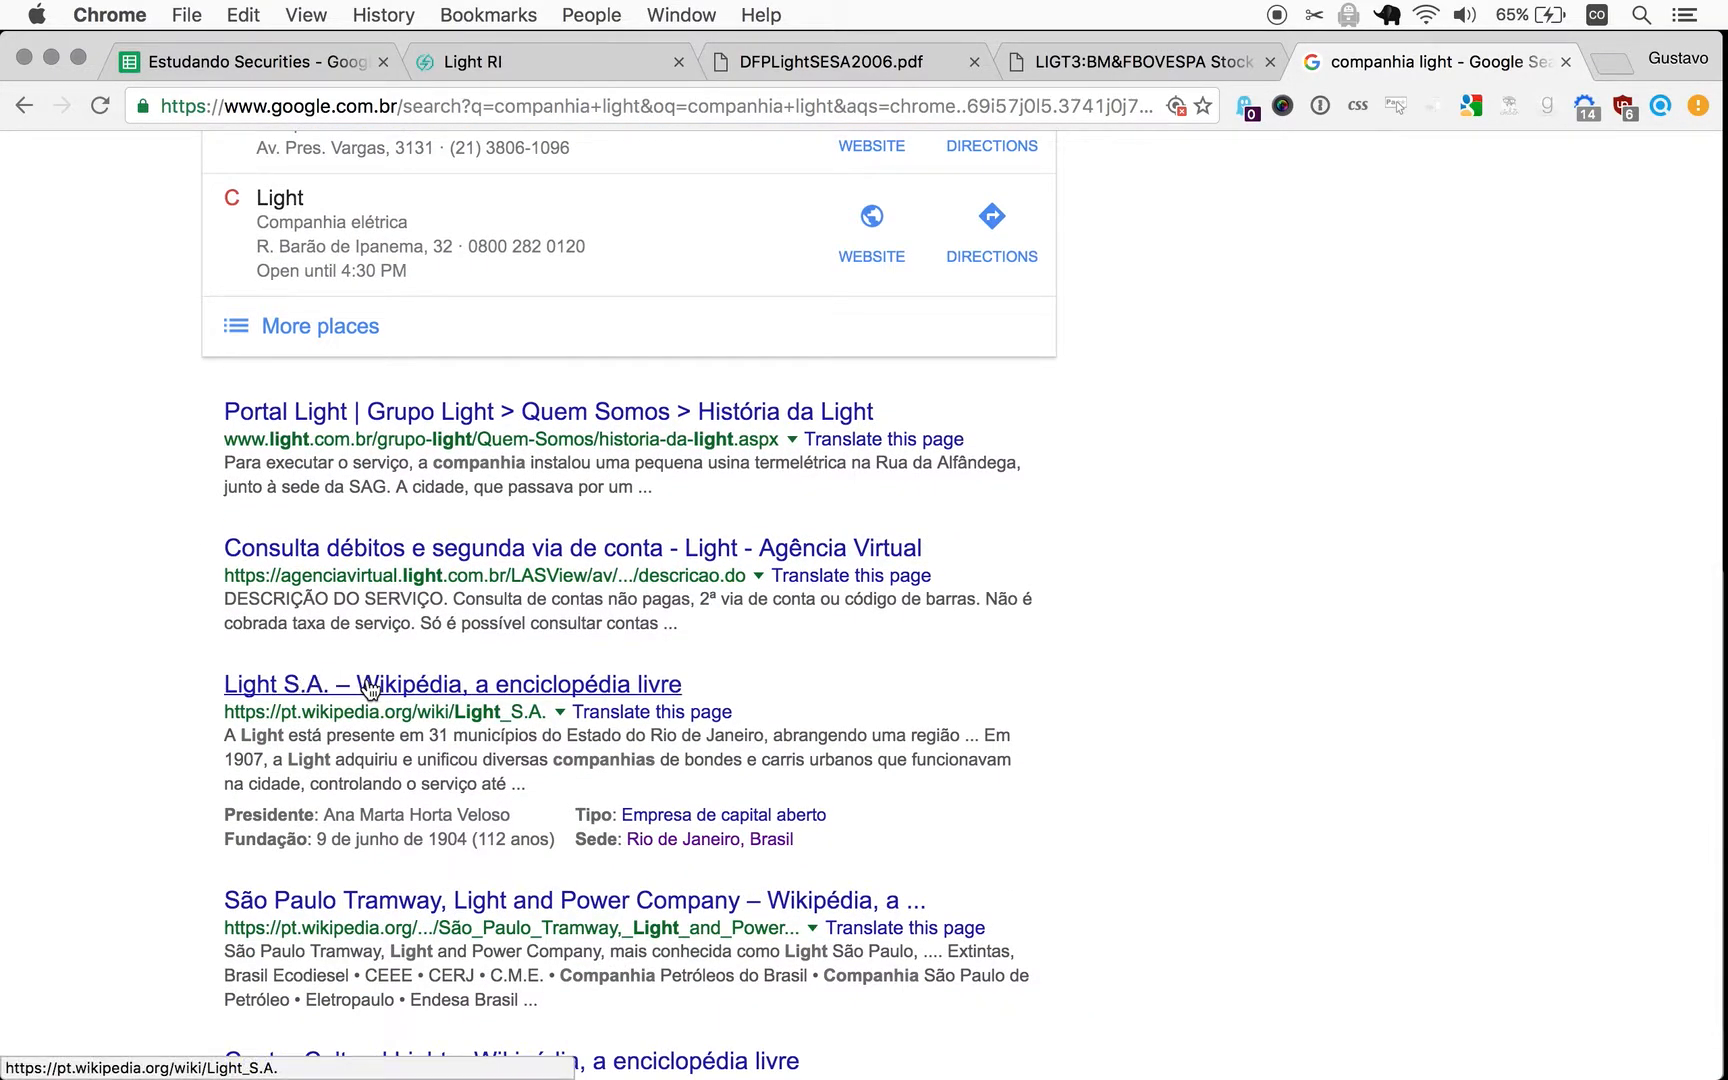
left_click(452, 684)
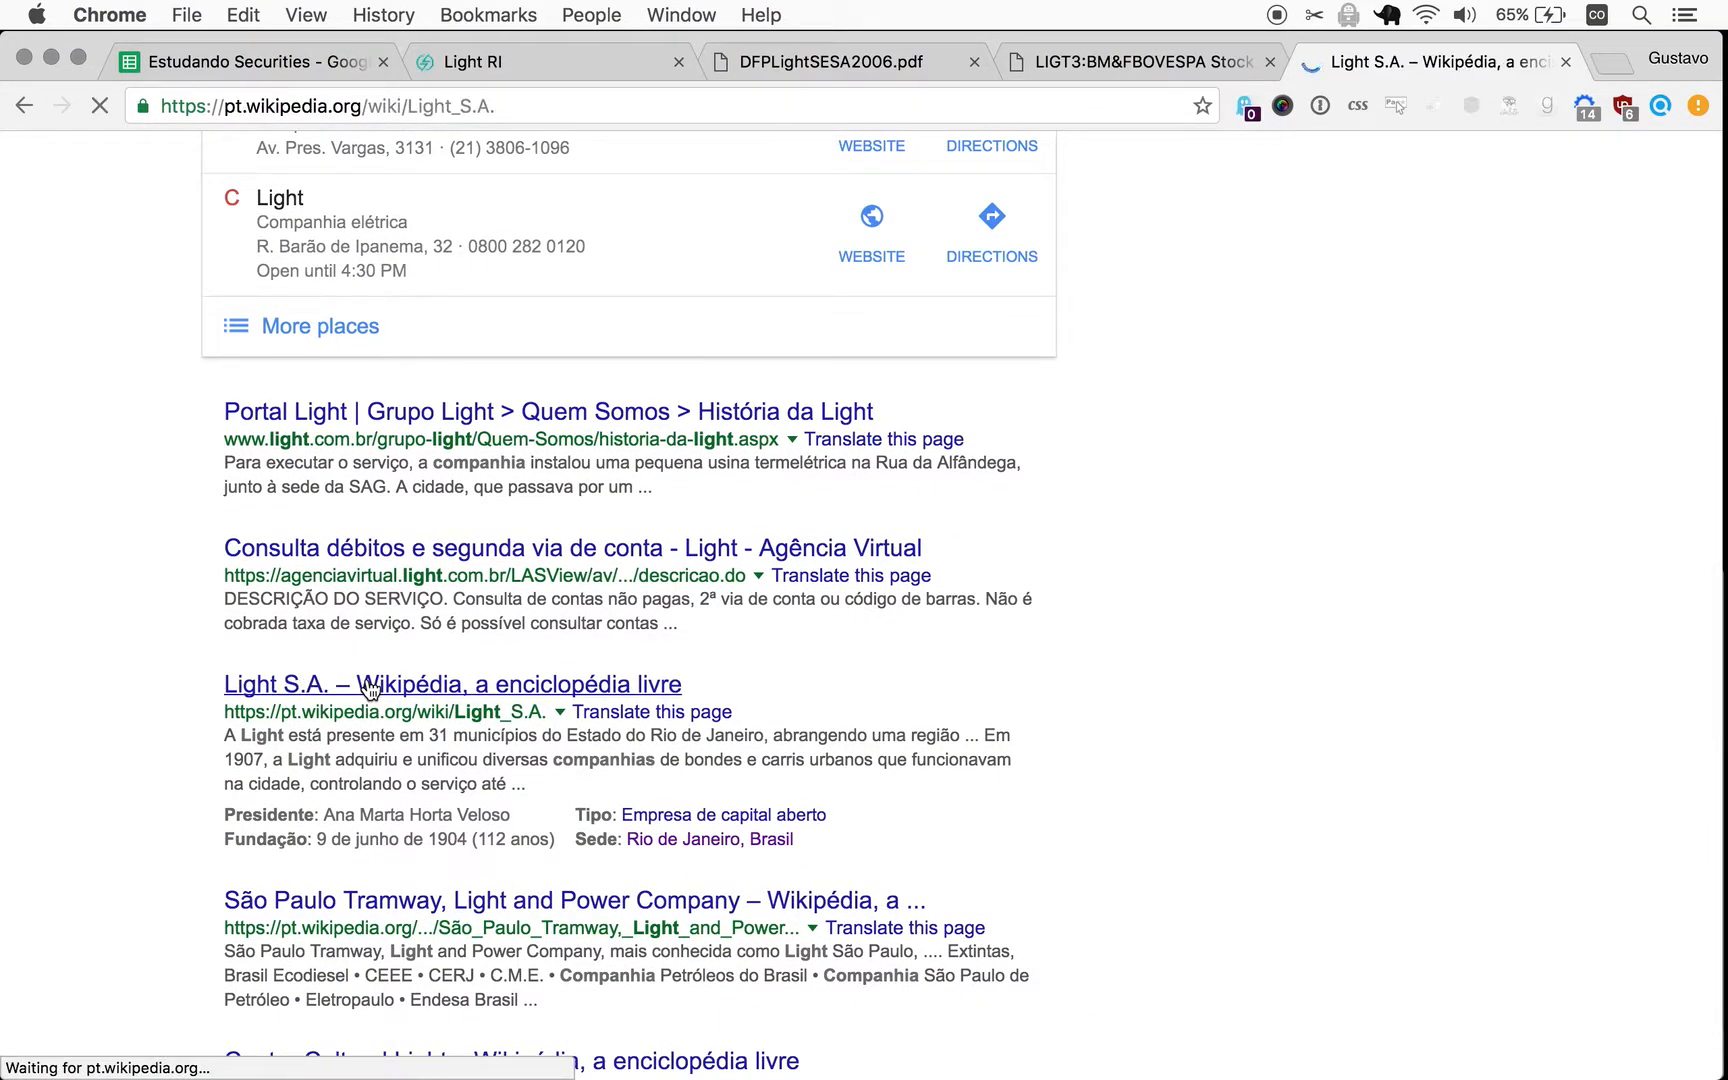
left_click(468, 684)
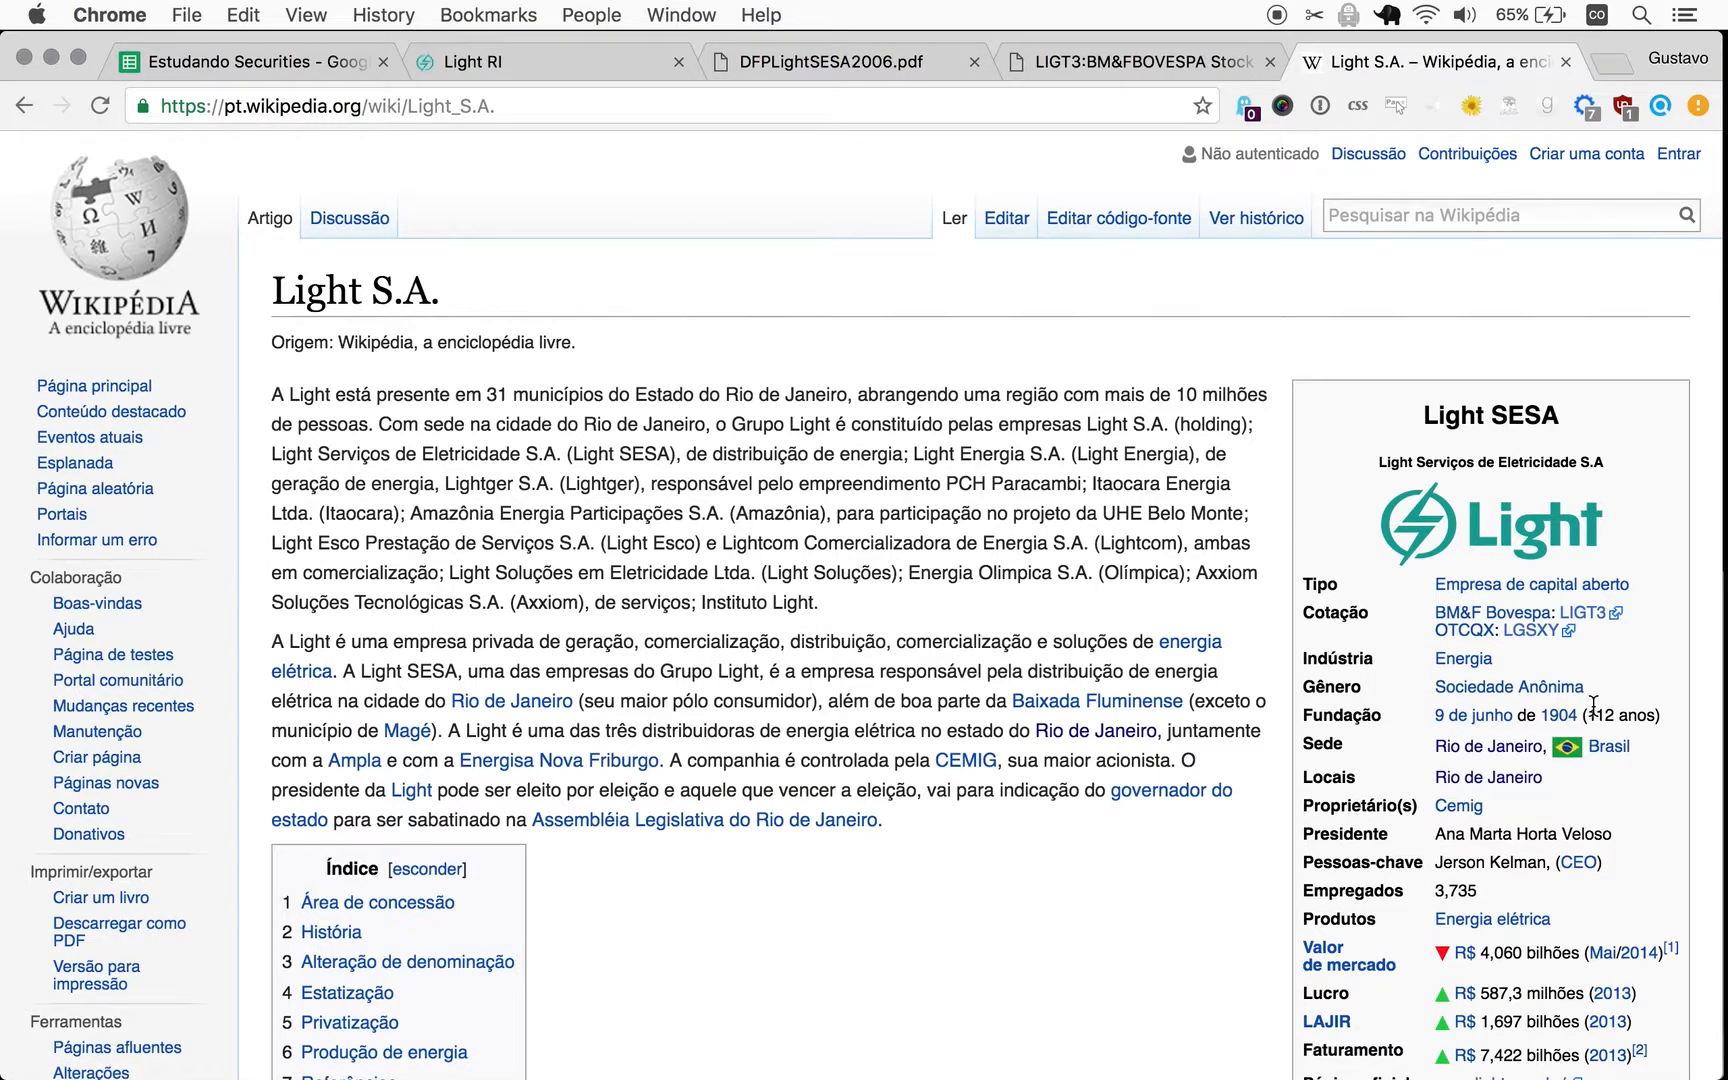
mouse_move(1440, 716)
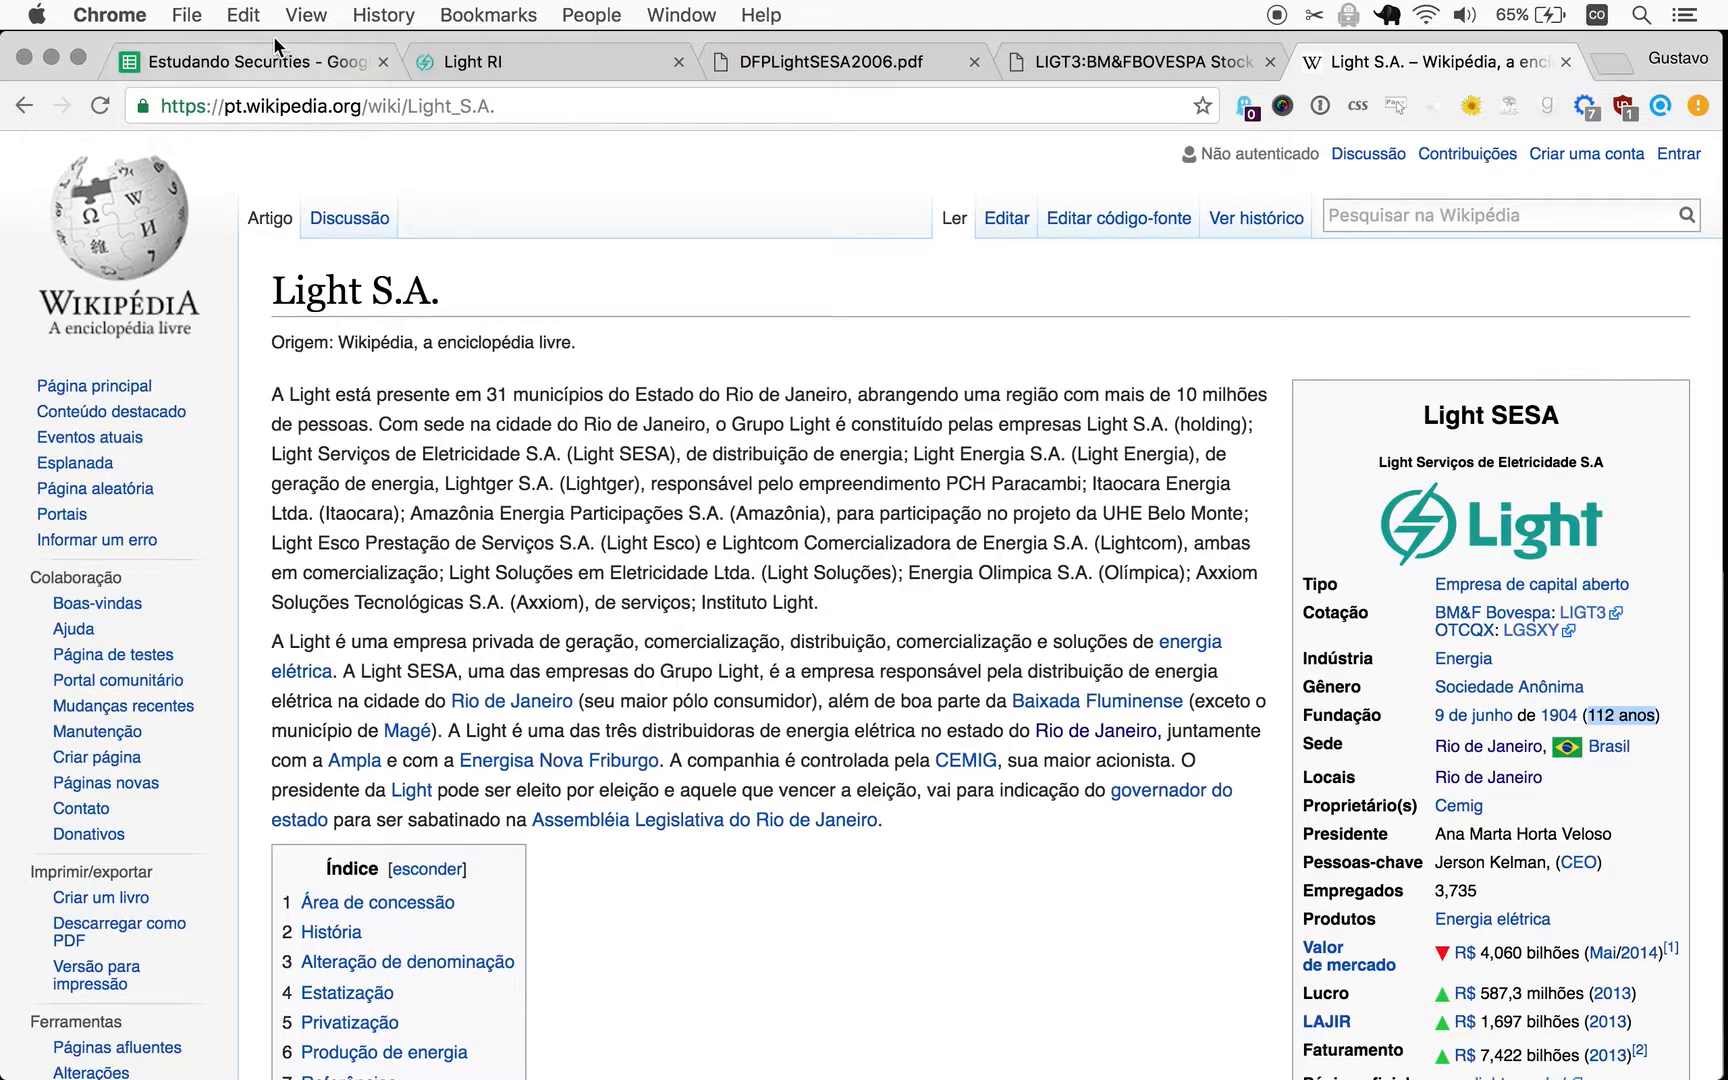
left_click(242, 60)
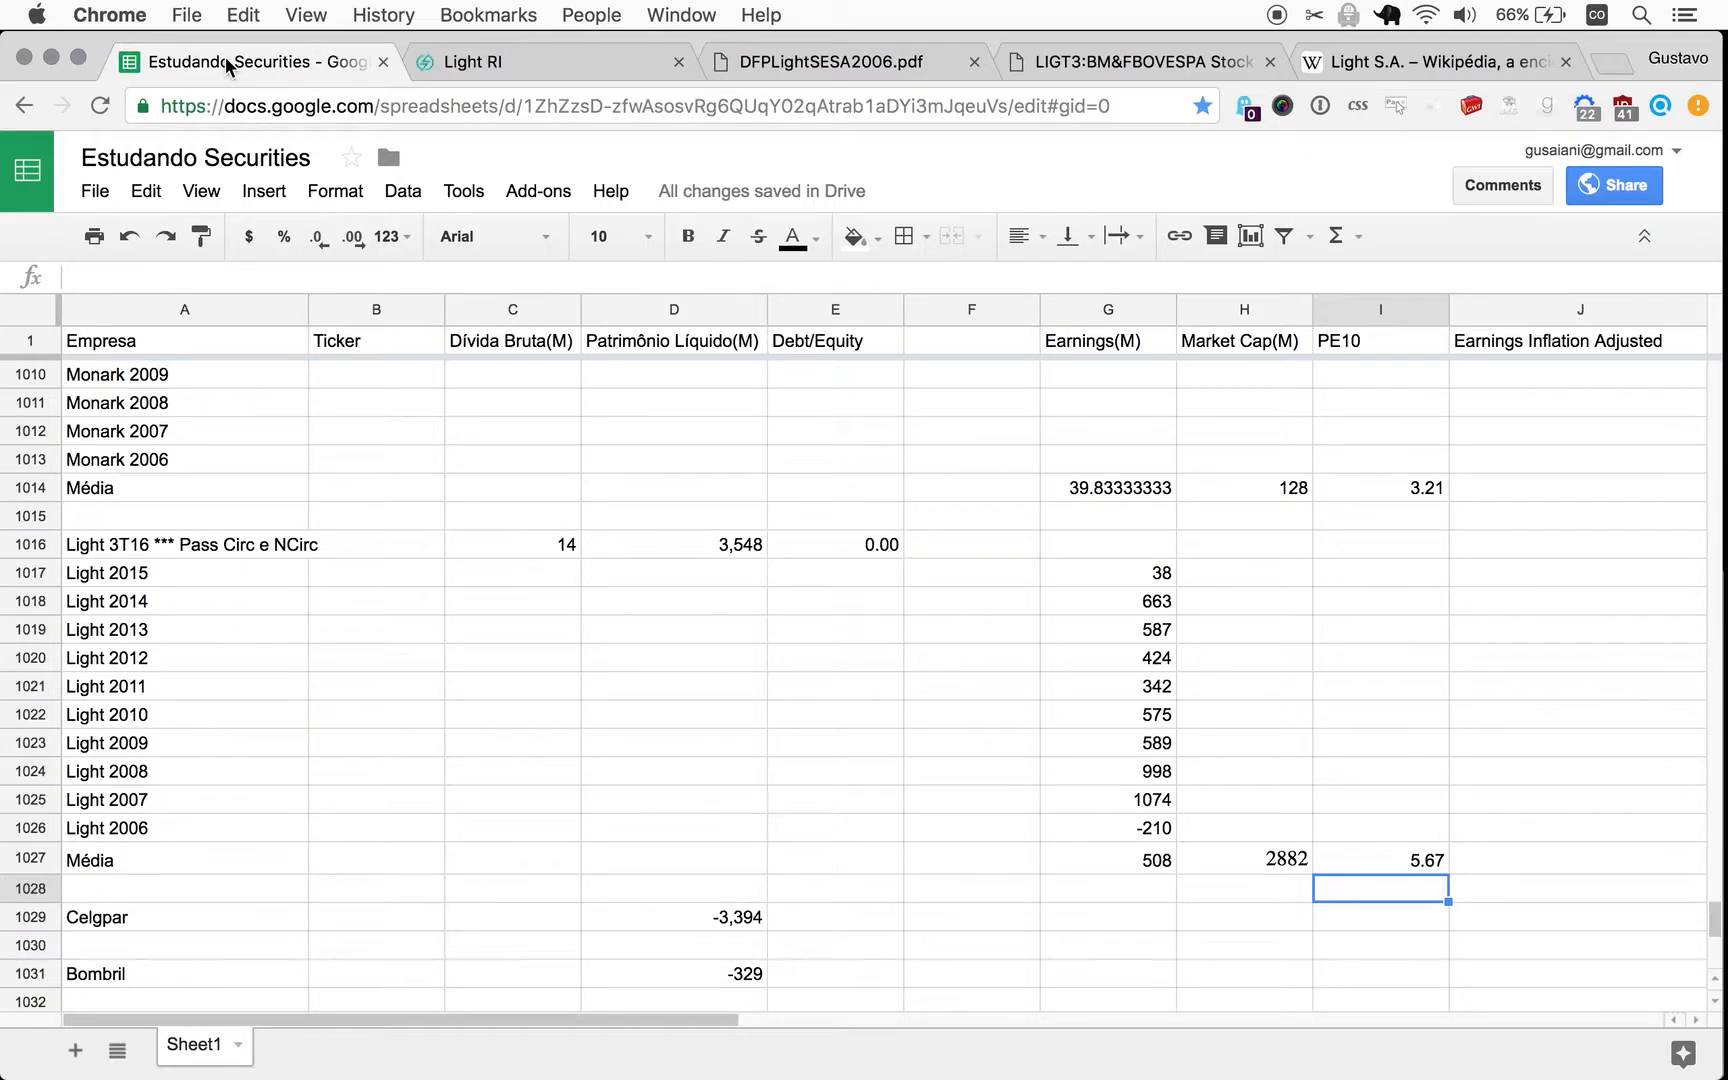
mouse_move(1218, 22)
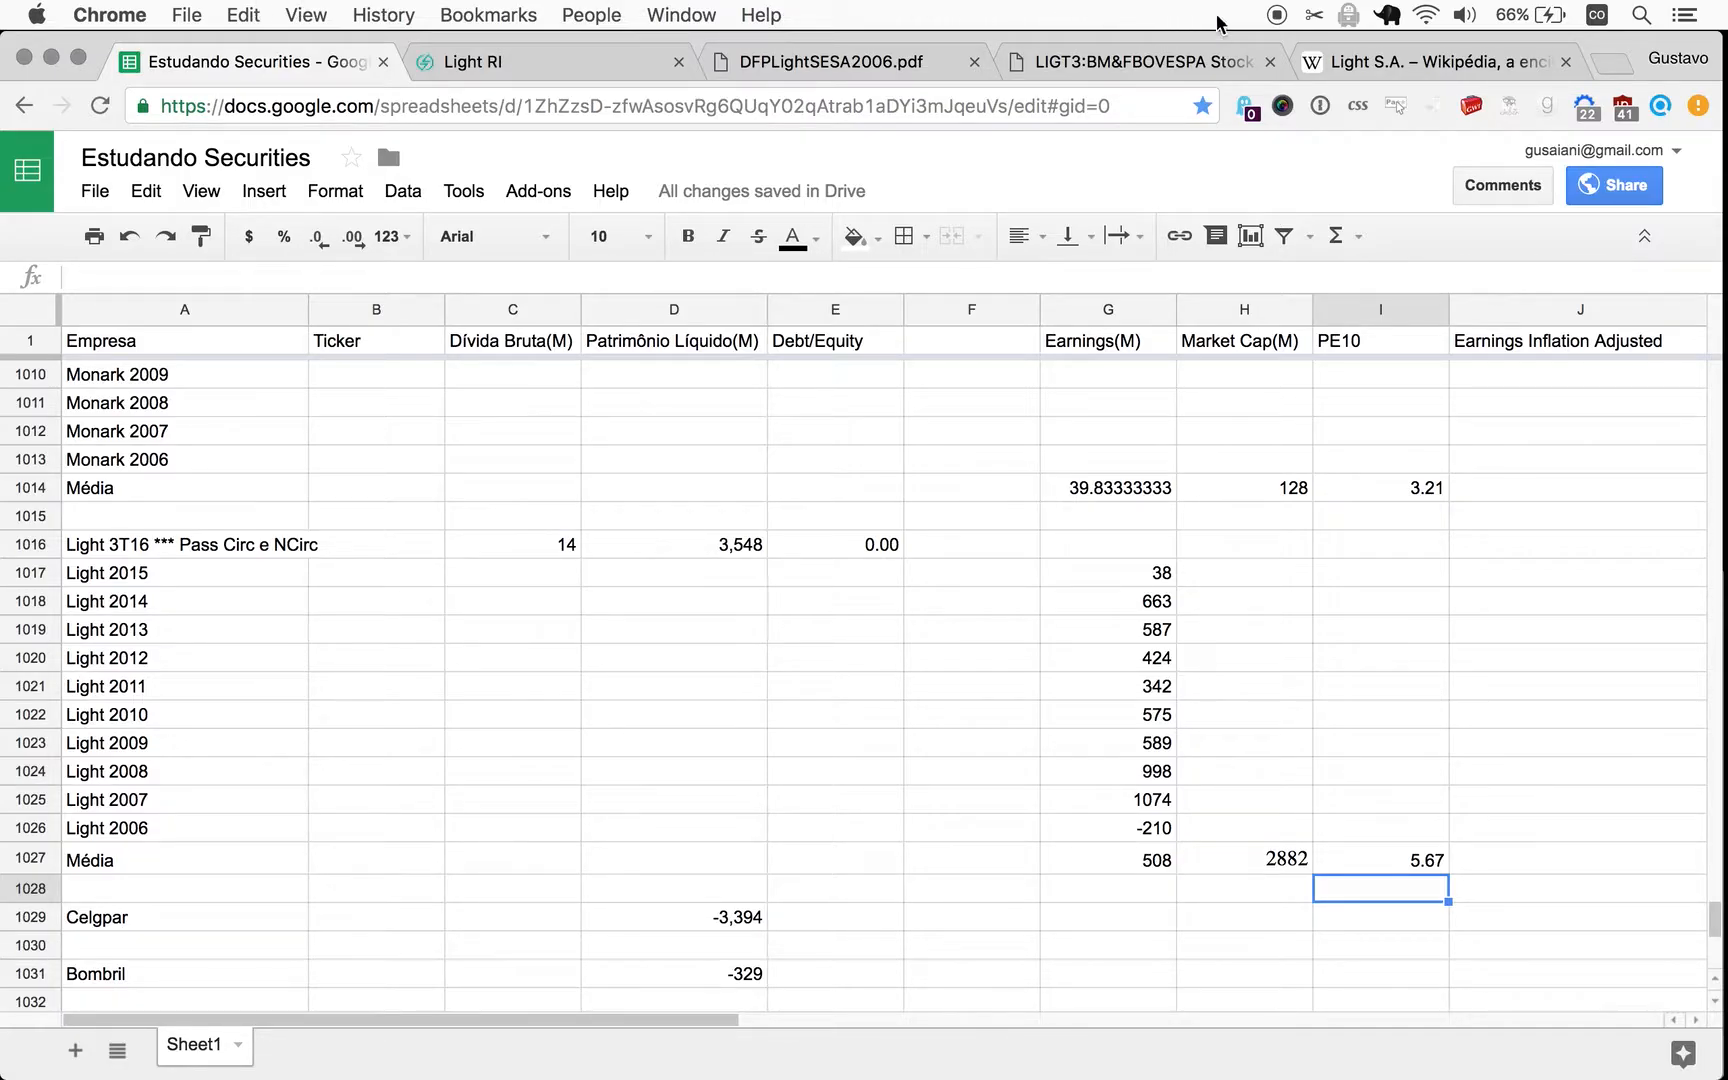